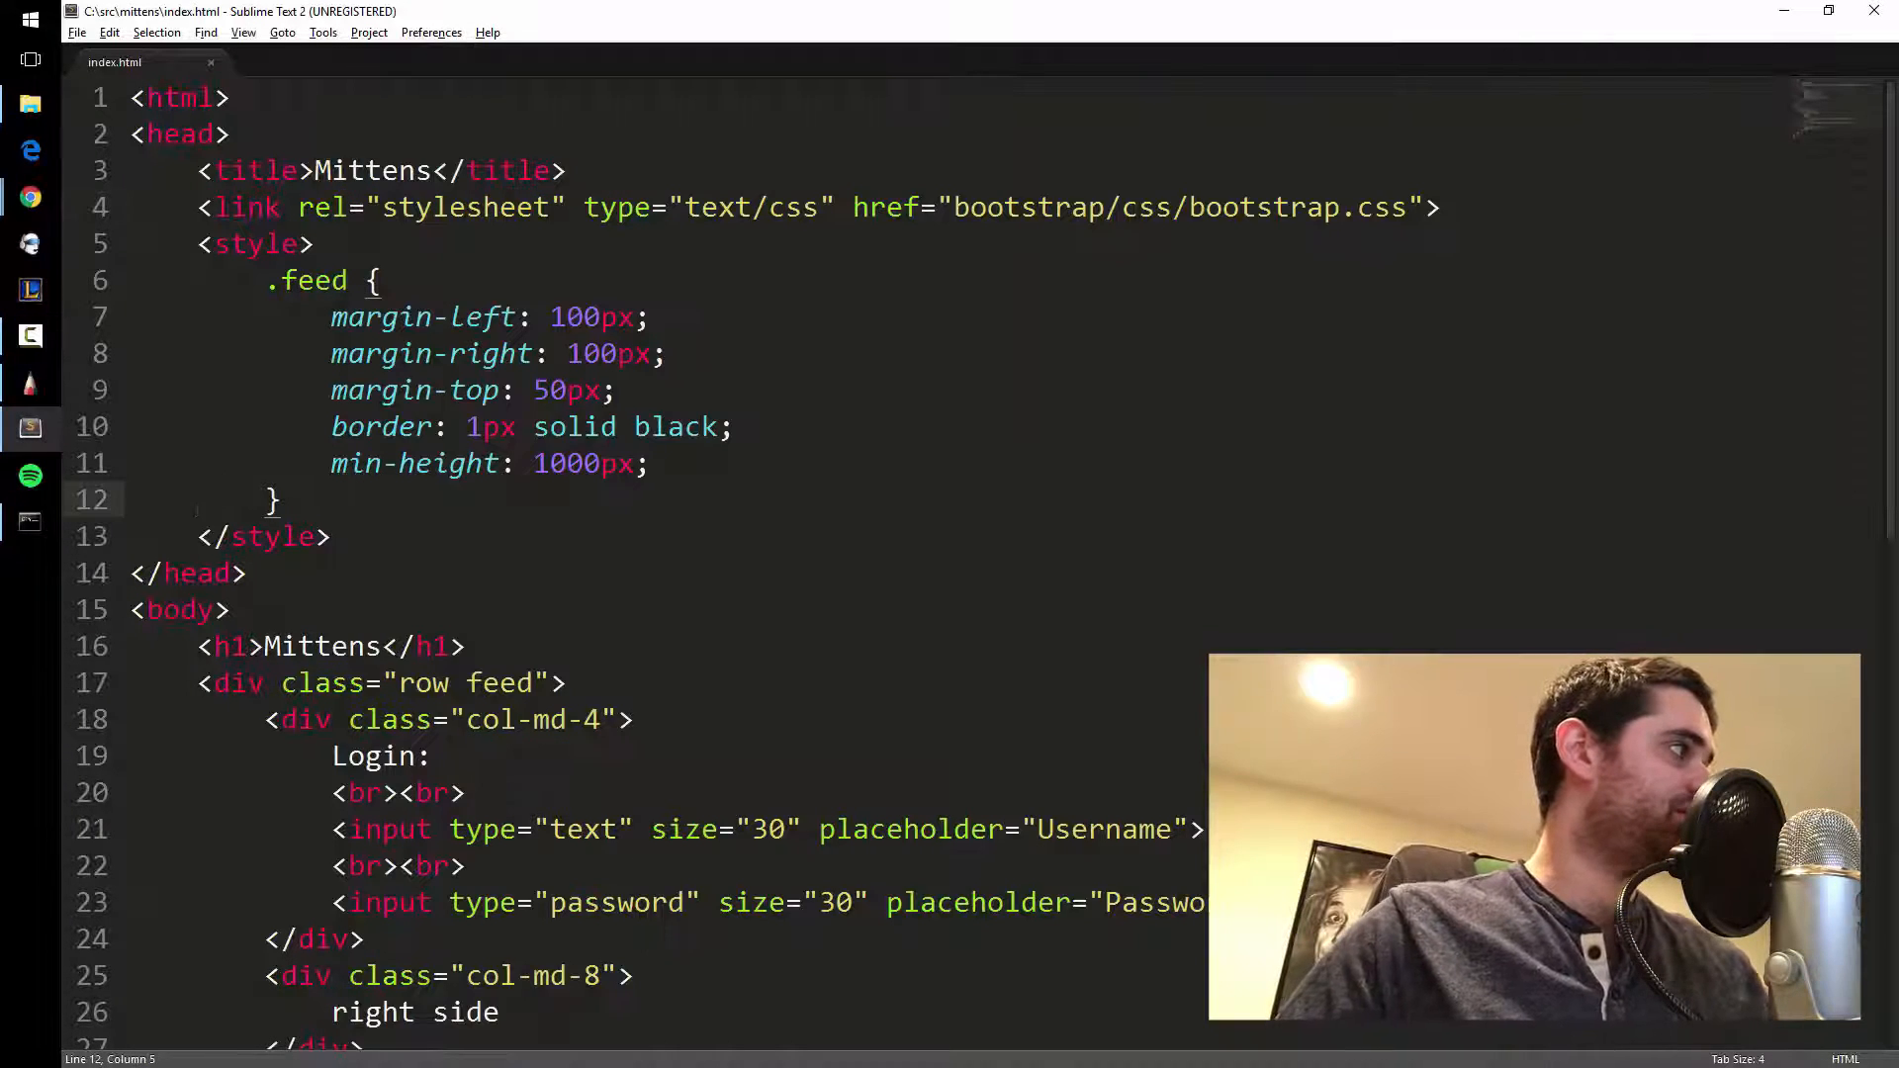
# Replace the 'right side' placeholder with the post 'Hello I flipped over a cup.' and a line break.
pyautogui.scroll(-3)
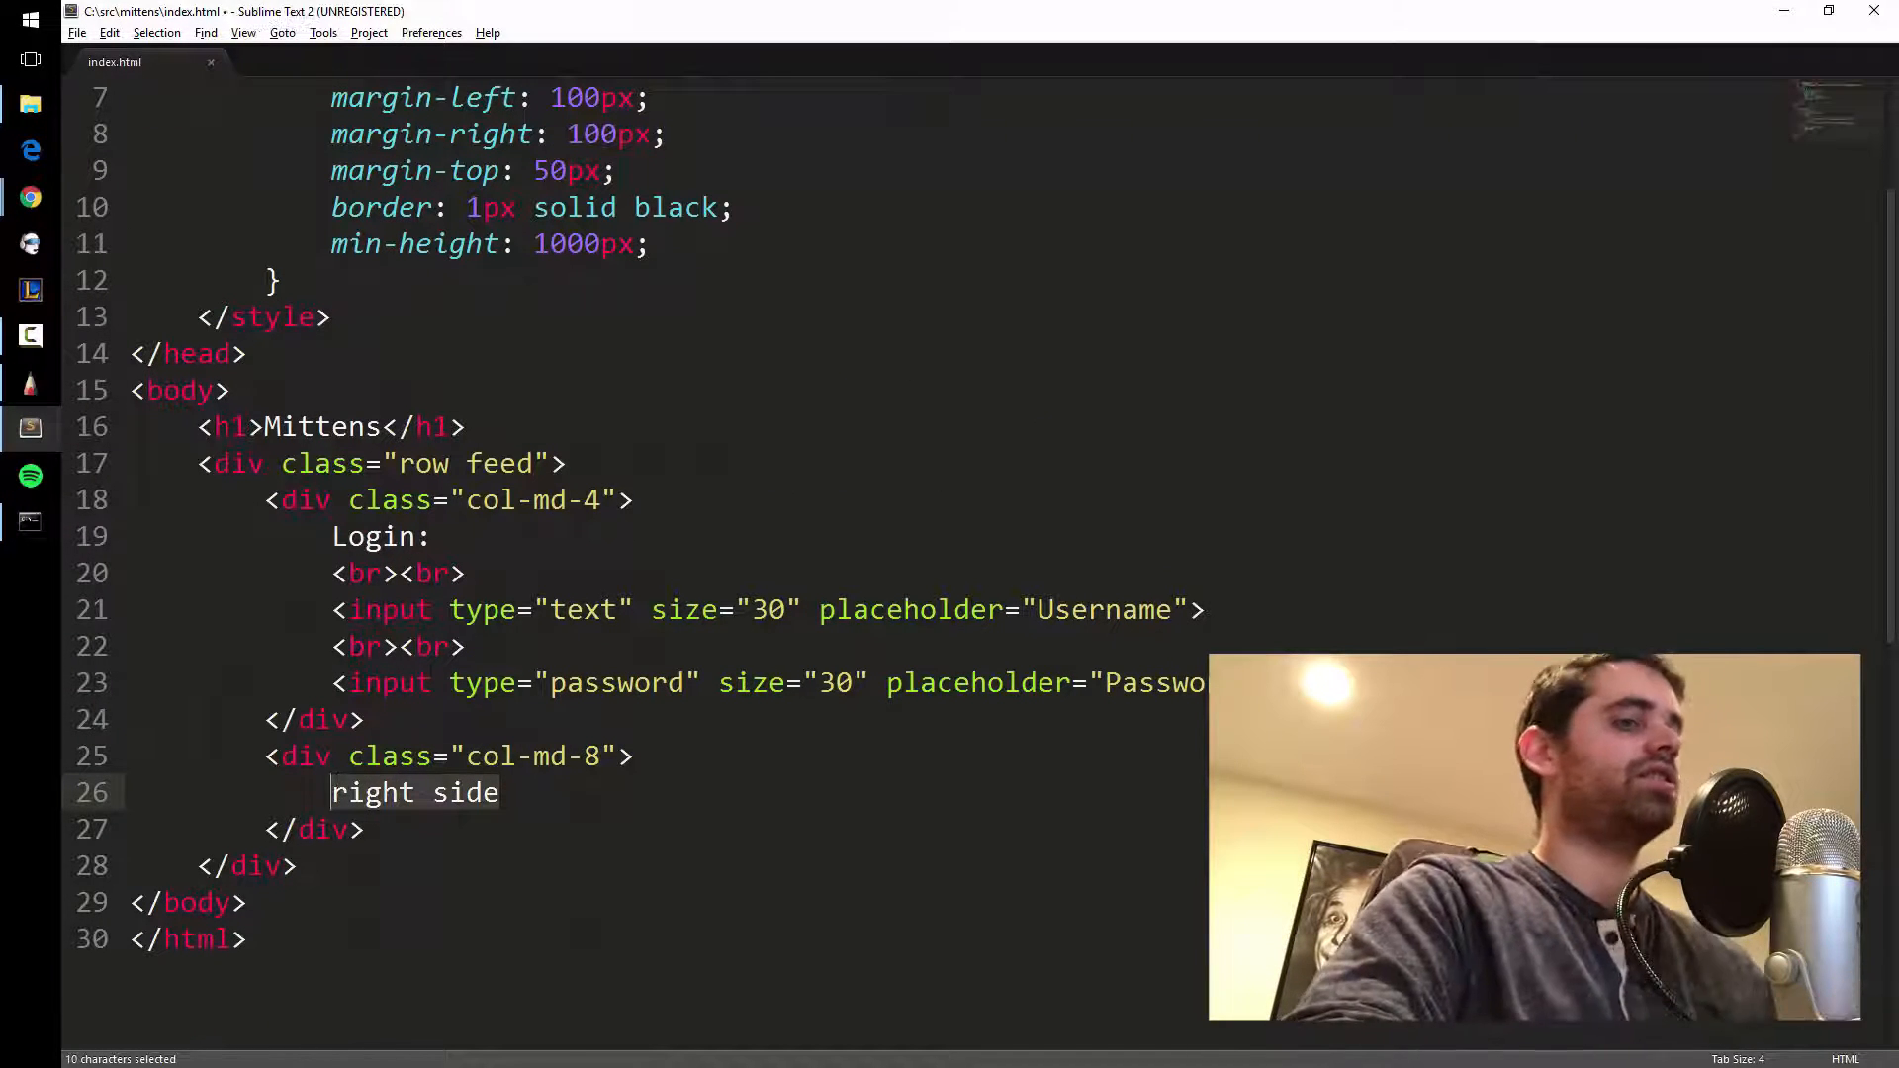
pyautogui.press('Delete')
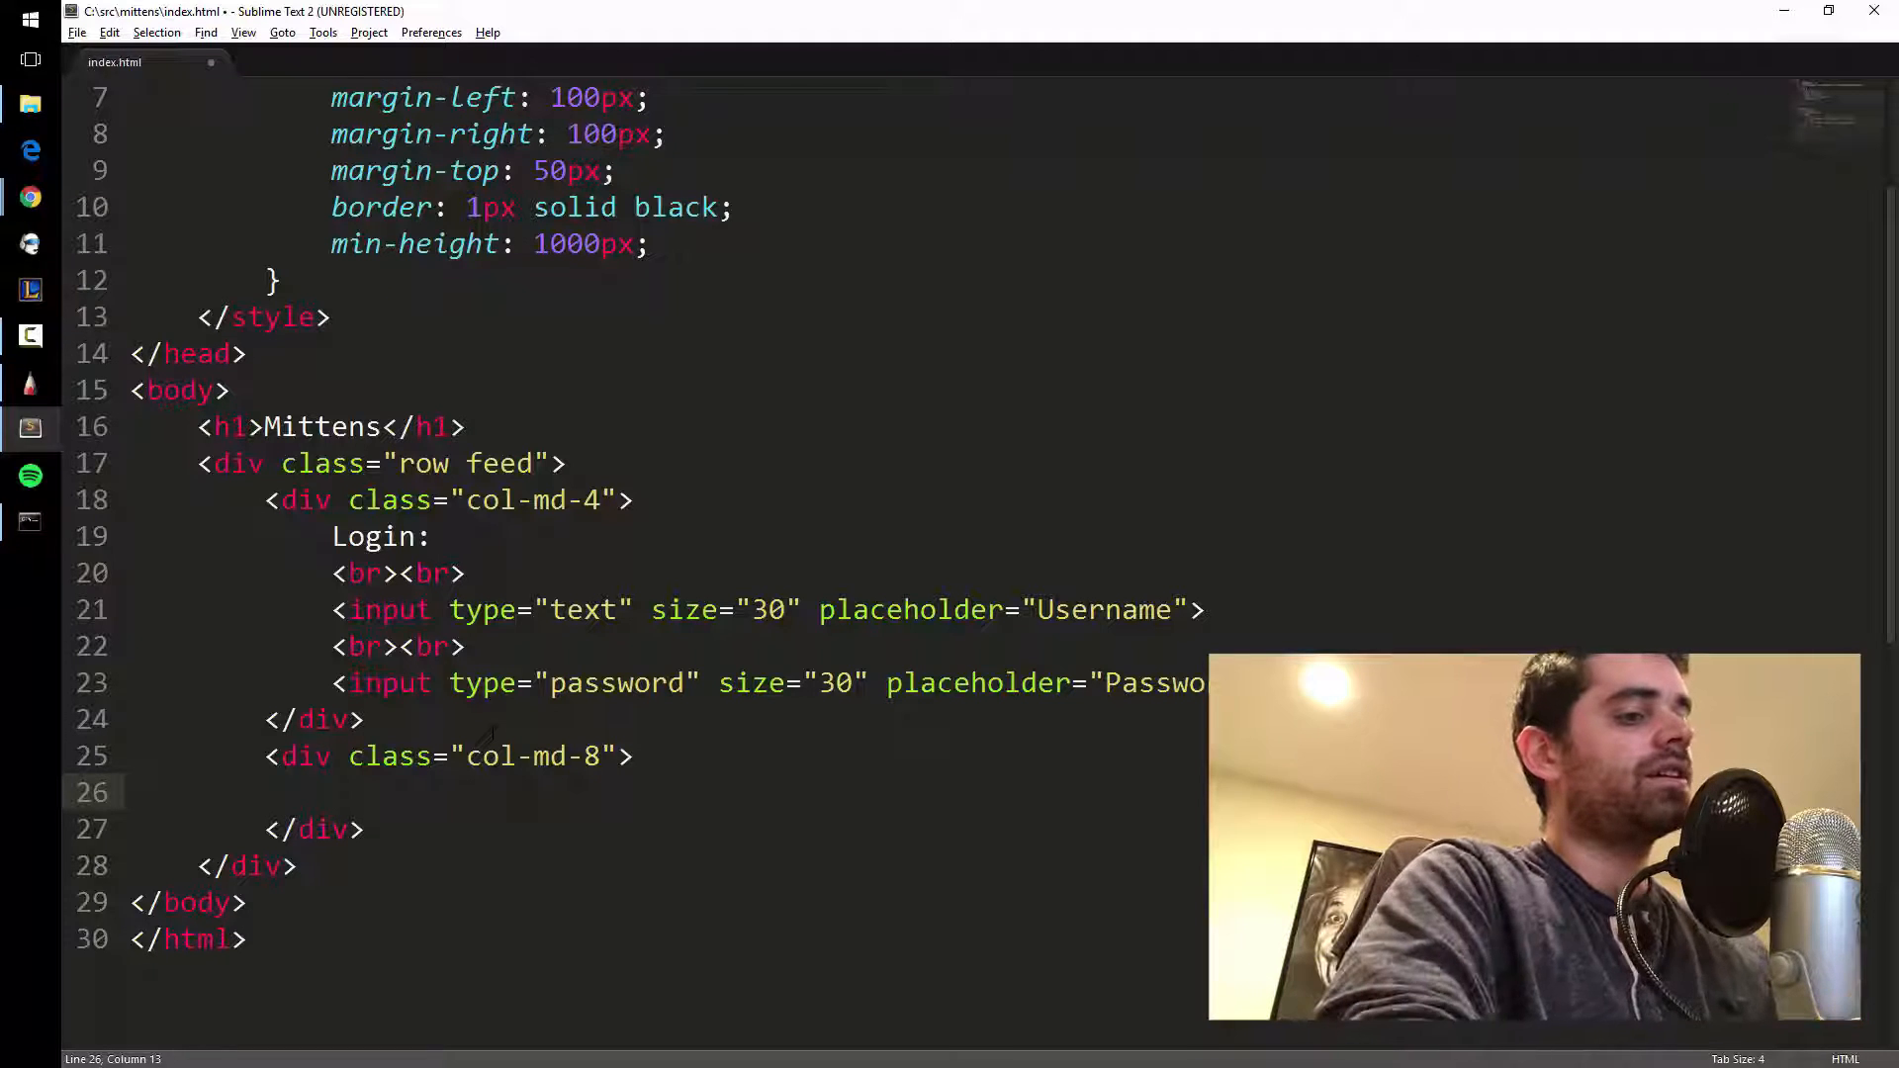
pyautogui.write('Hello I fli')
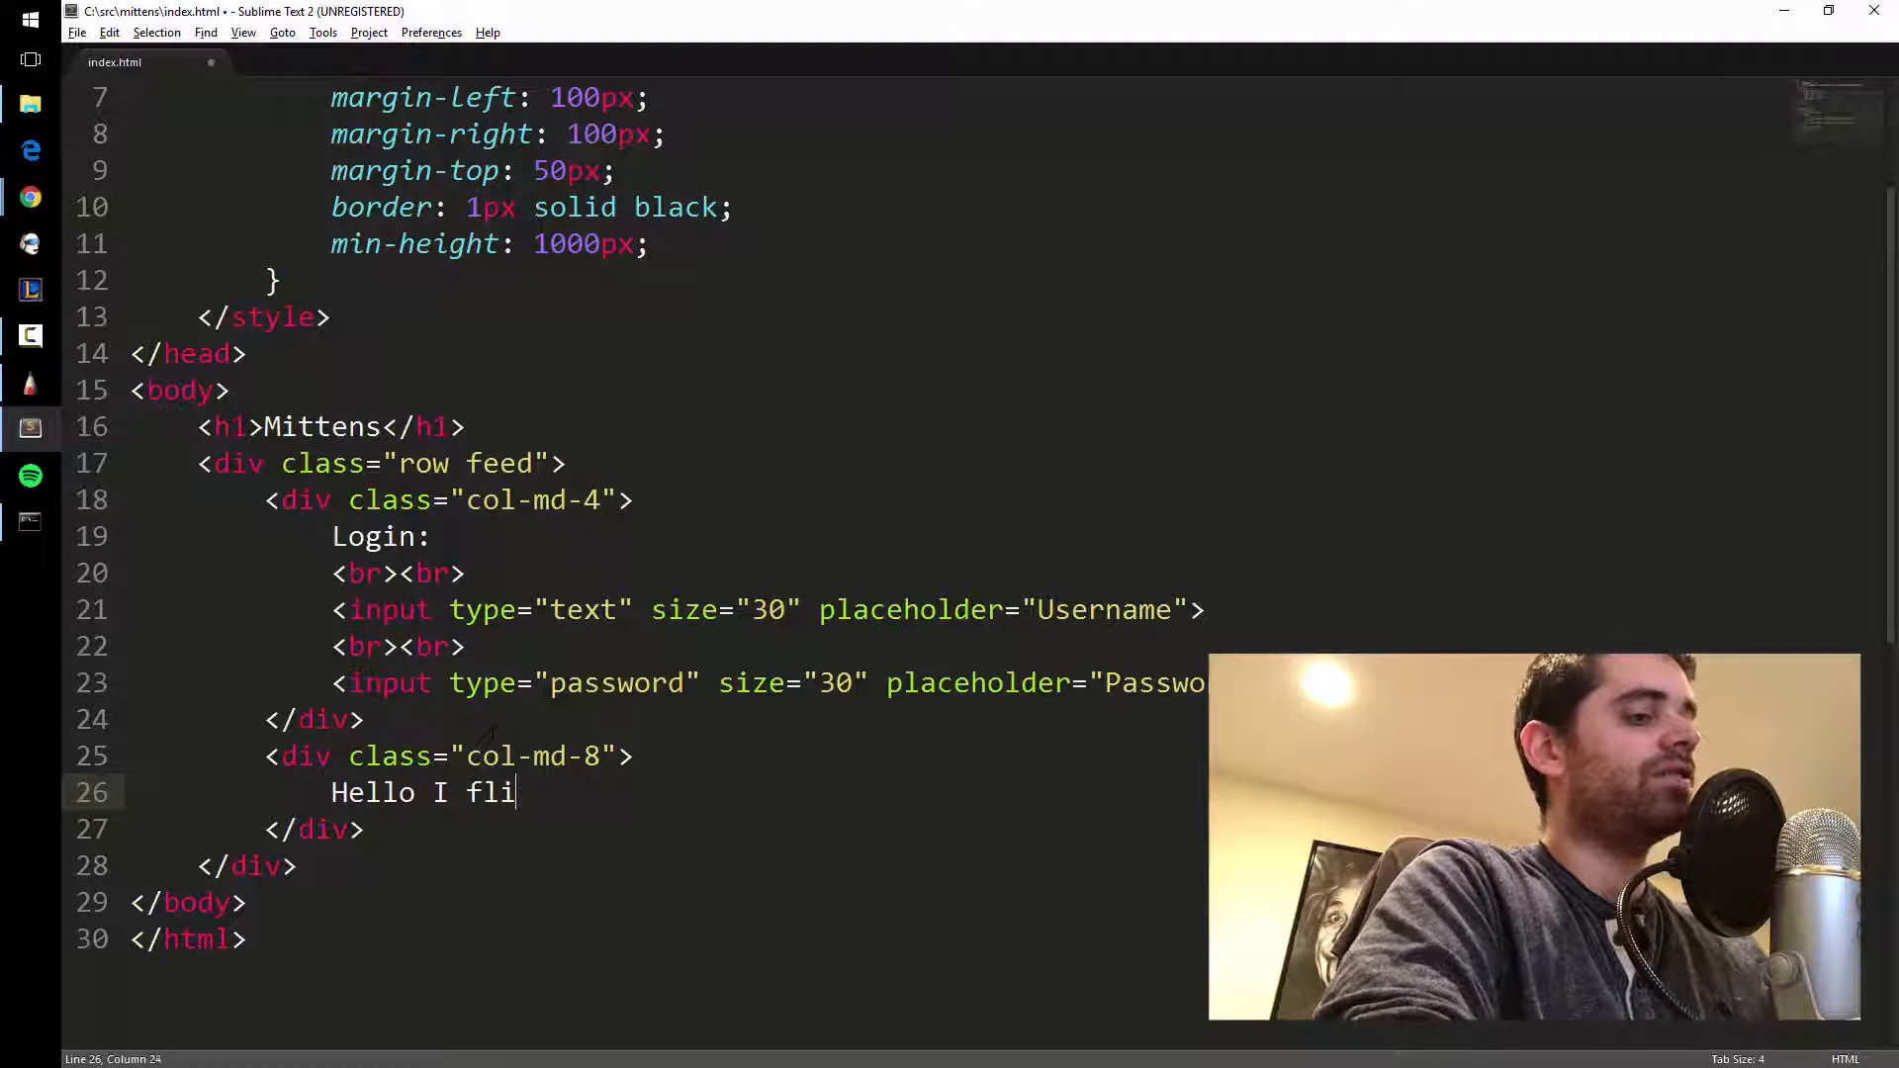
pyautogui.write('pped over a')
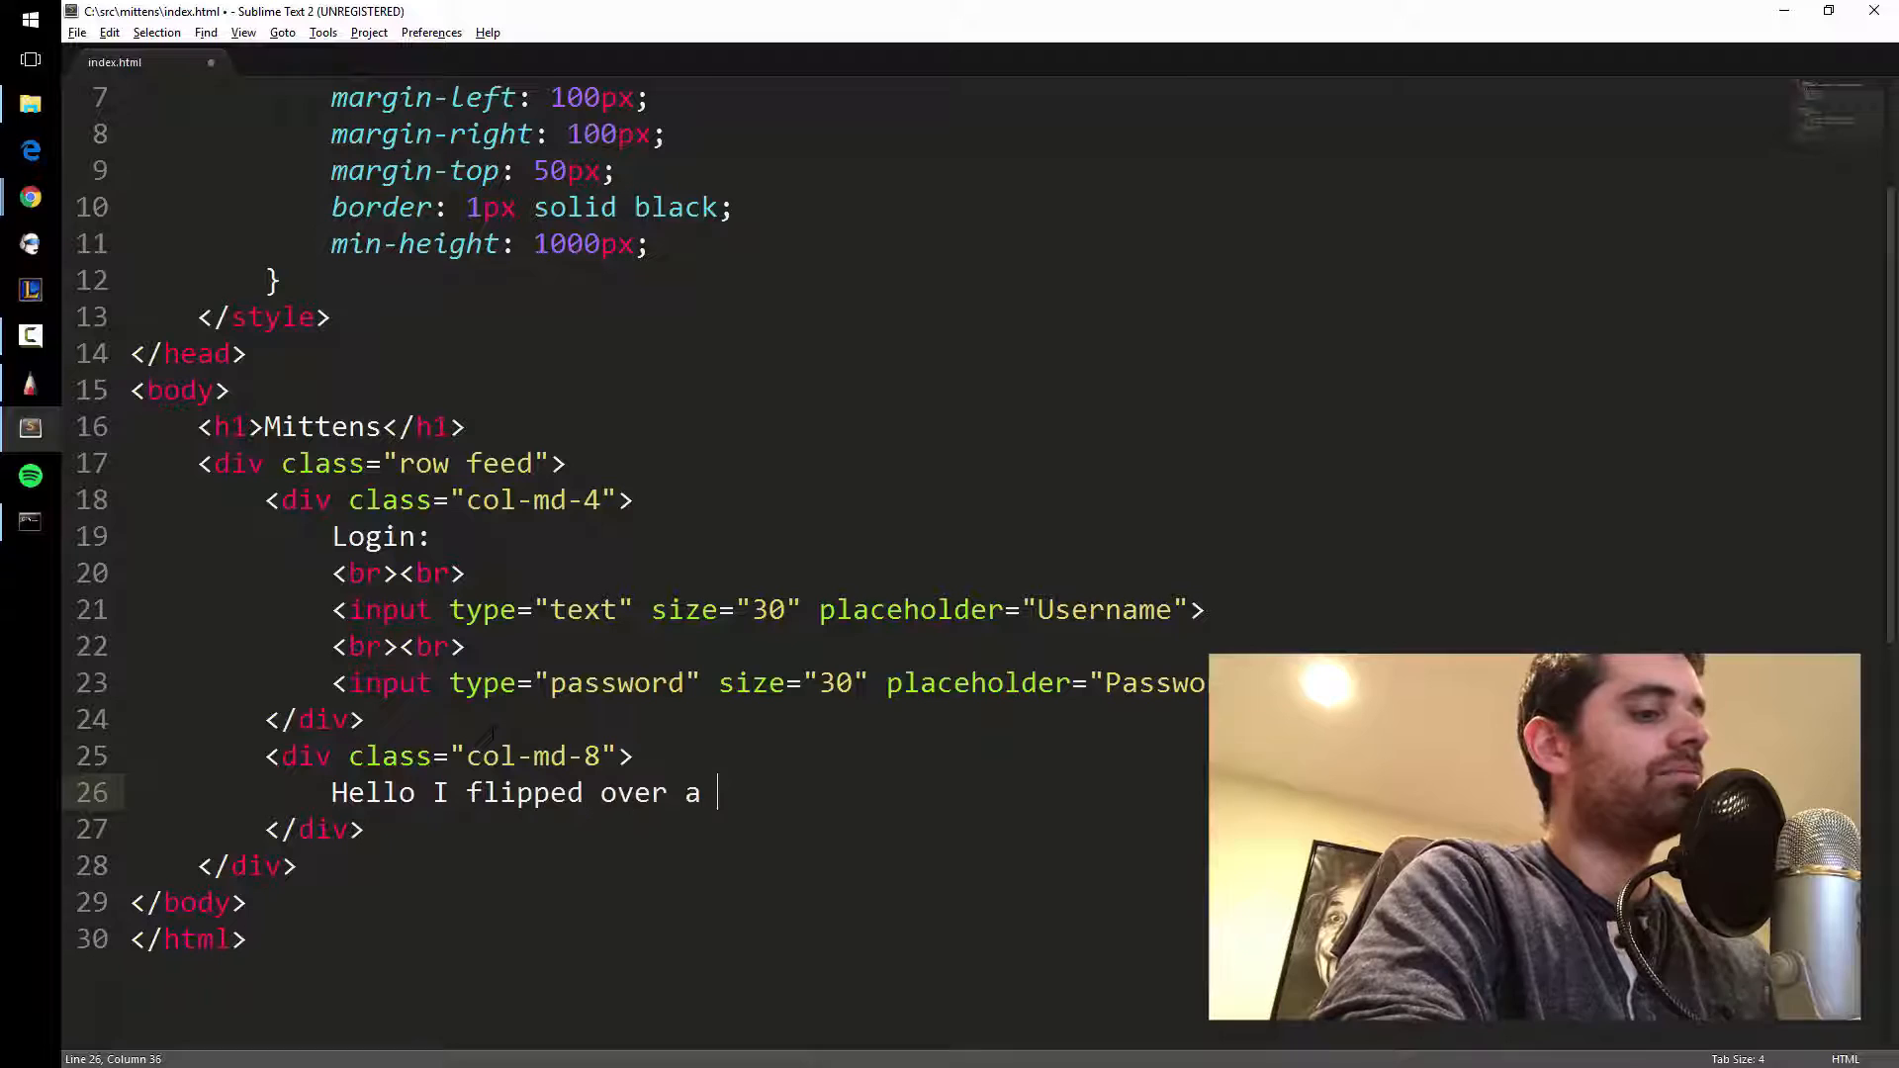
pyautogui.write('cup.')
pyautogui.write('<br><')
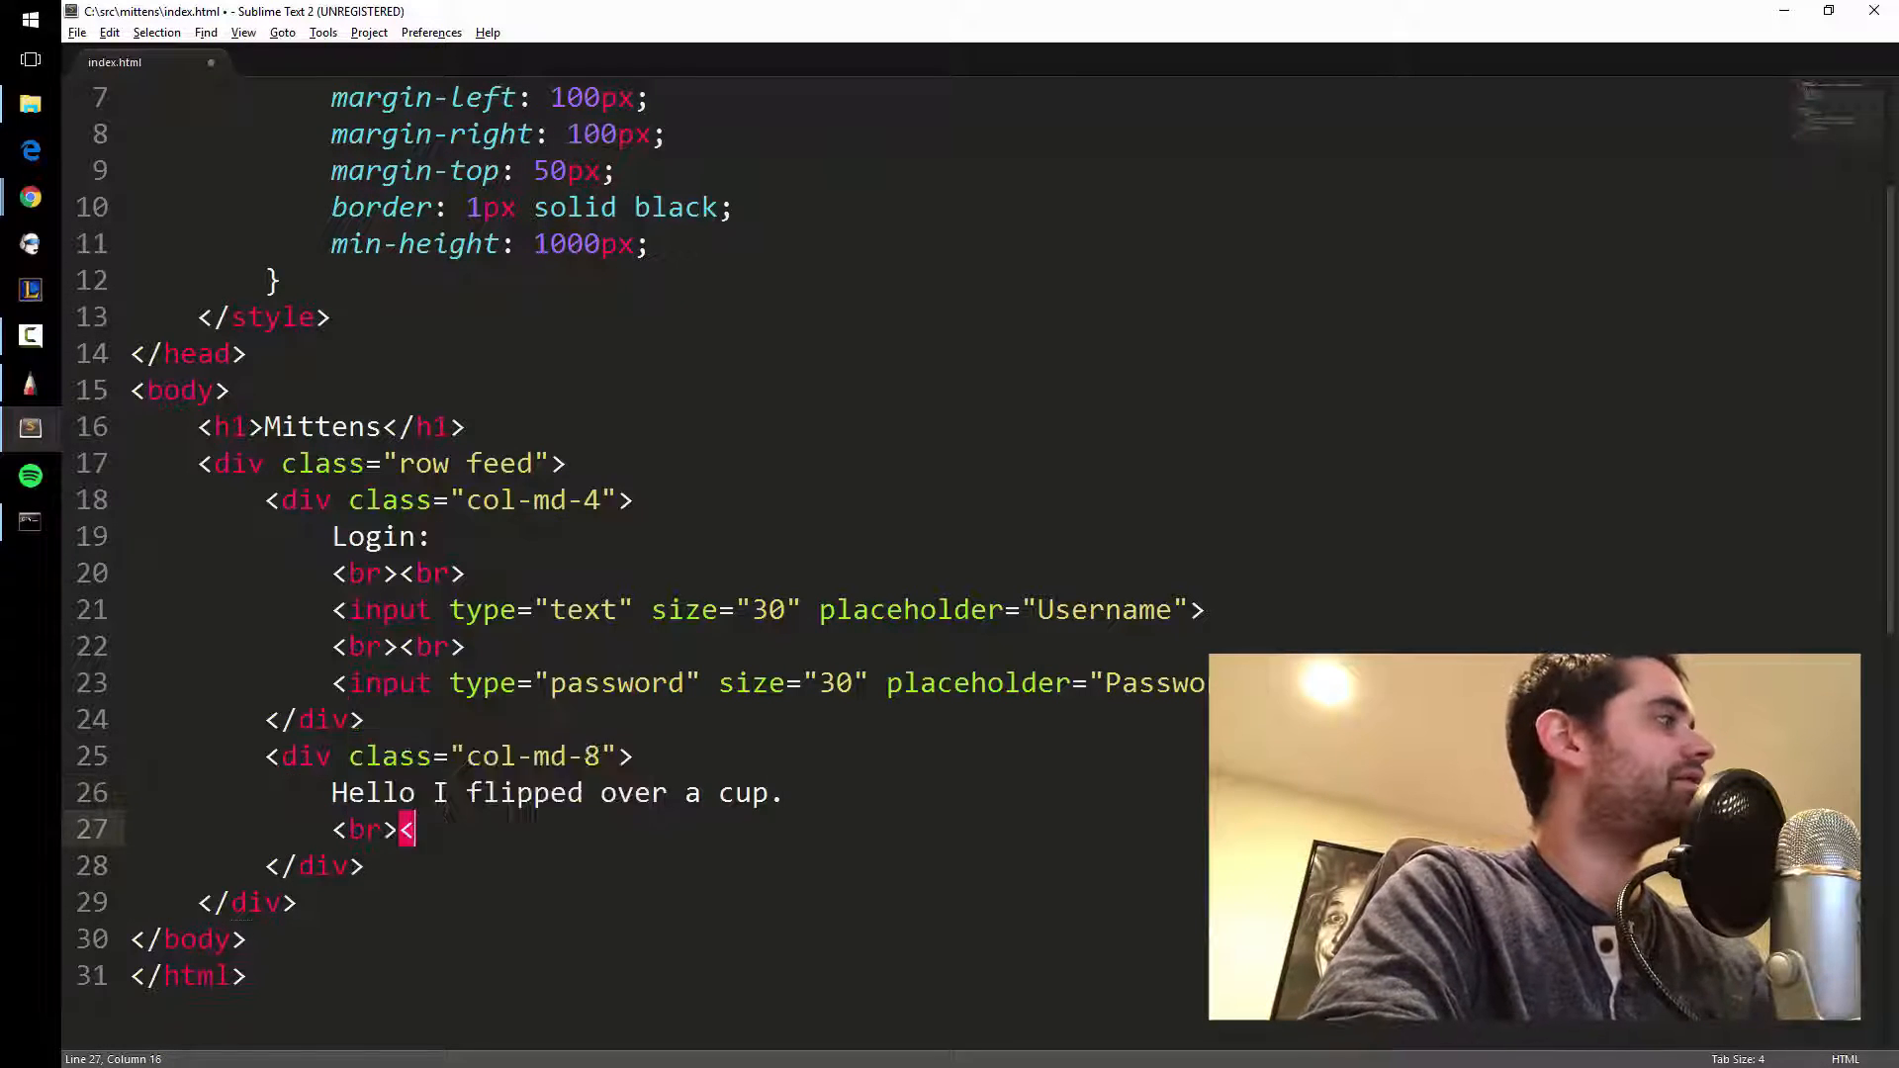
pyautogui.press('enter')
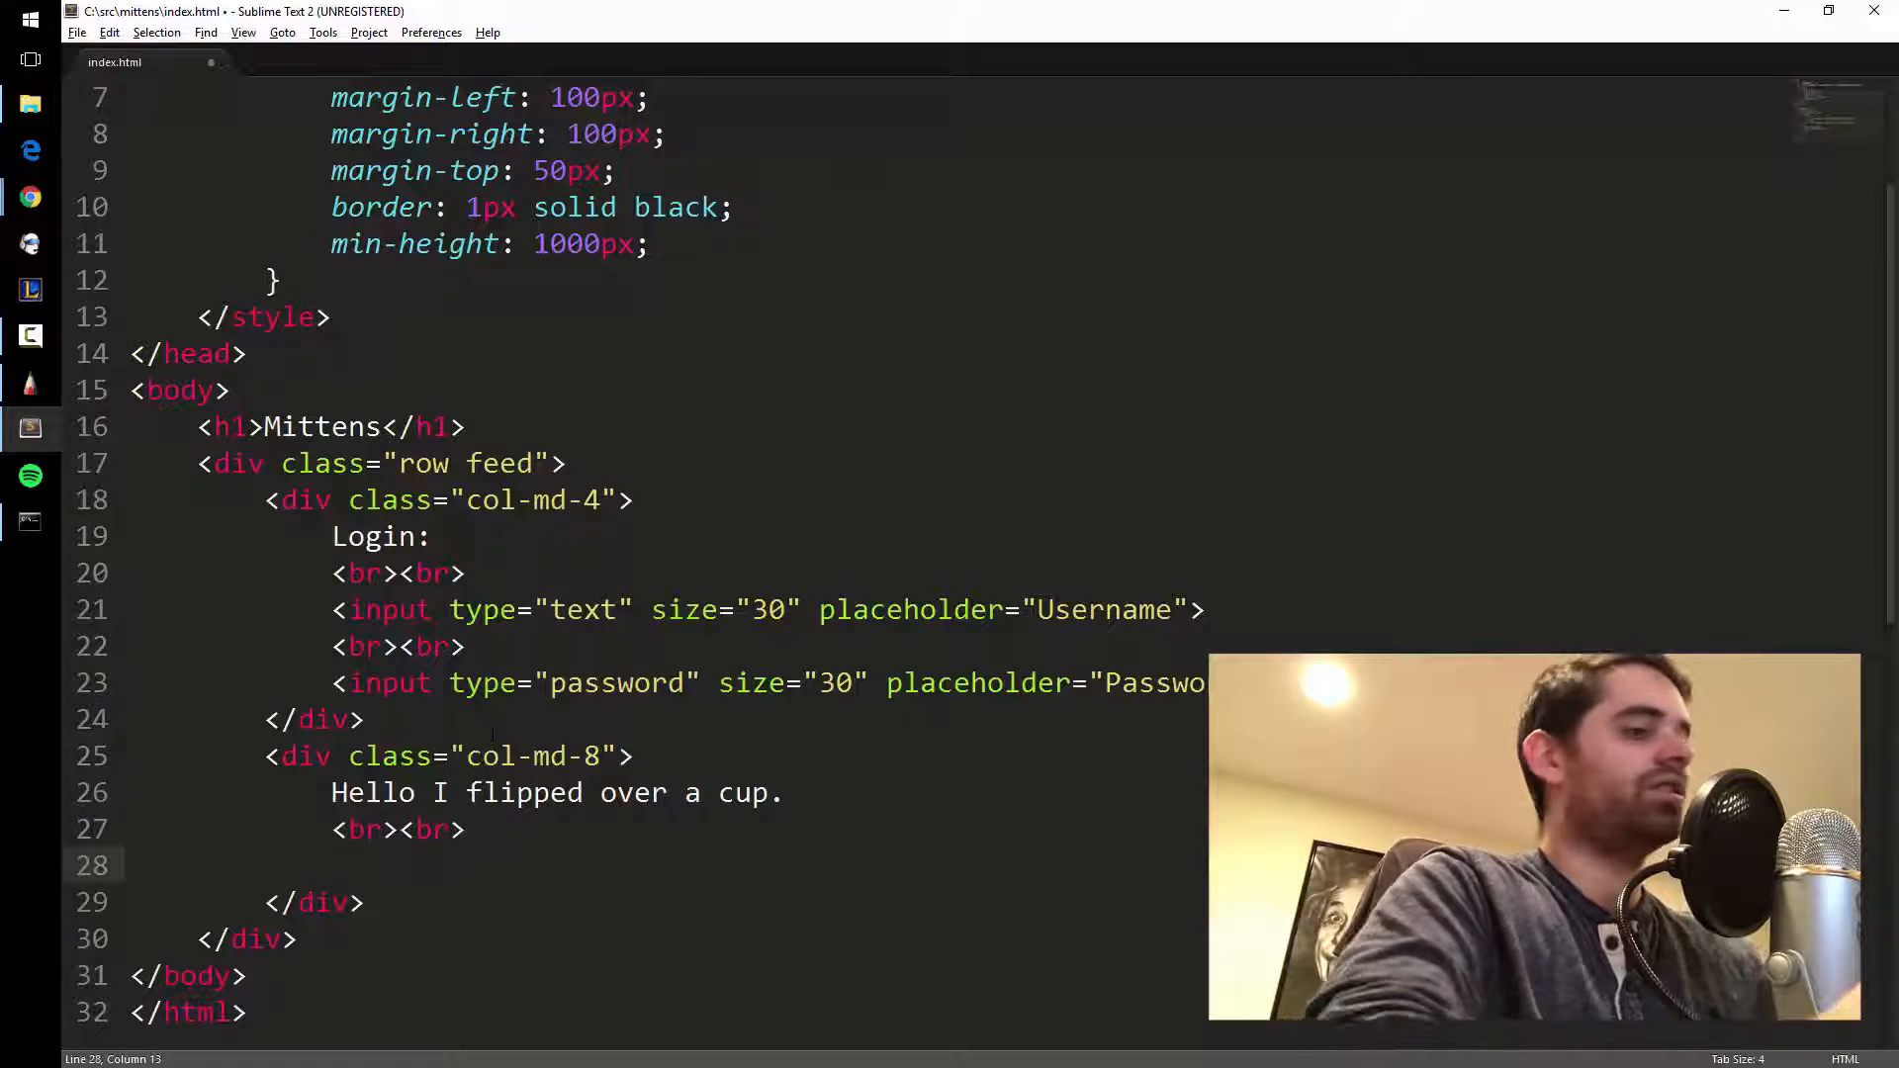
# Add the second post 'My owner just said hi to me. Yum.' followed by <br><br>.
pyautogui.write('My own')
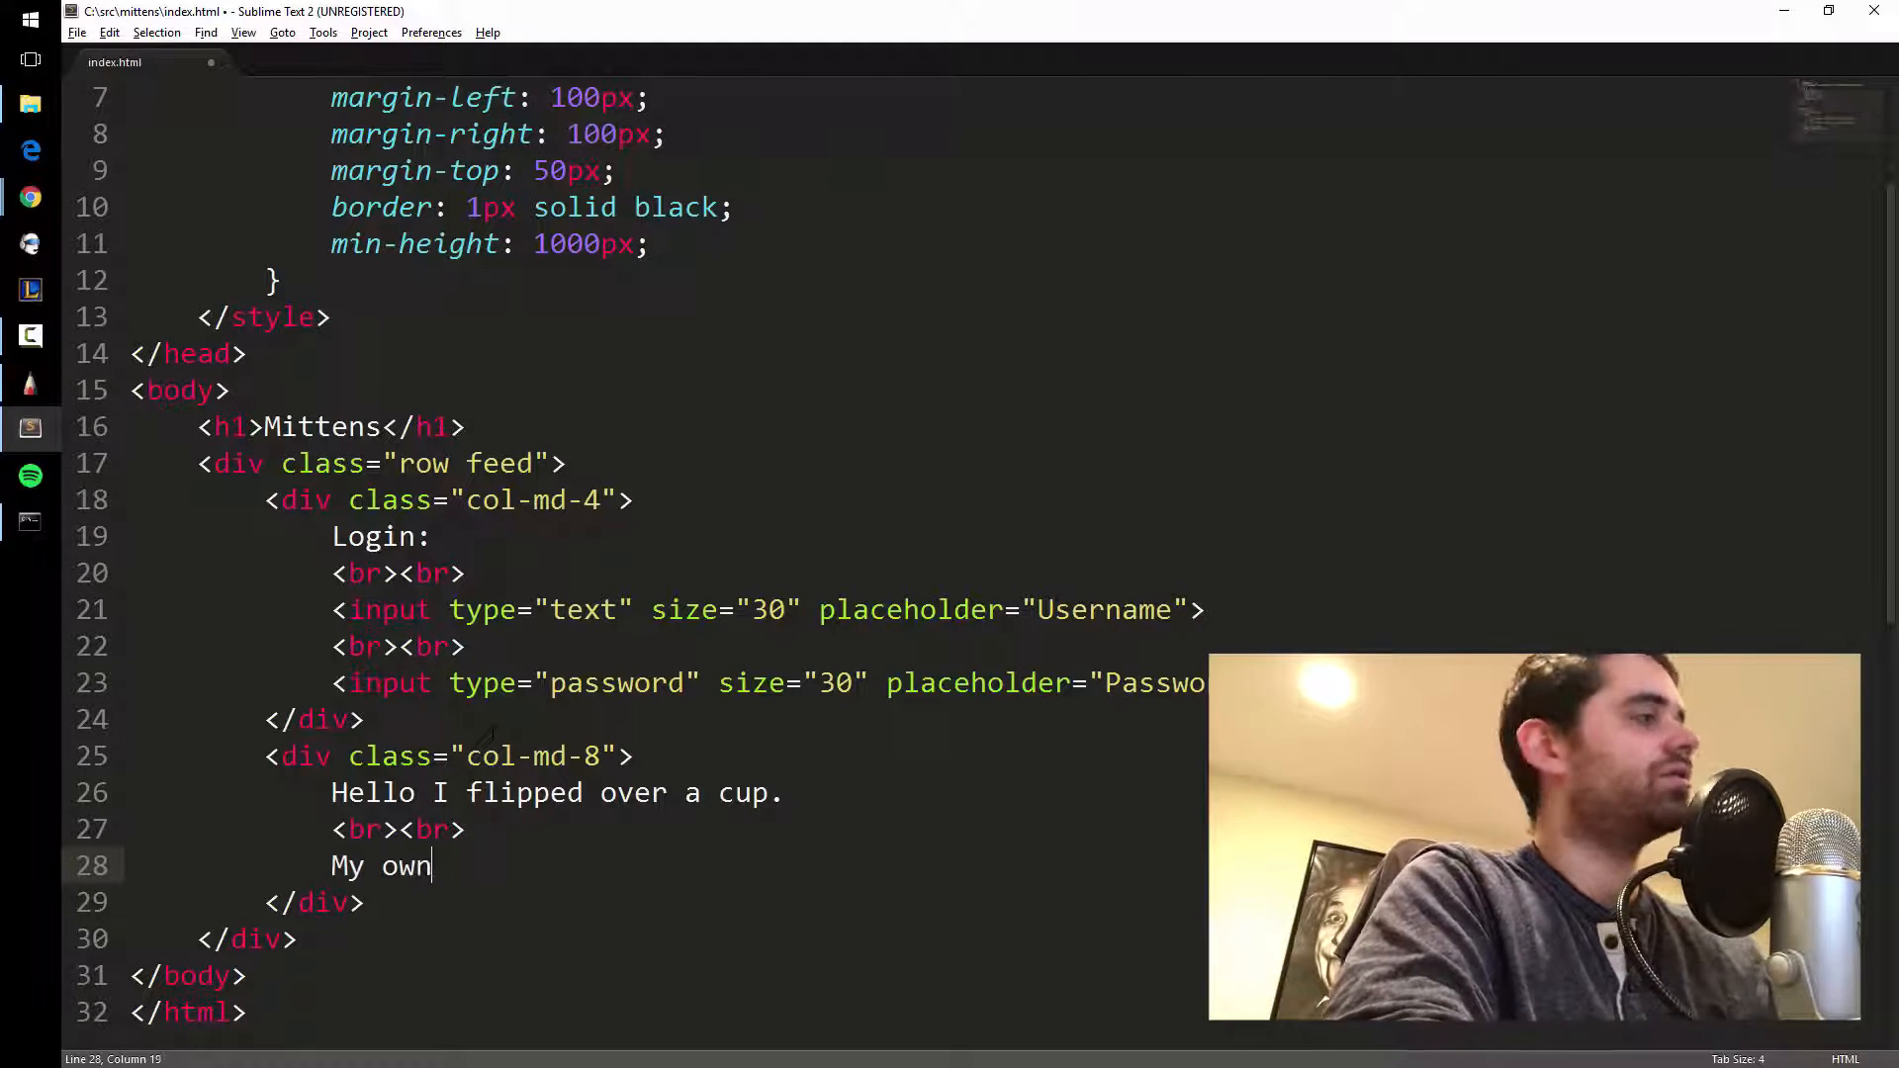
pyautogui.write('er just ai')
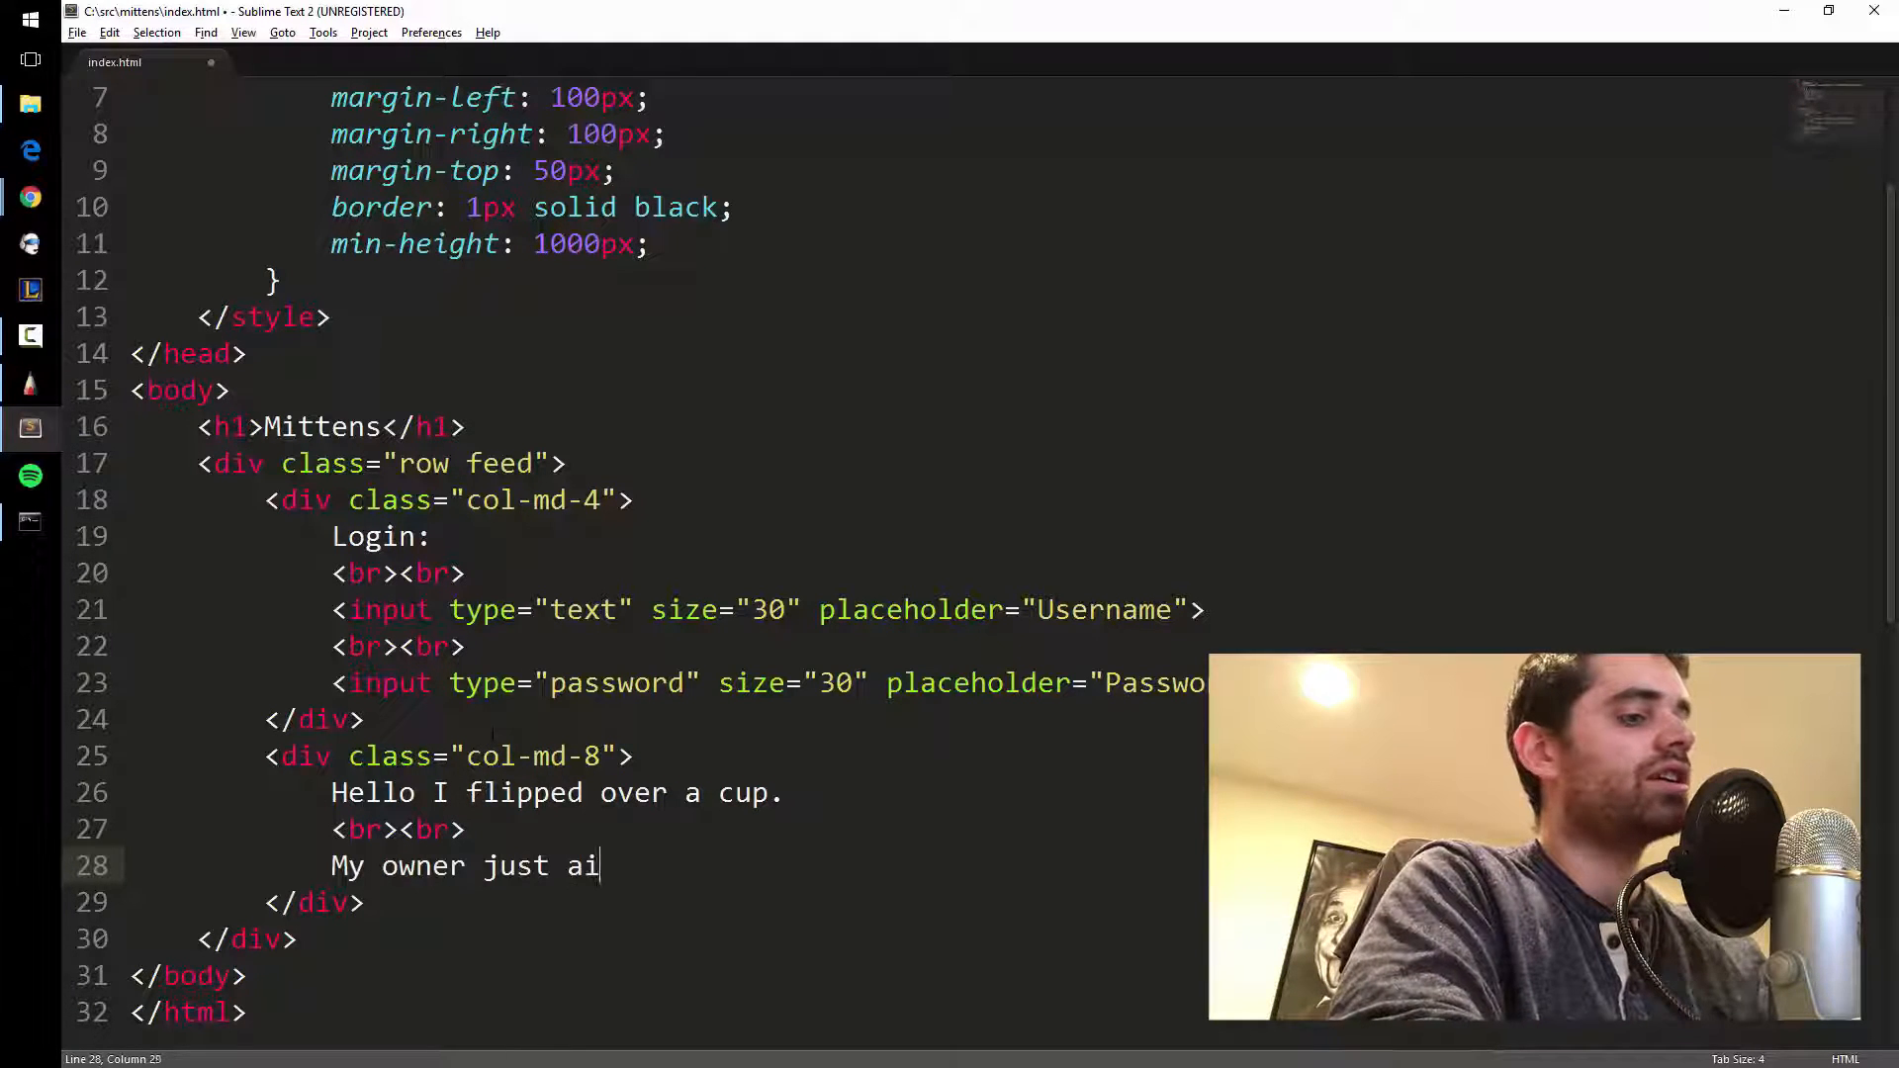
pyautogui.press('BackSpace')
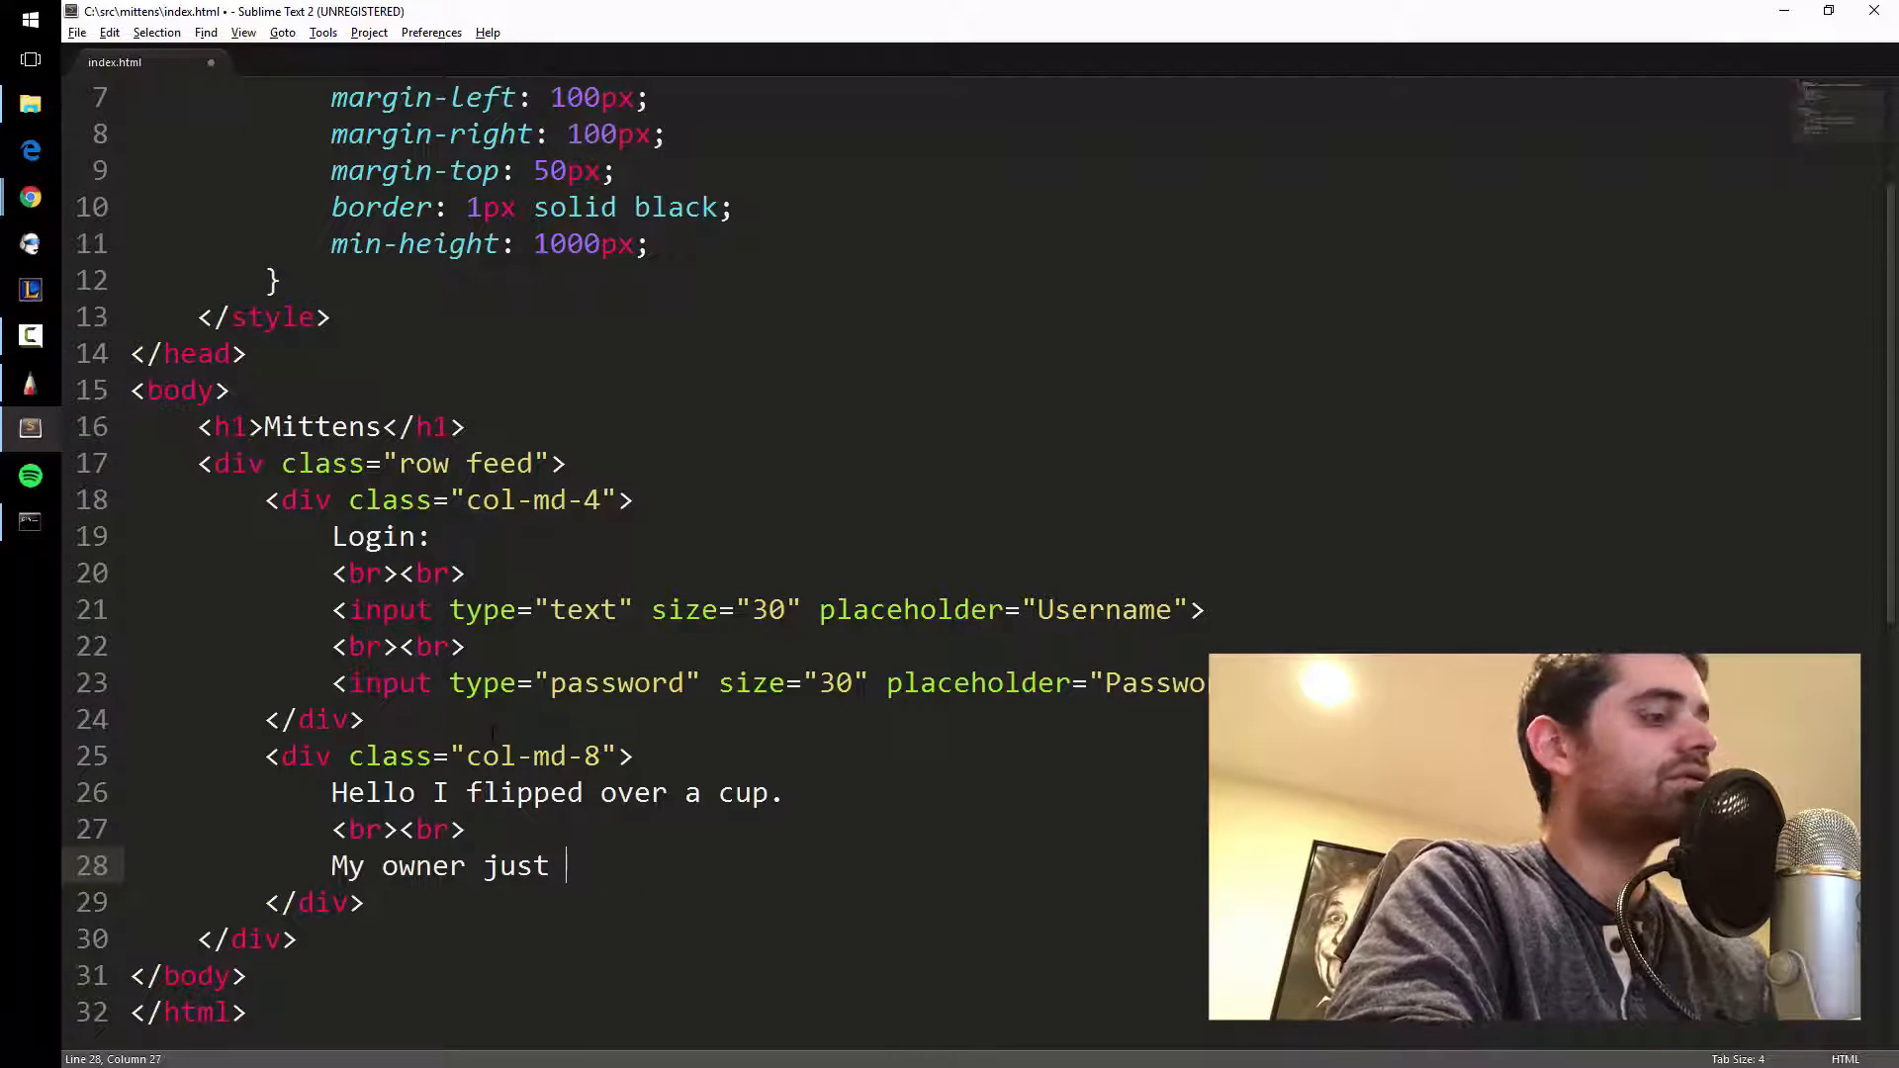
pyautogui.write('said hi to me.')
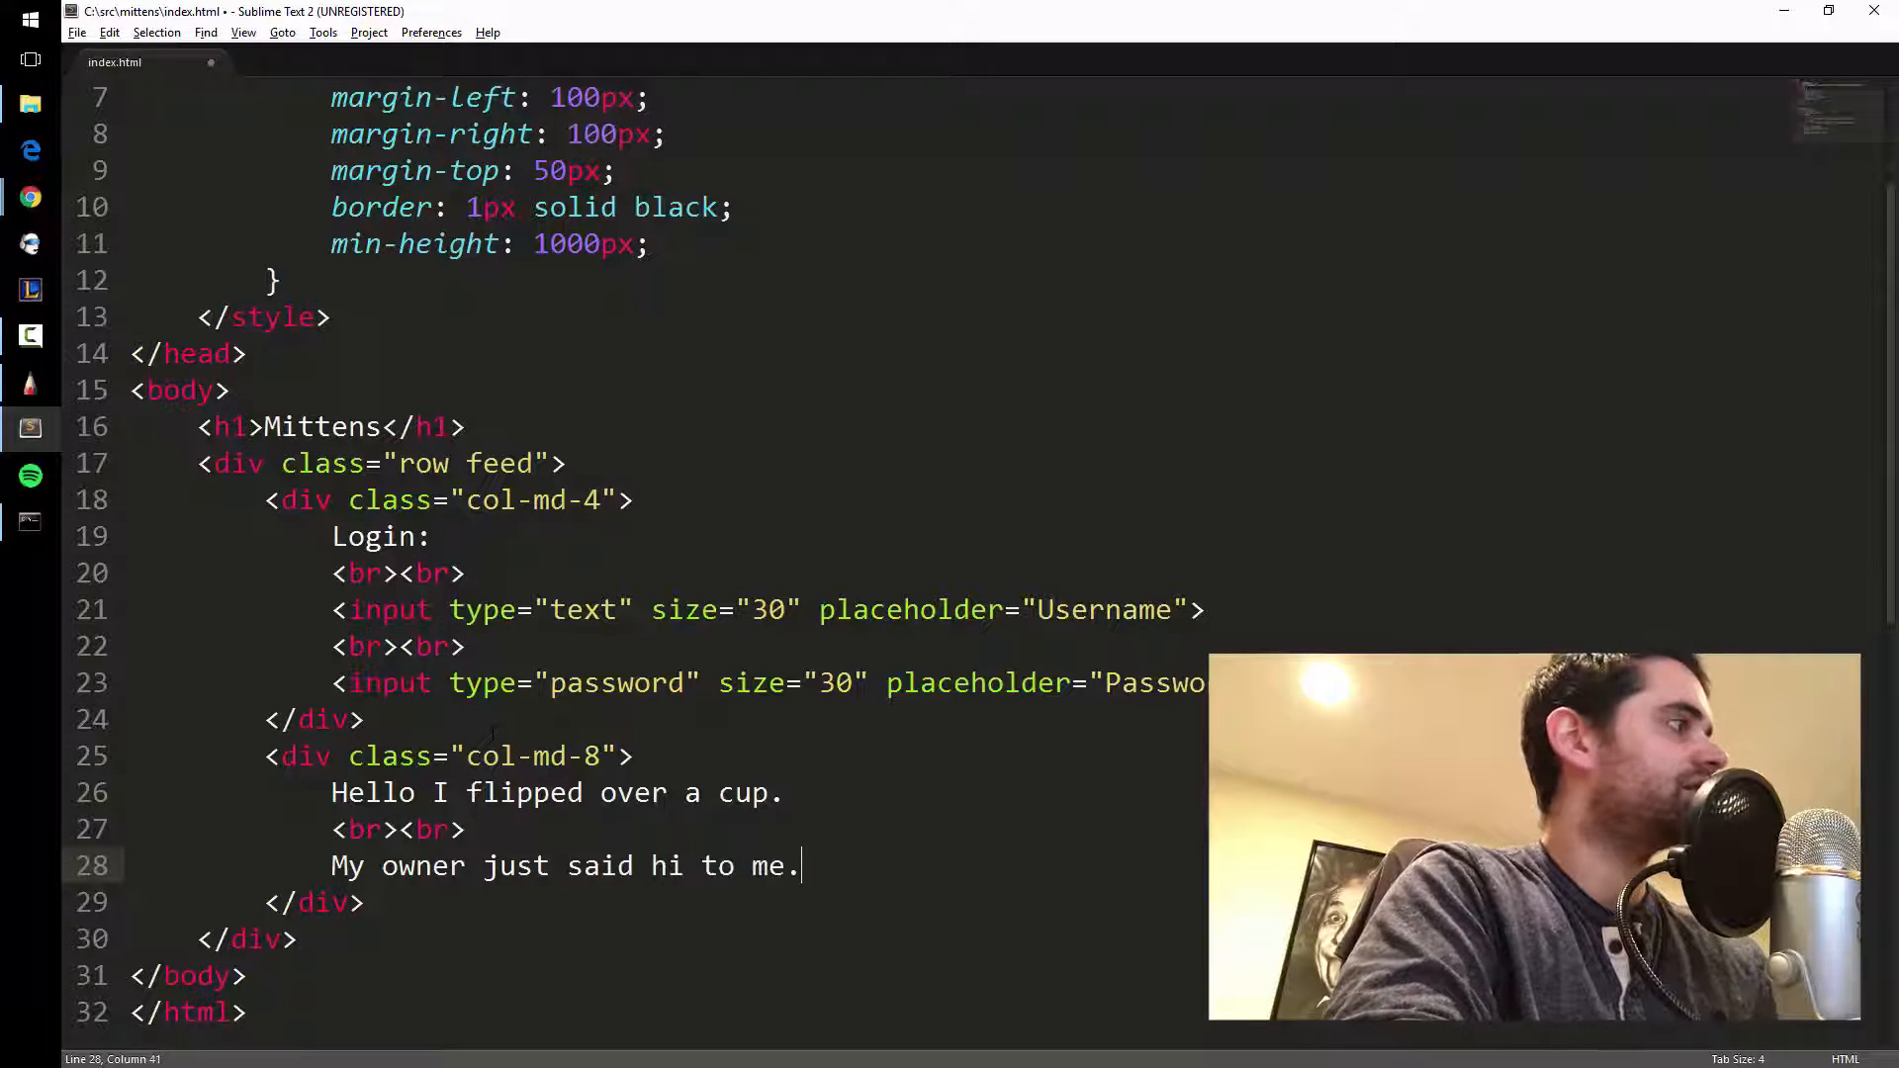
pyautogui.write('Yum')
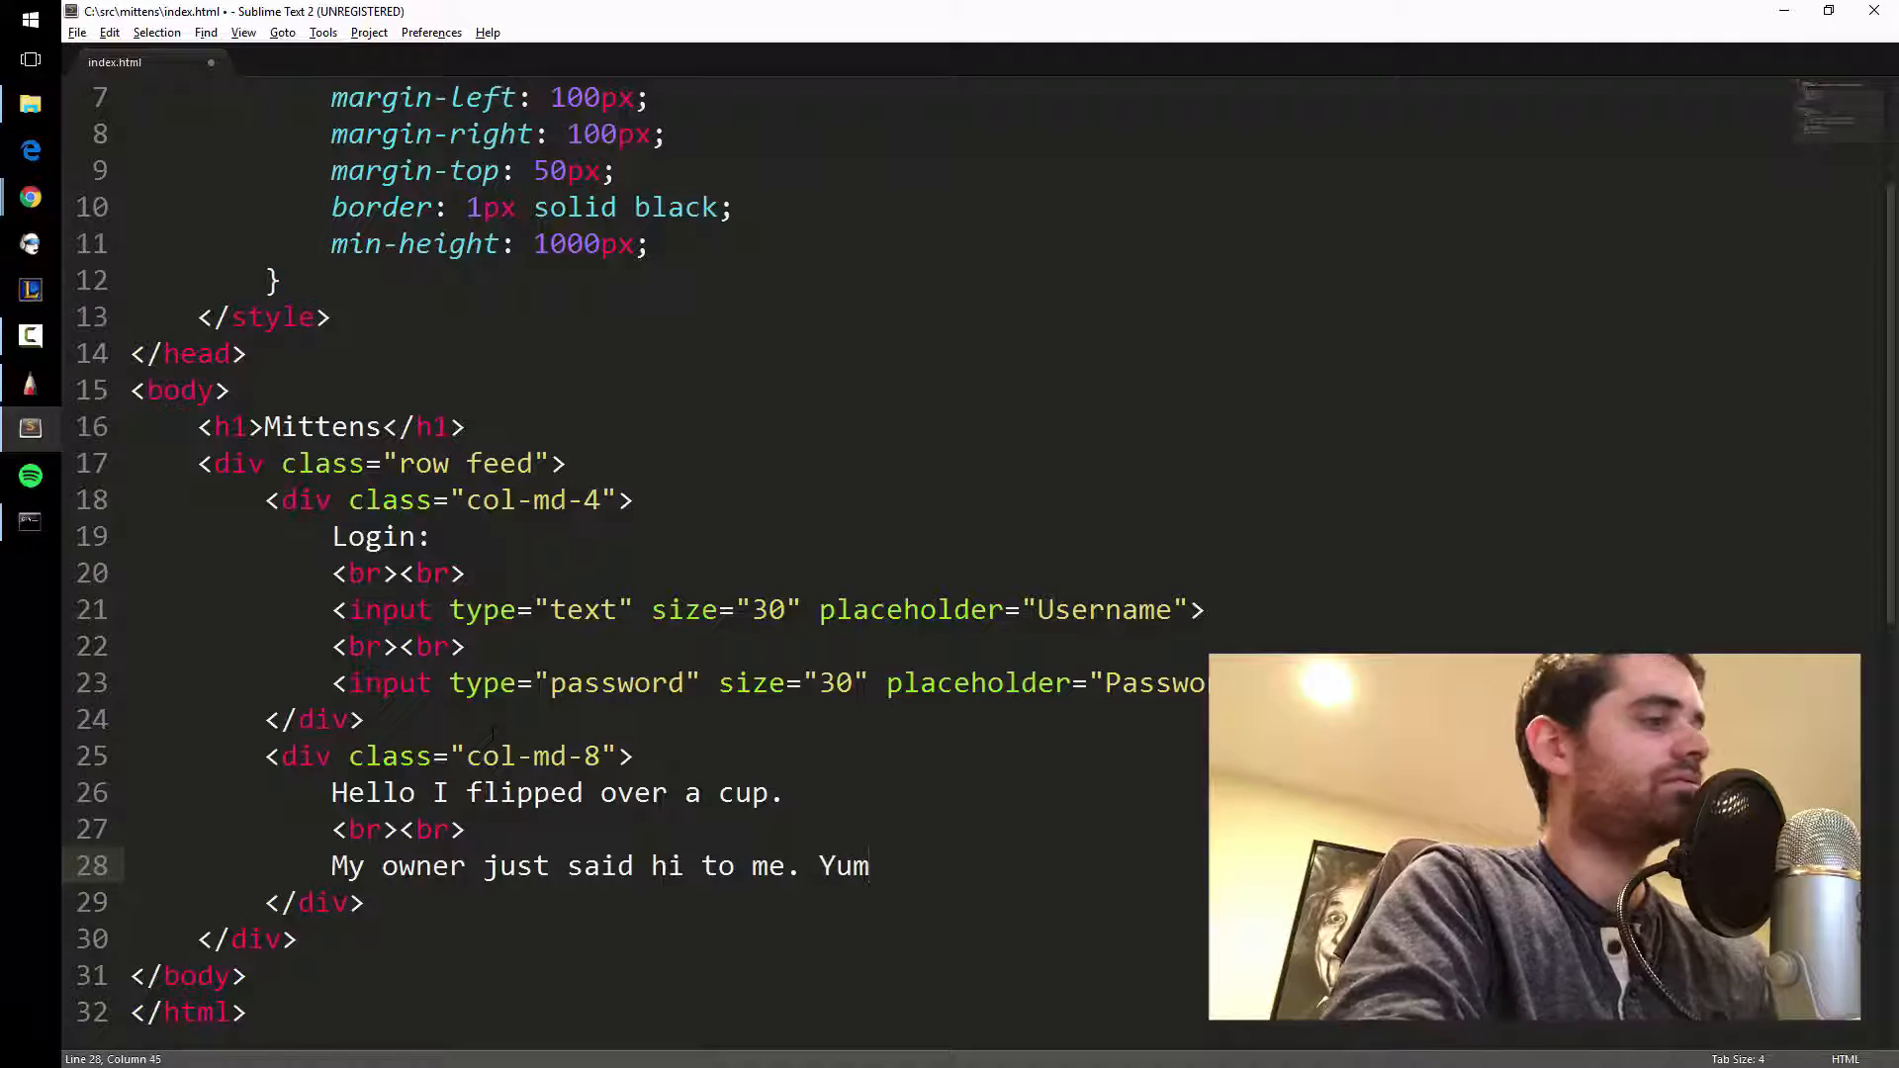
pyautogui.write('.<br><')
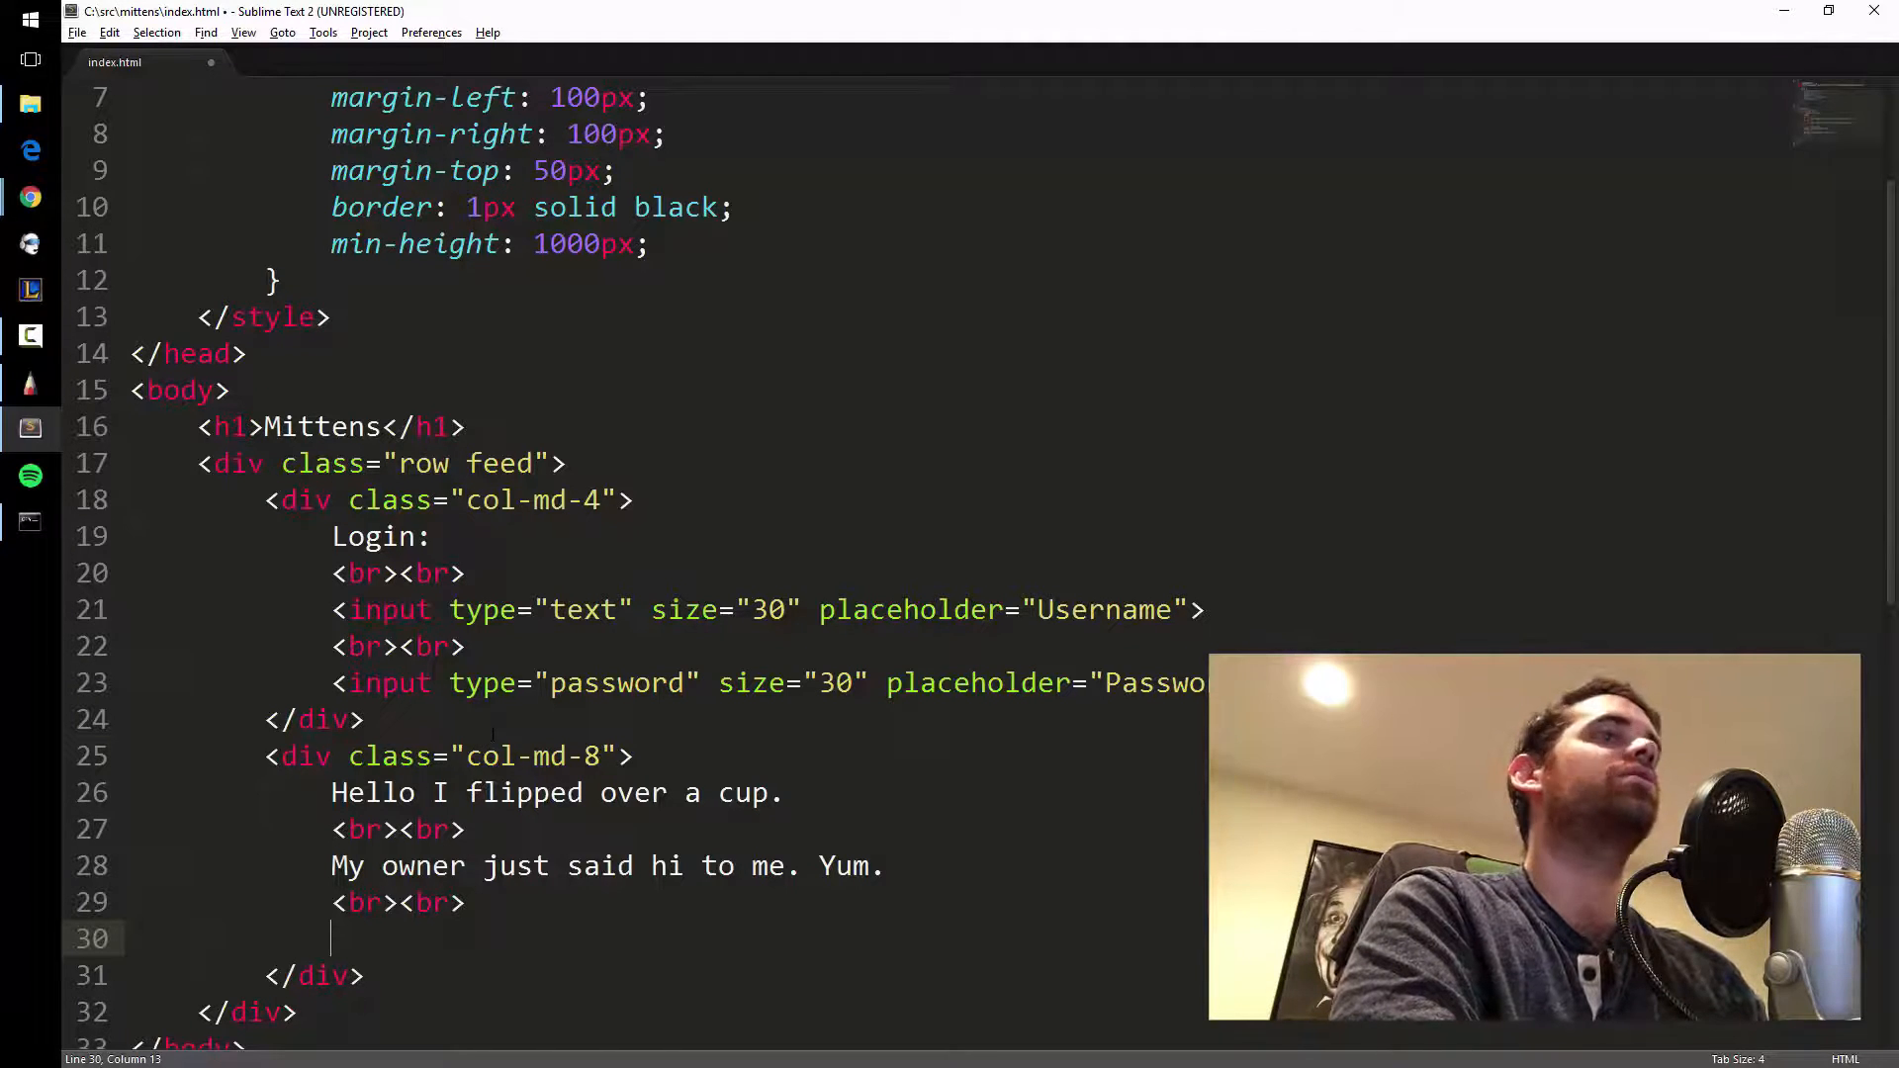
# Add the post 'I ran around the house today and made a mess.' with a line break after it.
pyautogui.write('I ran arou')
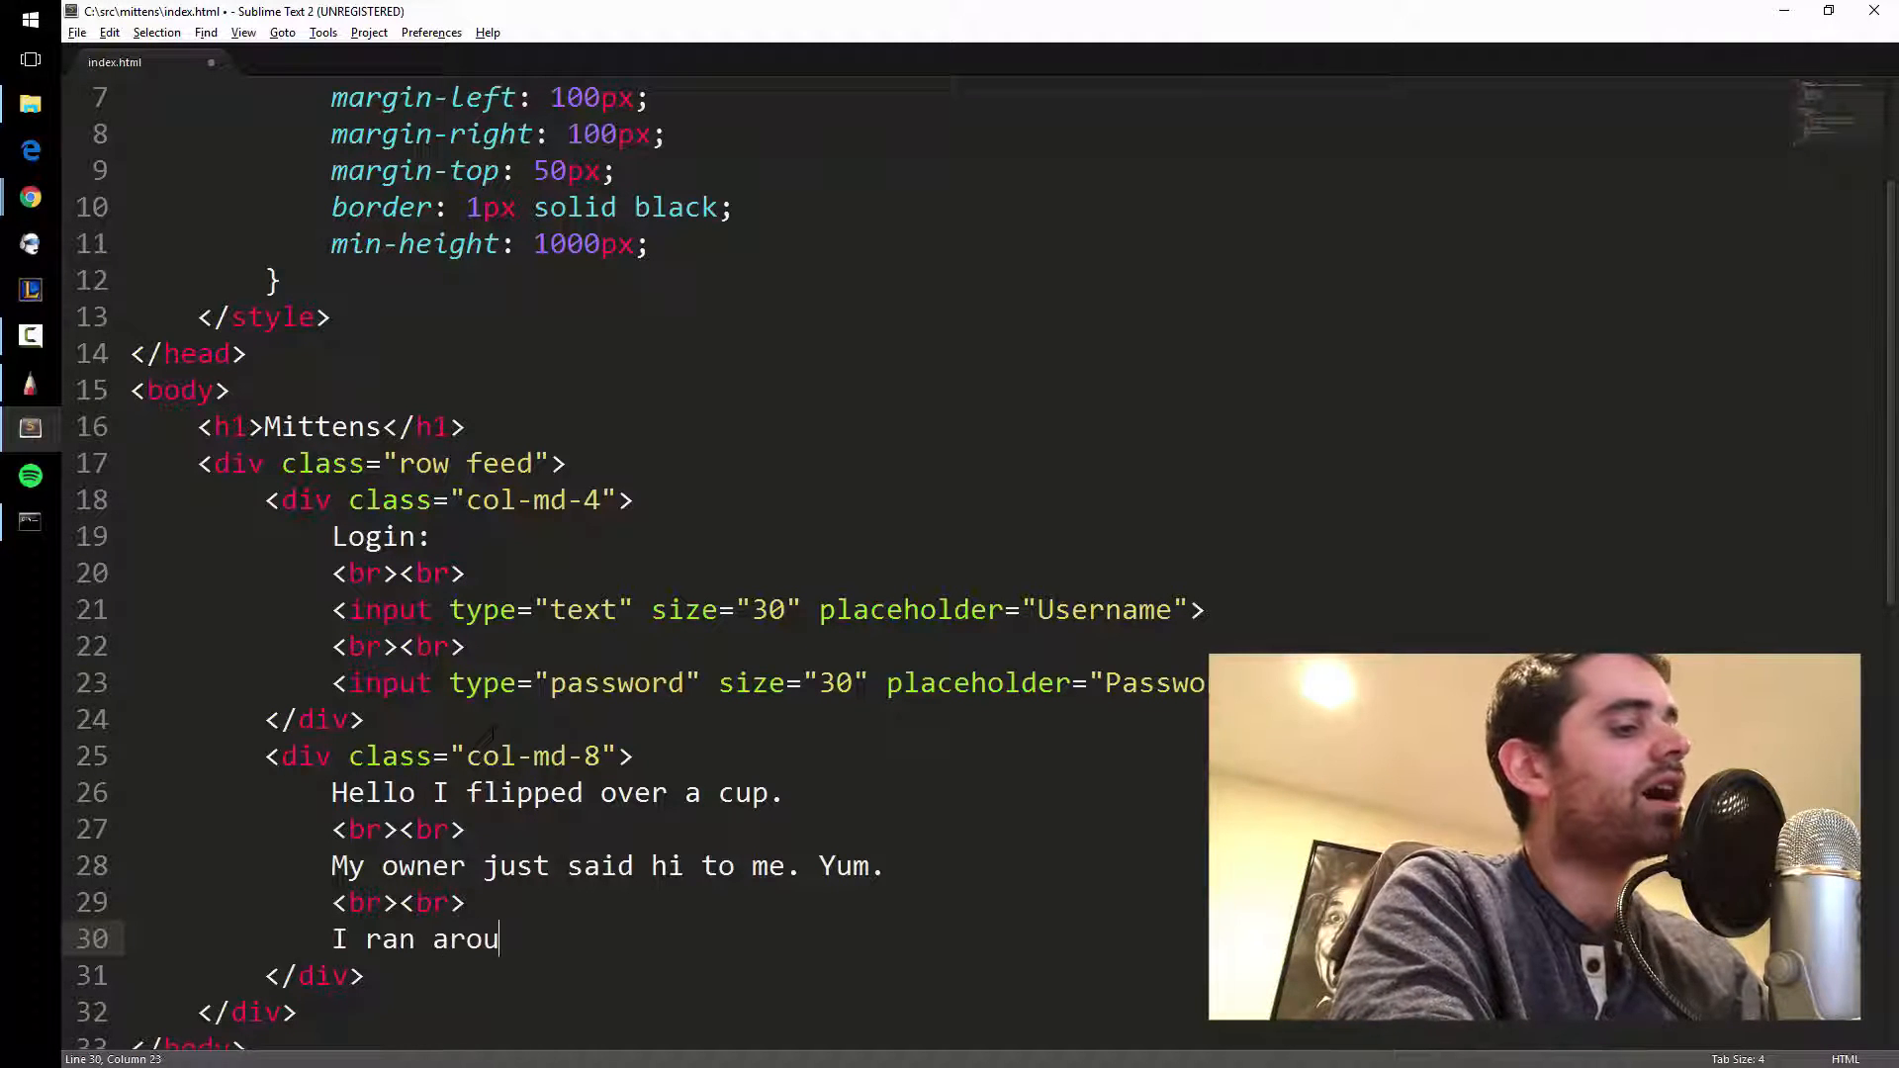
pyautogui.write('nd the')
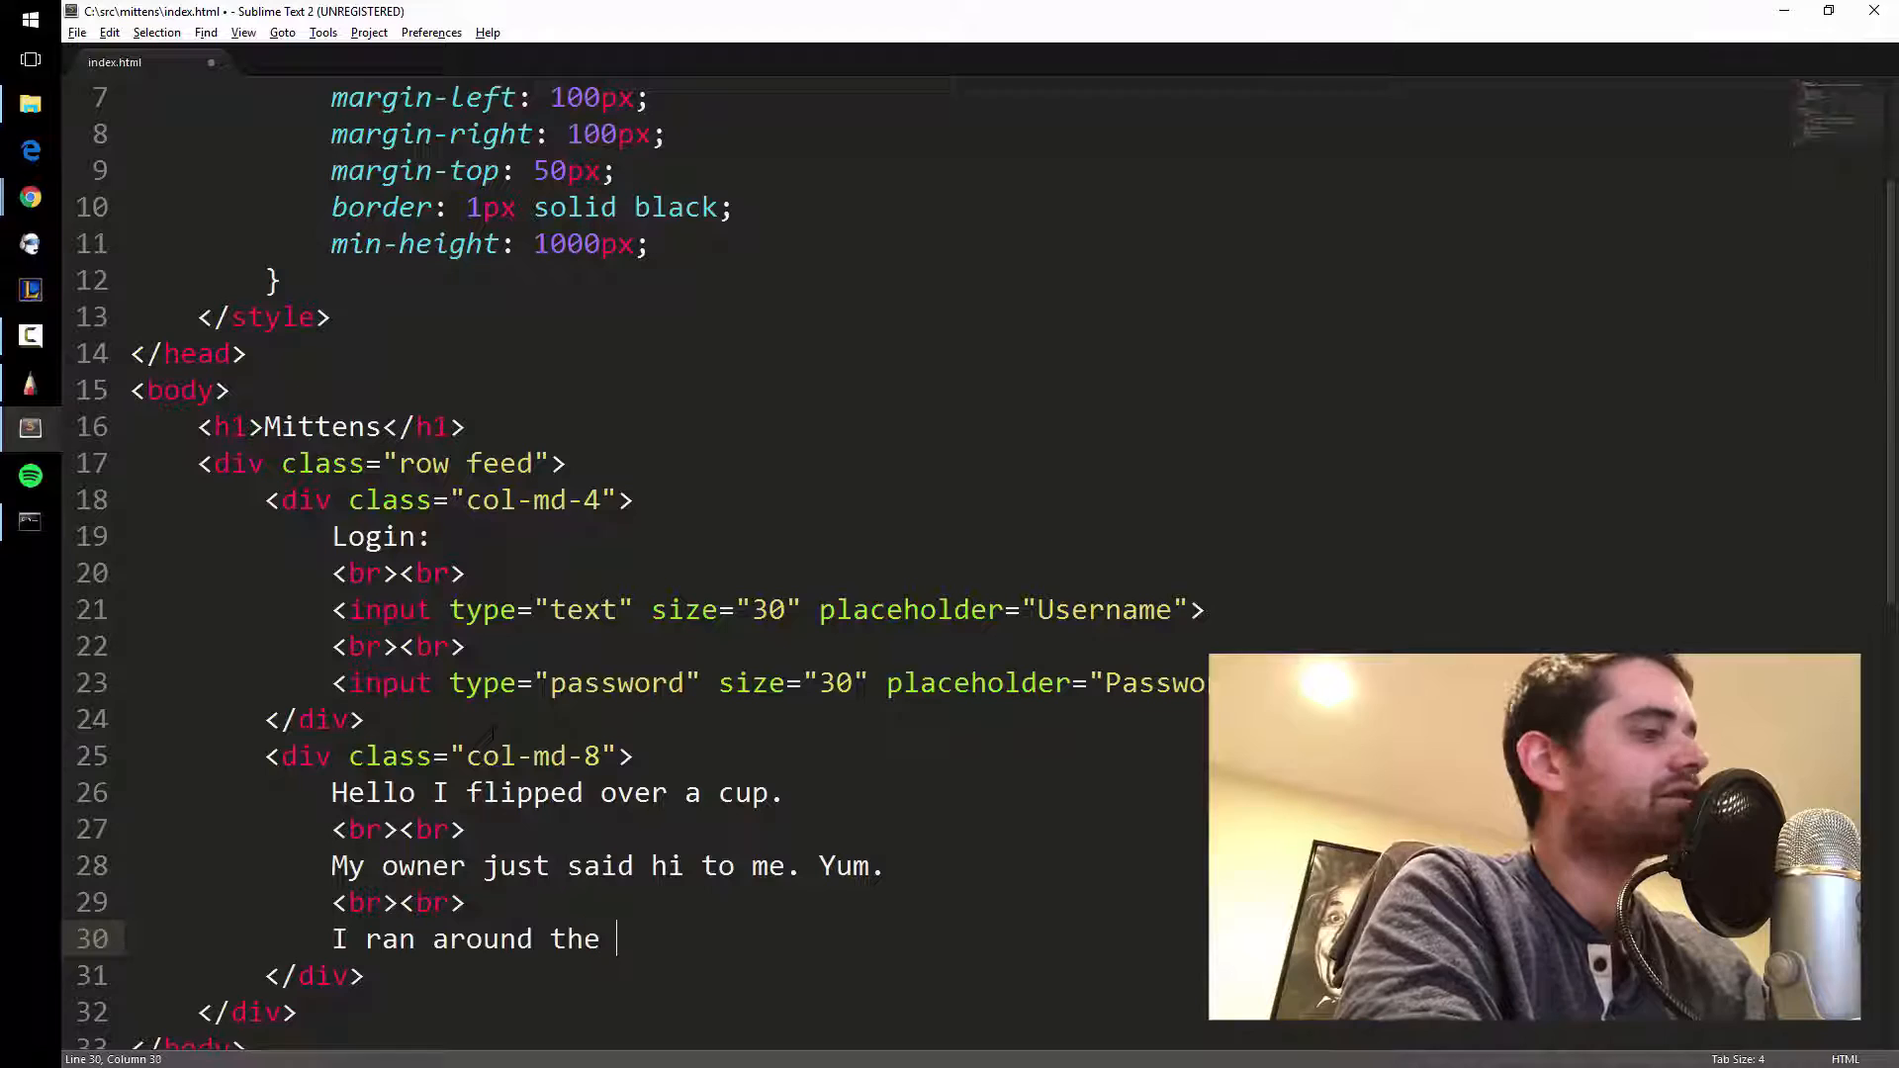
pyautogui.write('house today a')
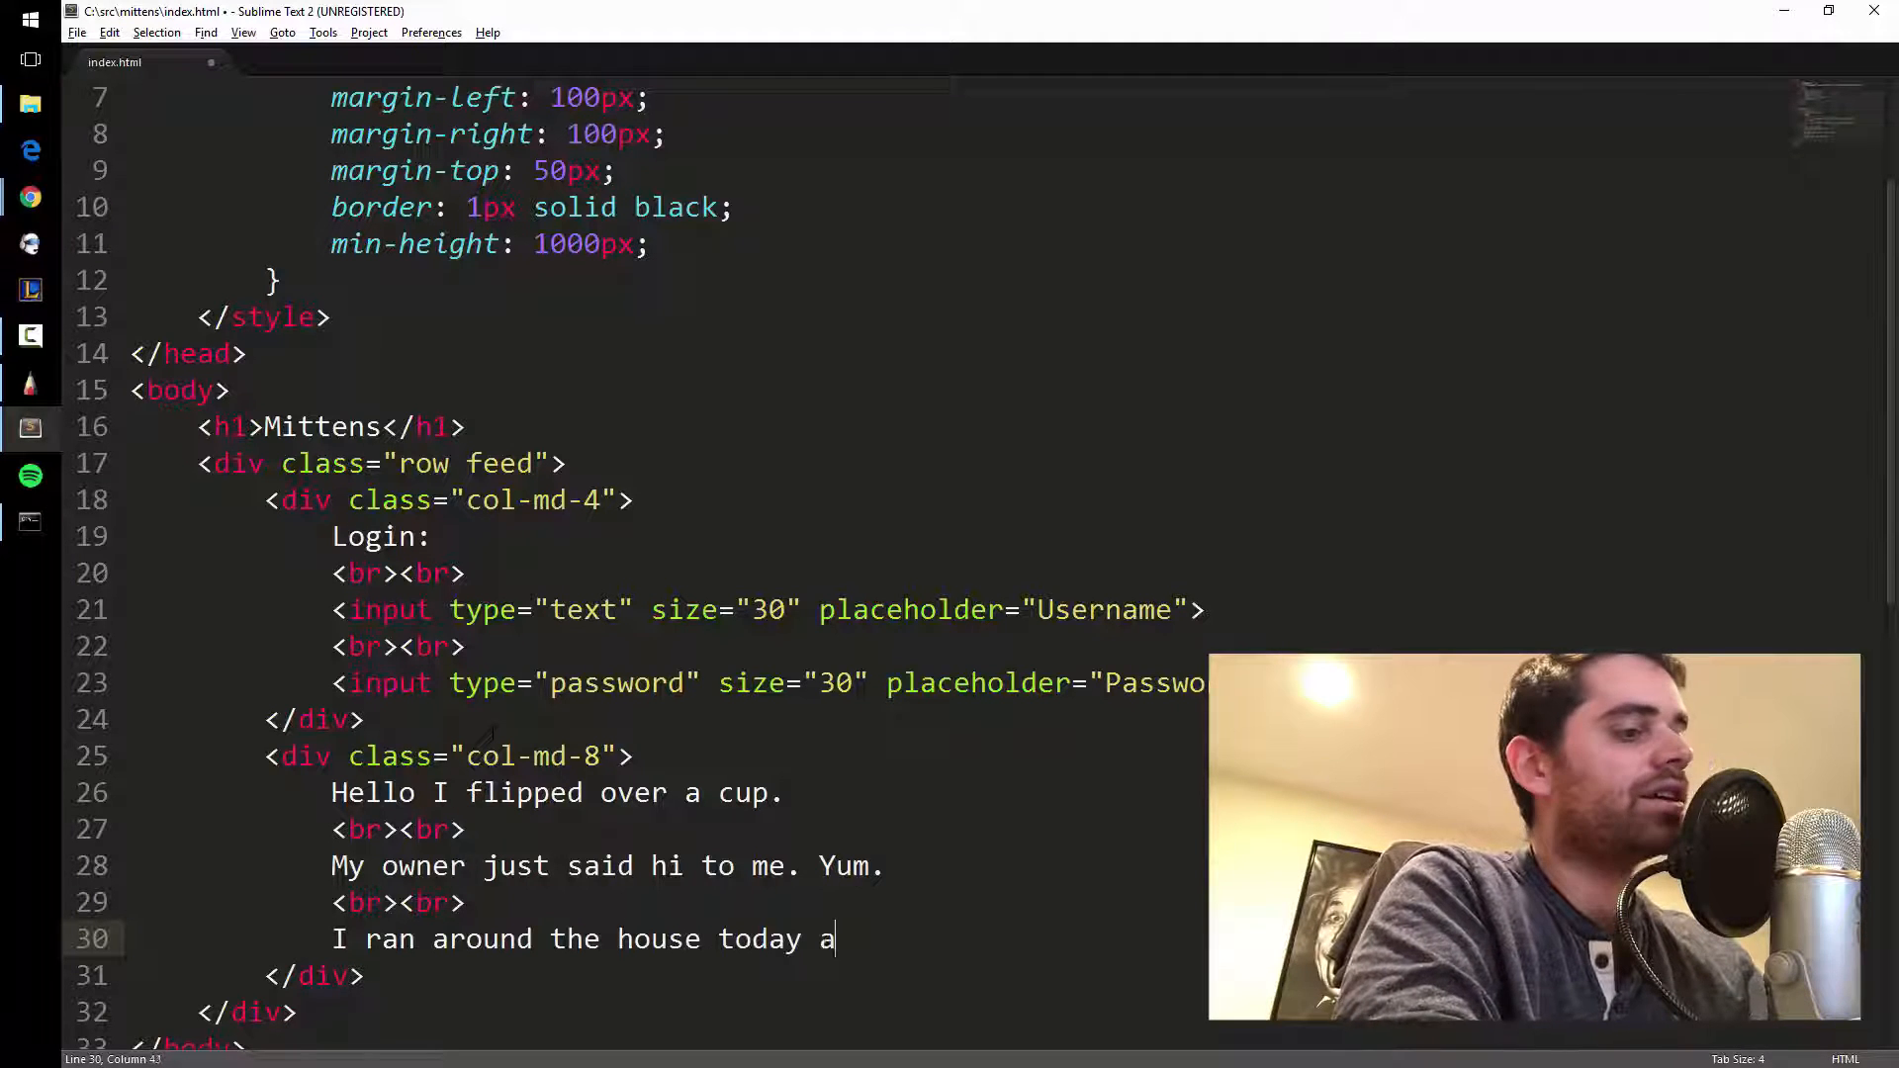
pyautogui.write('nd made a mess')
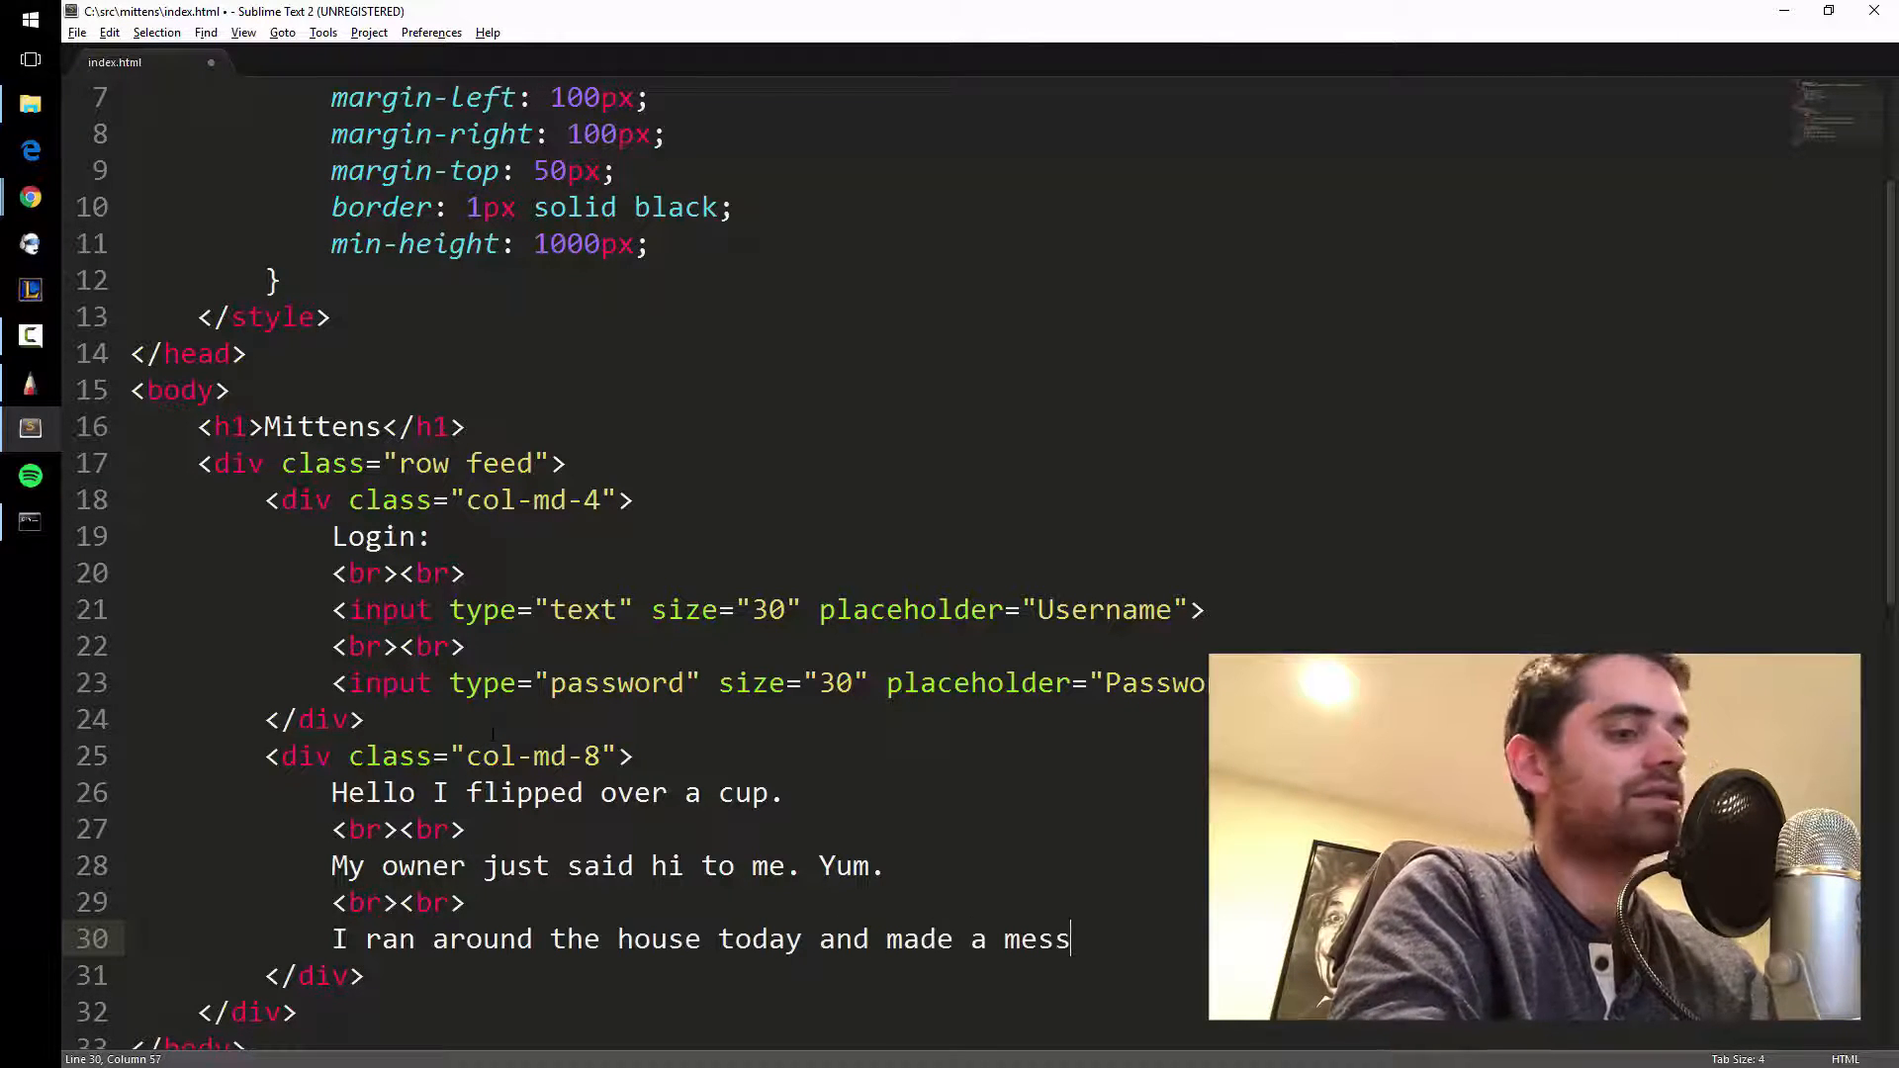
pyautogui.write('.')
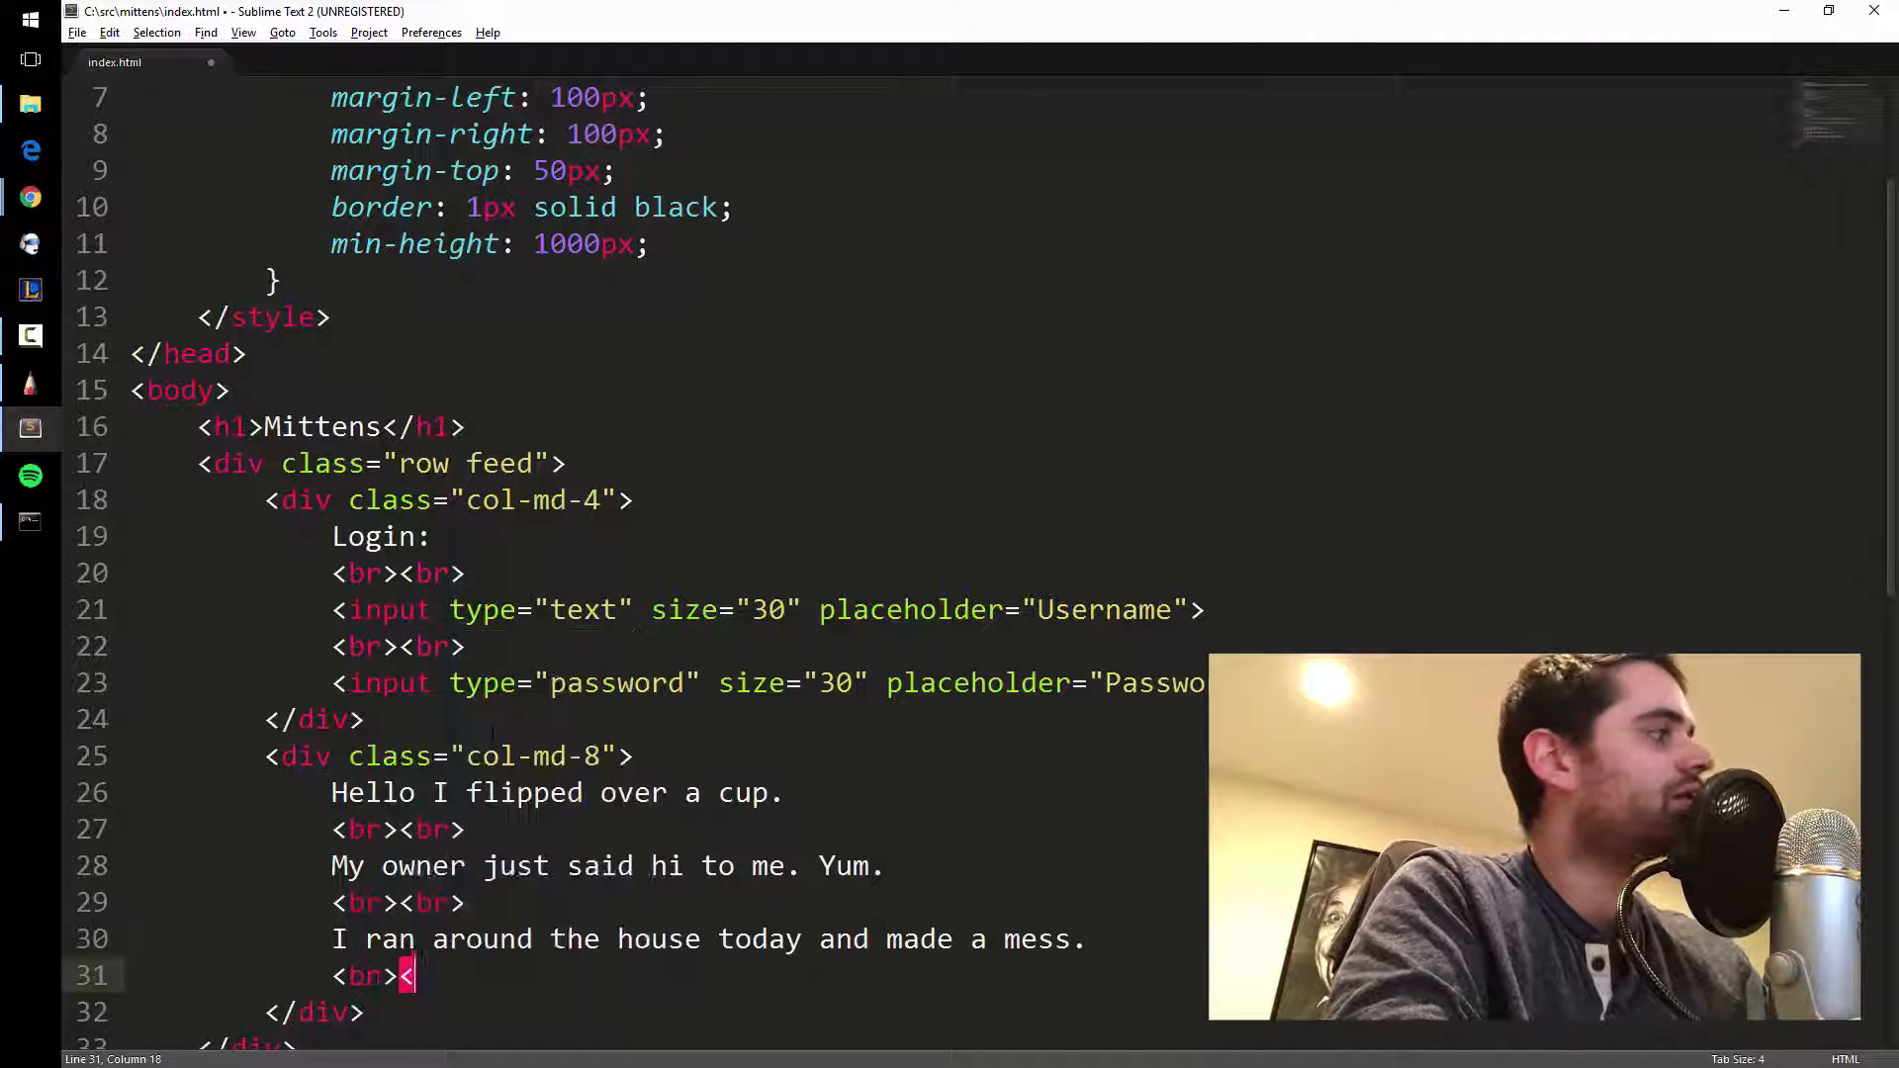
pyautogui.write('br>')
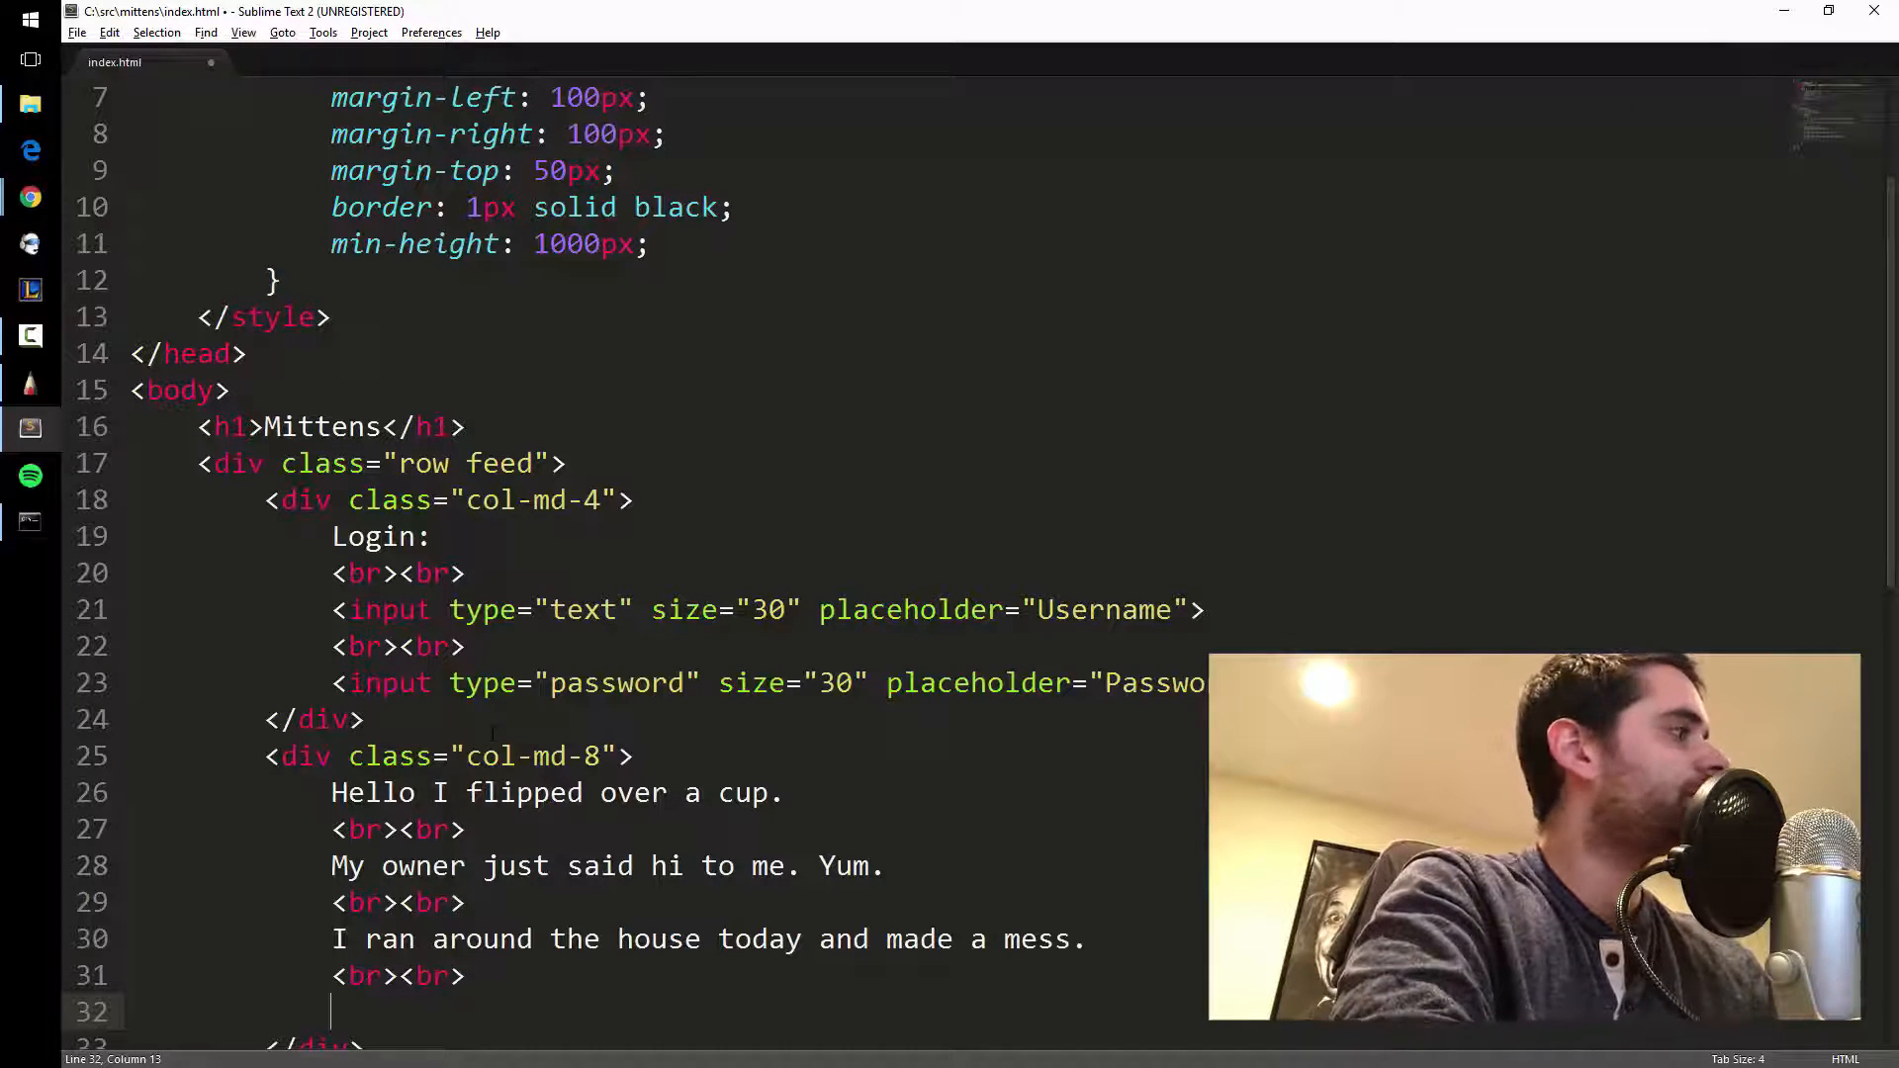
# Add the post 'Just climbing around.' and save index.html.
pyautogui.write('Just climb')
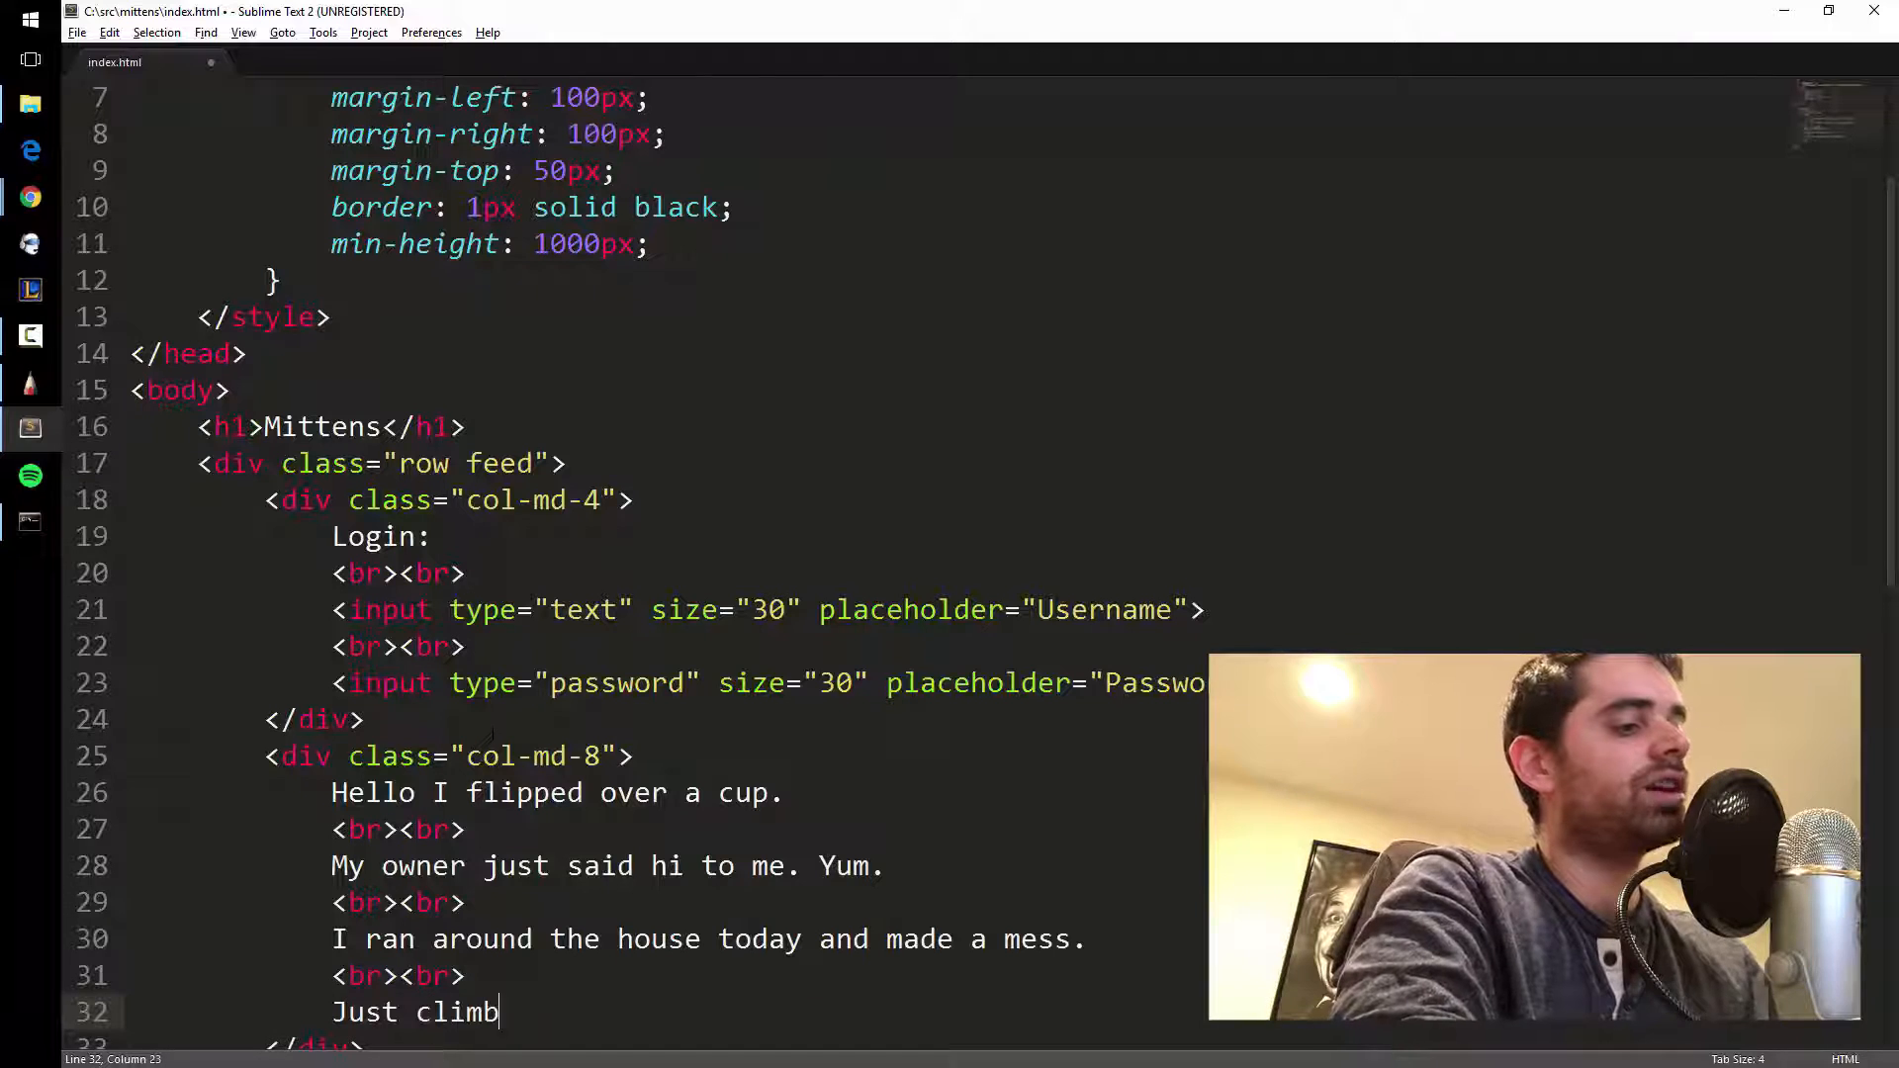
pyautogui.write('ing arou')
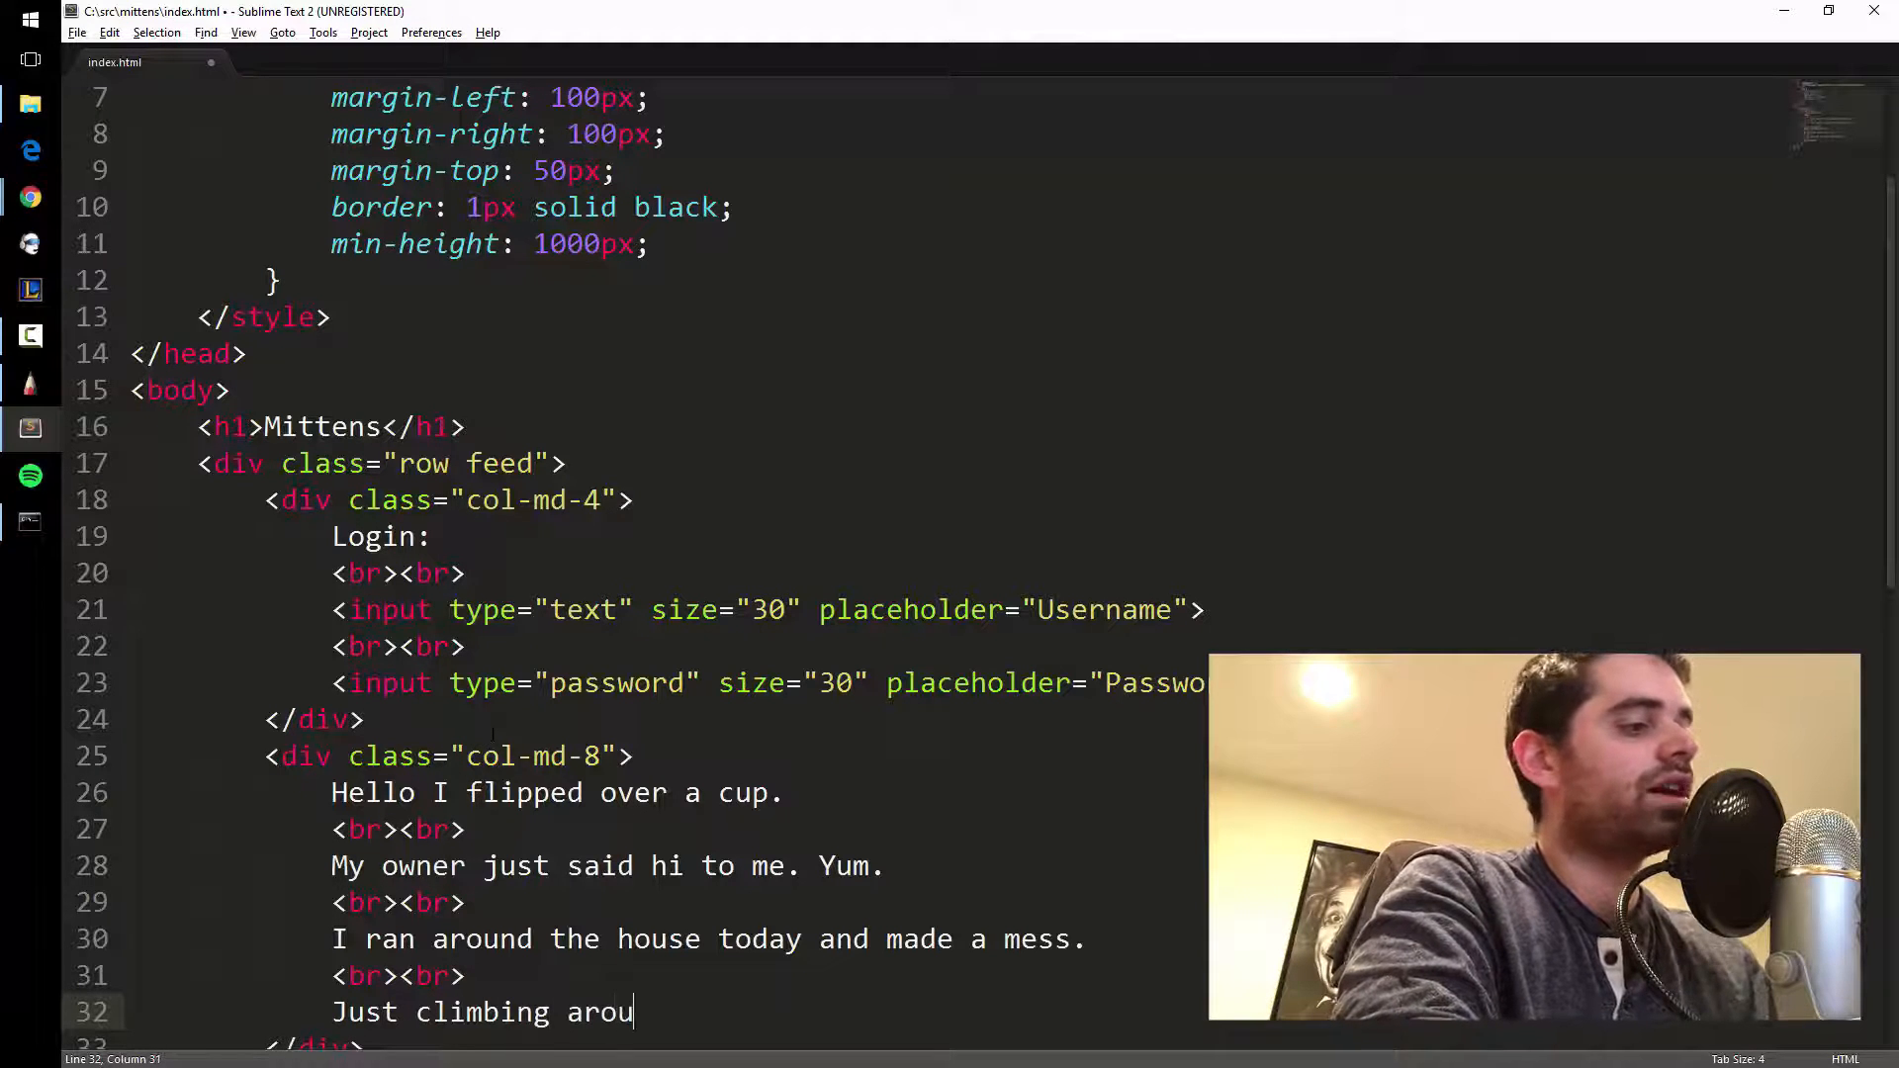
pyautogui.write('nd')
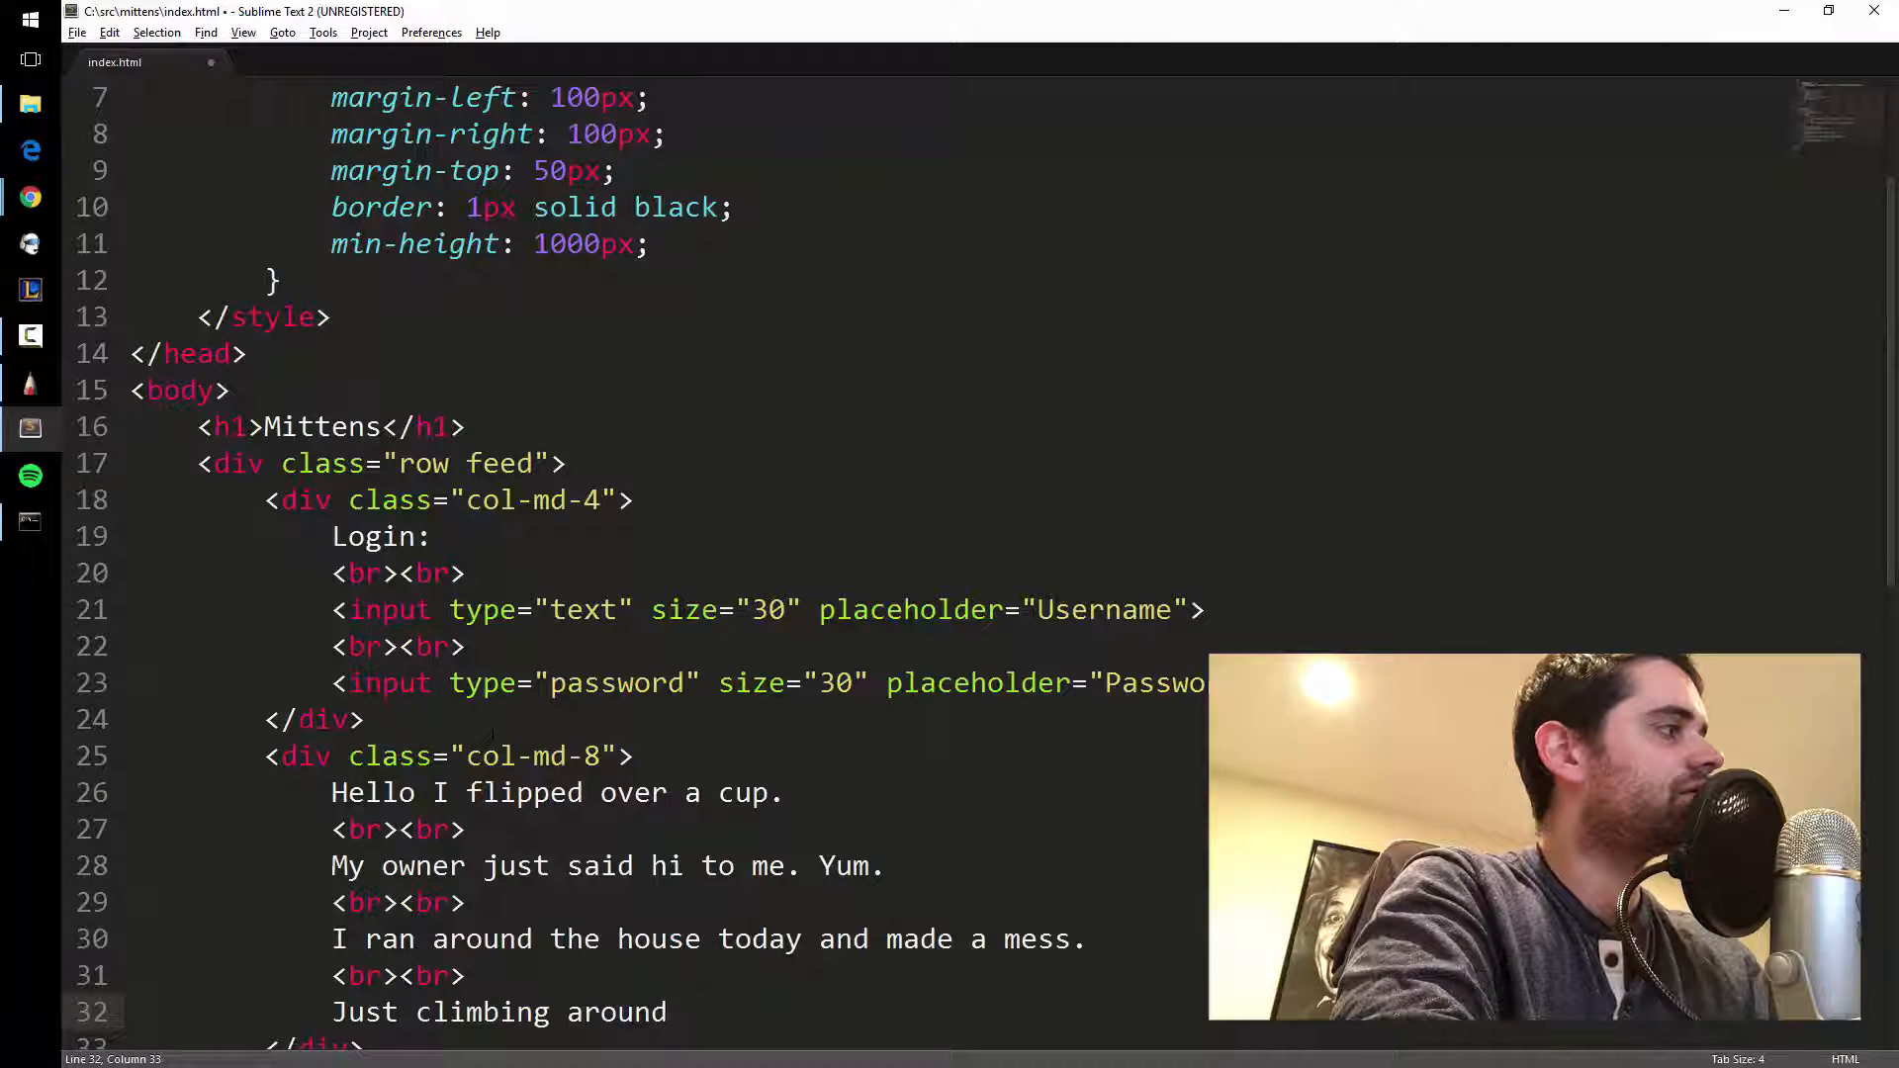
pyautogui.write('.')
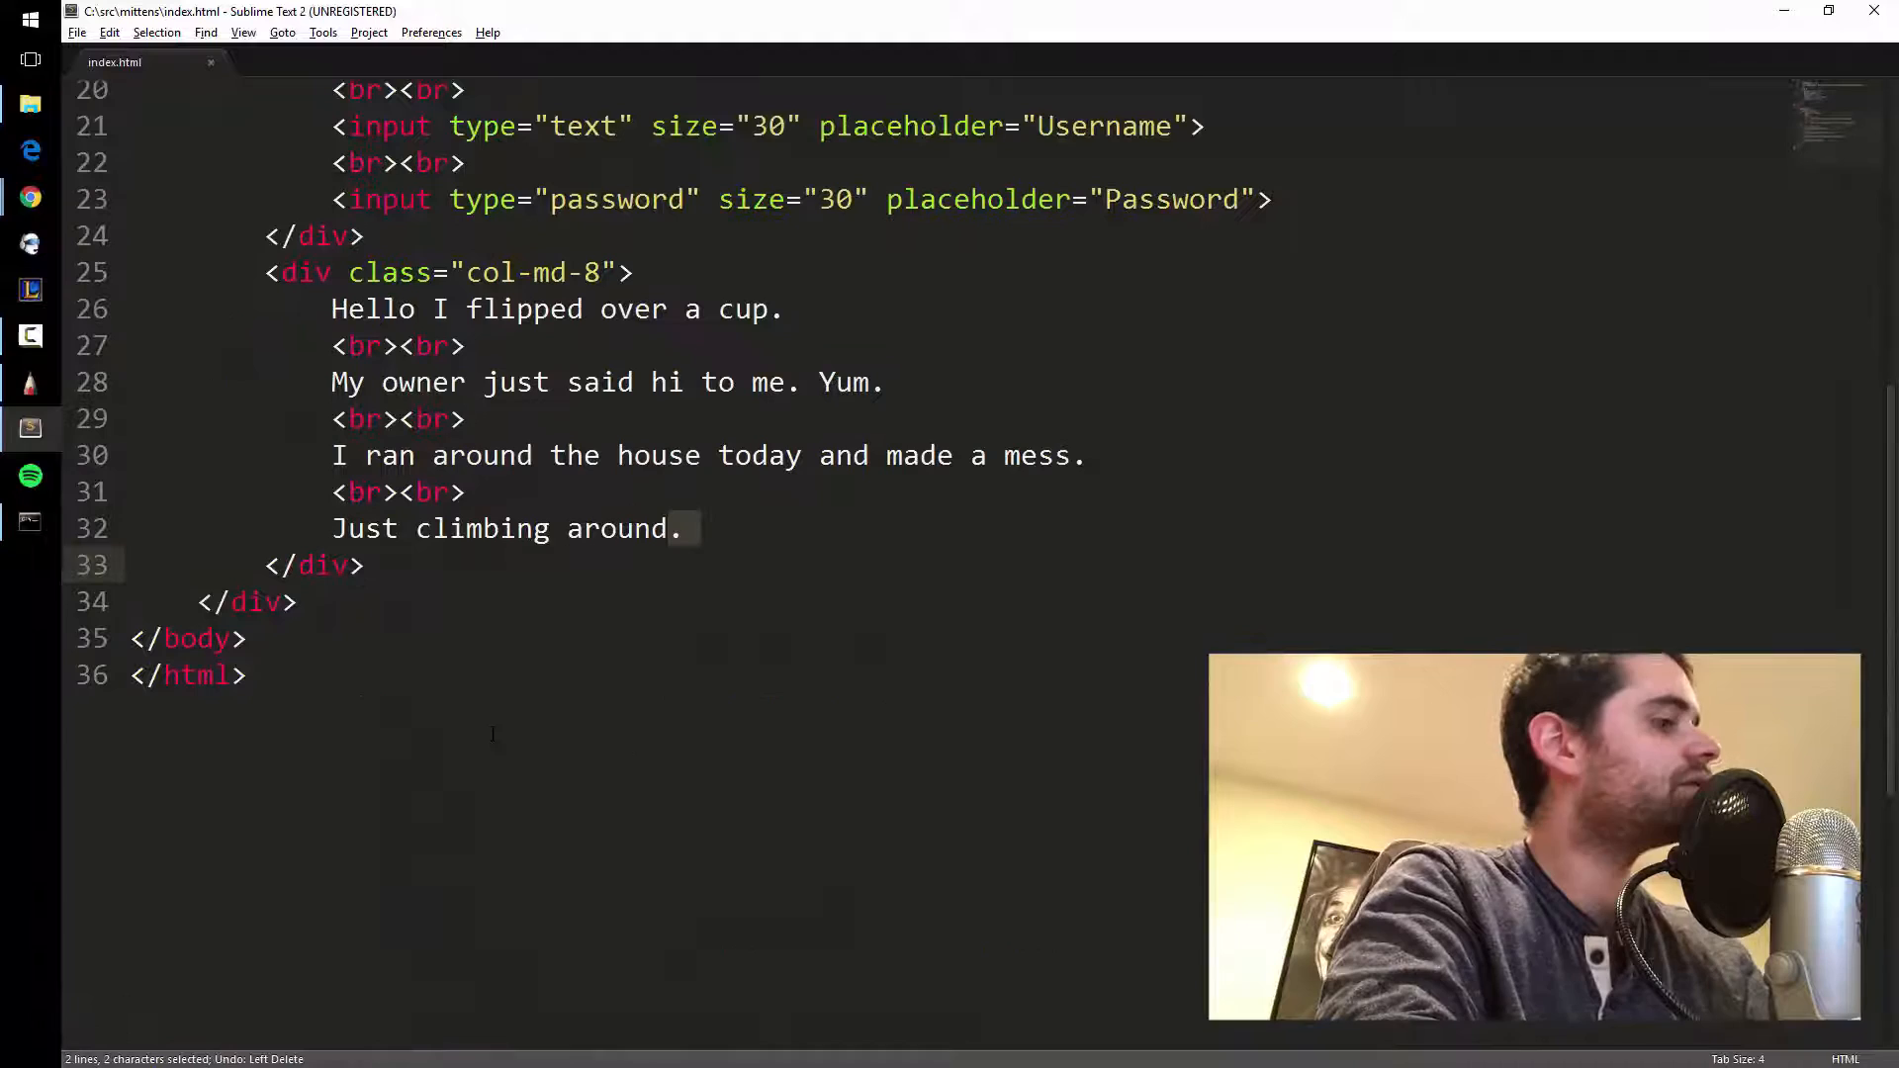
pyautogui.press('ctrl+s')
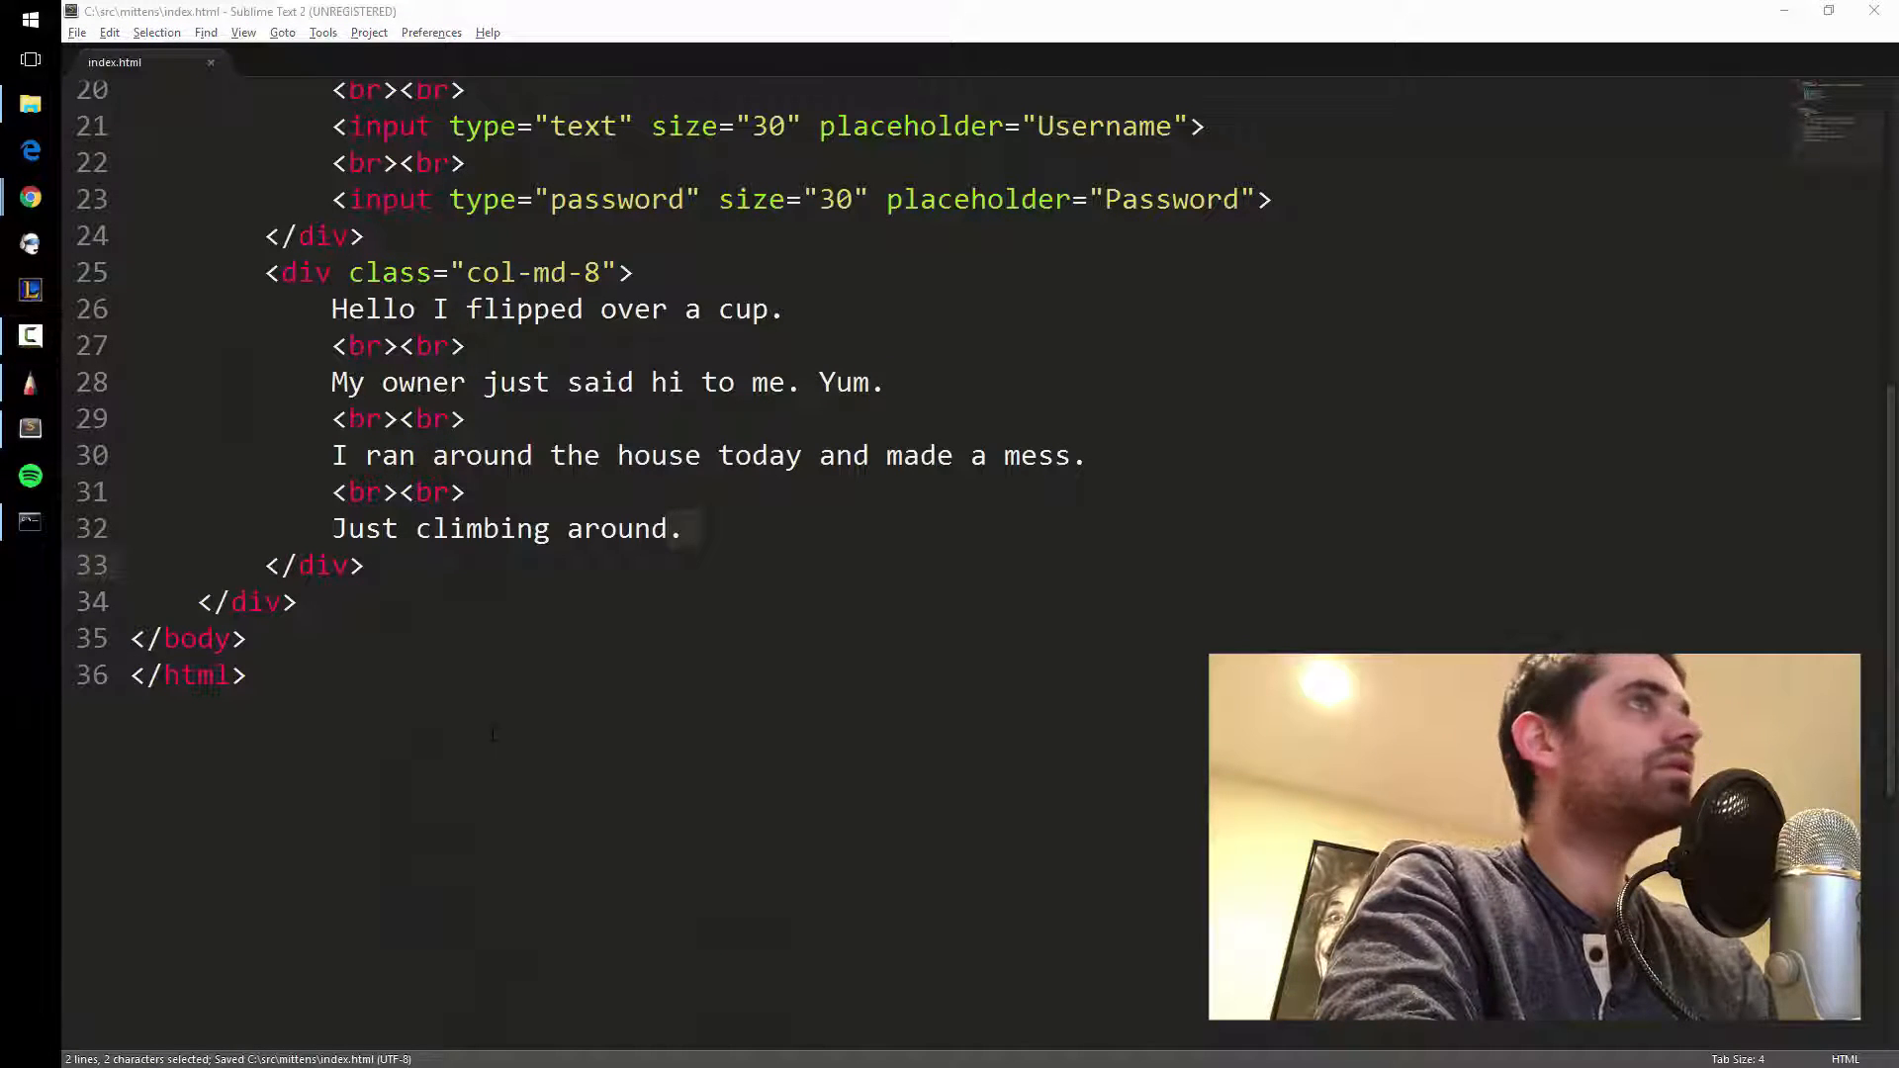
pyautogui.click(28, 198)
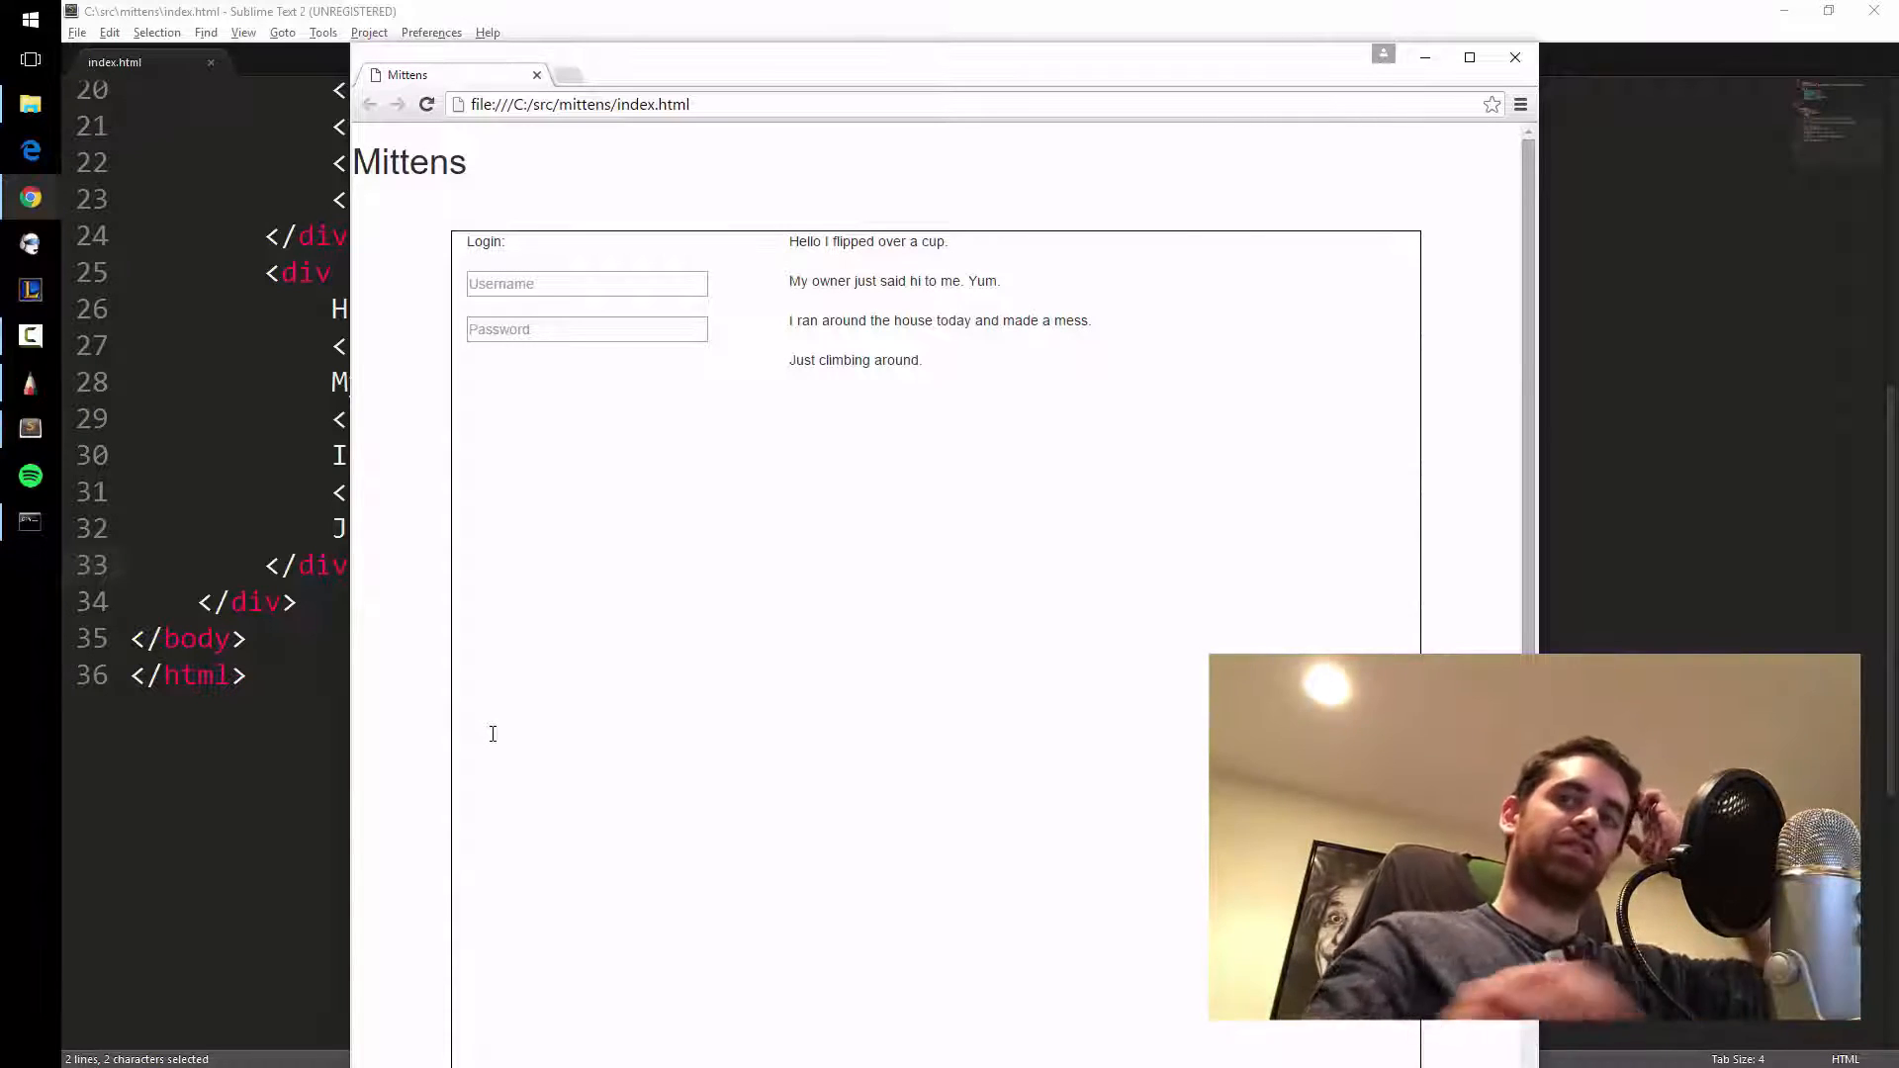
pyautogui.moveTo(638, 648)
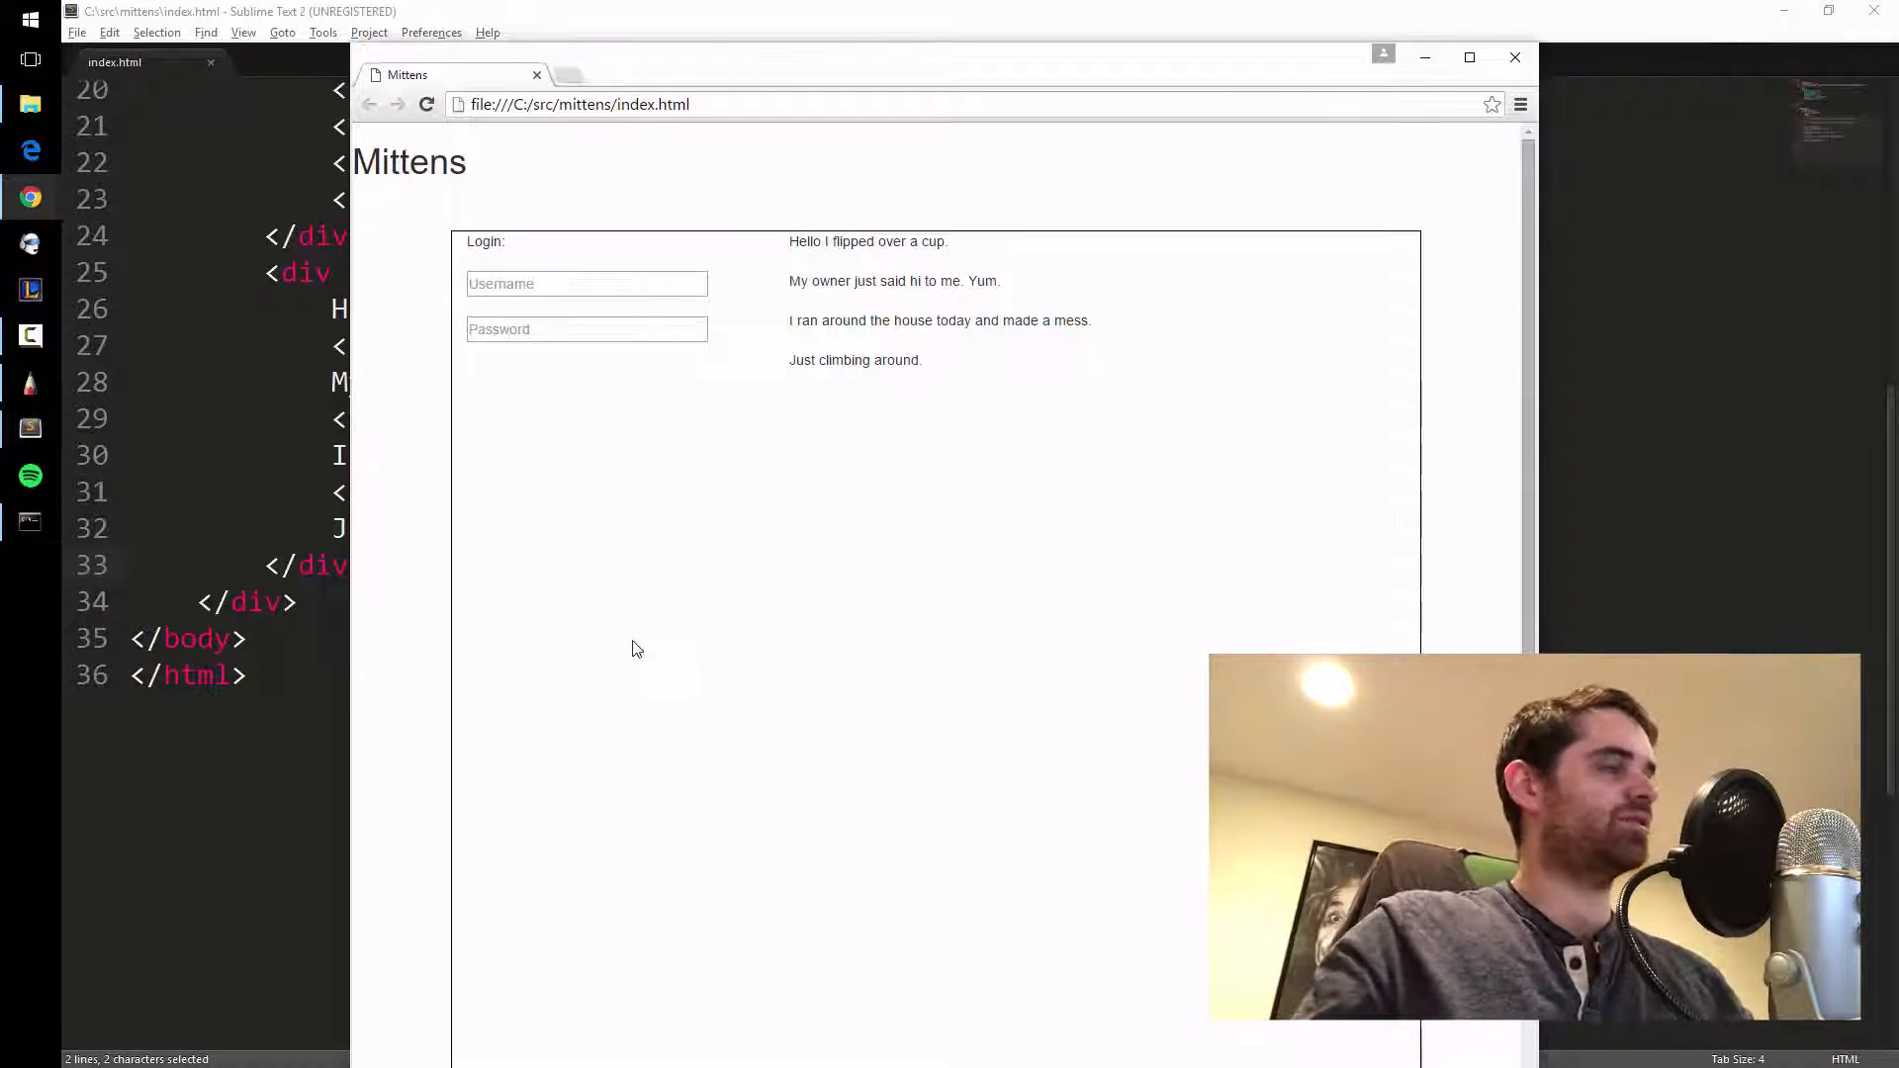
pyautogui.moveTo(561, 596)
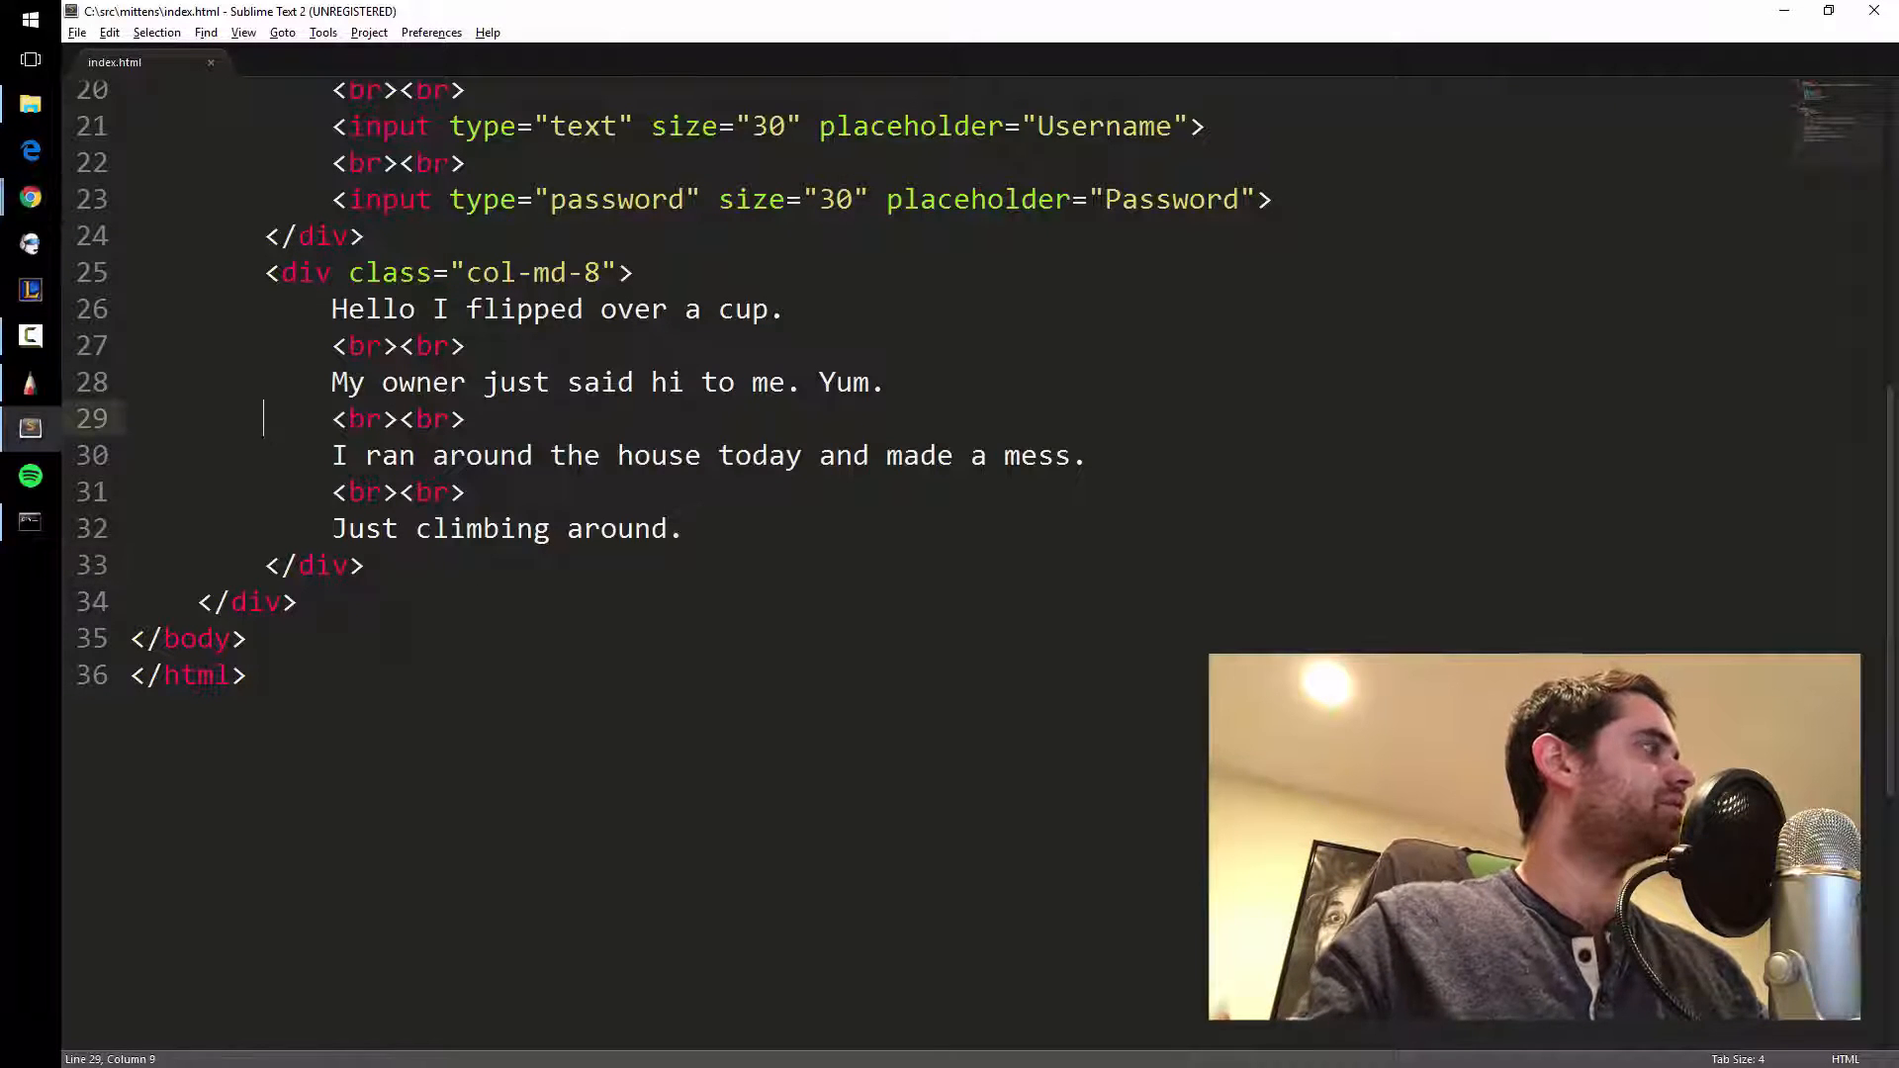
# Wrap 'Hello I flipped over a cup.' in <p></p> tags inside the col-md-8 column and save.
pyautogui.scroll(3)
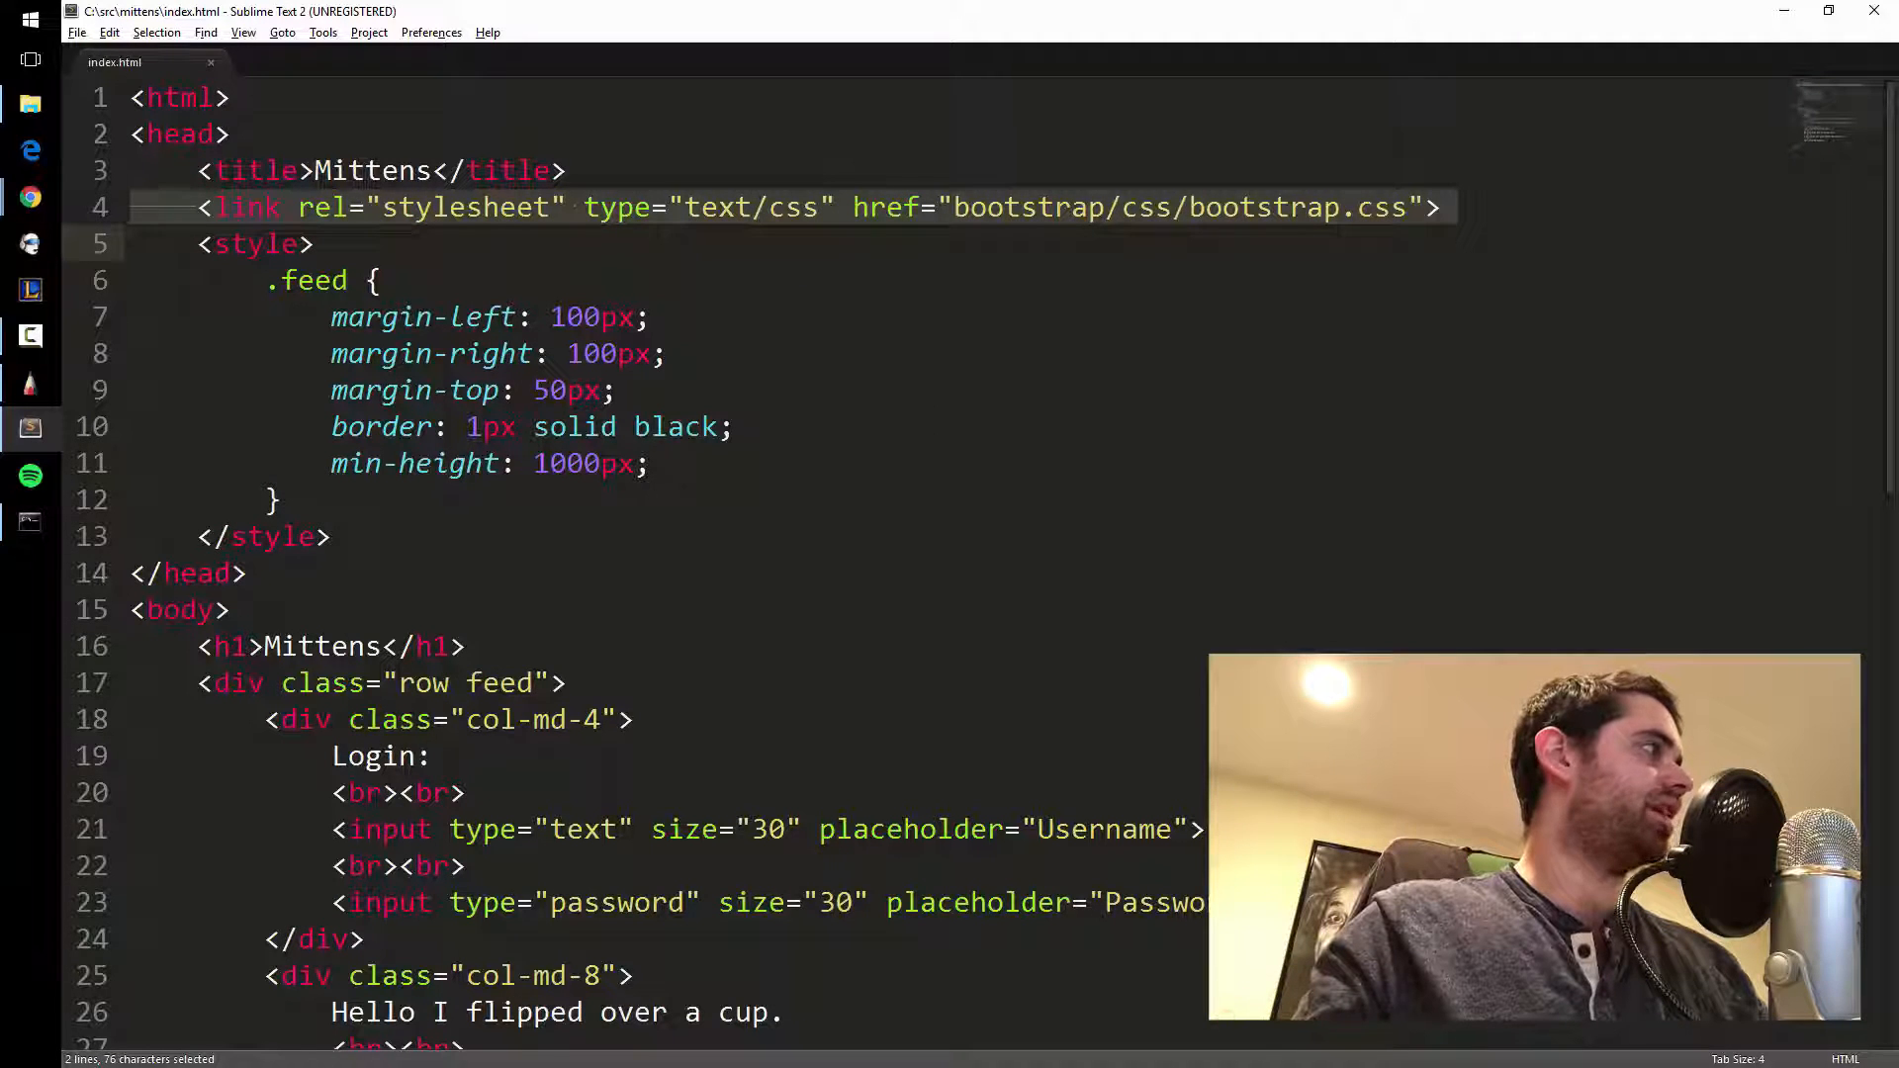
pyautogui.scroll(-3)
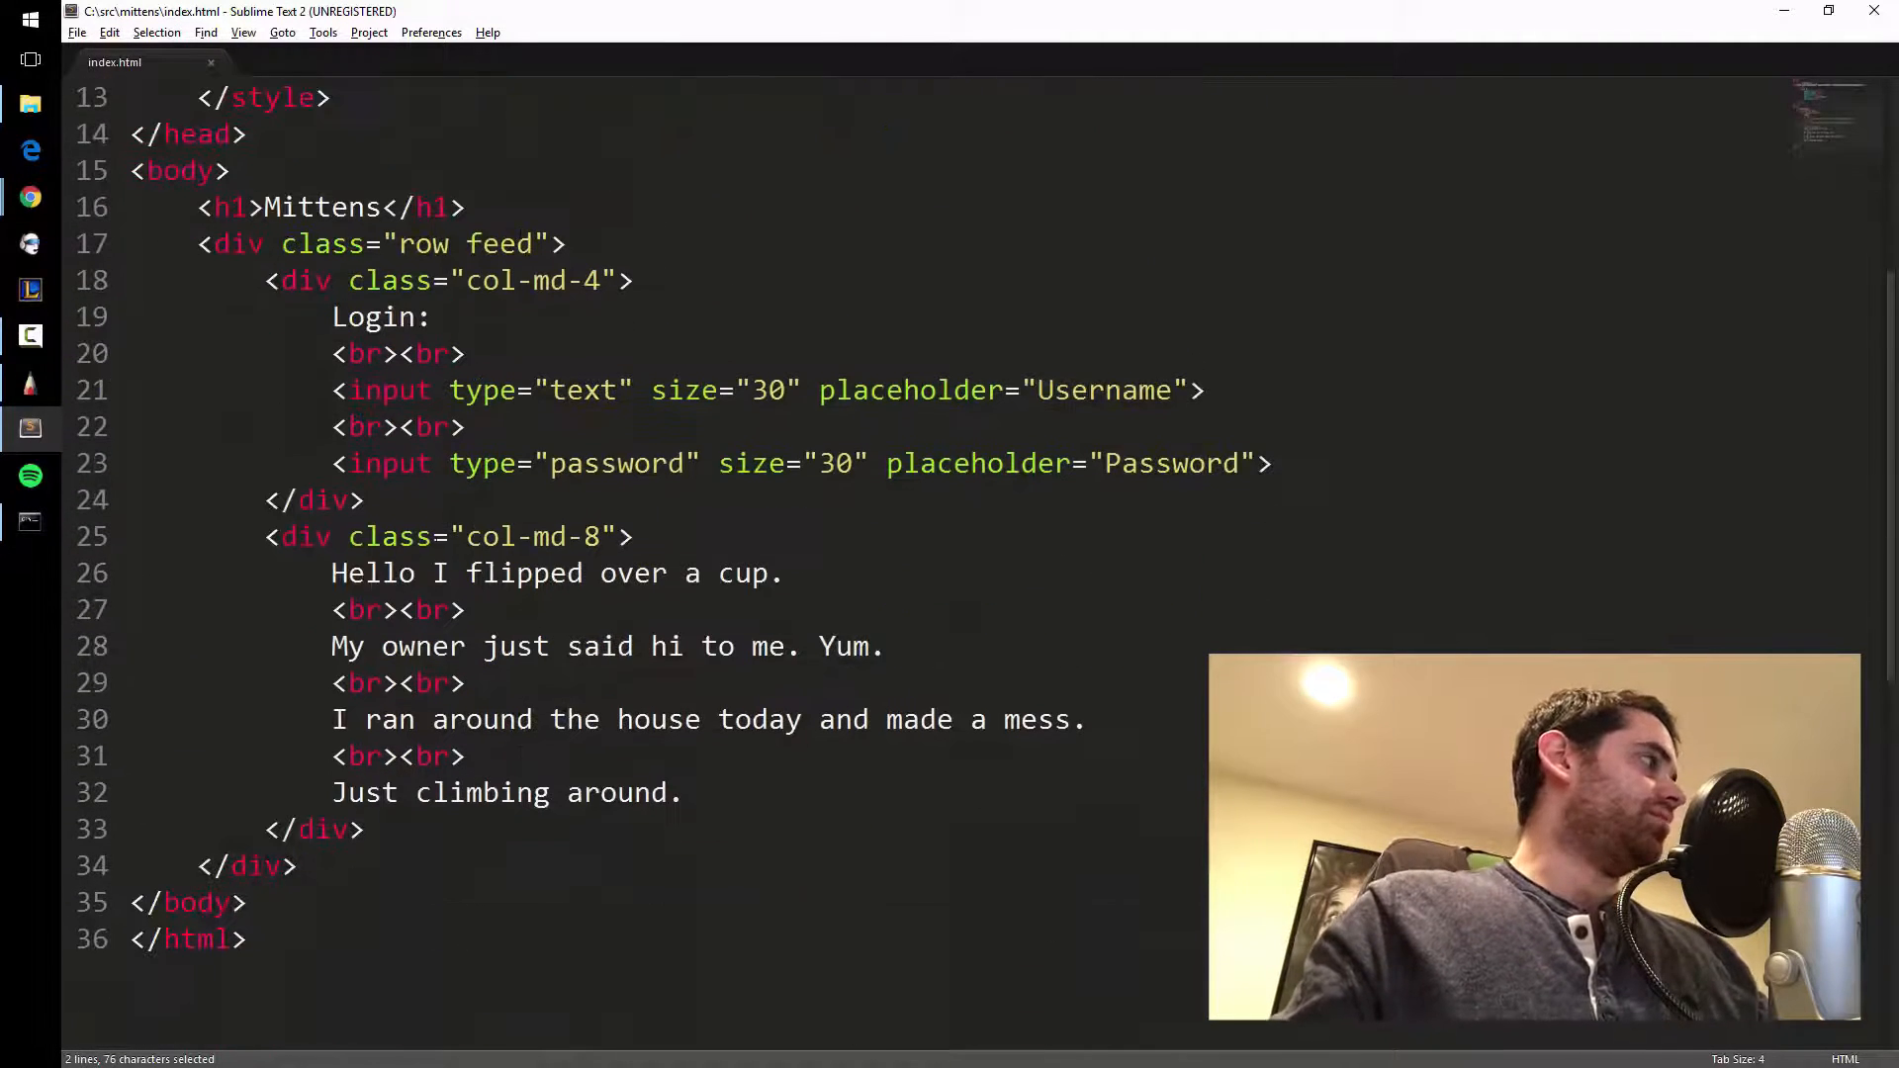
pyautogui.click(631, 536)
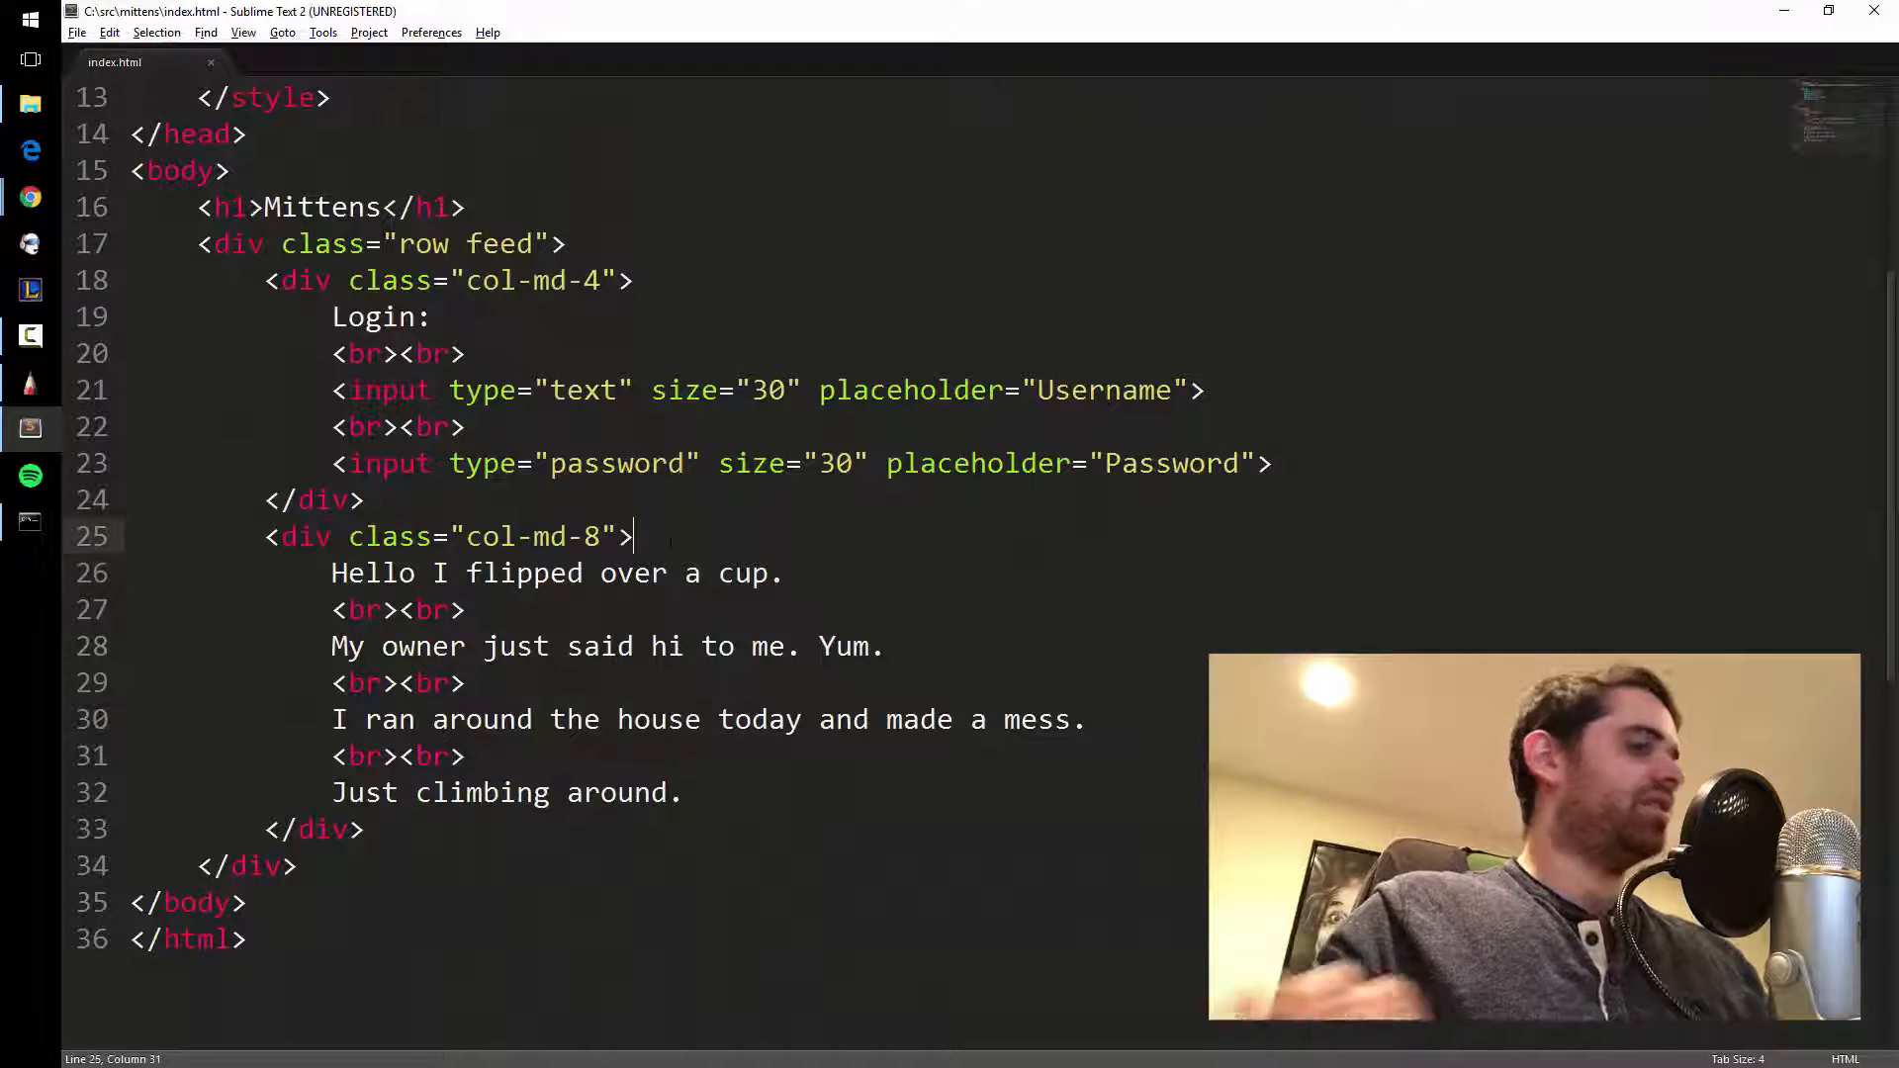
pyautogui.write('<p>')
pyautogui.write('</p>')
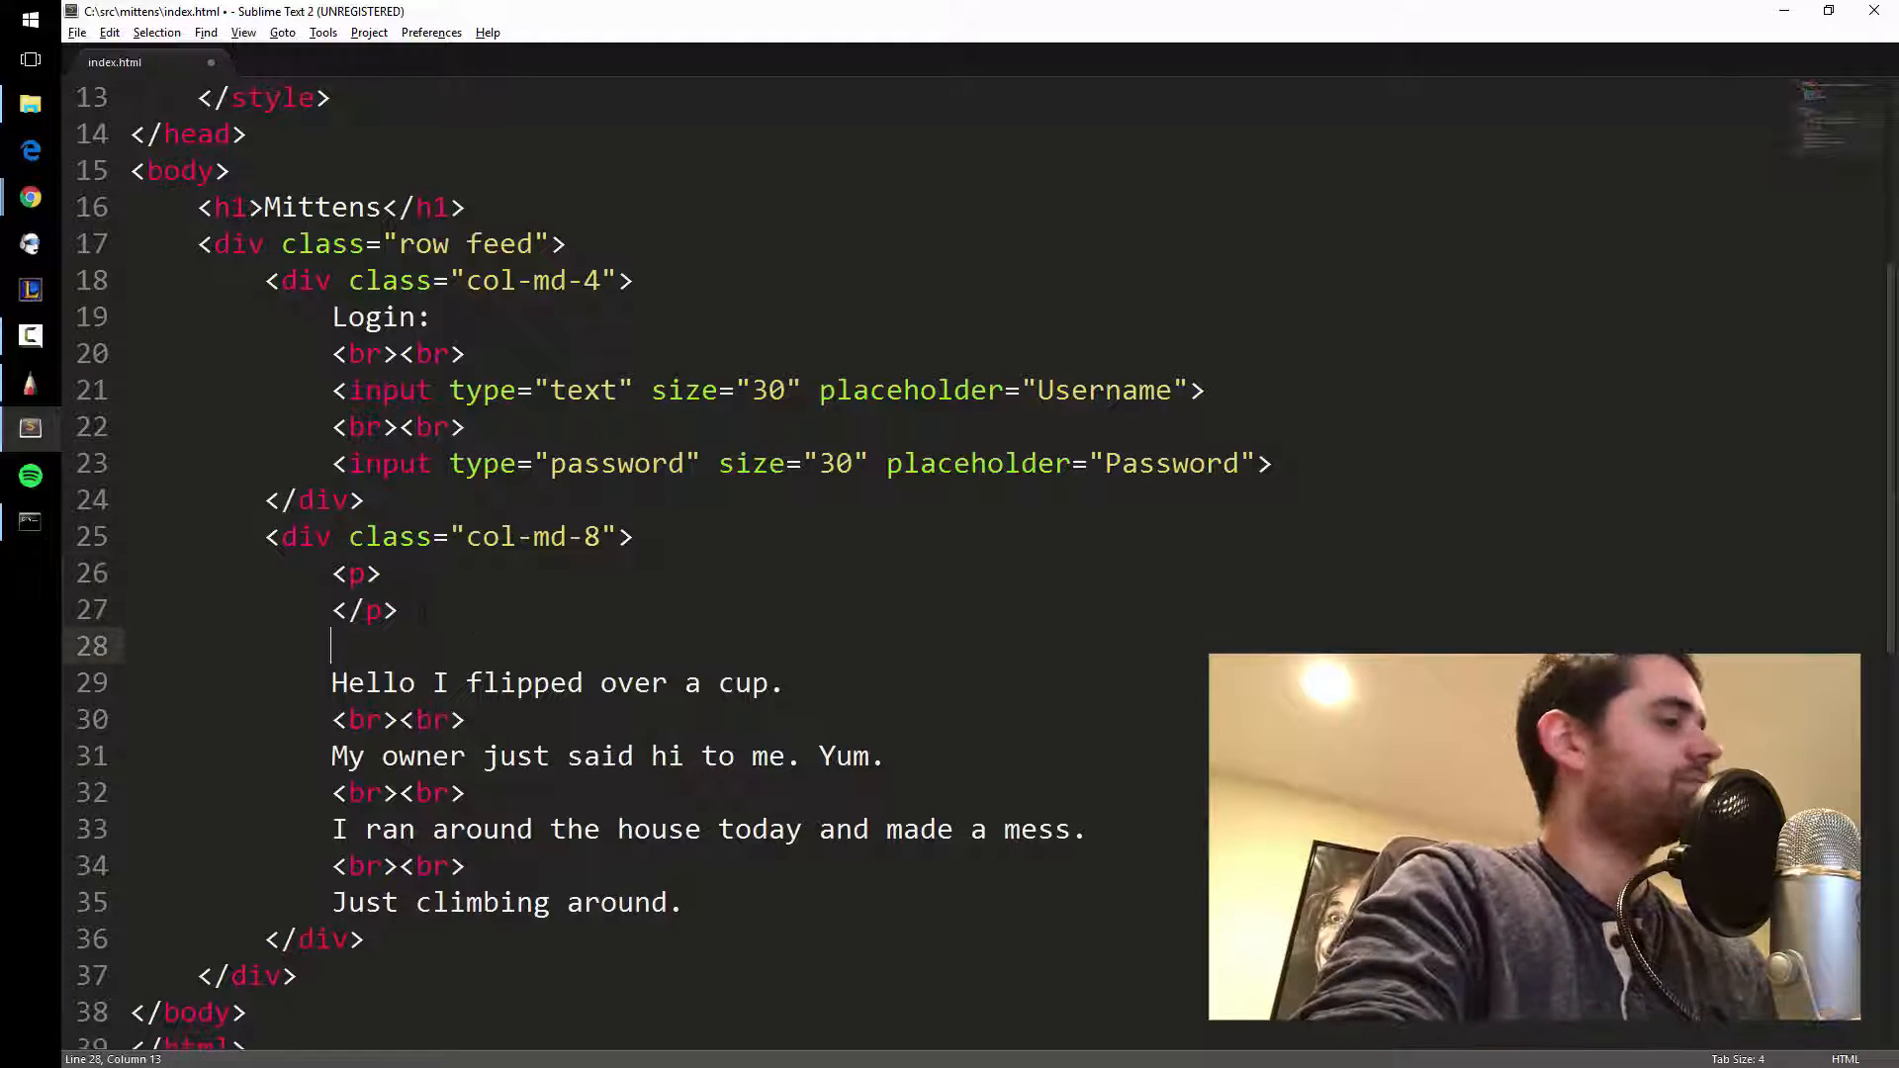
pyautogui.write('<p')
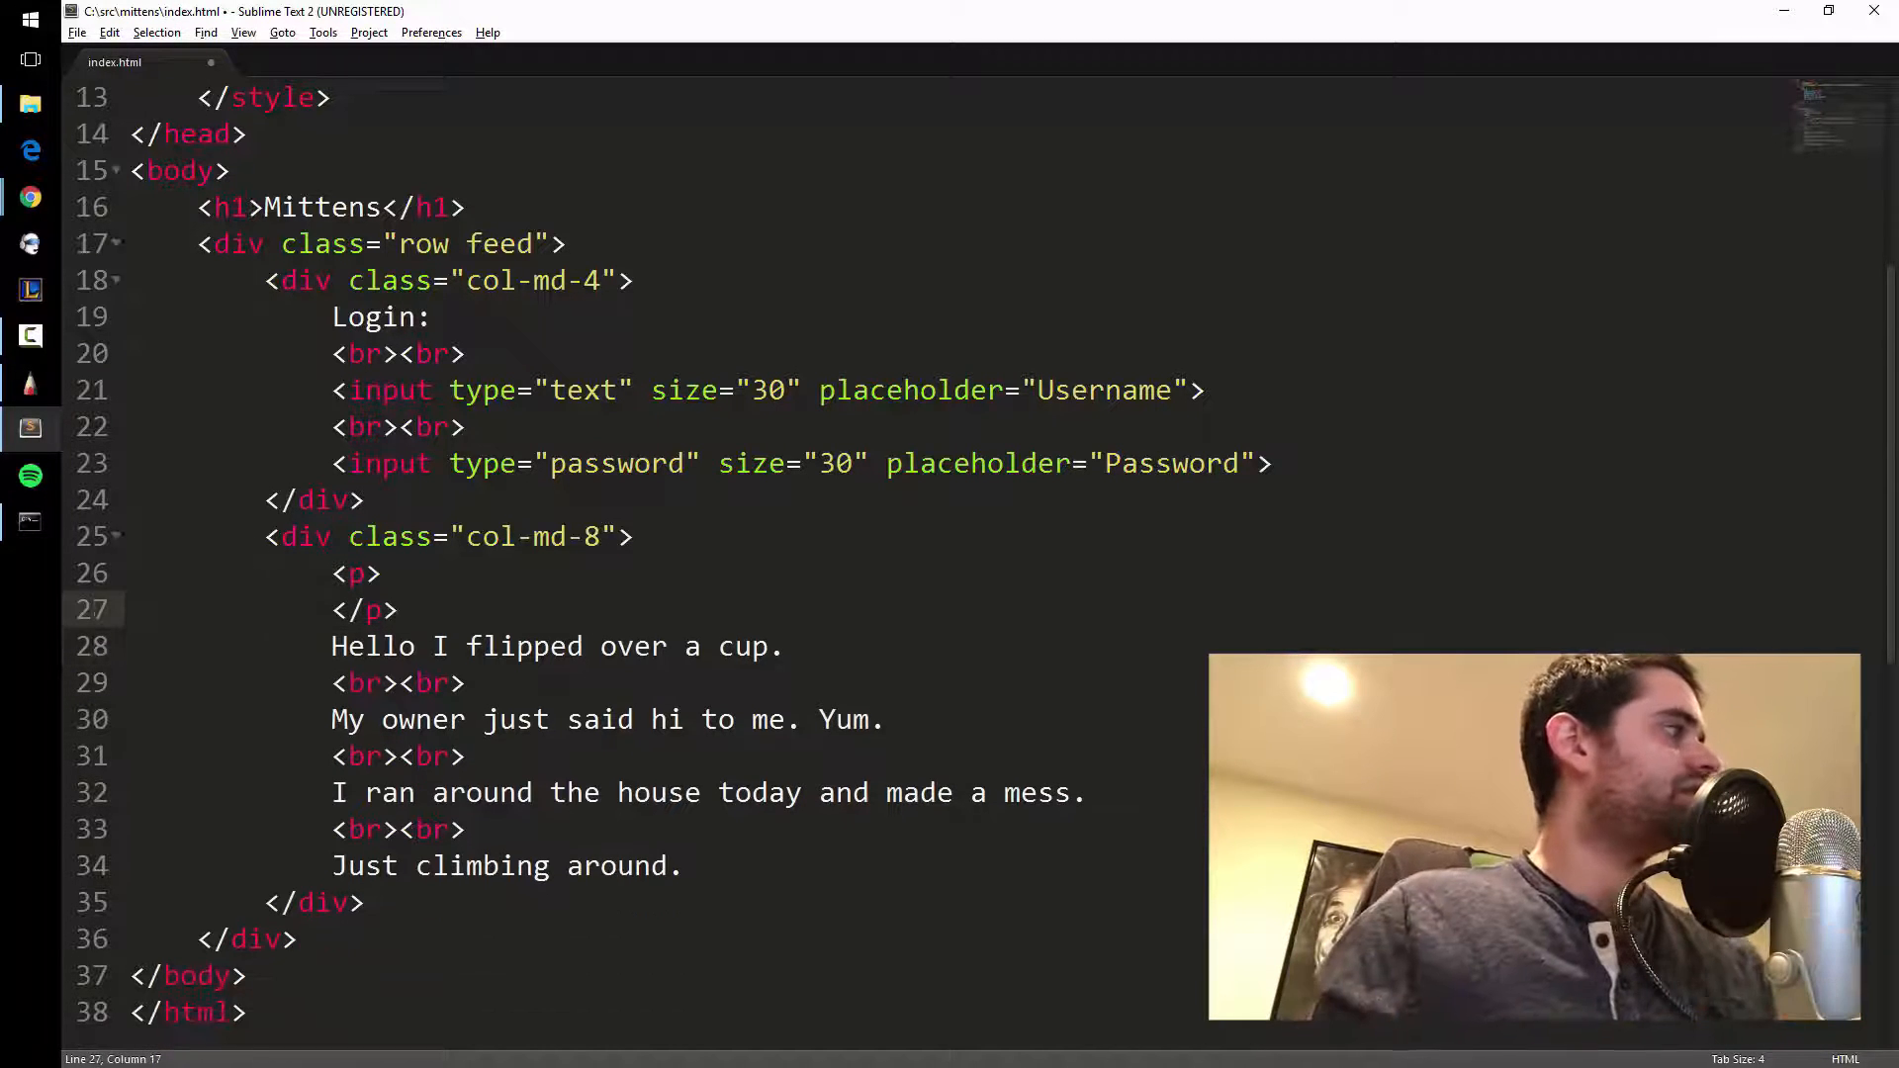
pyautogui.tripleClick(555, 645)
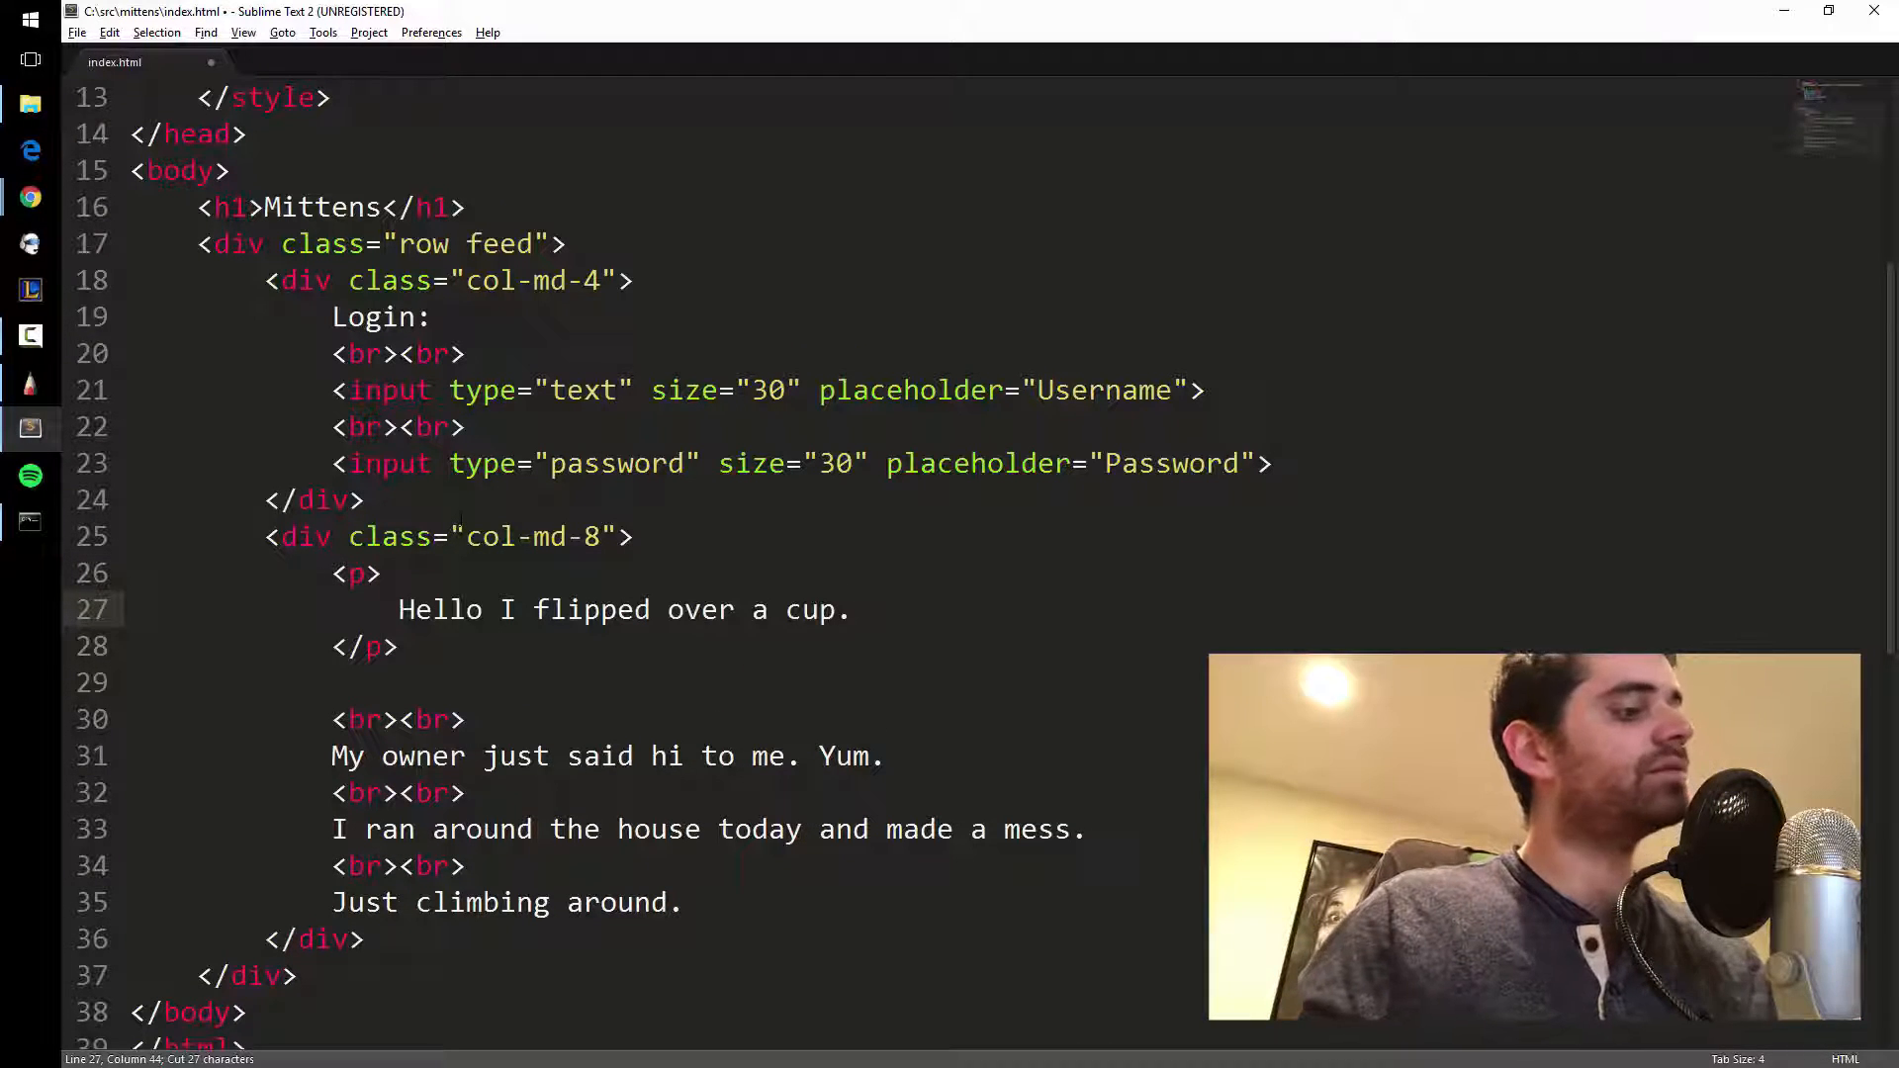
pyautogui.press('ctrl+s')
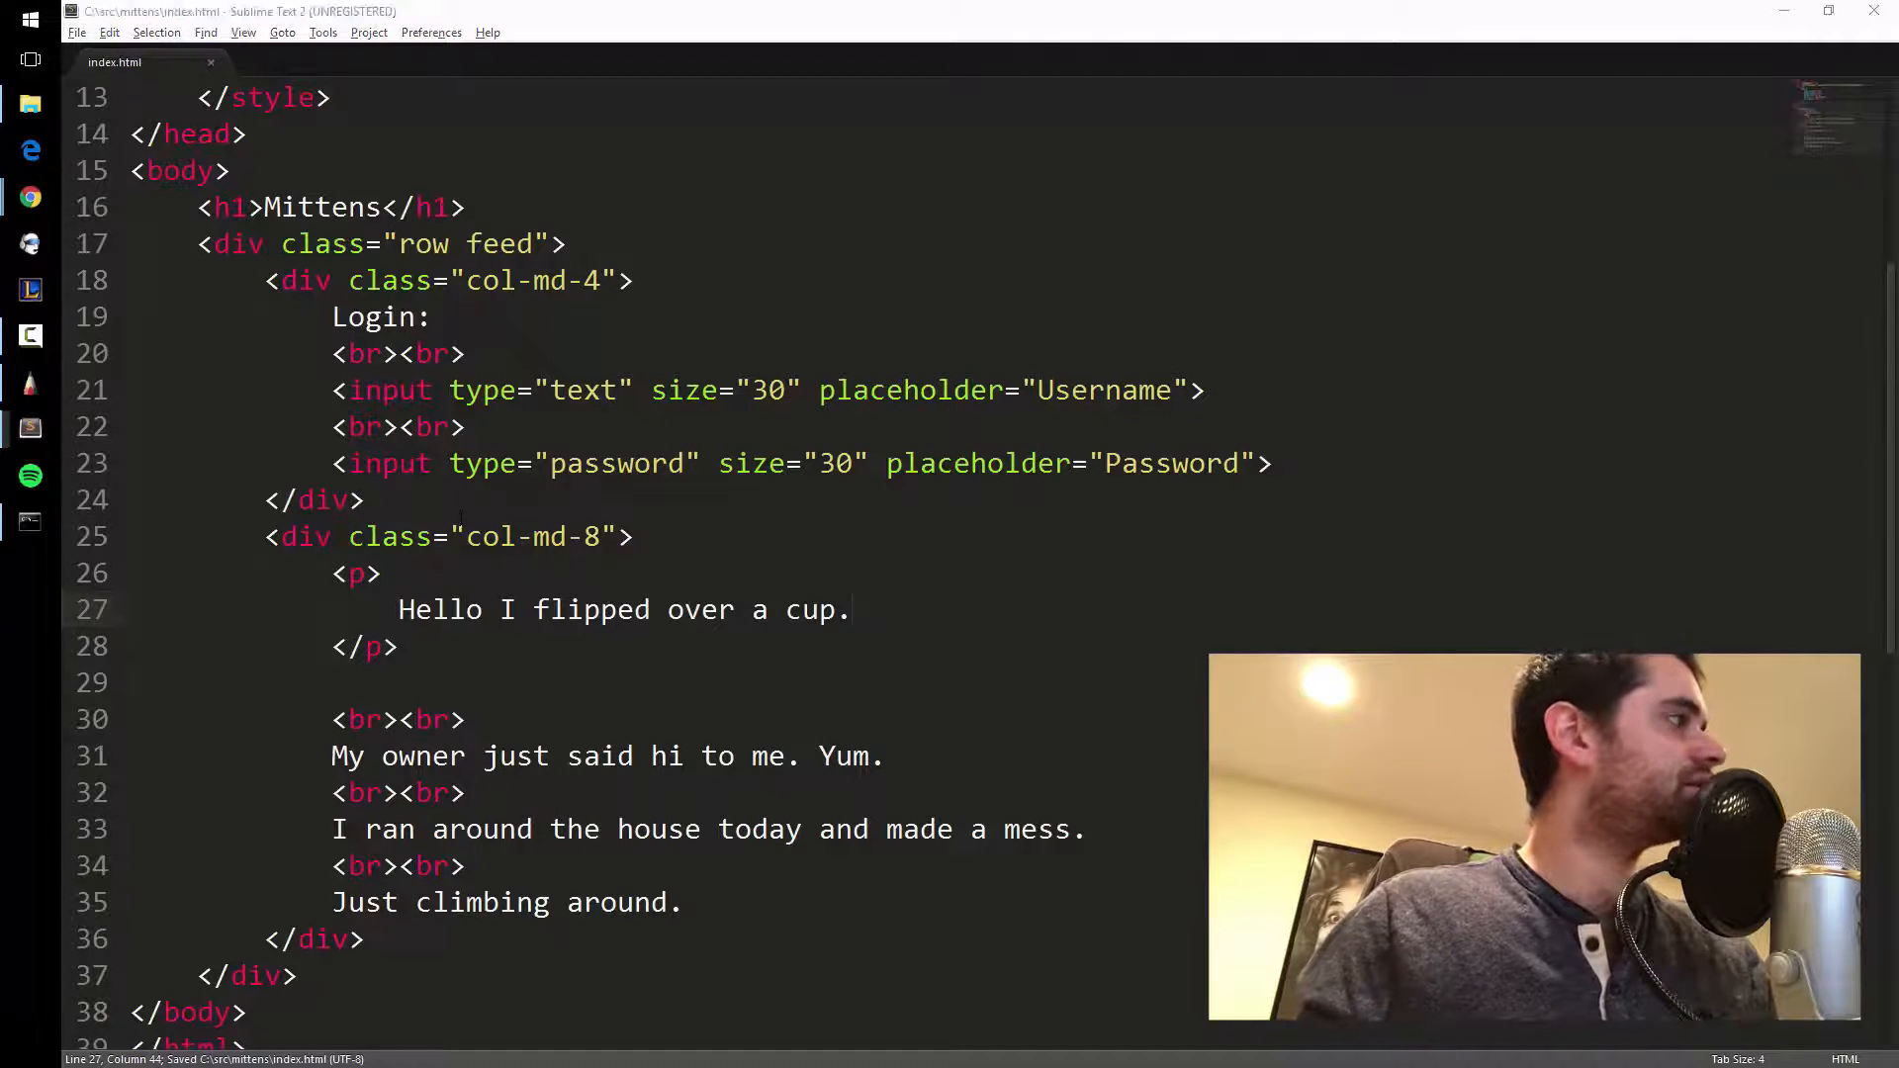
# Review the Bootstrap CSS docs' Typography section, scrolling through headings and body text styles.
pyautogui.click(28, 196)
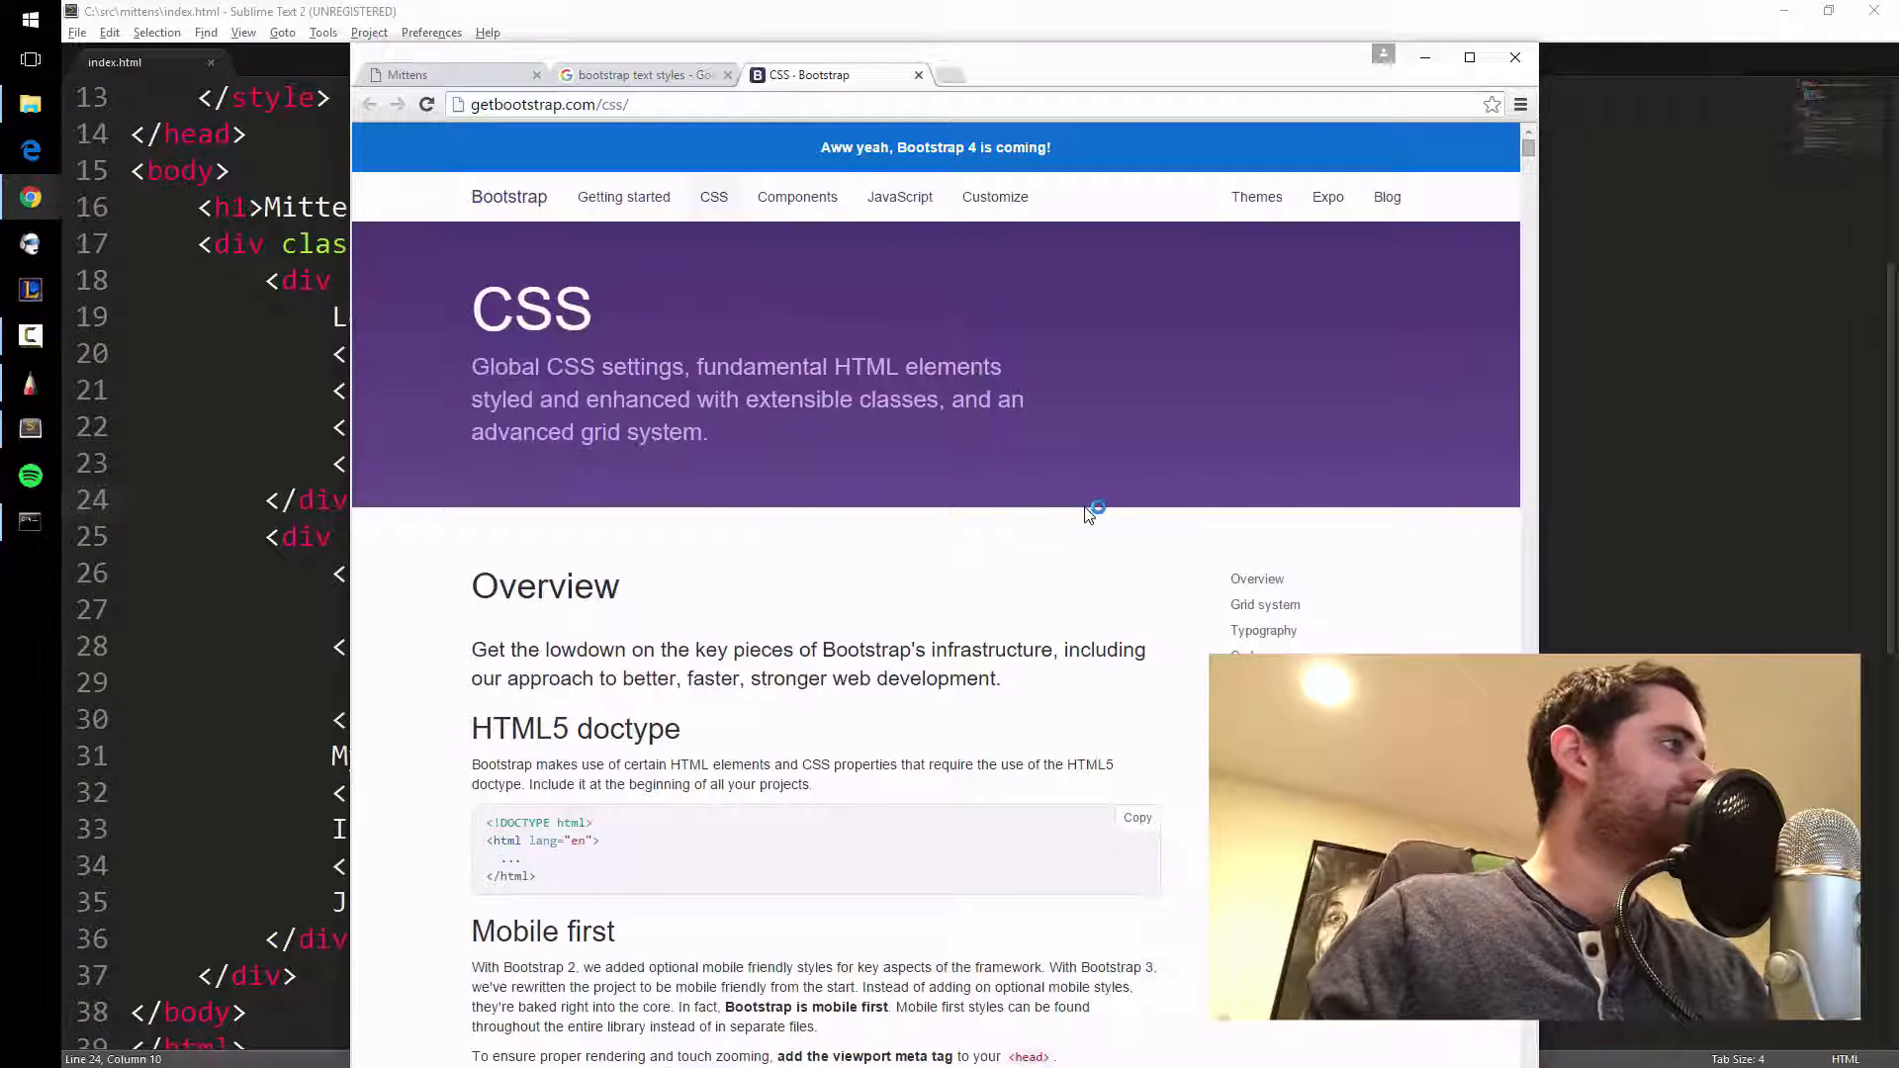
pyautogui.moveTo(1302, 254)
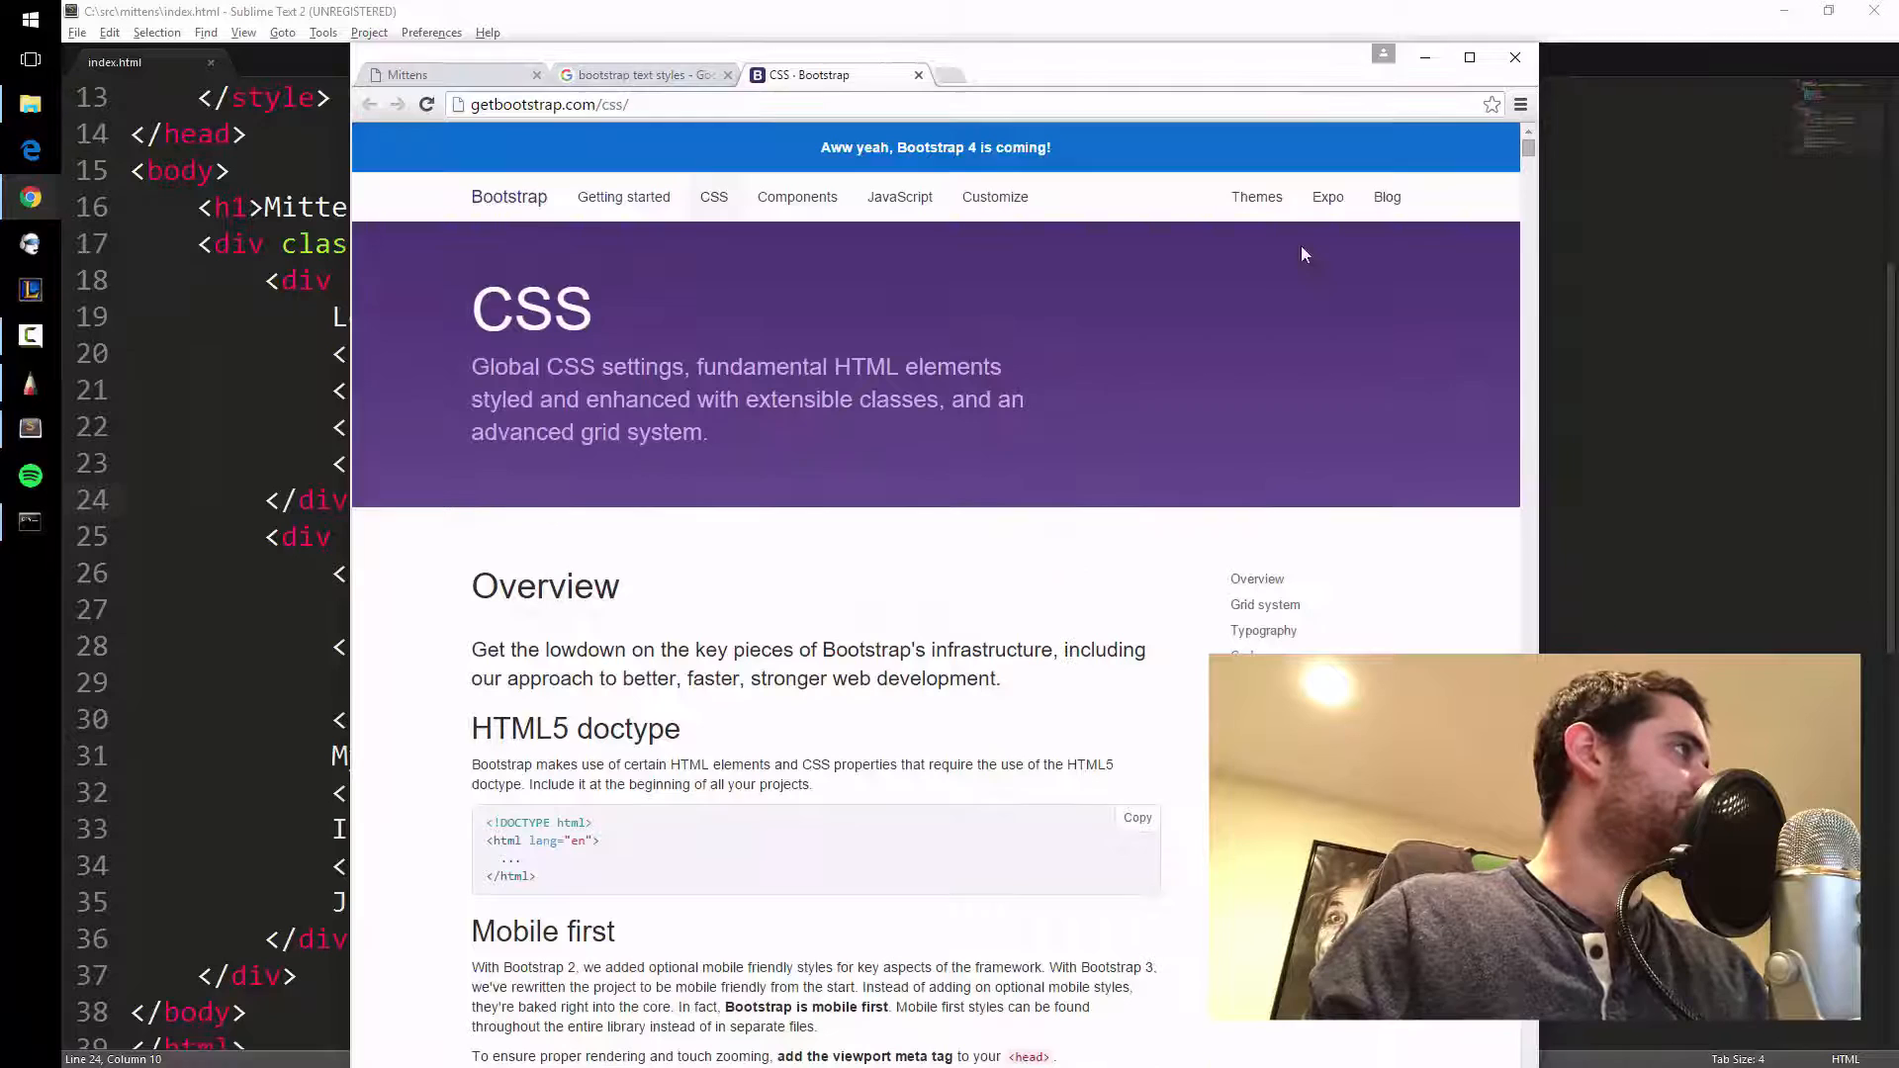
pyautogui.scroll(-3)
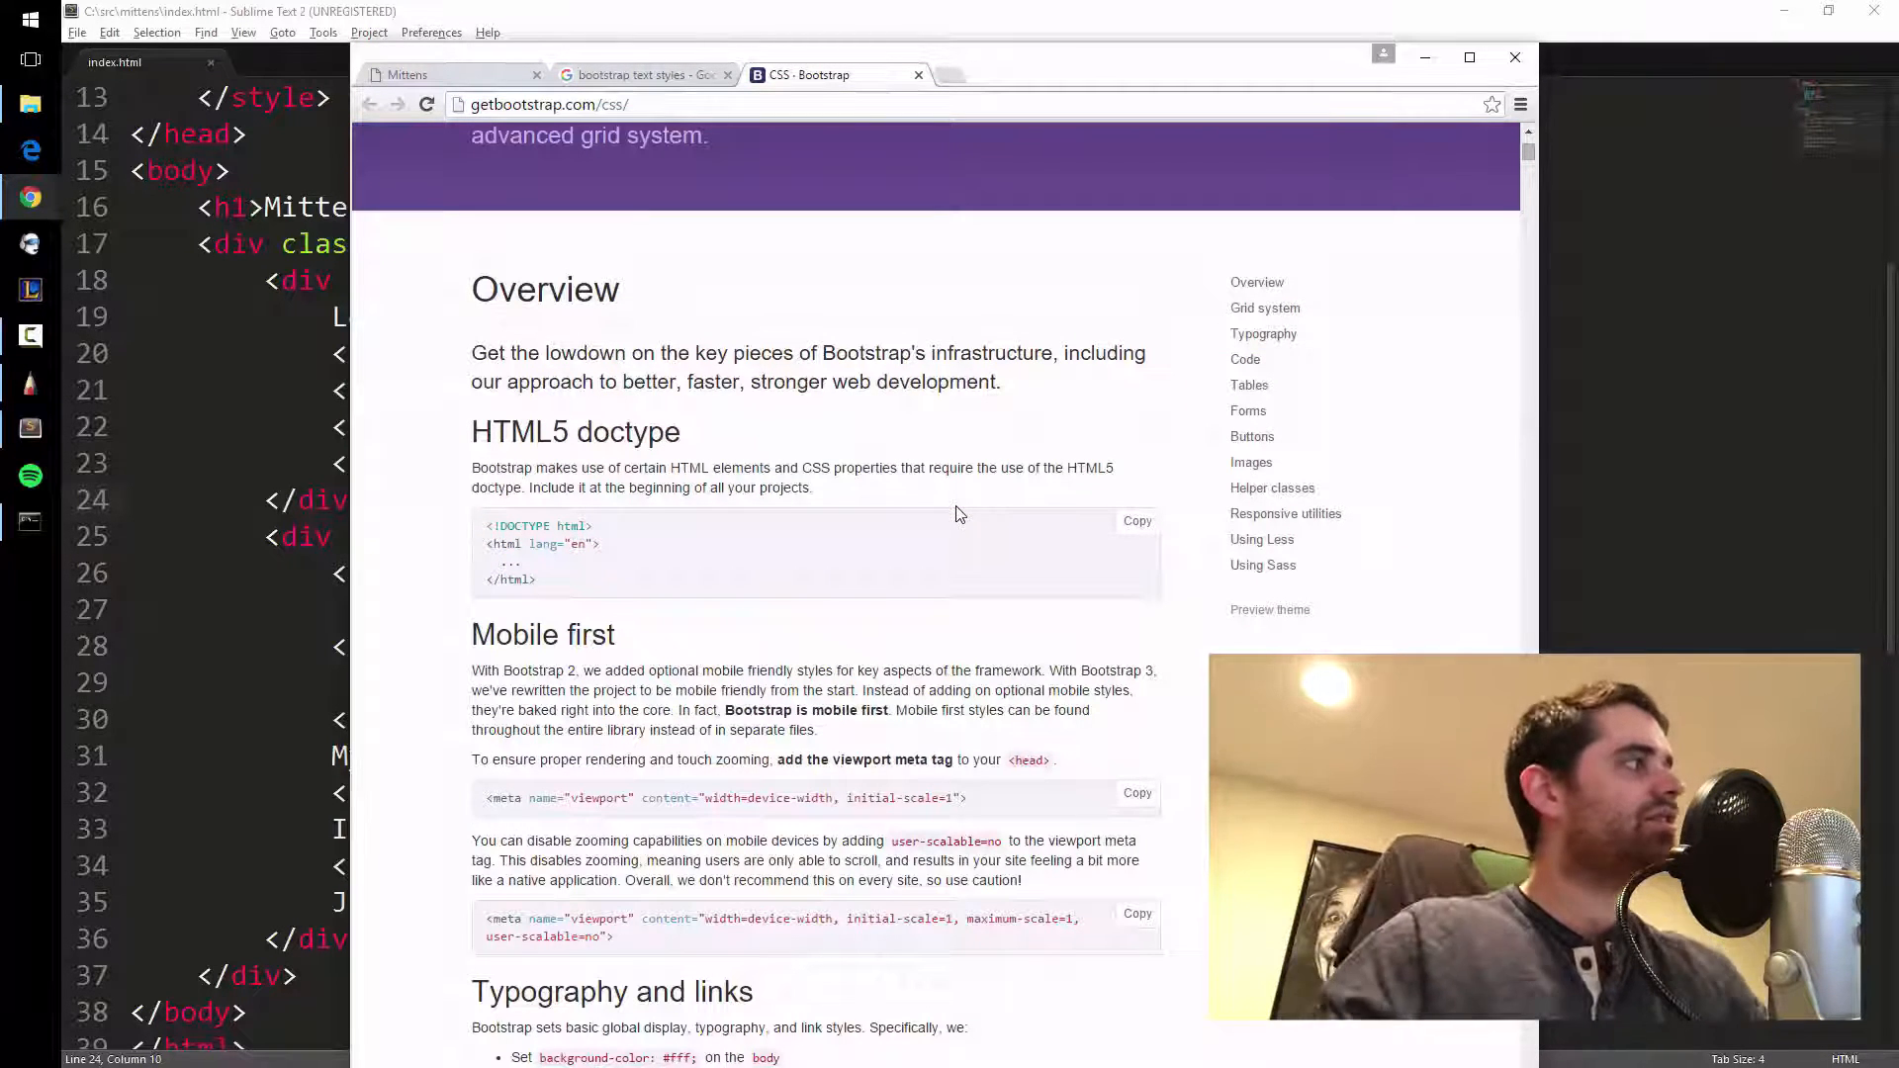
pyautogui.moveTo(940, 529)
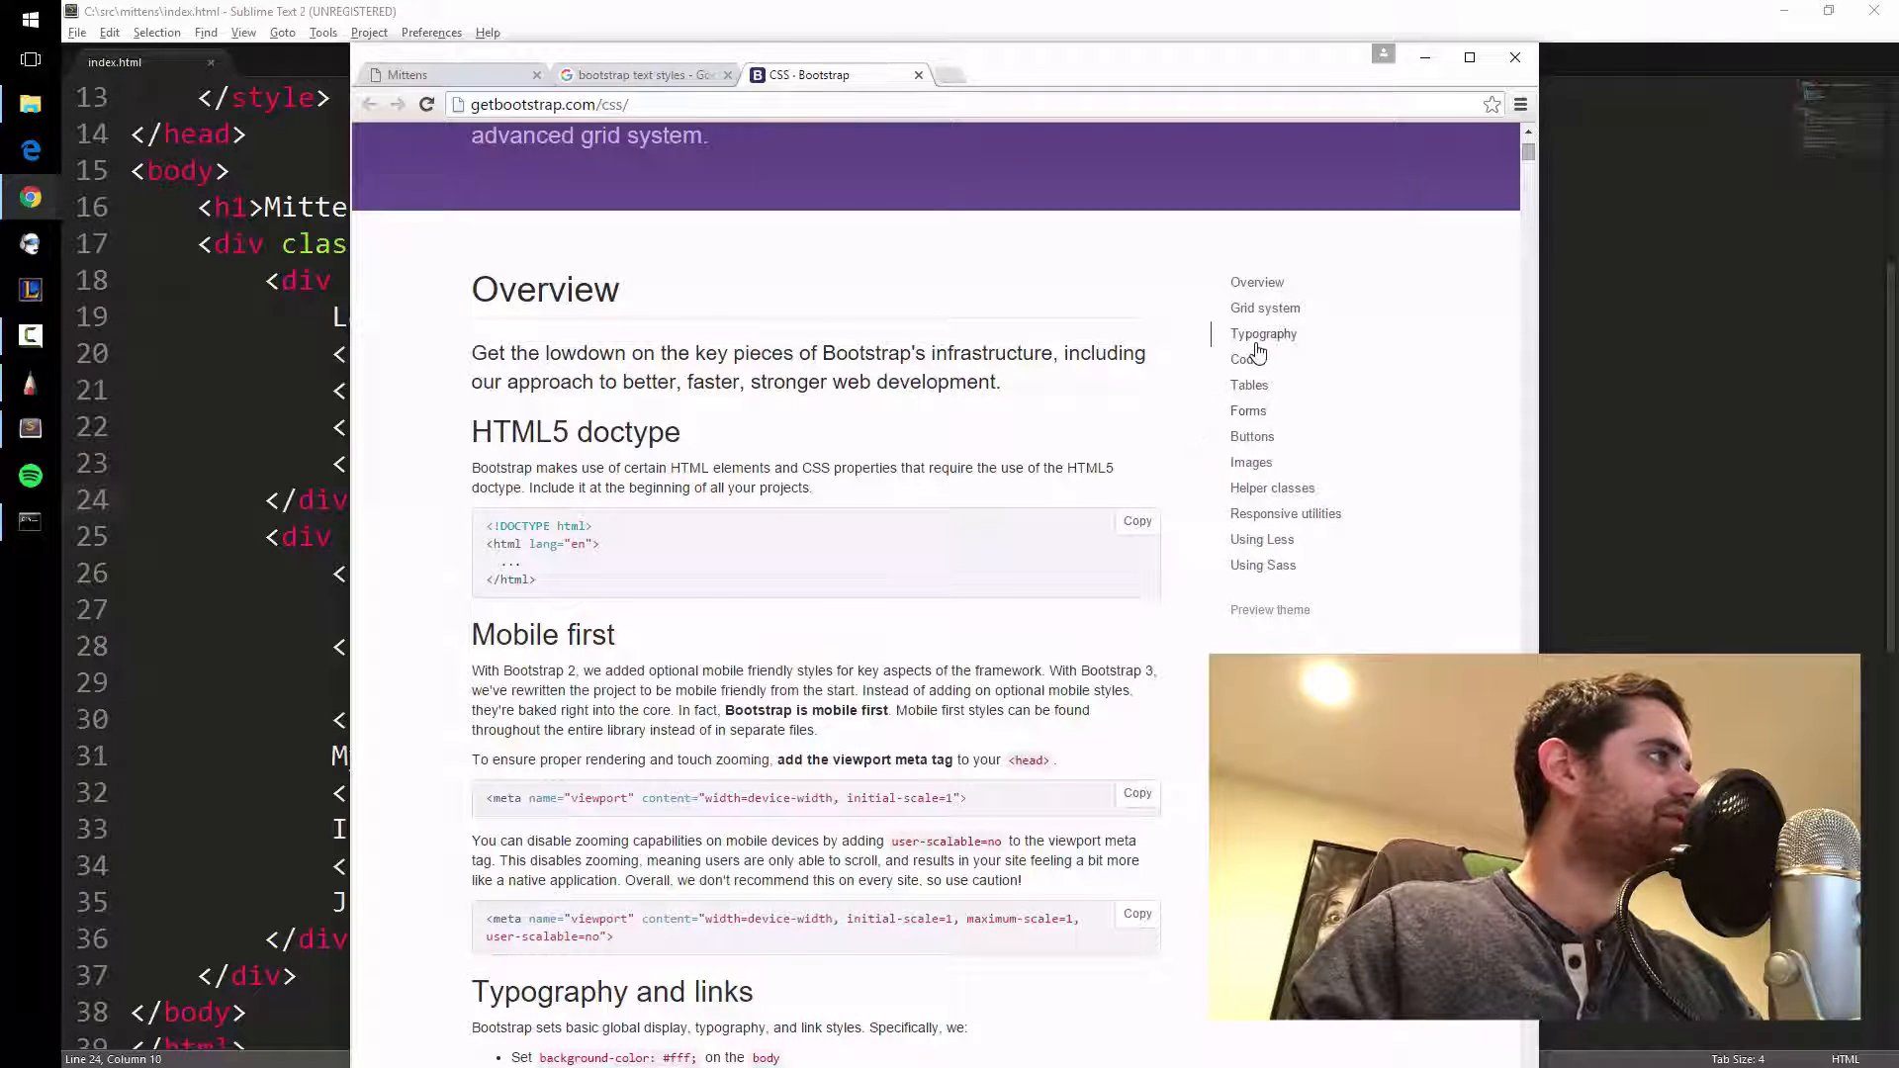
pyautogui.click(1262, 334)
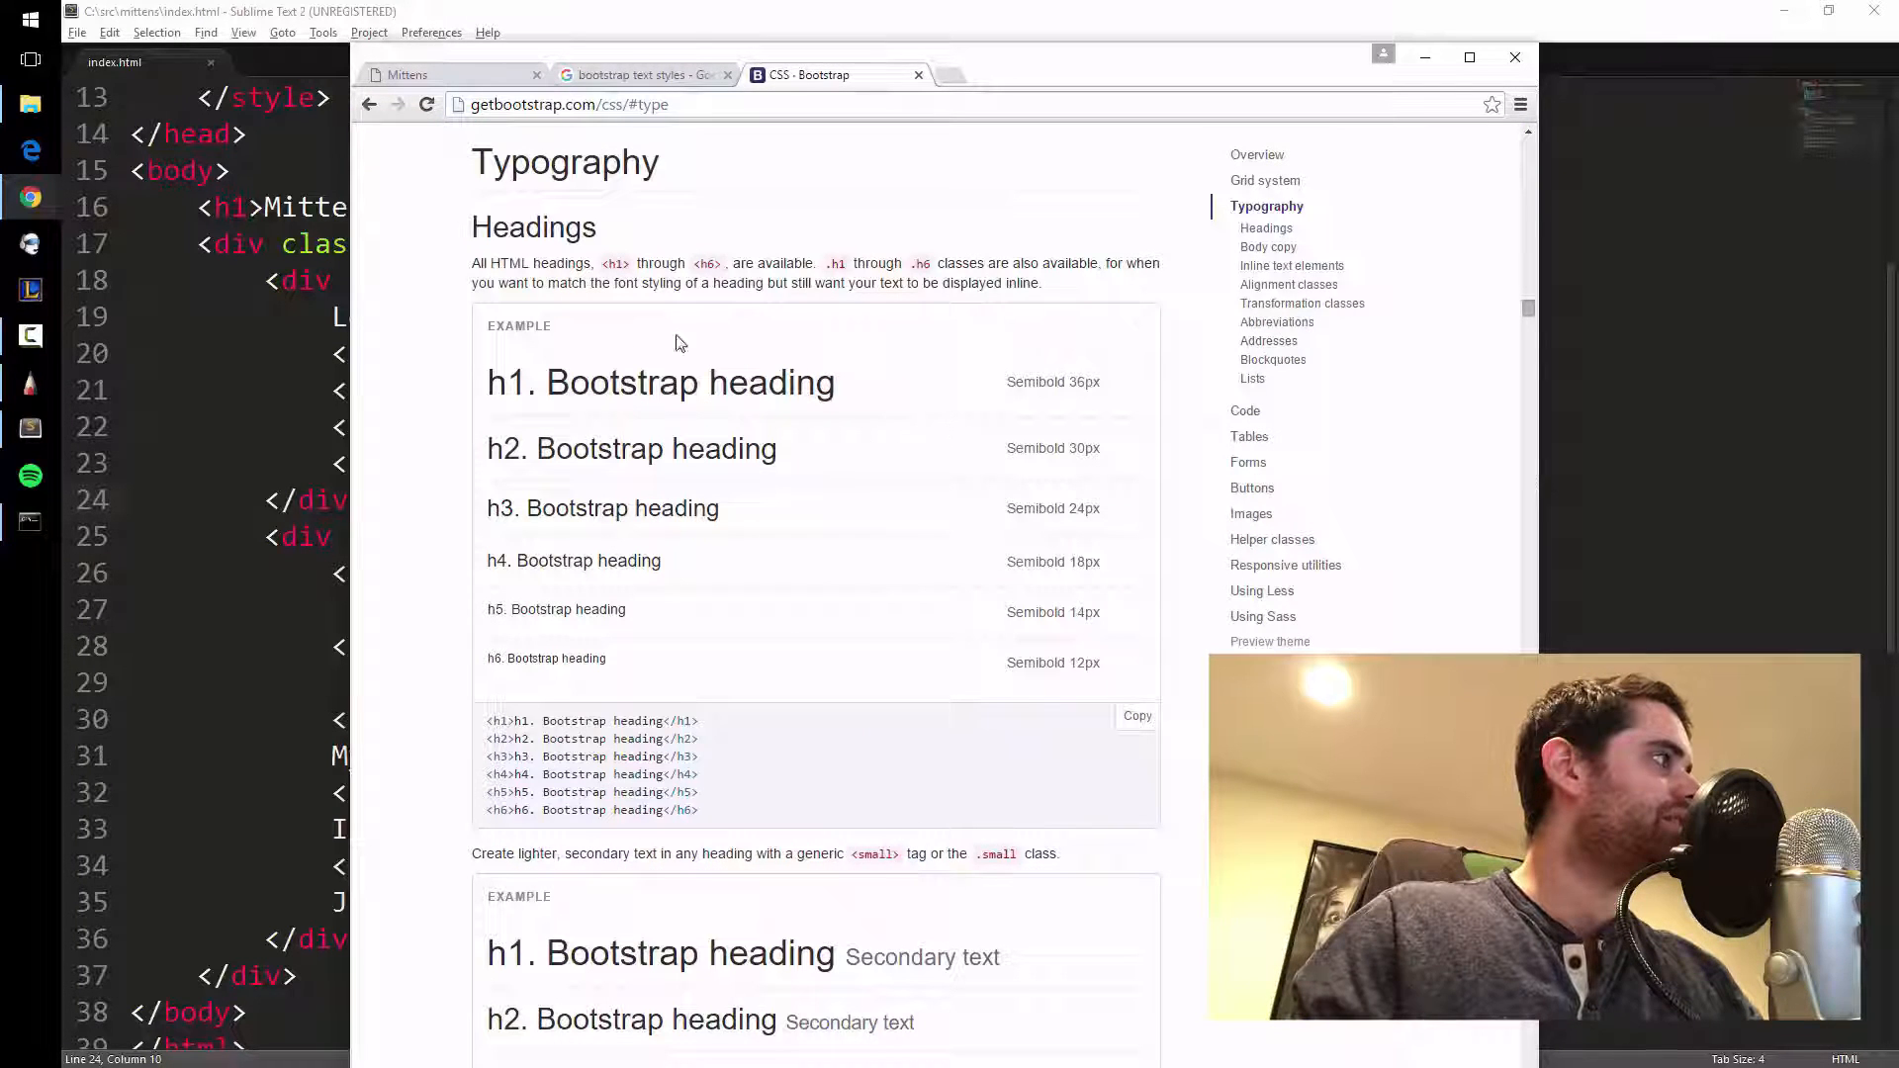
pyautogui.moveTo(727, 560)
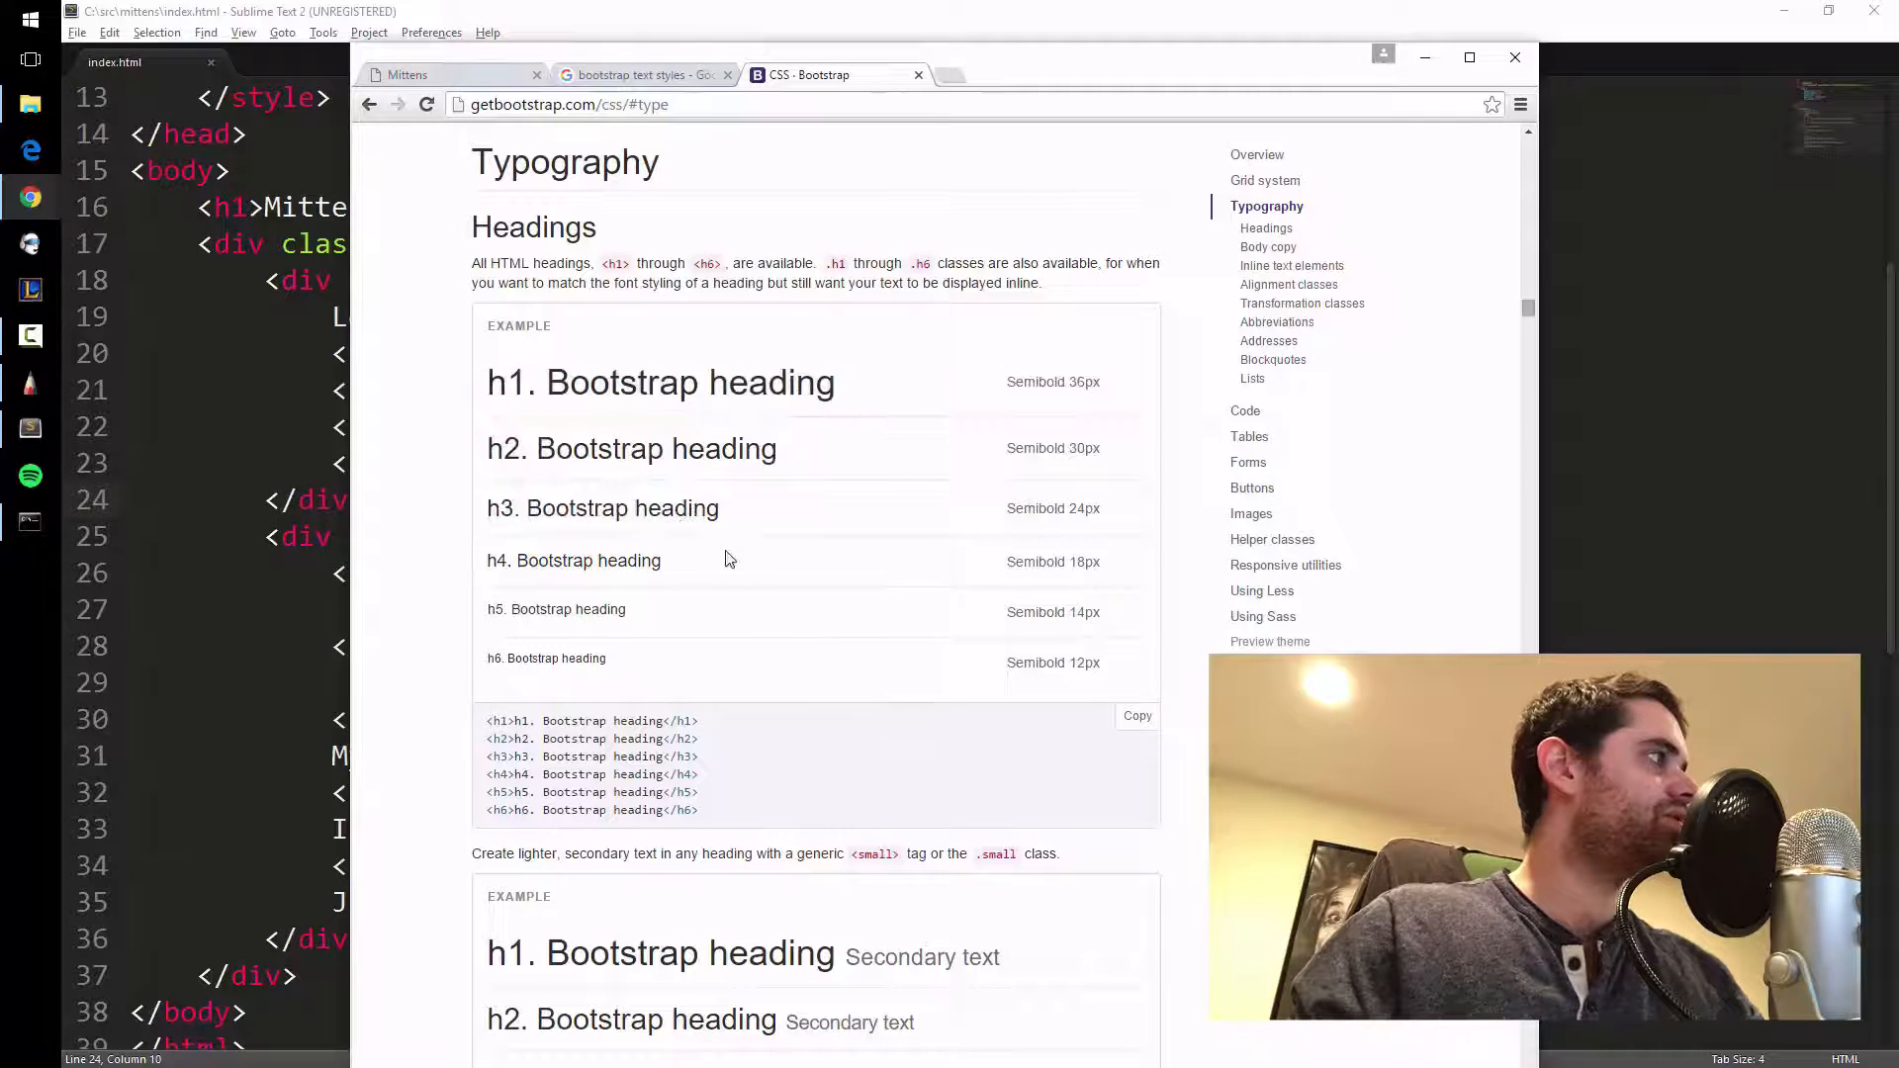
pyautogui.scroll(-3)
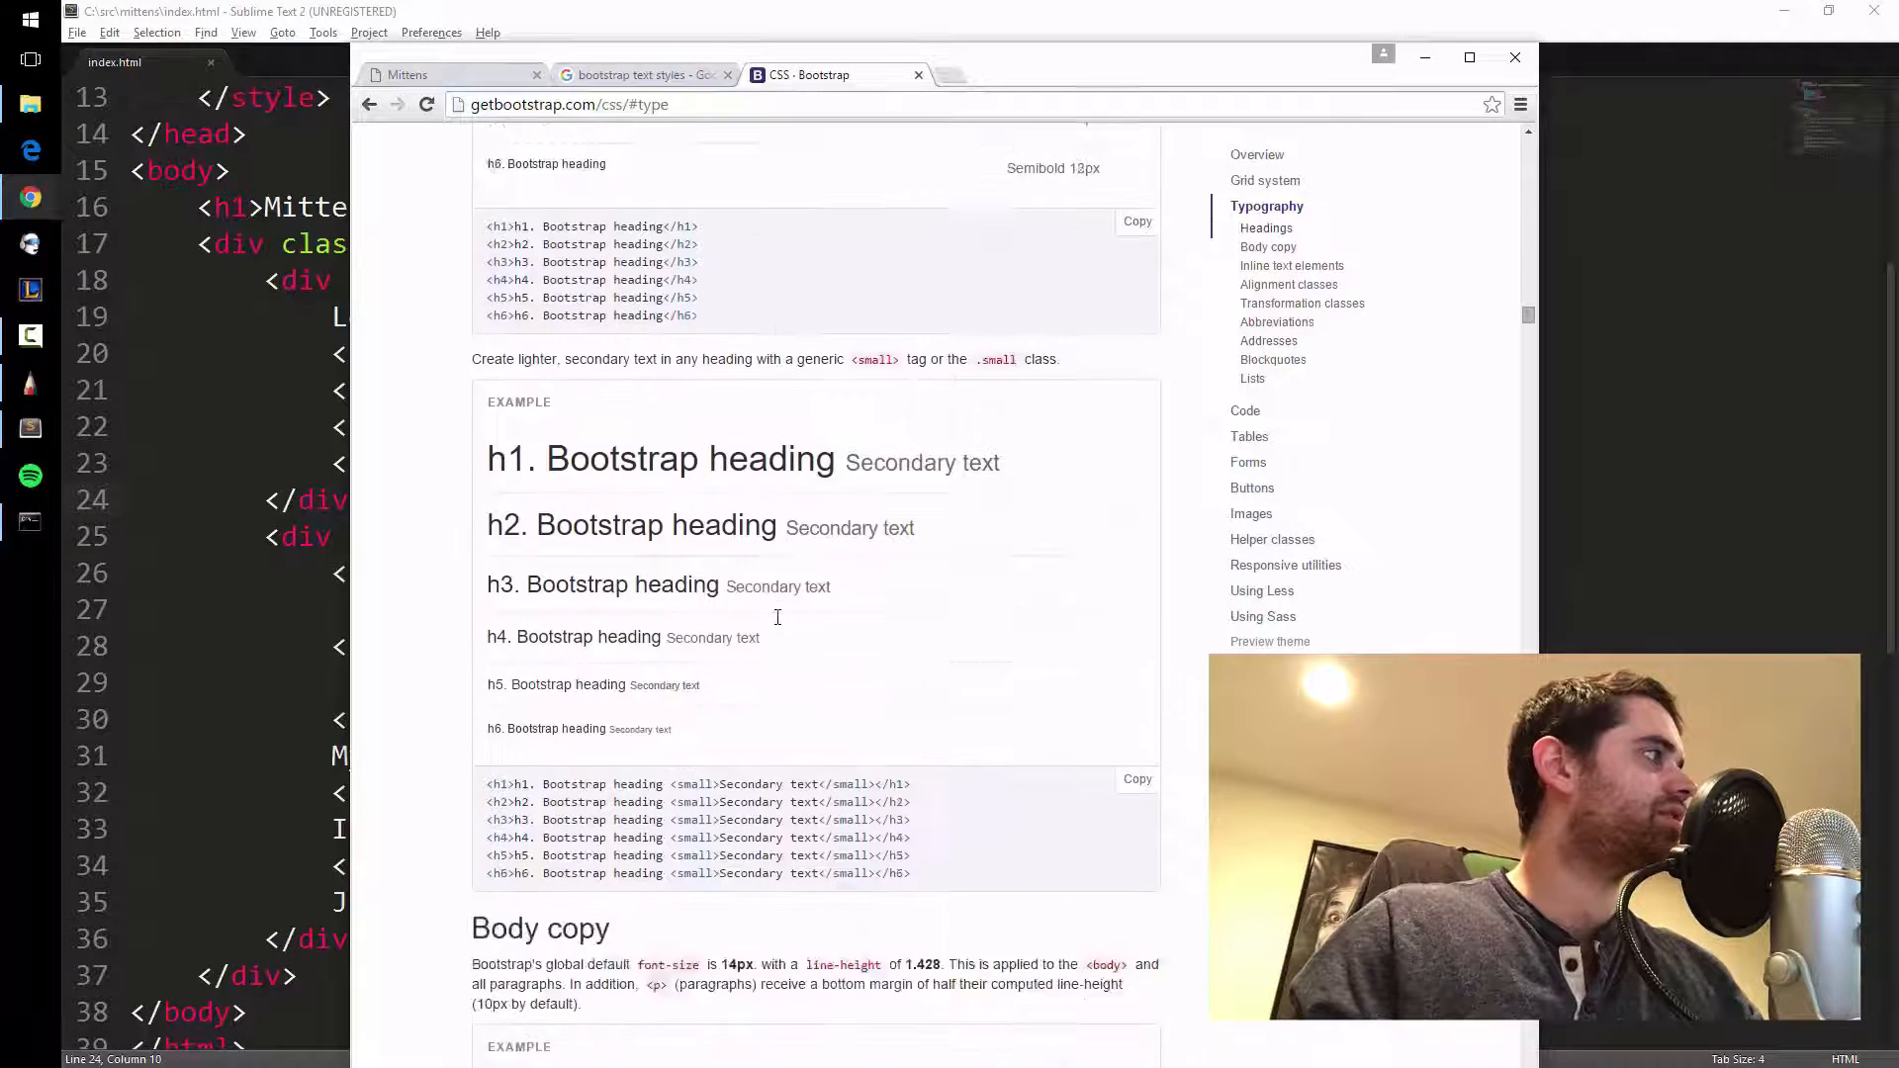
pyautogui.scroll(-3)
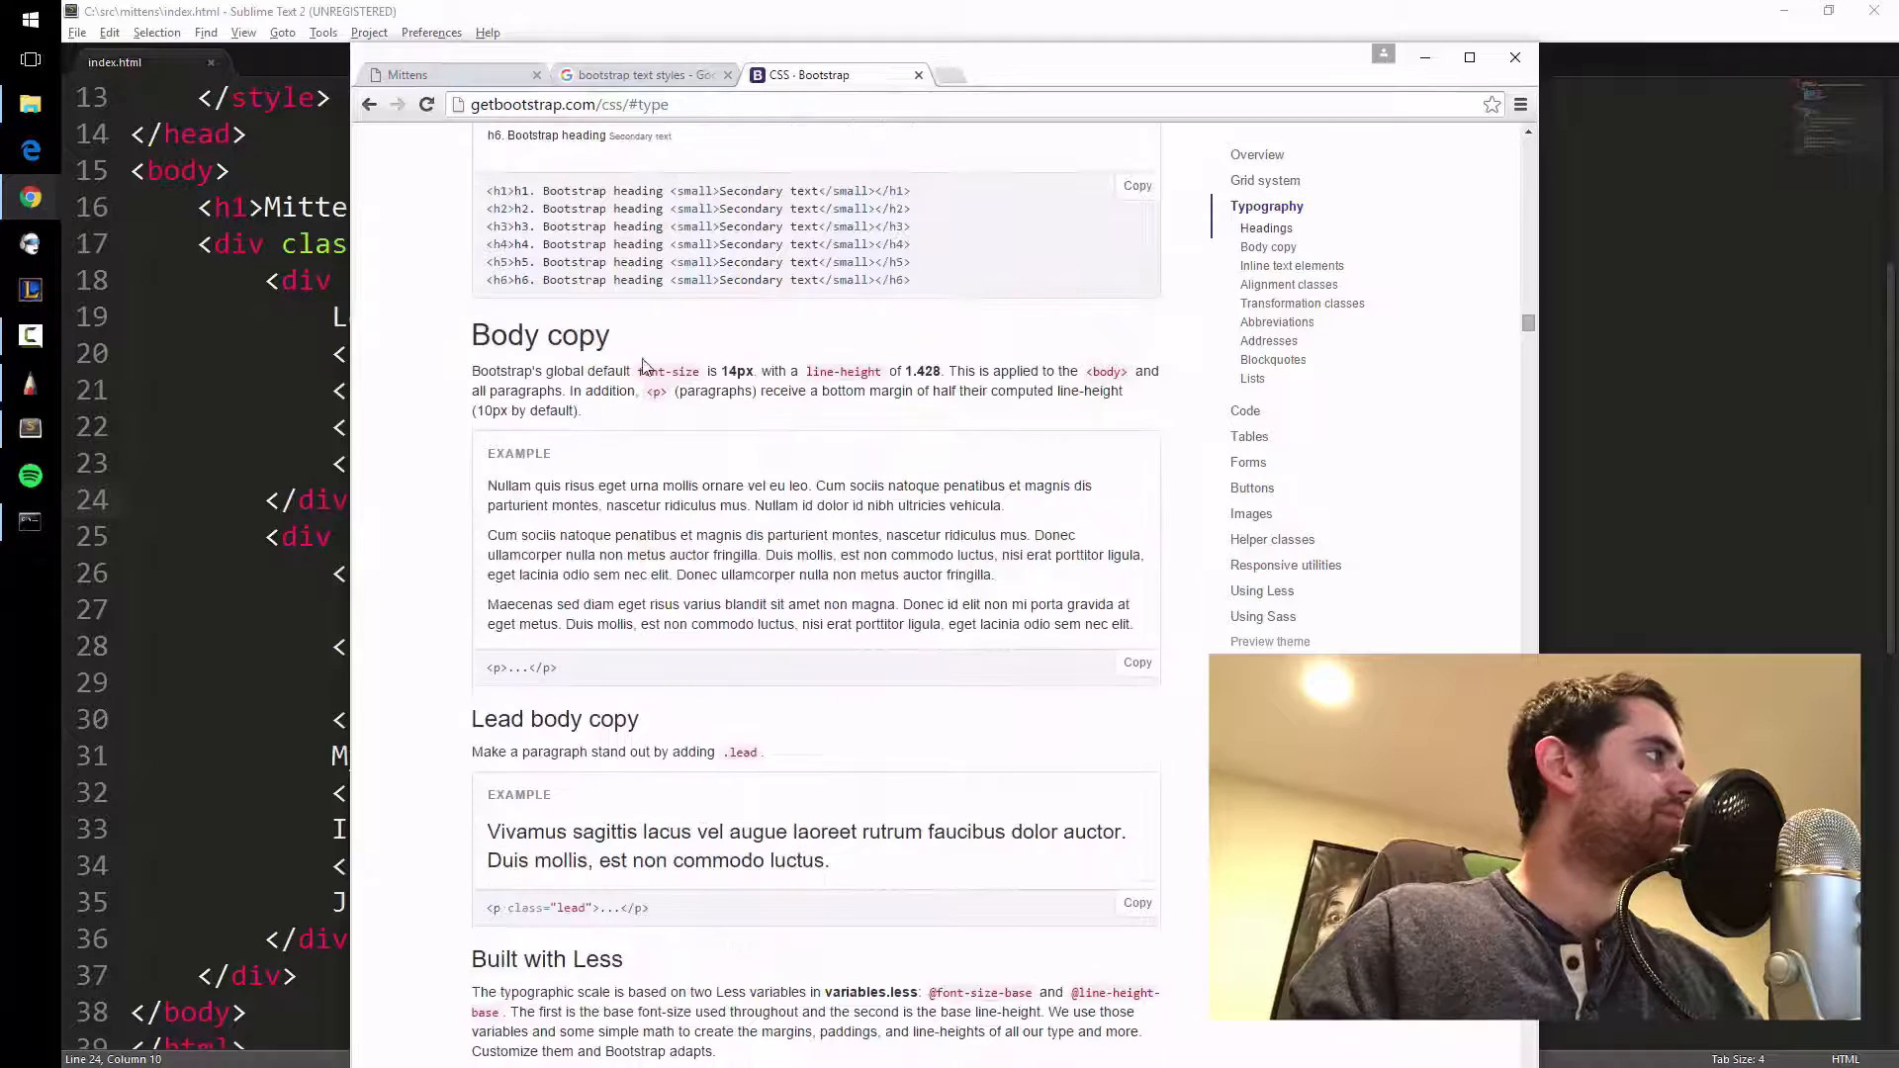
pyautogui.scroll(-3)
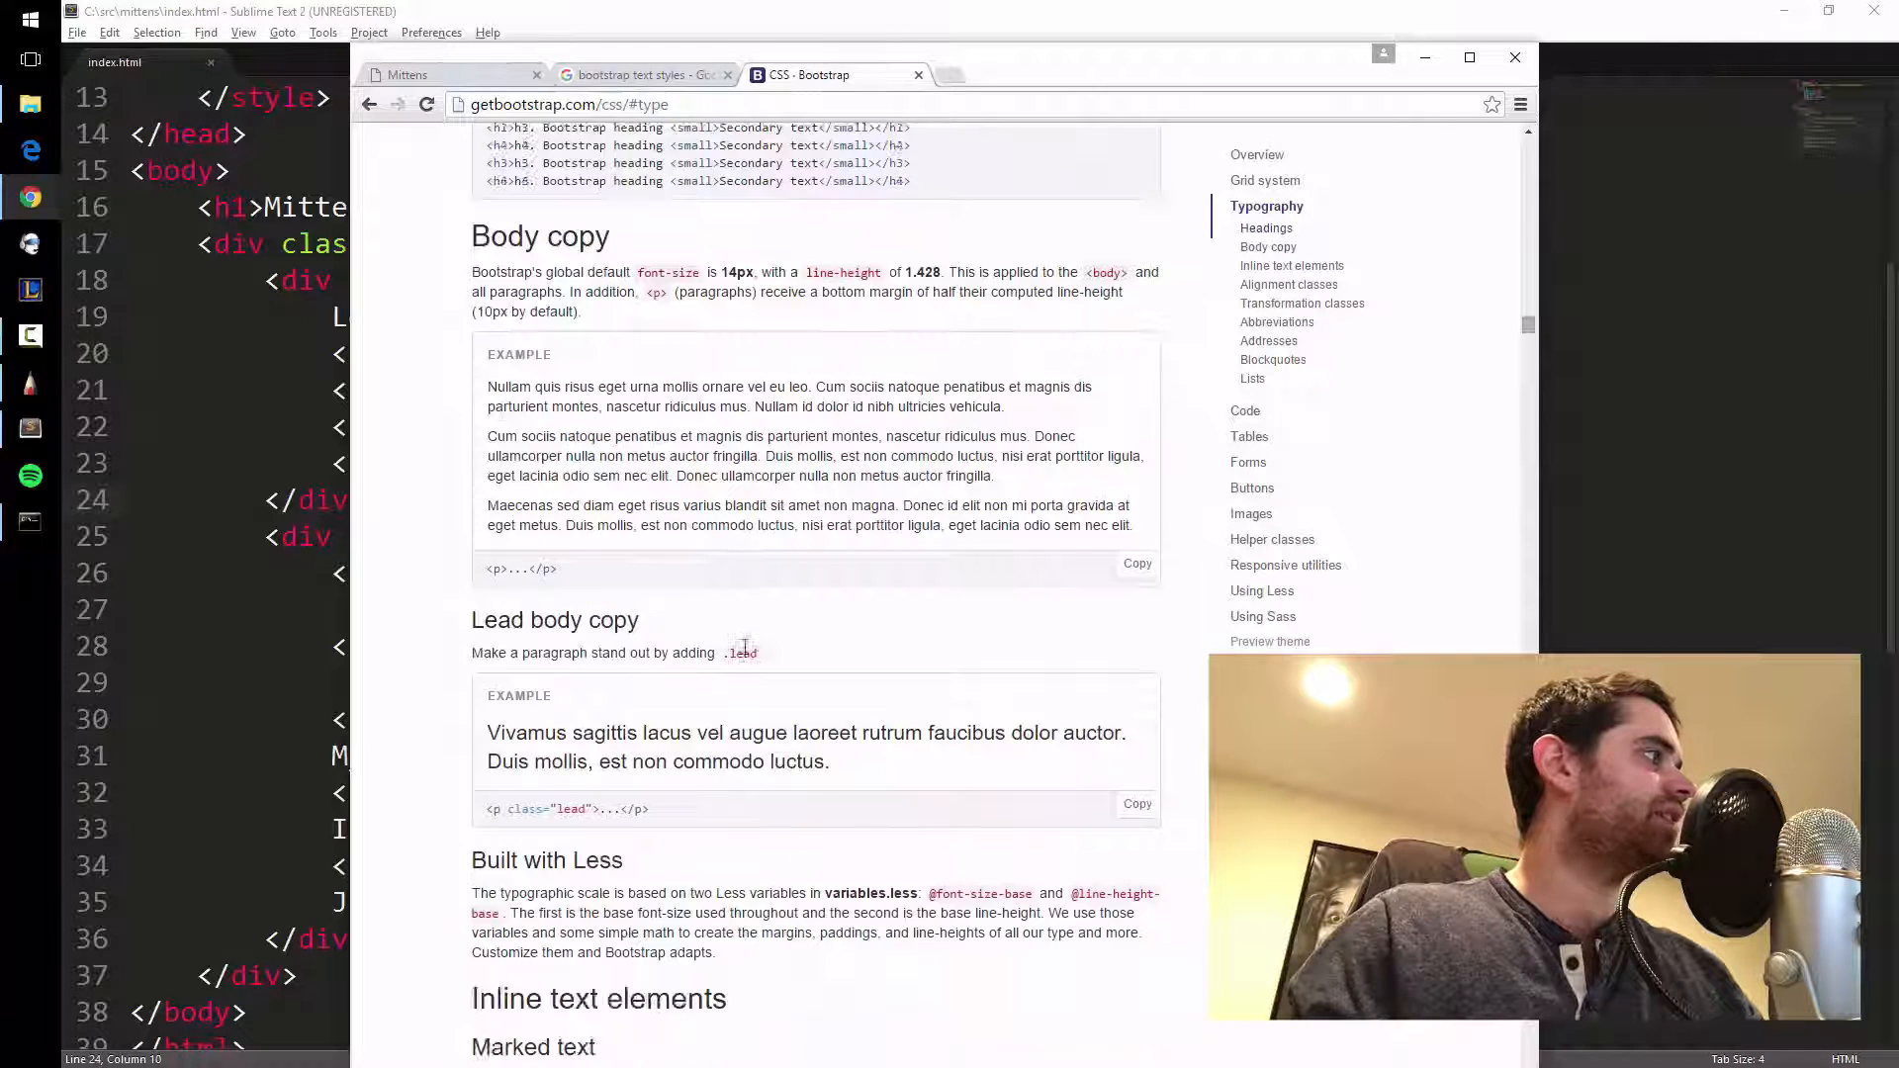
pyautogui.scroll(-3)
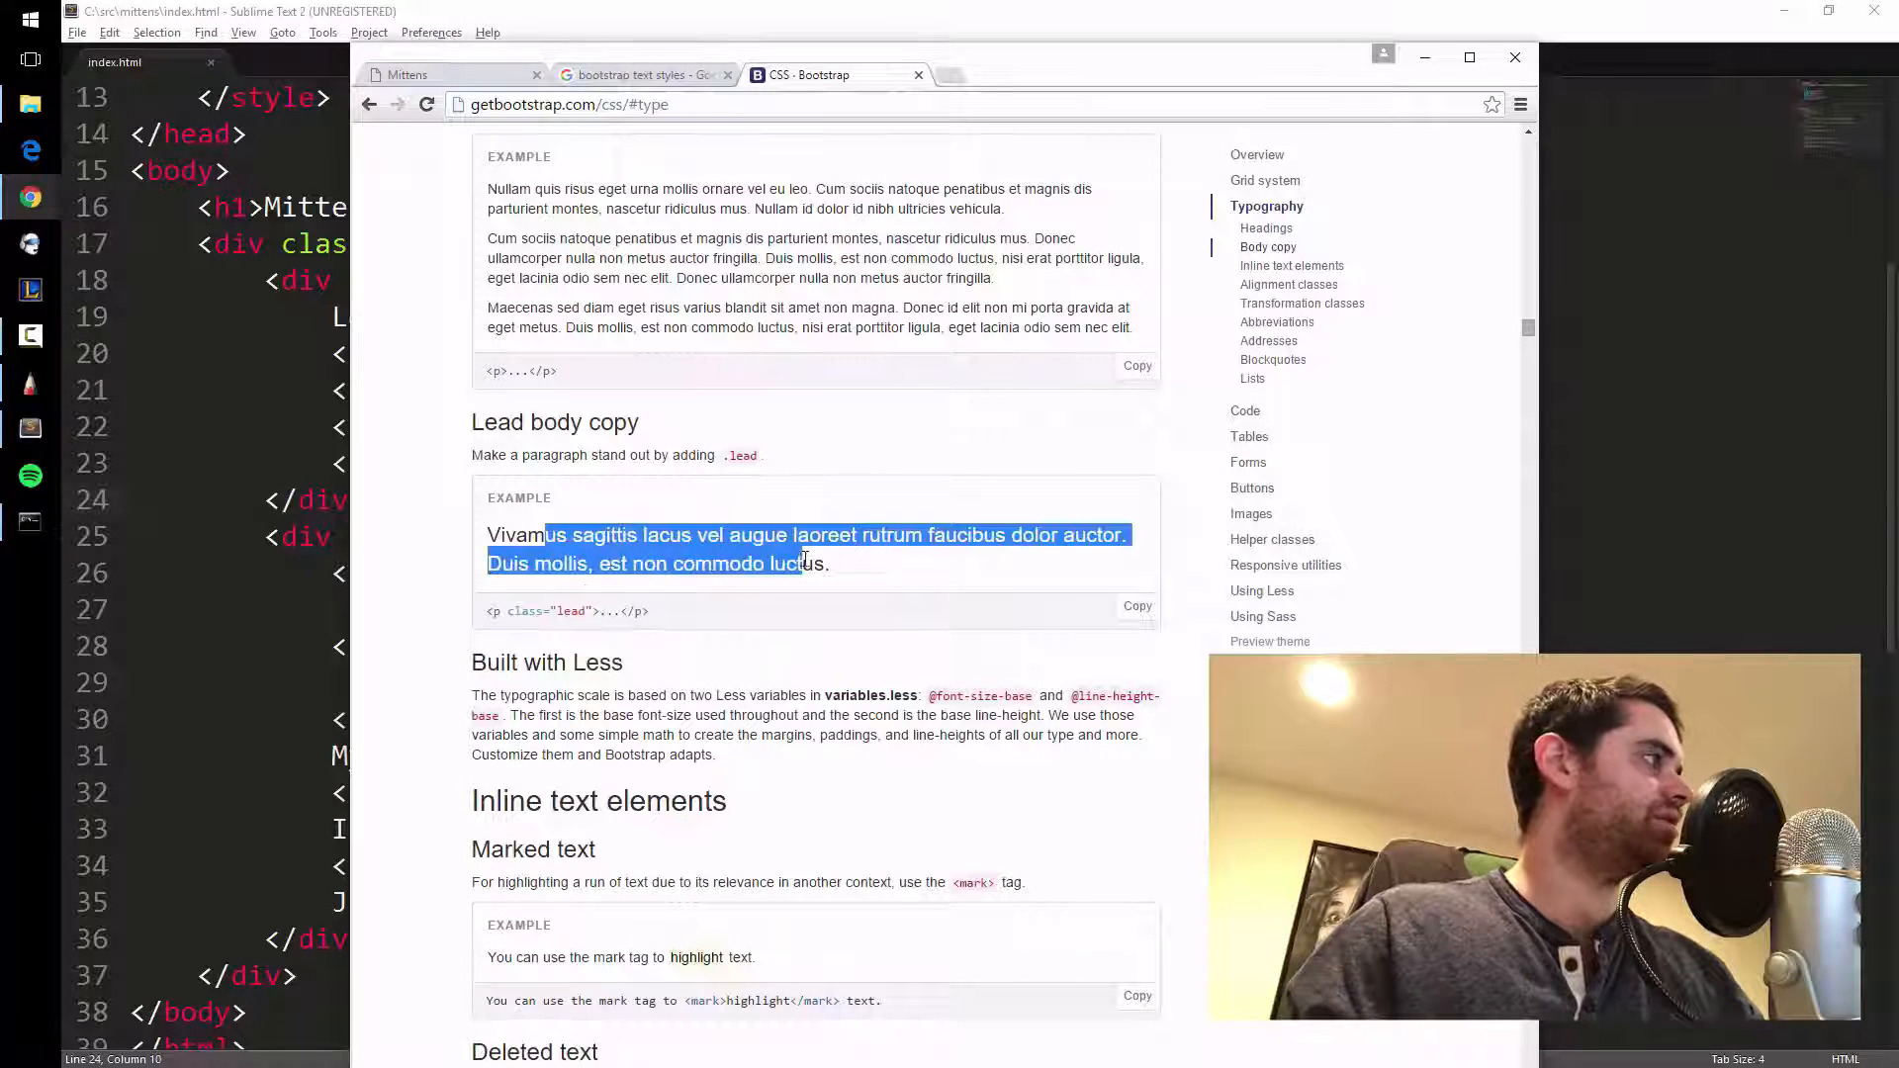
pyautogui.scroll(-3)
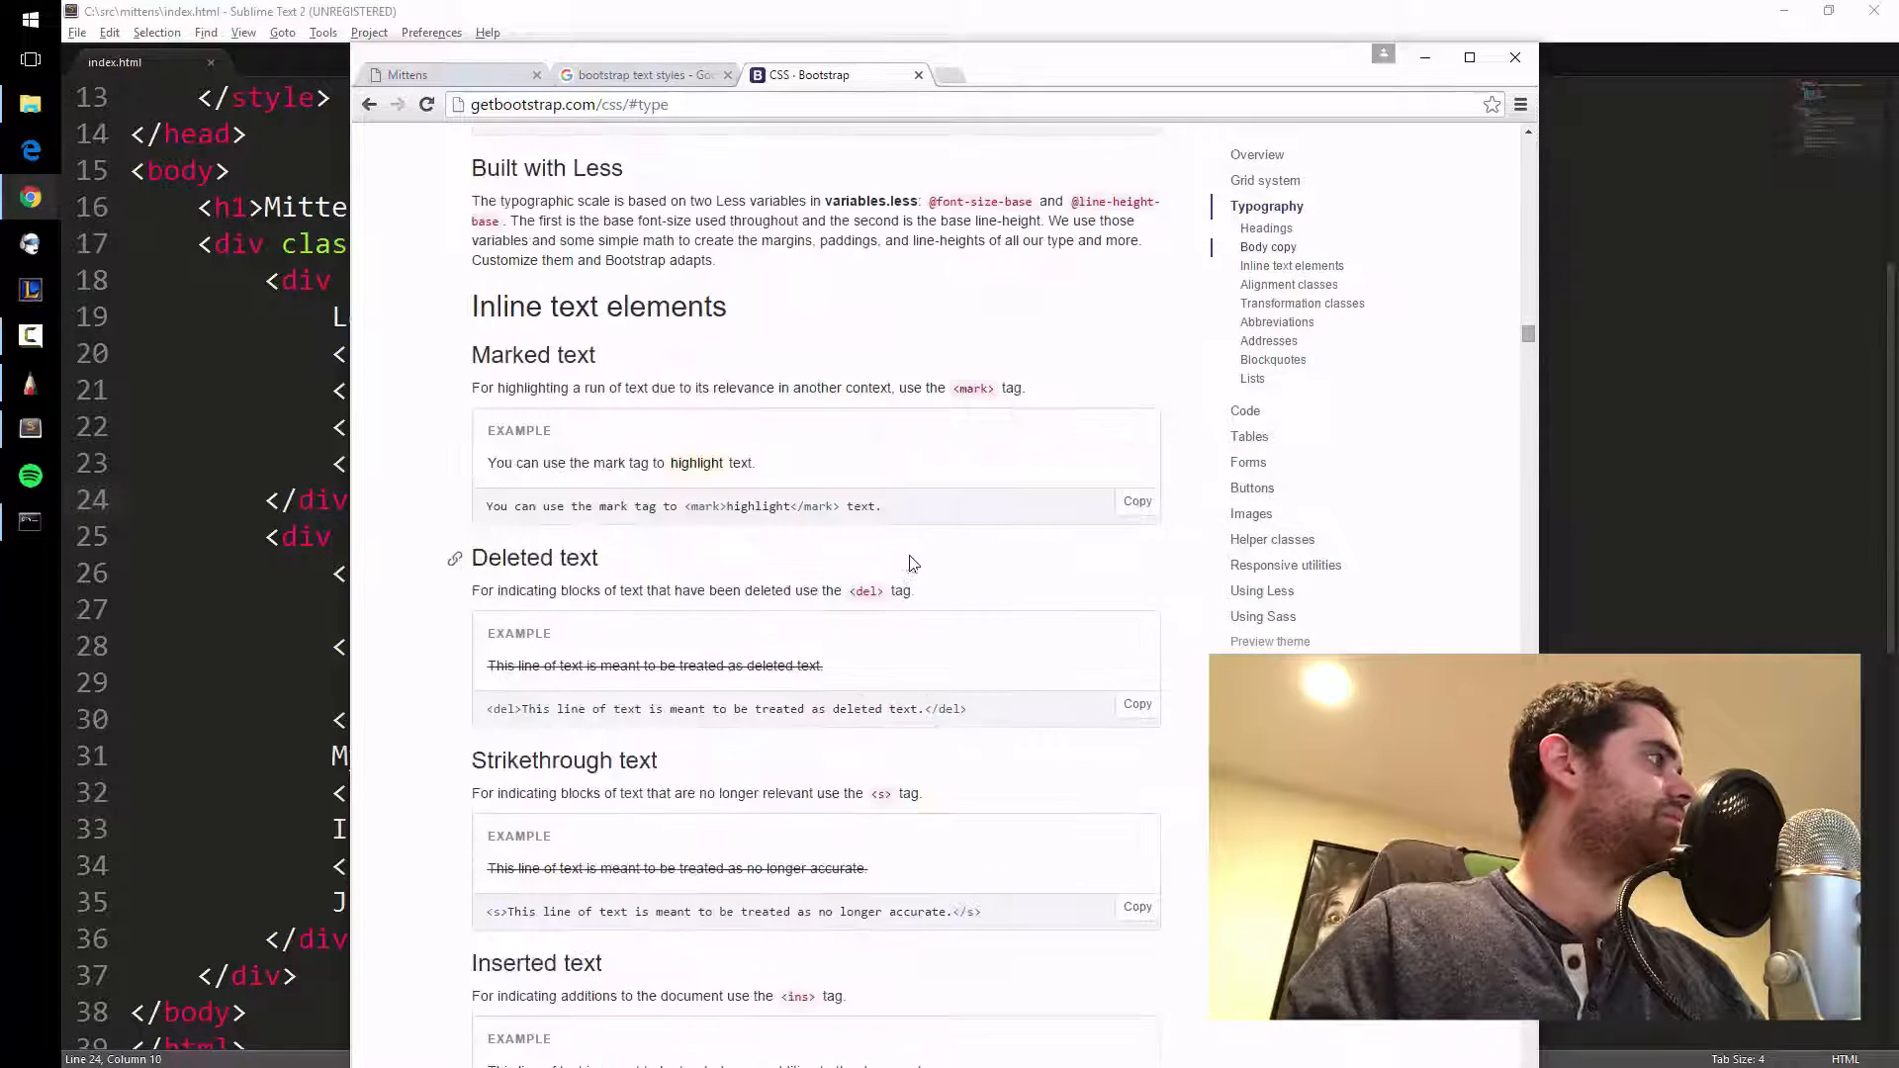
pyautogui.scroll(-3)
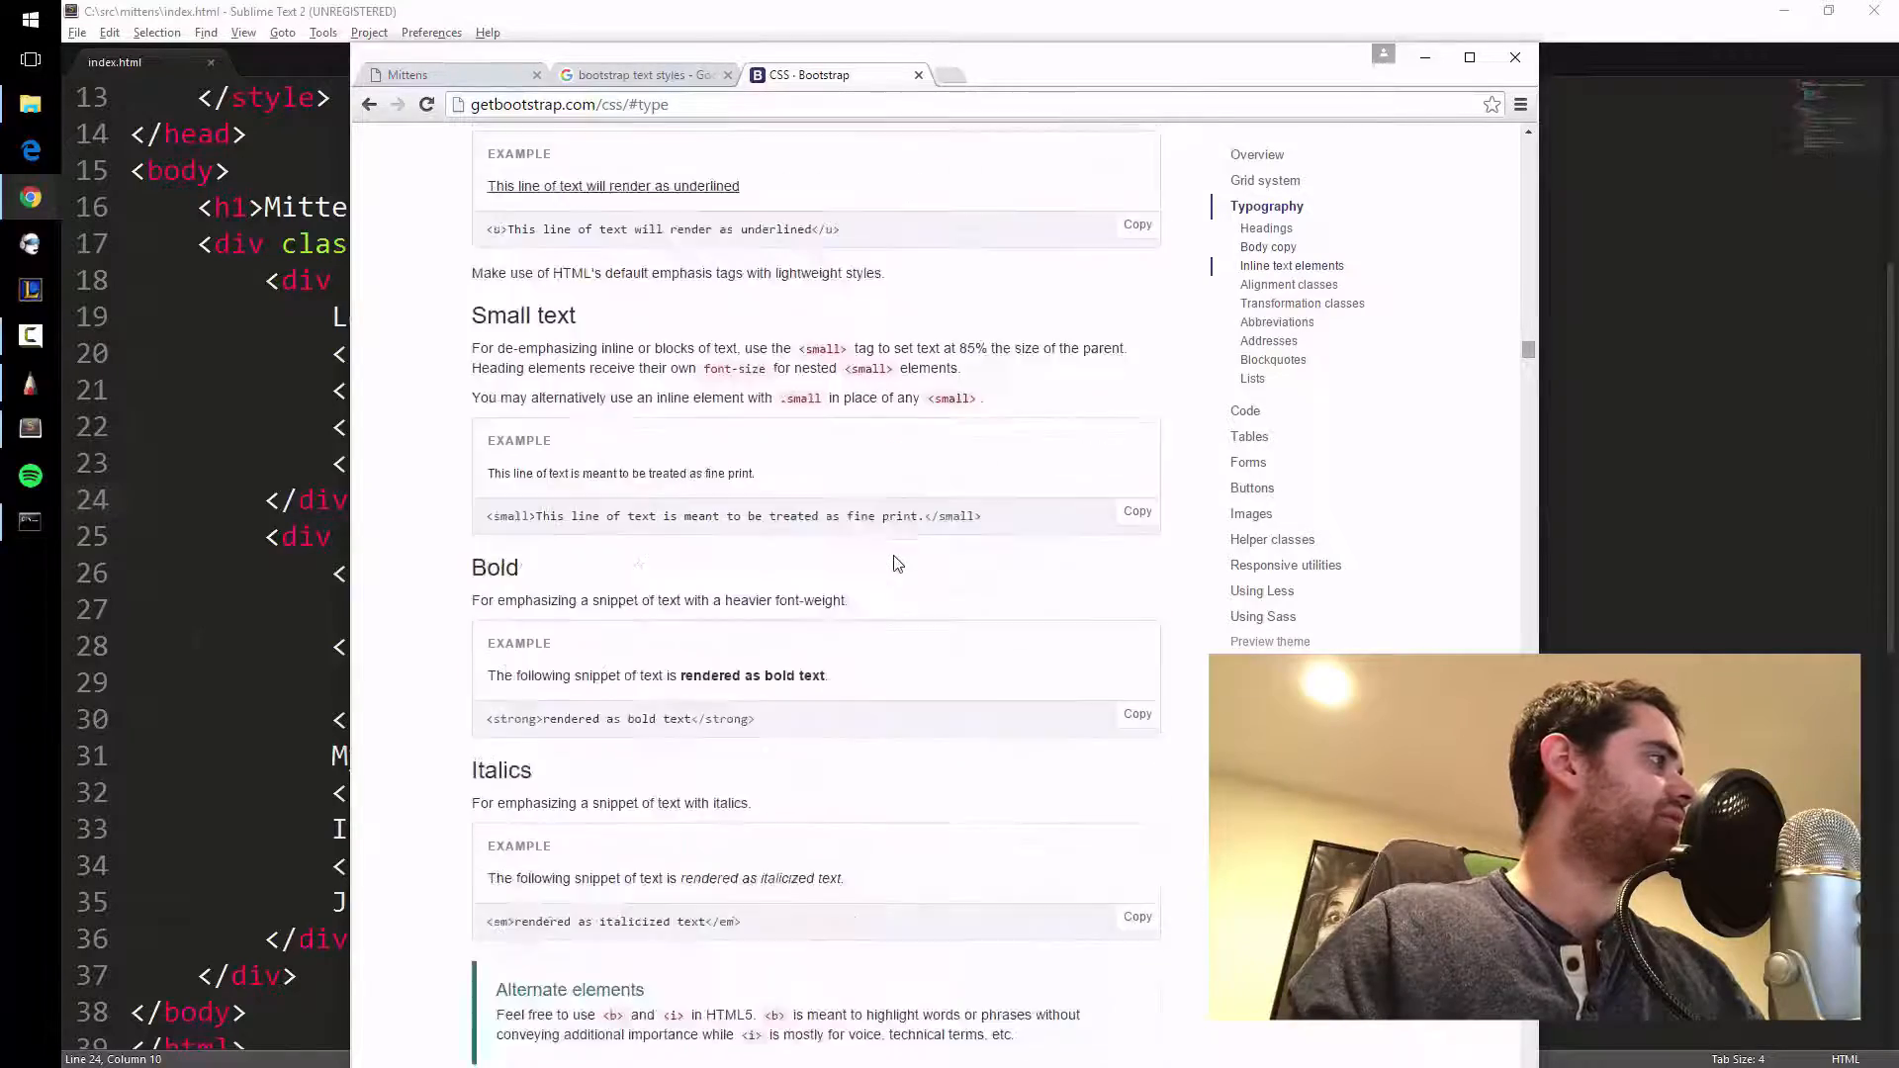
pyautogui.scroll(-3)
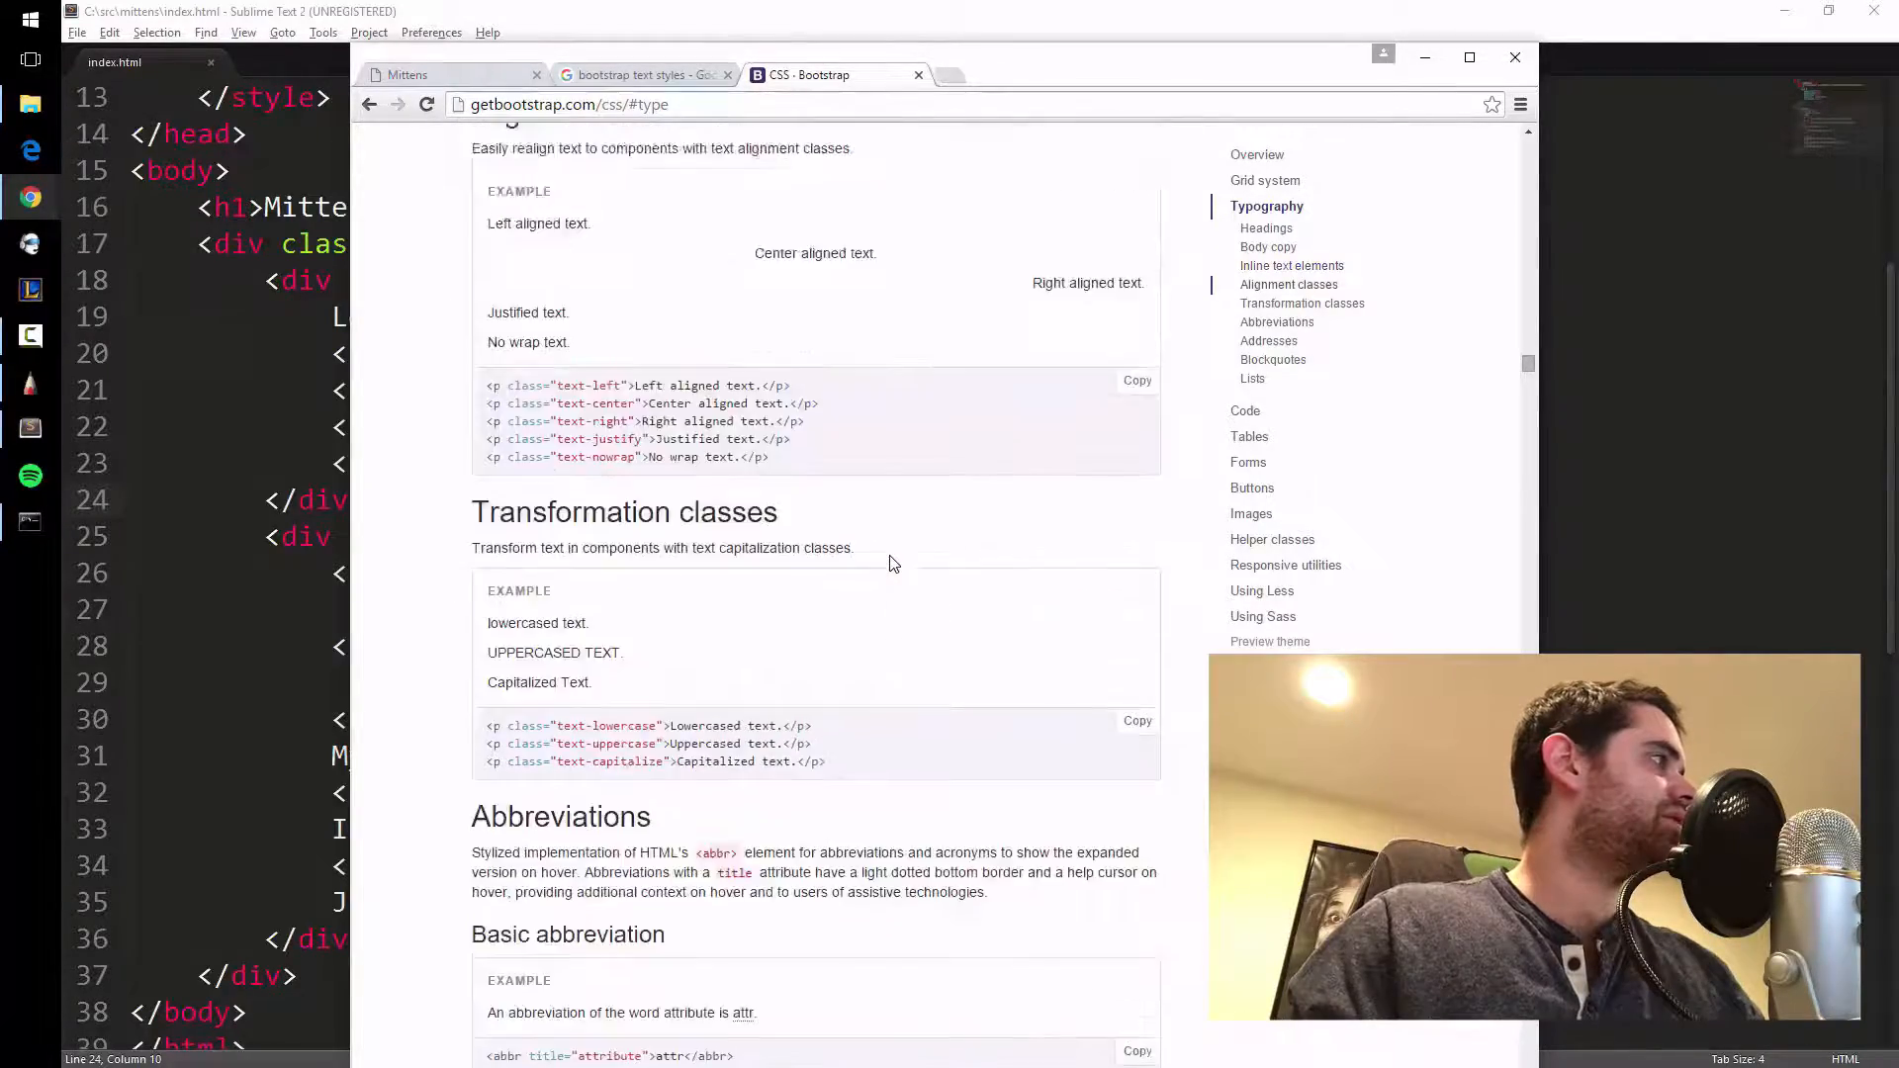
pyautogui.scroll(3)
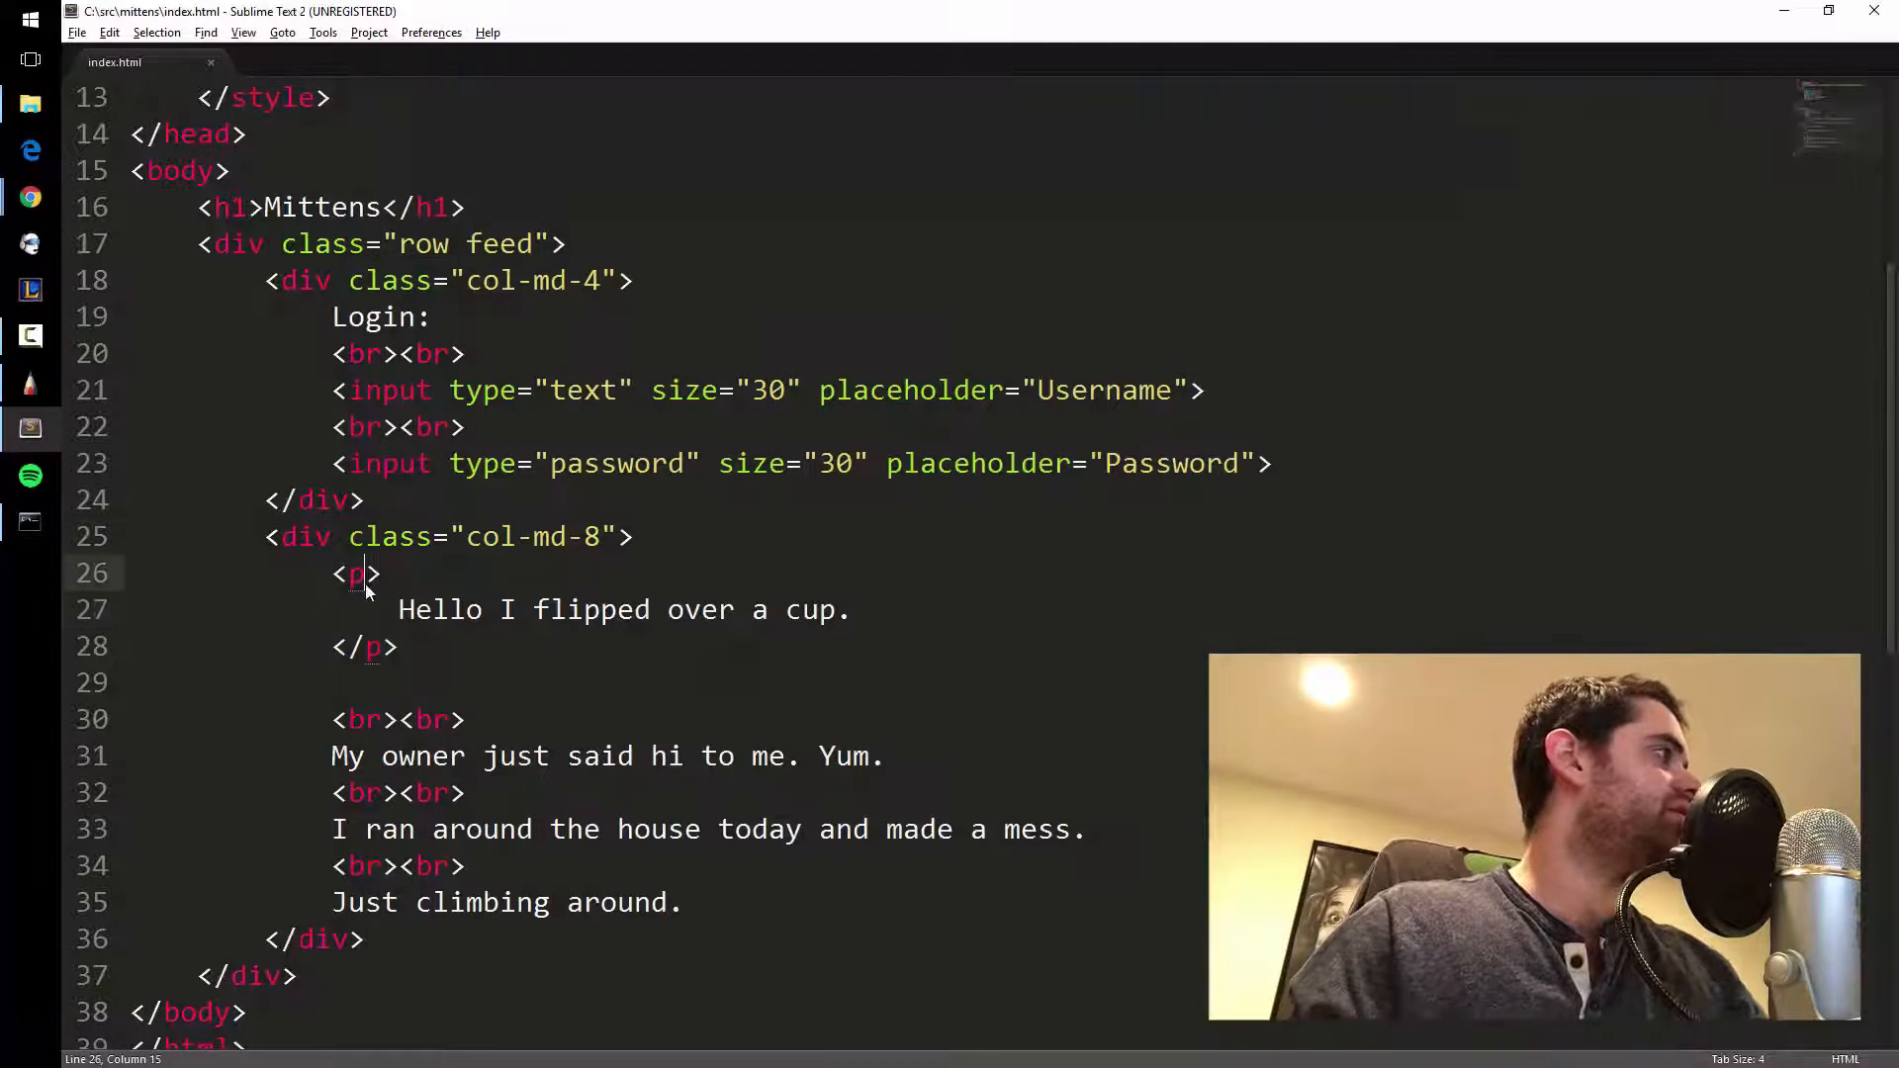
# Change the first post's <p> tags to <h3> and paste extra copies of the heading block.
pyautogui.write('h3')
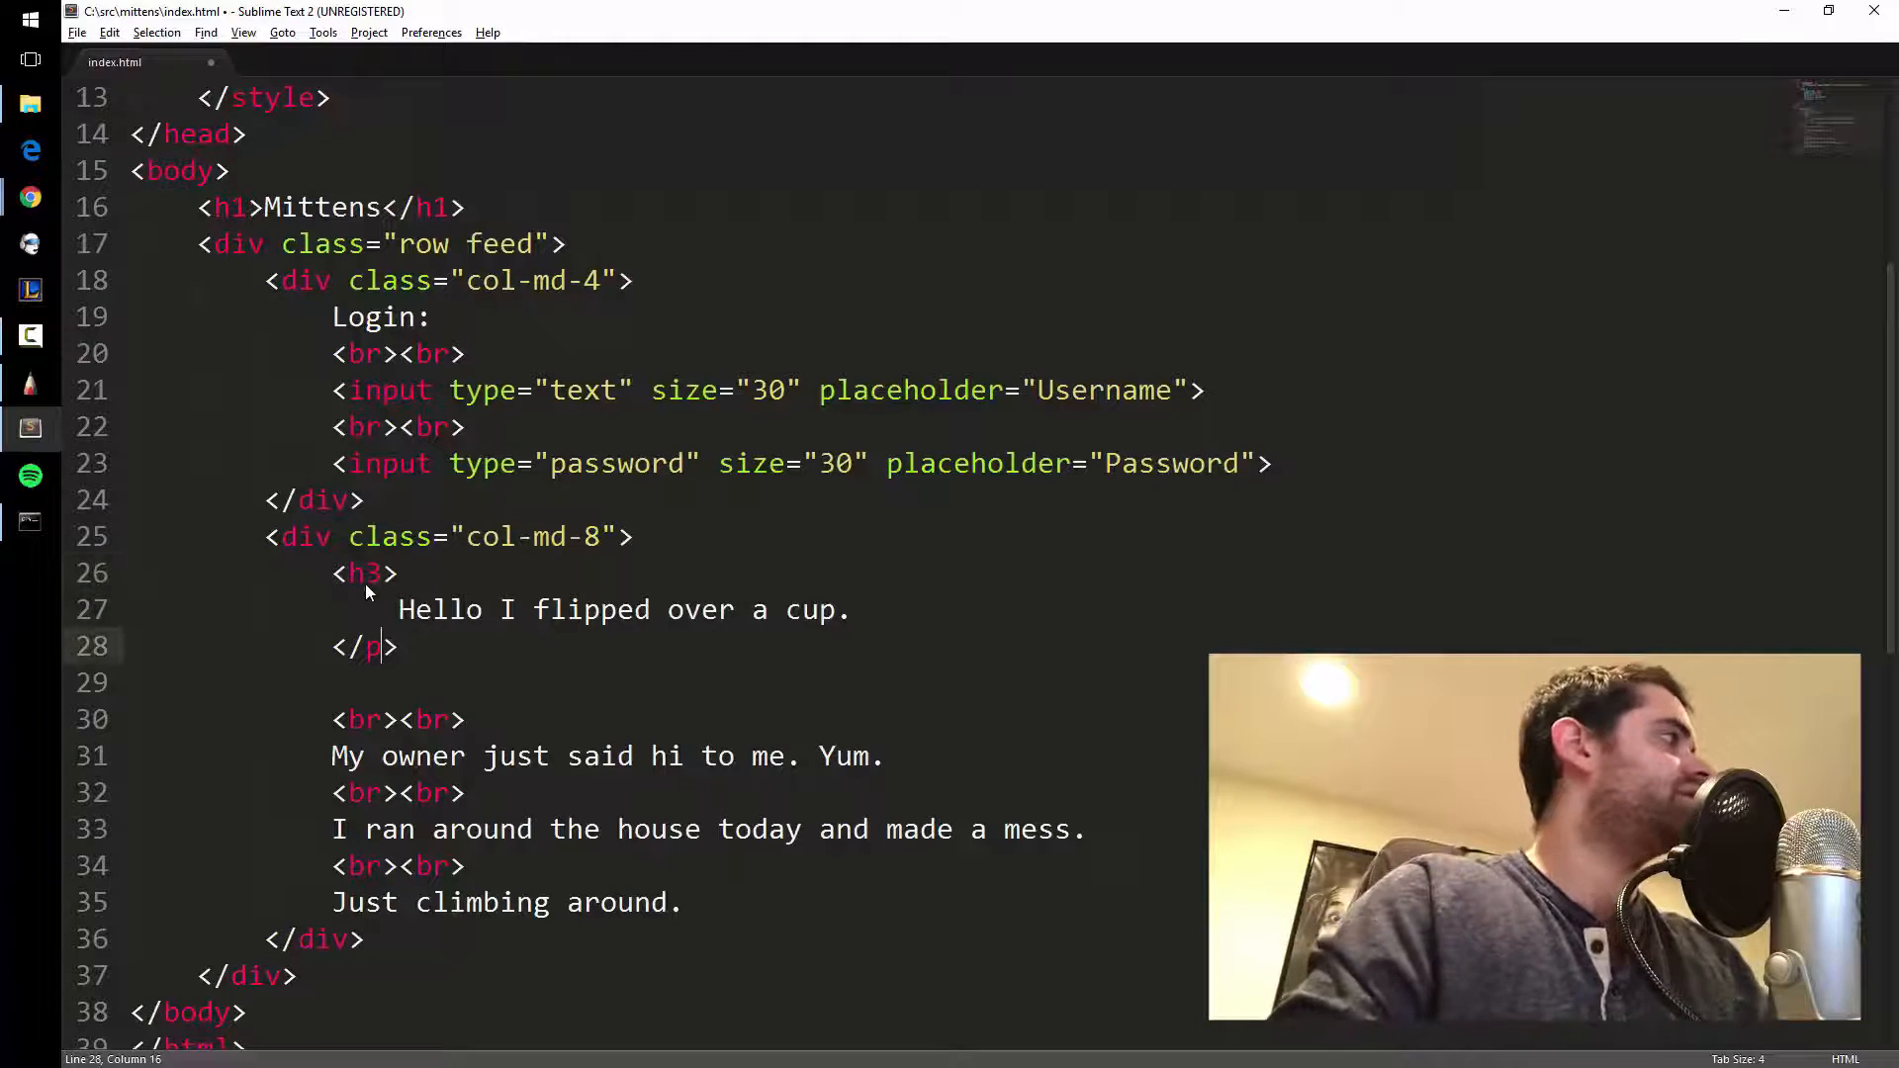
pyautogui.write('h3')
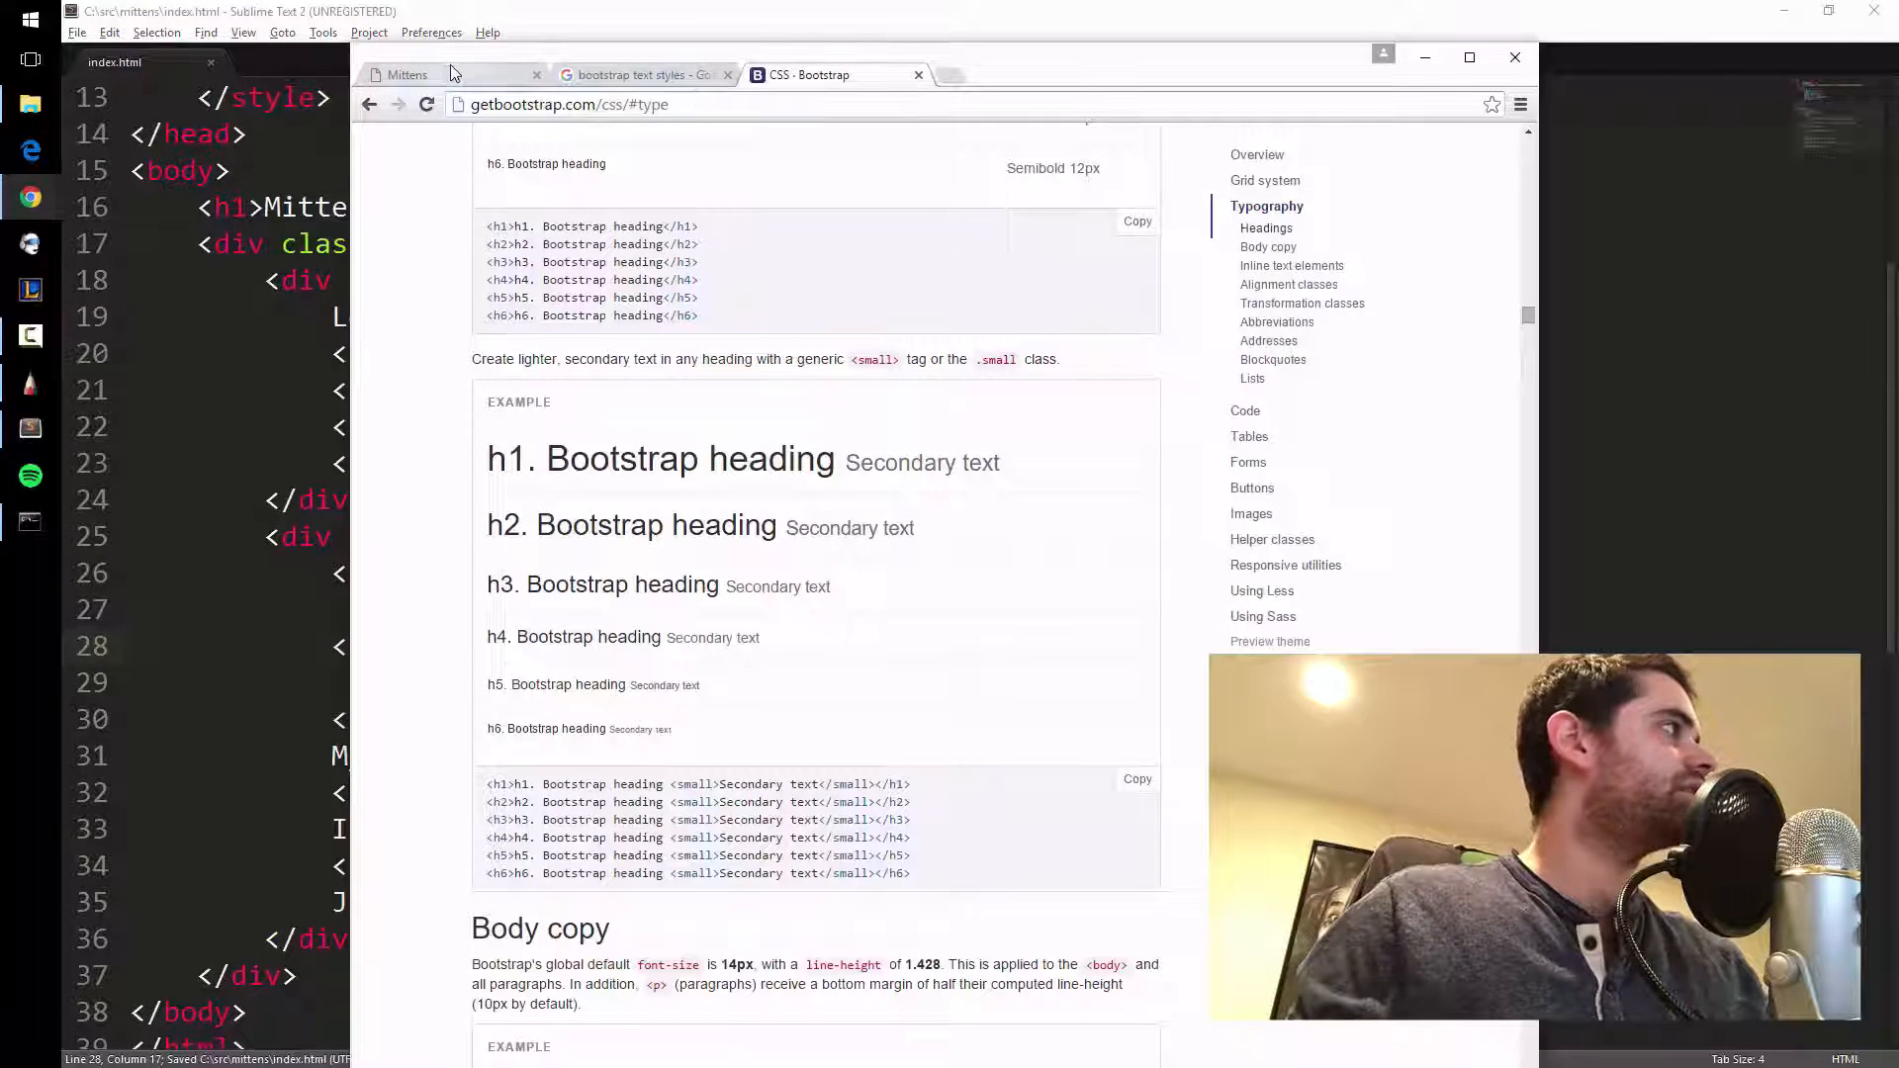
pyautogui.click(407, 74)
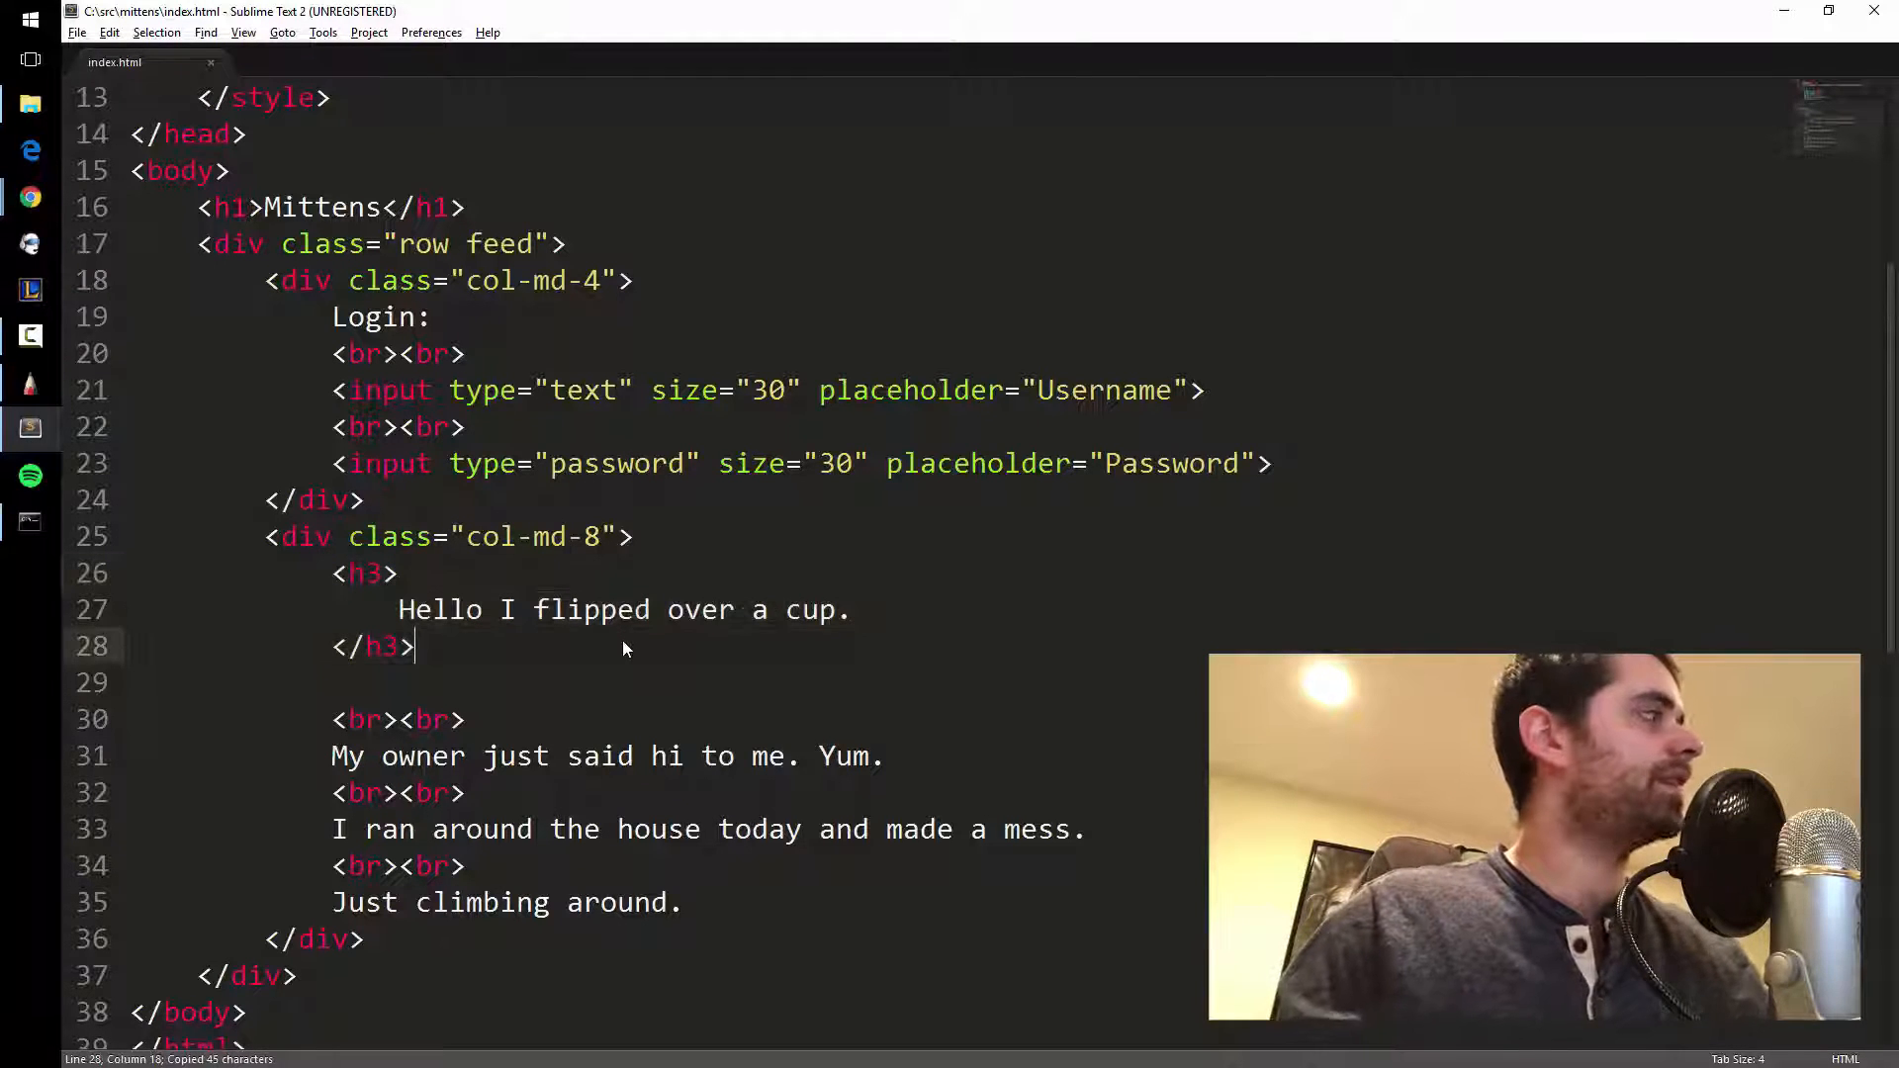
pyautogui.press('ctrl+v')
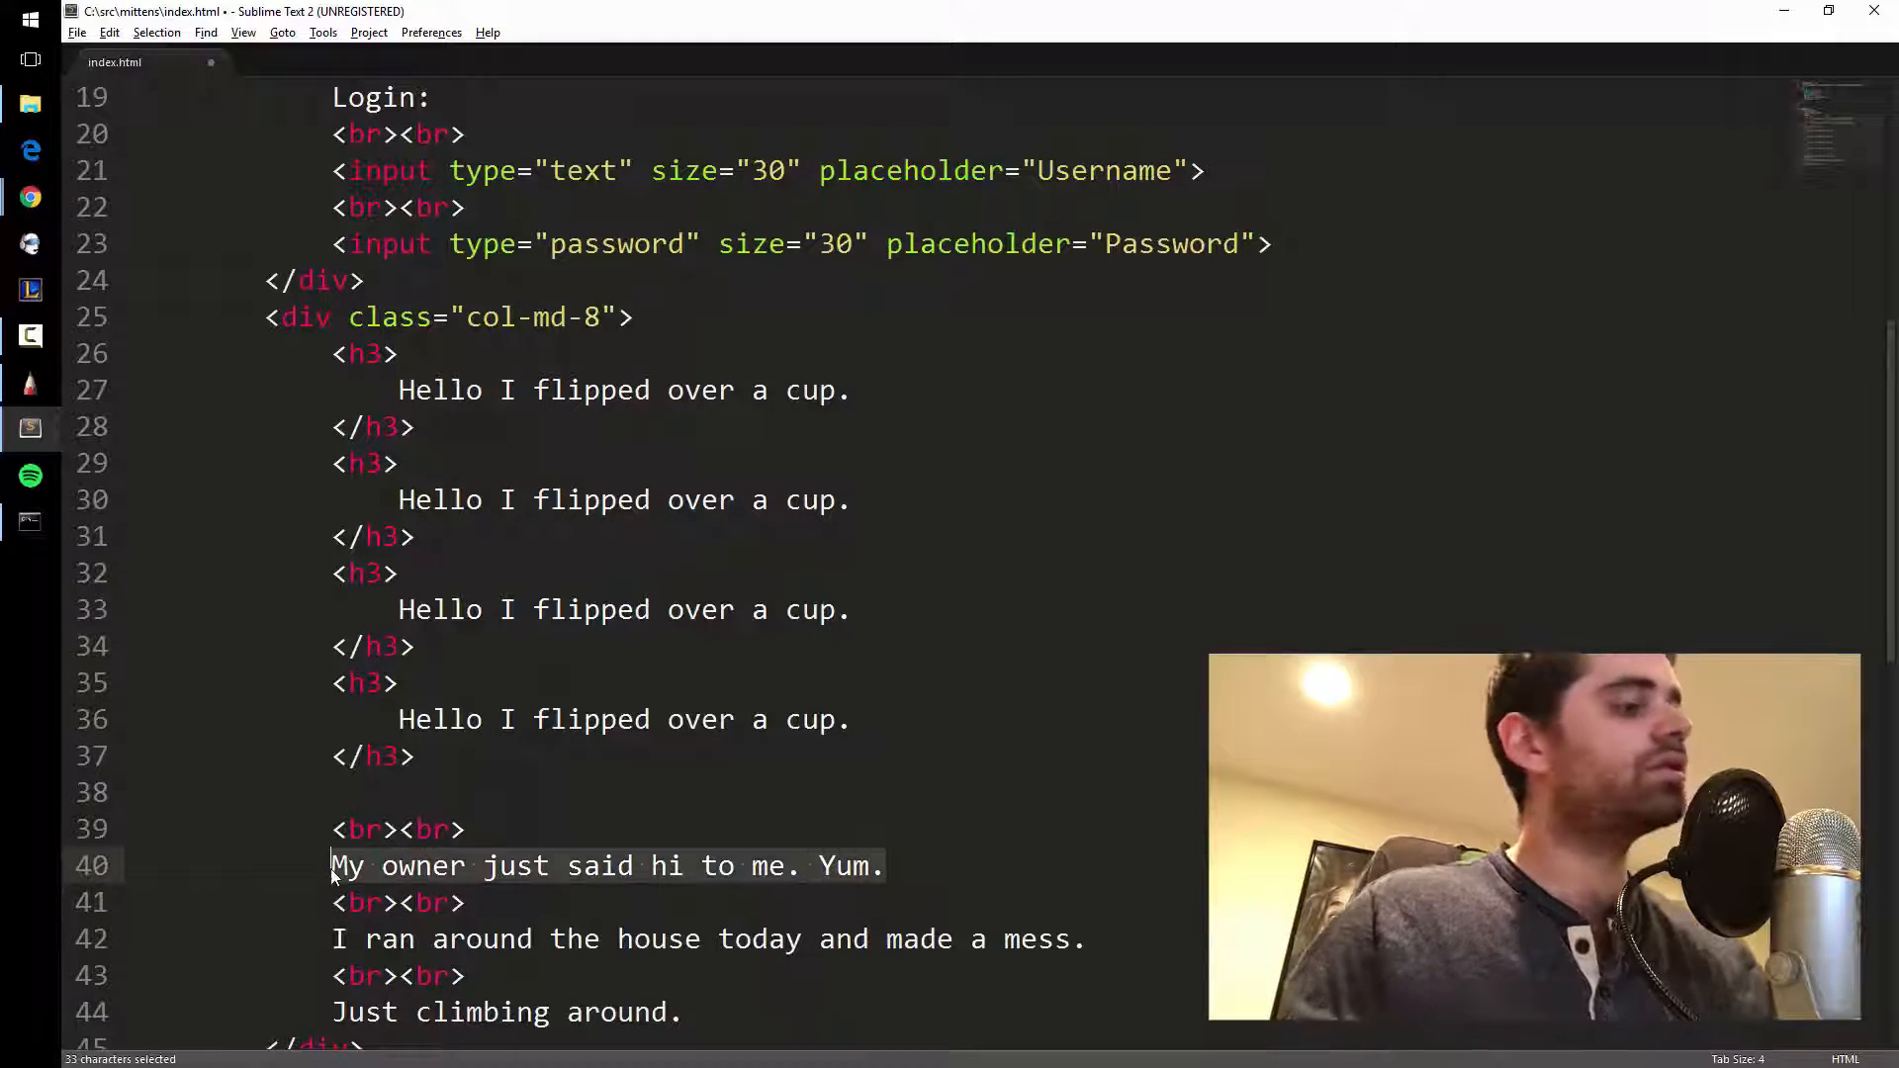
# Move 'My owner just said hi to me. Yum.' and 'I ran around the house...' into their own h3 blocks.
pyautogui.press('ctrl+x')
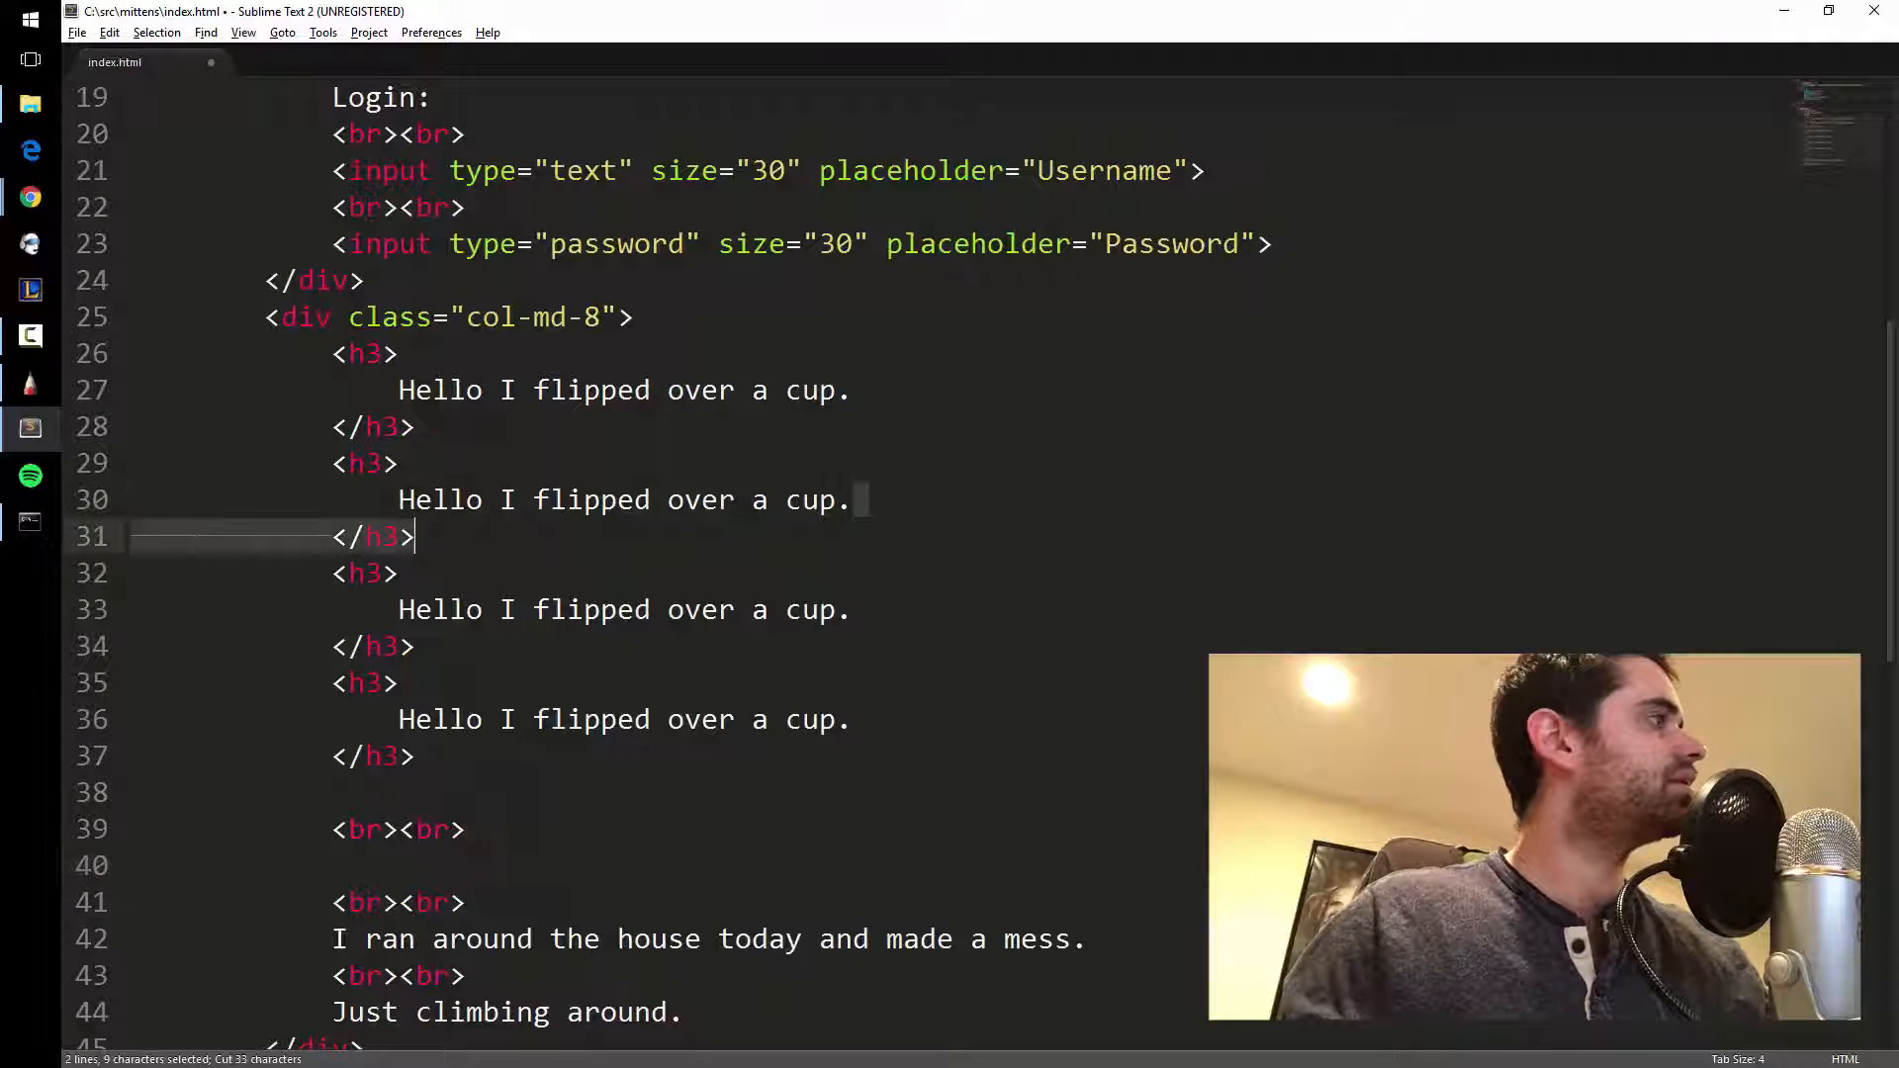
pyautogui.write('My owner just said hi to me. Yum.')
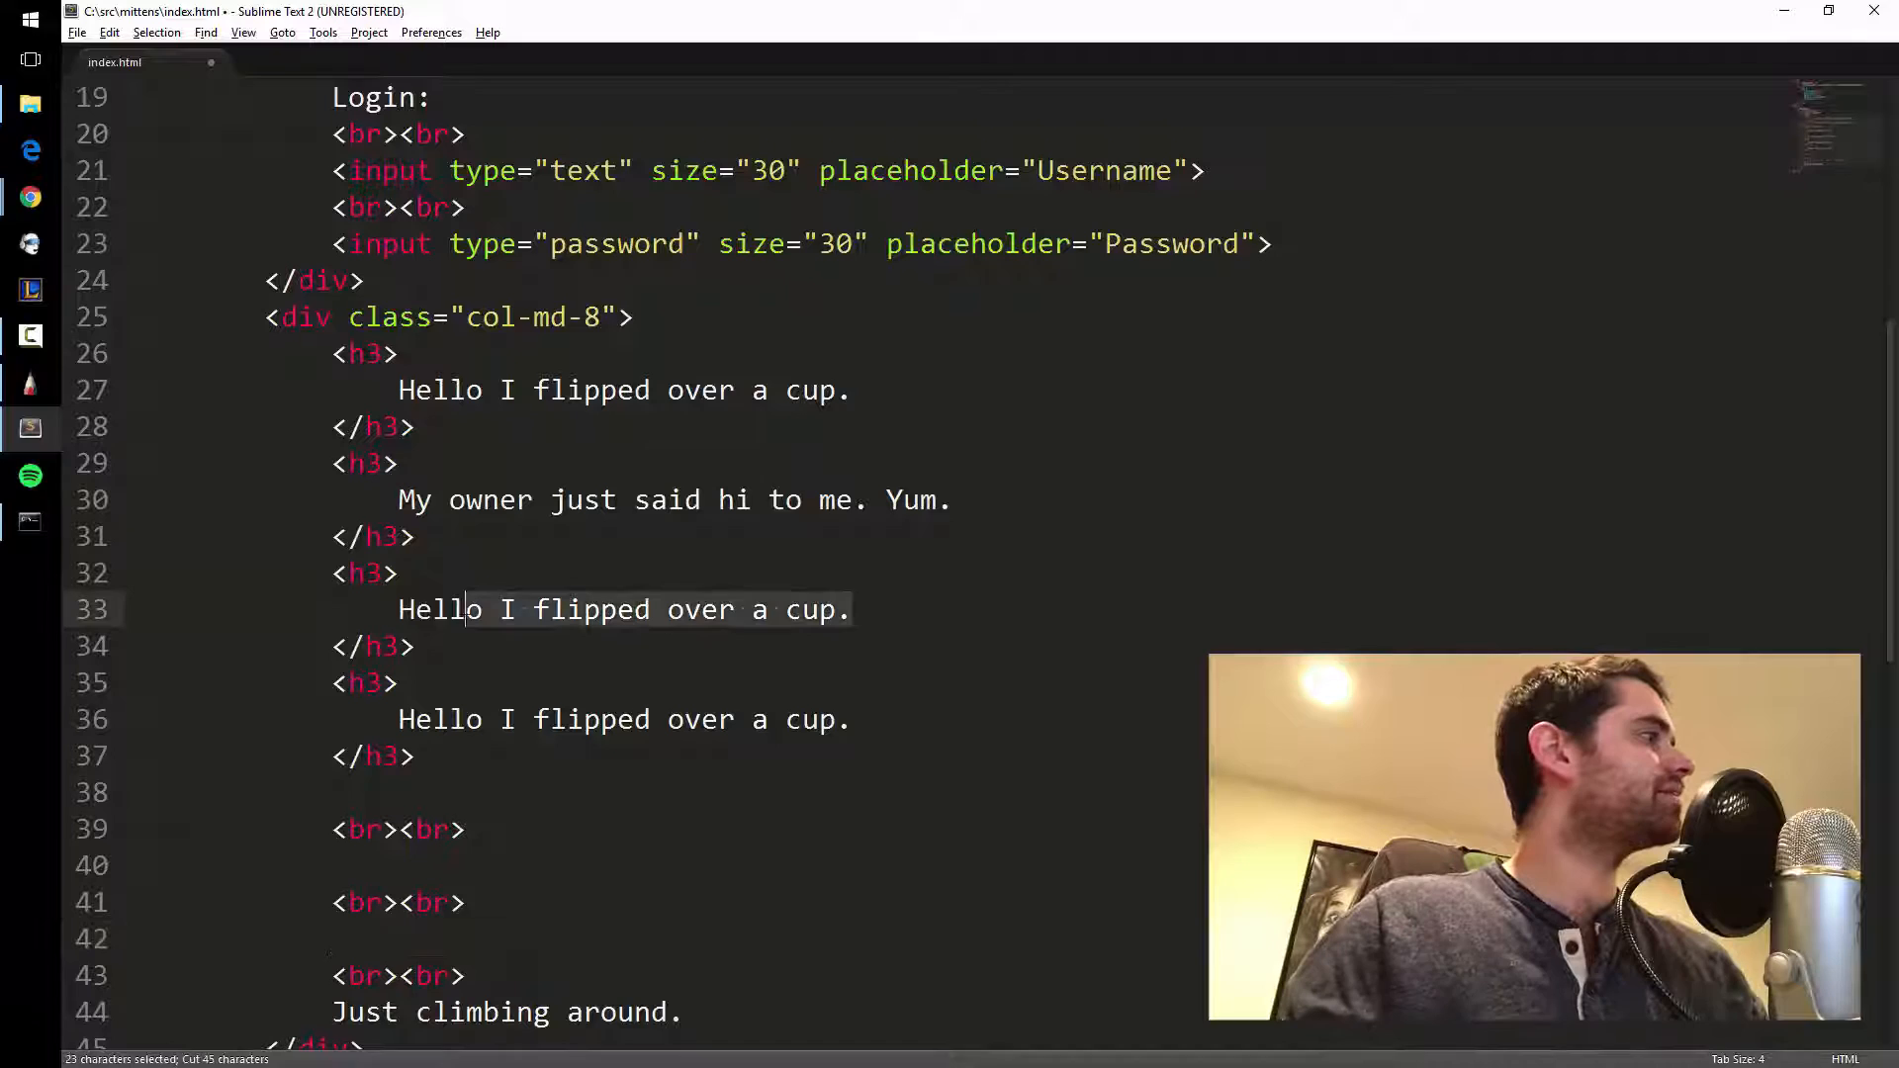
pyautogui.write('I ran around the house today and made a mess.')
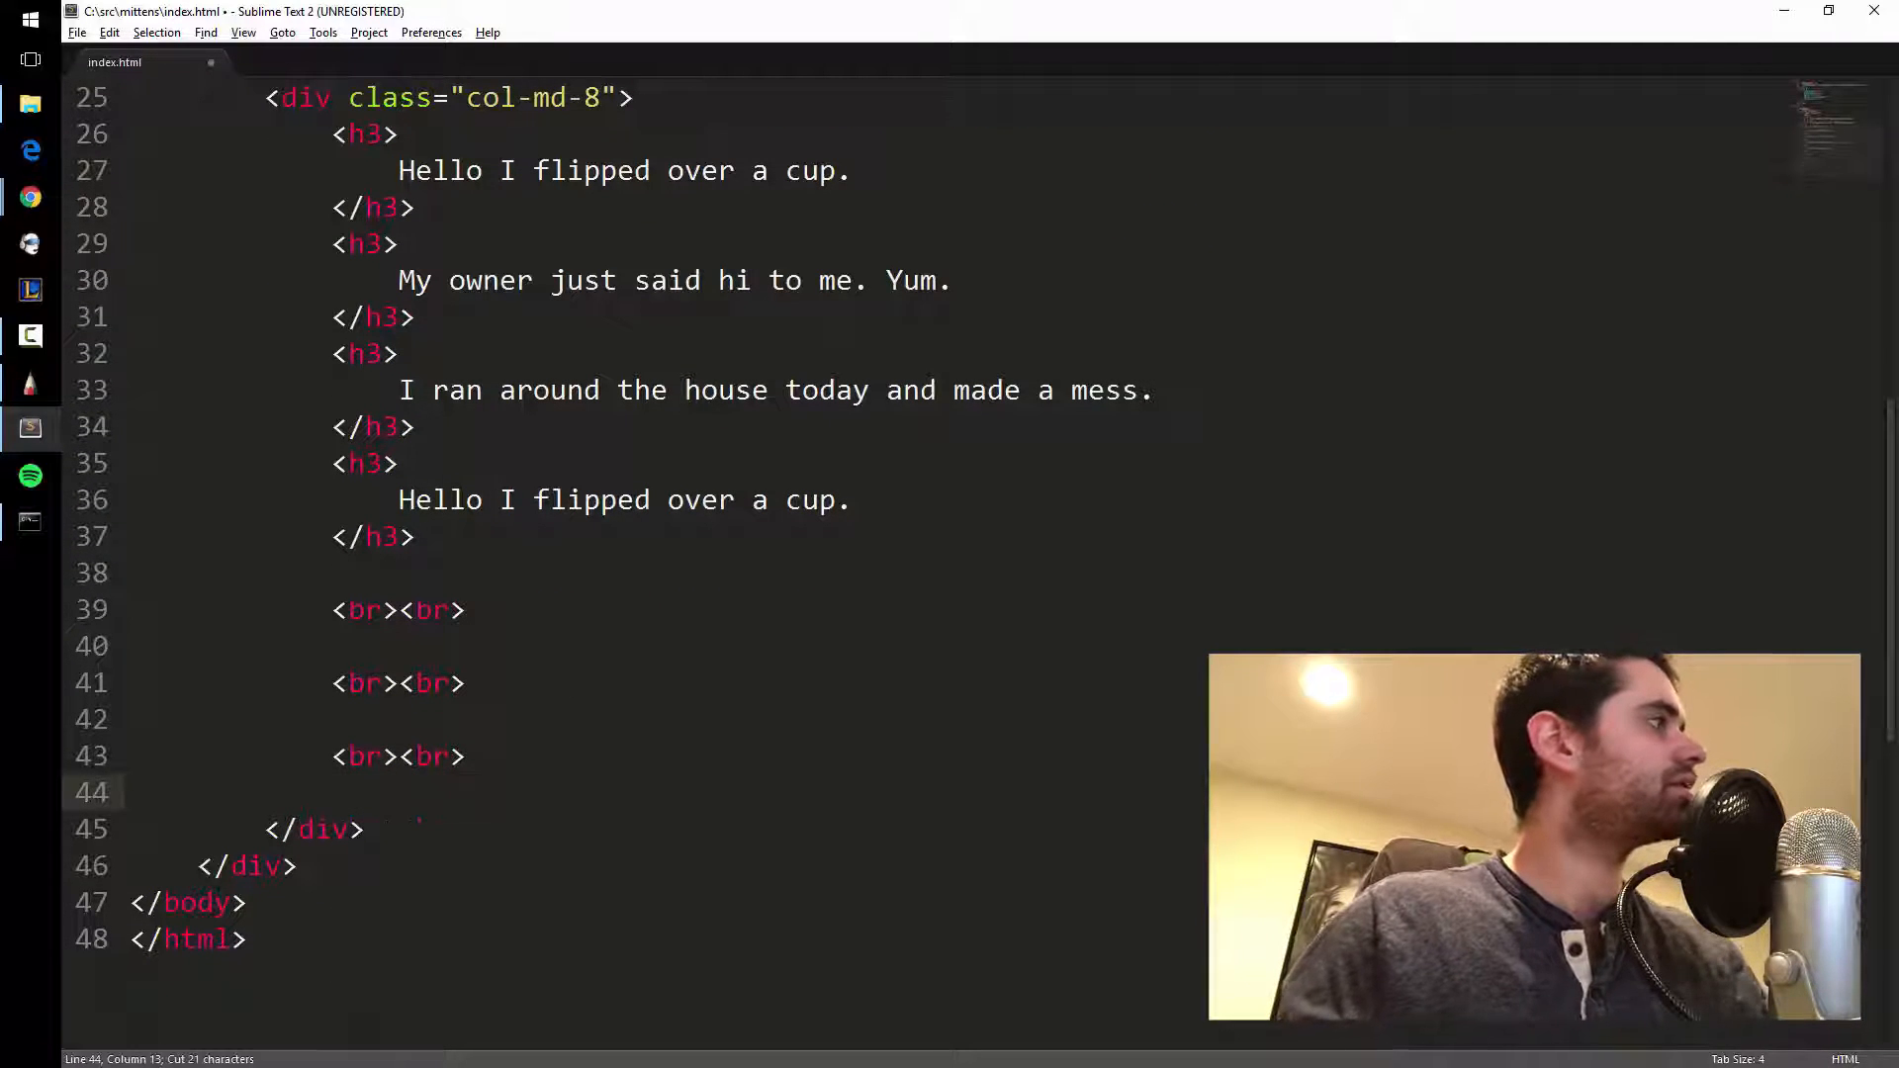
pyautogui.doubleClick(590, 498)
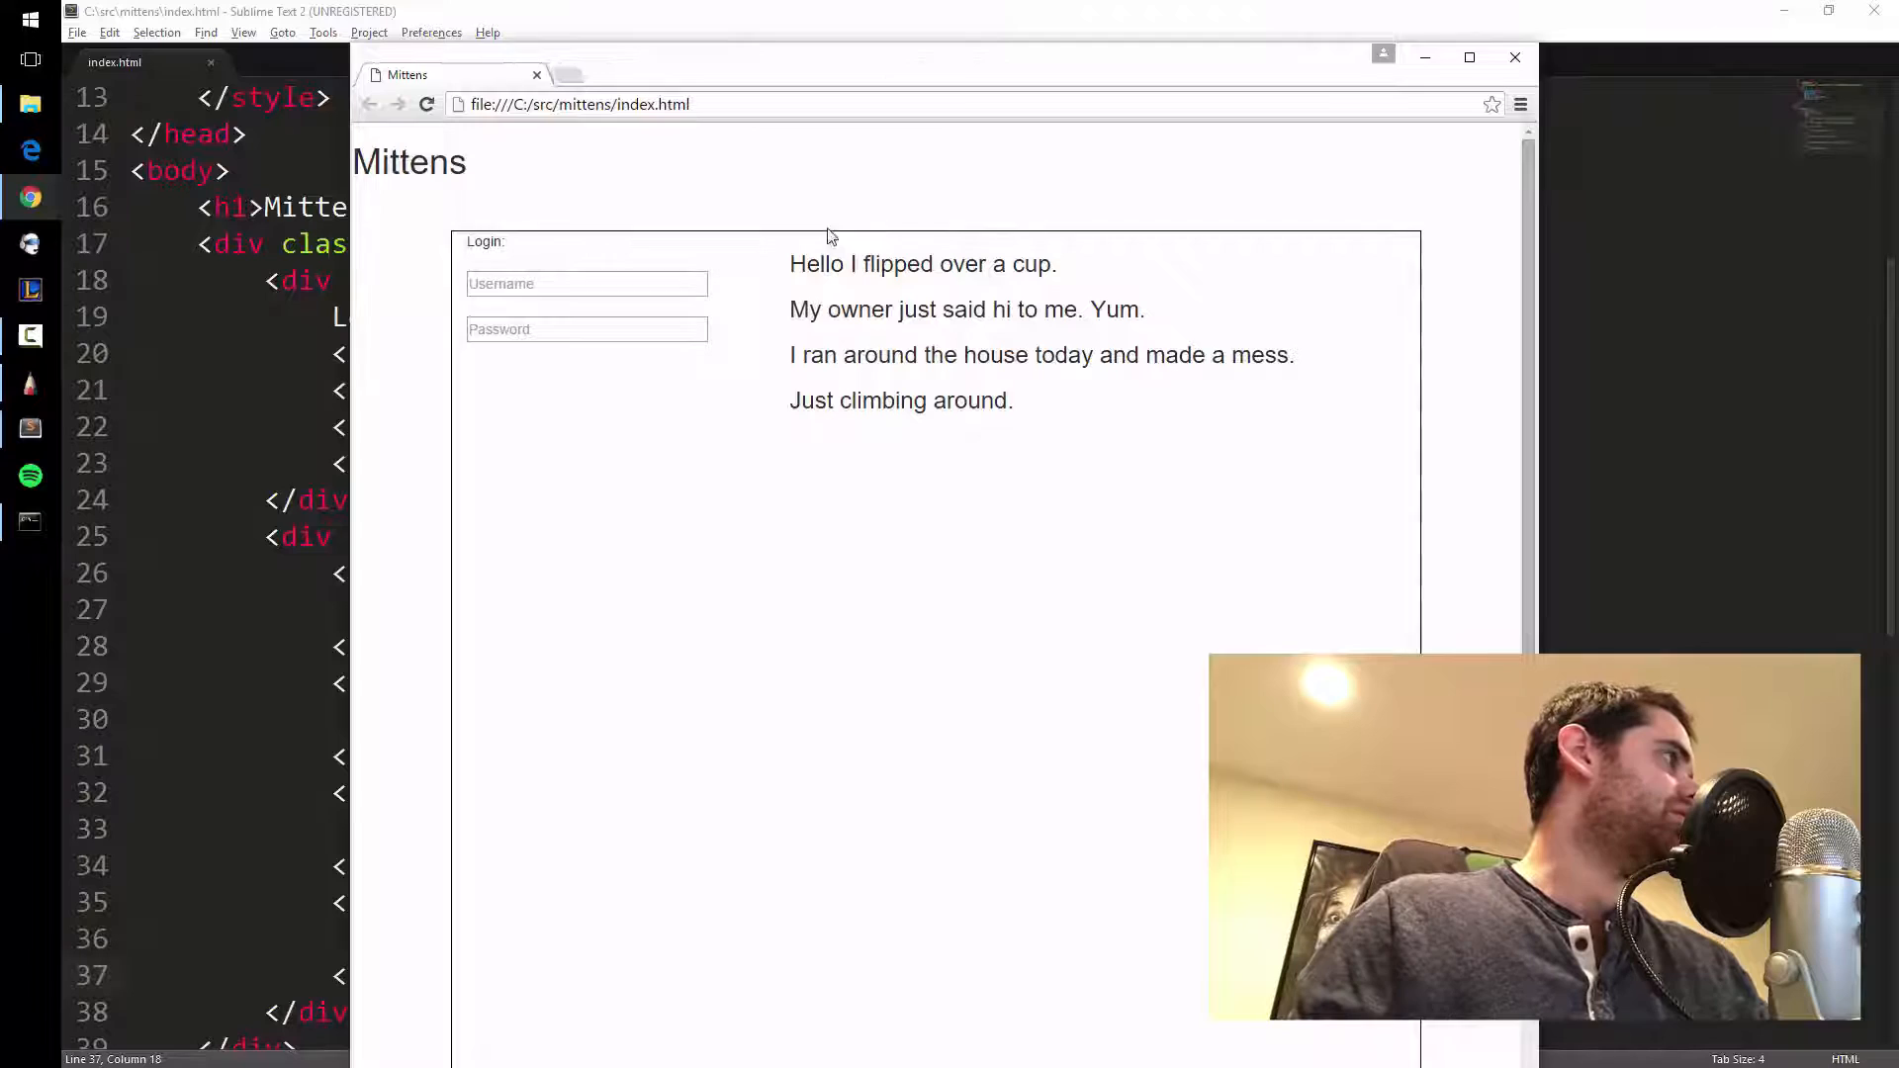
pyautogui.moveTo(1111, 425)
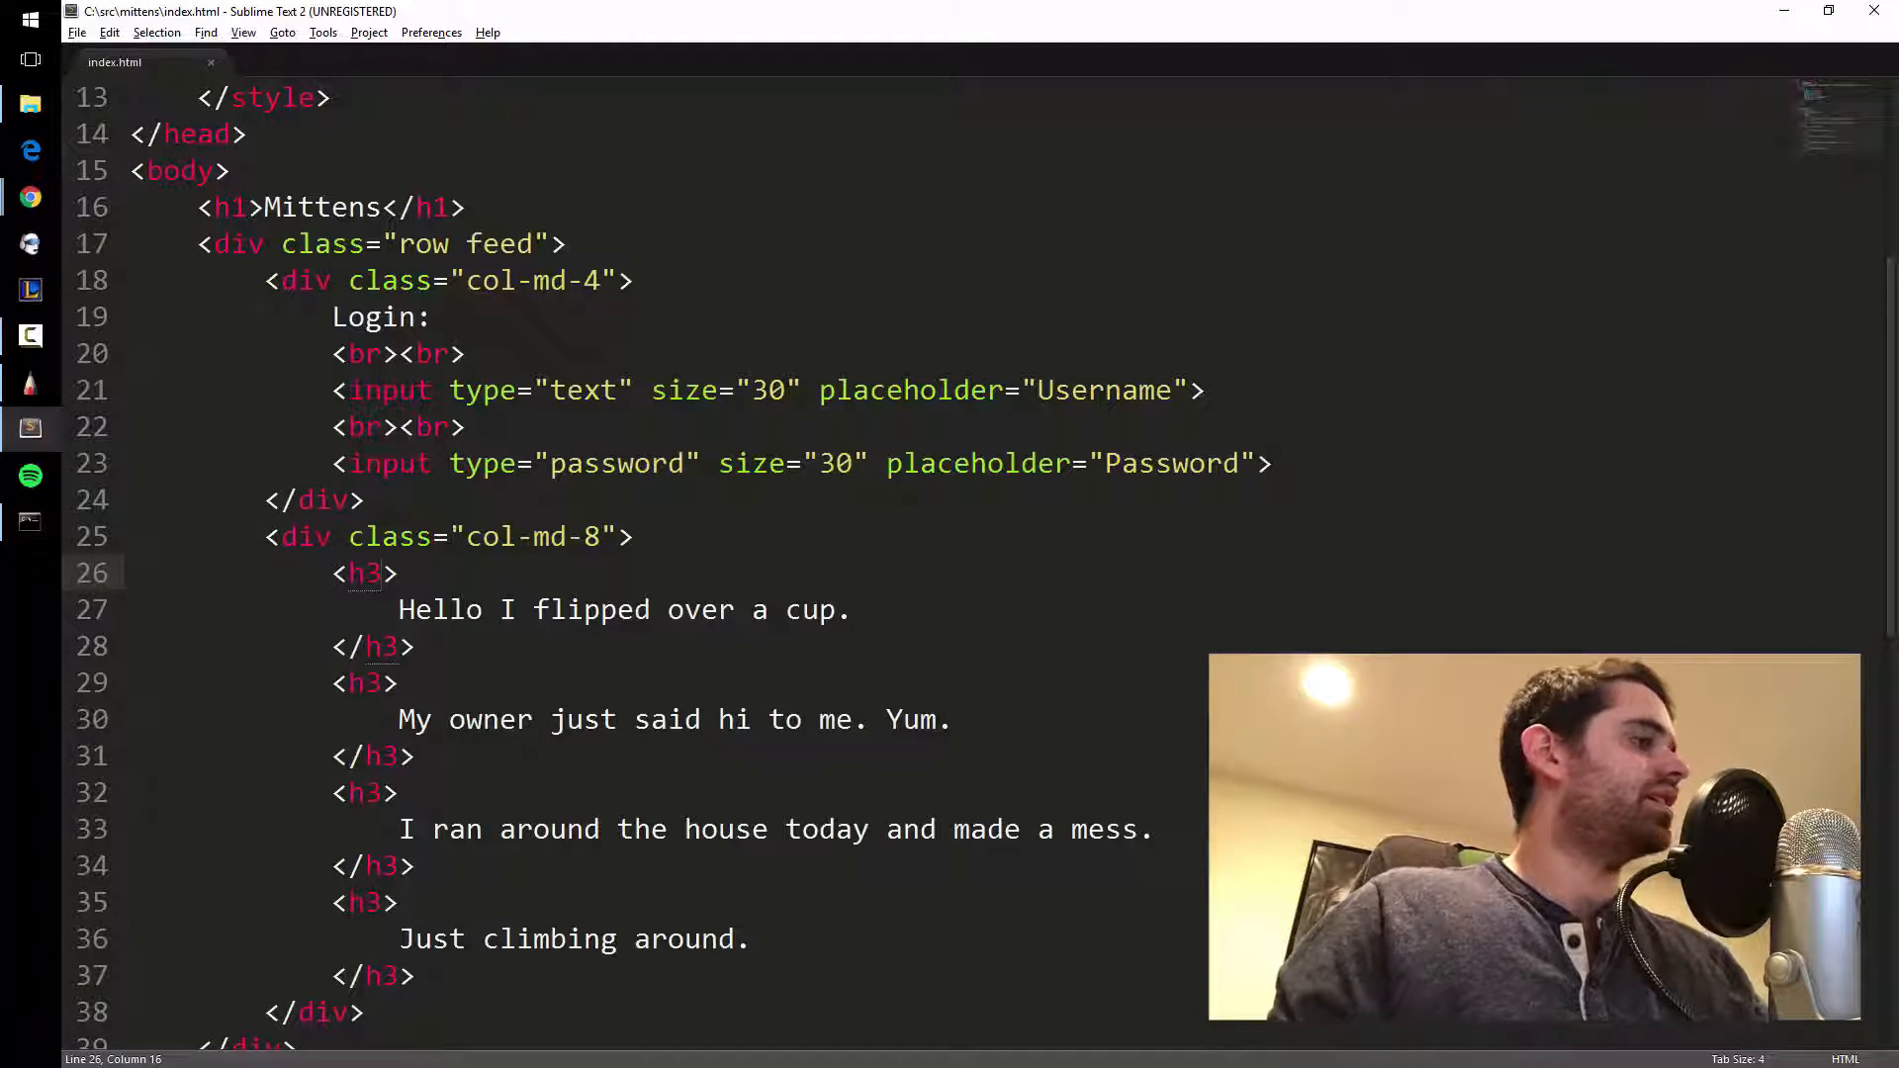
# Give the first h3 class="meow" and start a .meow rule in the style block.
pyautogui.write('=class=""')
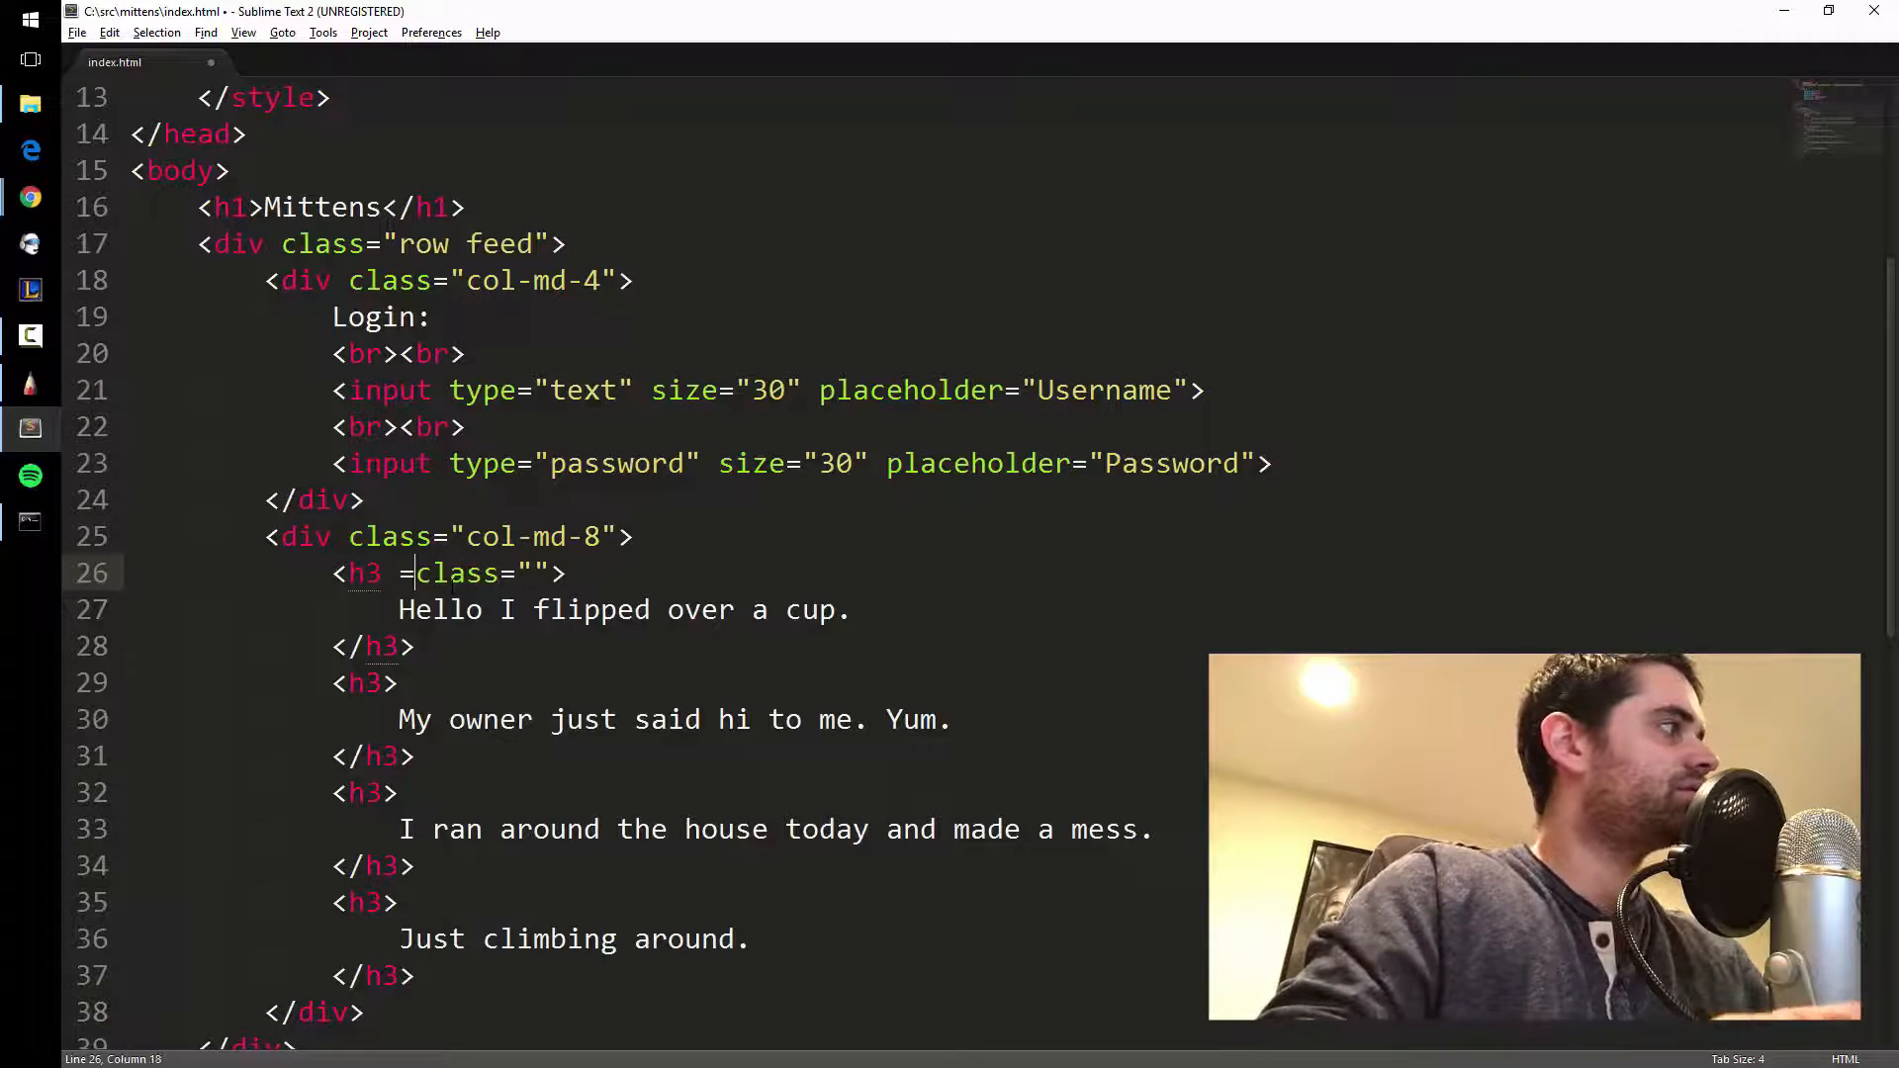
pyautogui.press('Backspace')
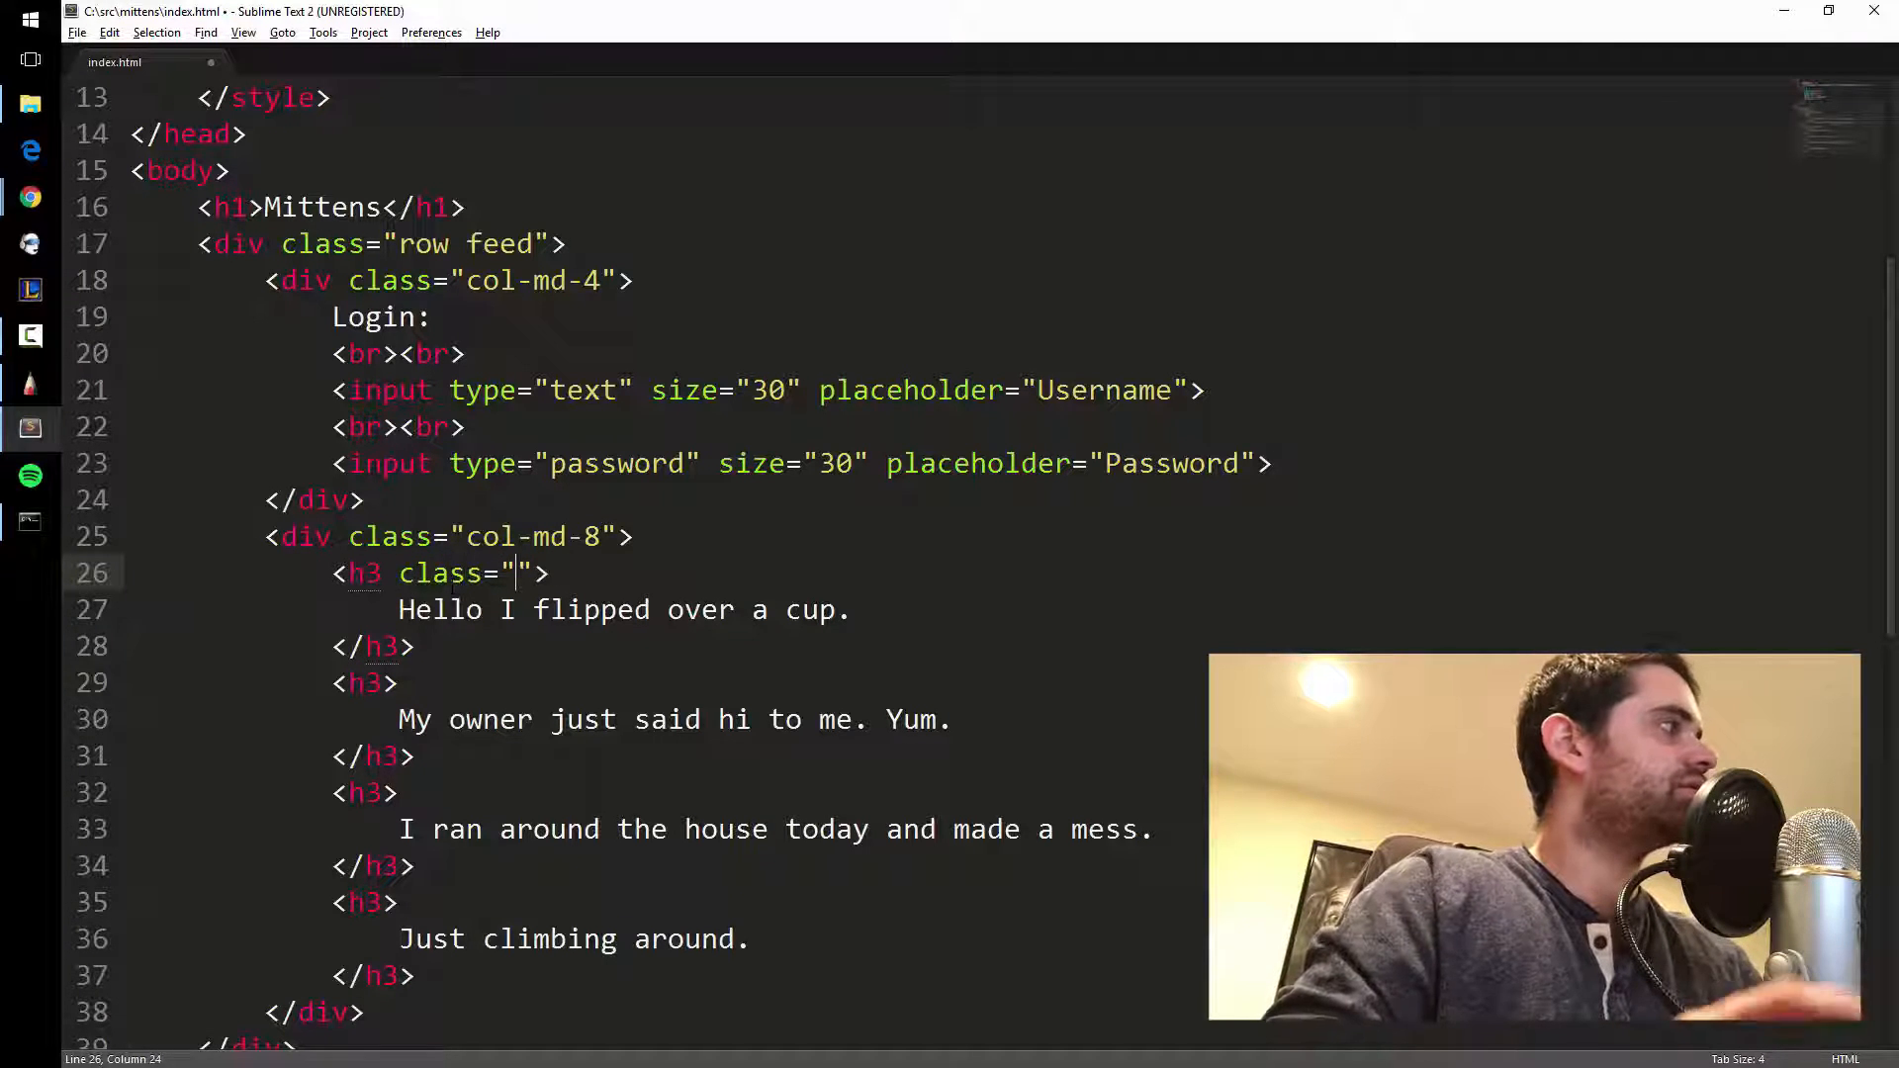
pyautogui.write('meow')
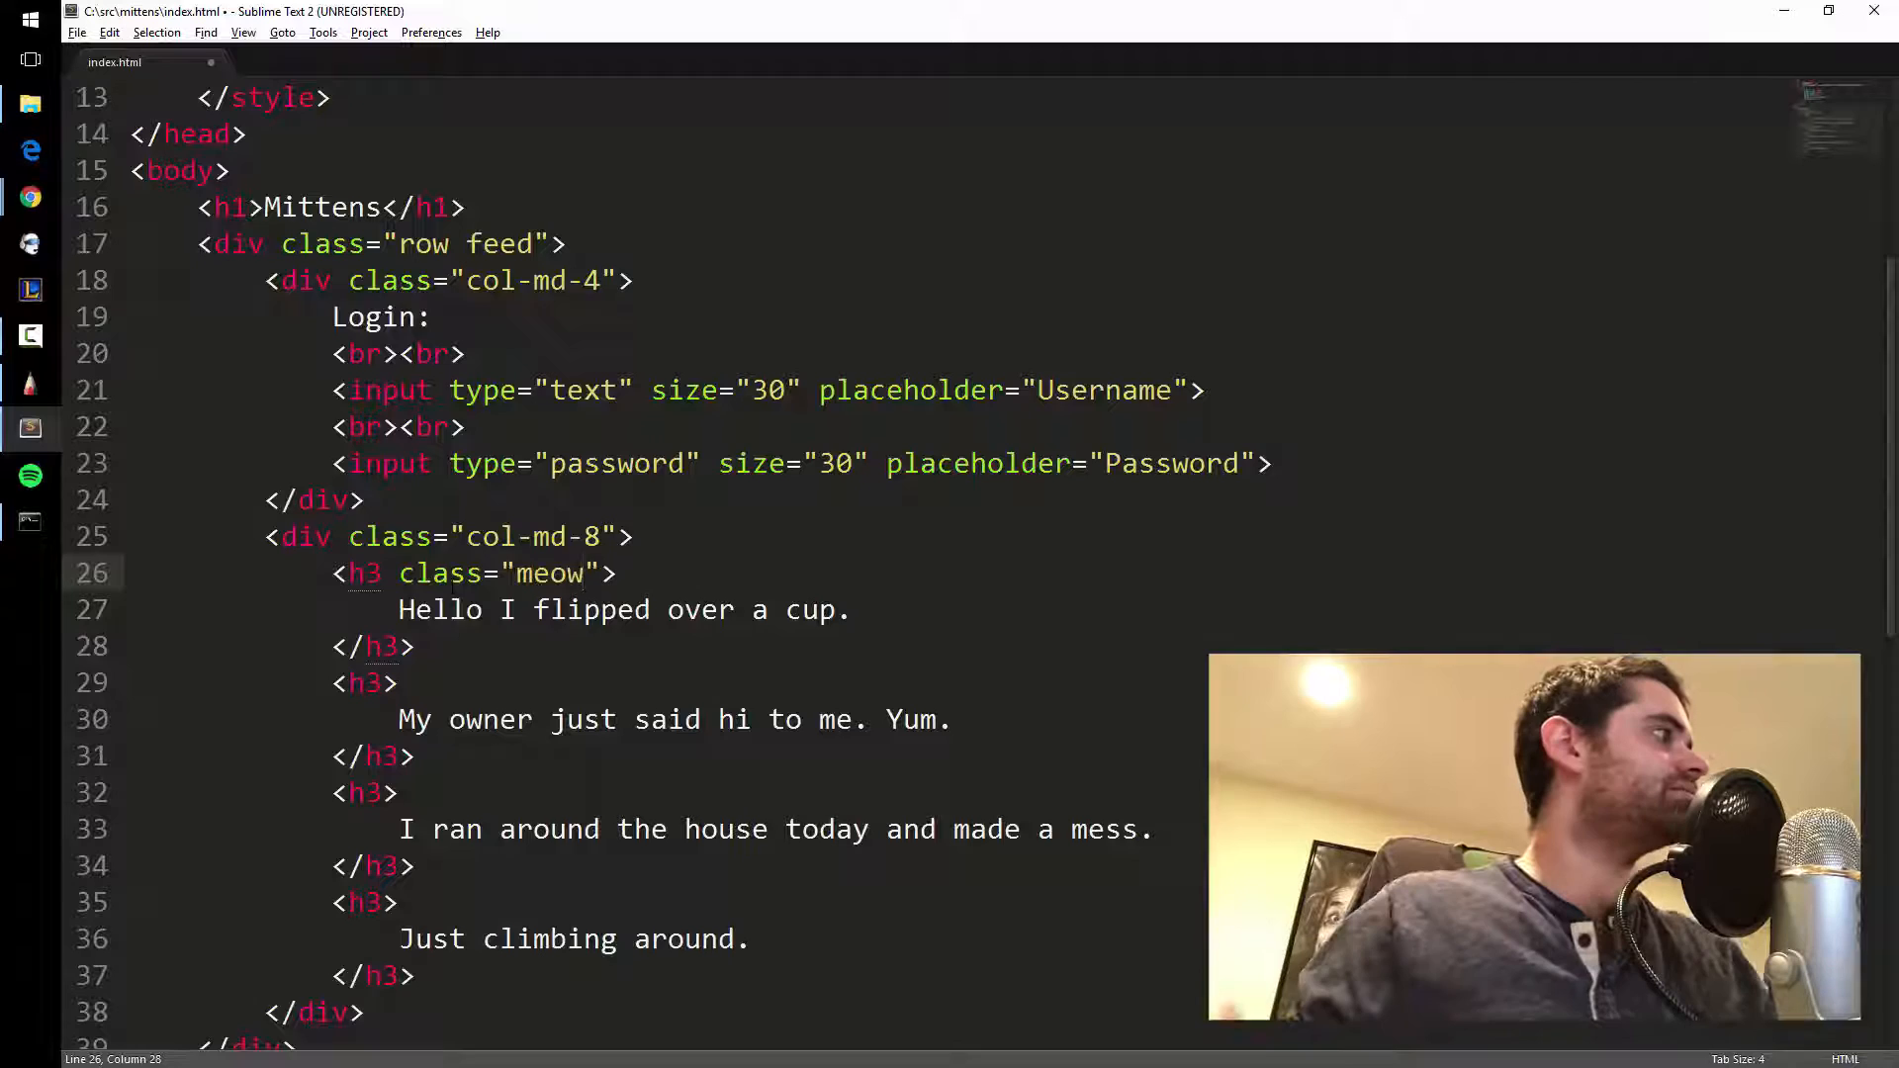
pyautogui.scroll(3)
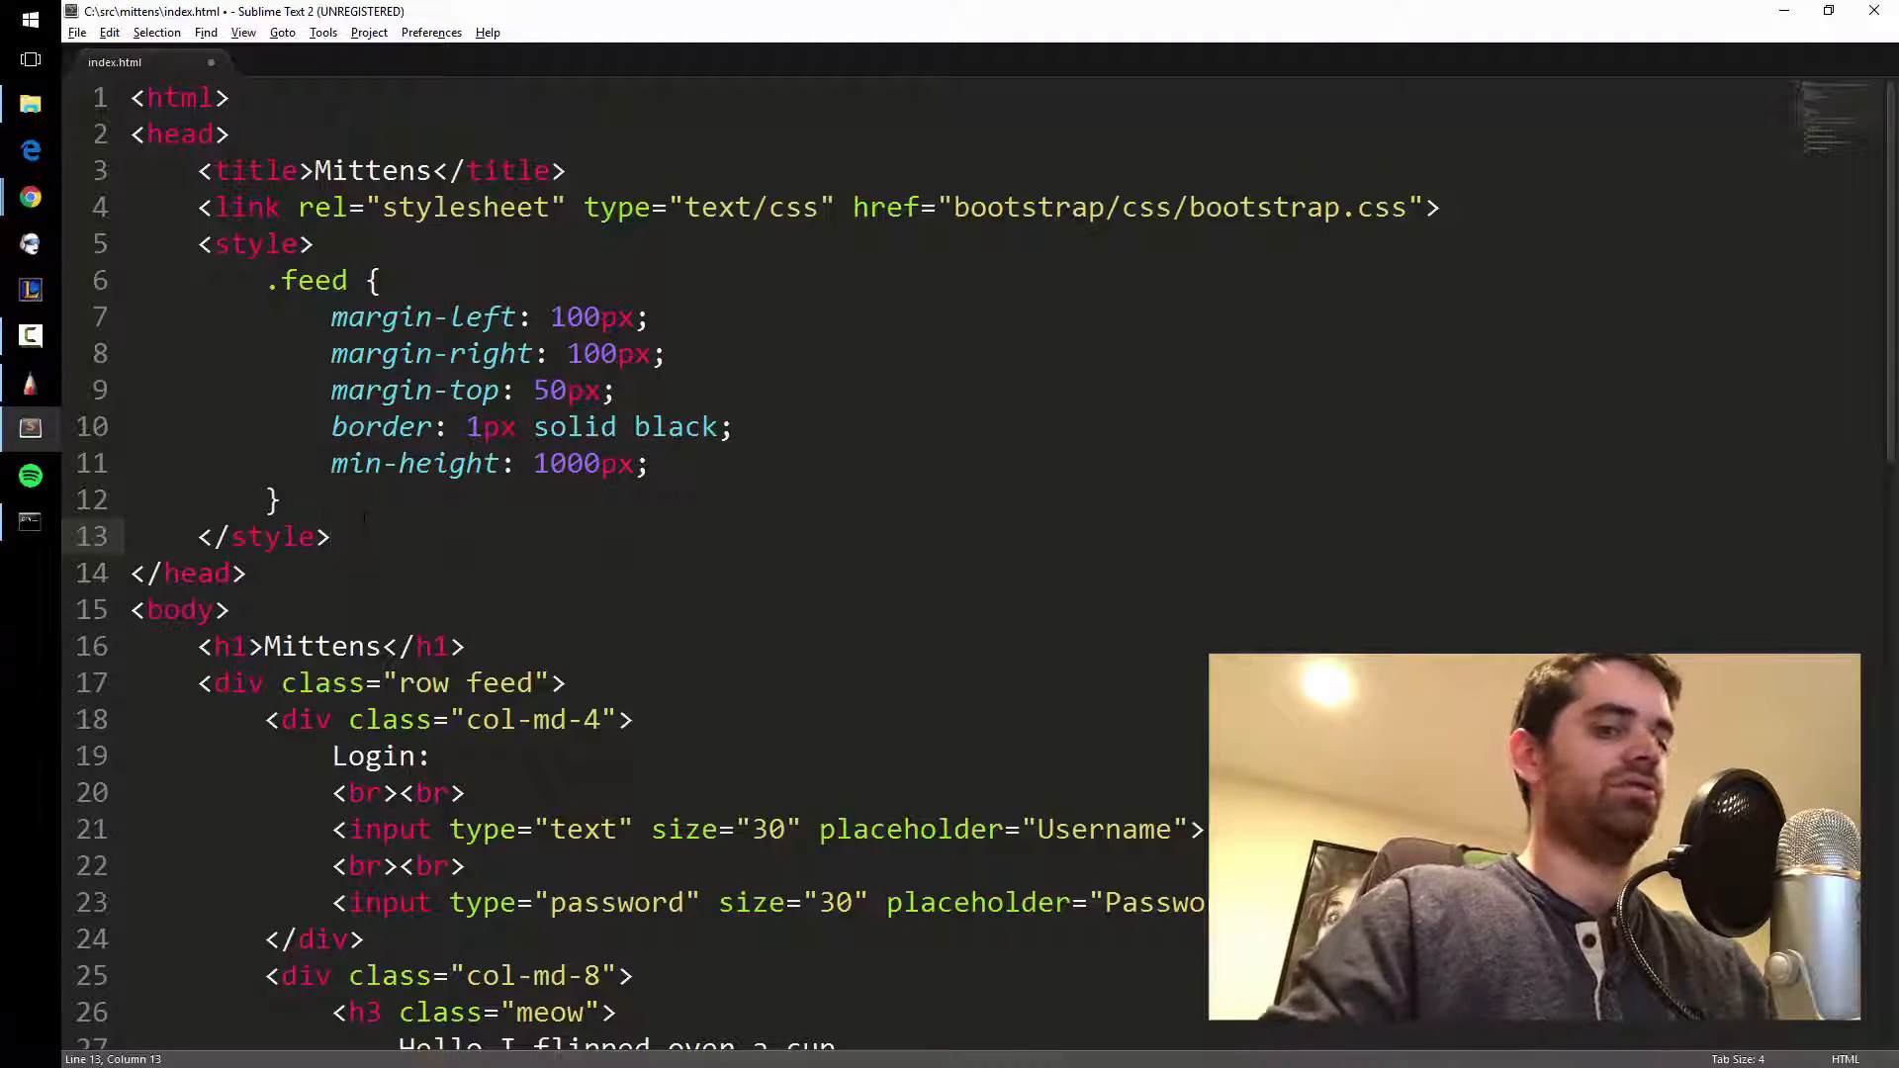
pyautogui.press('enter')
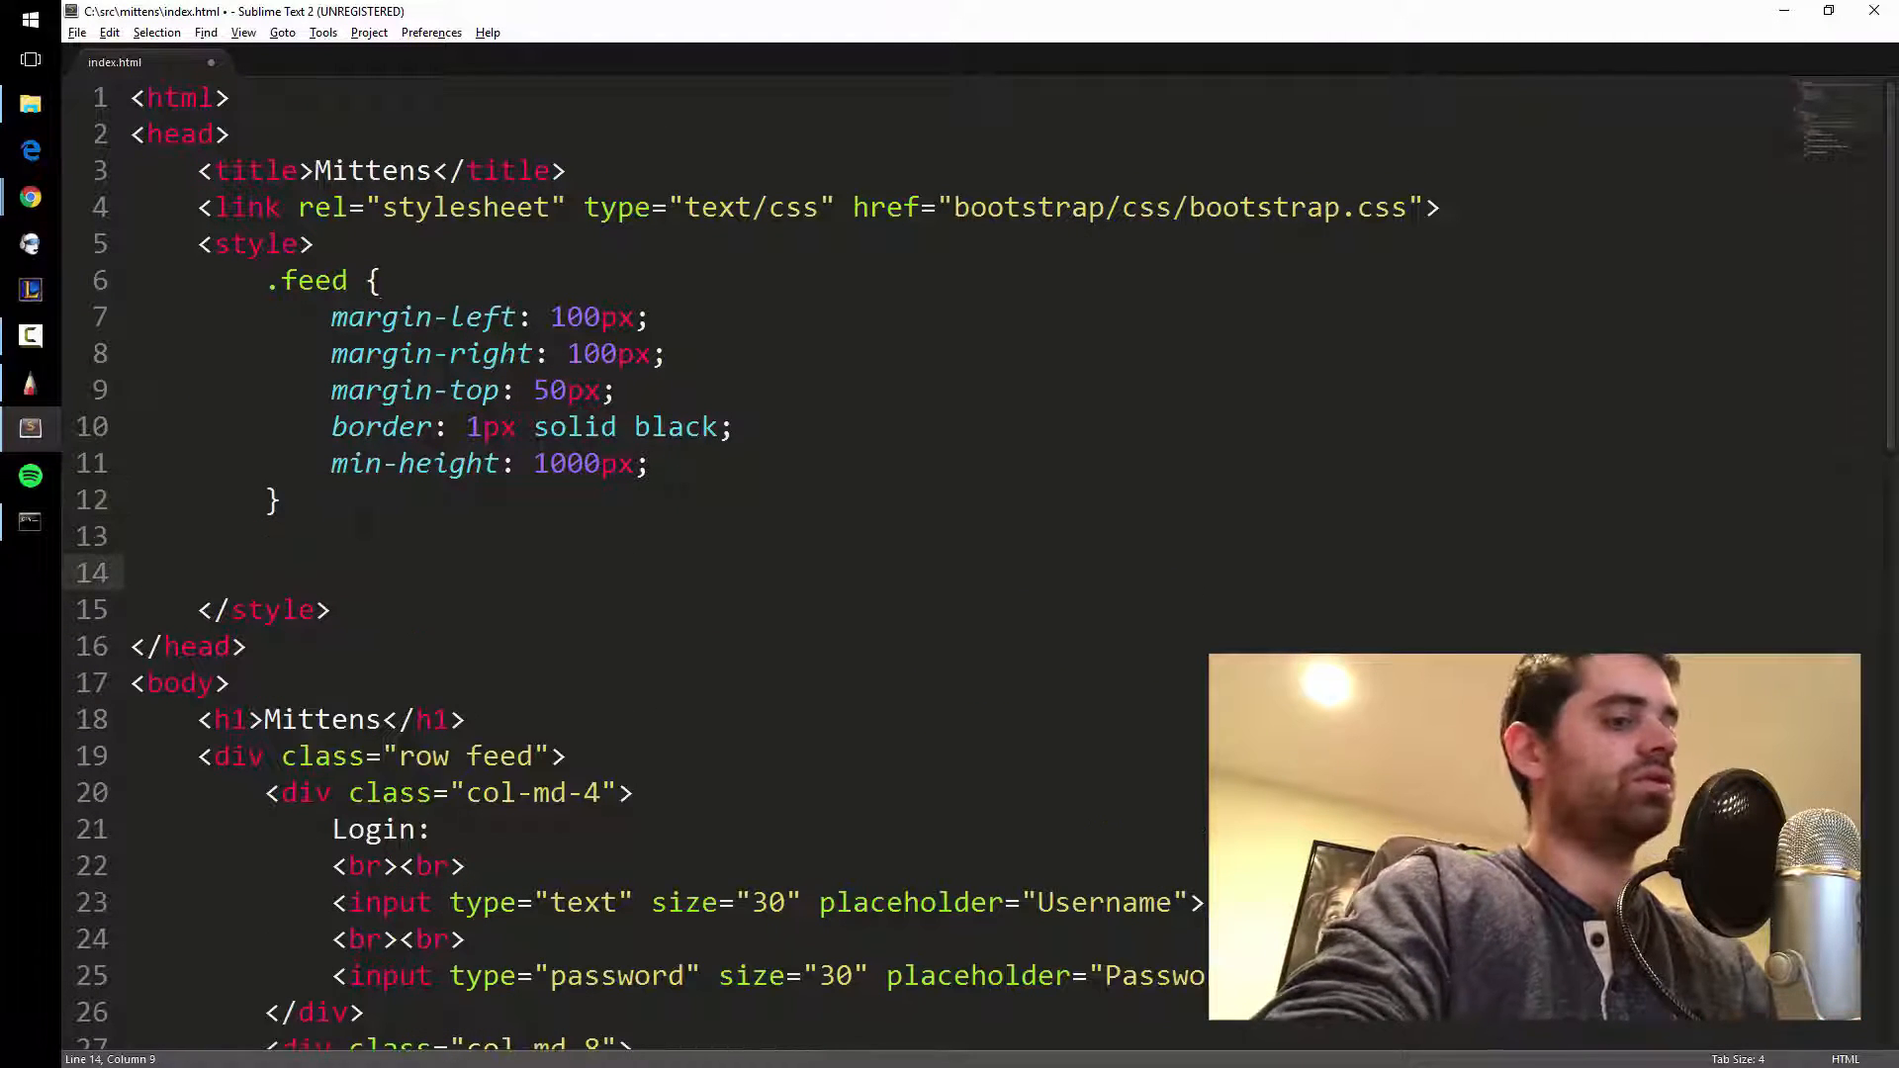
pyautogui.write('.meow {')
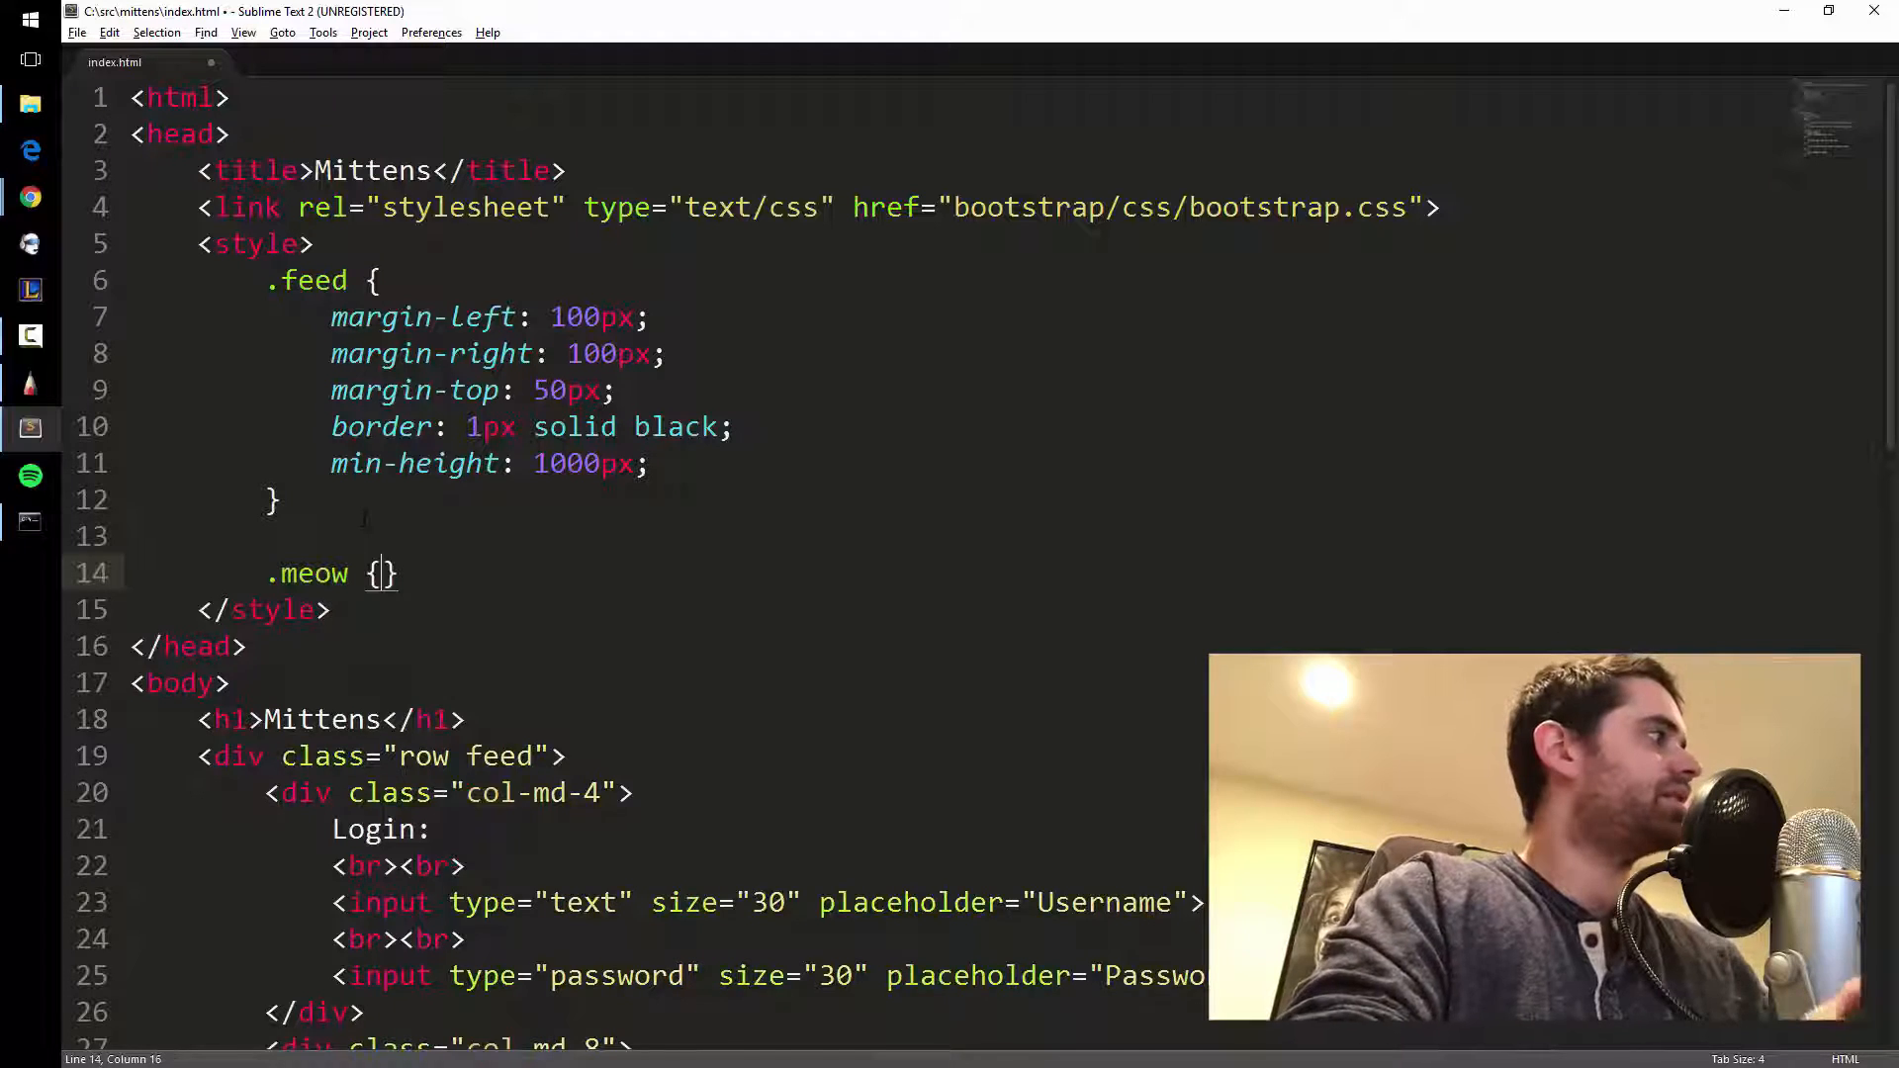
pyautogui.press('Return')
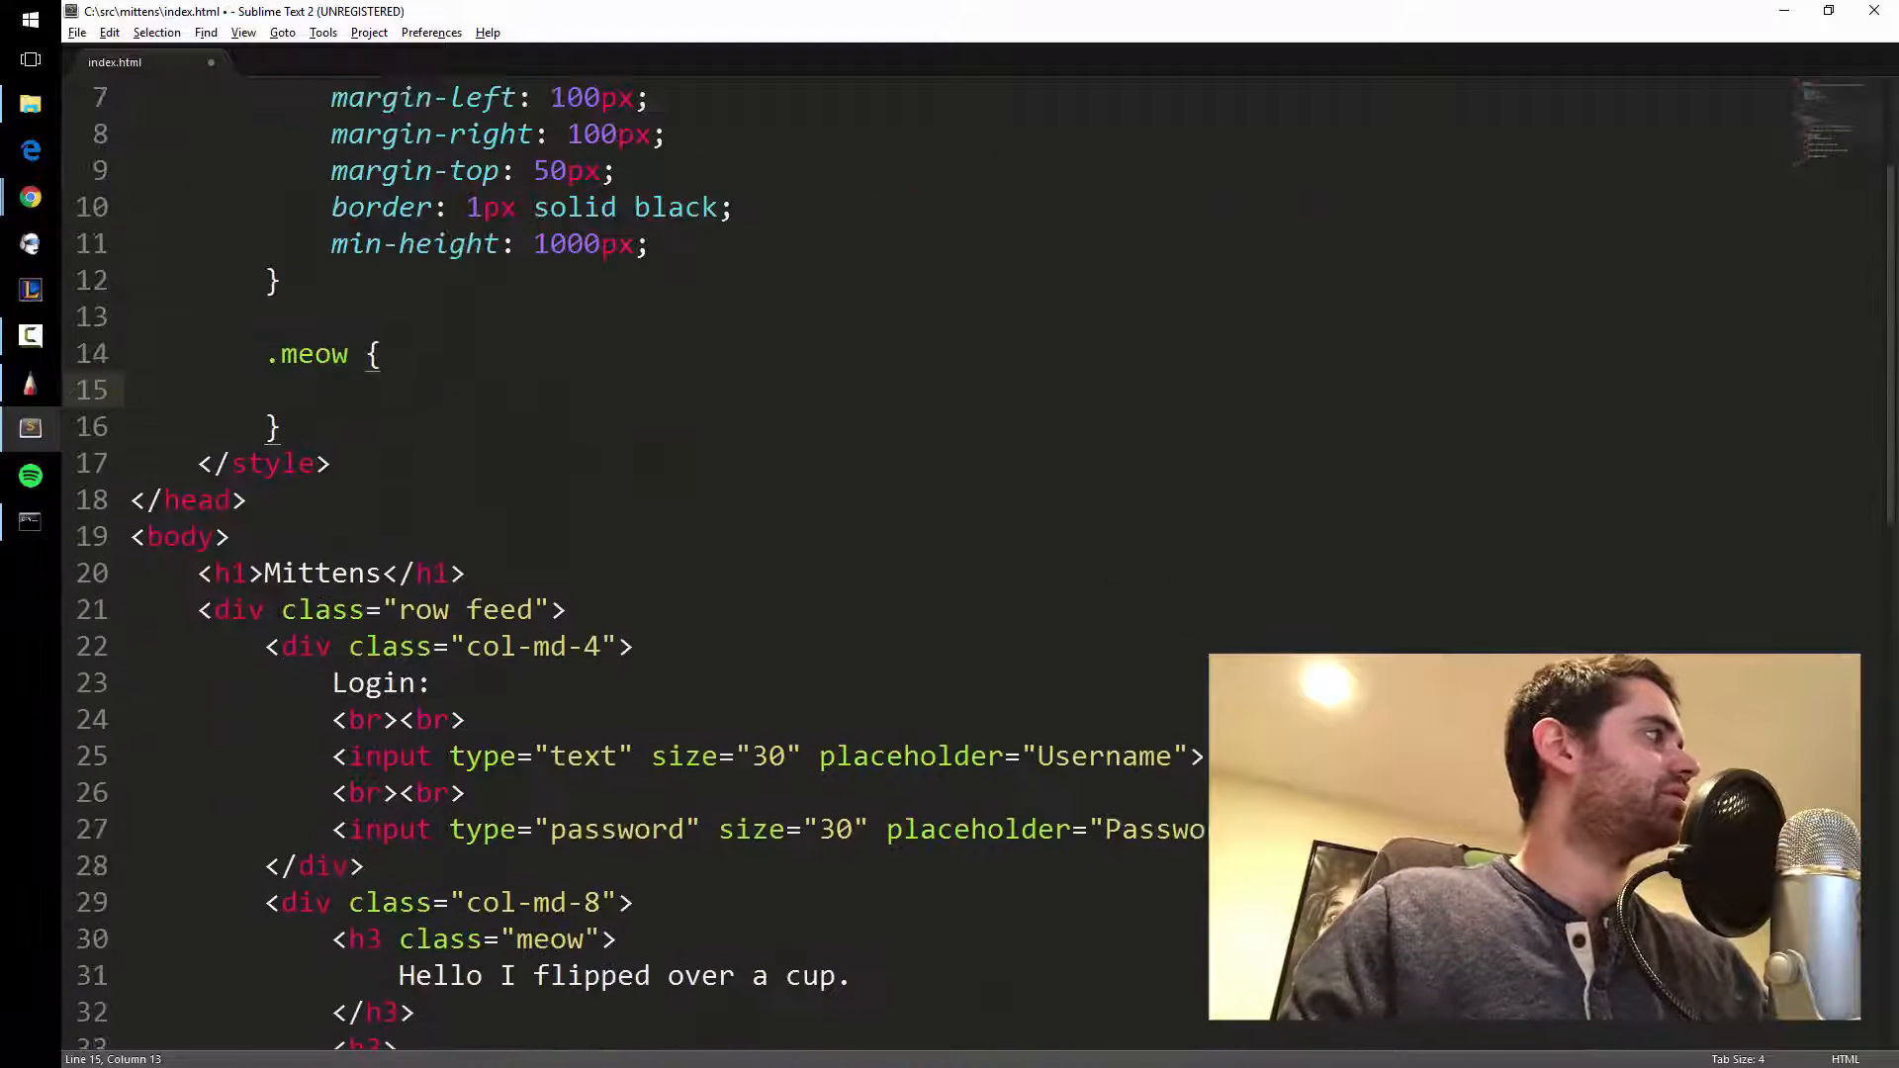
# Set the .meow rule to border: 1px solid #333; and save.
pyautogui.write('<')
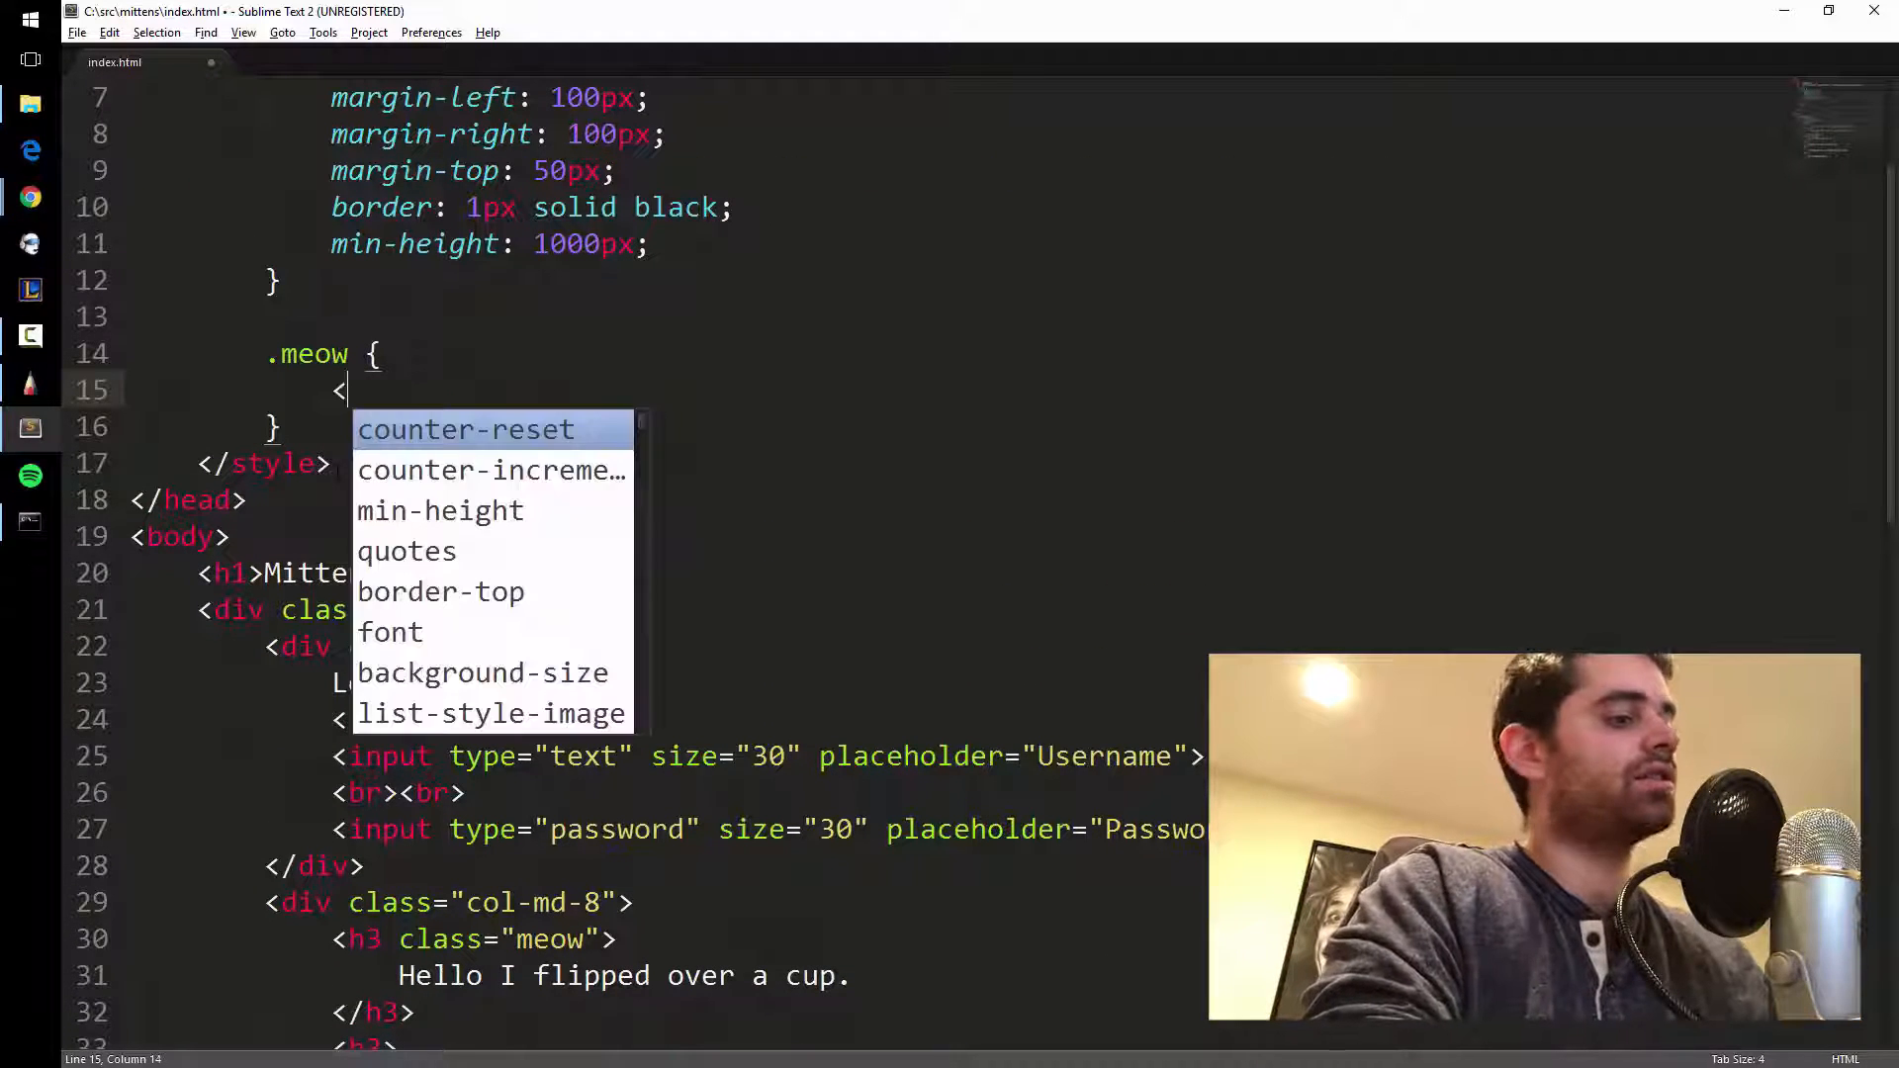
pyautogui.write('border: 1px')
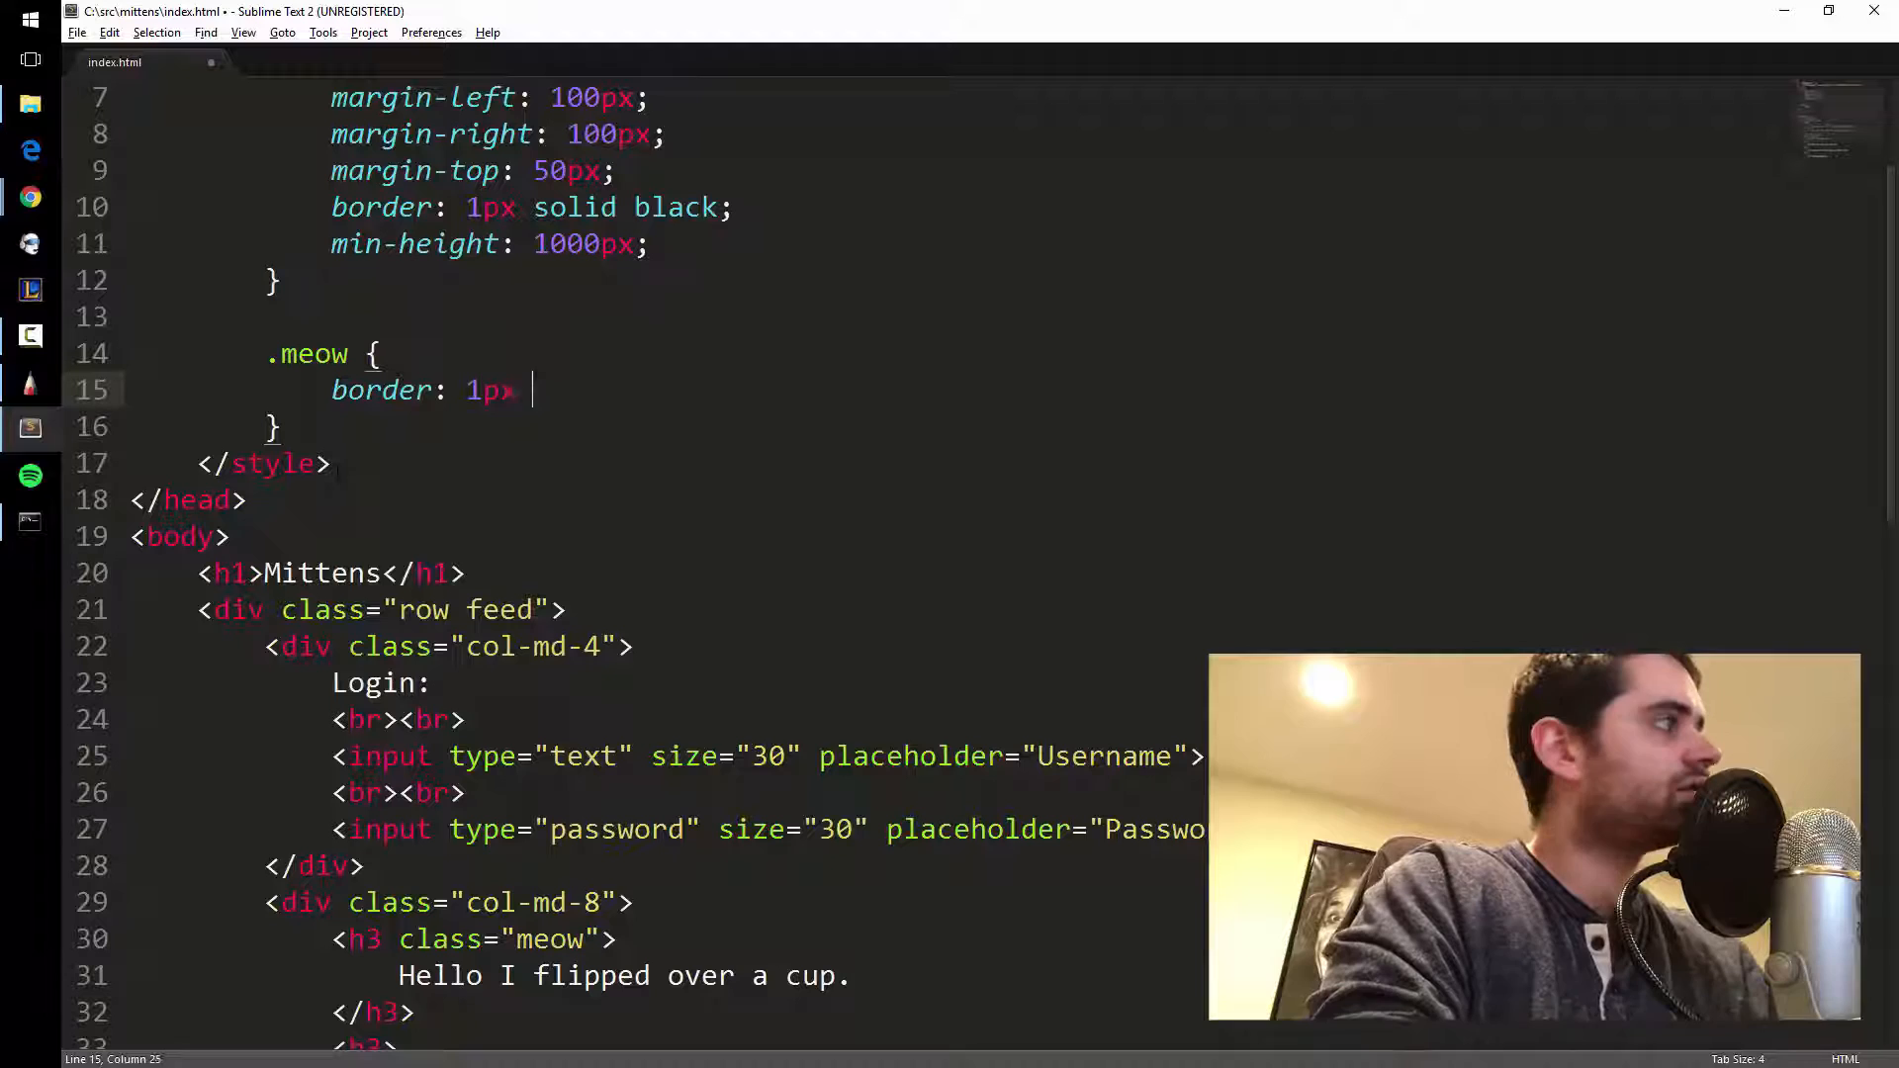
pyautogui.write('solid black')
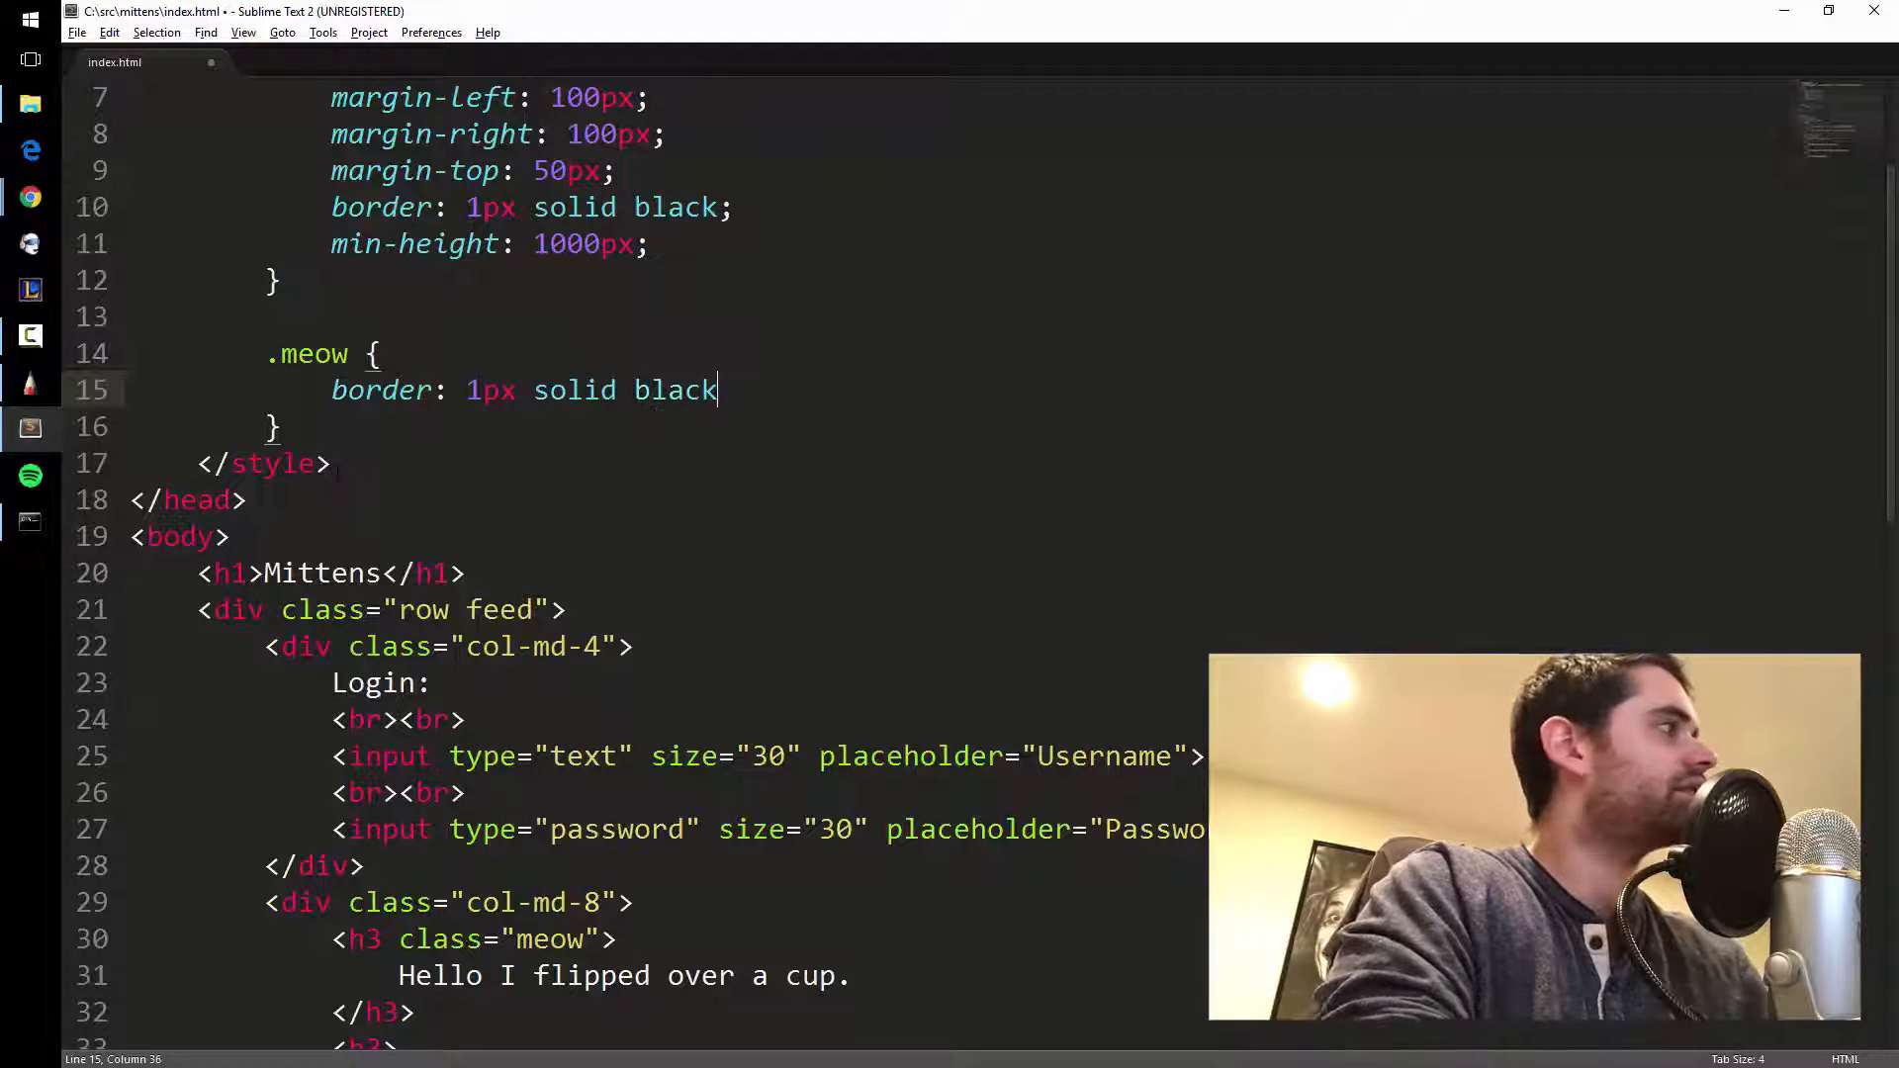
pyautogui.write(';')
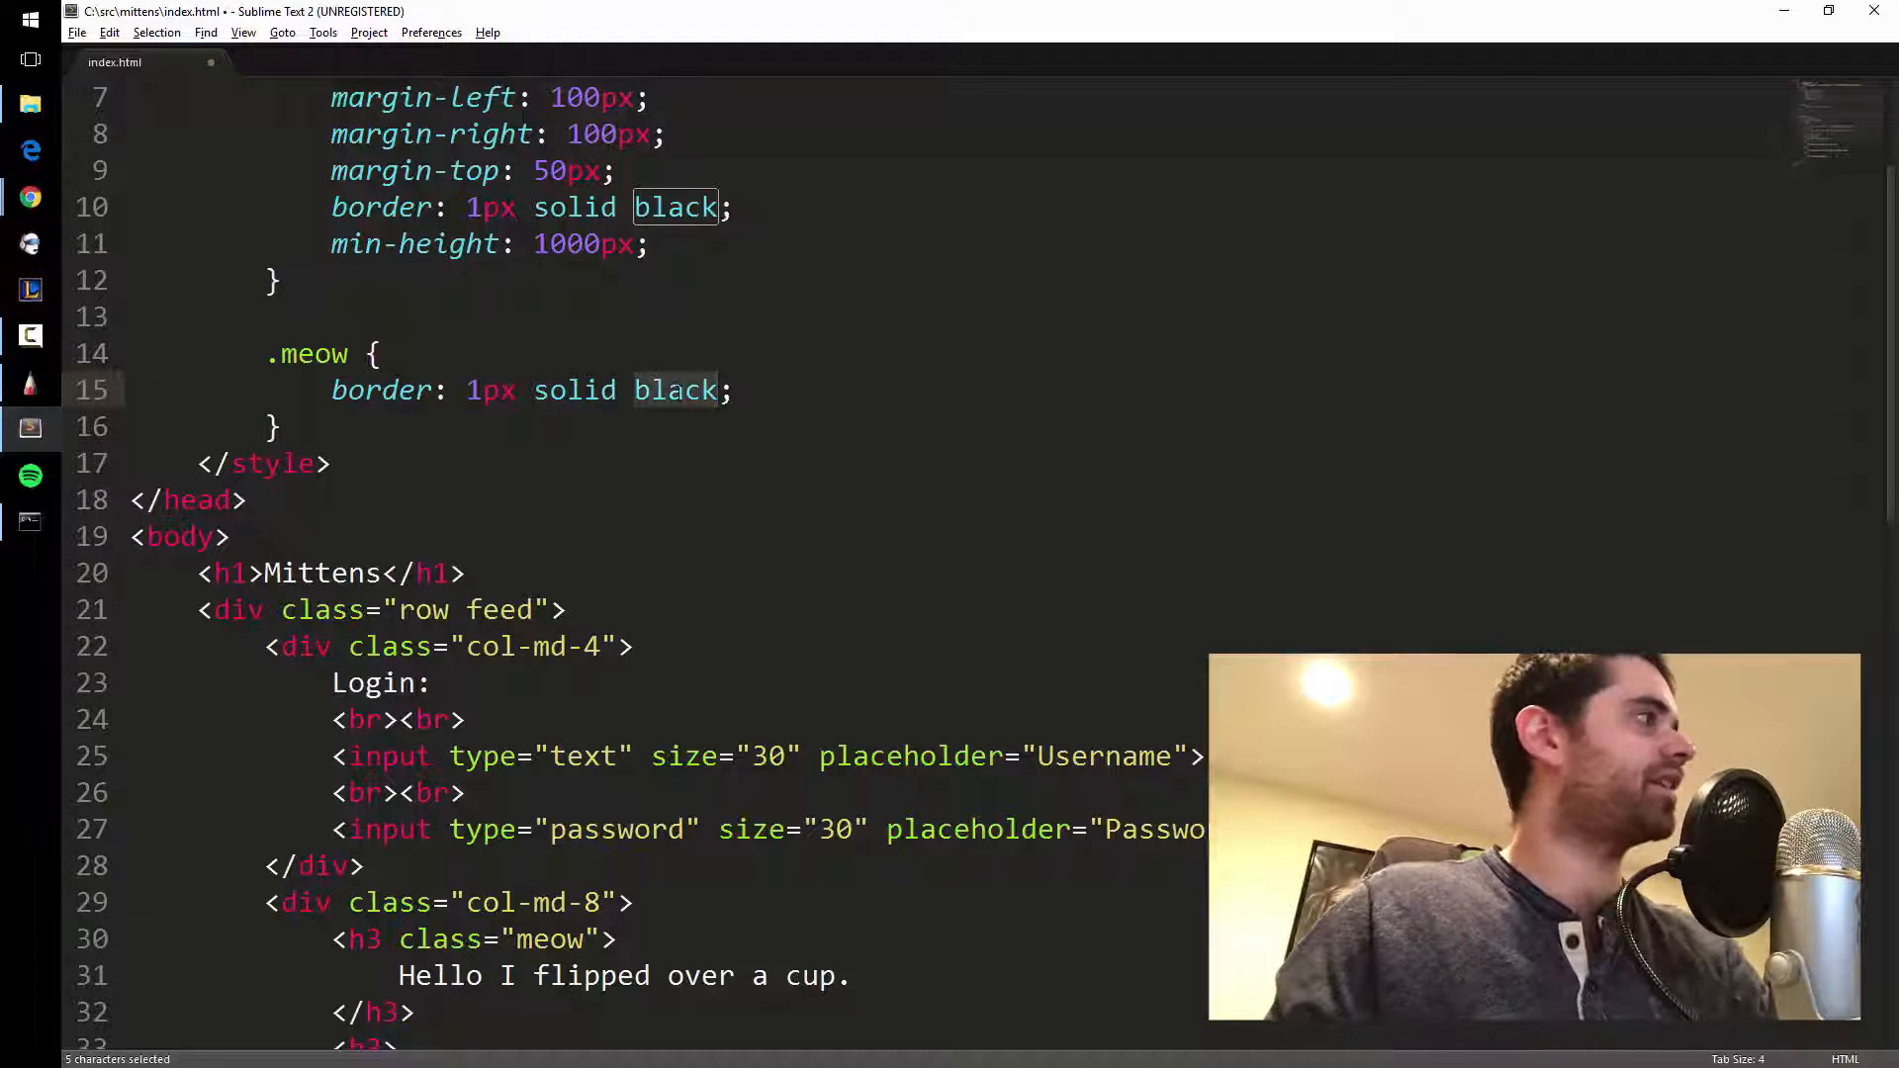
pyautogui.write('#')
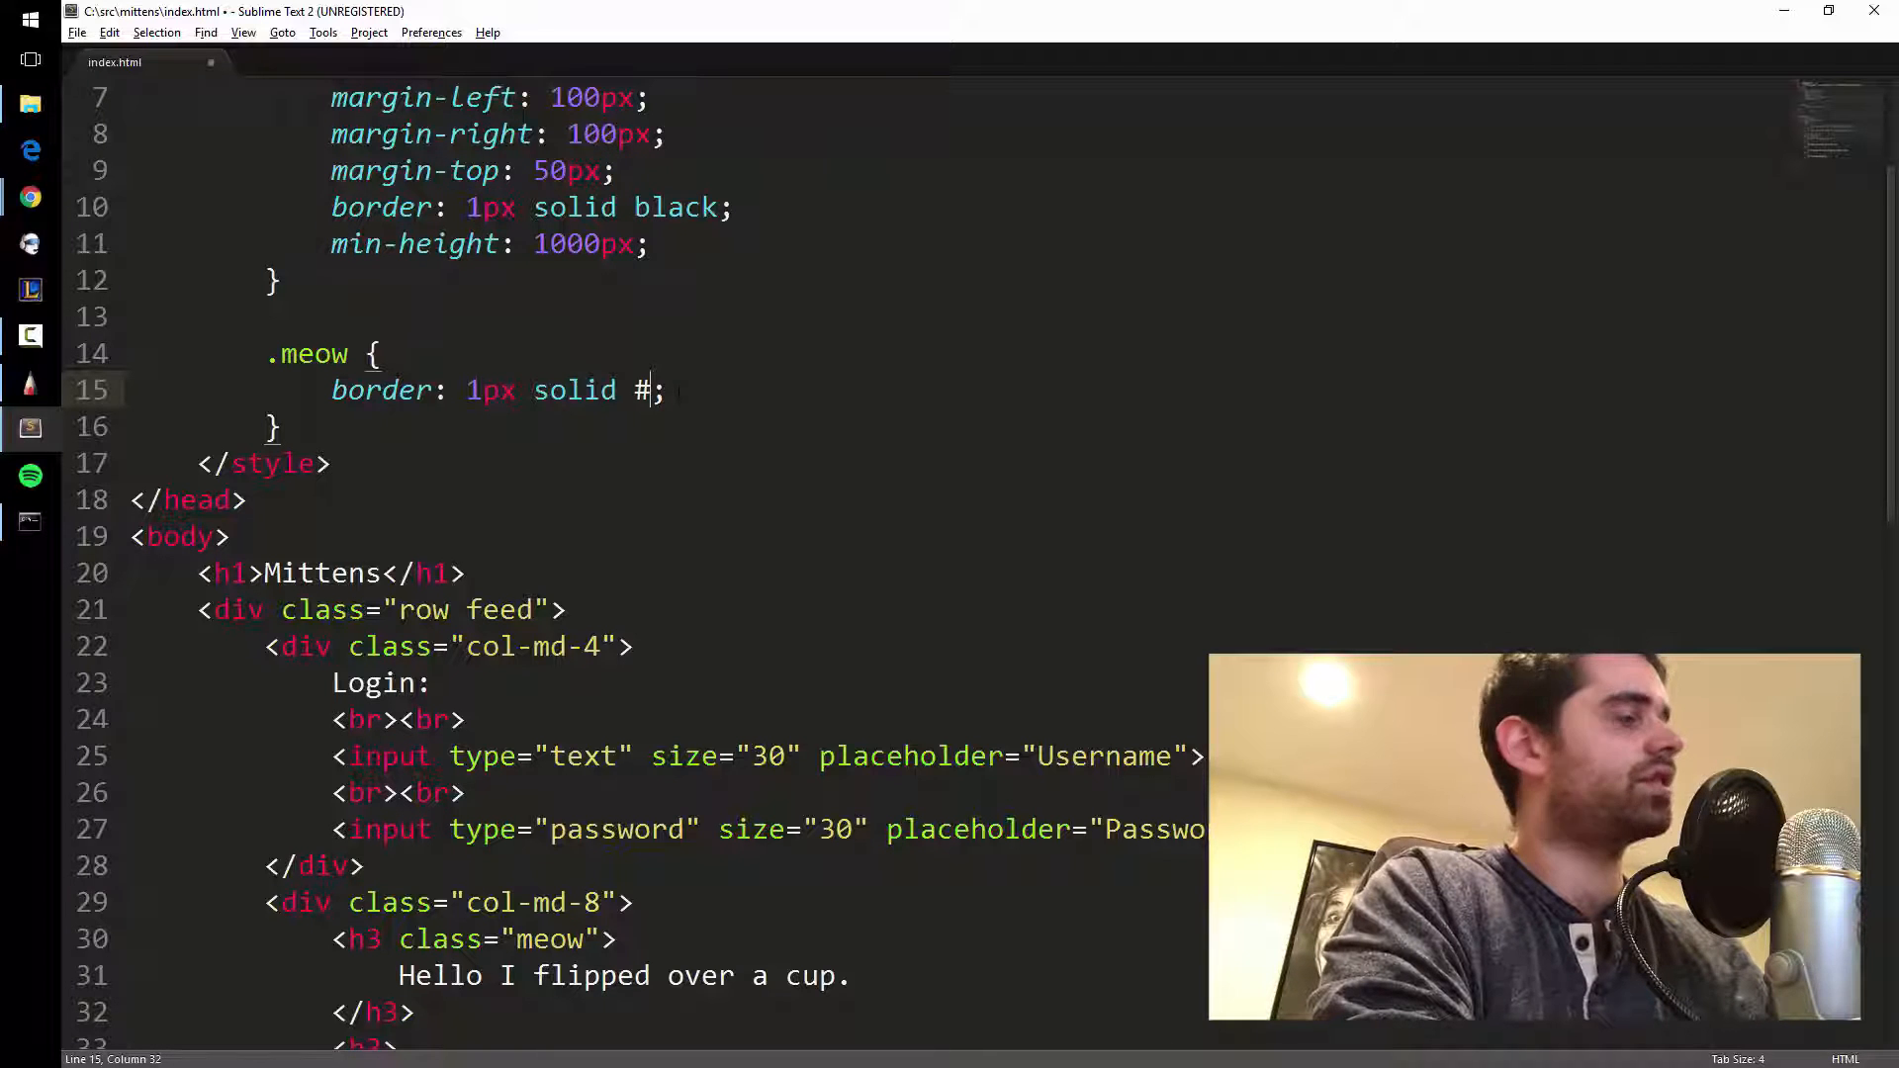
pyautogui.write('333')
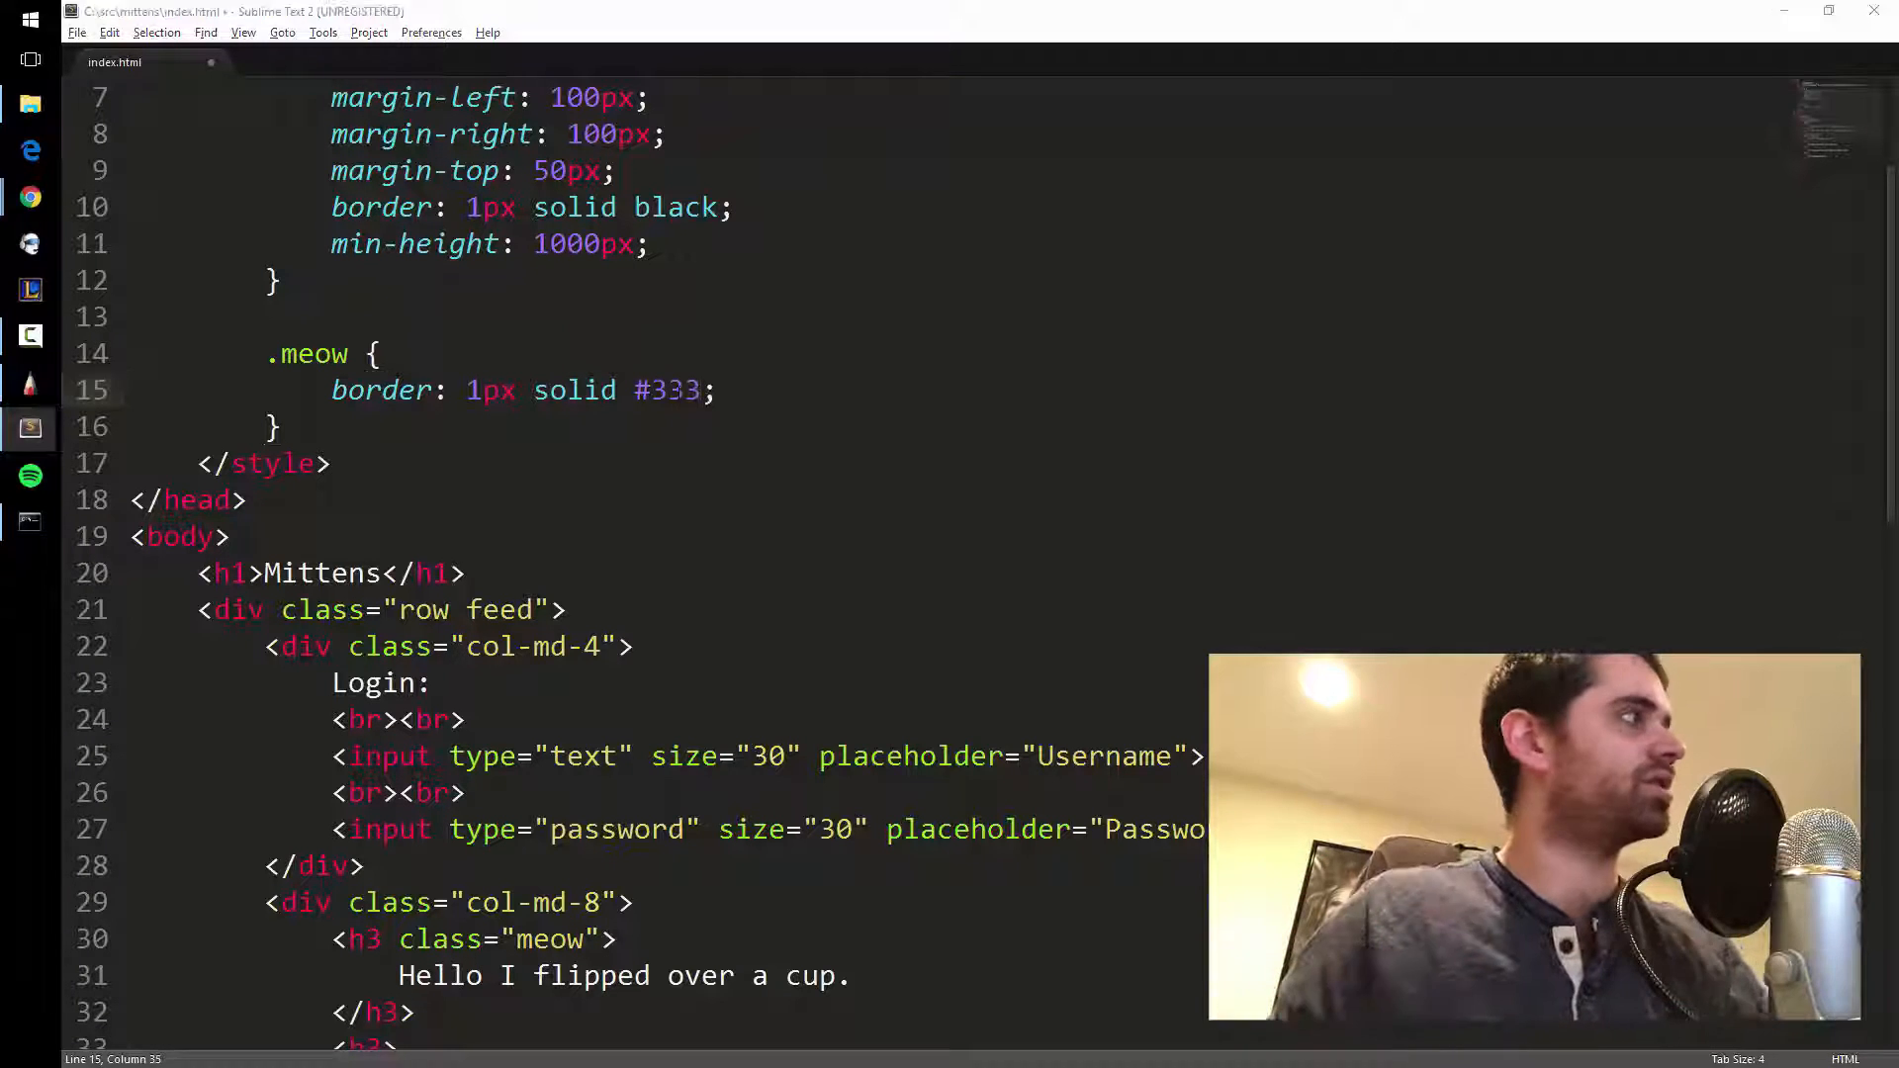
pyautogui.press('ctrl+s')
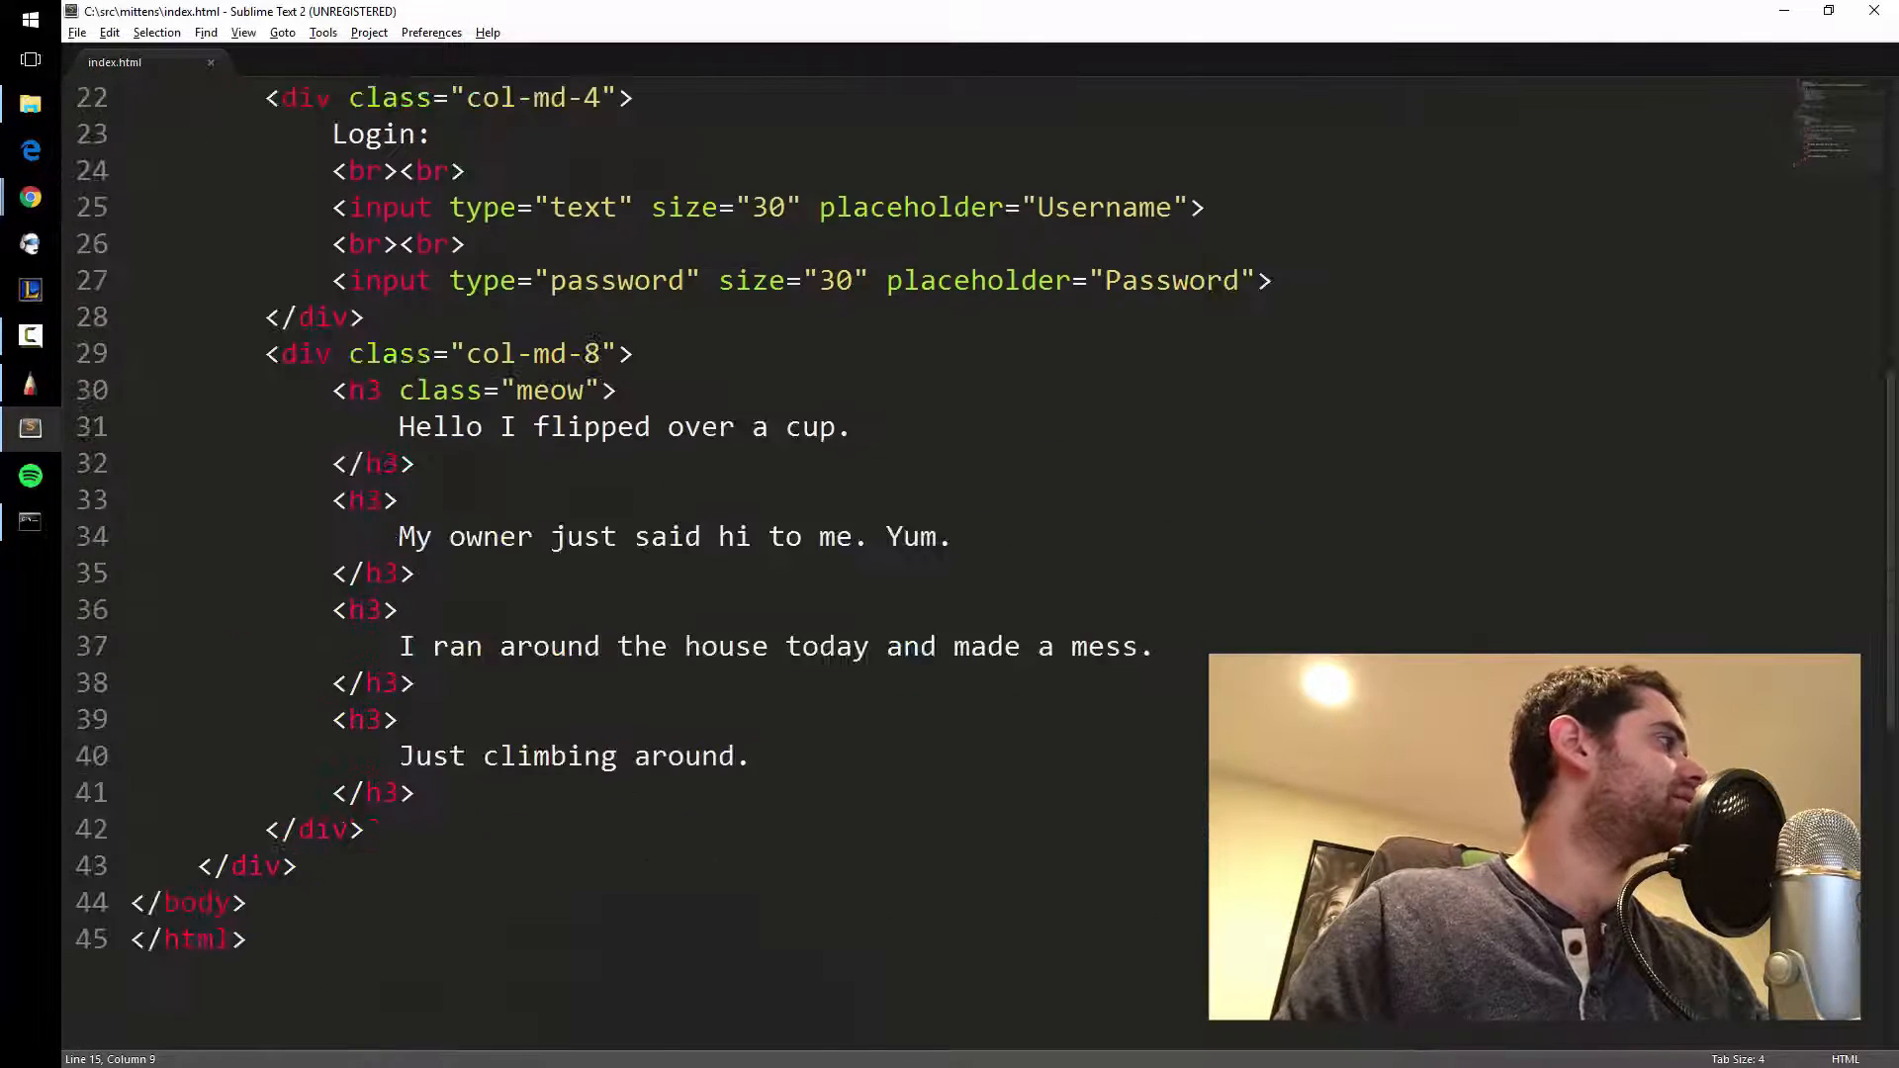
# Change the .meow selector to '.feed h3' so the border targets every feed heading.
pyautogui.scroll(3)
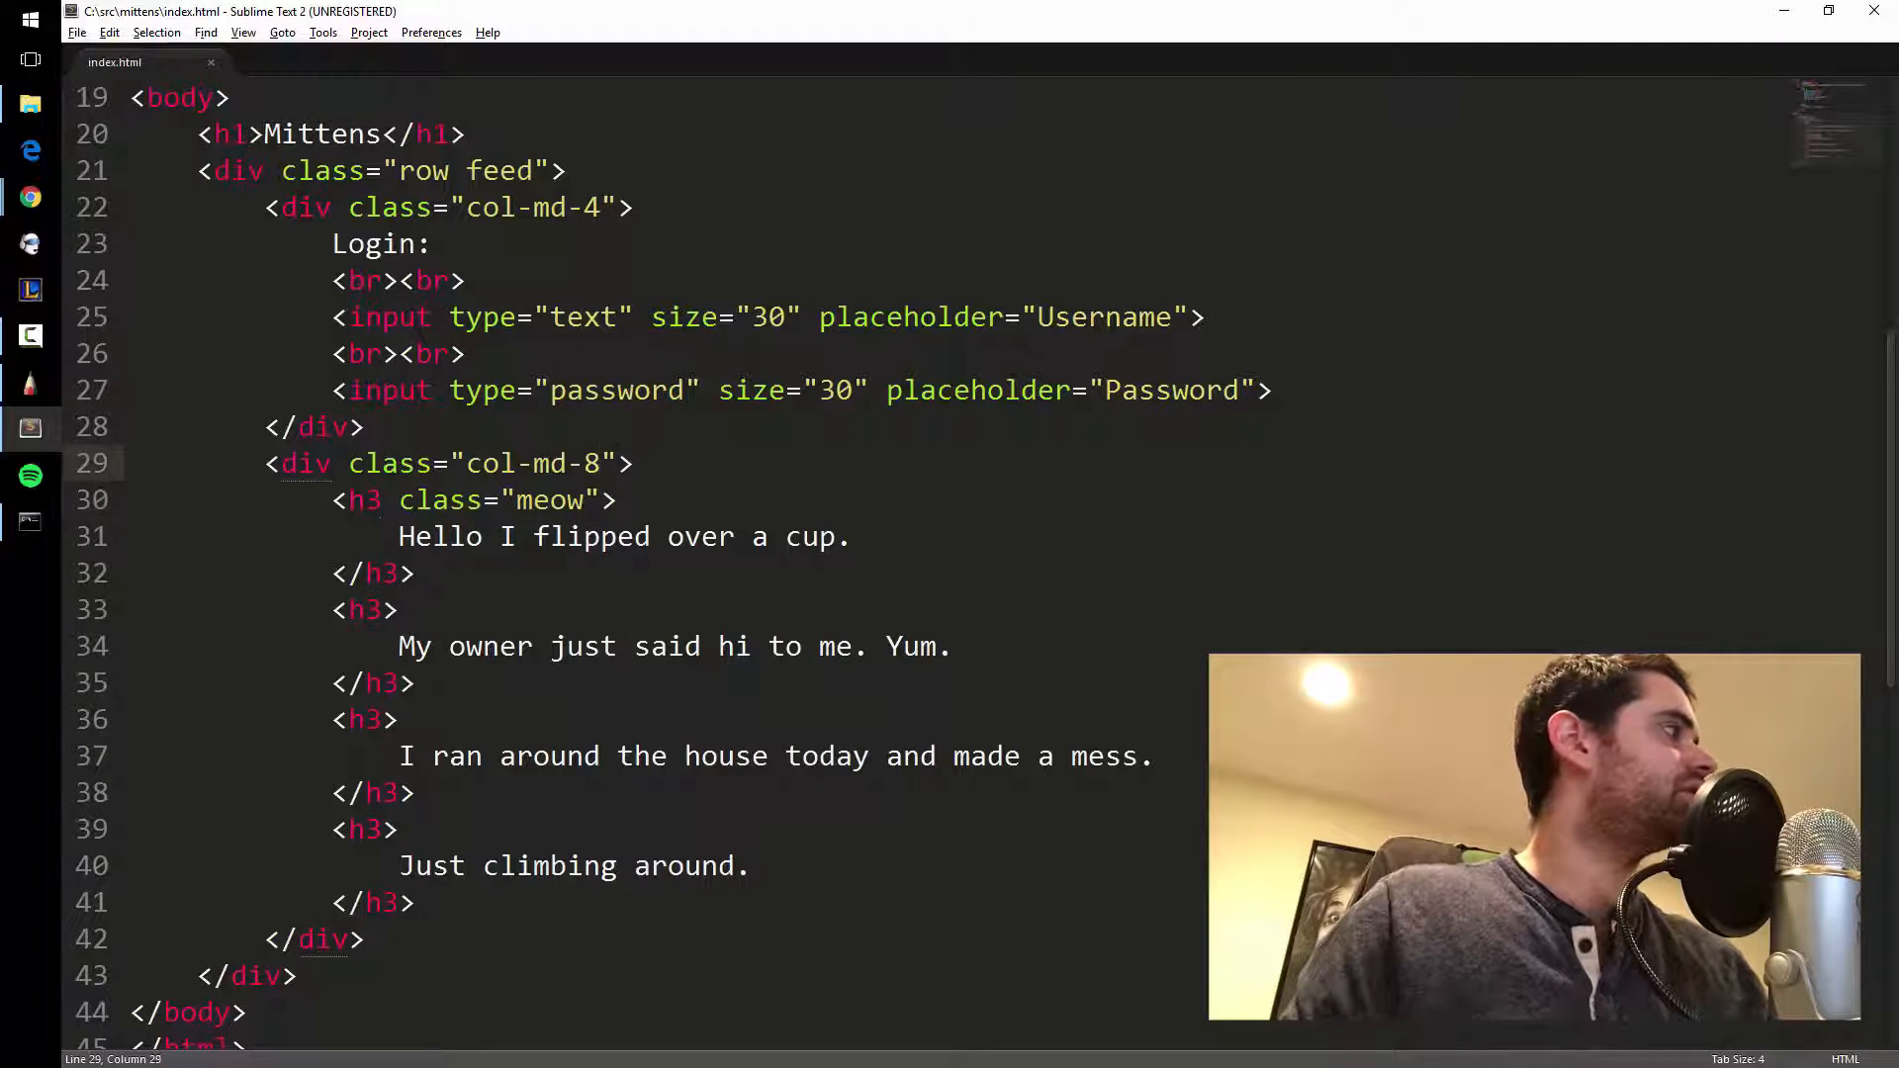
pyautogui.scroll(3)
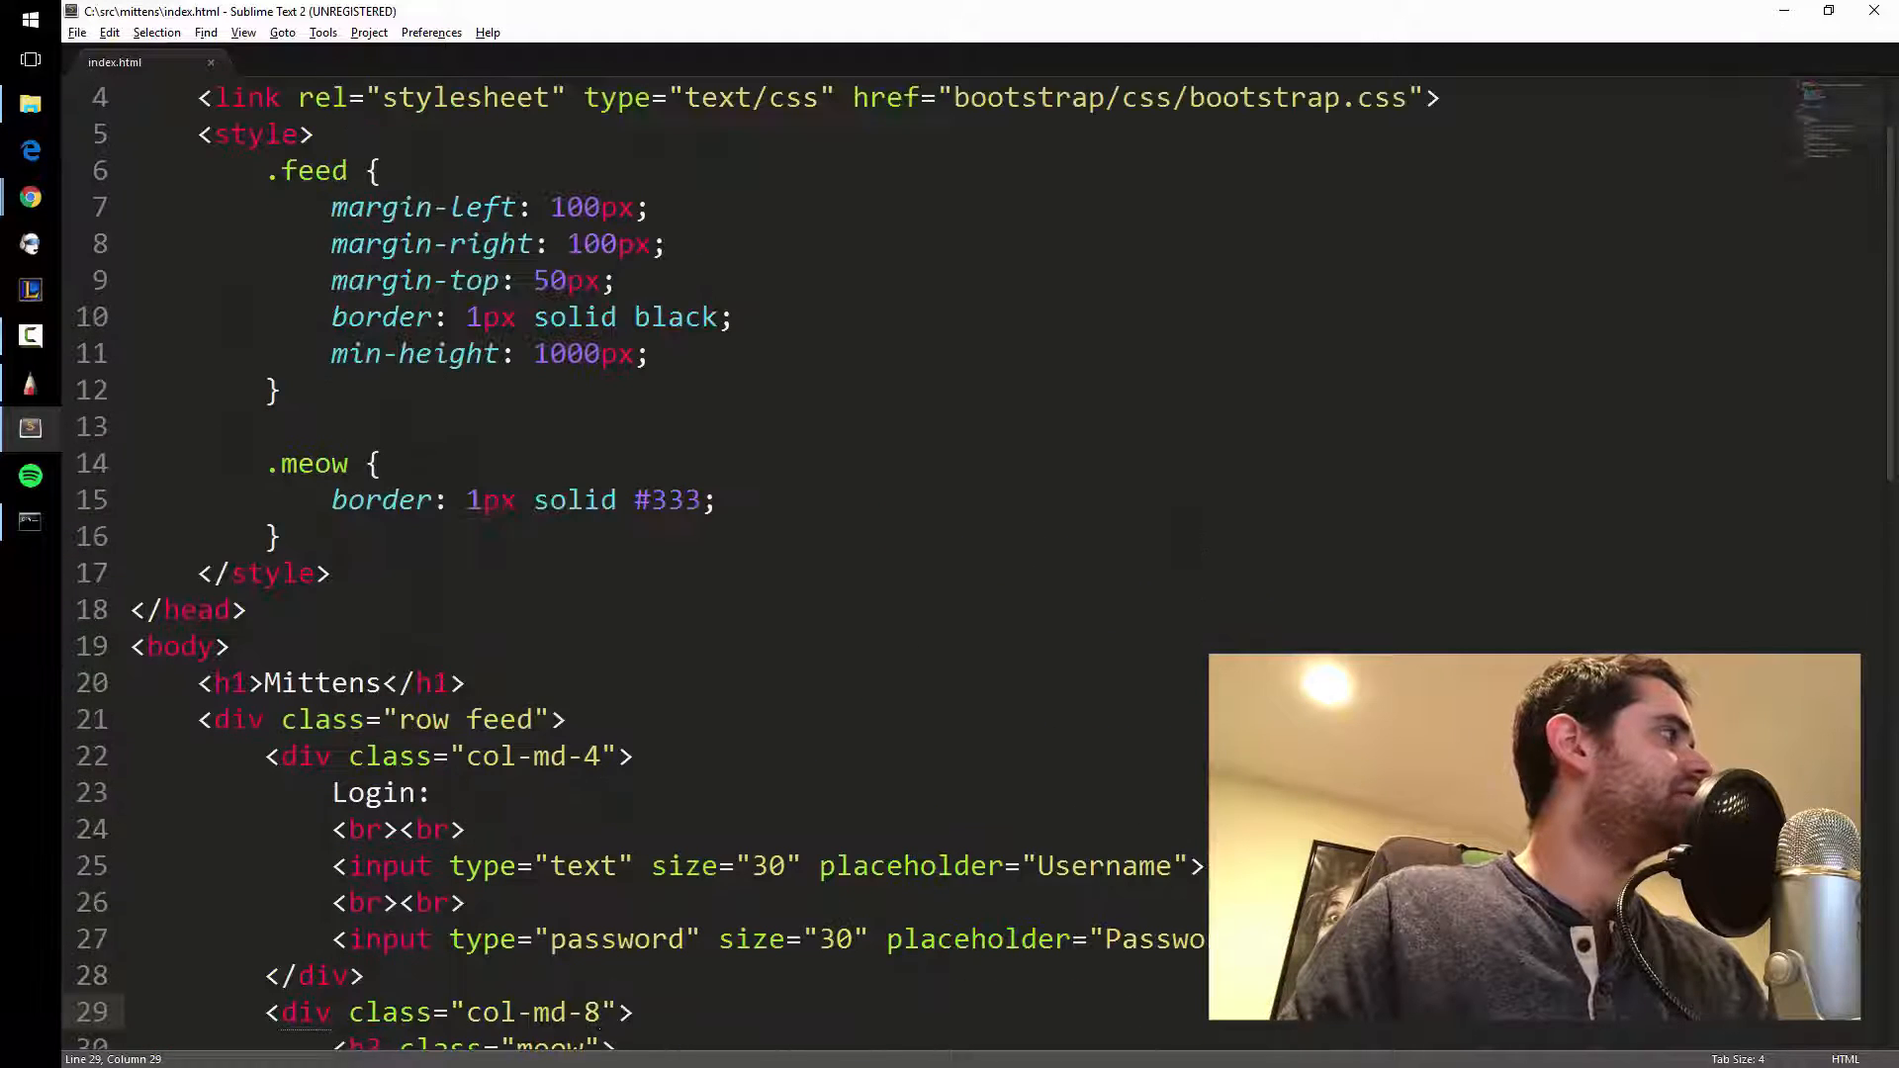
pyautogui.click(266, 463)
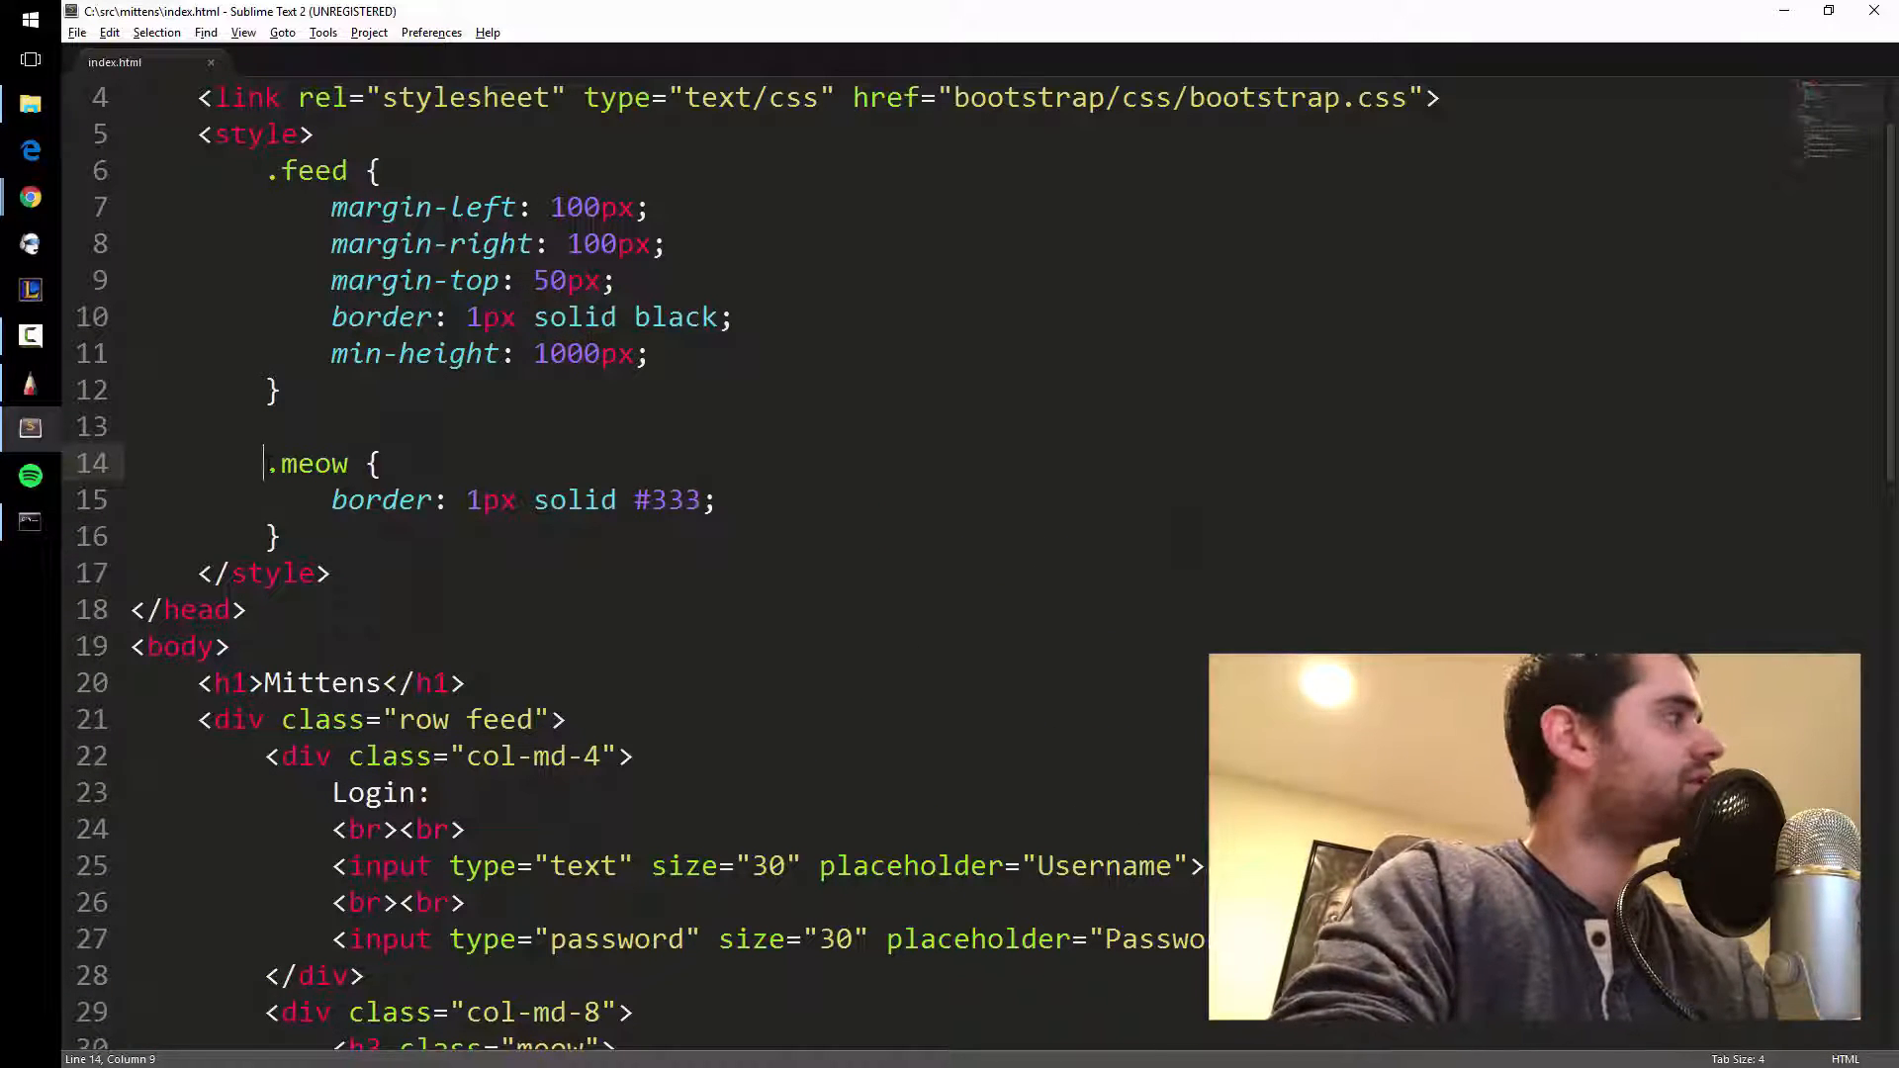
pyautogui.write('feed')
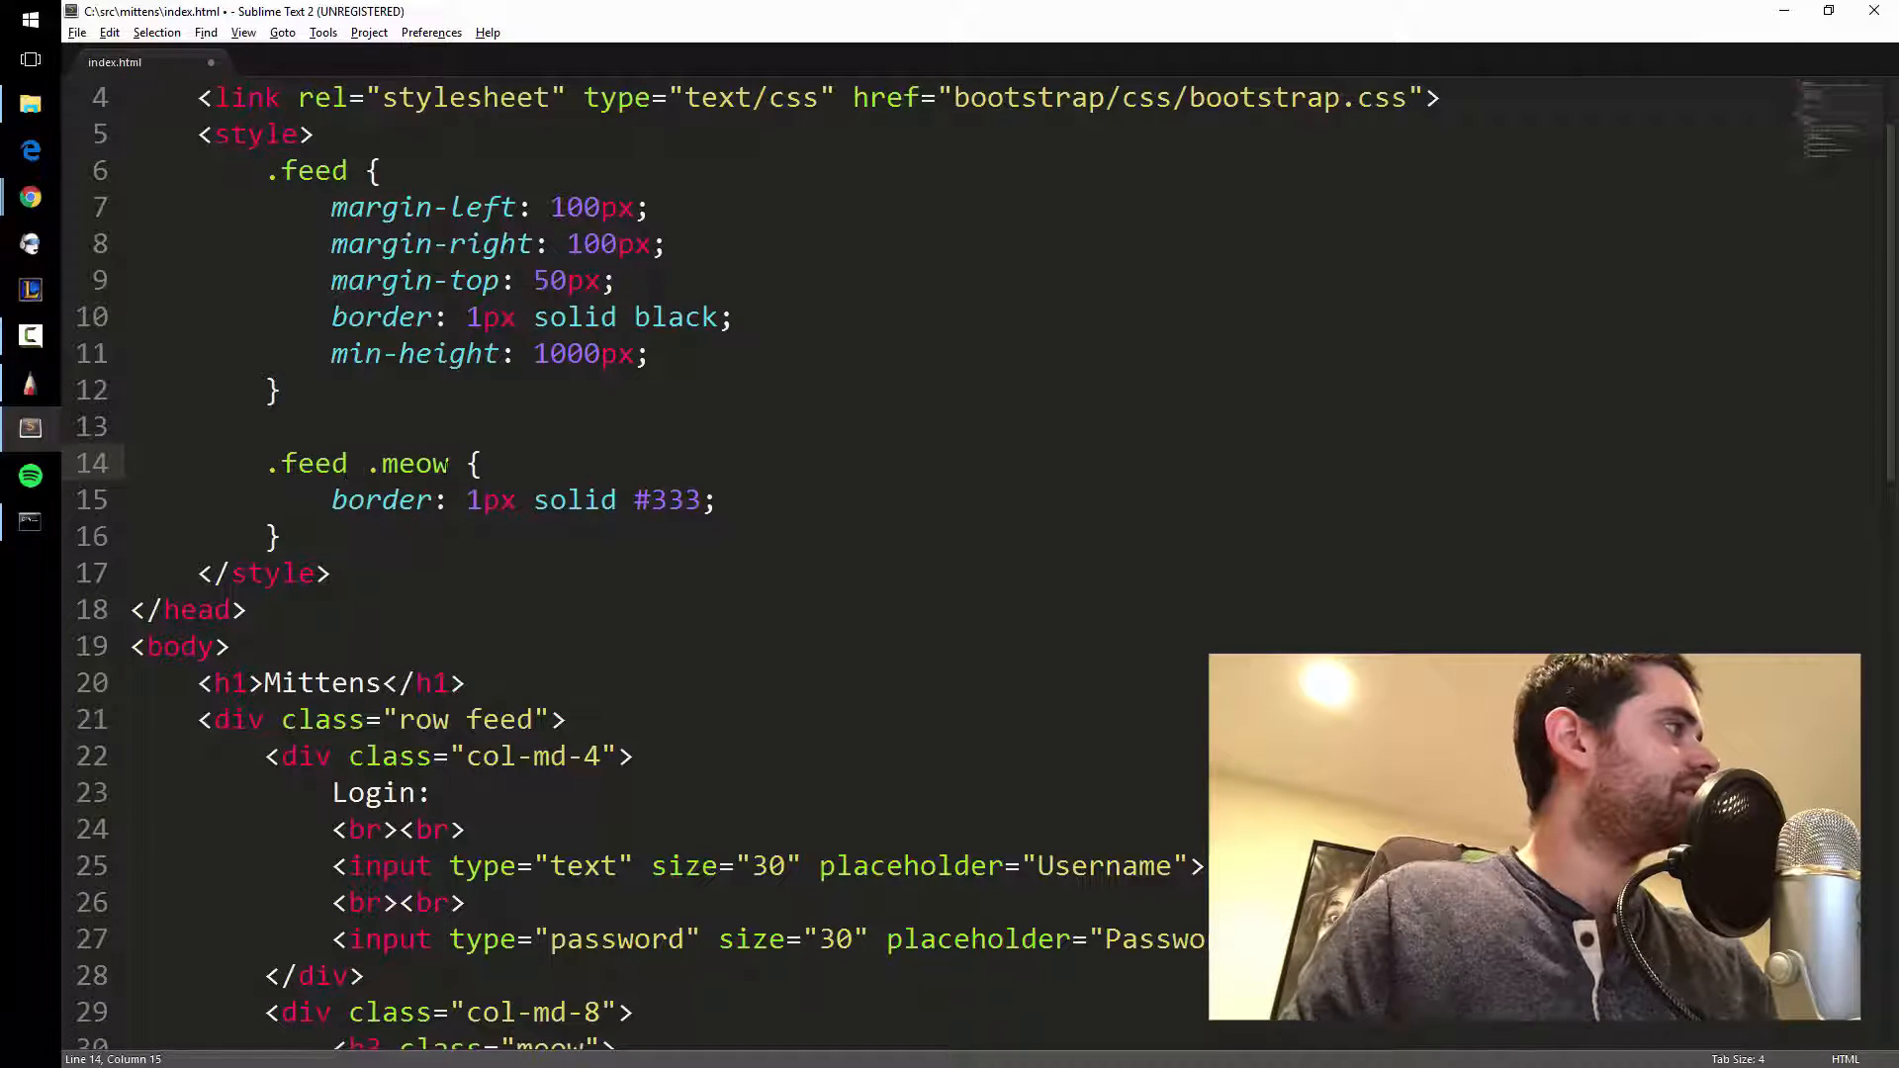
pyautogui.write('h')
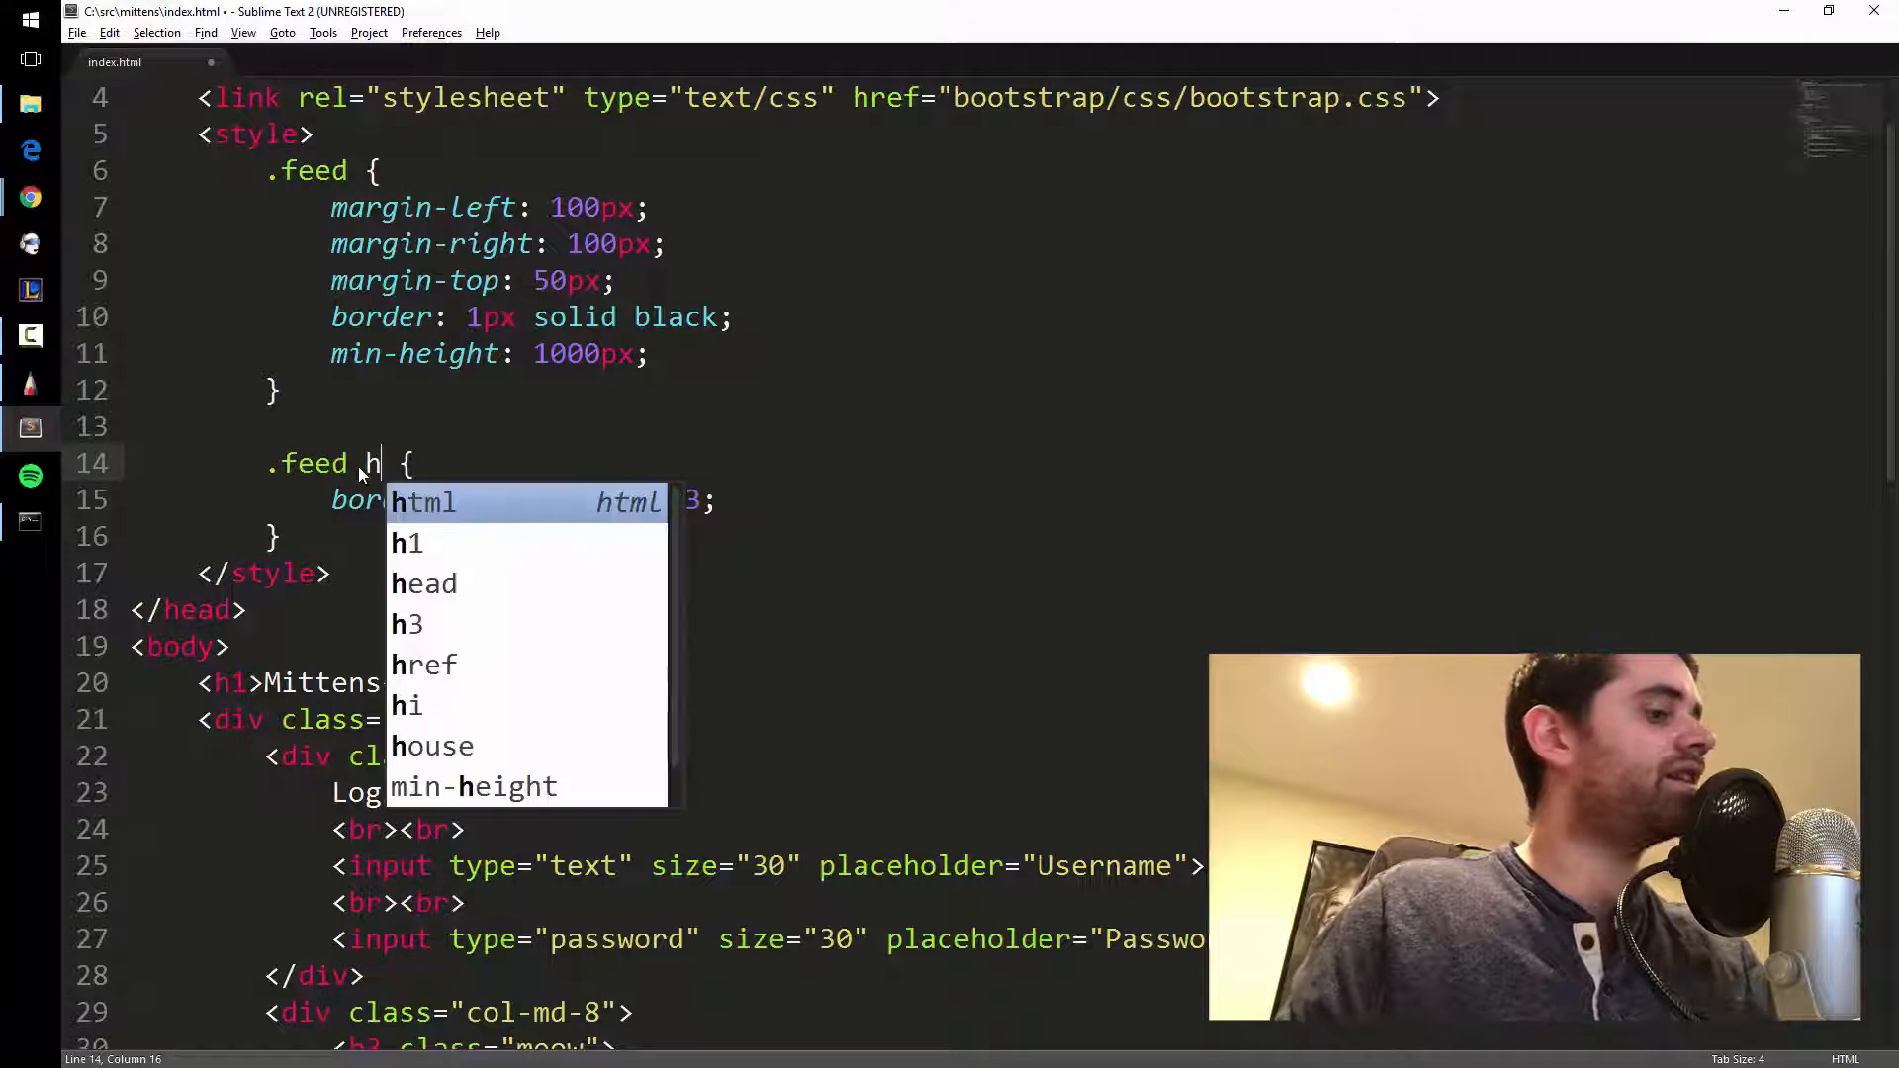
pyautogui.click(406, 624)
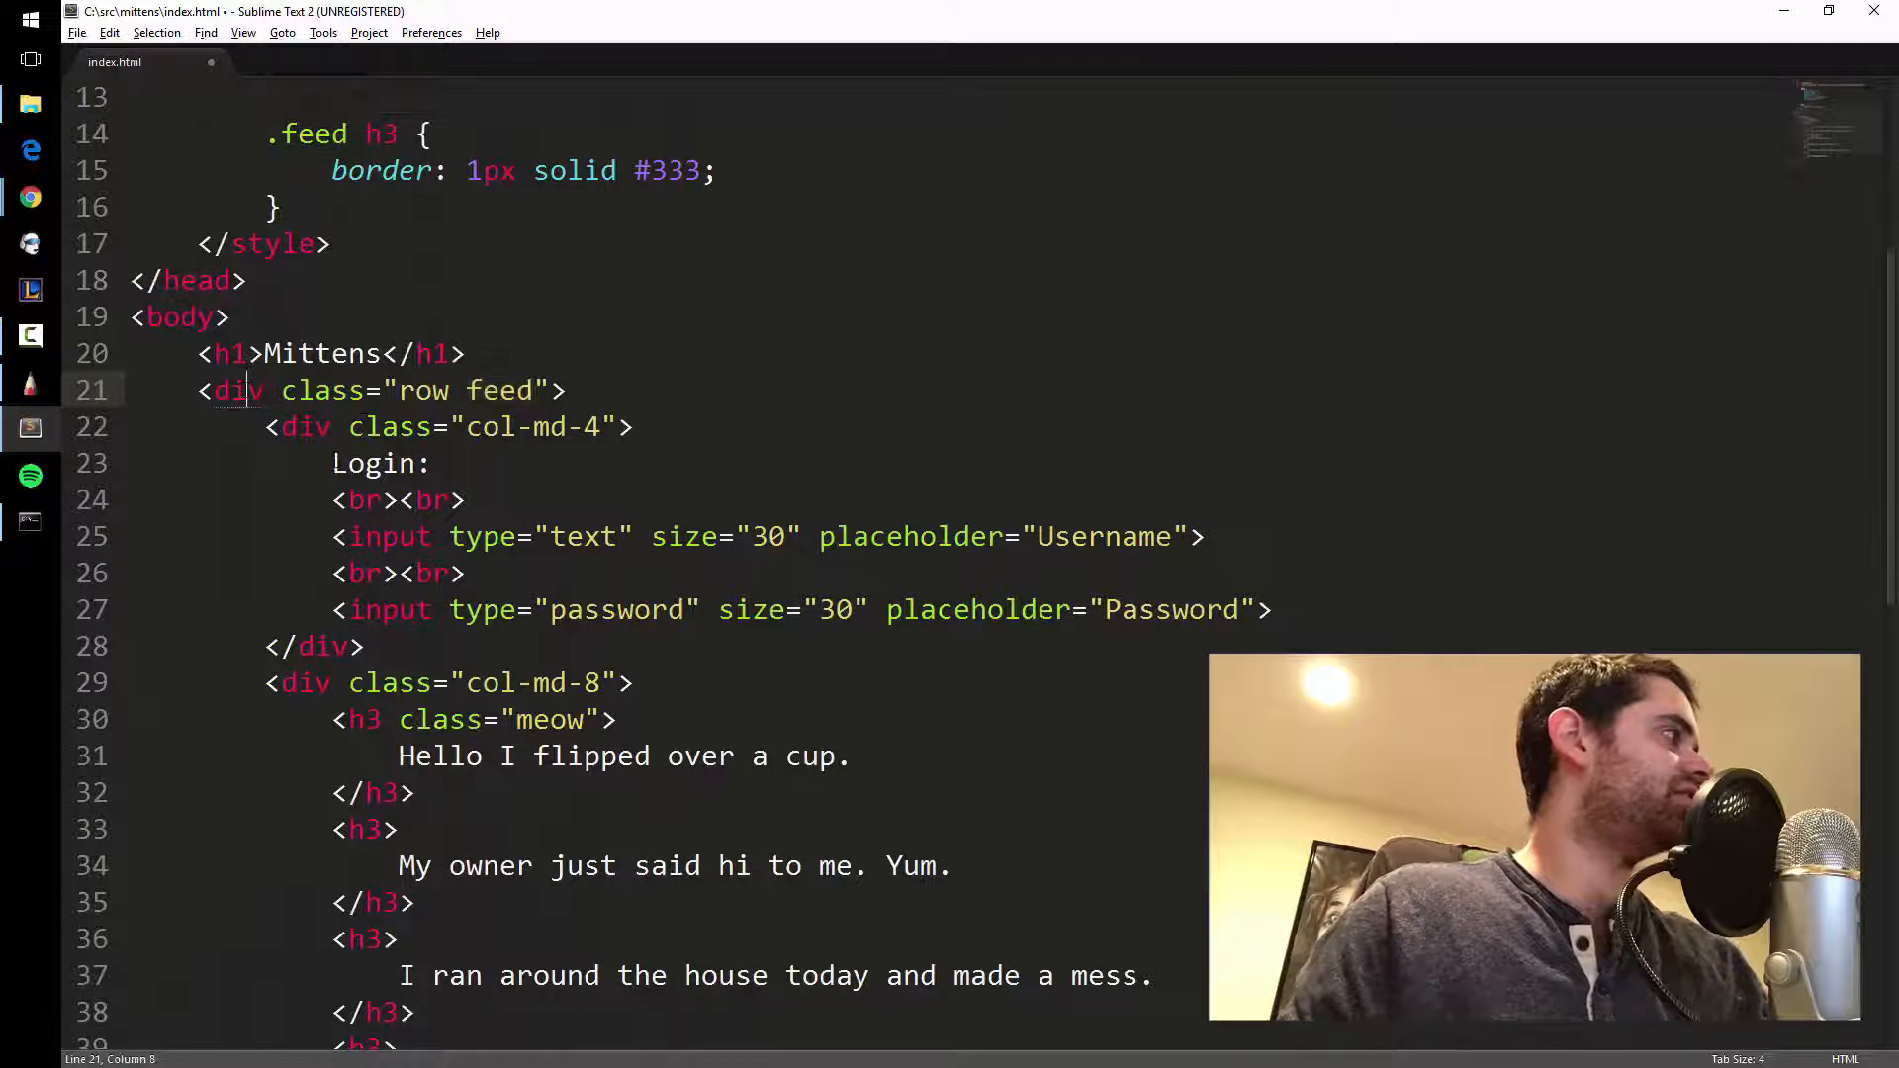
# Remove class="meow" from the first h3 and ready a new line in the .feed h3 rule.
pyautogui.scroll(-3)
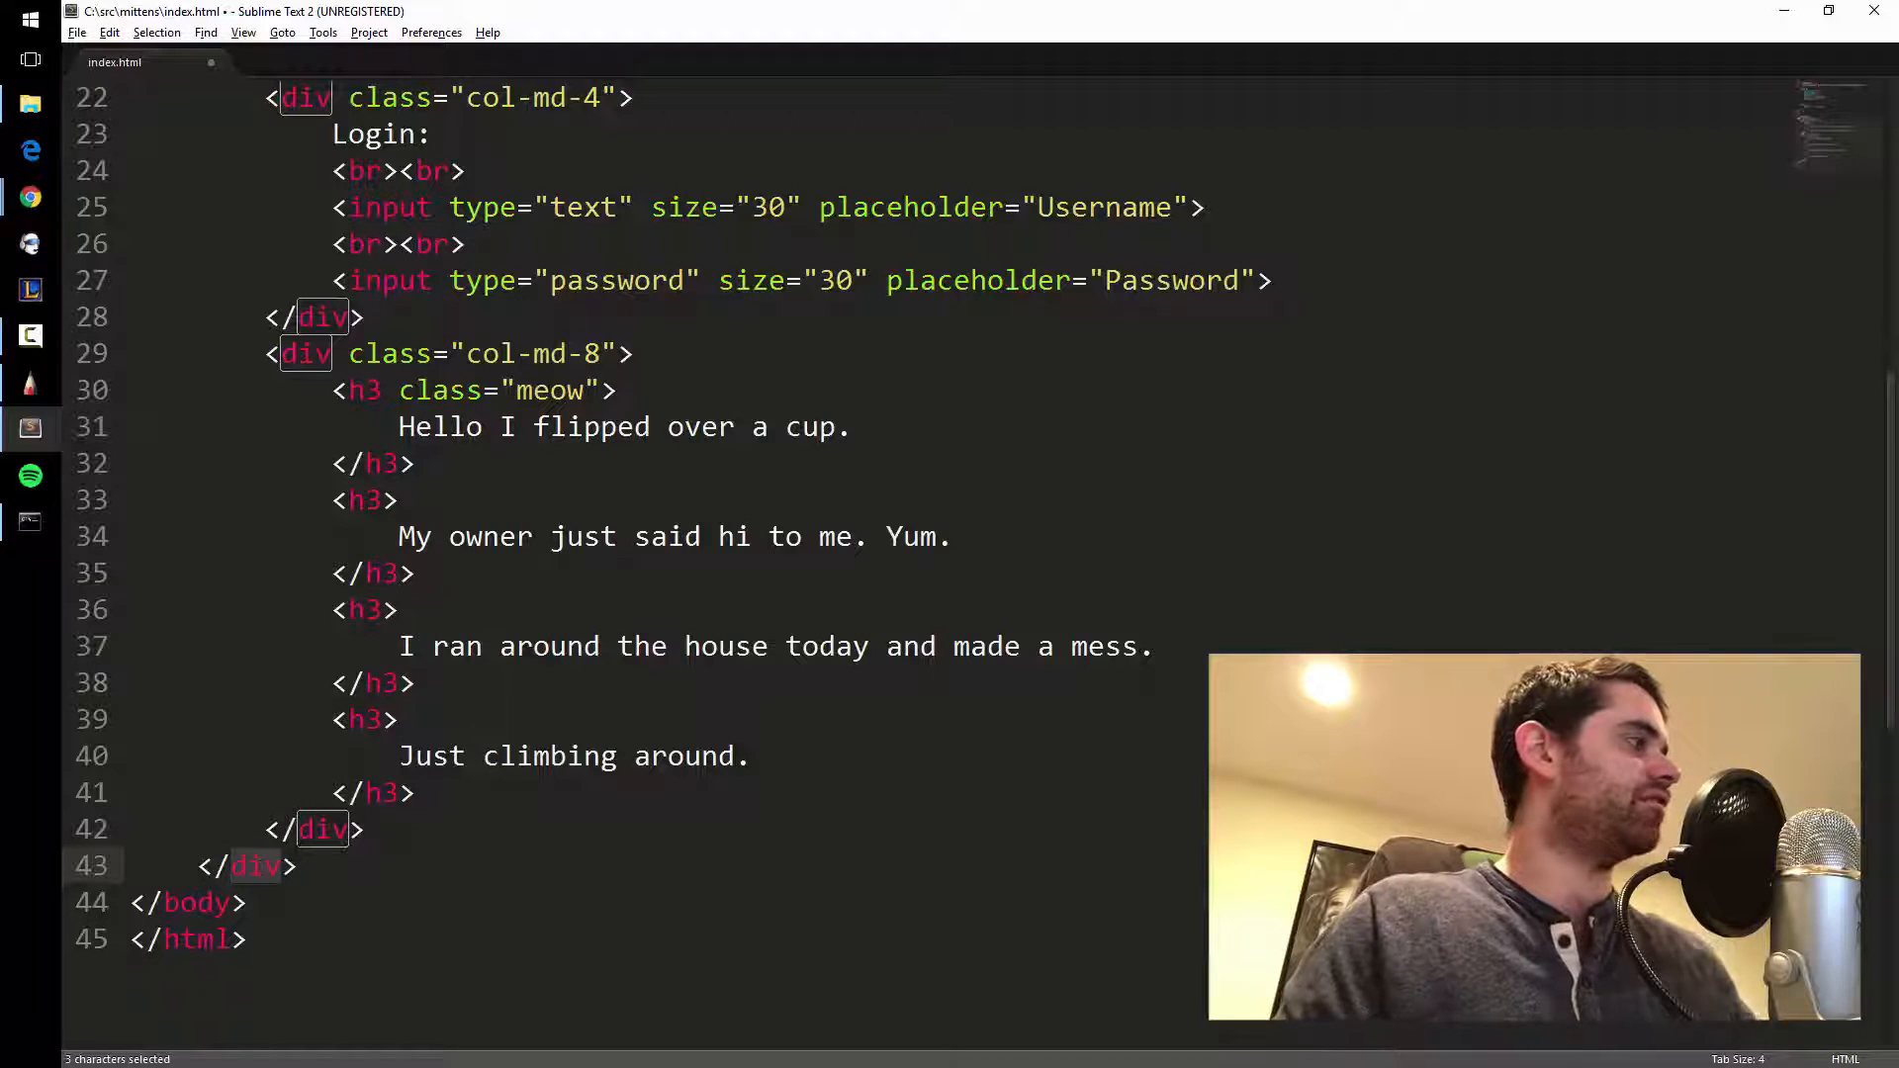
pyautogui.scroll(3)
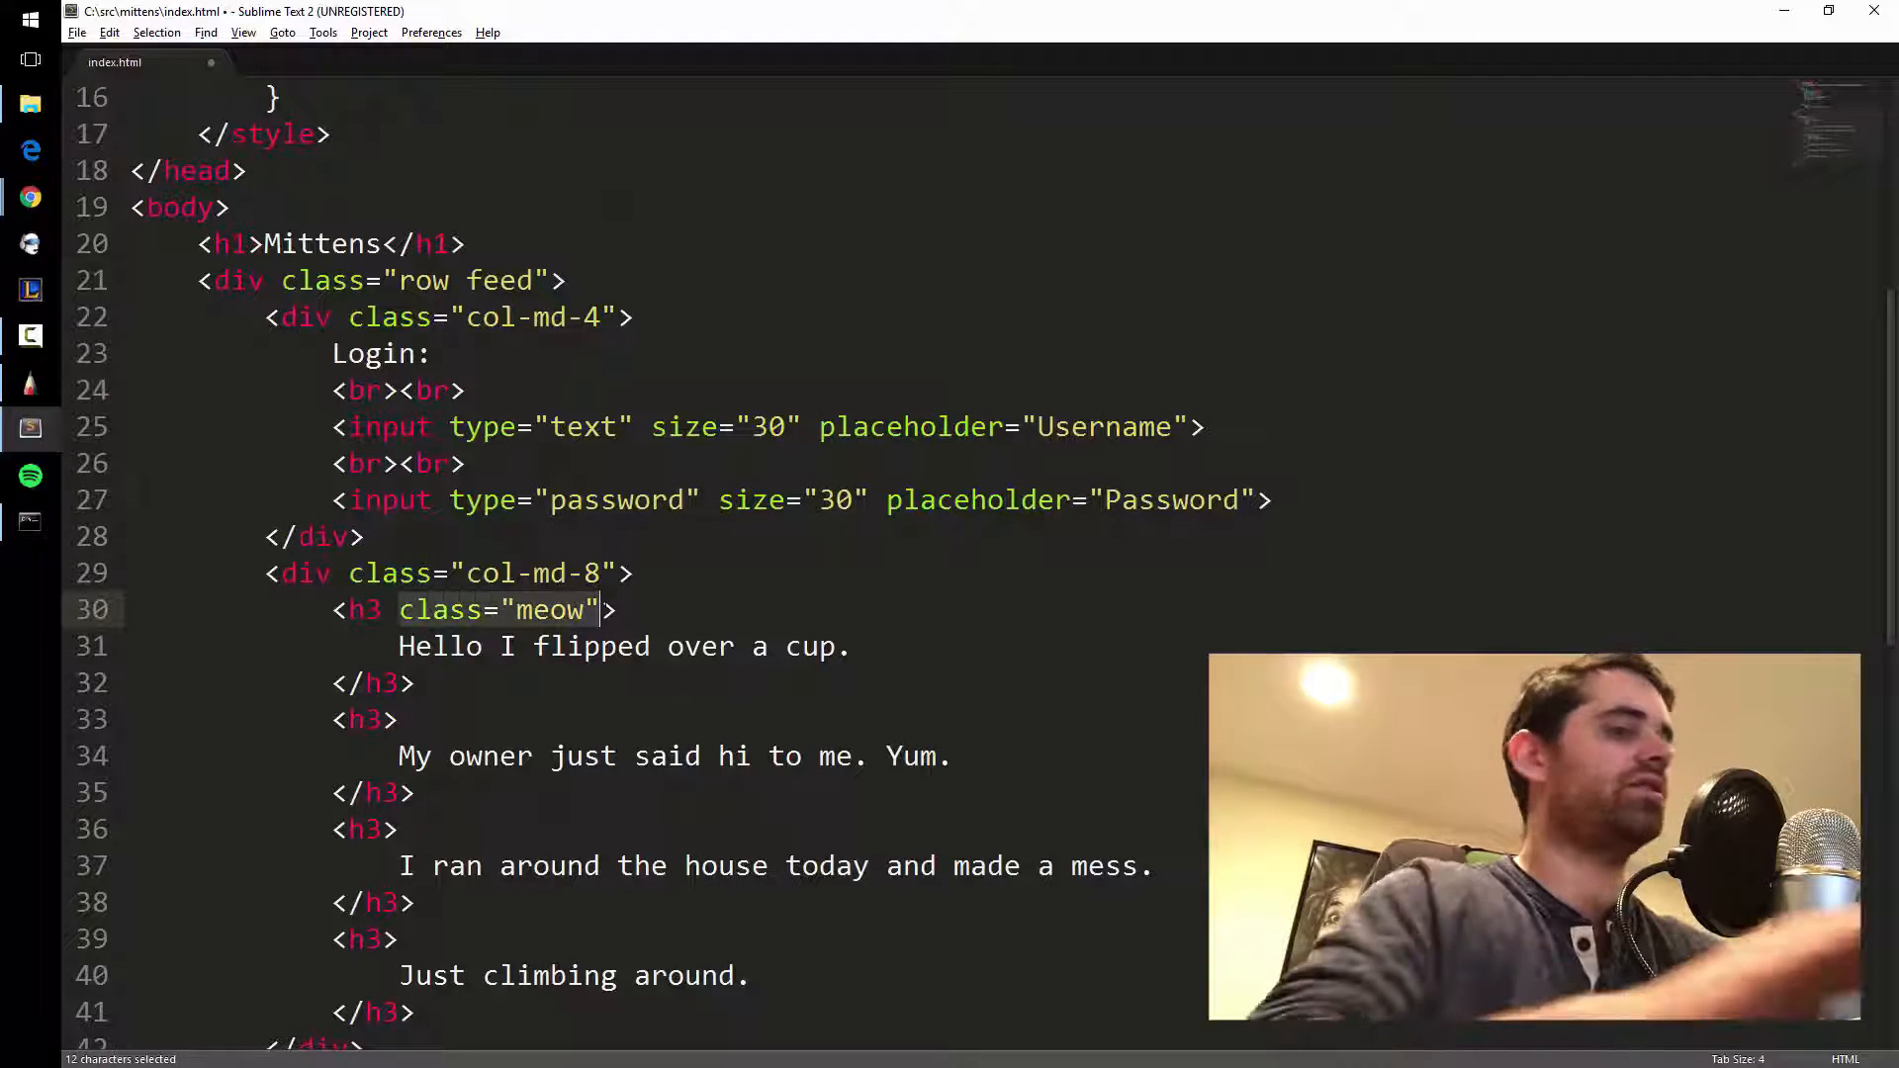
pyautogui.press('Delete')
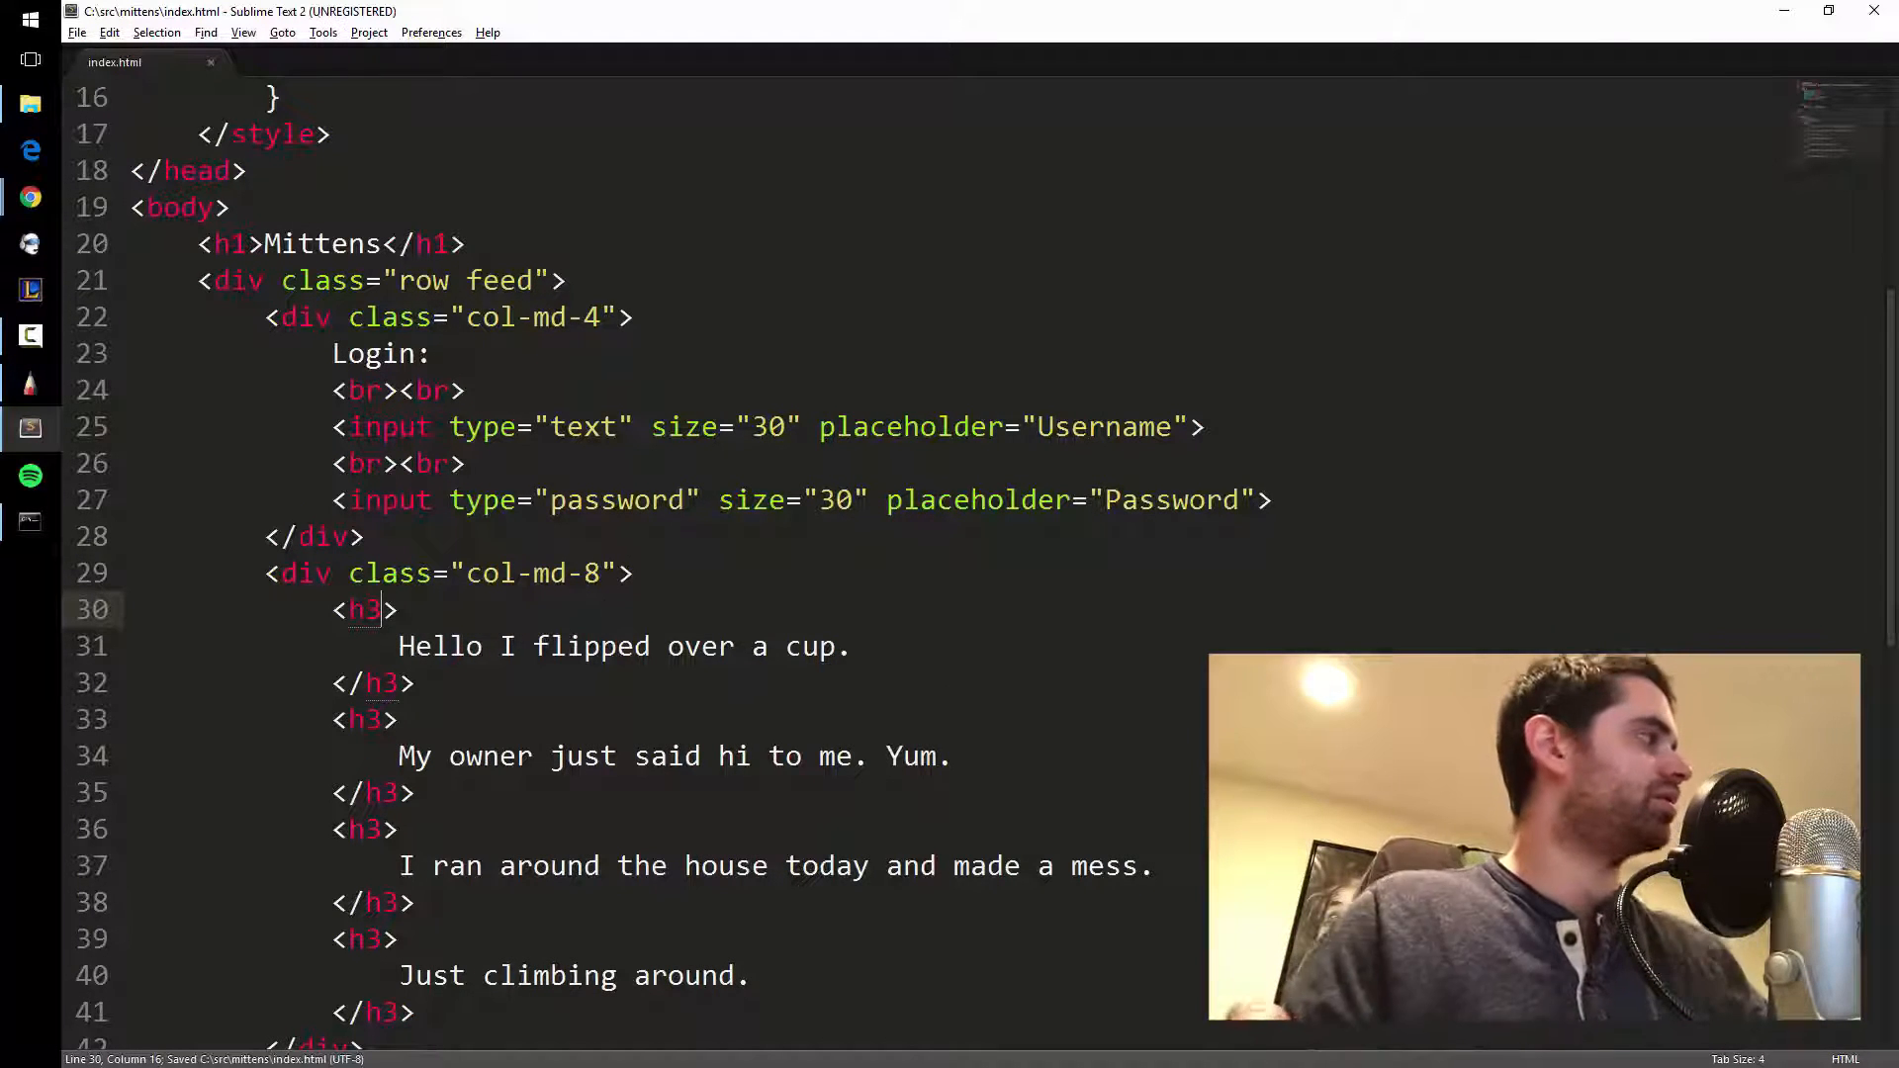
pyautogui.scroll(3)
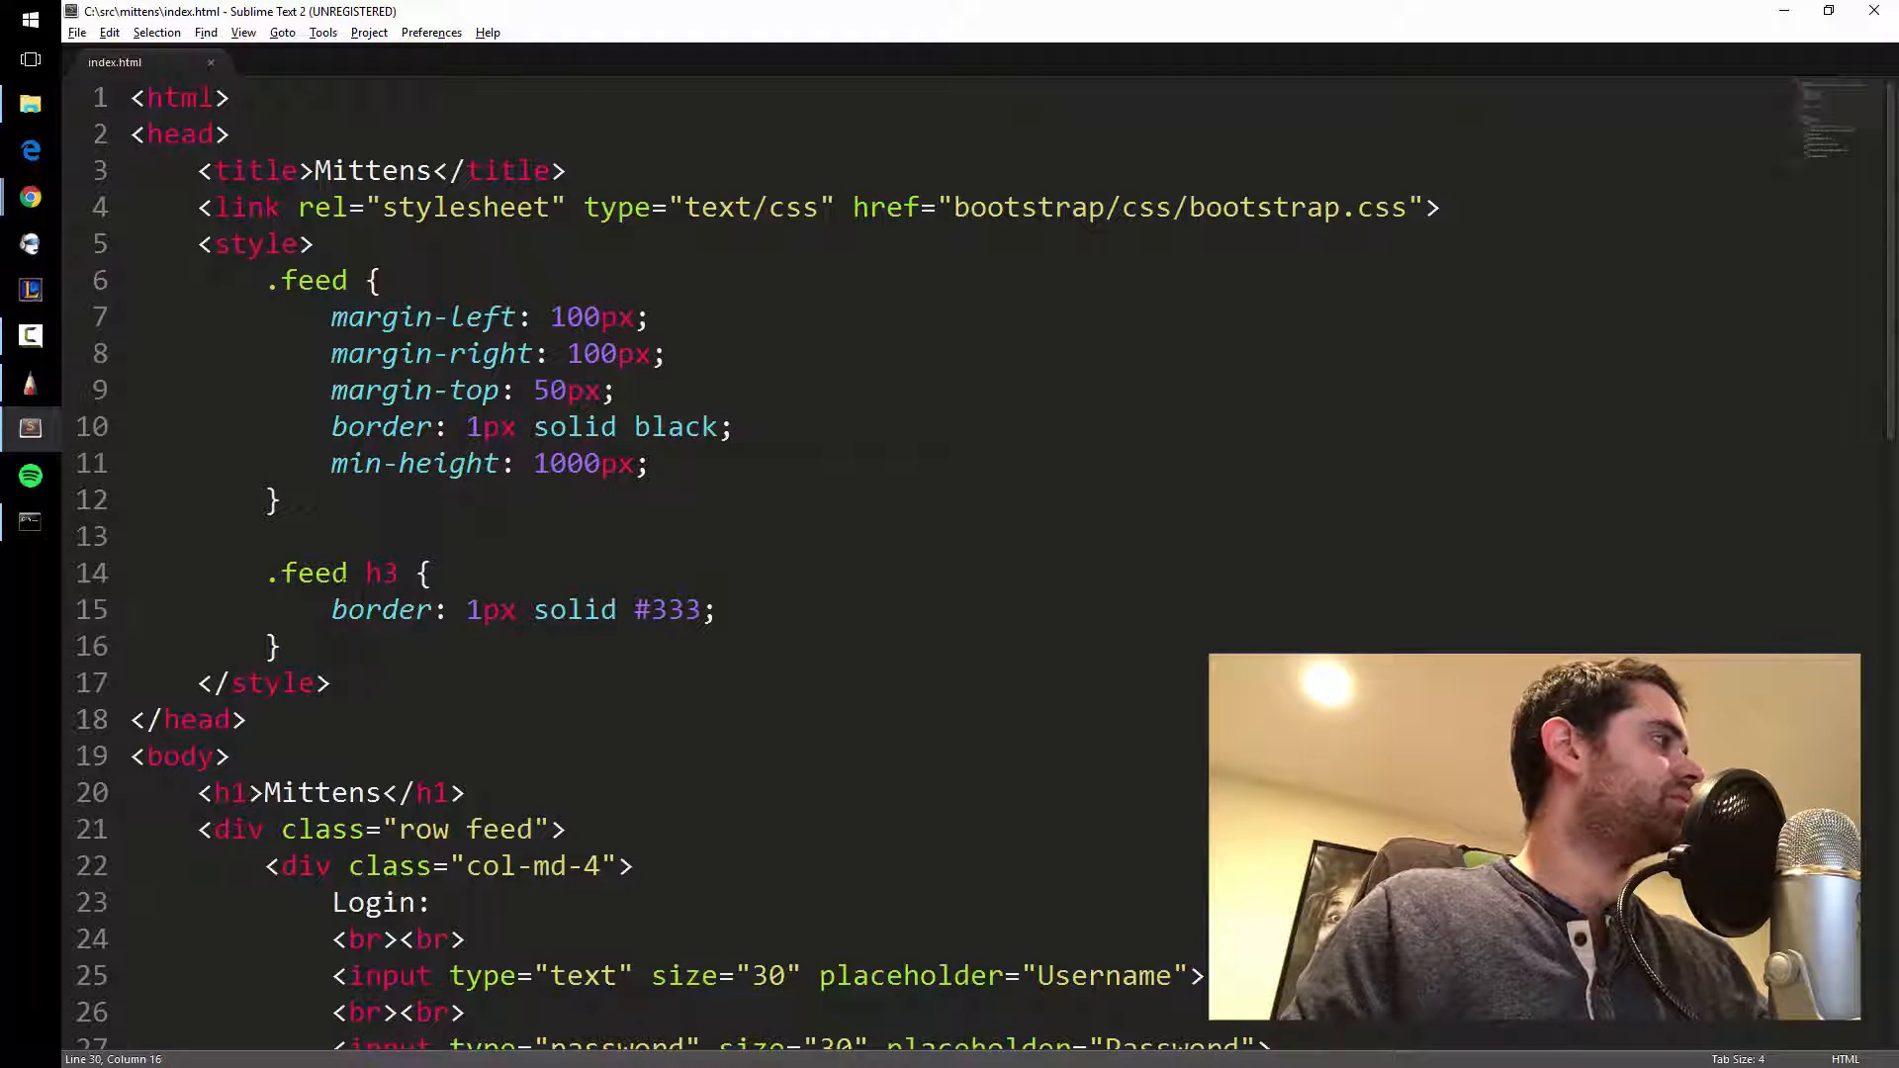
pyautogui.doubleClick(314, 279)
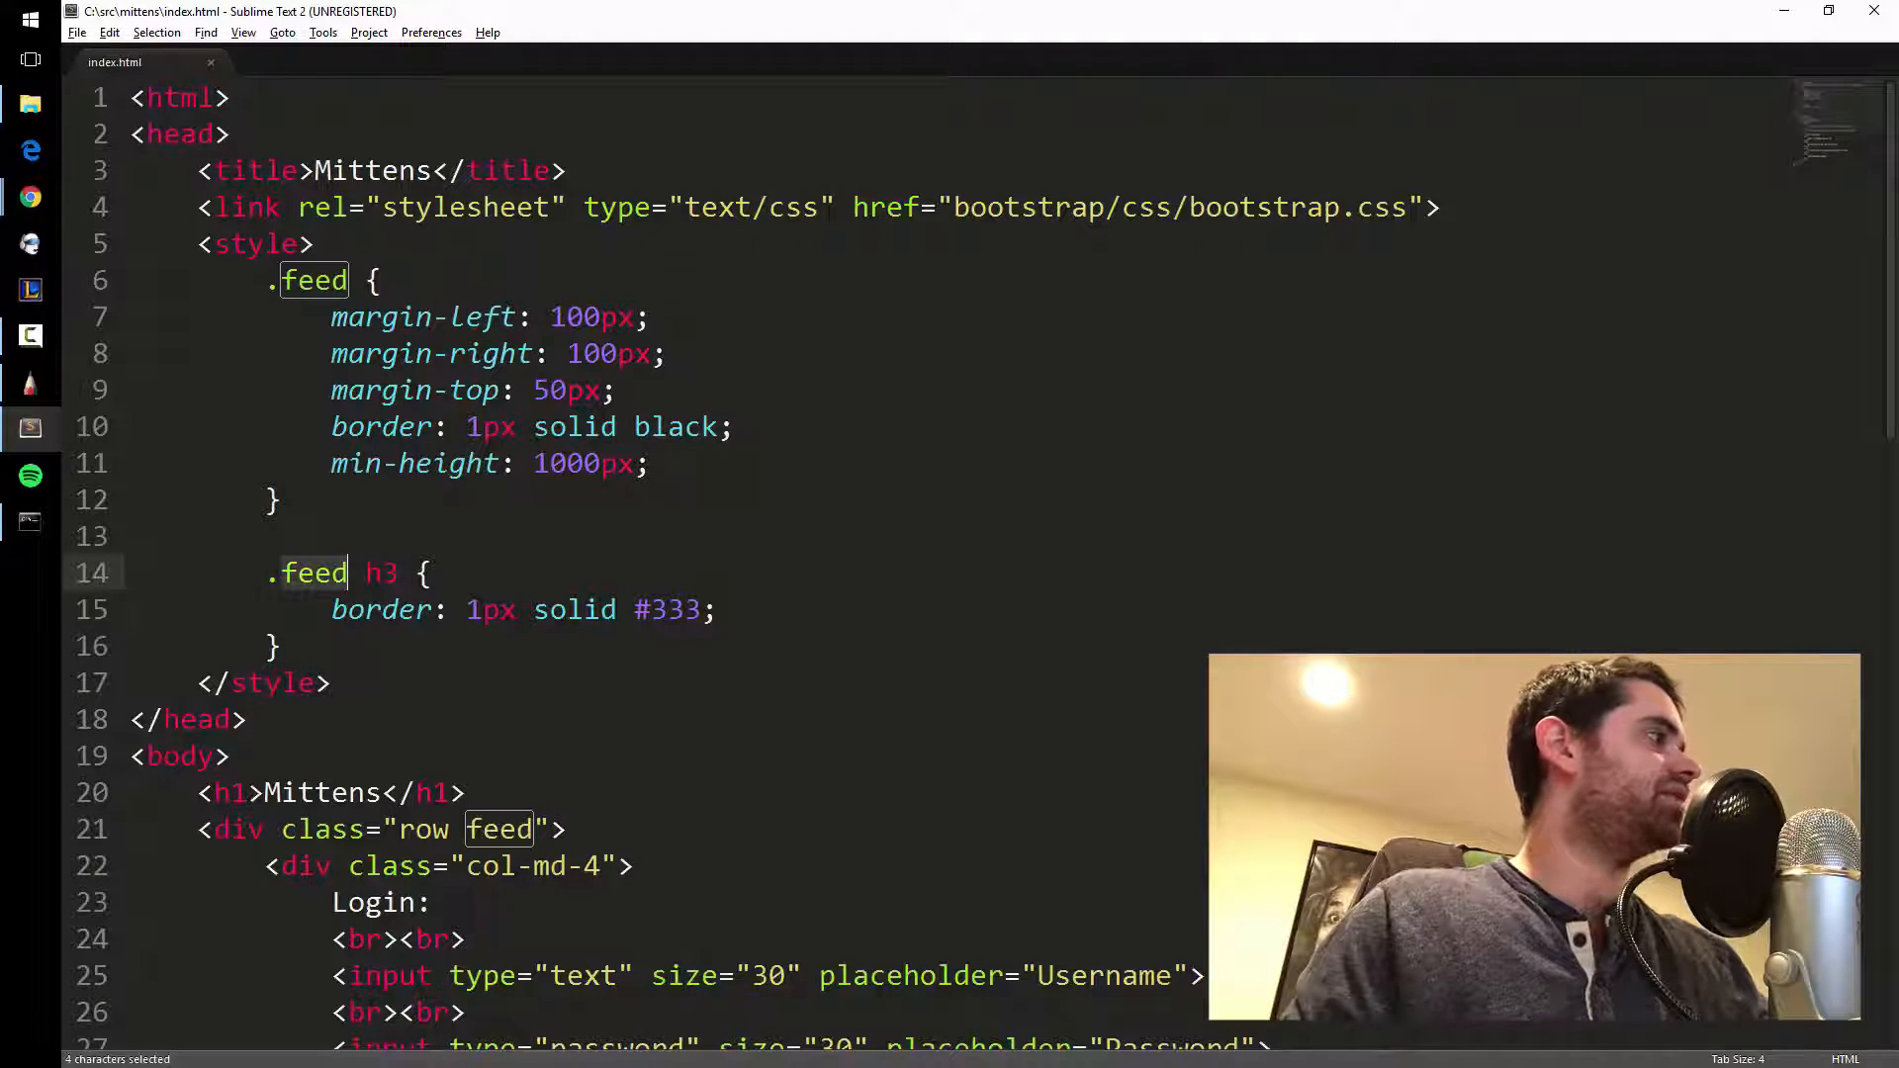
pyautogui.click(29, 196)
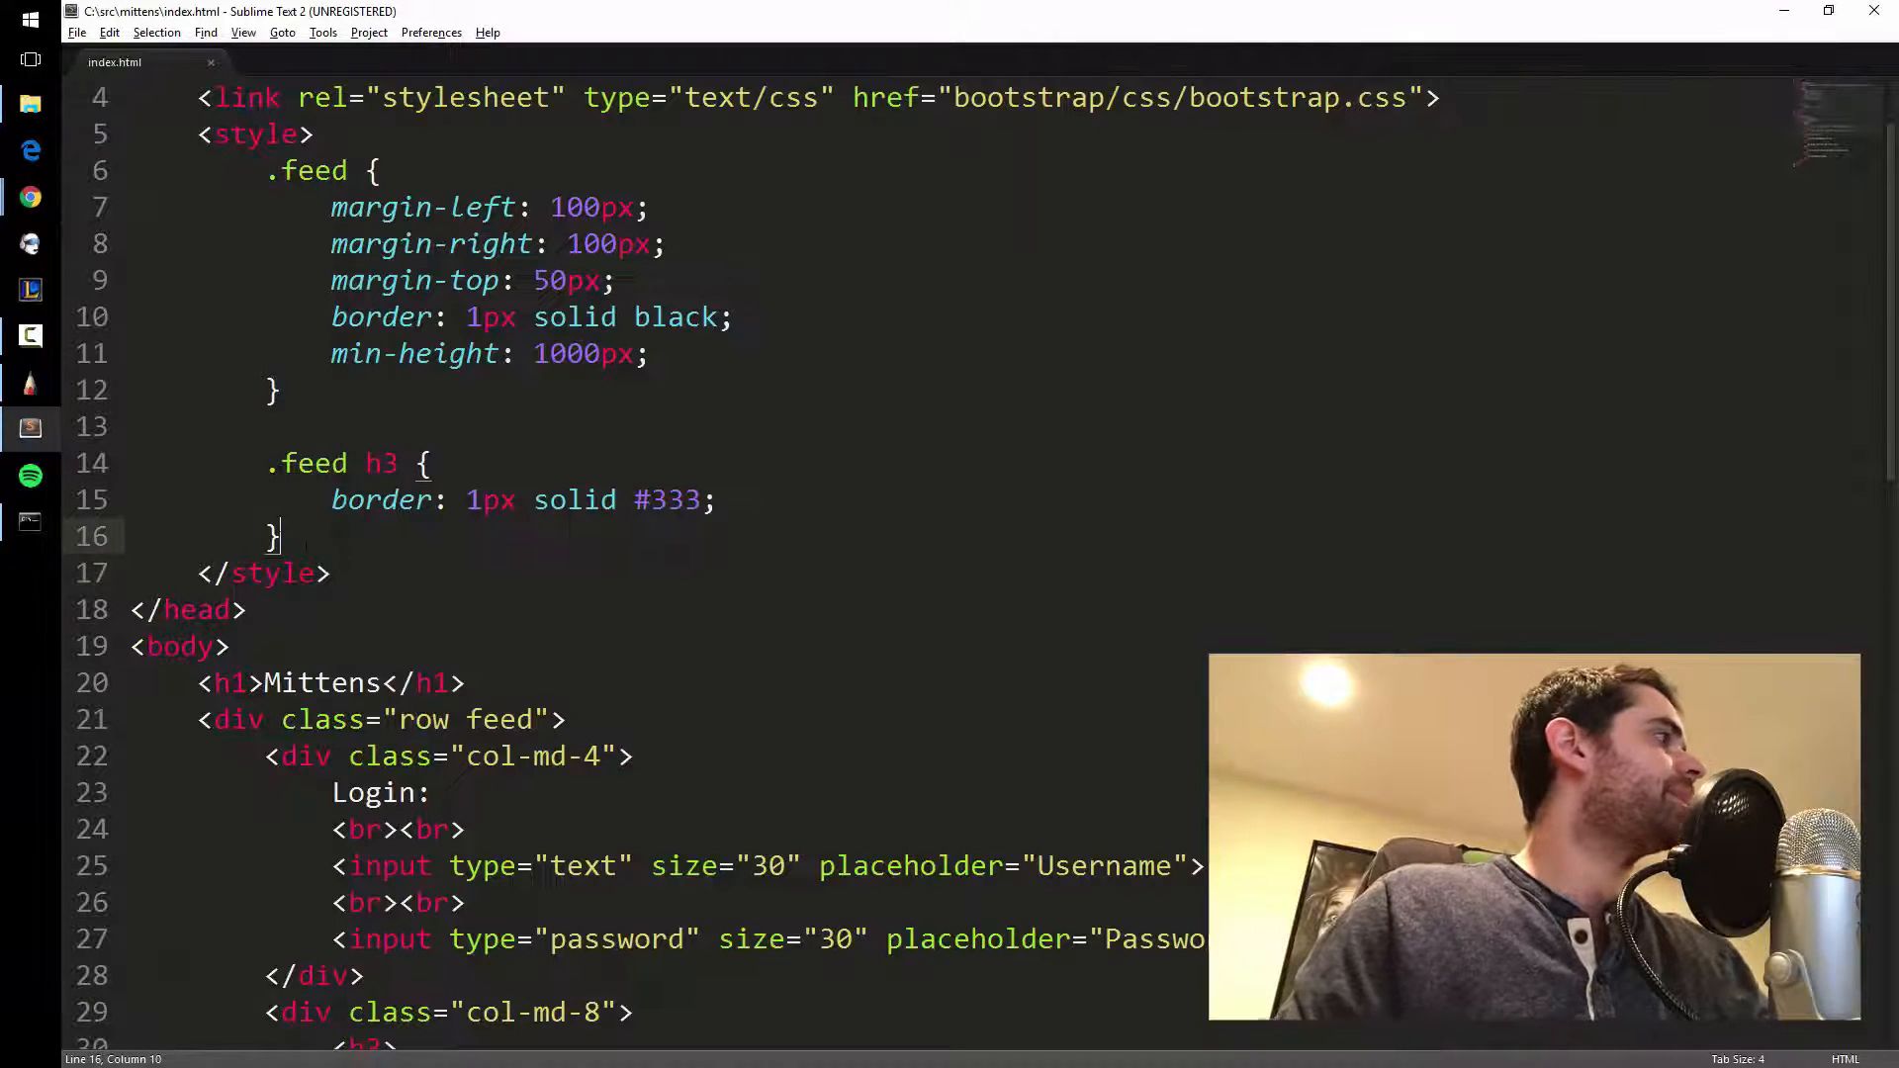
pyautogui.press('enter')
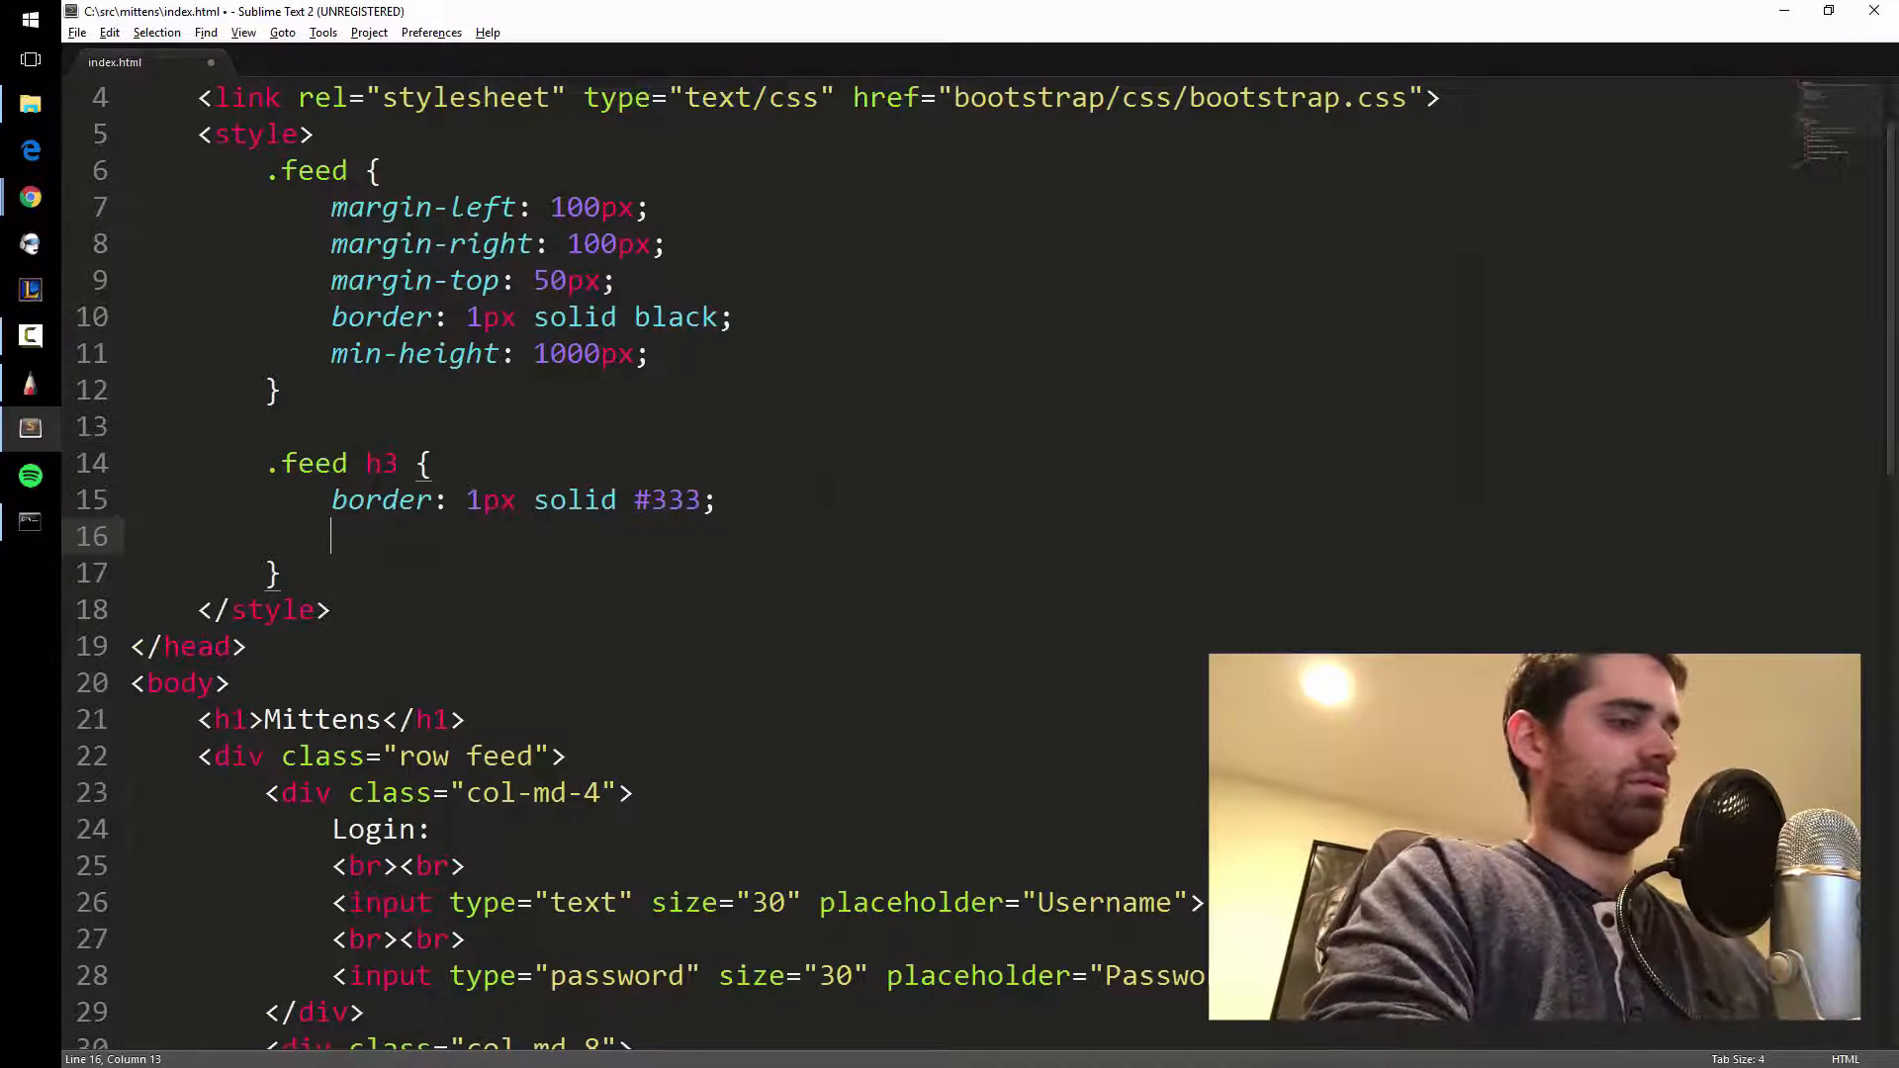
# Add padding: 20px; to the .feed h3 rule and save.
pyautogui.write('padding: ;')
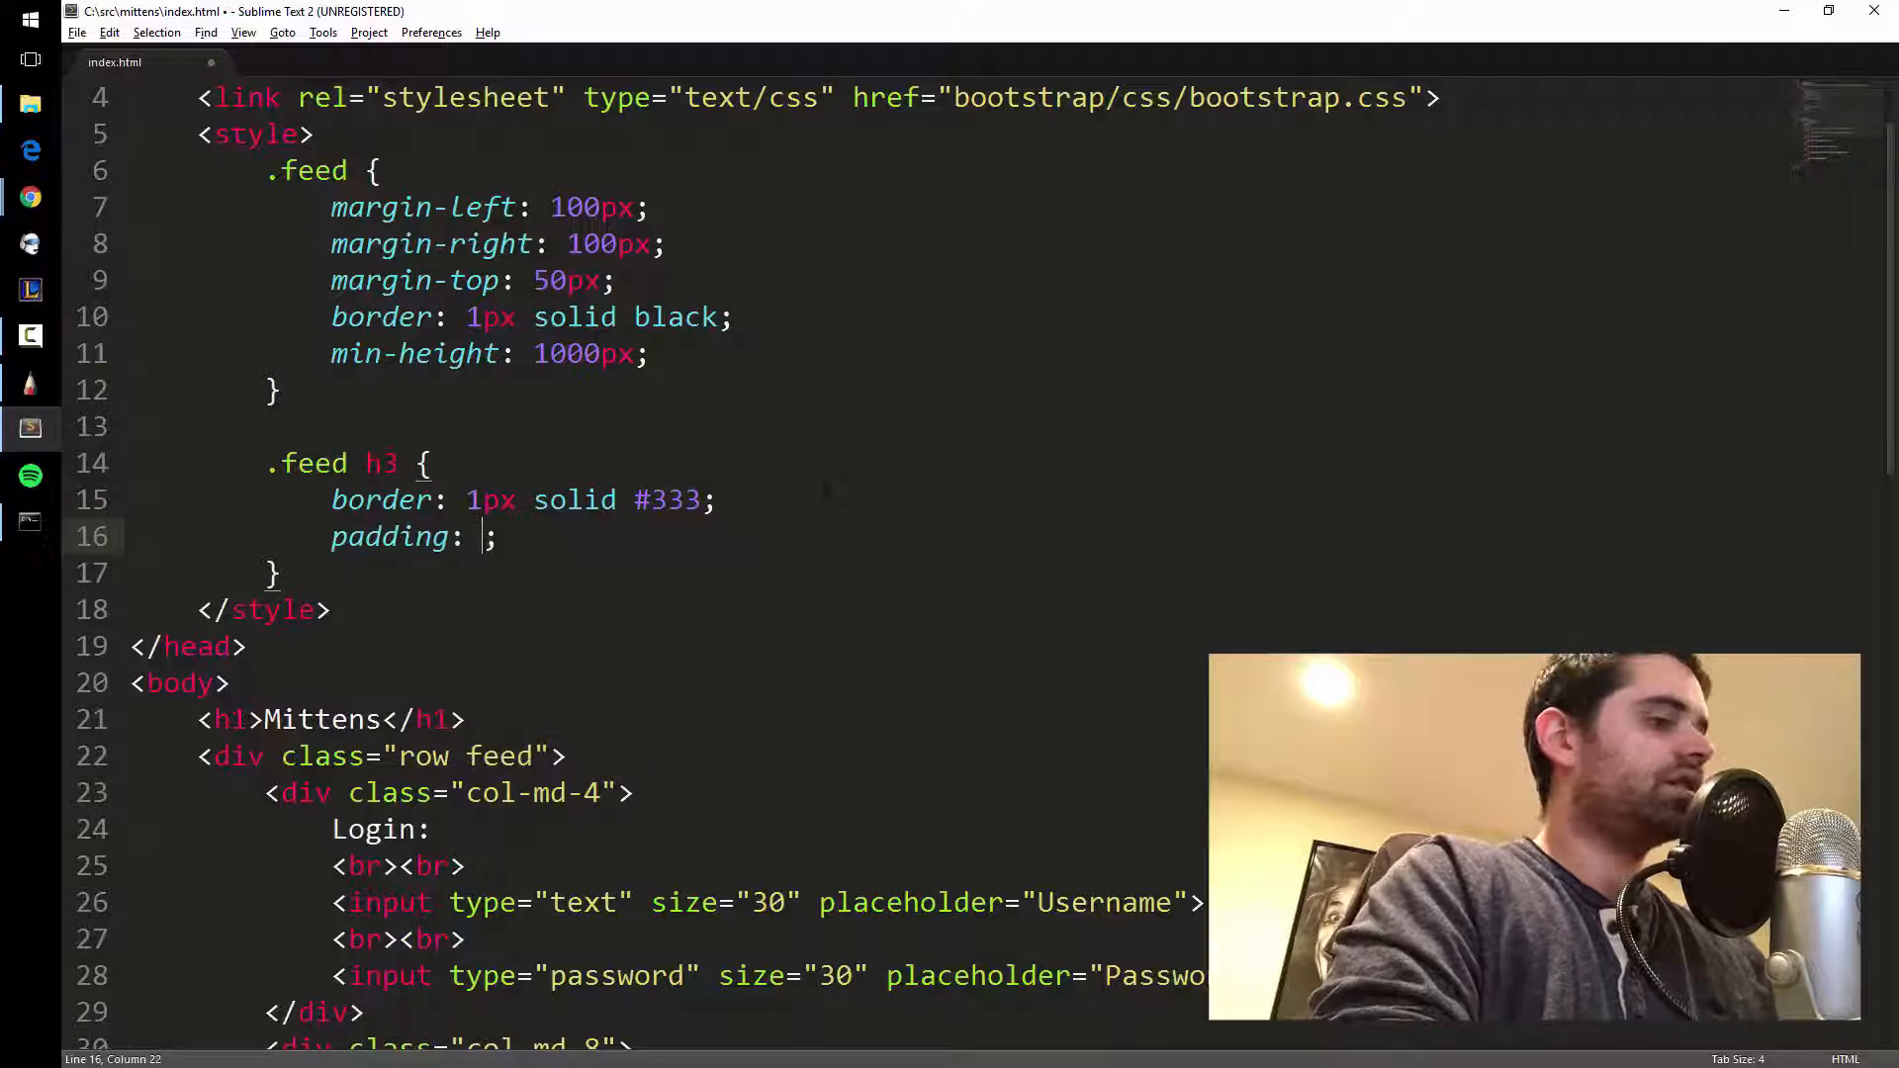
pyautogui.write('20')
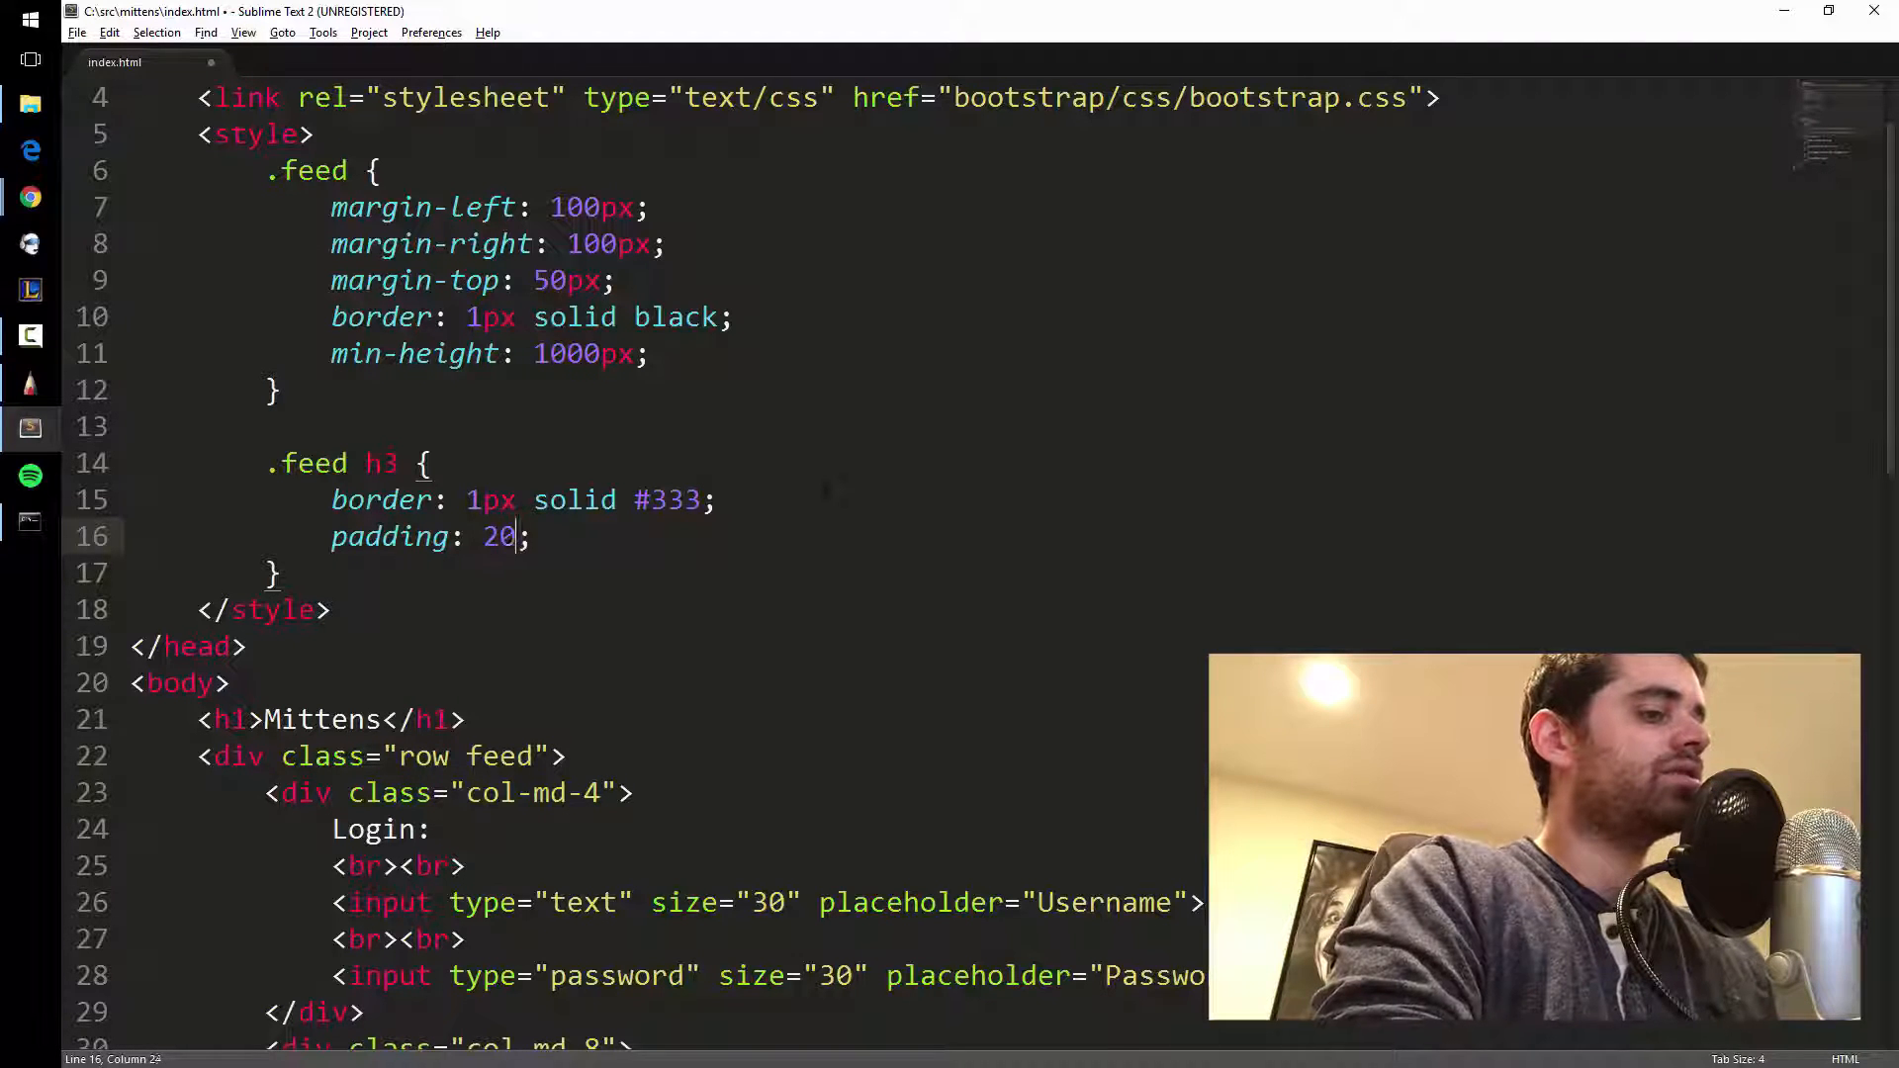
pyautogui.write('px')
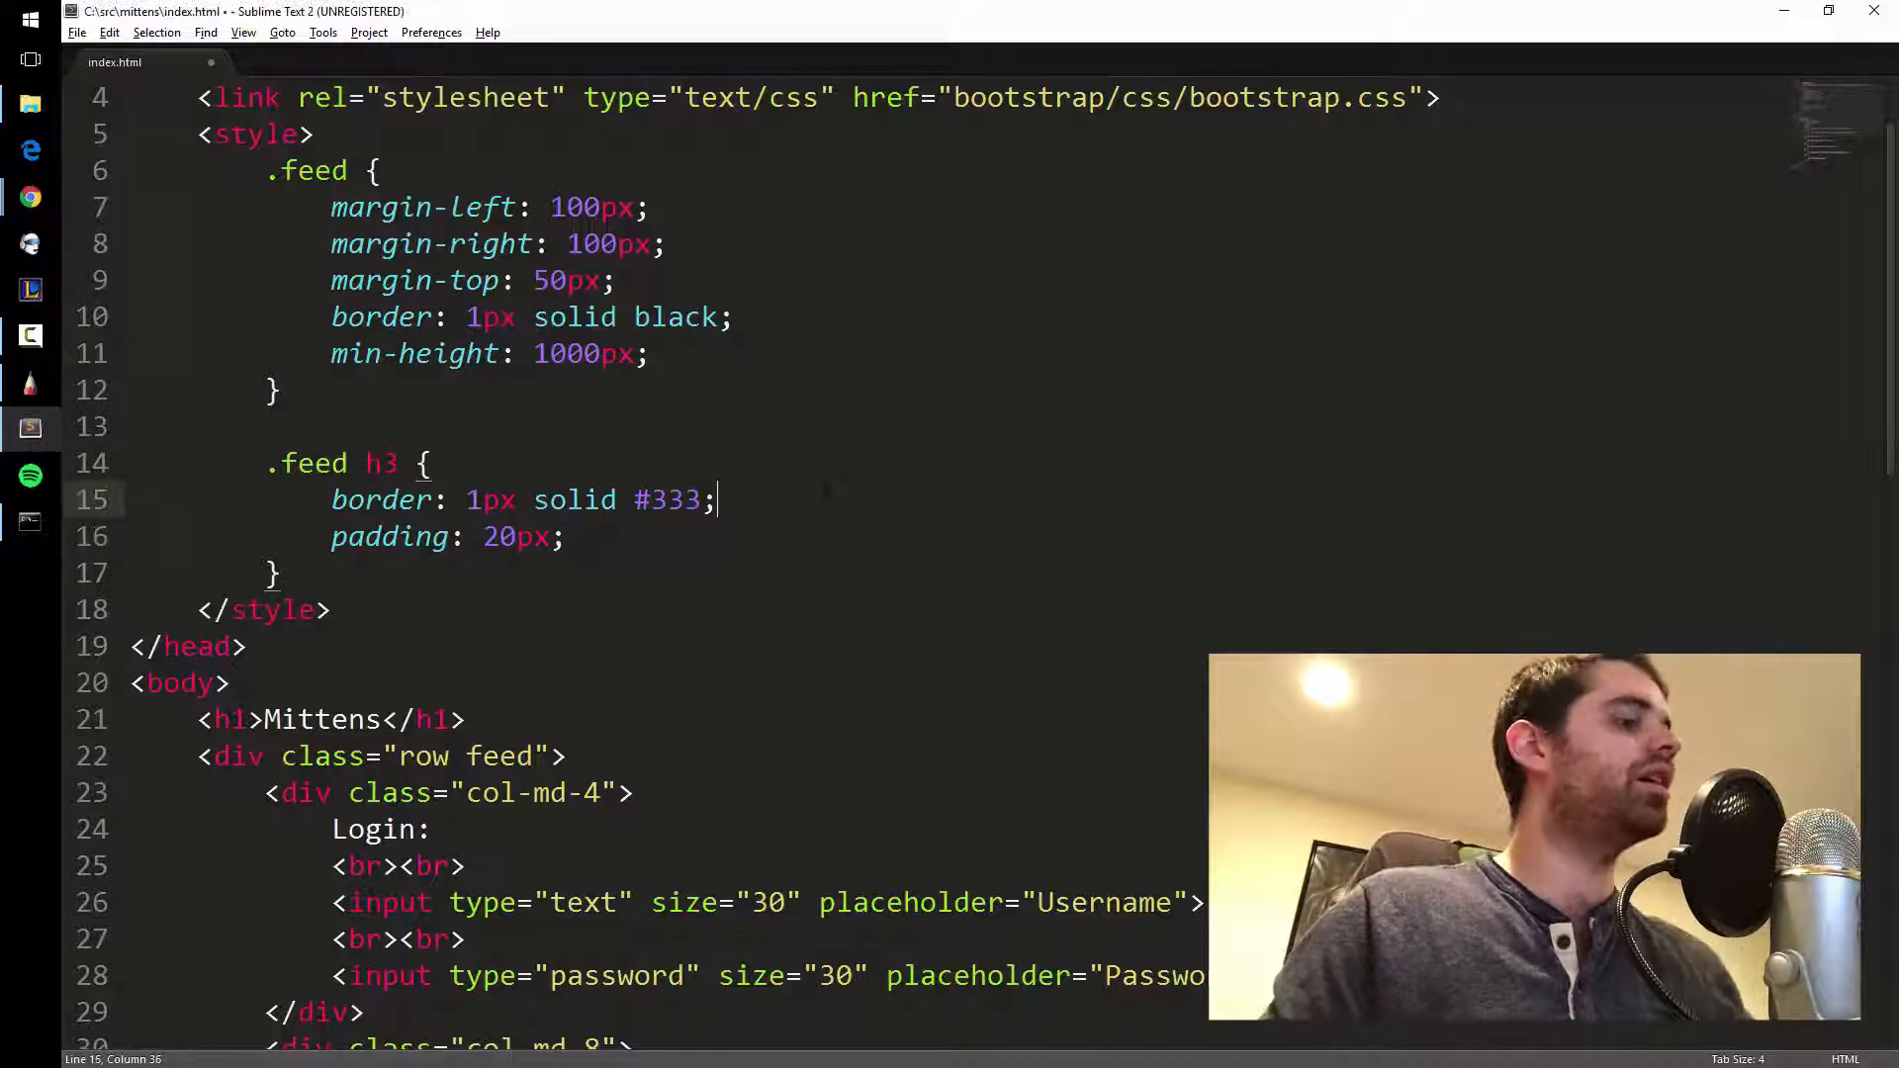
pyautogui.press('ctrl+s')
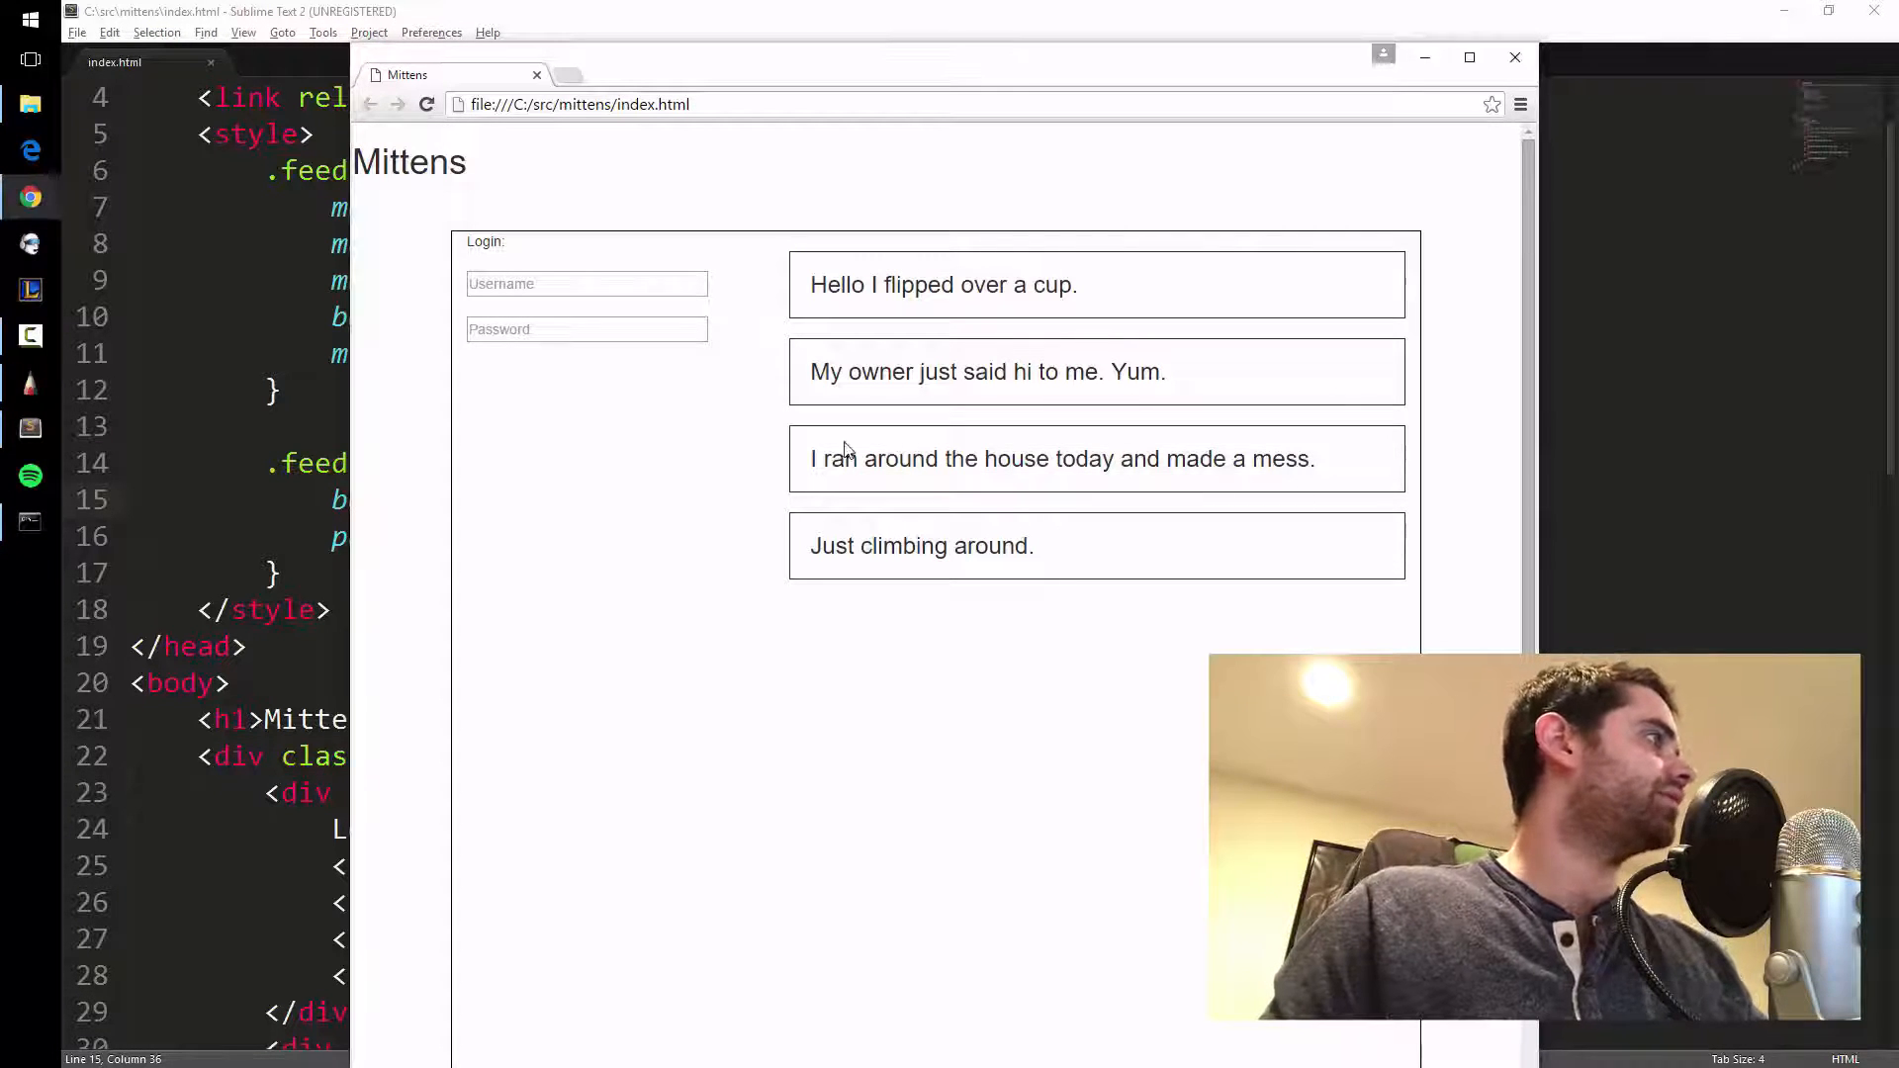
pyautogui.moveTo(727, 433)
pyautogui.write('boot')
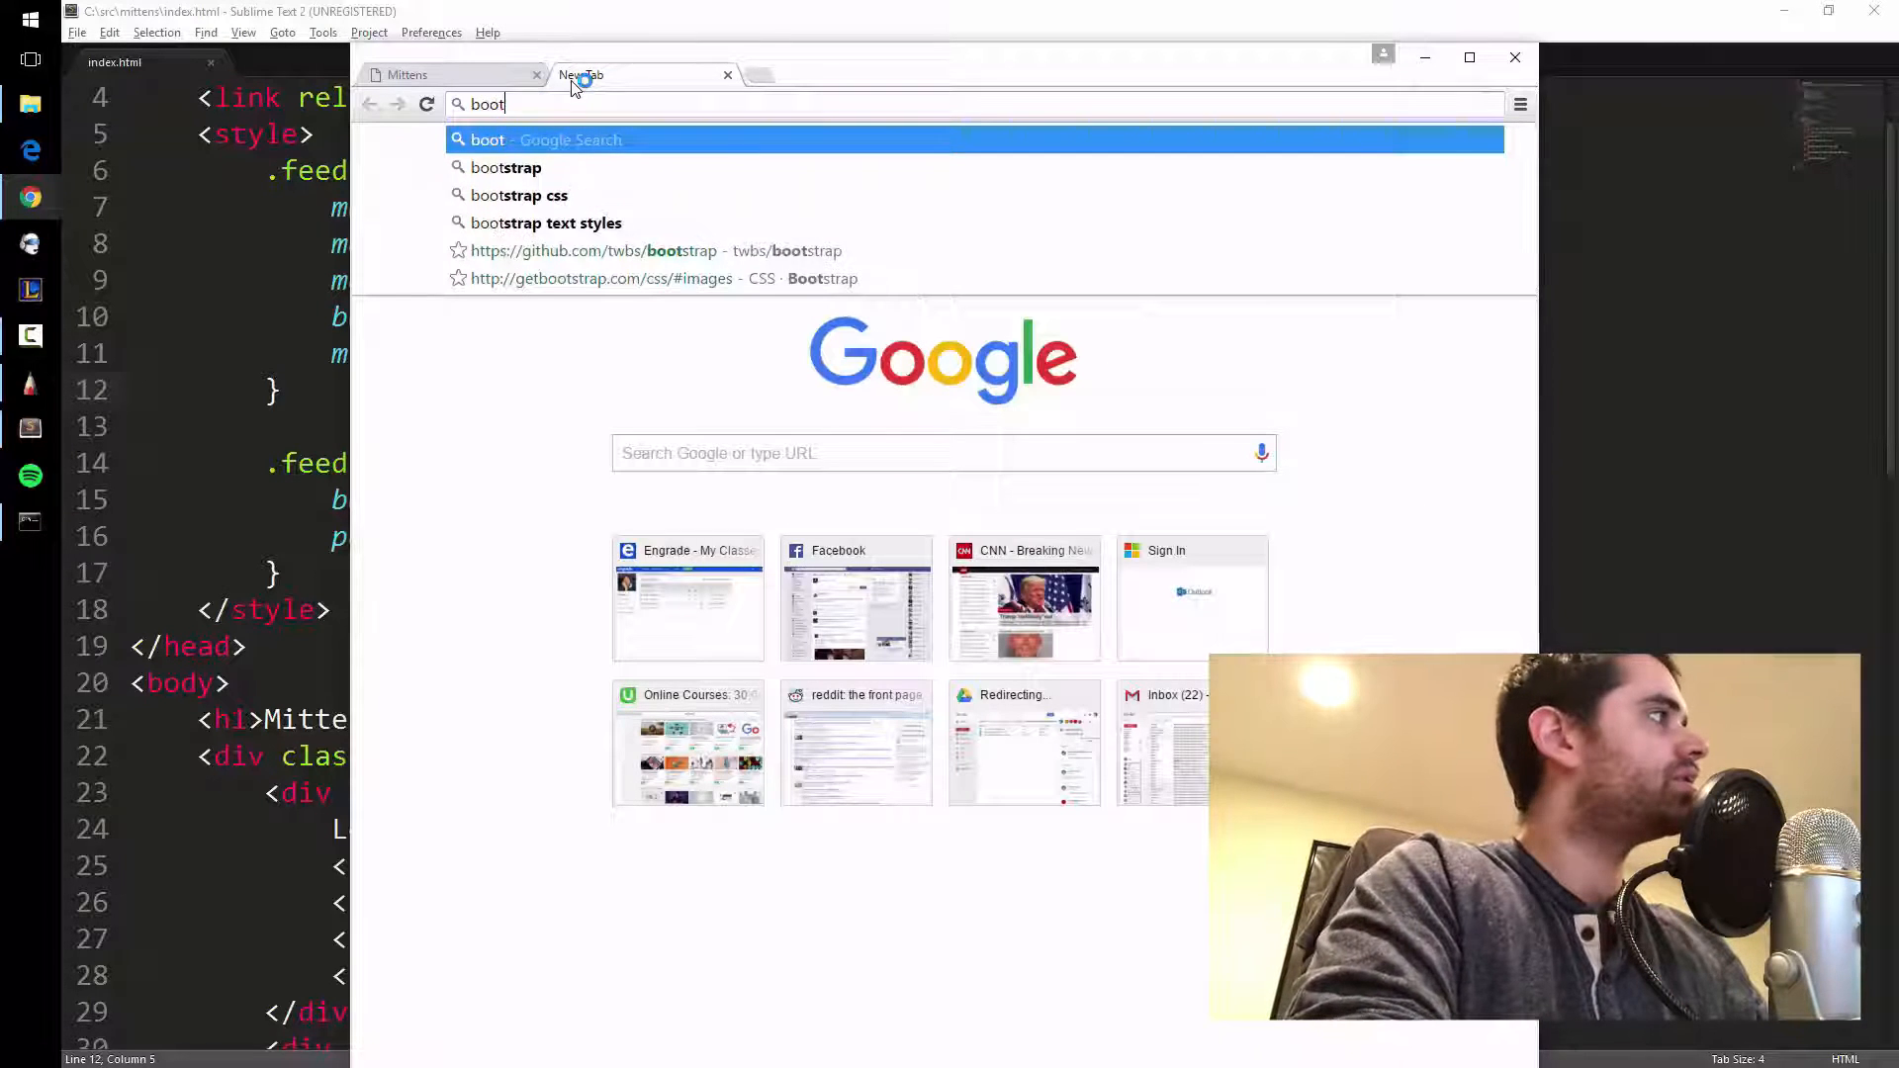
# Search for 'bootstrap icons' in a new Chrome tab.
pyautogui.write('strap ic')
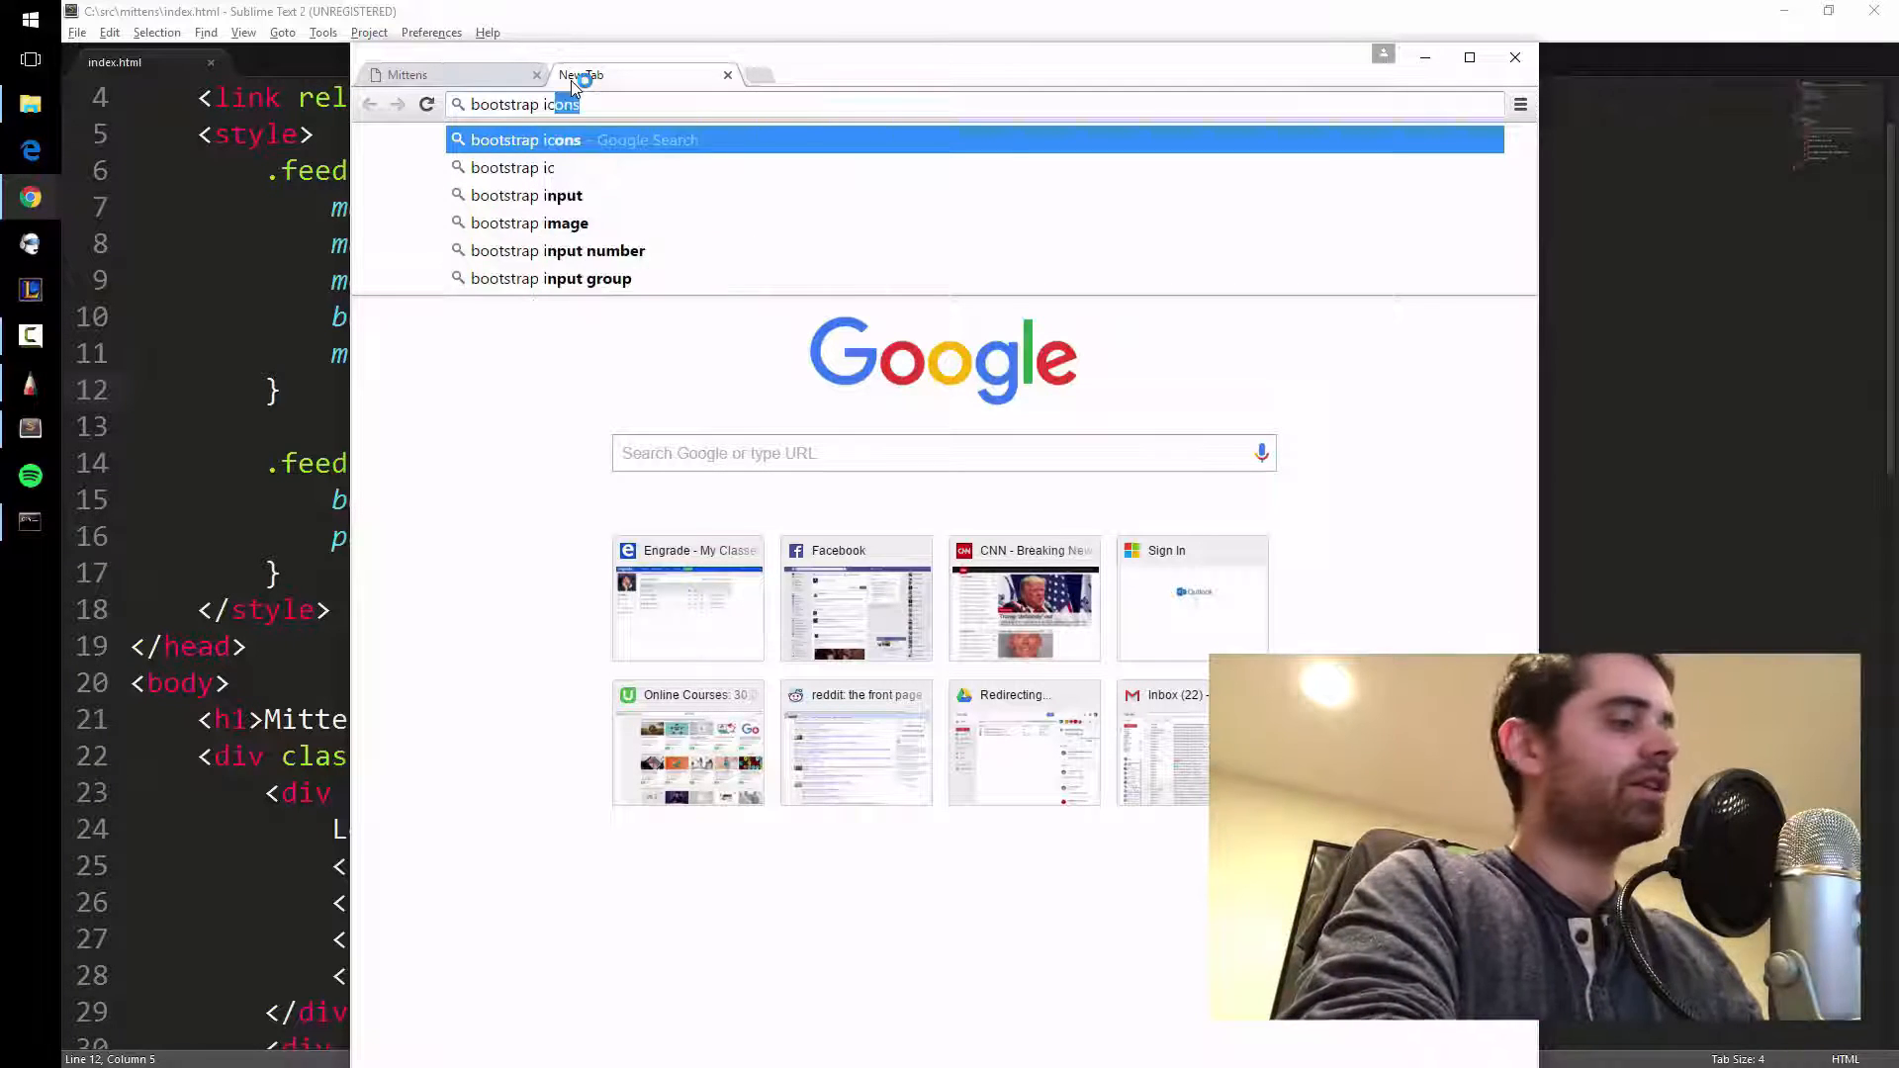
pyautogui.press('Return')
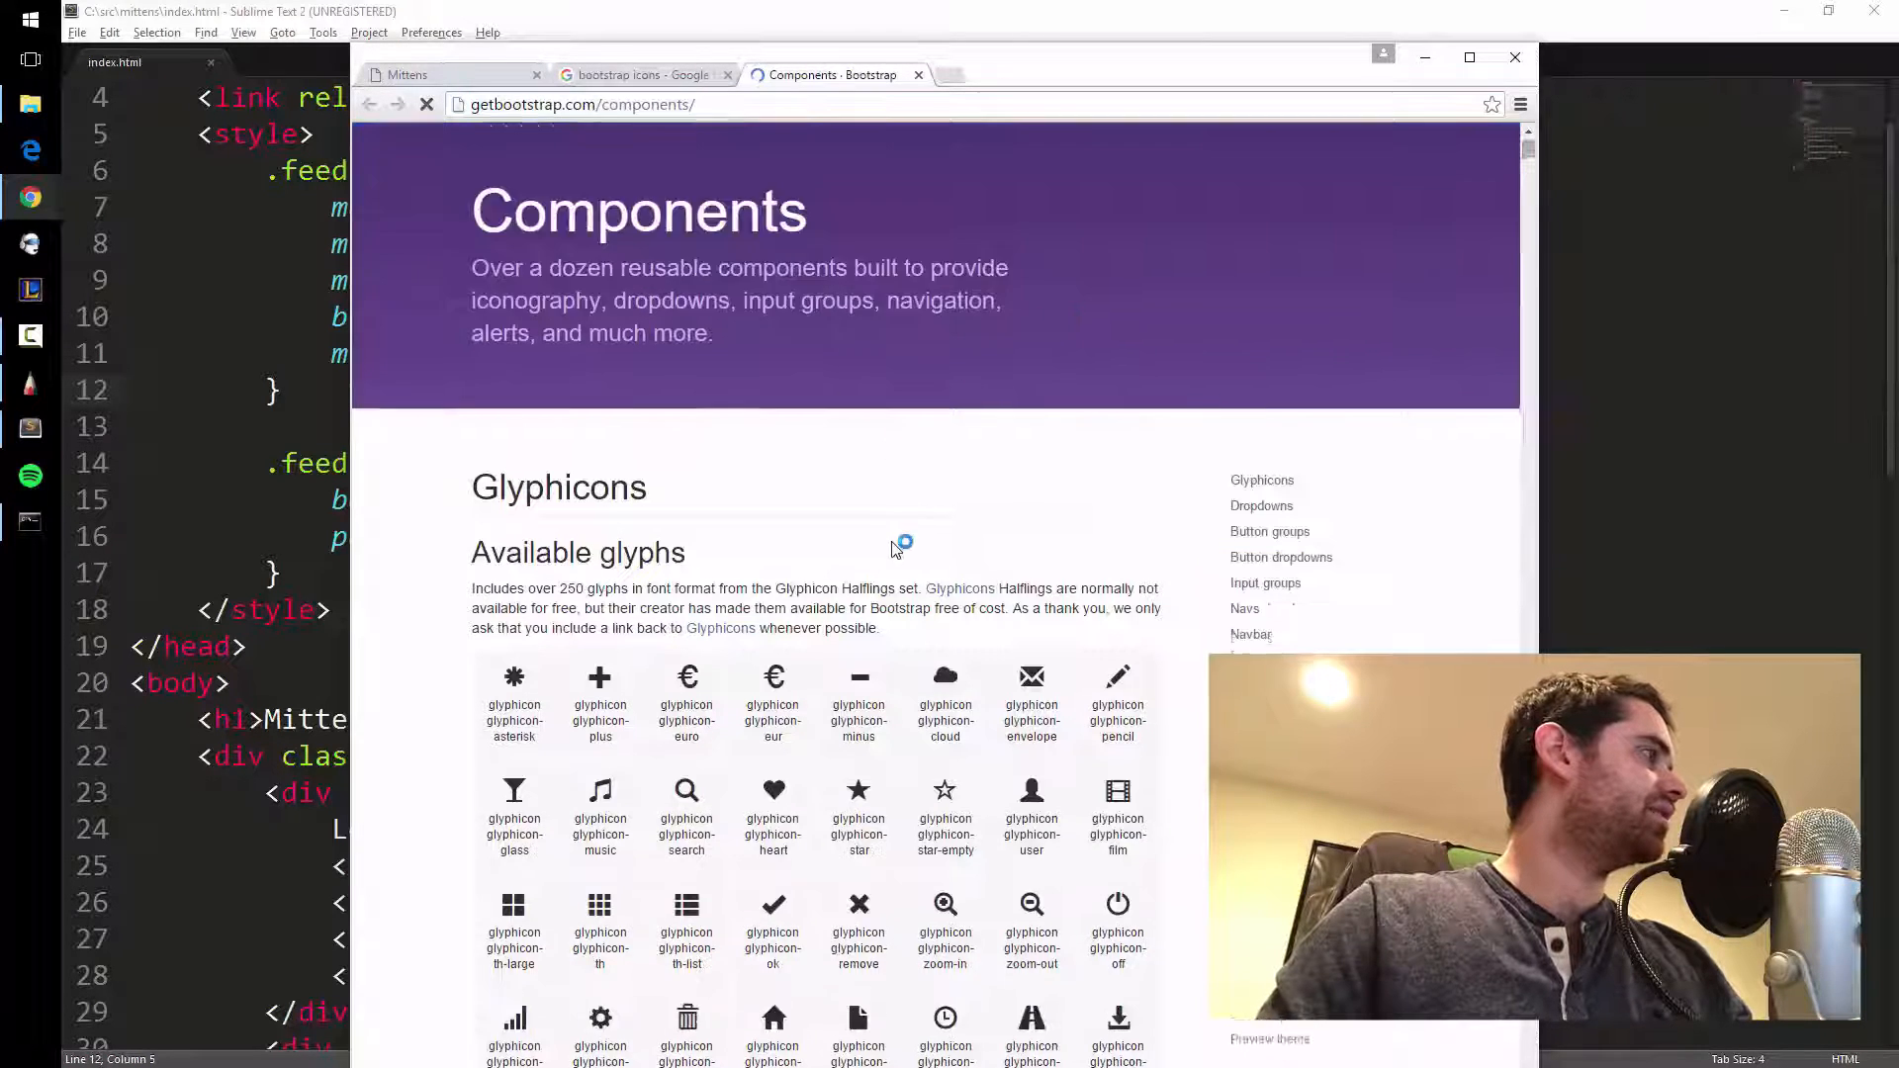
# Scroll through the Glyphicons icon list and usage notes in the Bootstrap Components docs.
pyautogui.scroll(-3)
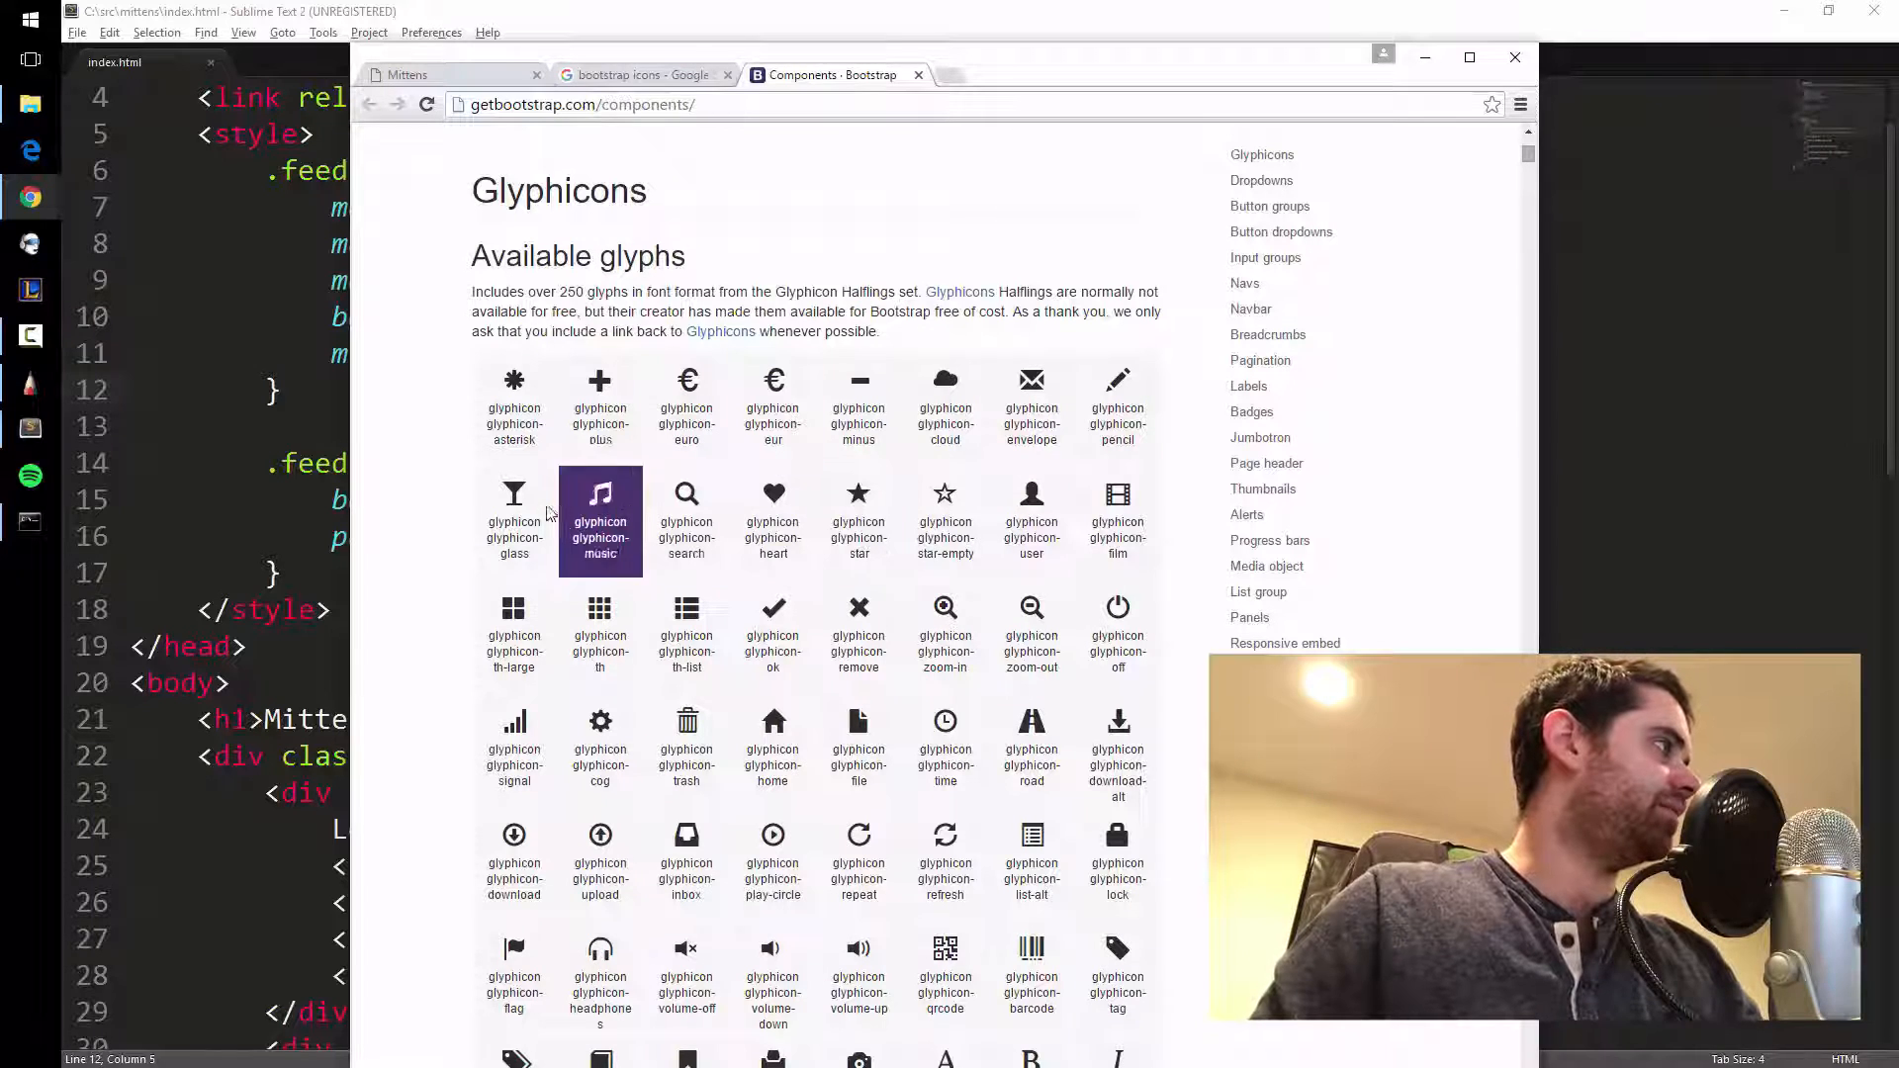
pyautogui.scroll(-3)
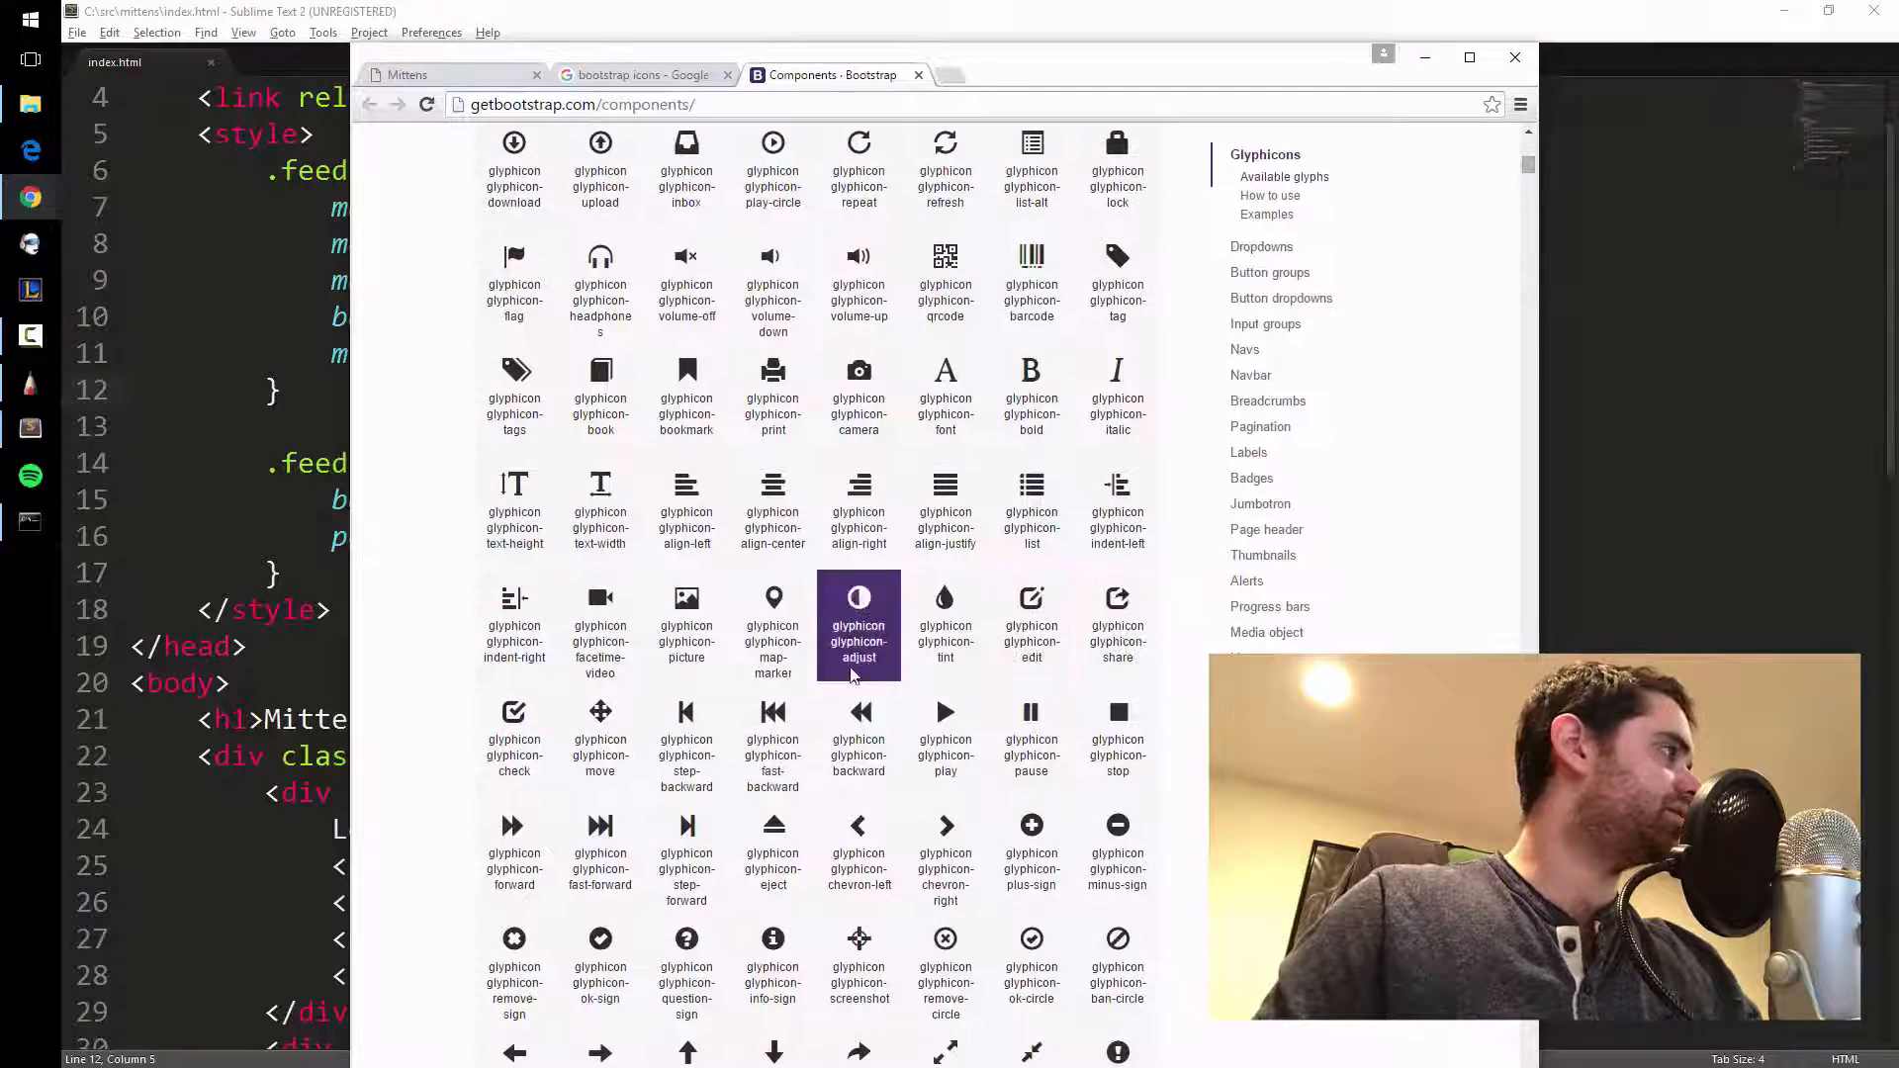
pyautogui.scroll(-3)
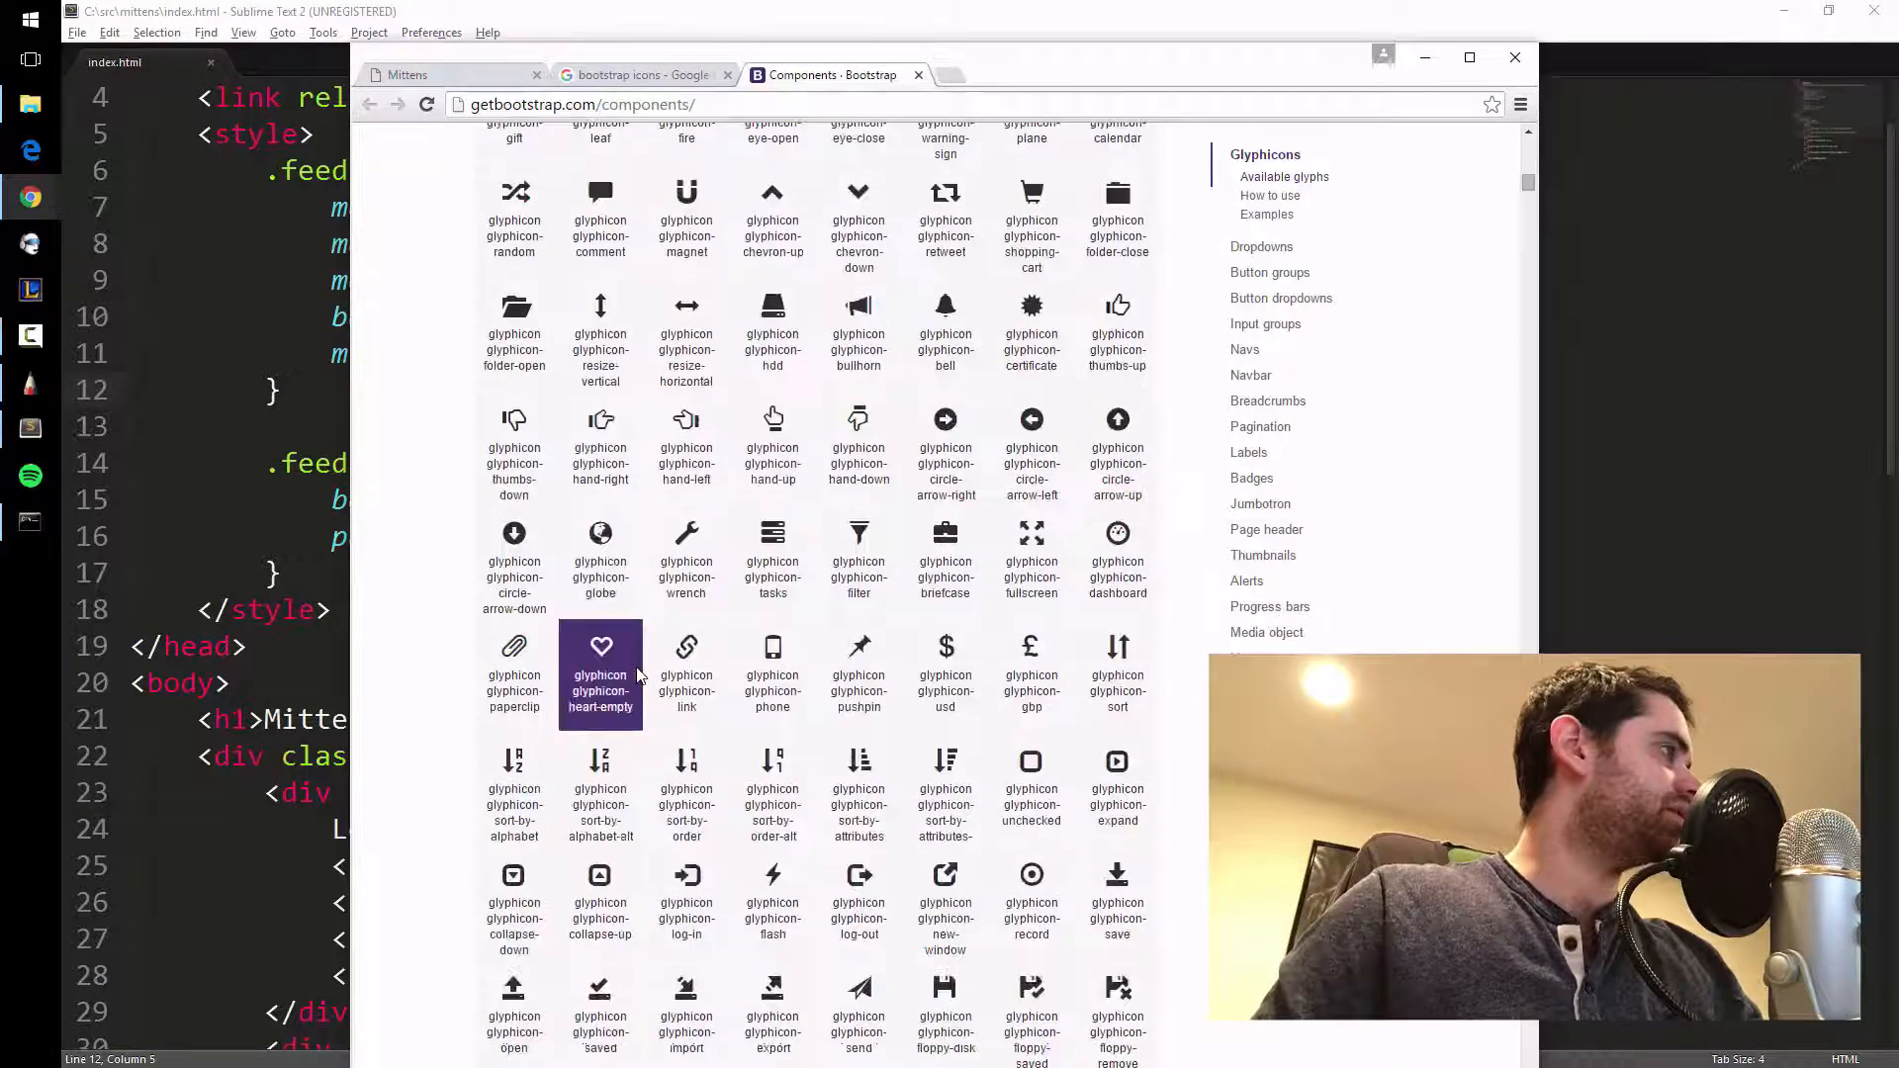
pyautogui.scroll(-3)
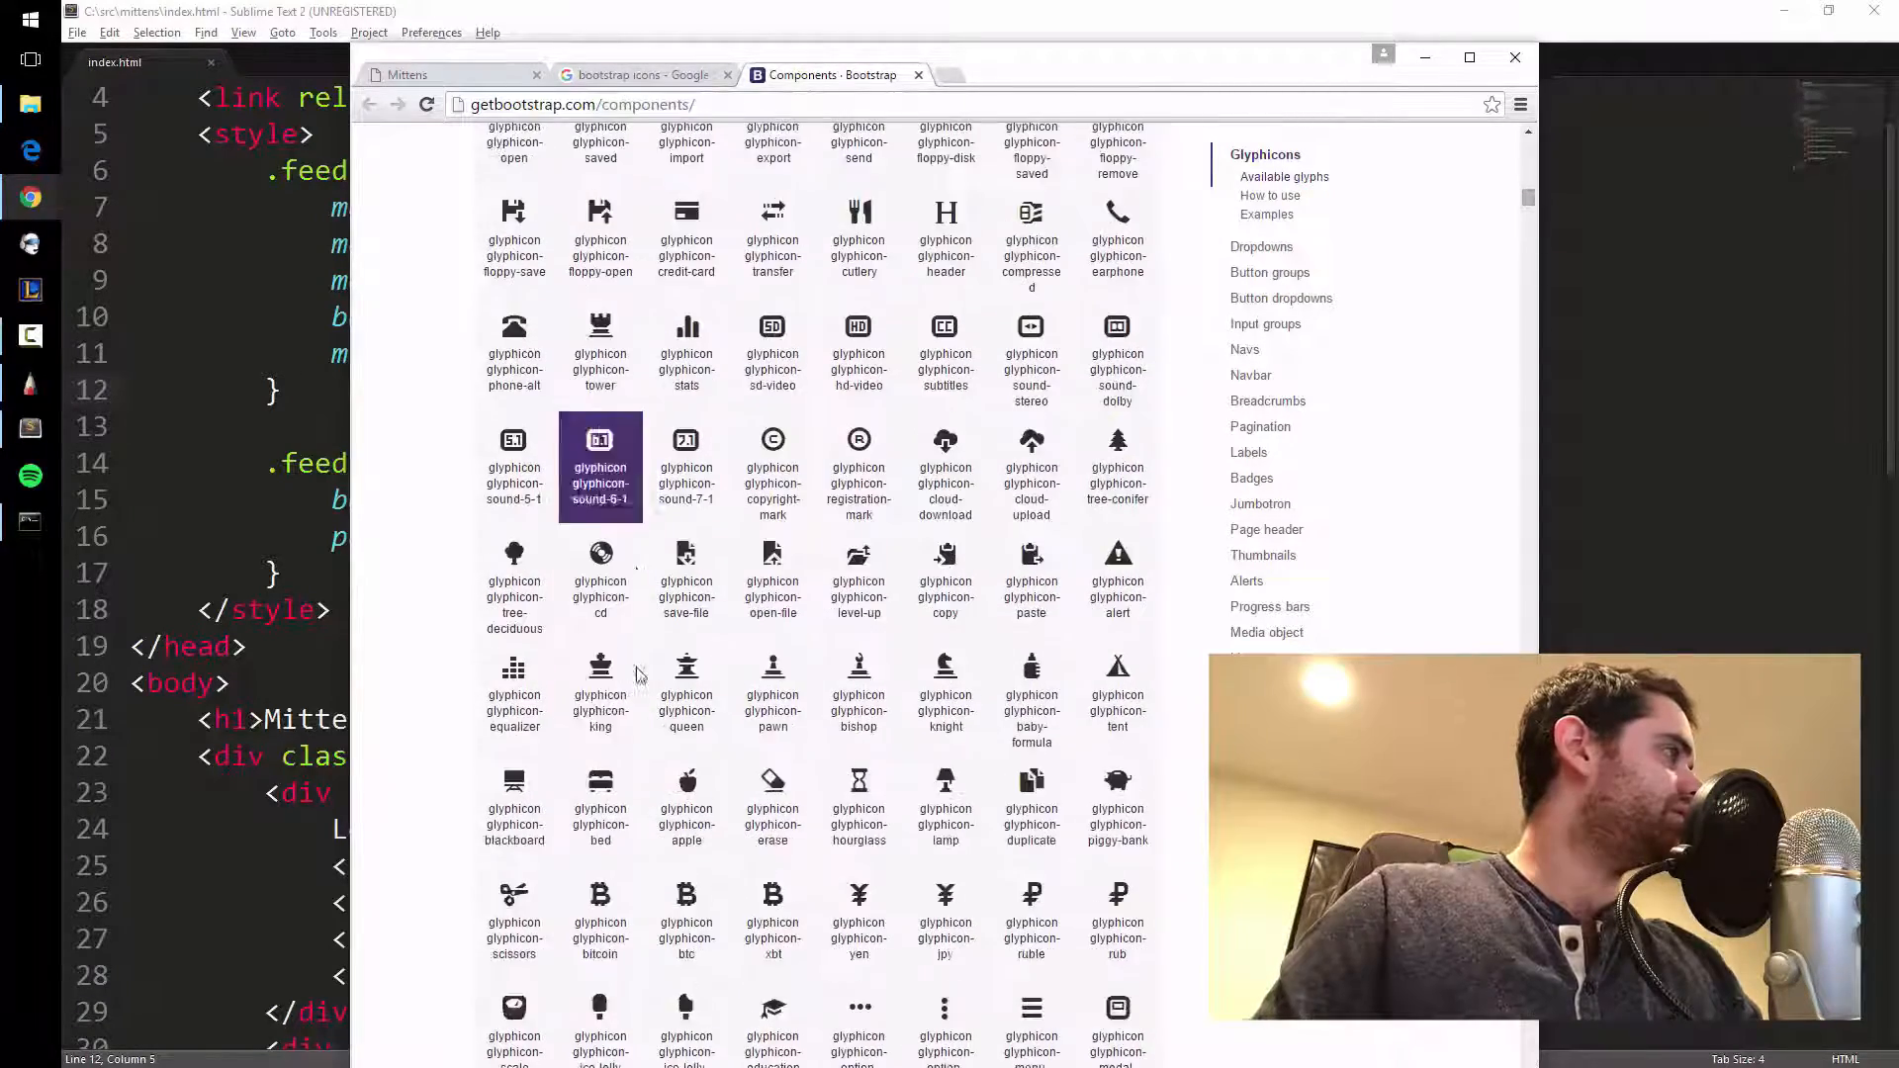
pyautogui.scroll(-3)
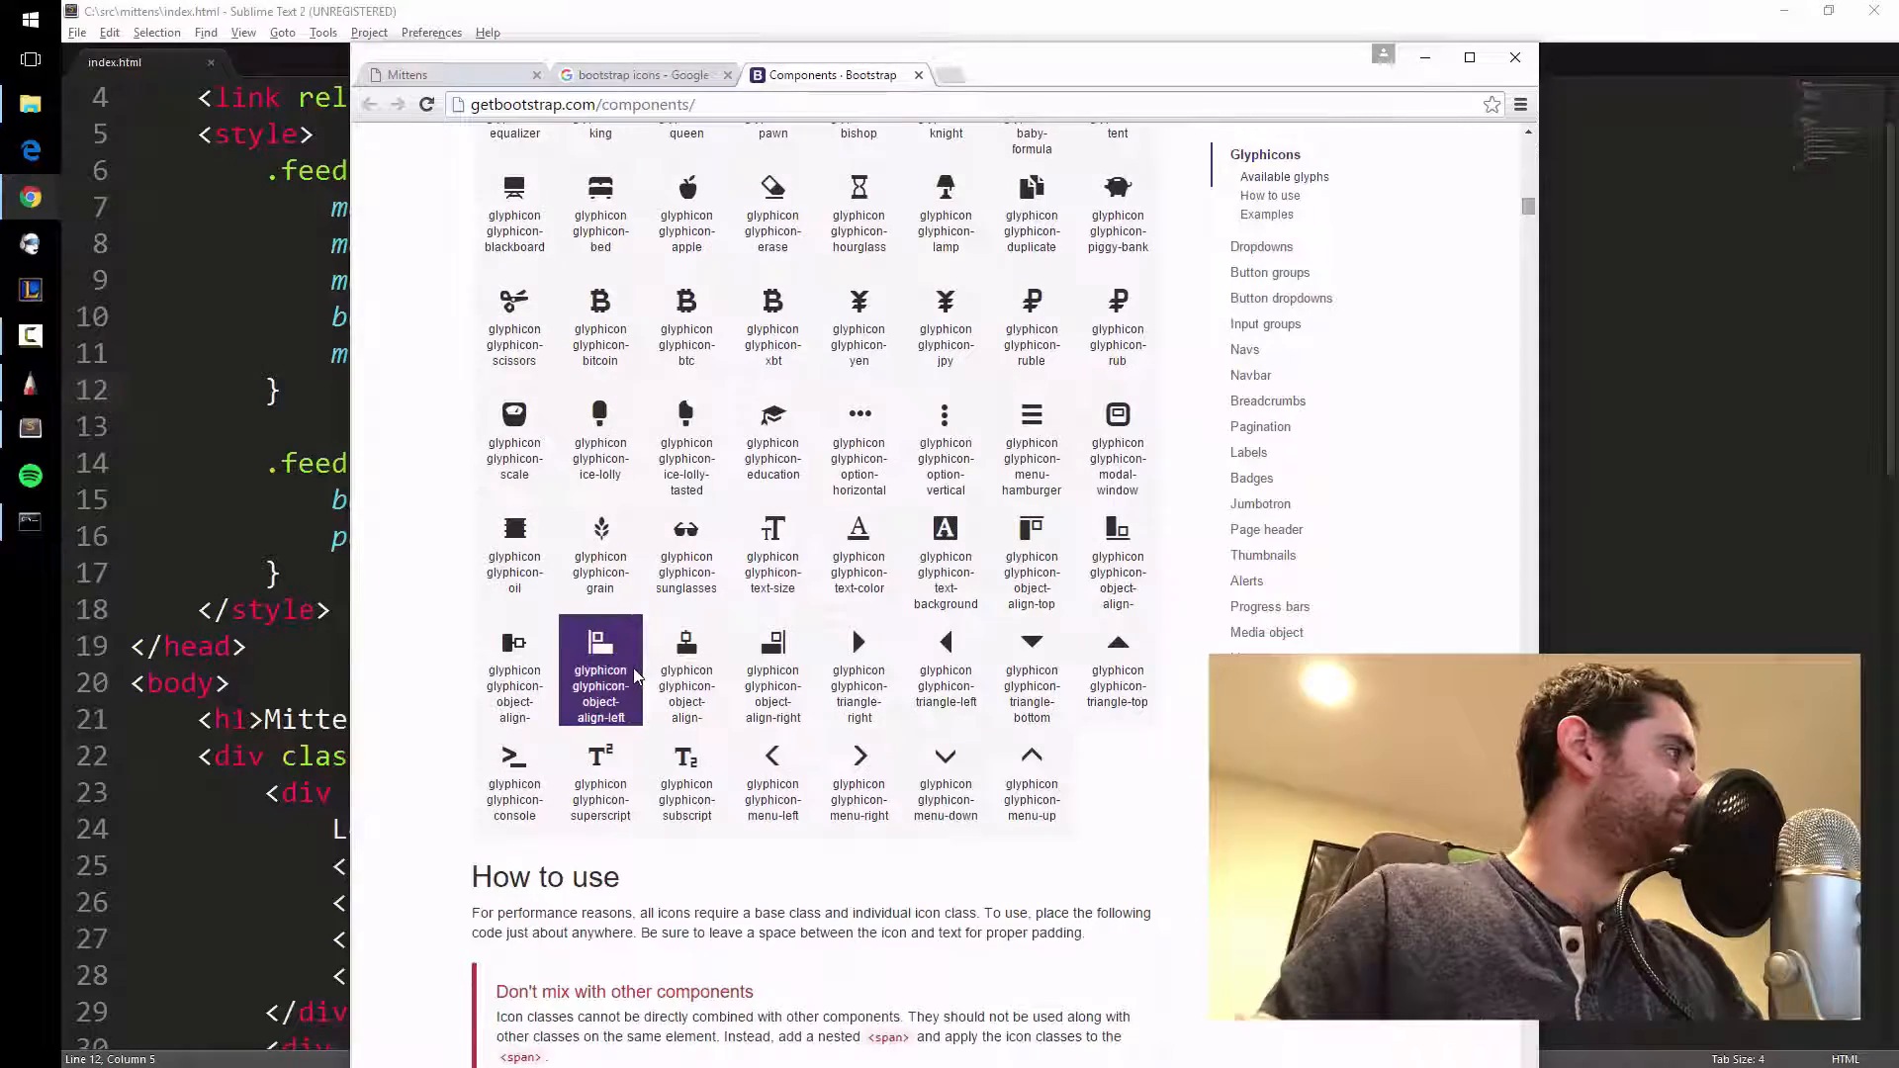
pyautogui.scroll(3)
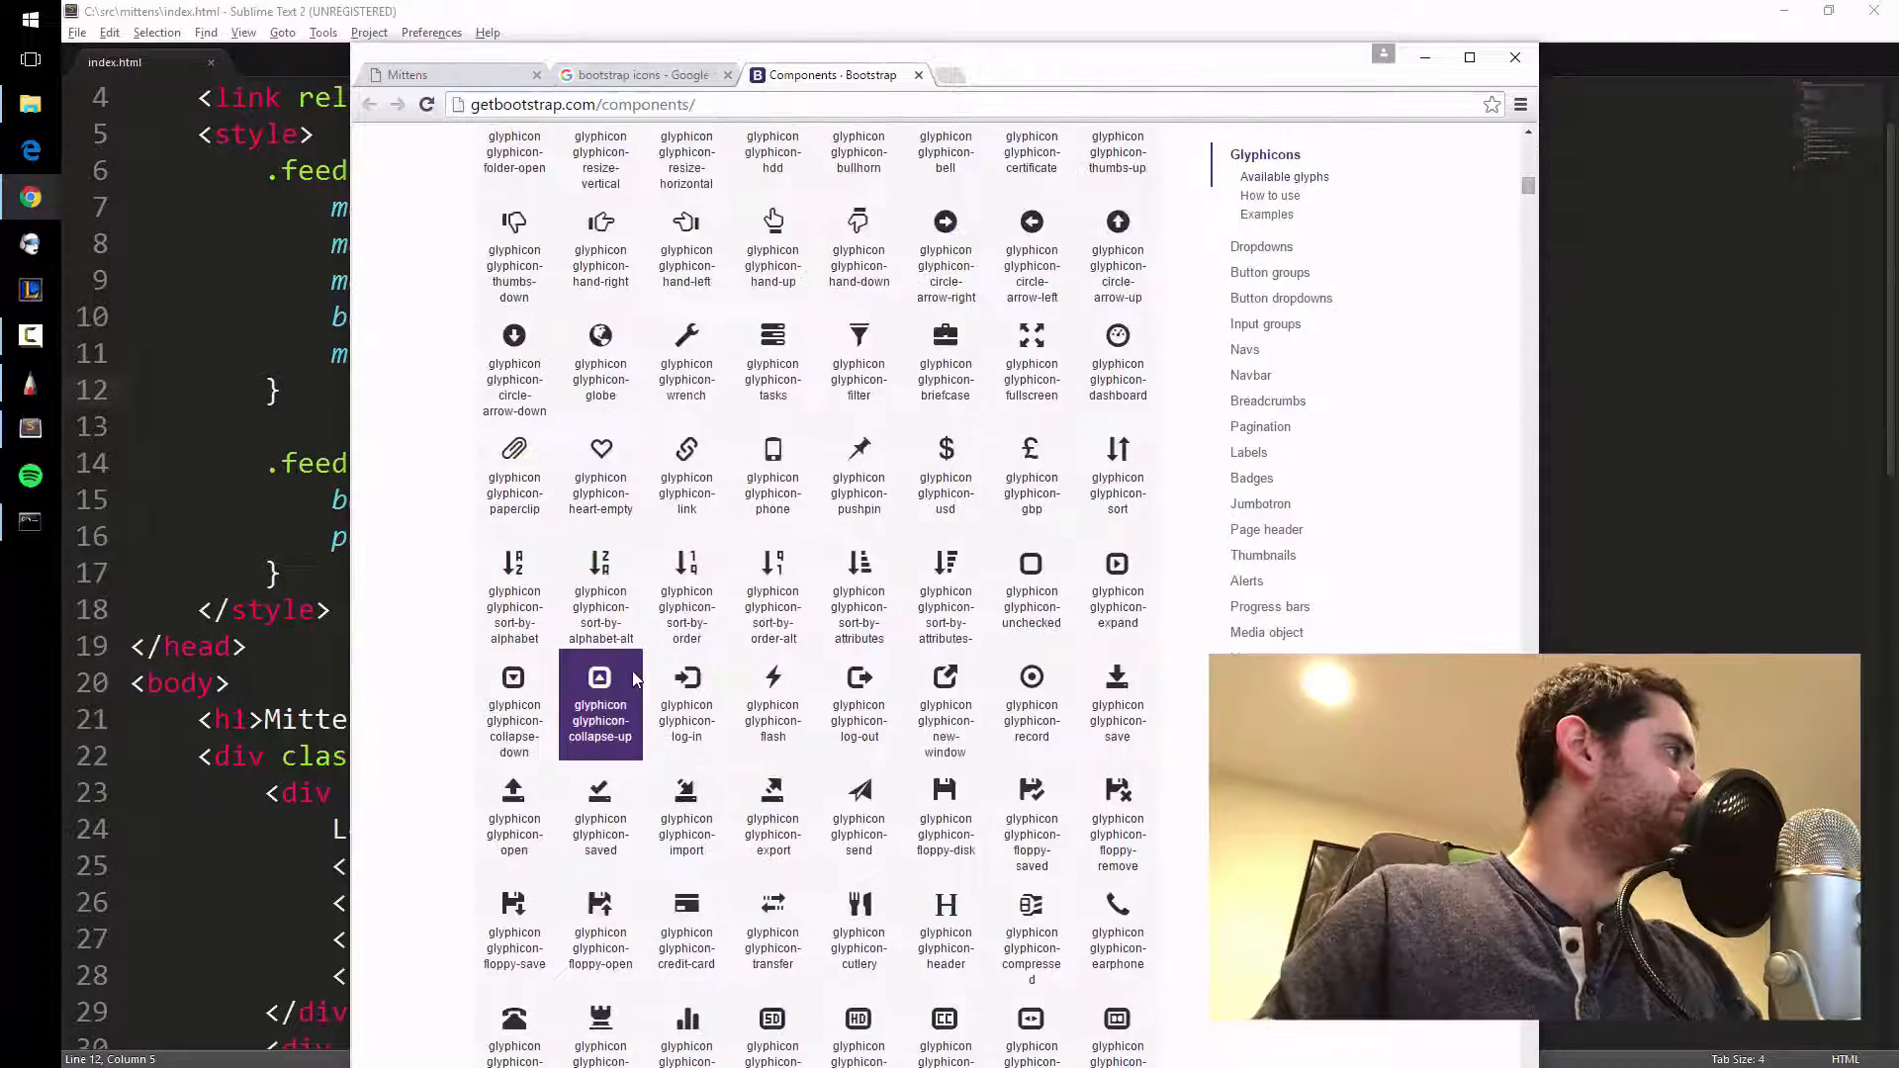
pyautogui.scroll(3)
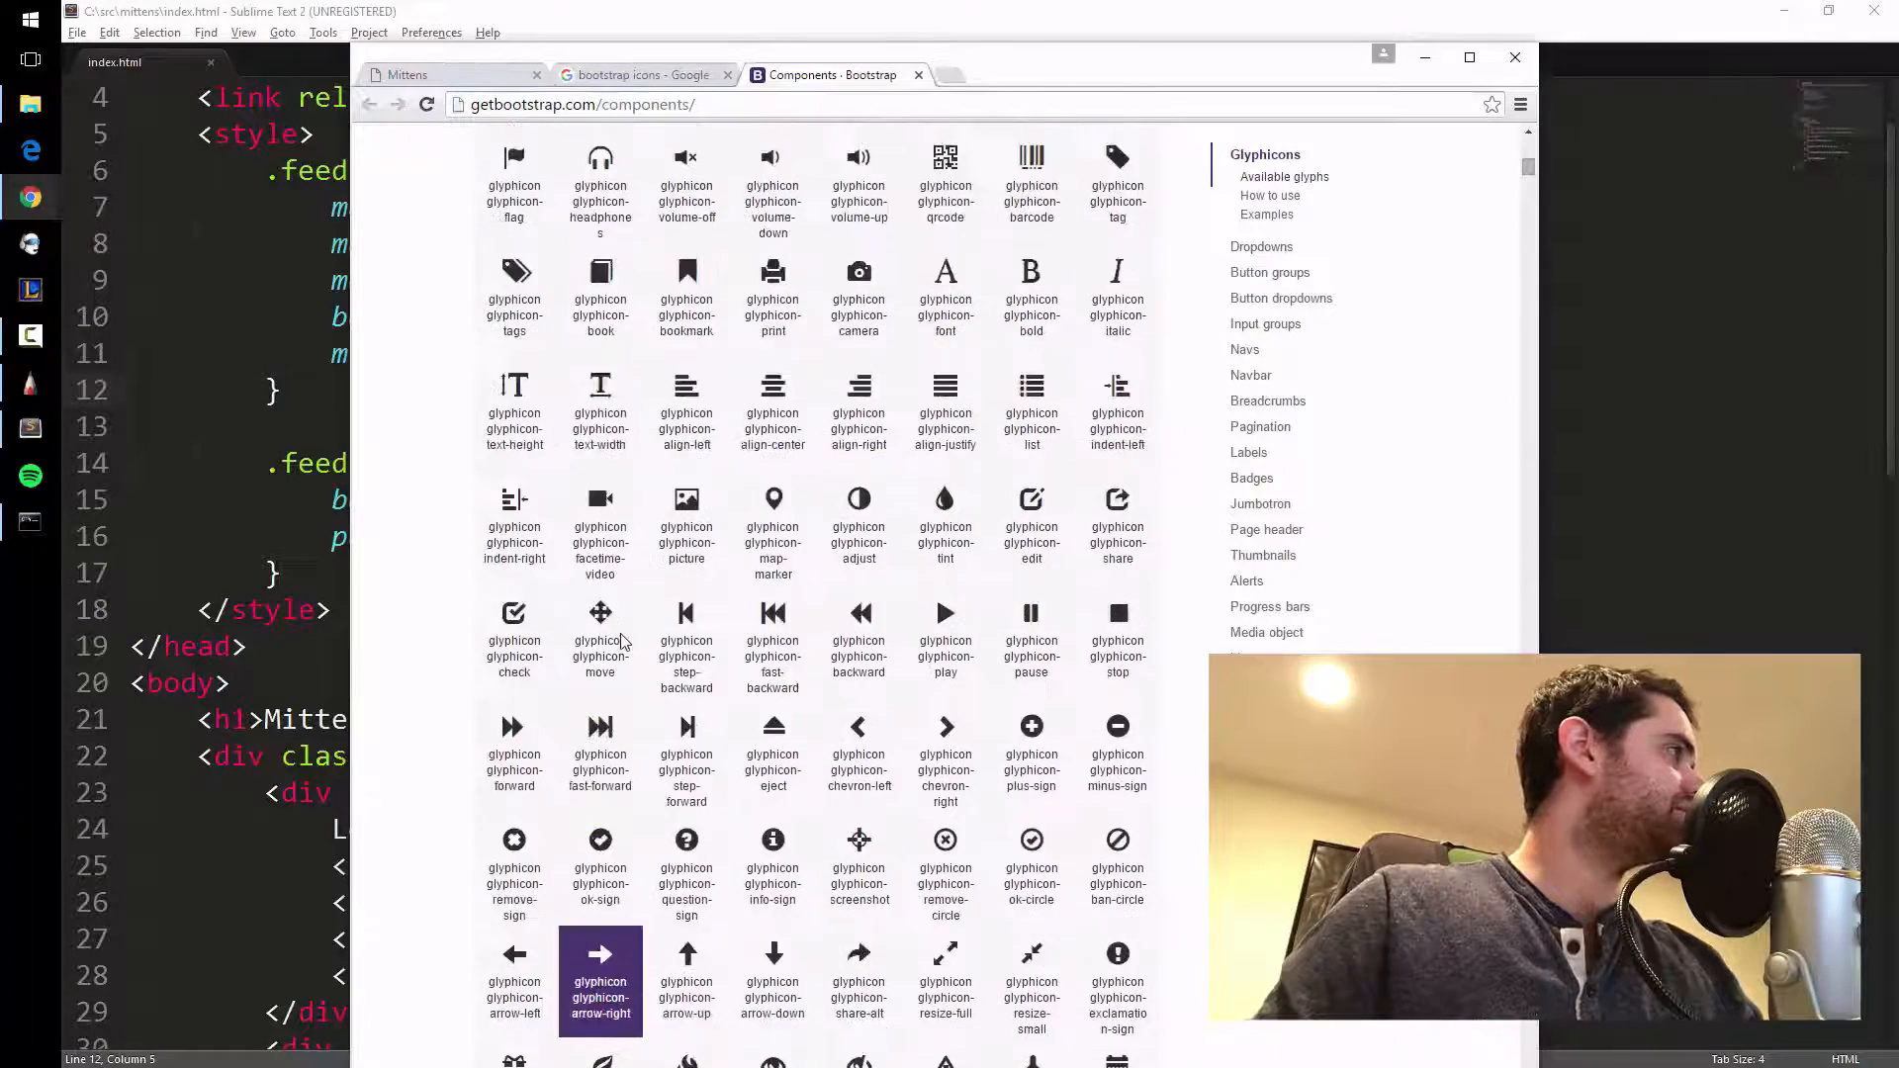
pyautogui.scroll(3)
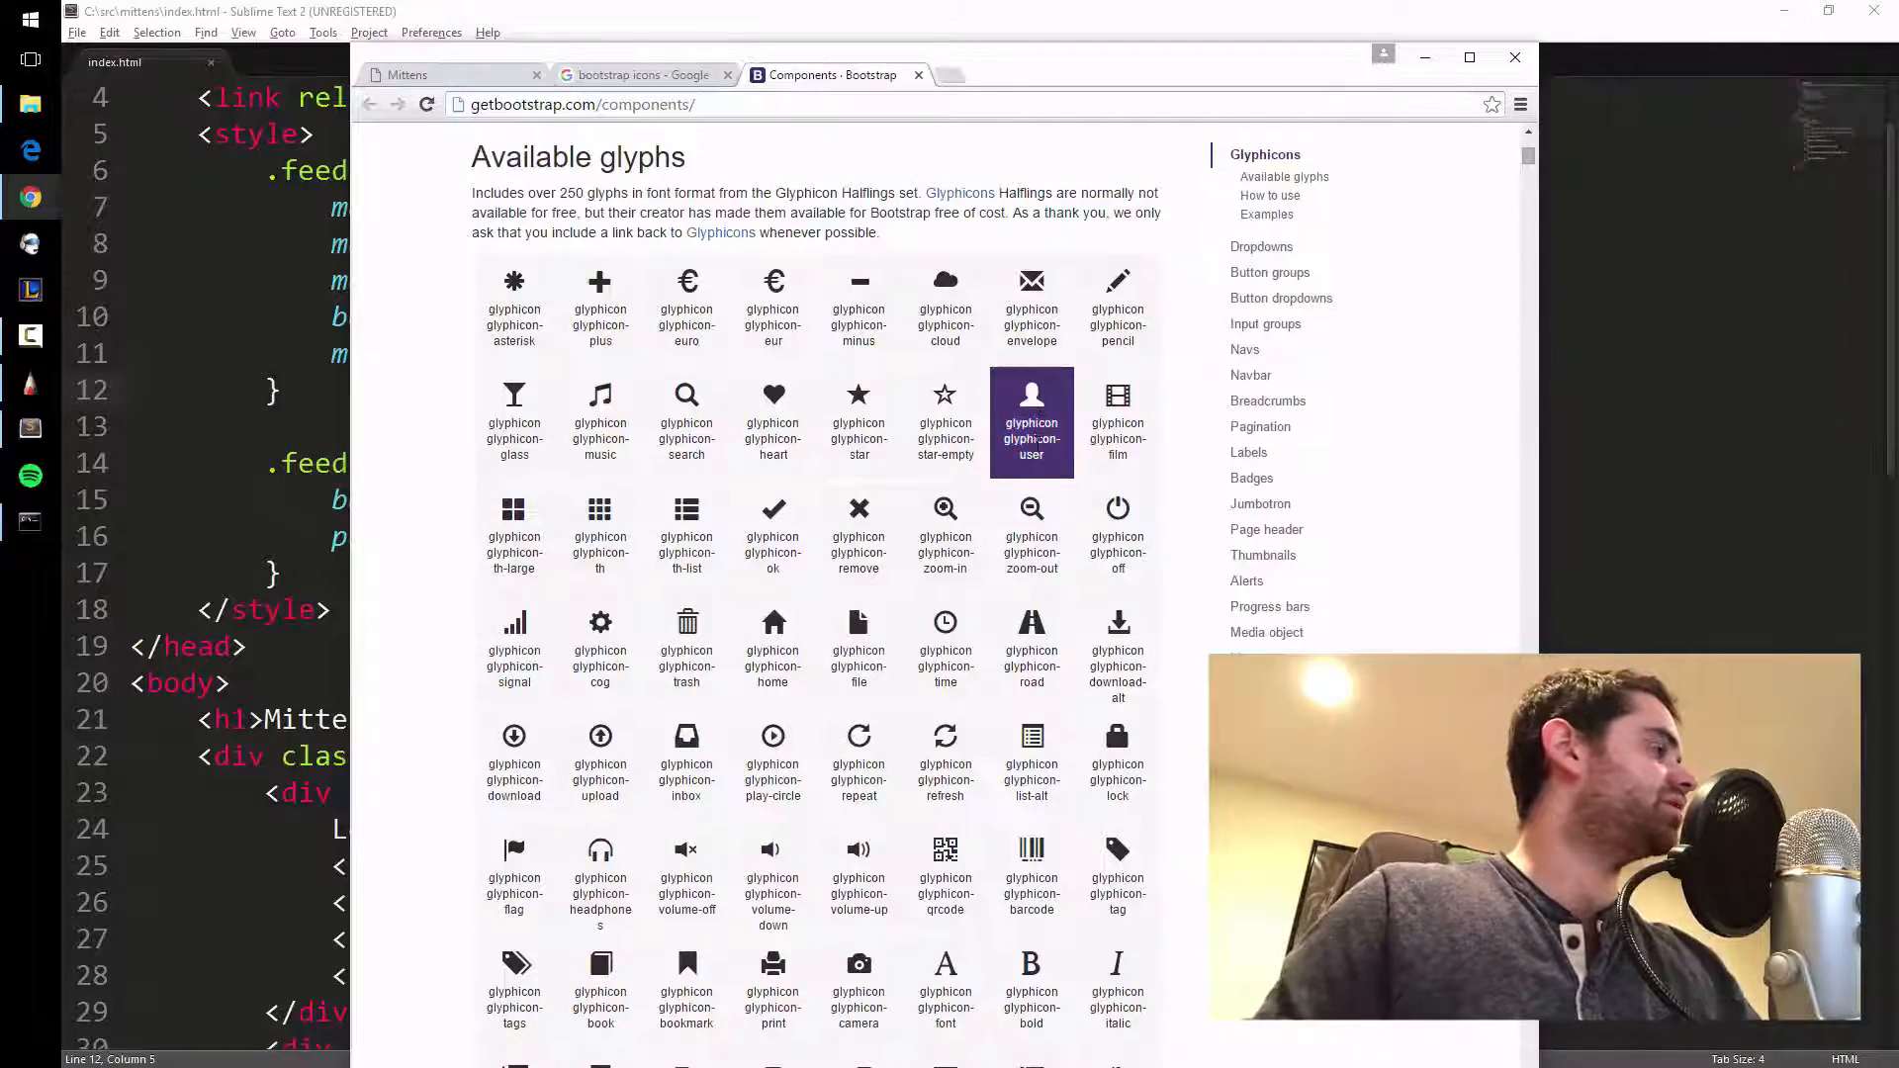
pyautogui.scroll(3)
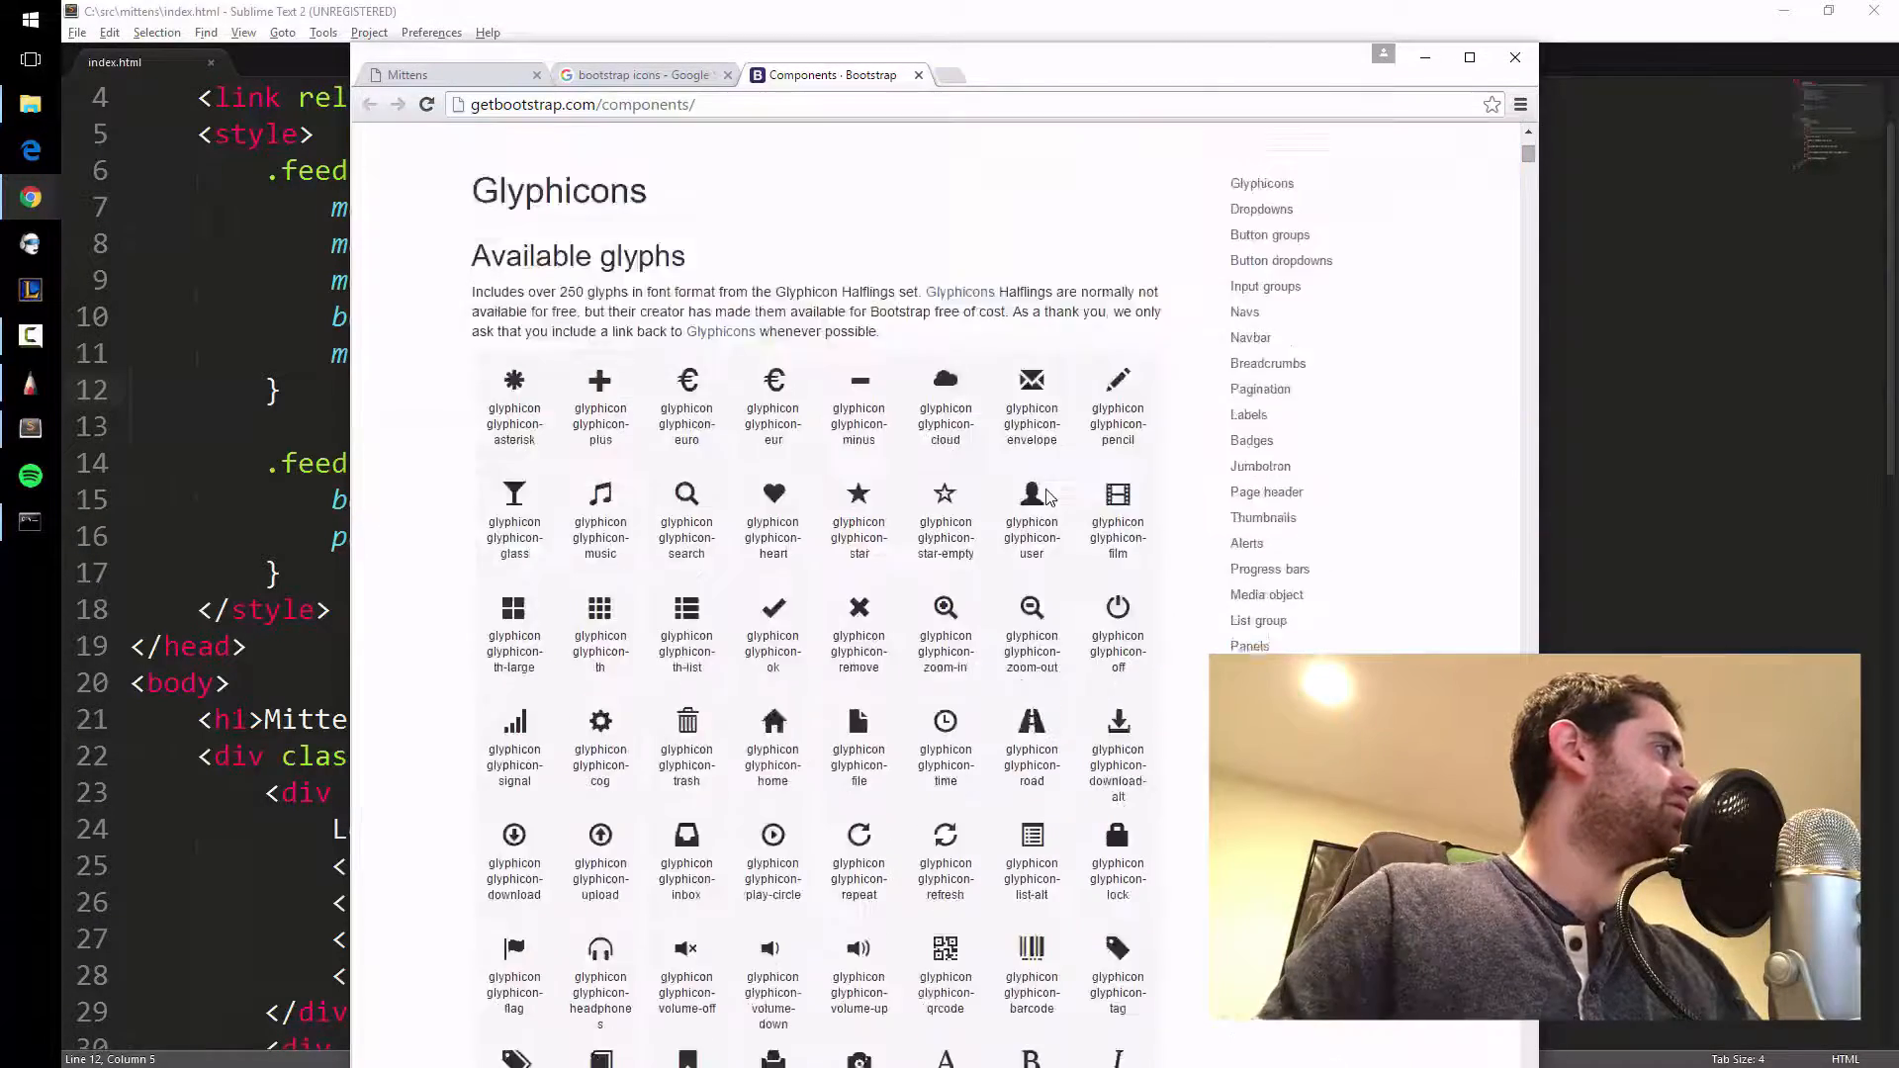
# Select the glyphicon-align-left span line in the Examples code to copy it.
pyautogui.scroll(-3)
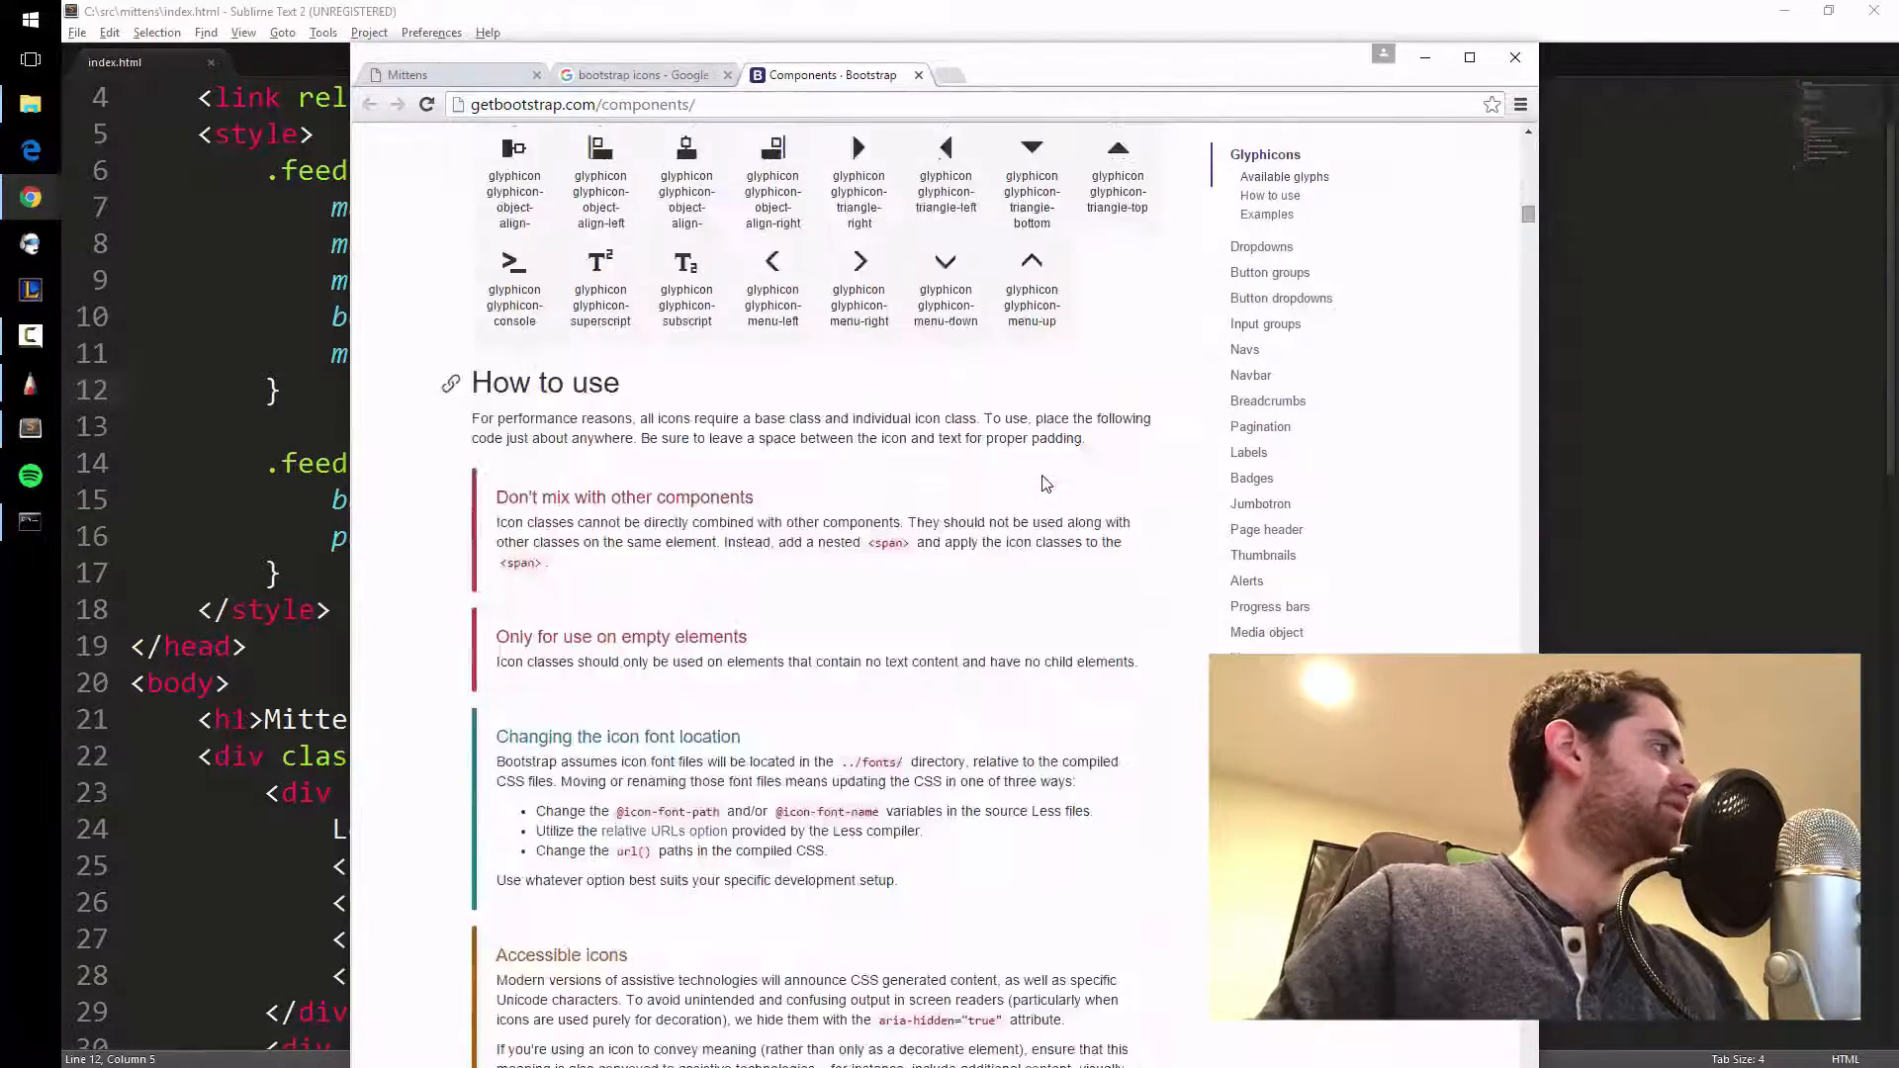
pyautogui.scroll(-3)
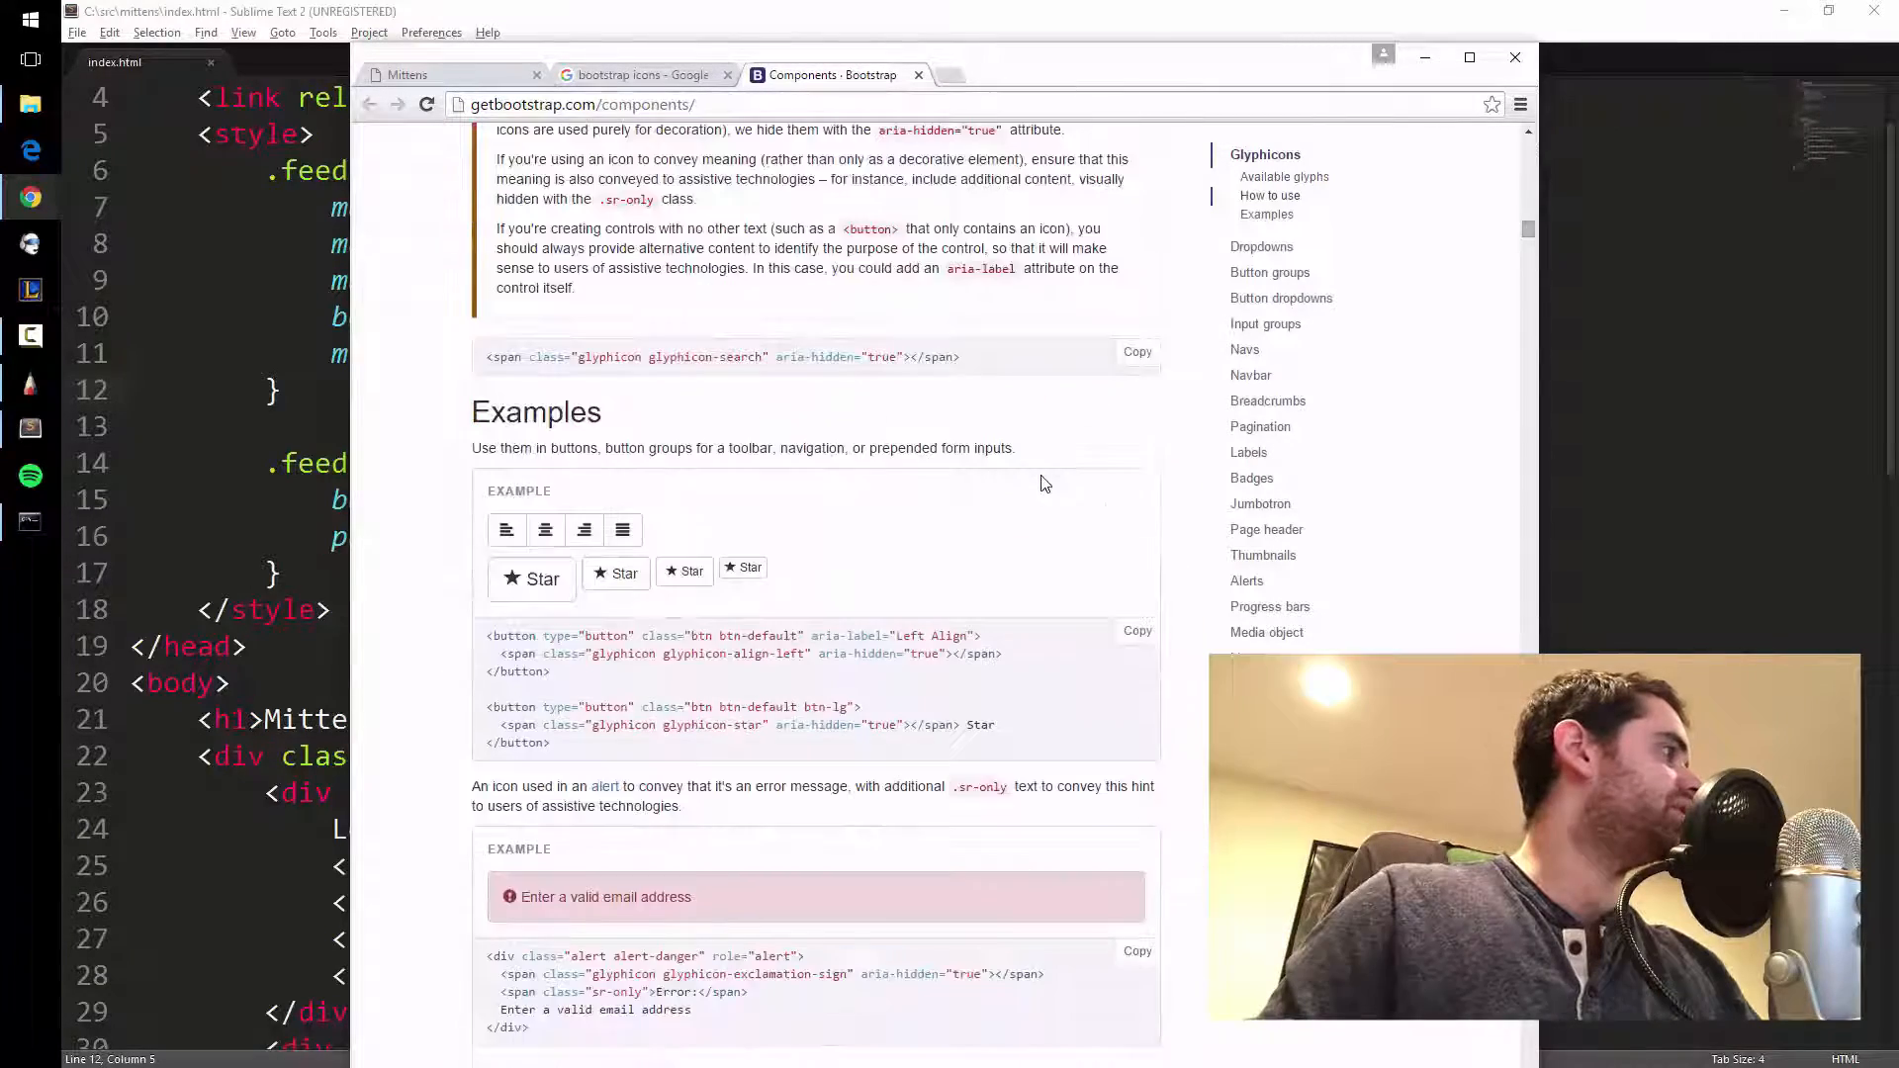
pyautogui.scroll(-3)
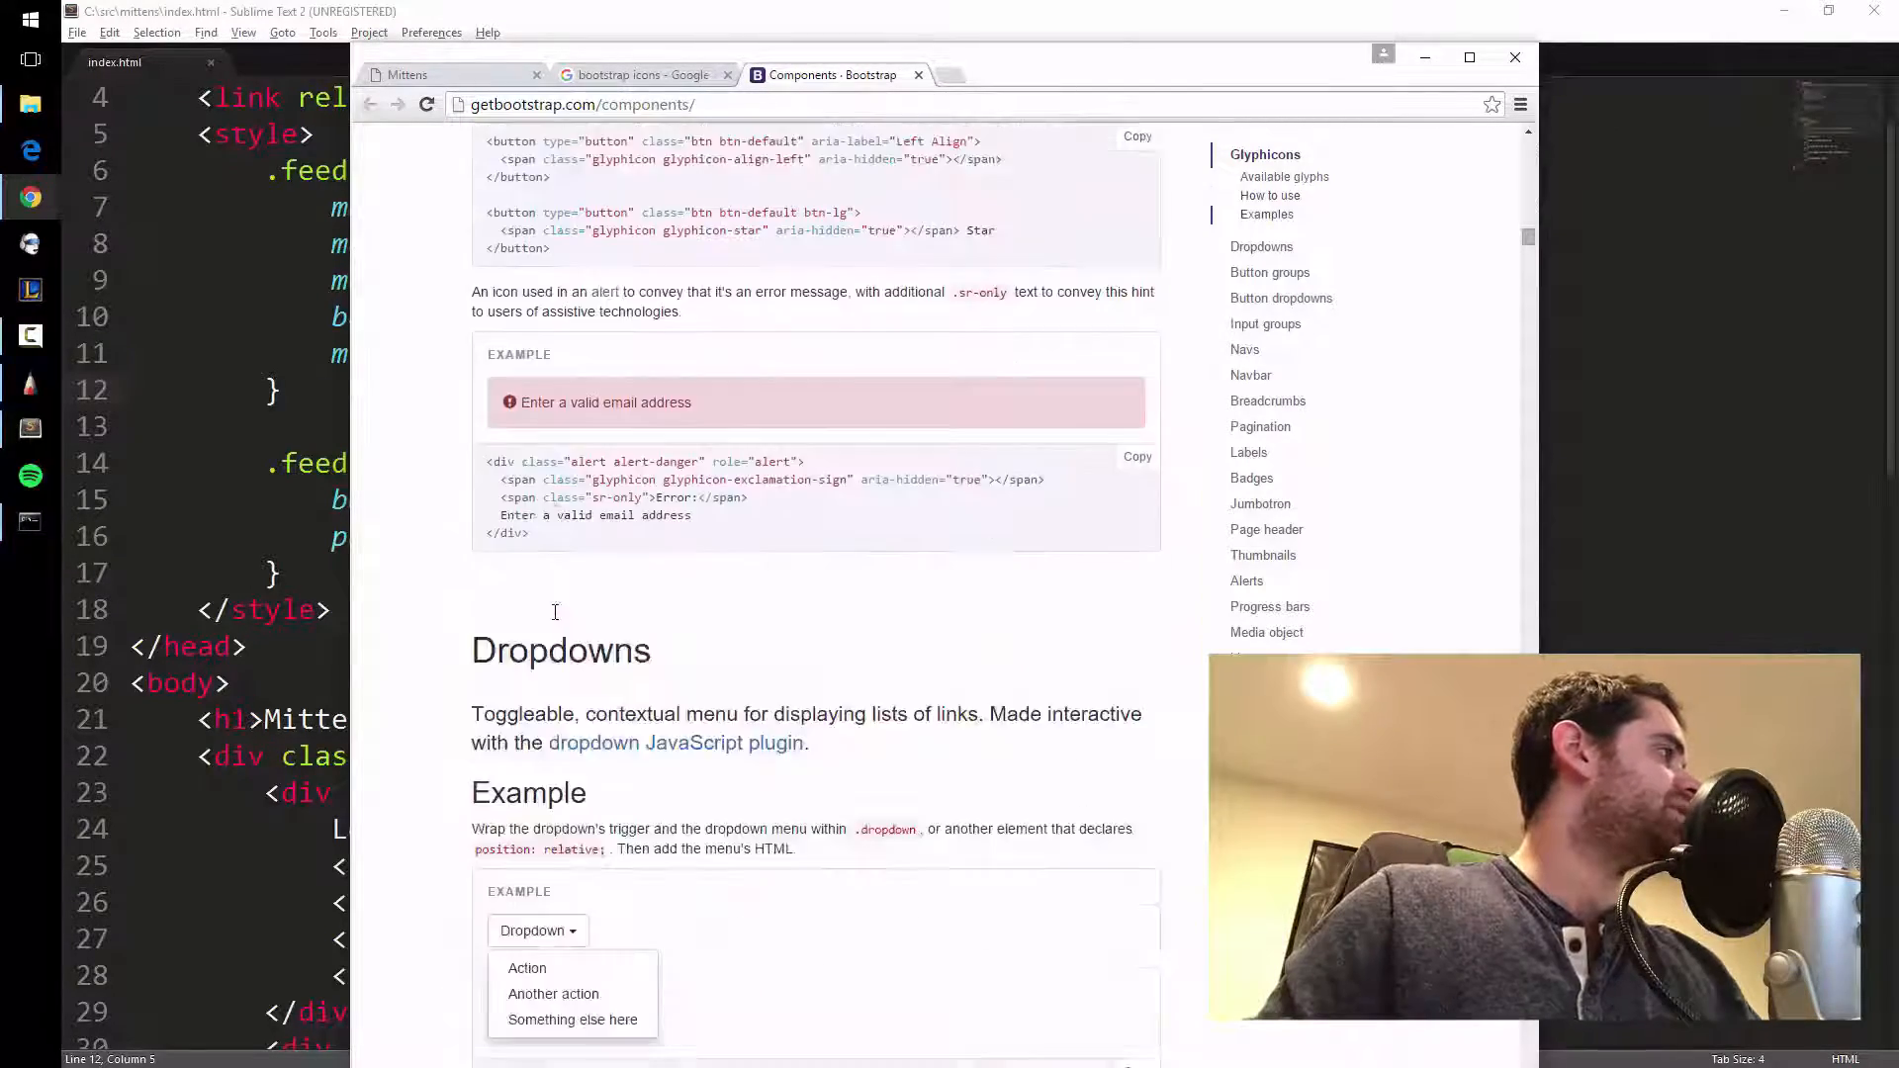
pyautogui.scroll(3)
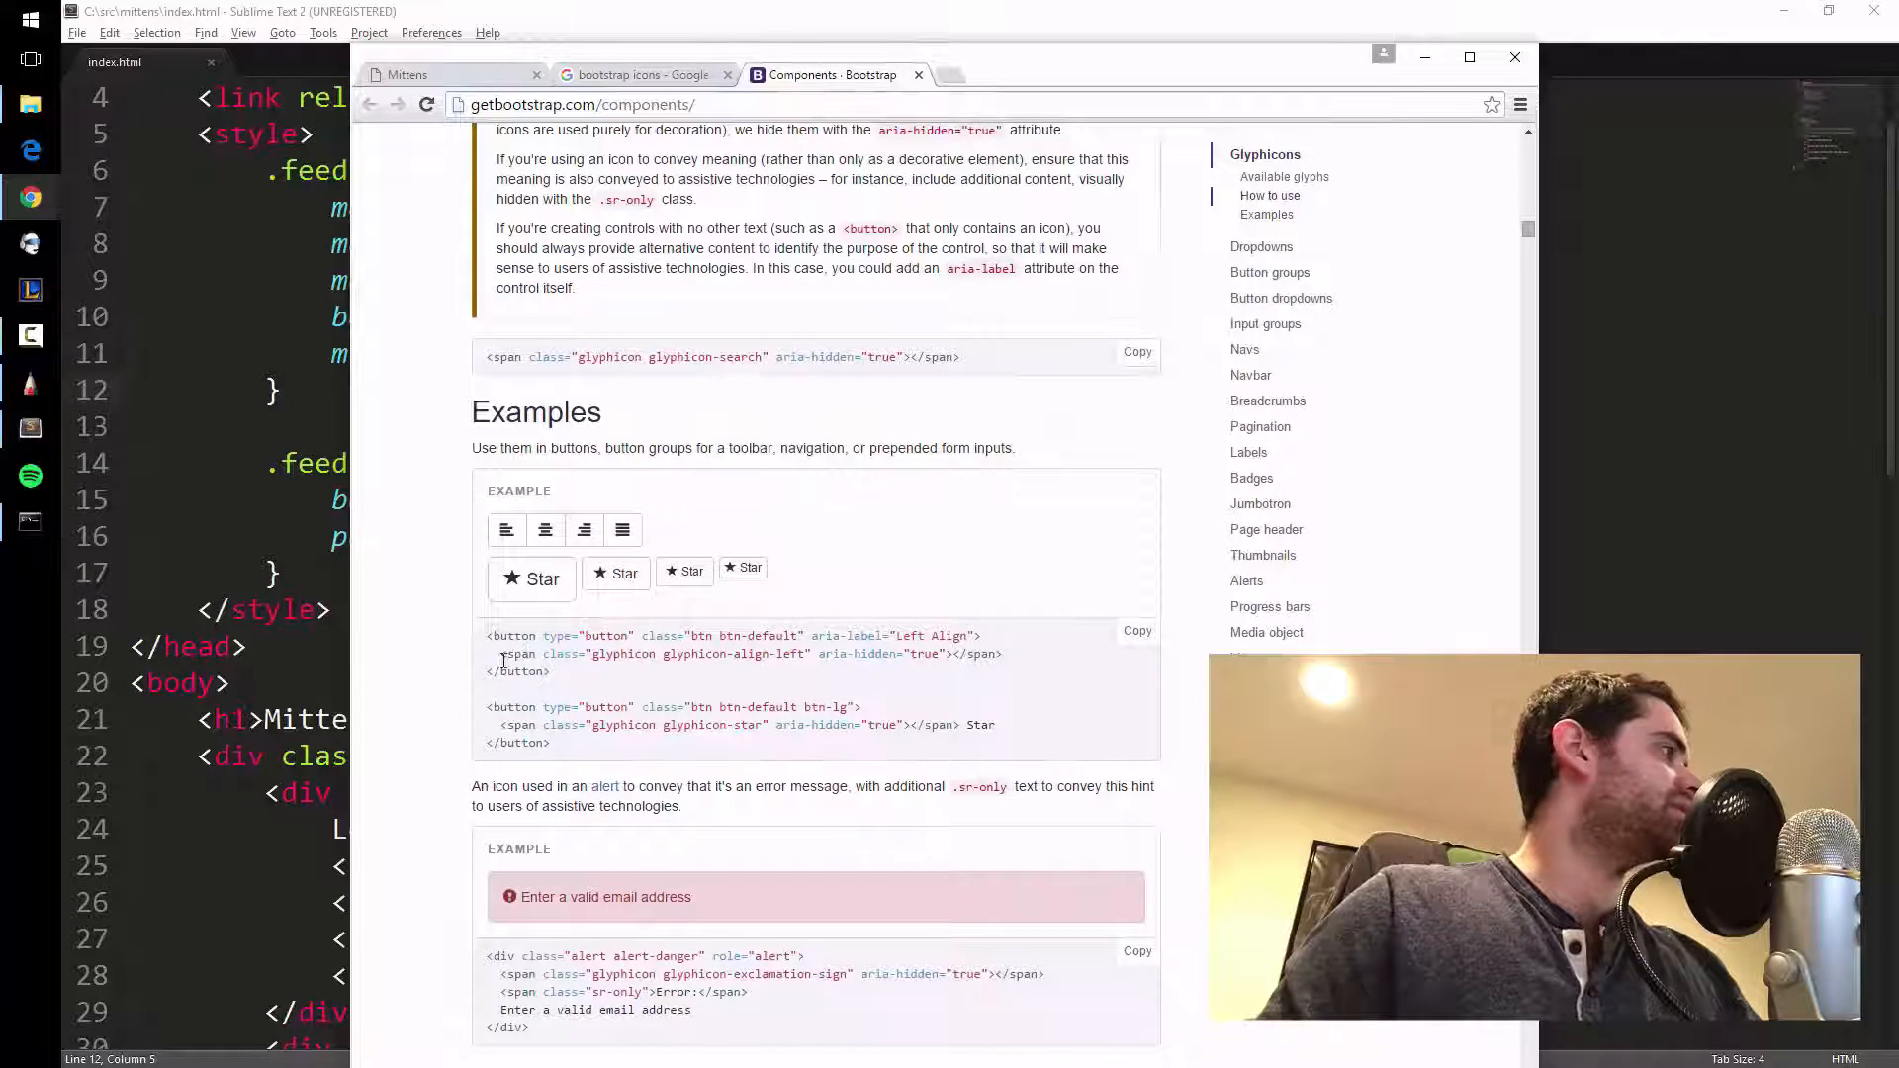
pyautogui.tripleClick(751, 653)
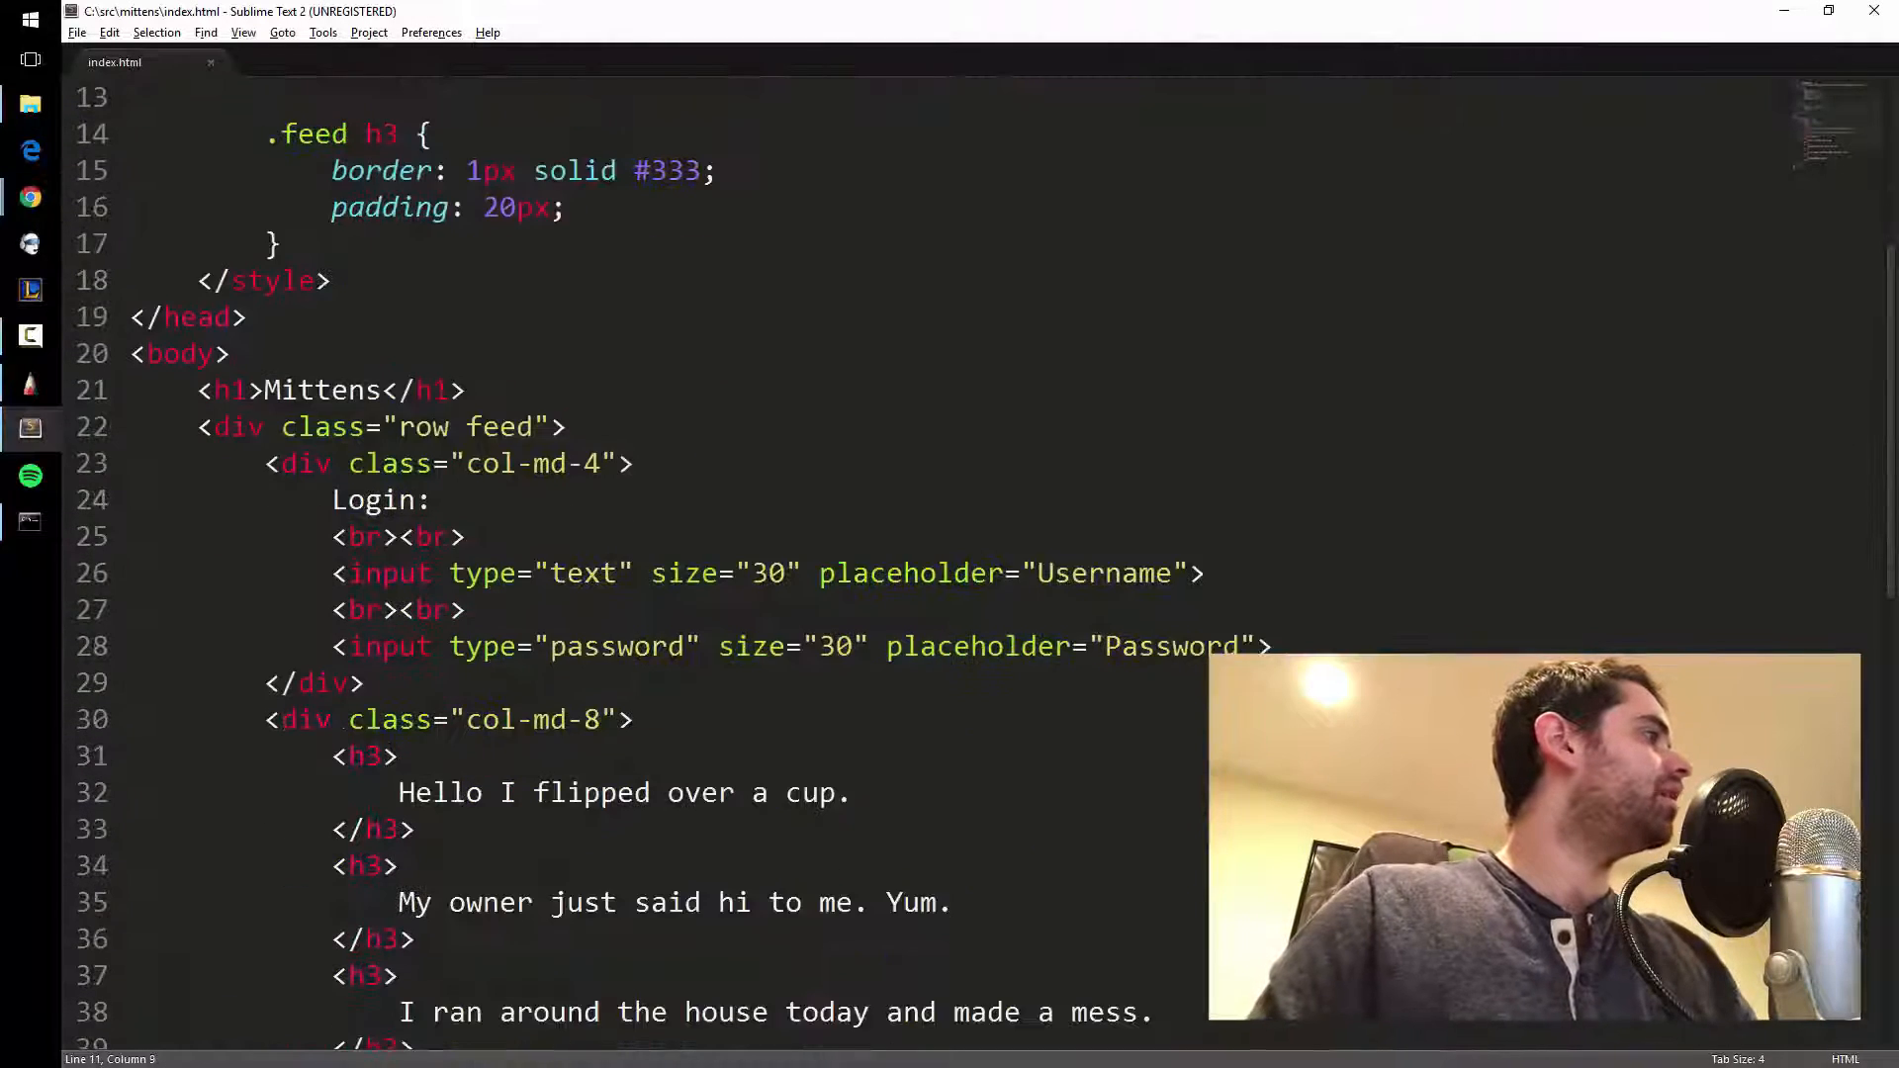
# Insert the glyphicon-align-left span above 'Hello I flipped over a cup.' and select its icon class name.
pyautogui.scroll(-3)
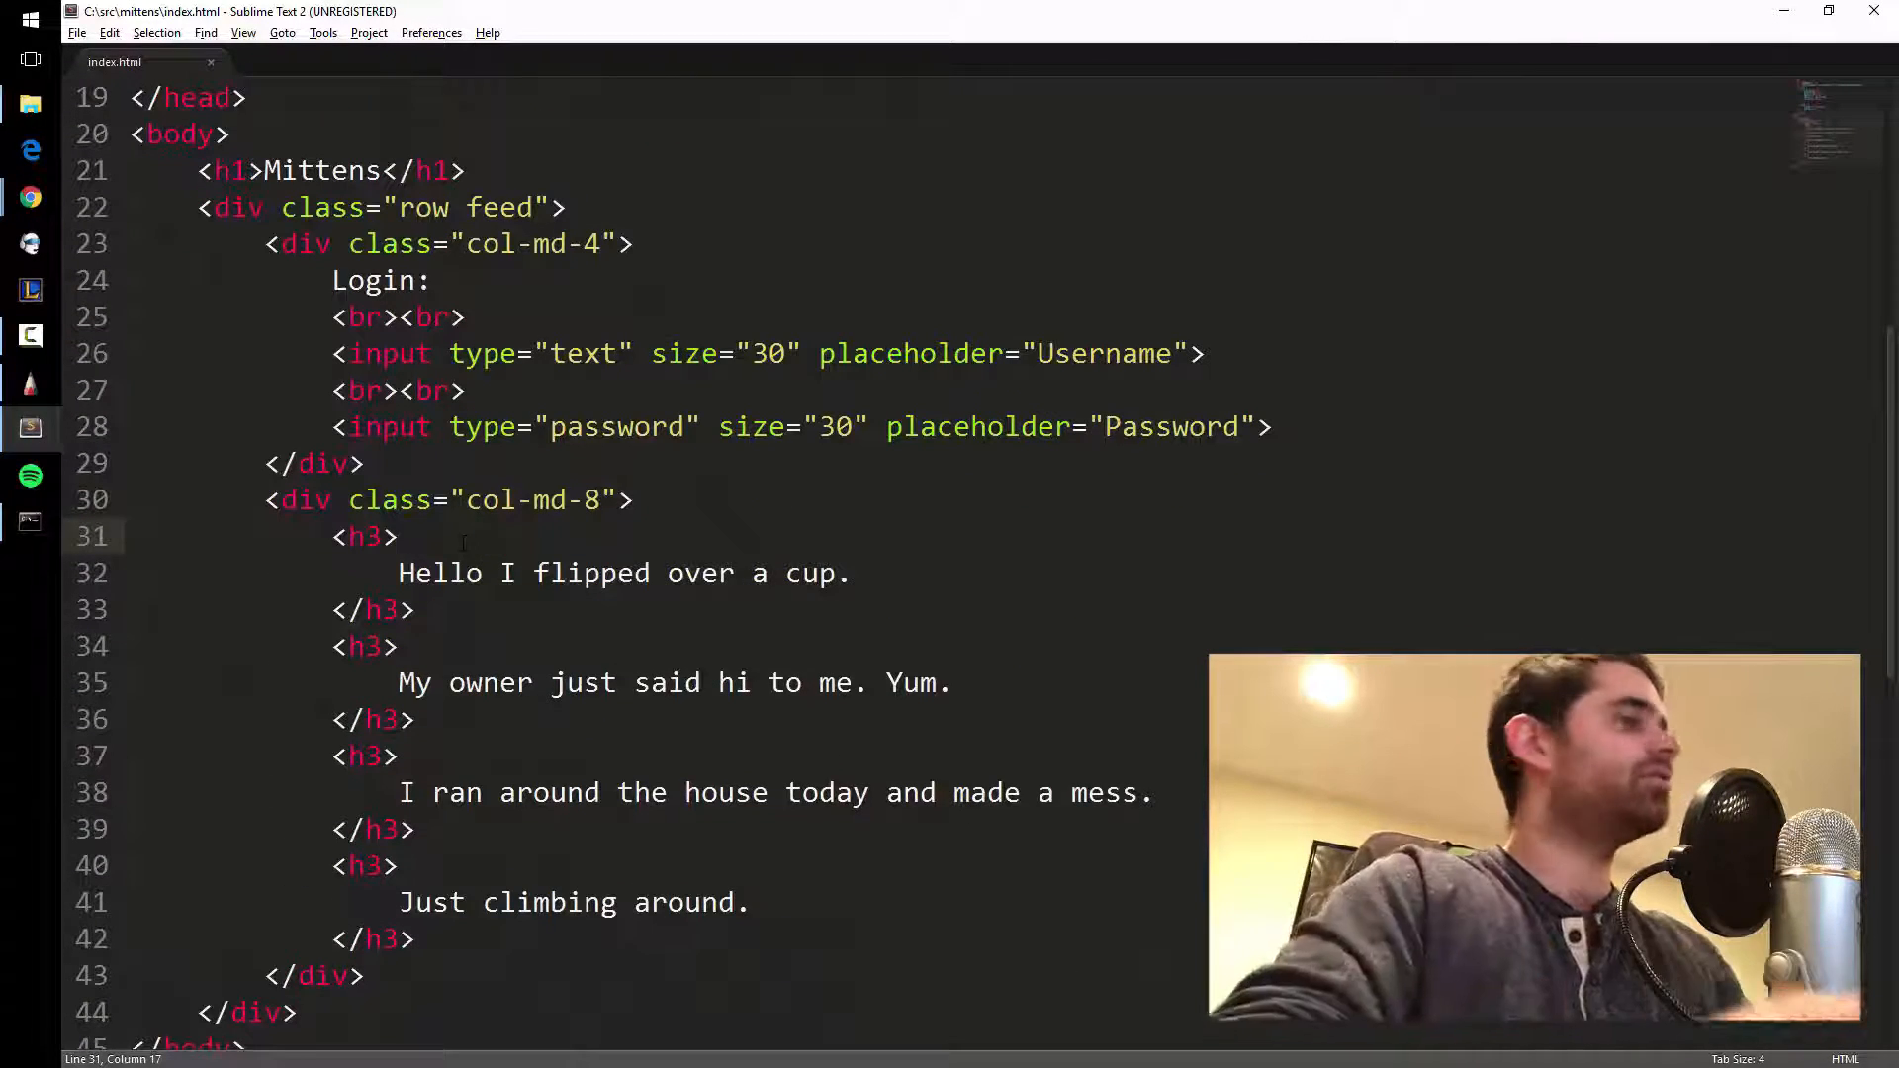
pyautogui.write('<span class="glyphicon glyphicon-align-left" aria-hidden="true"></span>')
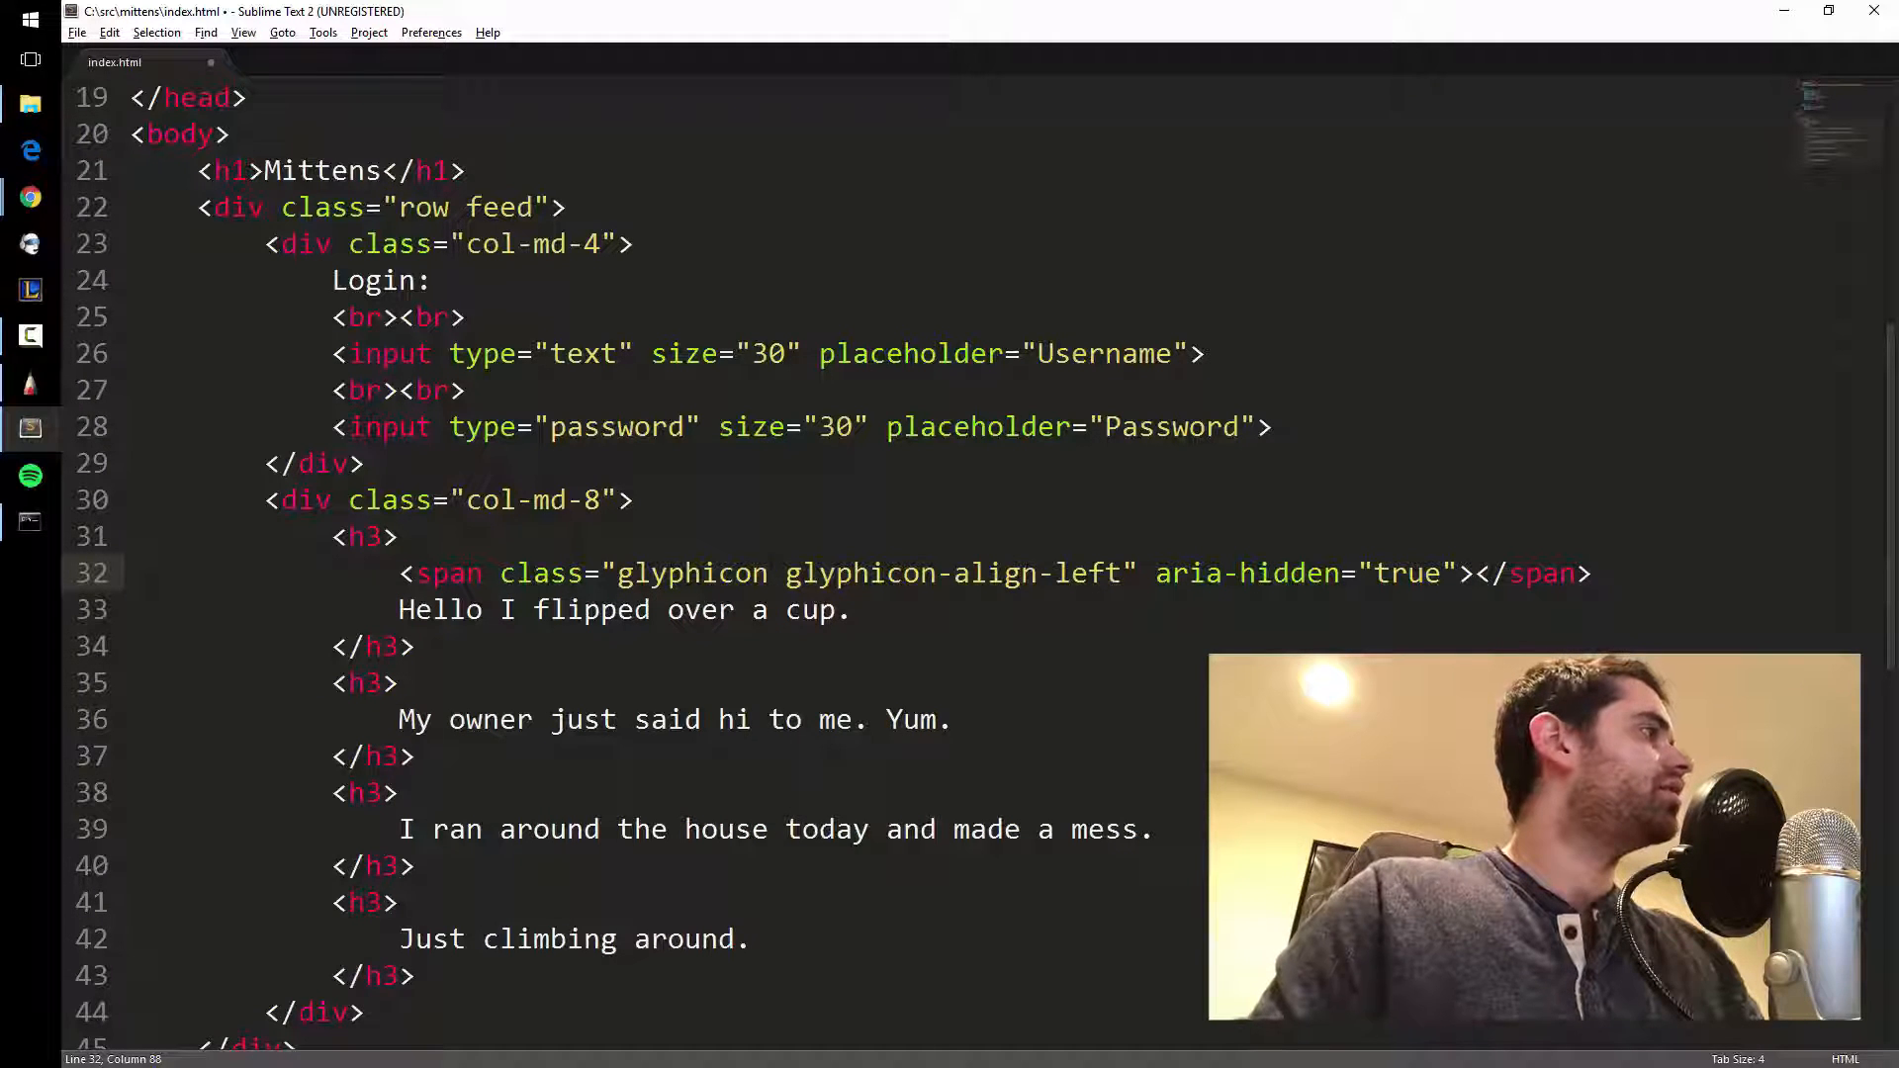
pyautogui.click(867, 573)
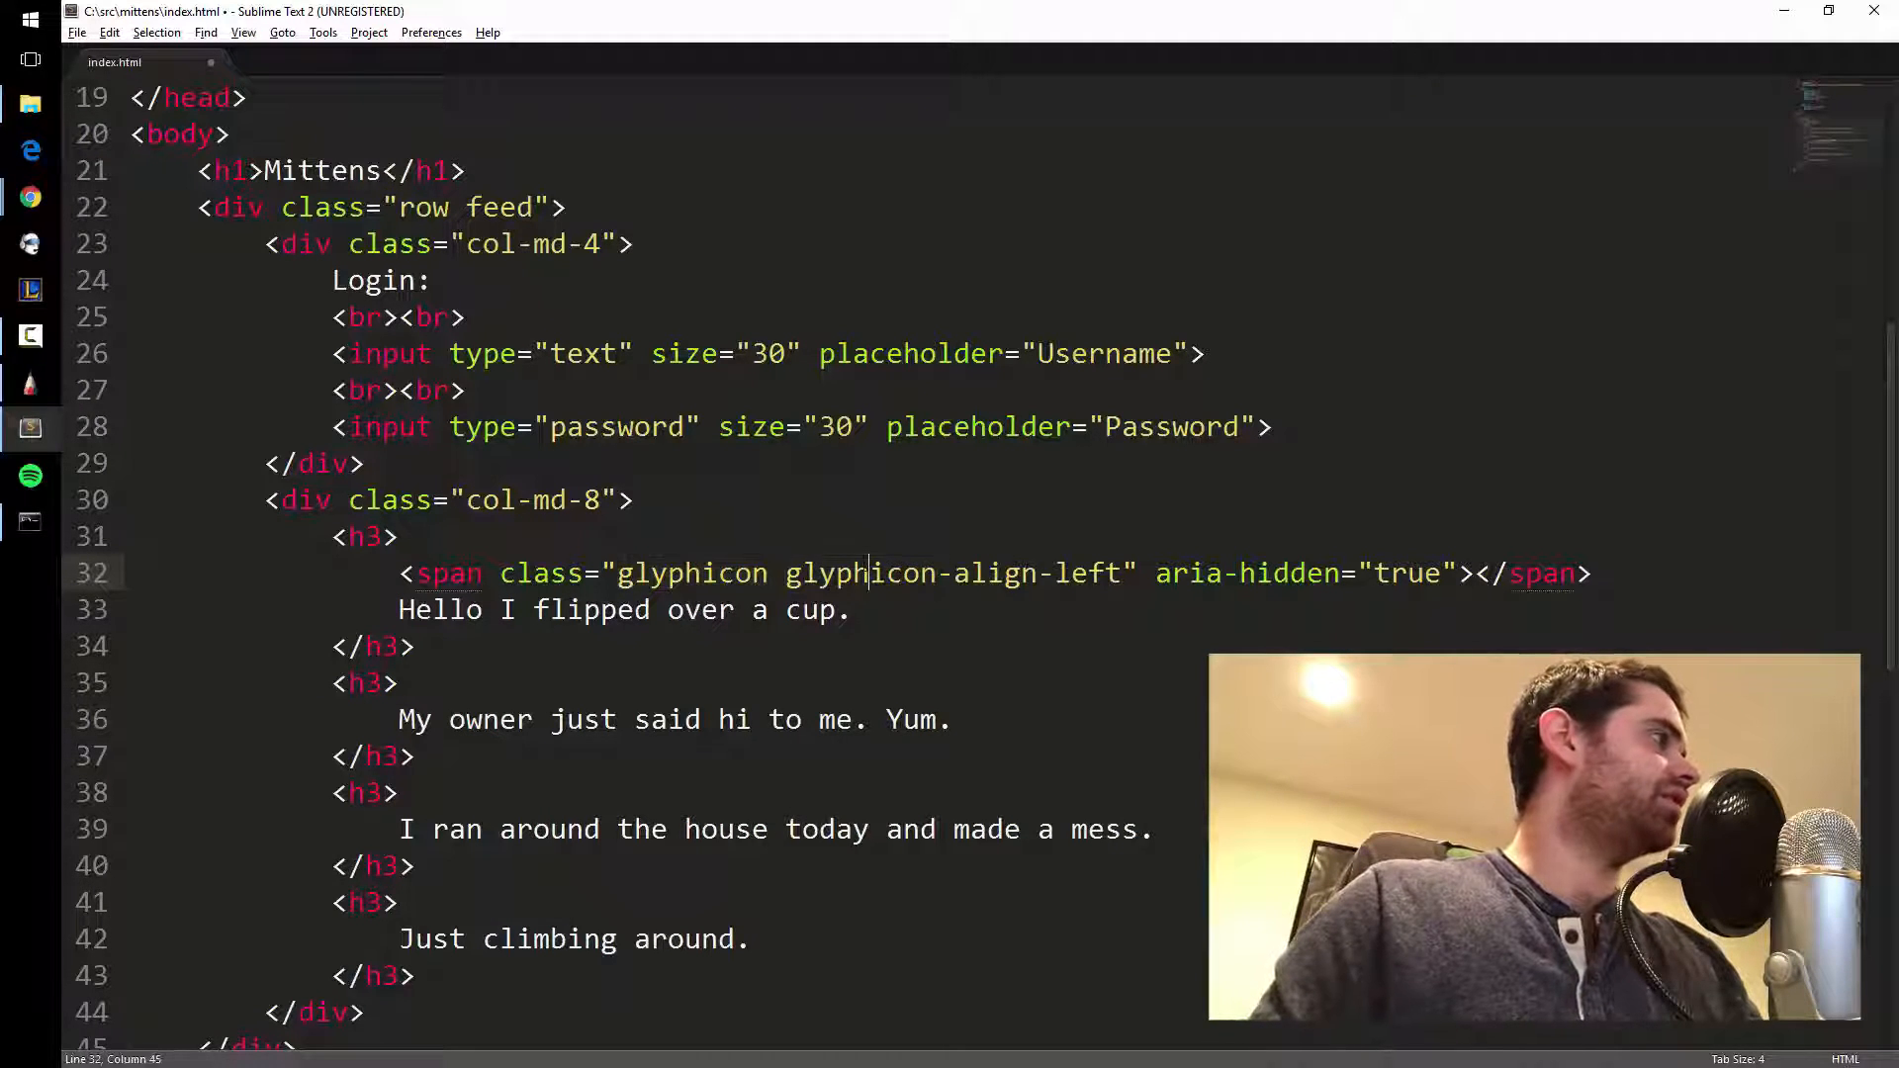
pyautogui.doubleClick(692, 573)
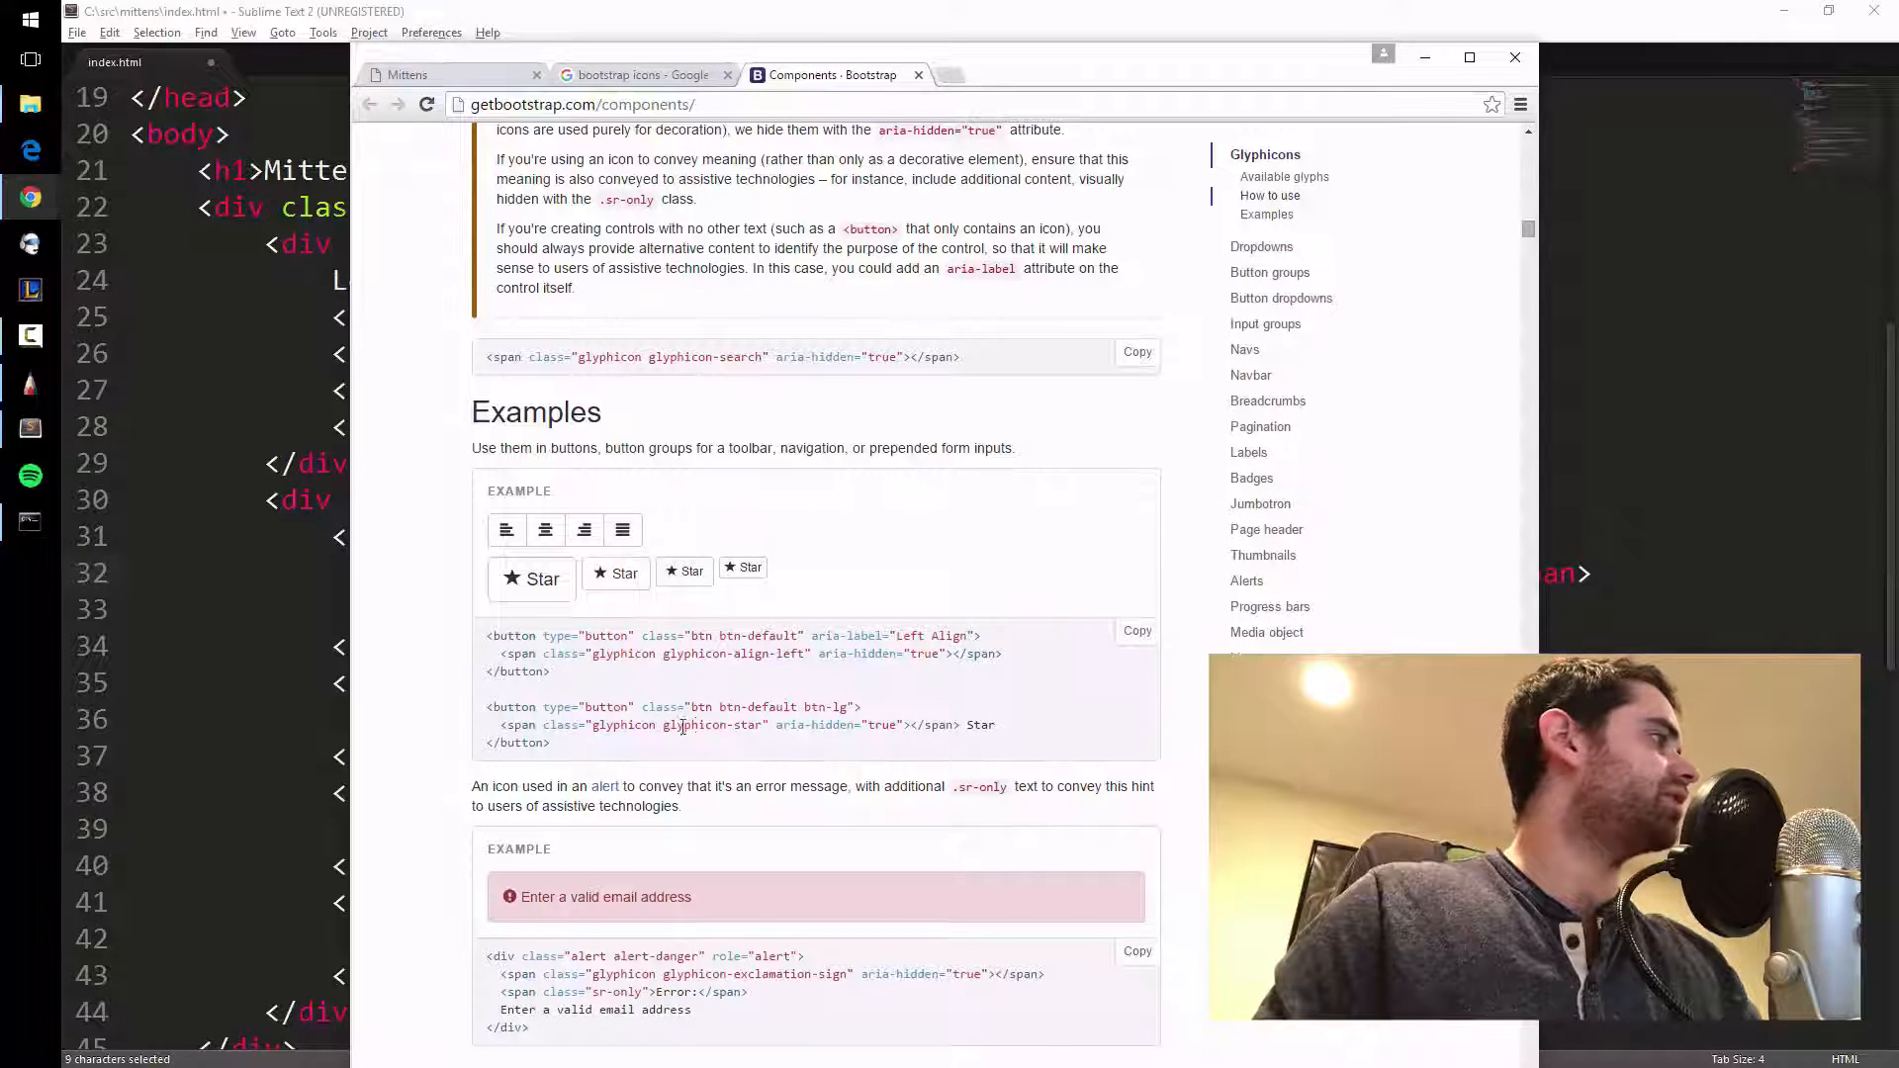
# Scroll up to Available glyphs and pick up the glyphicon-user class name.
pyautogui.scroll(3)
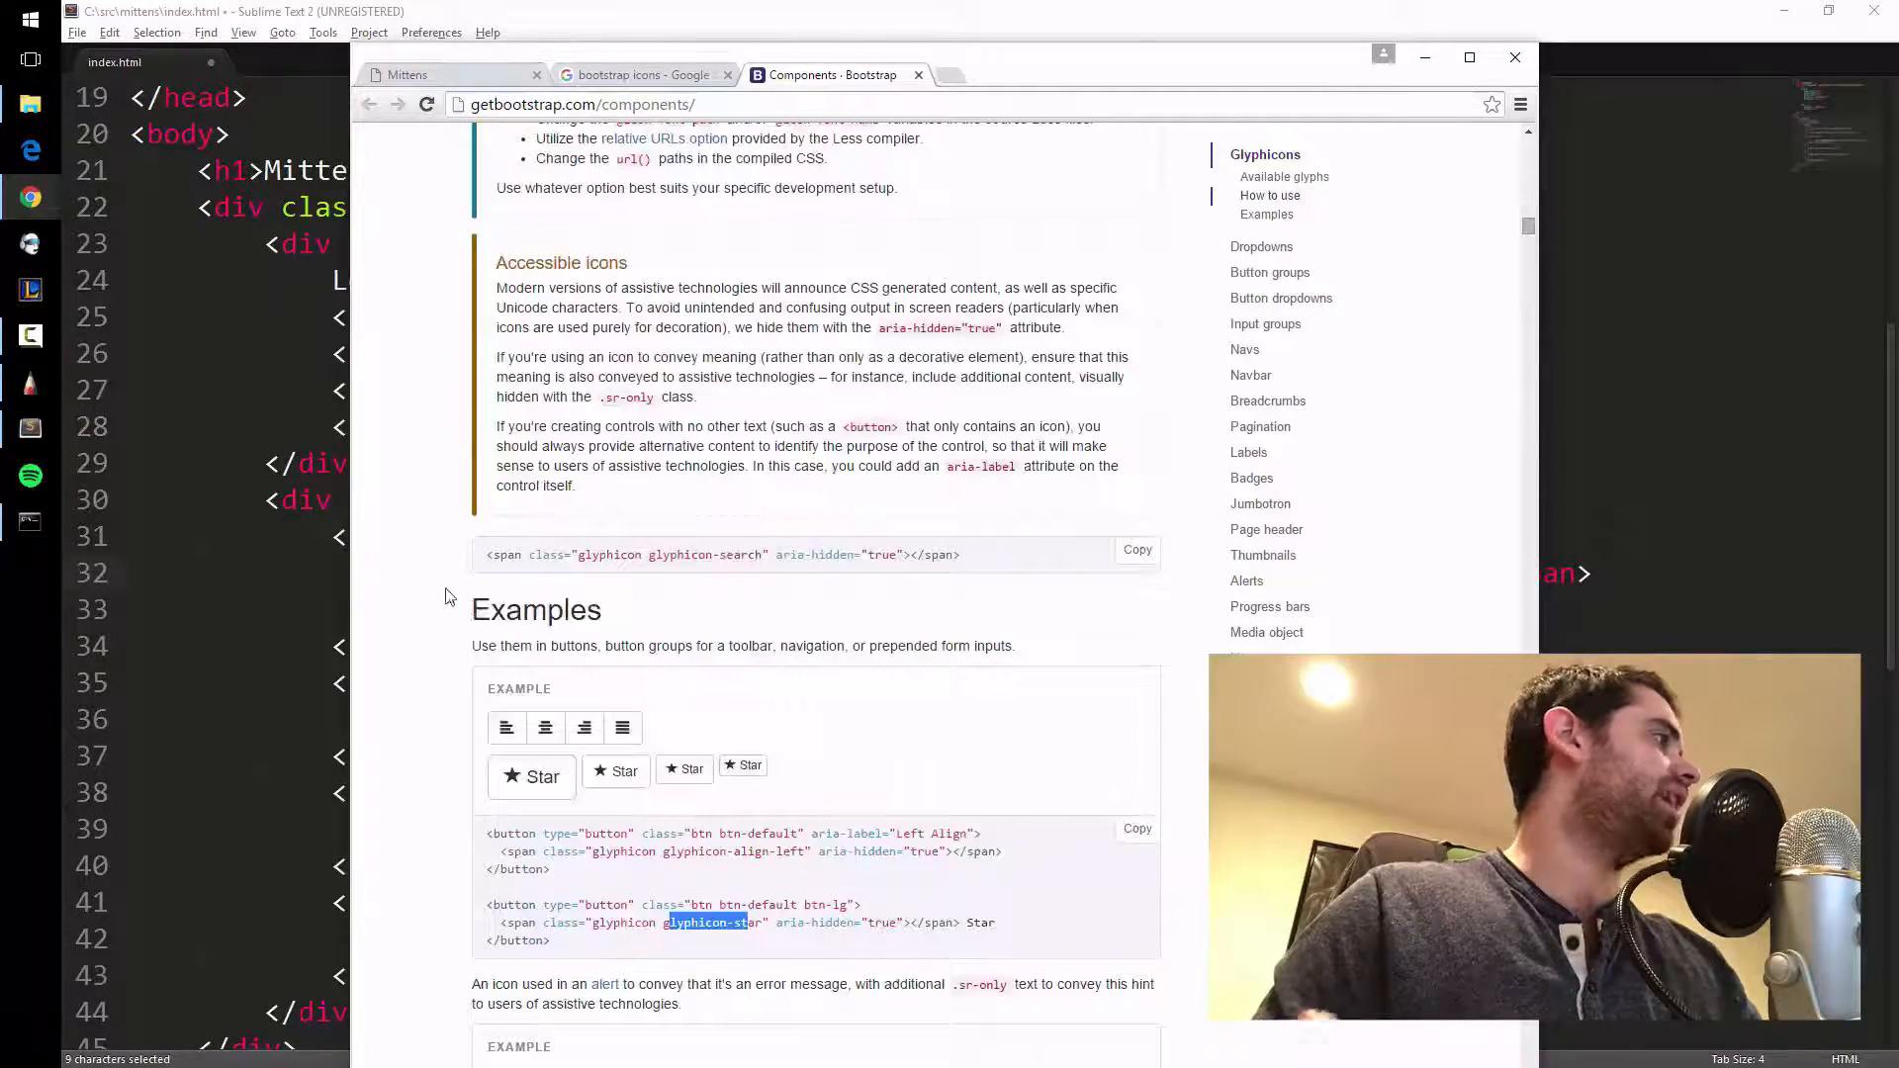
pyautogui.scroll(3)
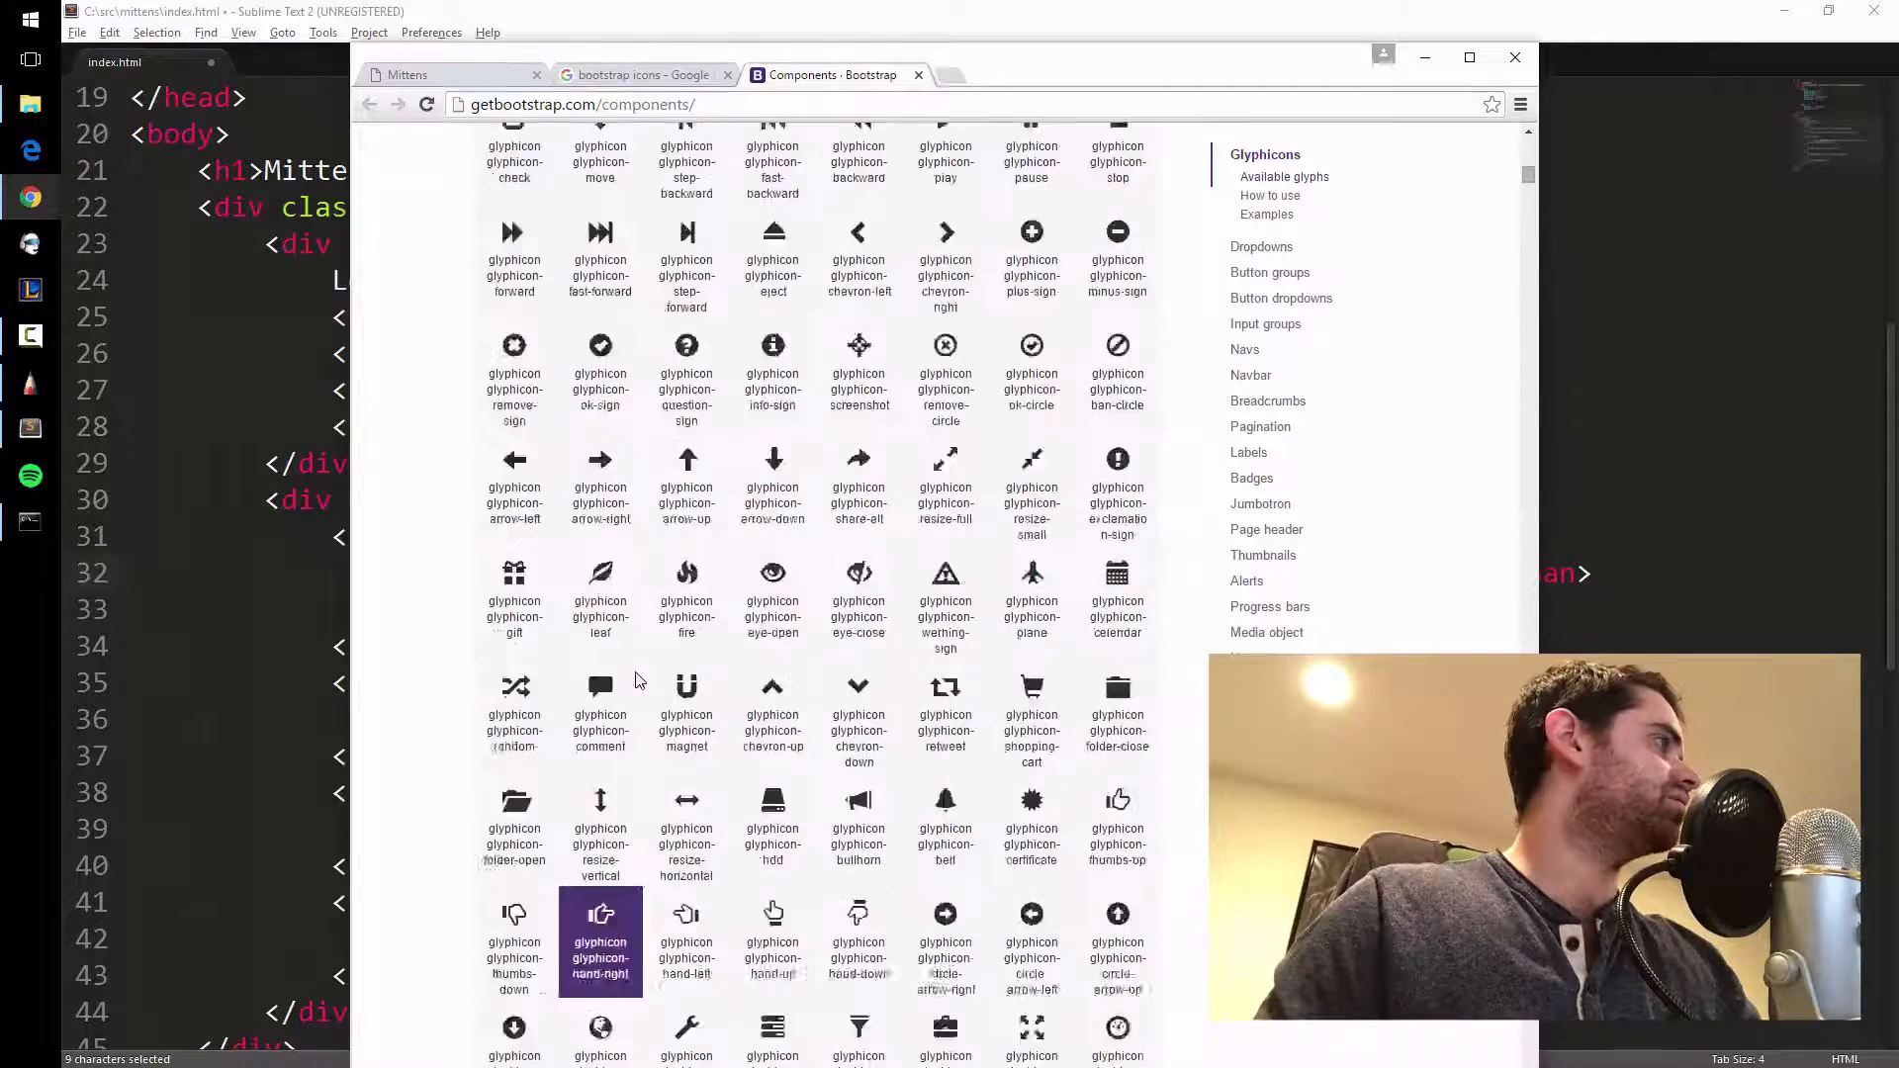
pyautogui.scroll(3)
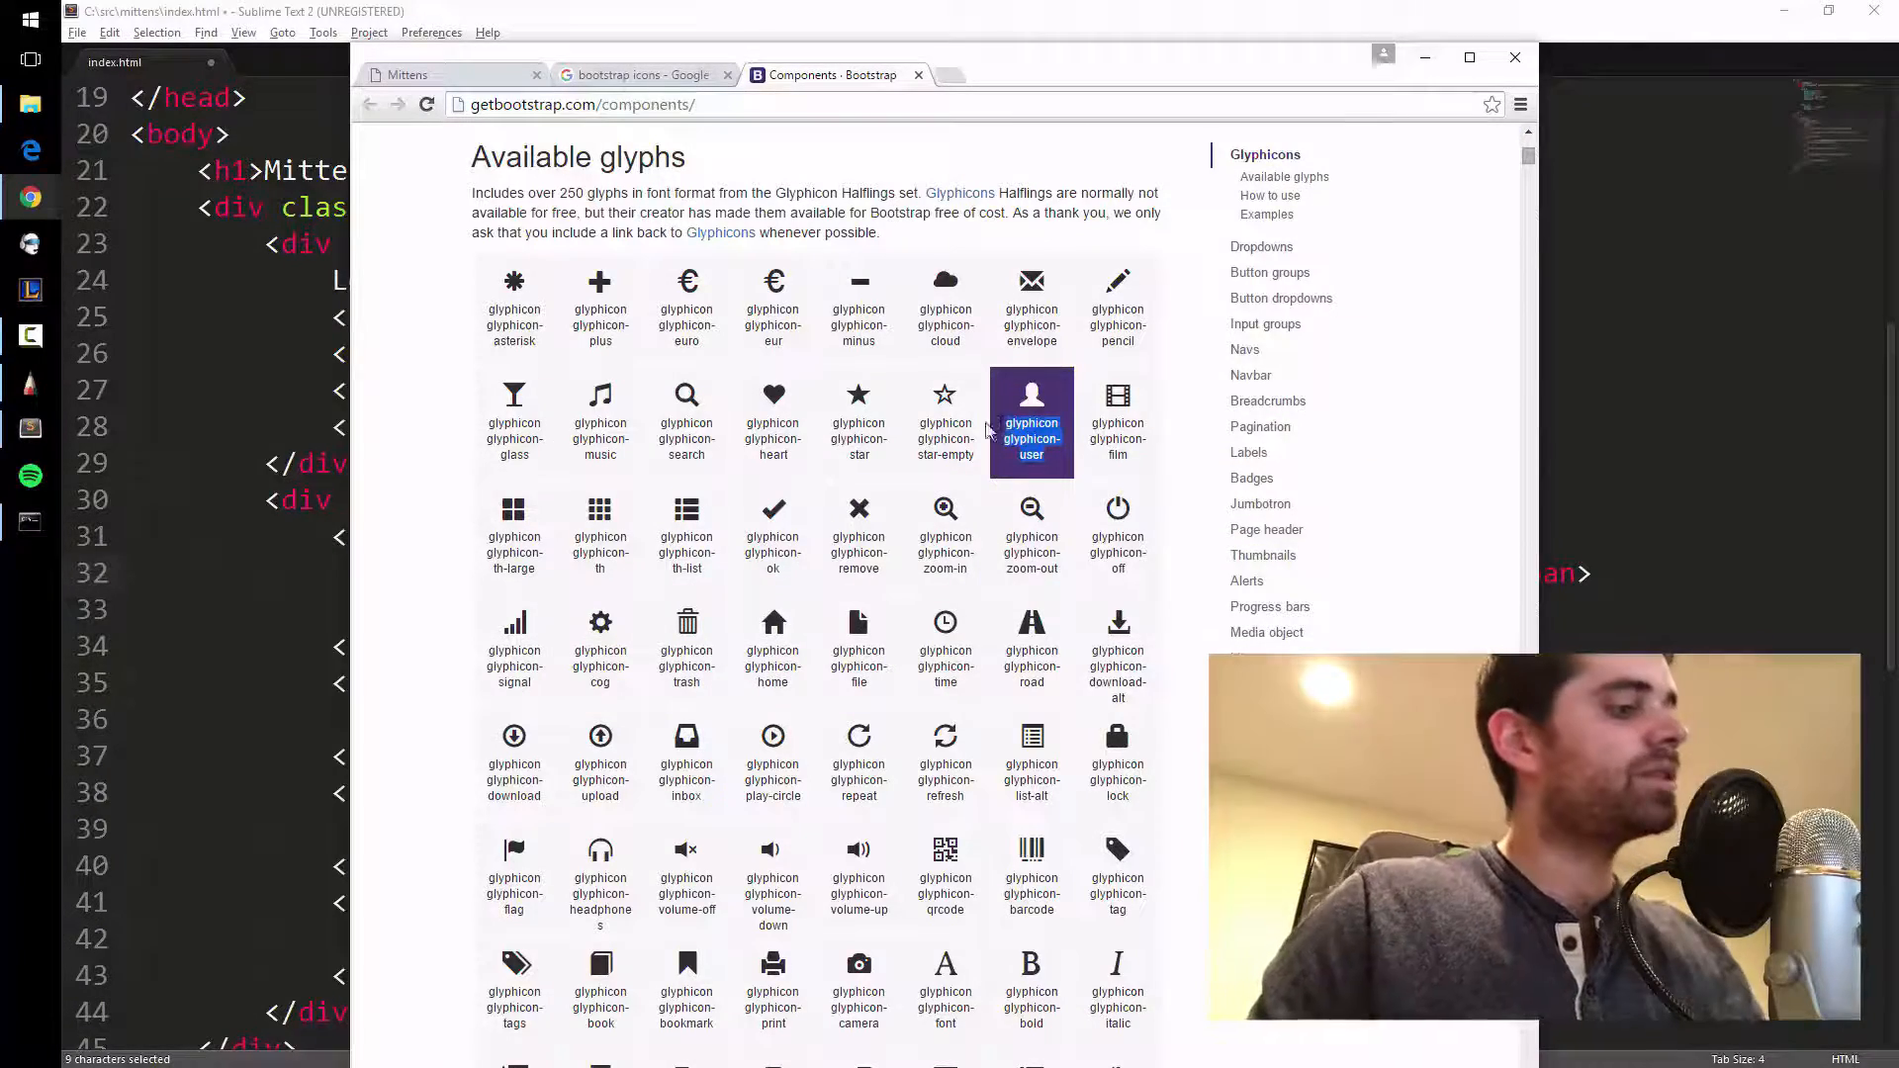
pyautogui.click(1512, 58)
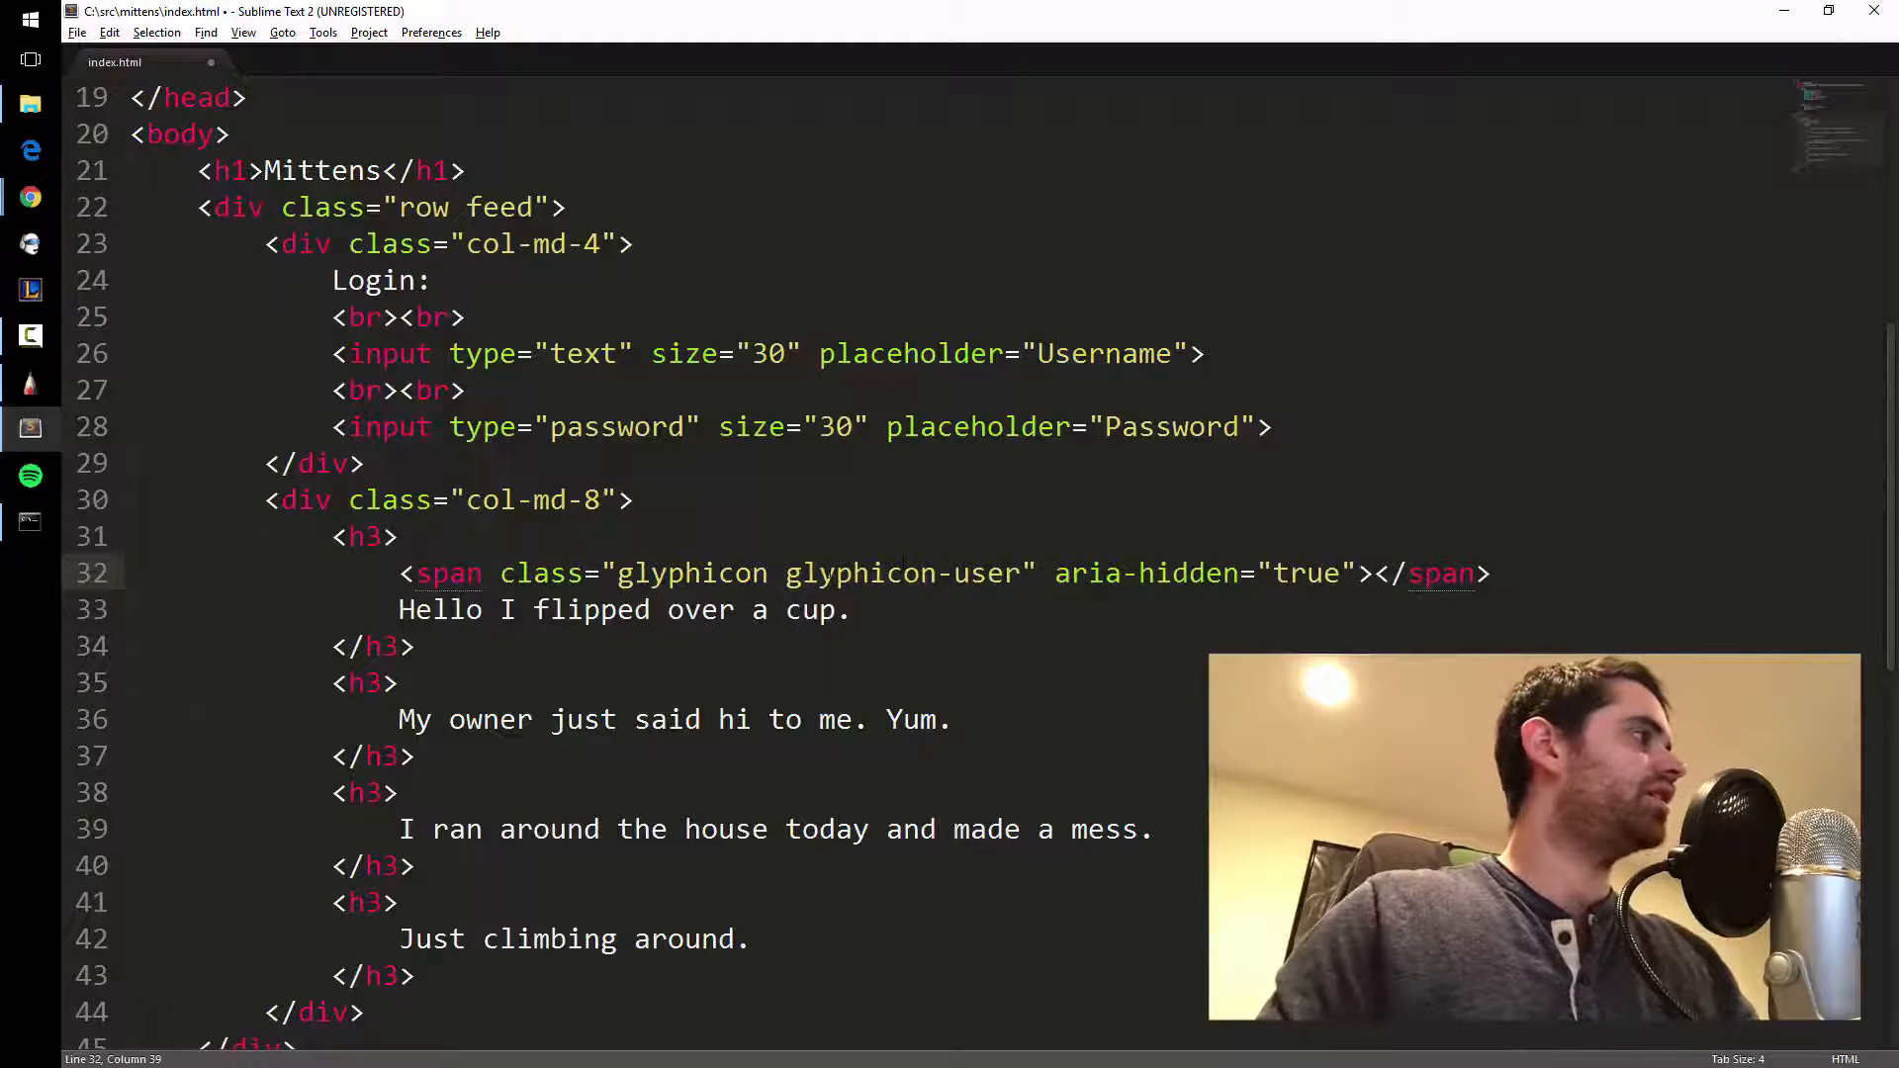
# Replace glyphicon-align-left with glyphicon-user in the span and copy the span line for reuse.
pyautogui.click(851, 609)
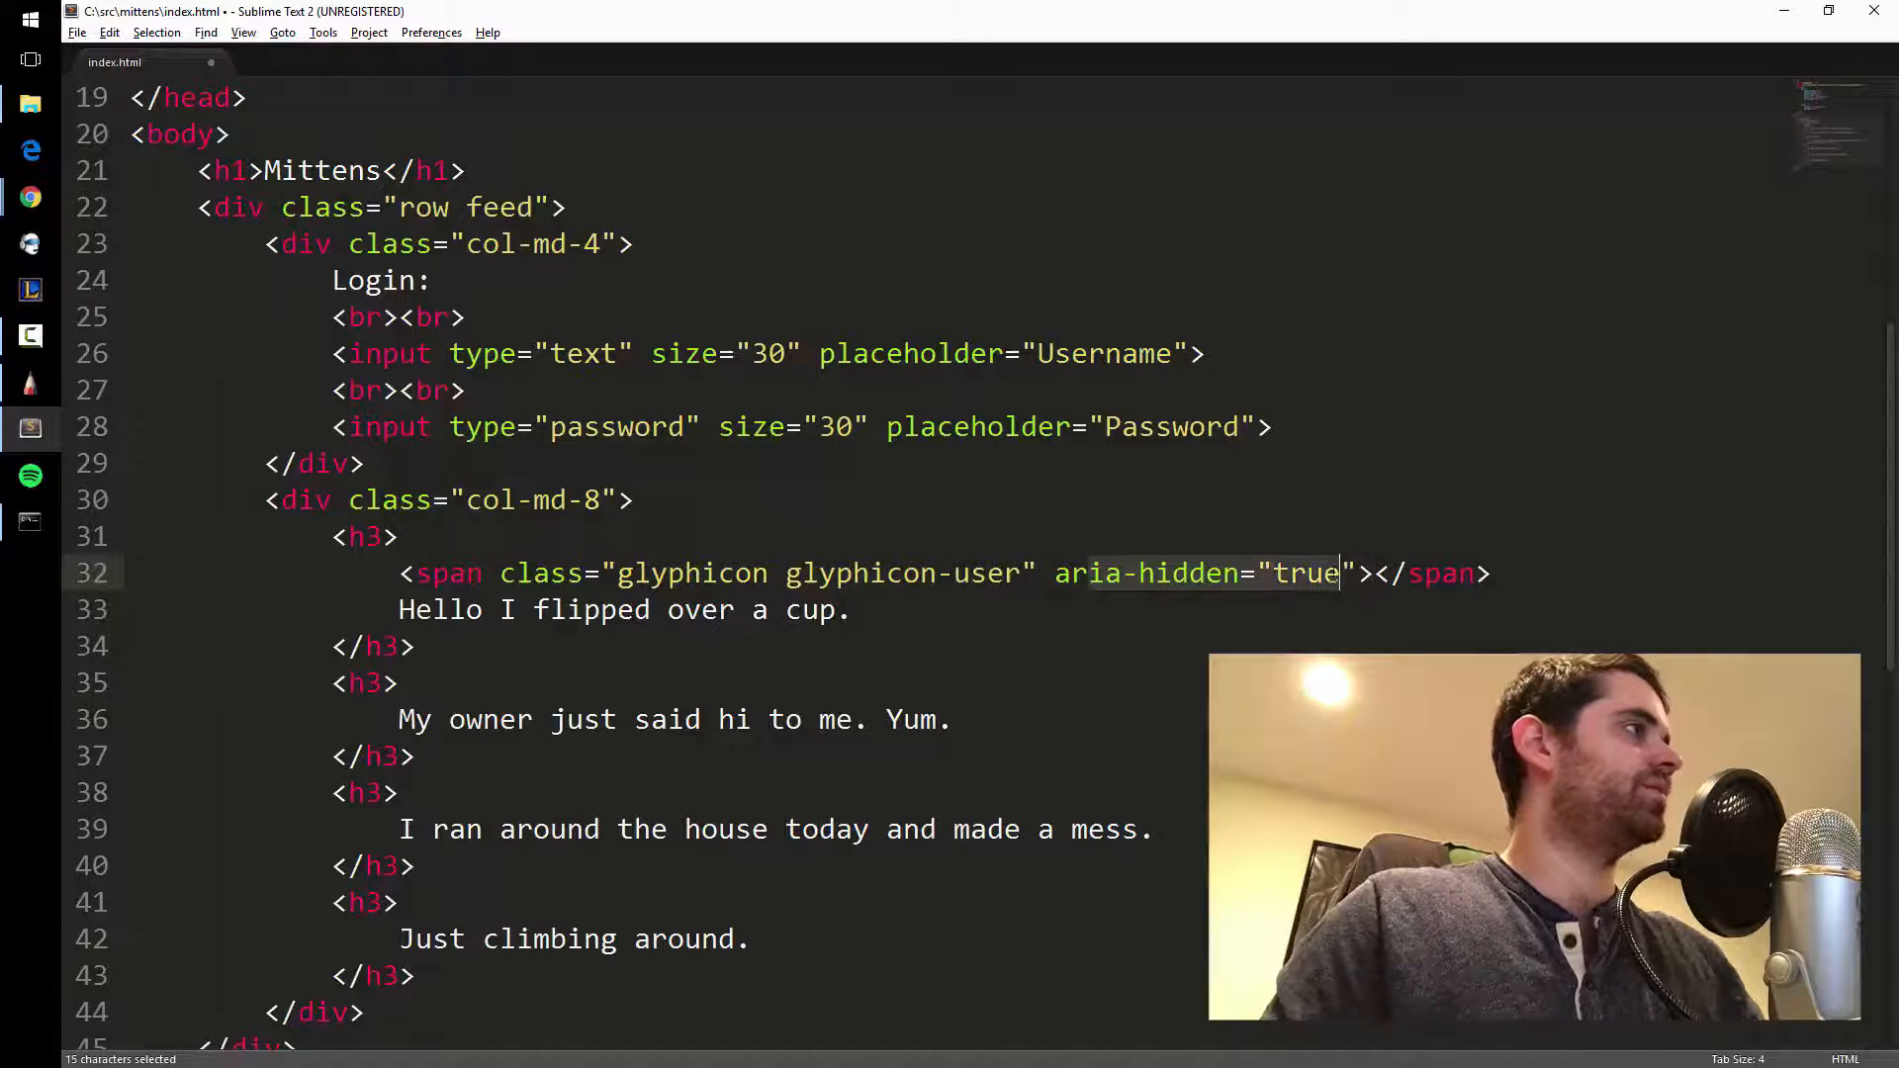
pyautogui.click(1342, 572)
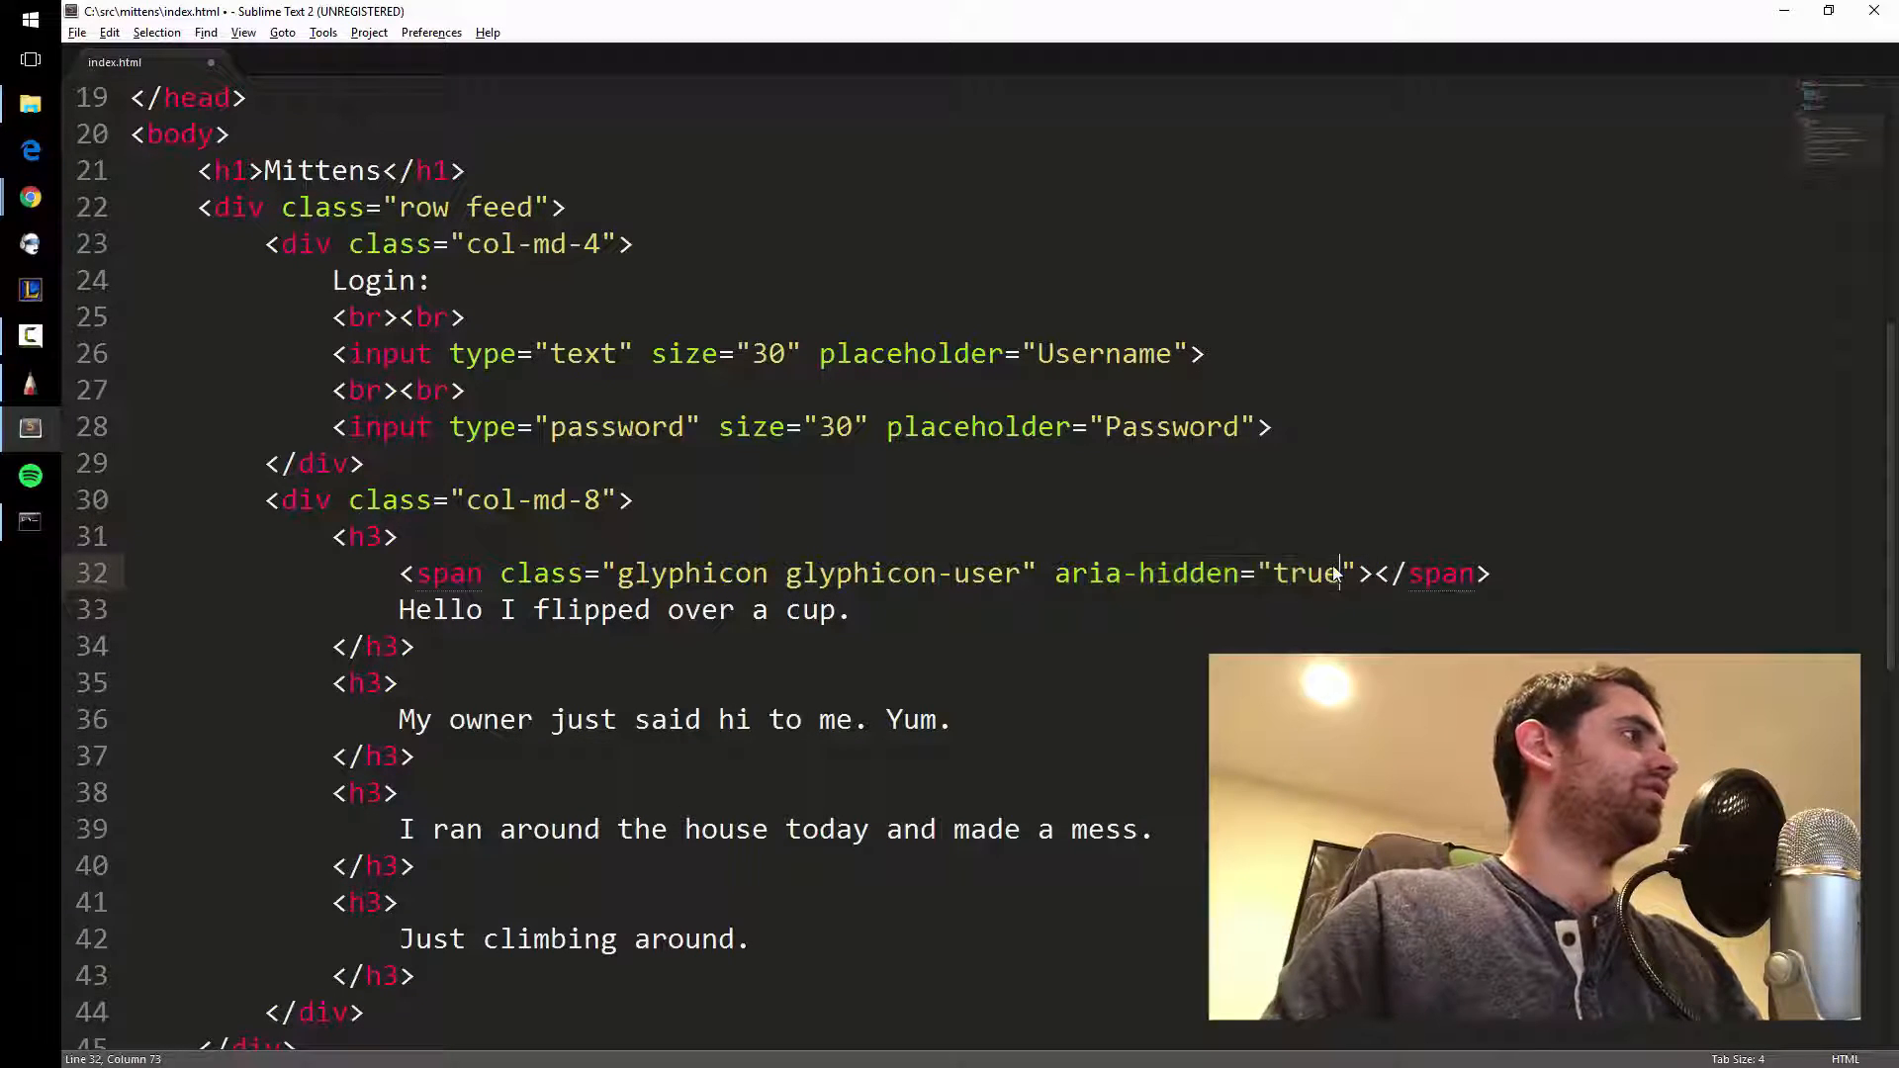
pyautogui.press('Right')
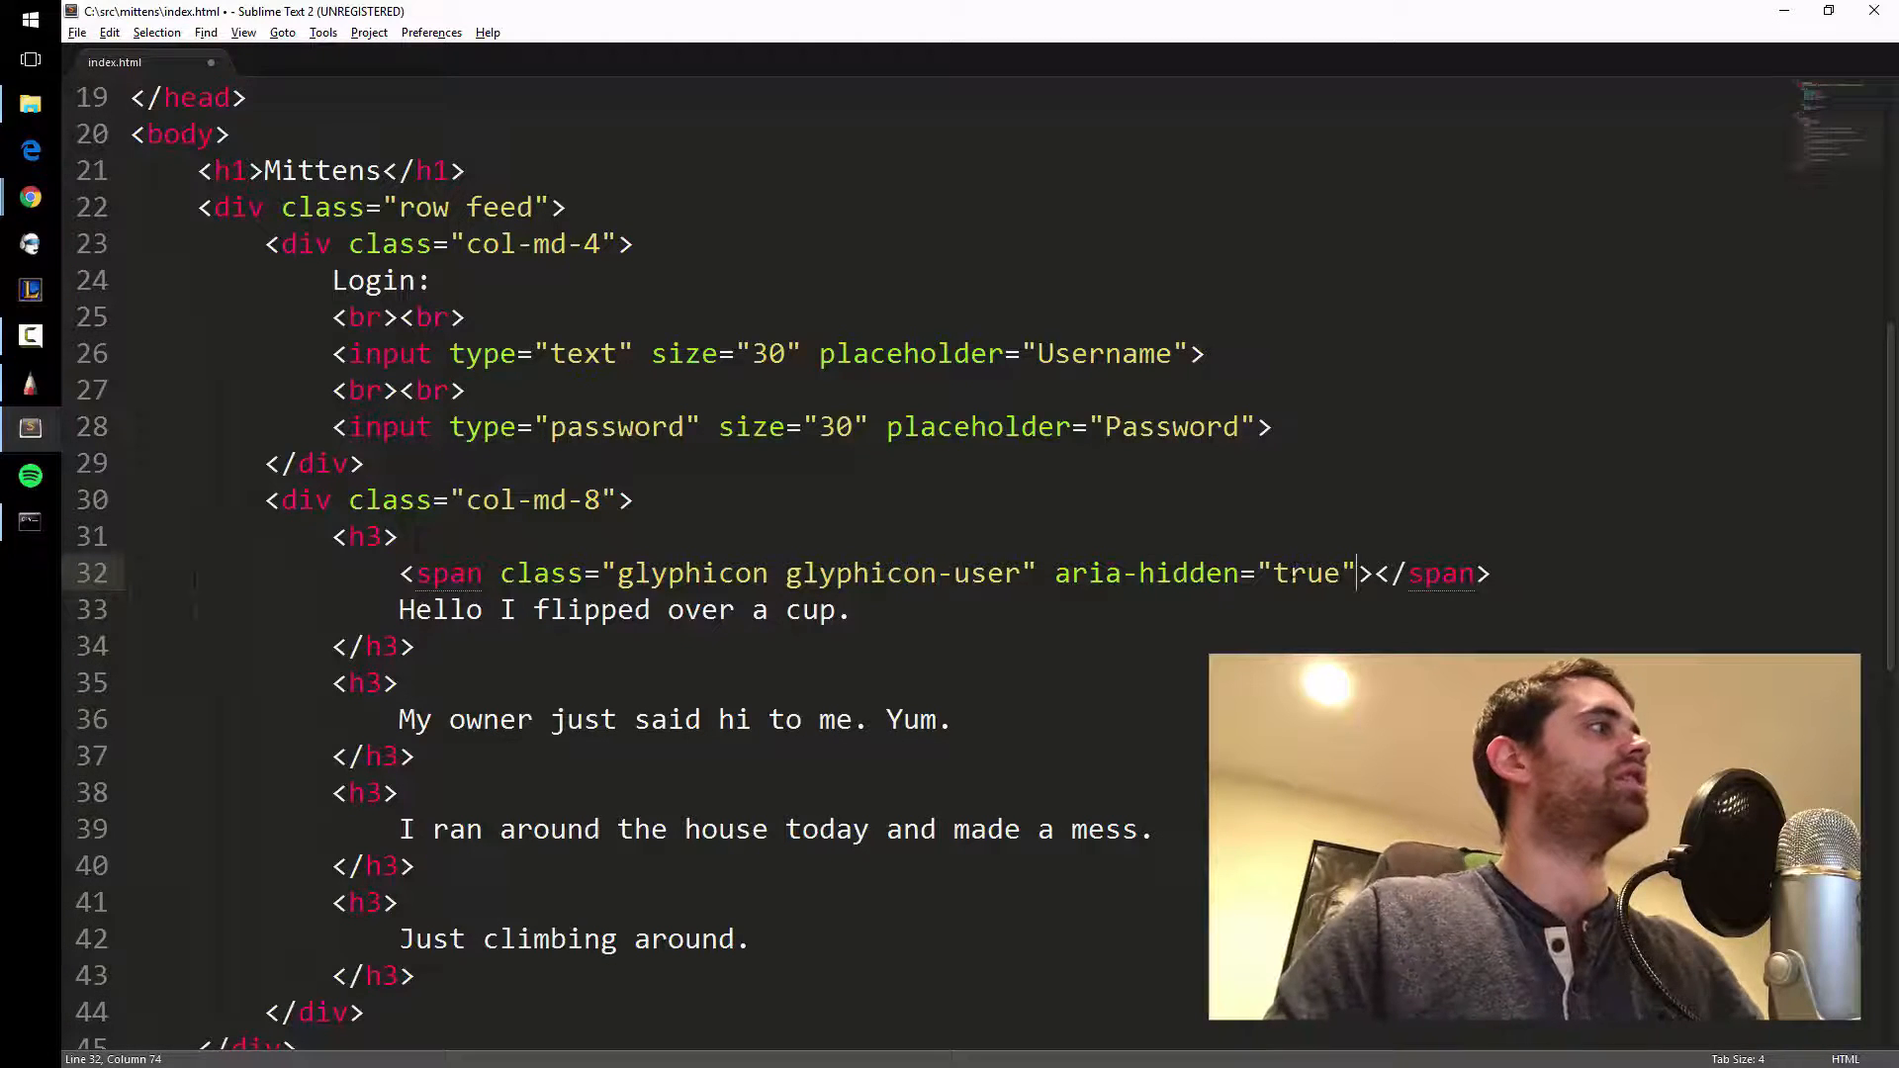
pyautogui.doubleClick(1086, 572)
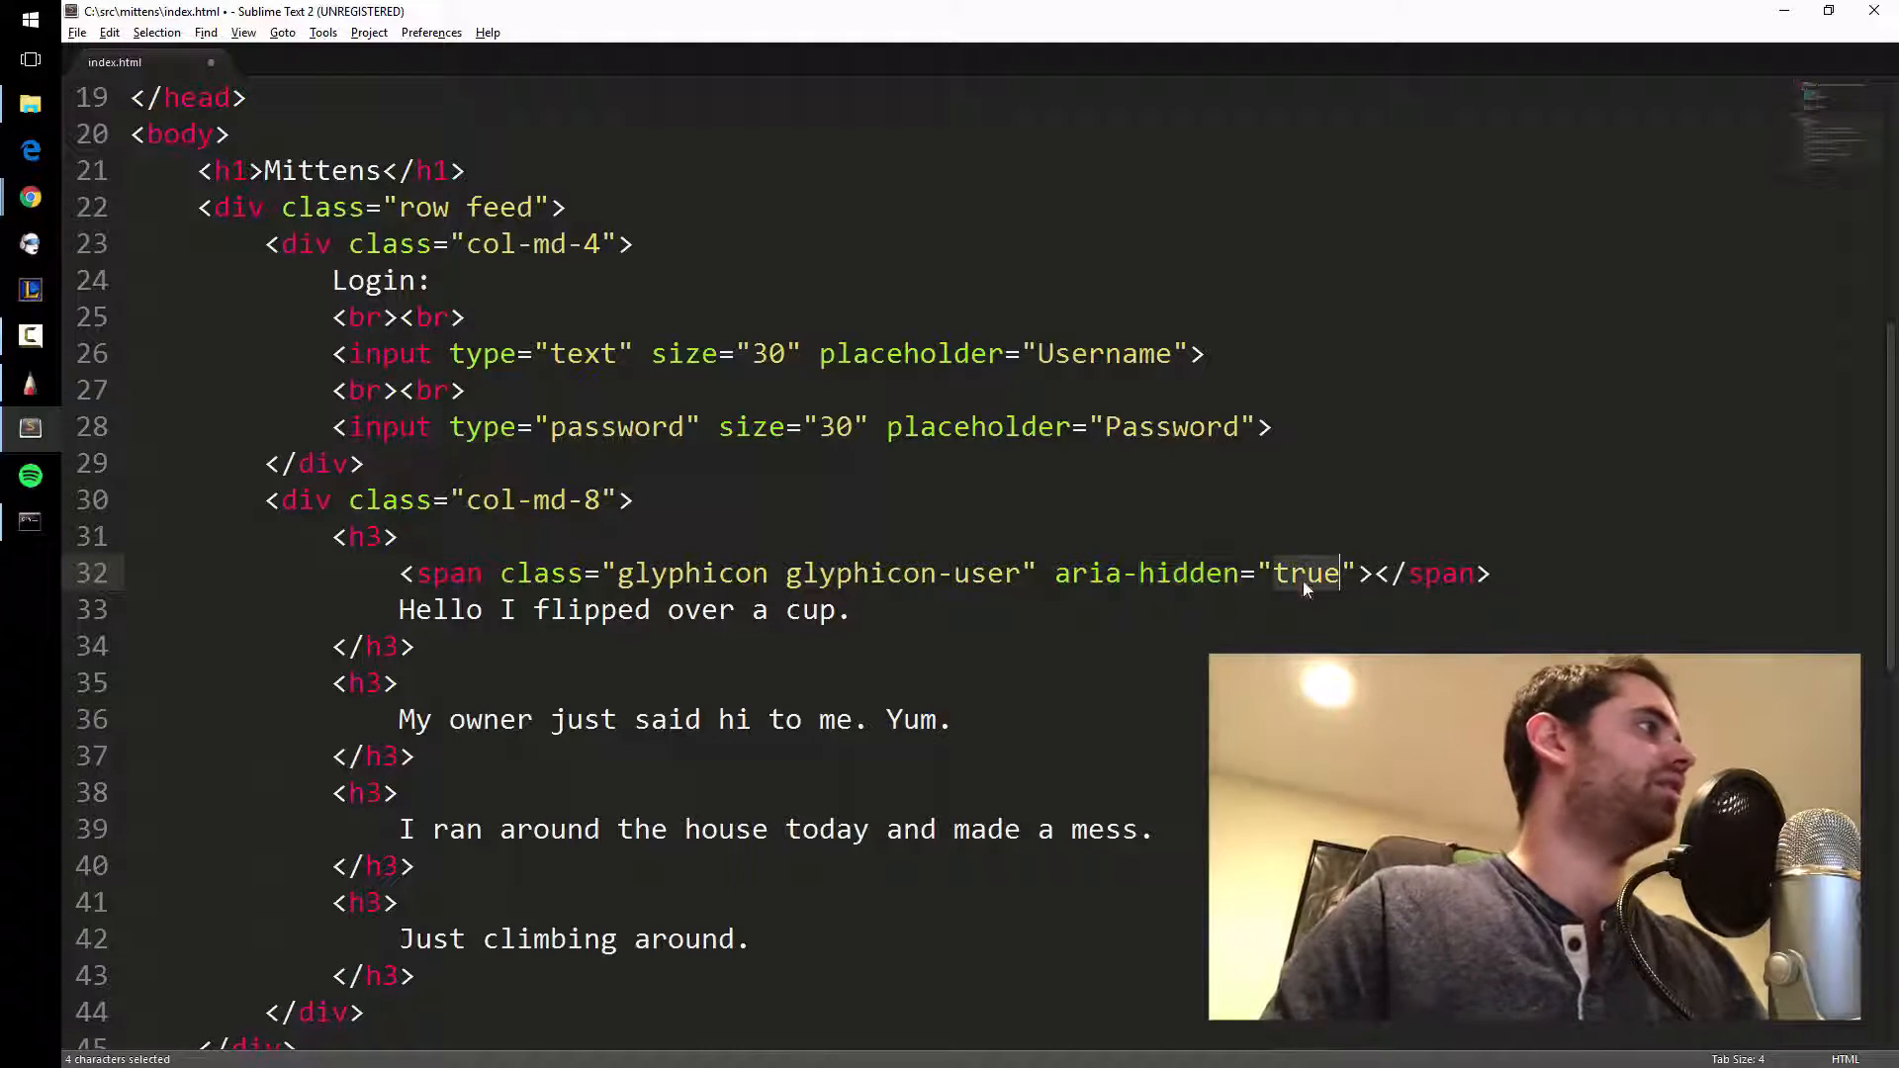
pyautogui.press('ctrl+s')
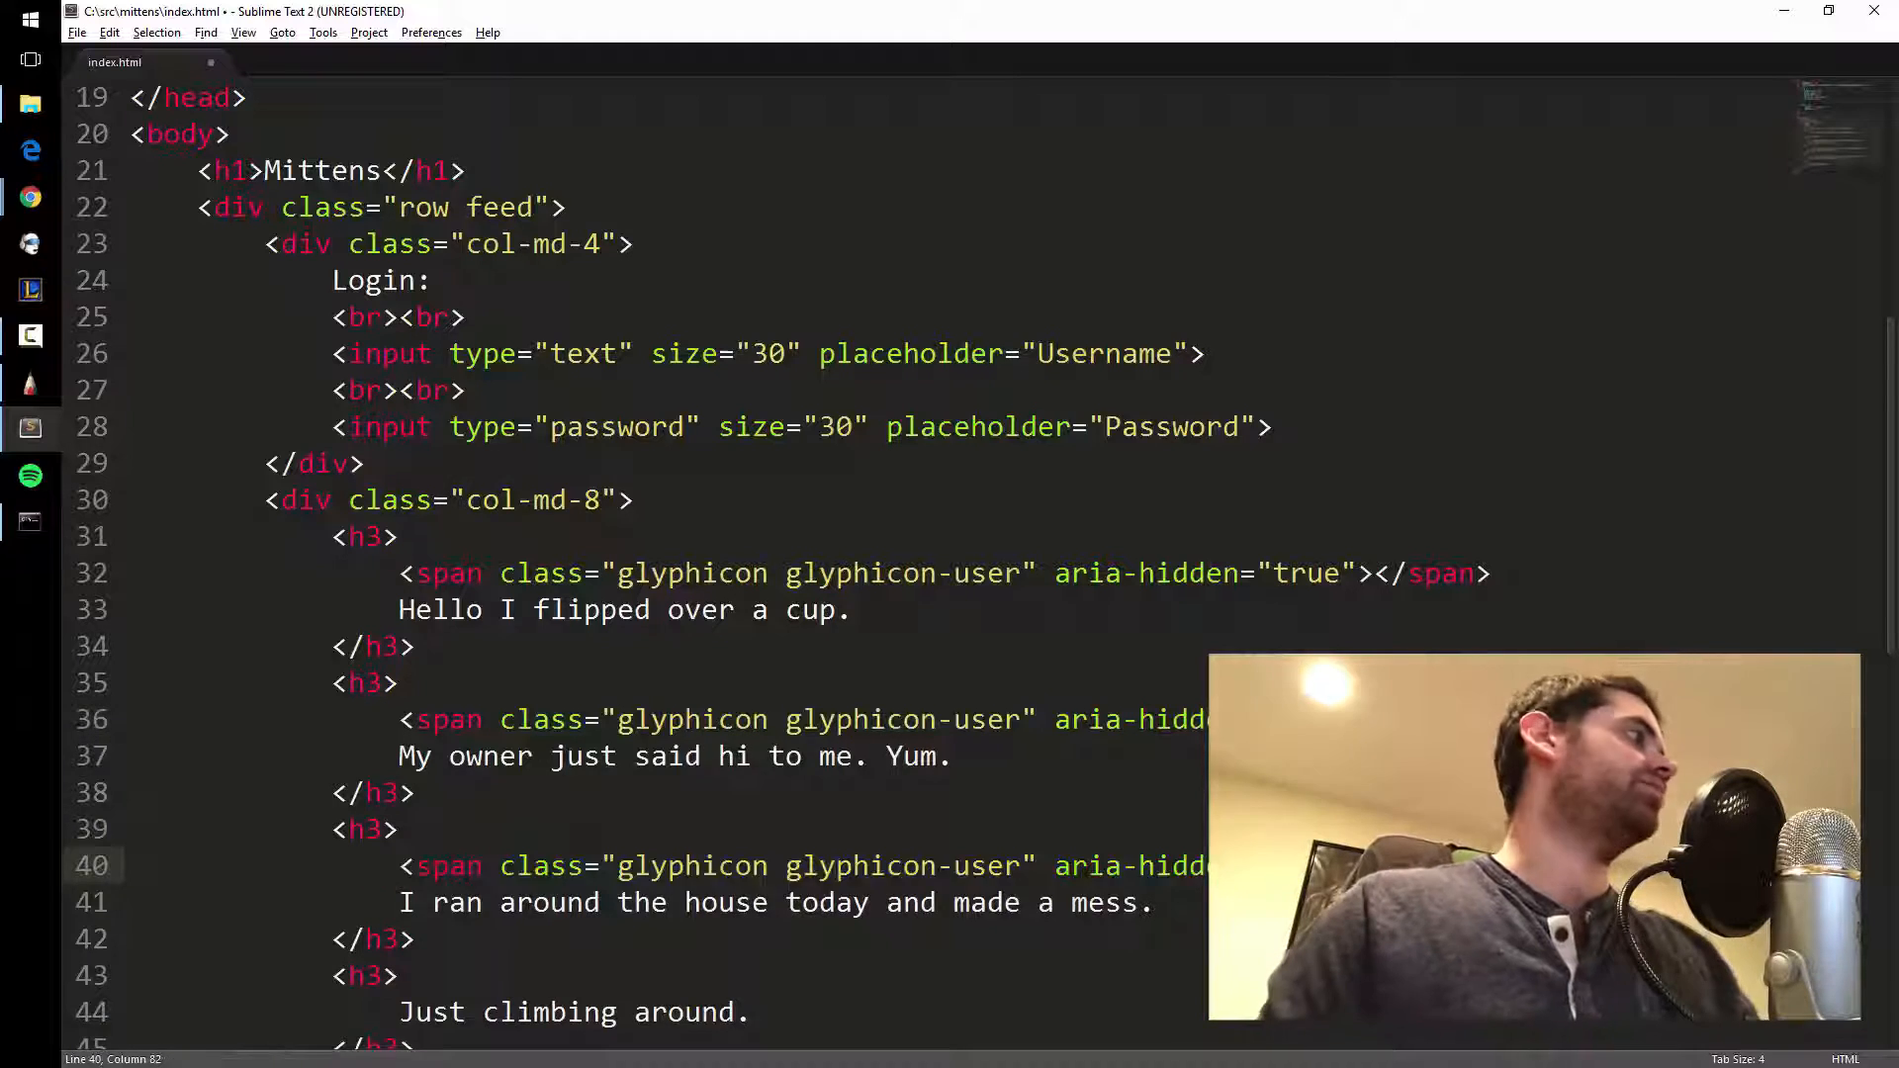
# Paste the user icon span into the last feed post's h3.
pyautogui.scroll(-3)
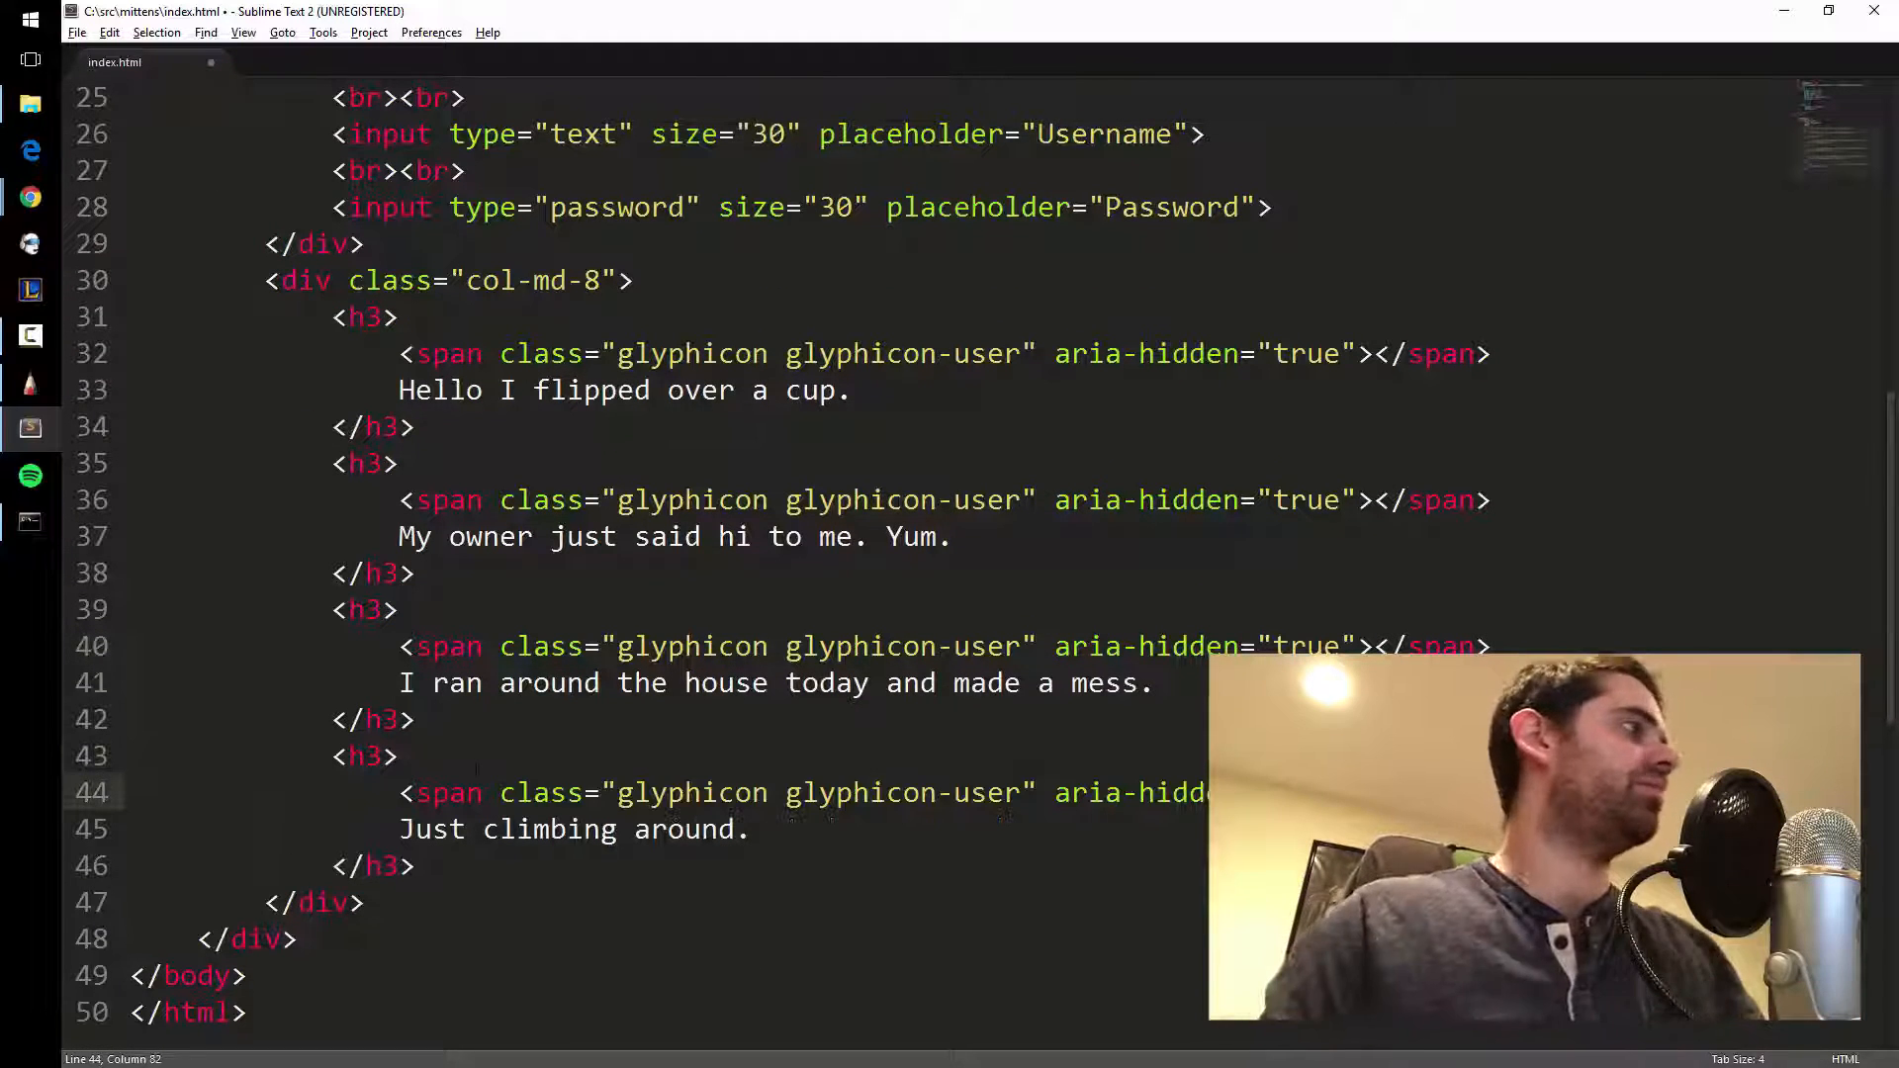
pyautogui.press('ctrl+s')
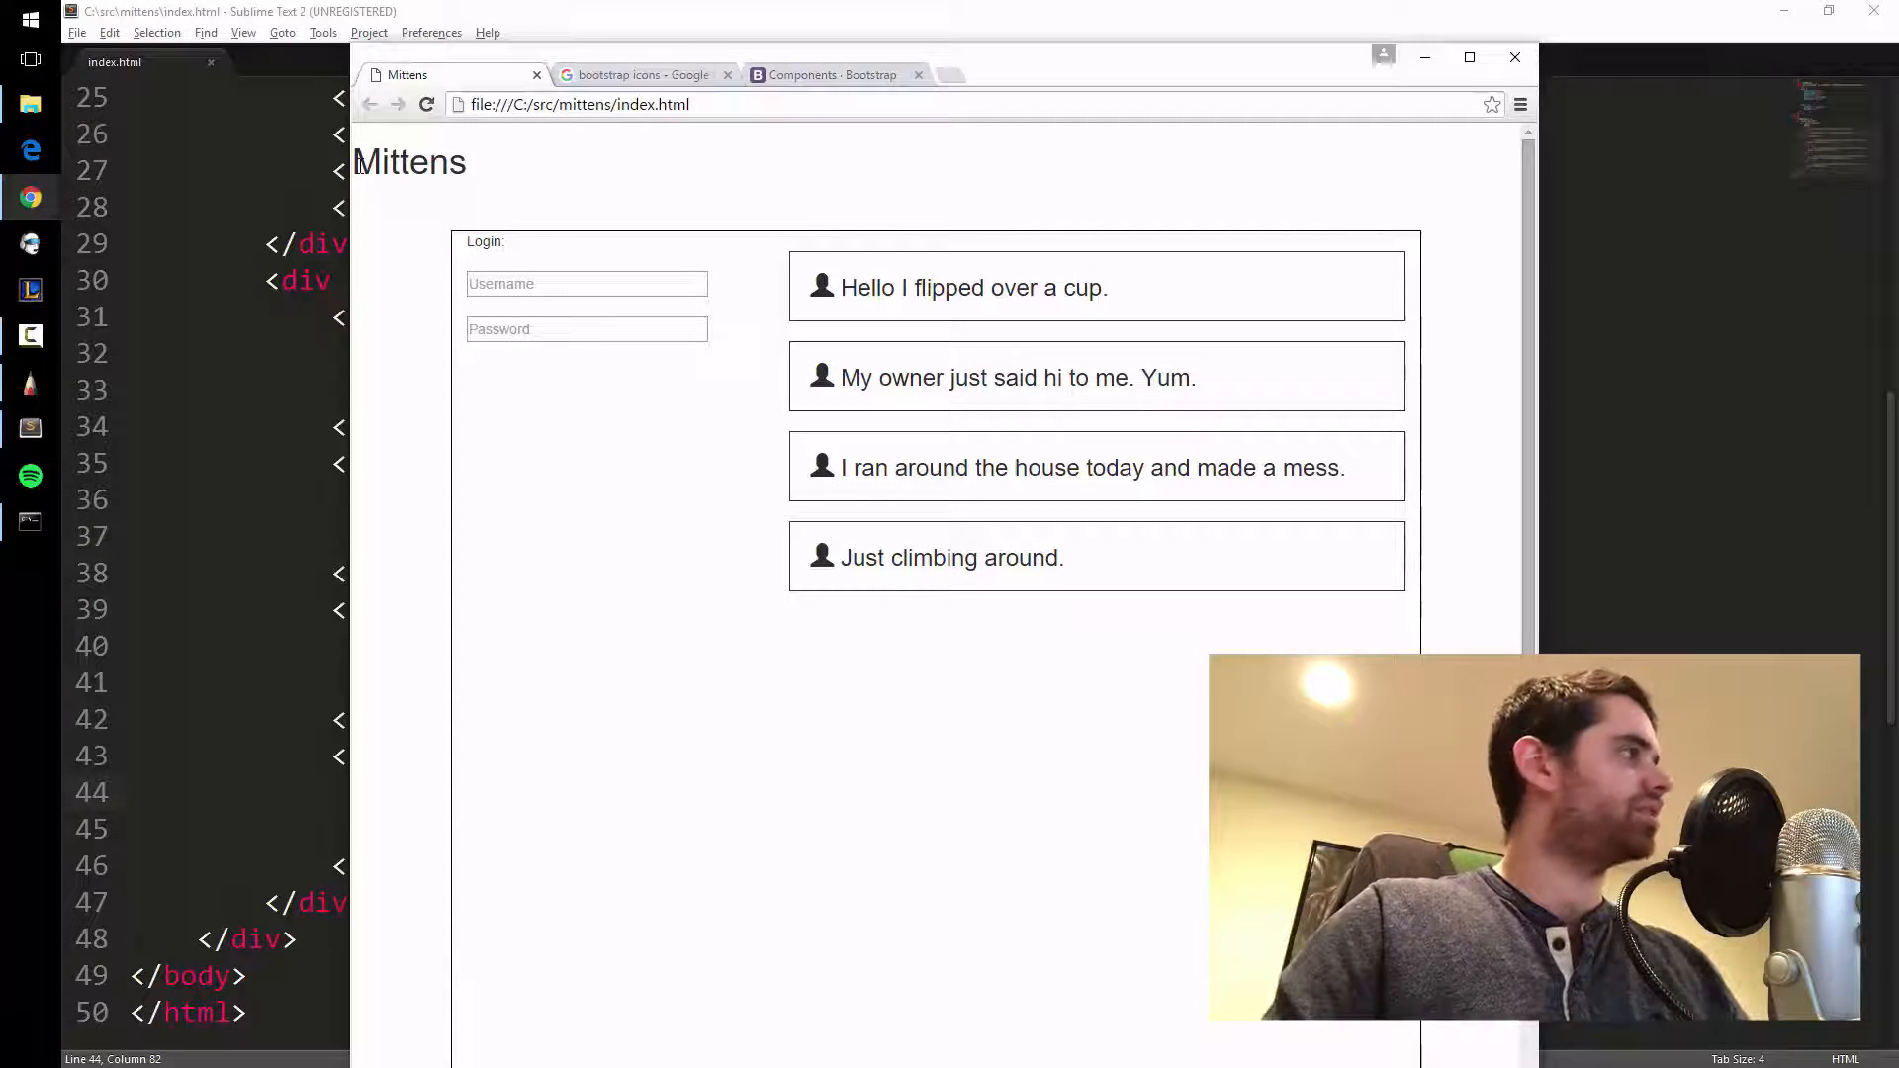
pyautogui.moveTo(507, 172)
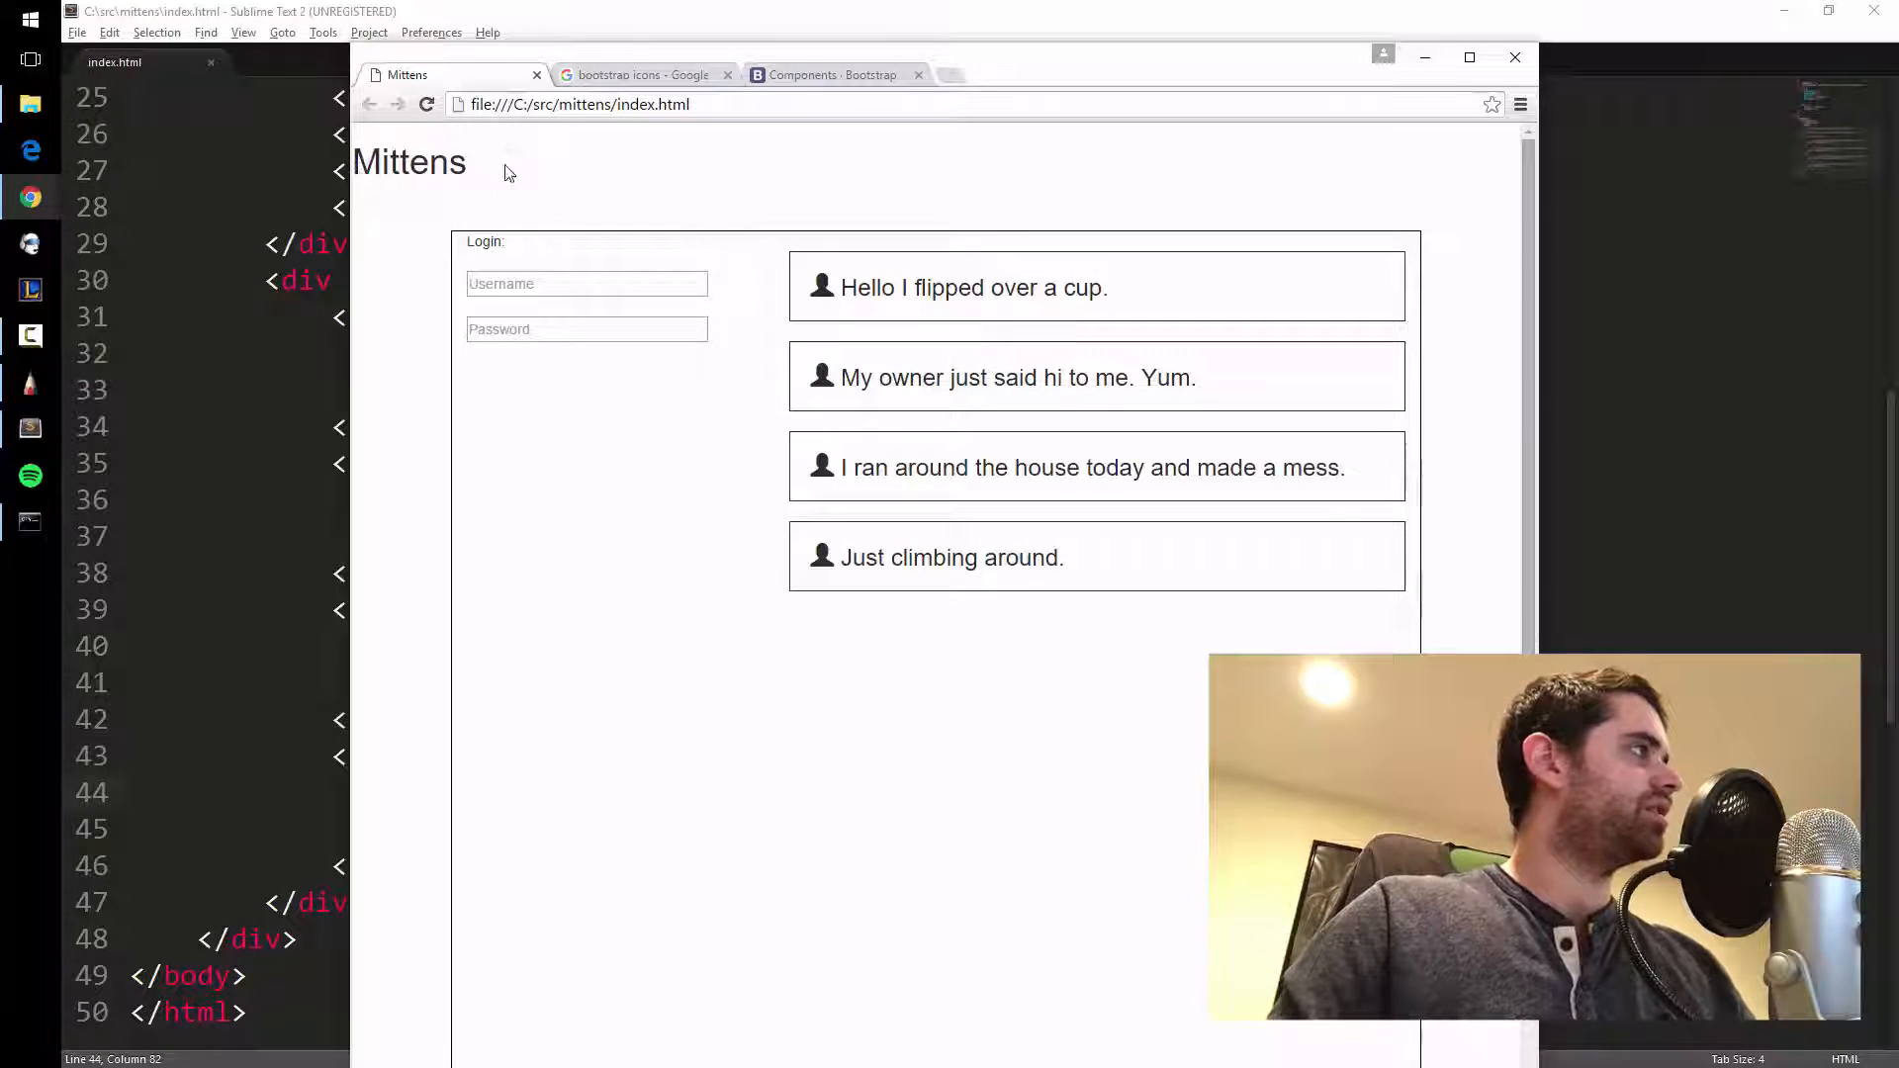
# Reload the Mittens page in Chrome to show the user icons, then return to index.html.
pyautogui.doubleClick(485, 242)
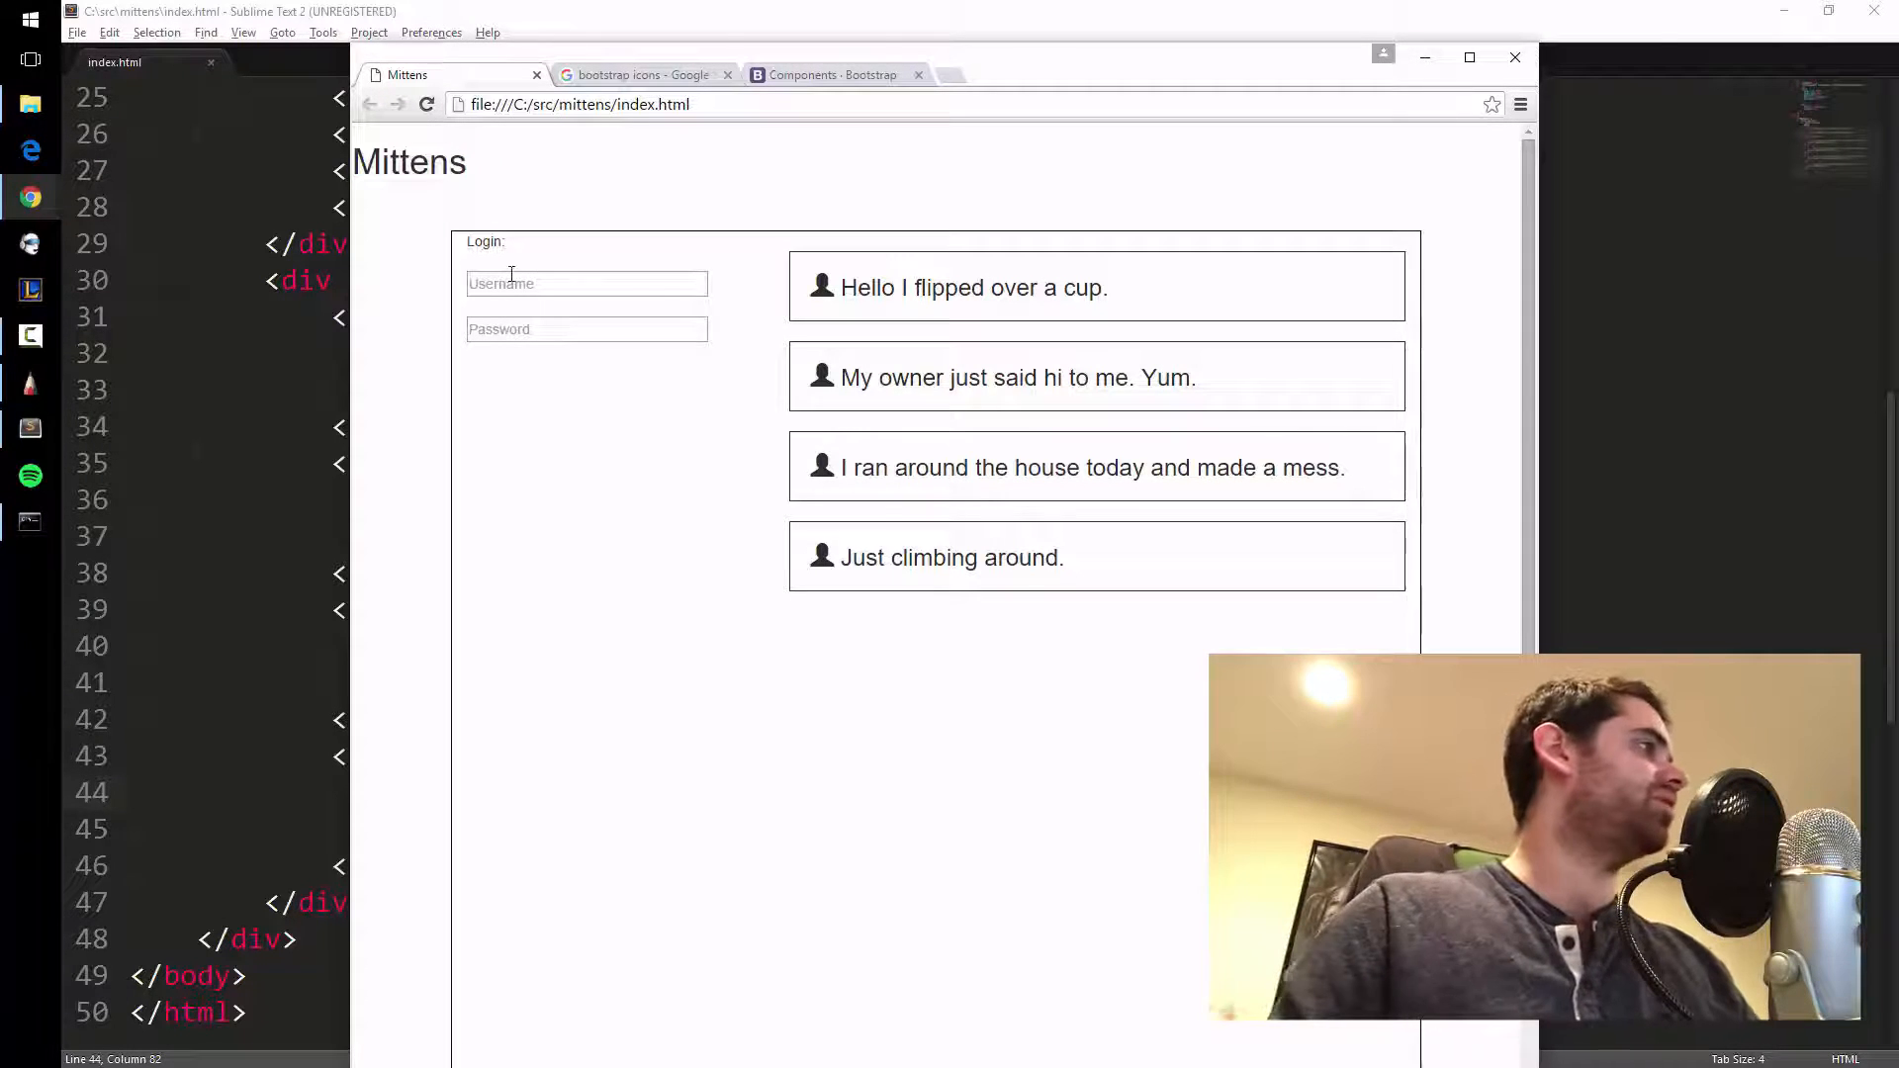
pyautogui.doubleClick(408, 161)
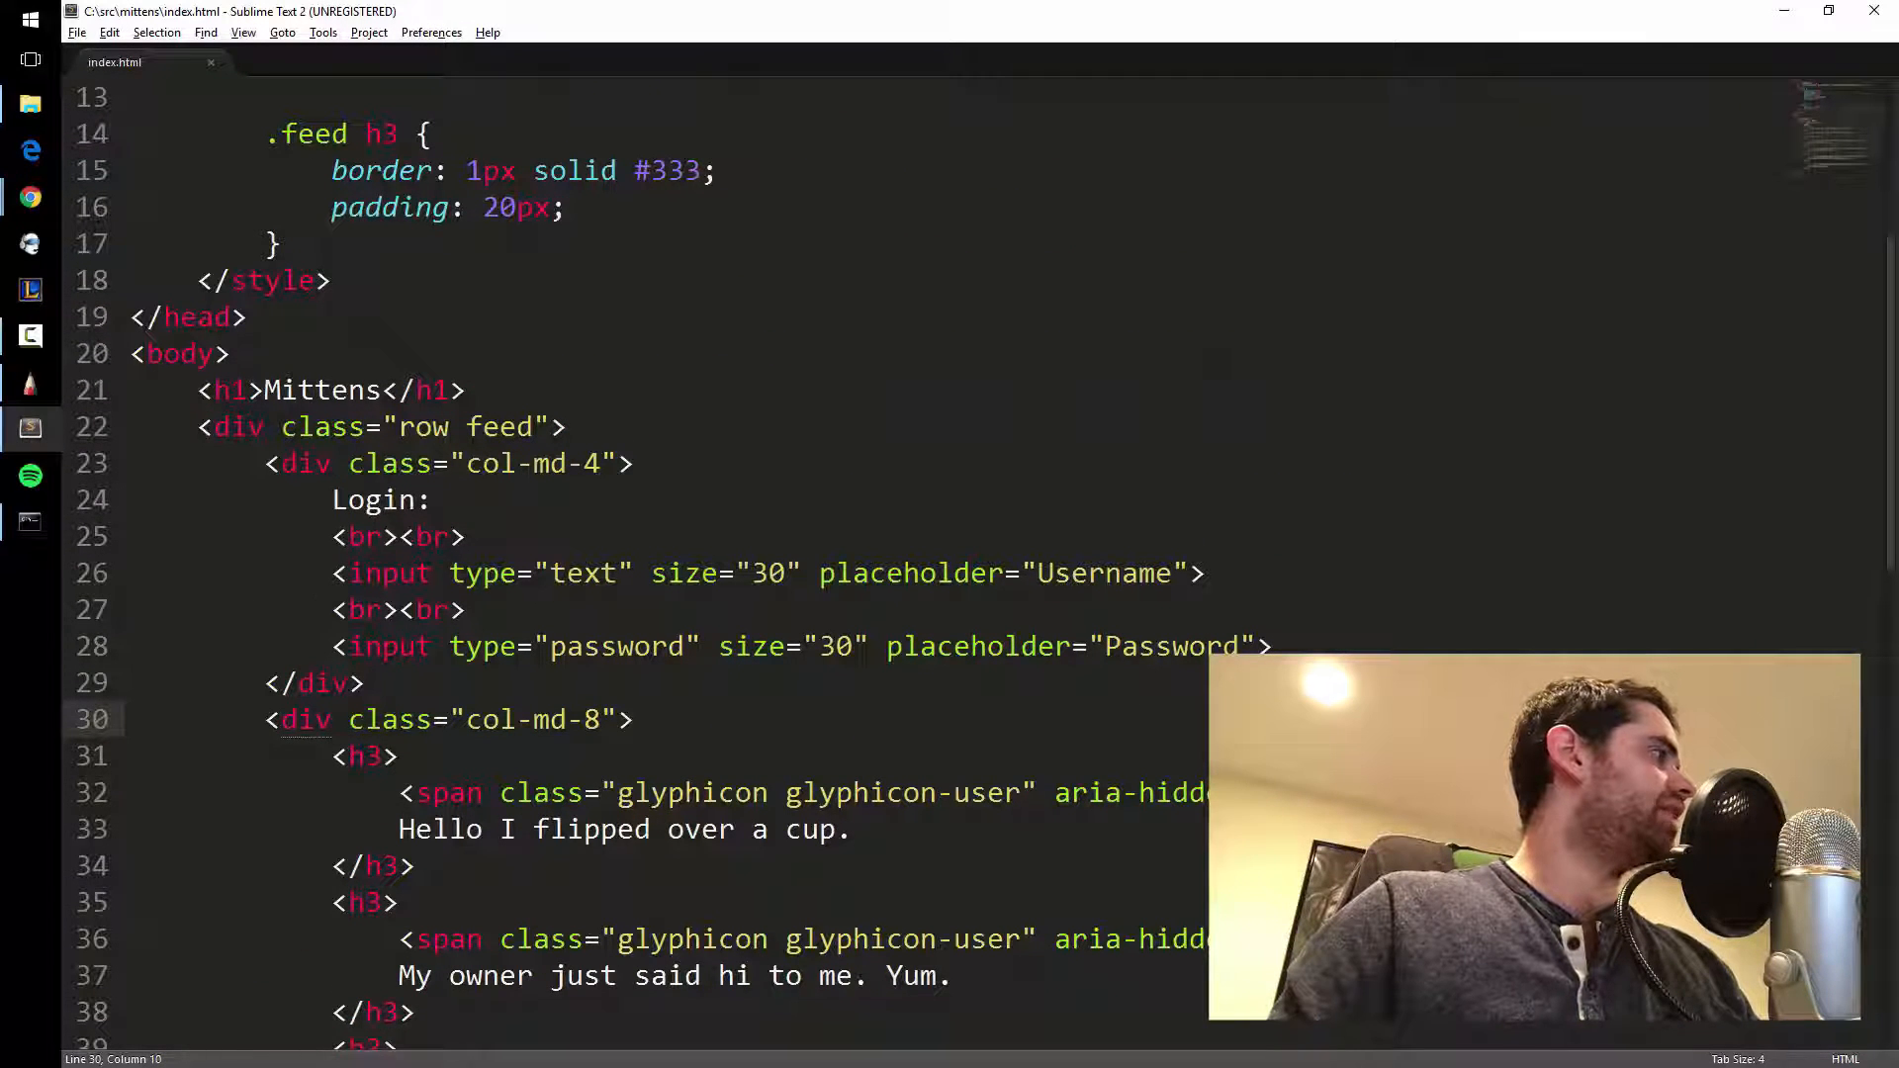
# Give the Mittens heading a page-title class and start a .page-title rule in the style block.
pyautogui.write('class="pag')
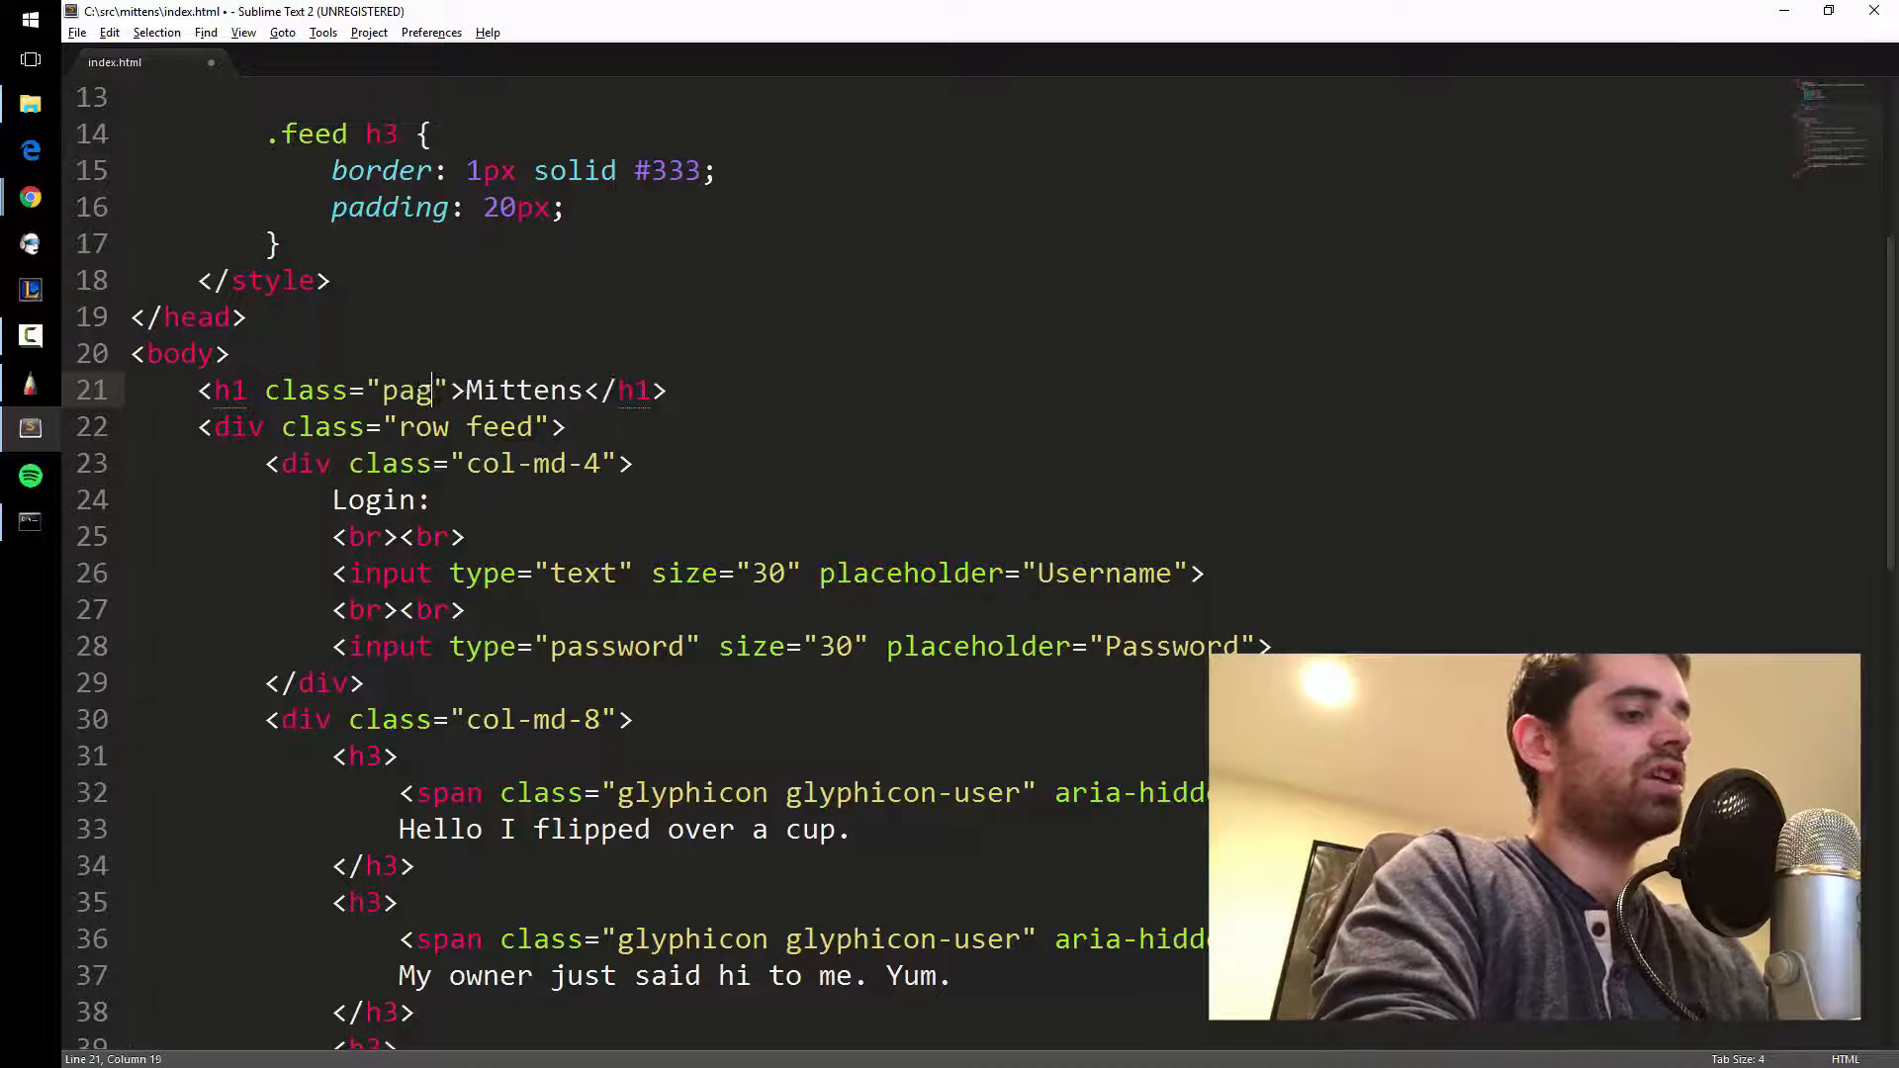
pyautogui.write('e-title')
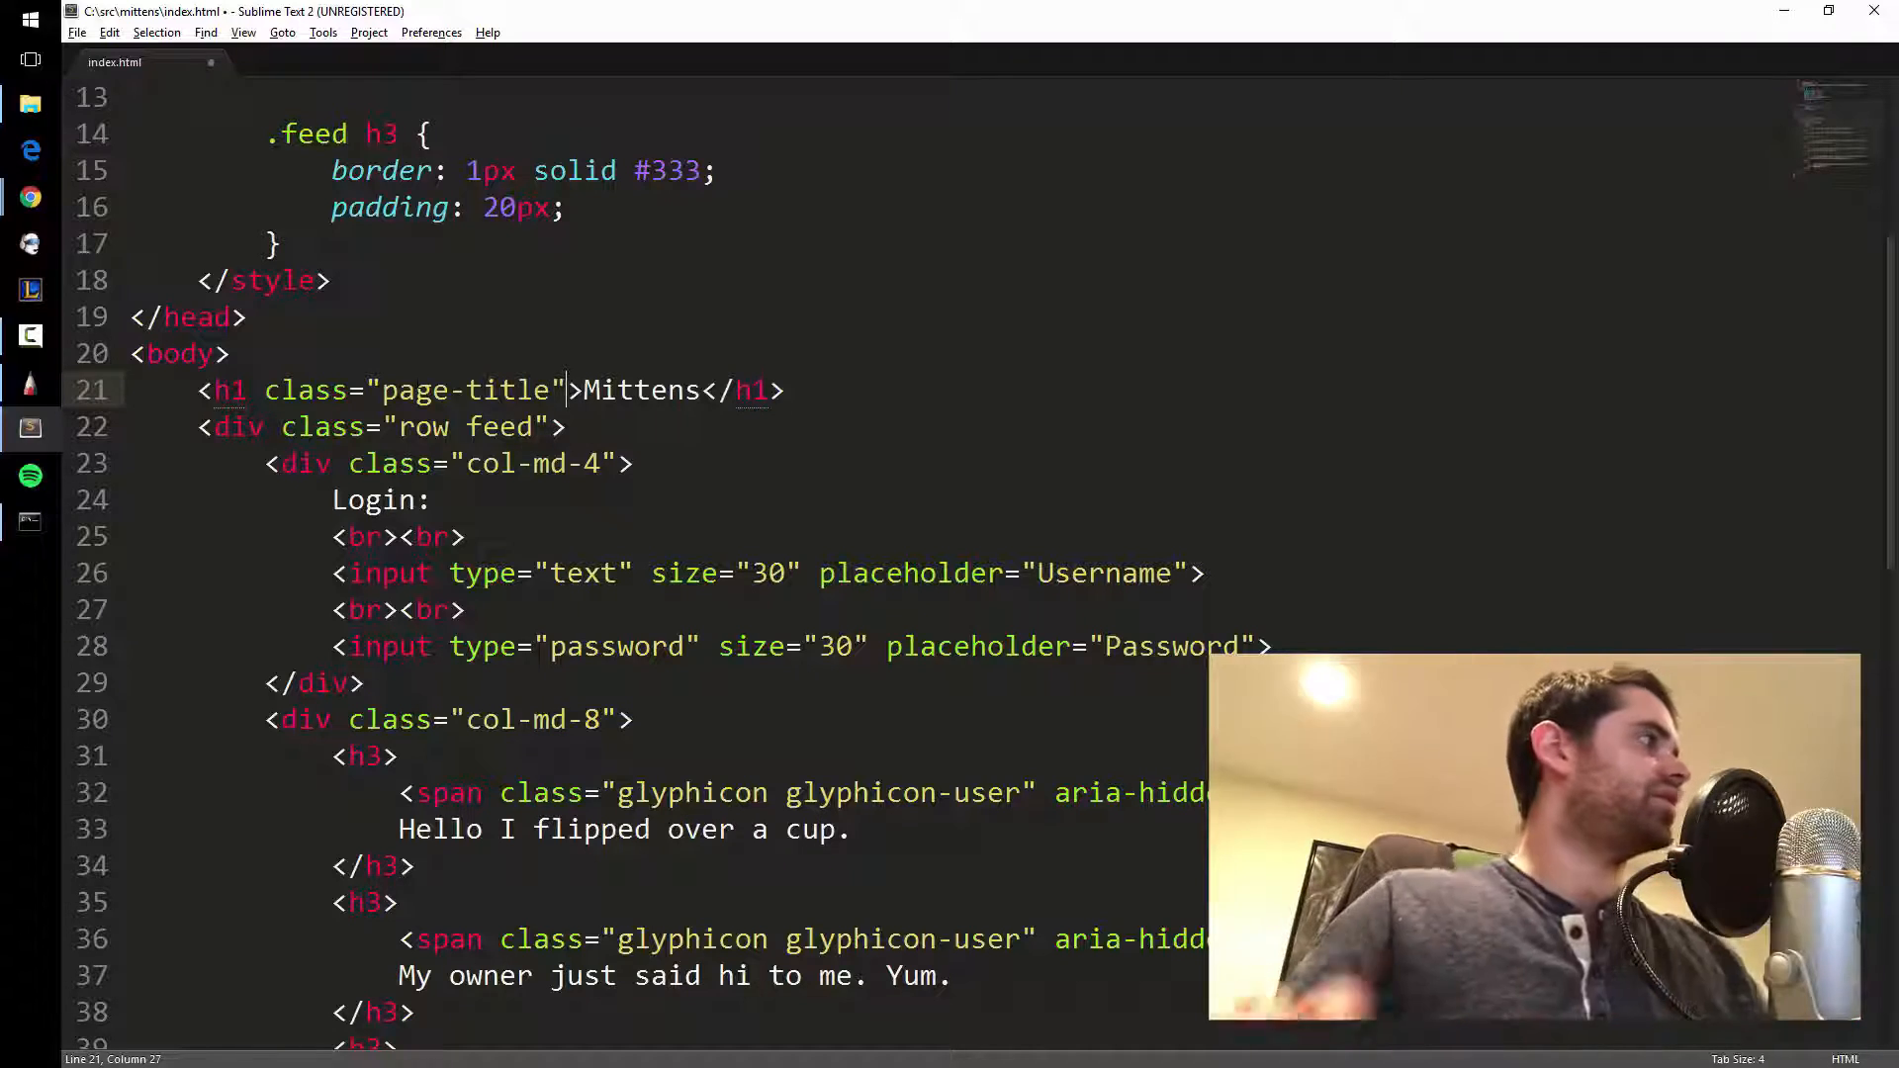
pyautogui.scroll(3)
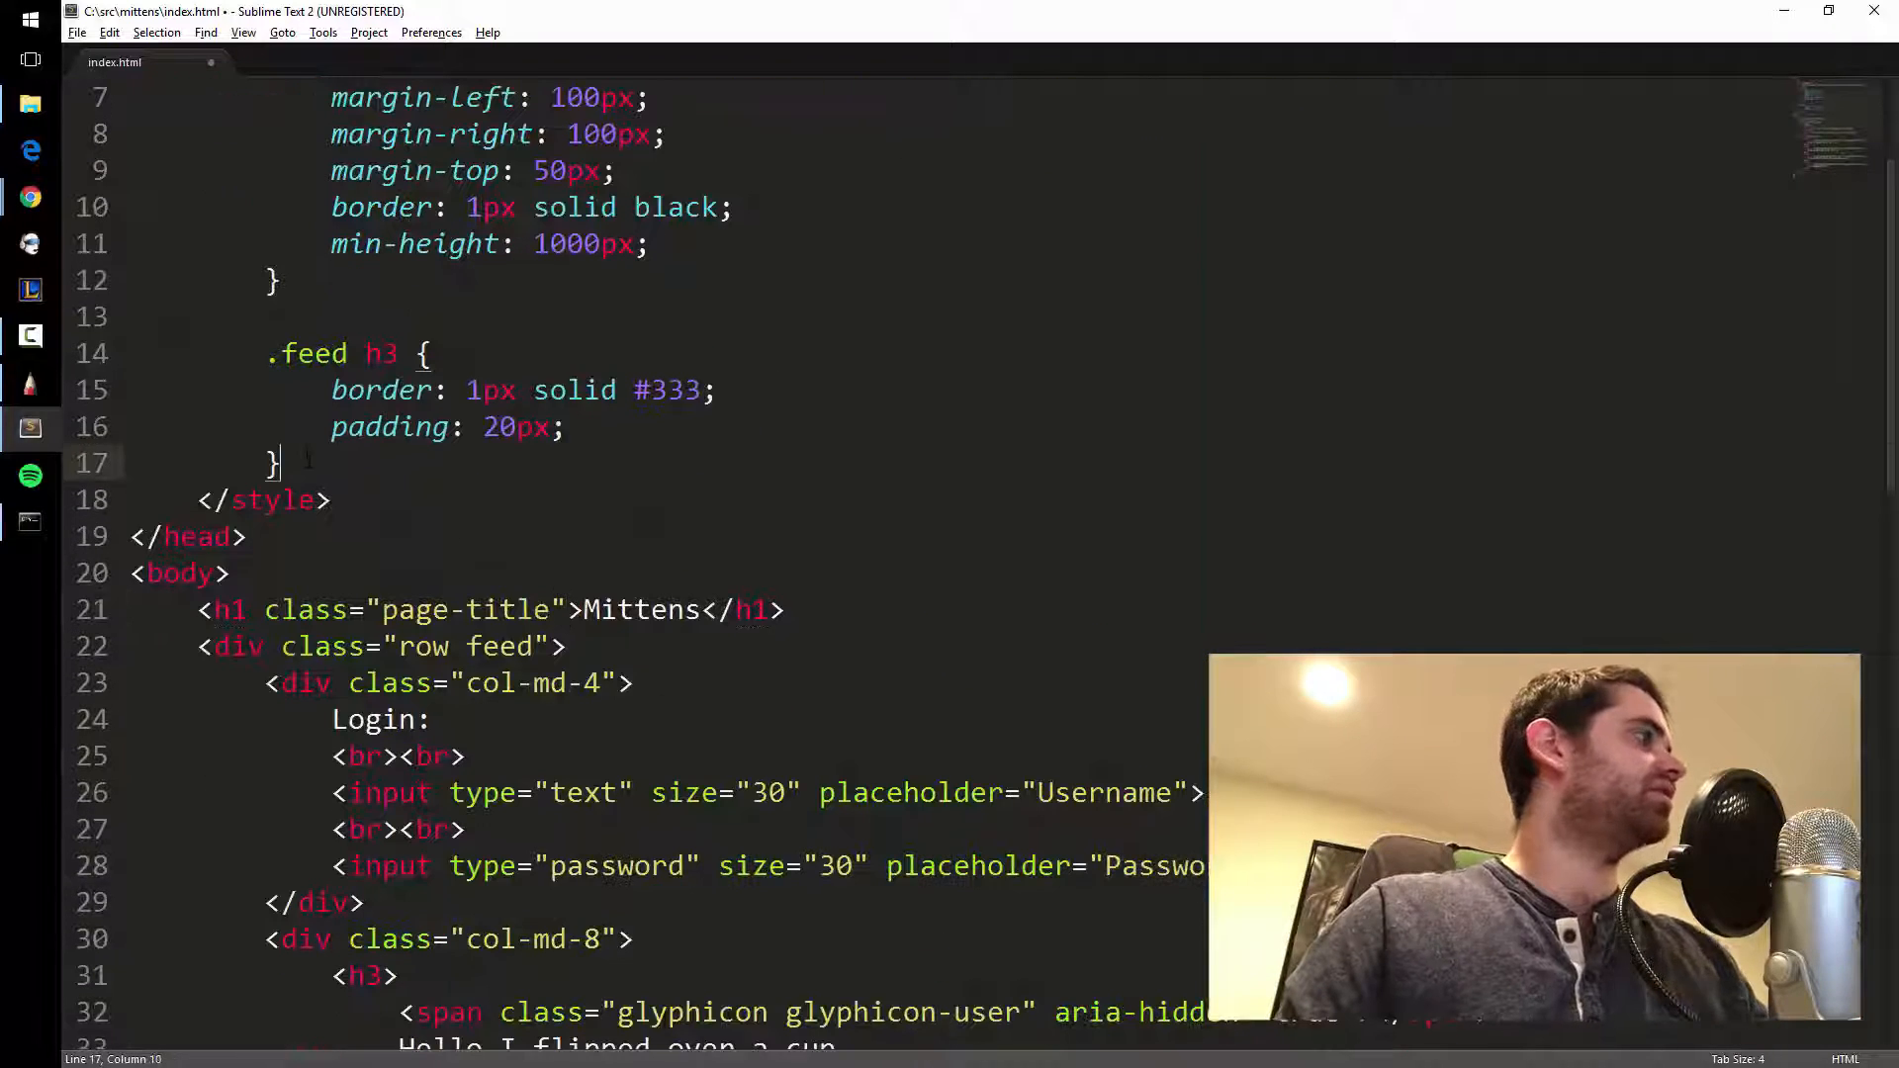
pyautogui.write('.page-title {')
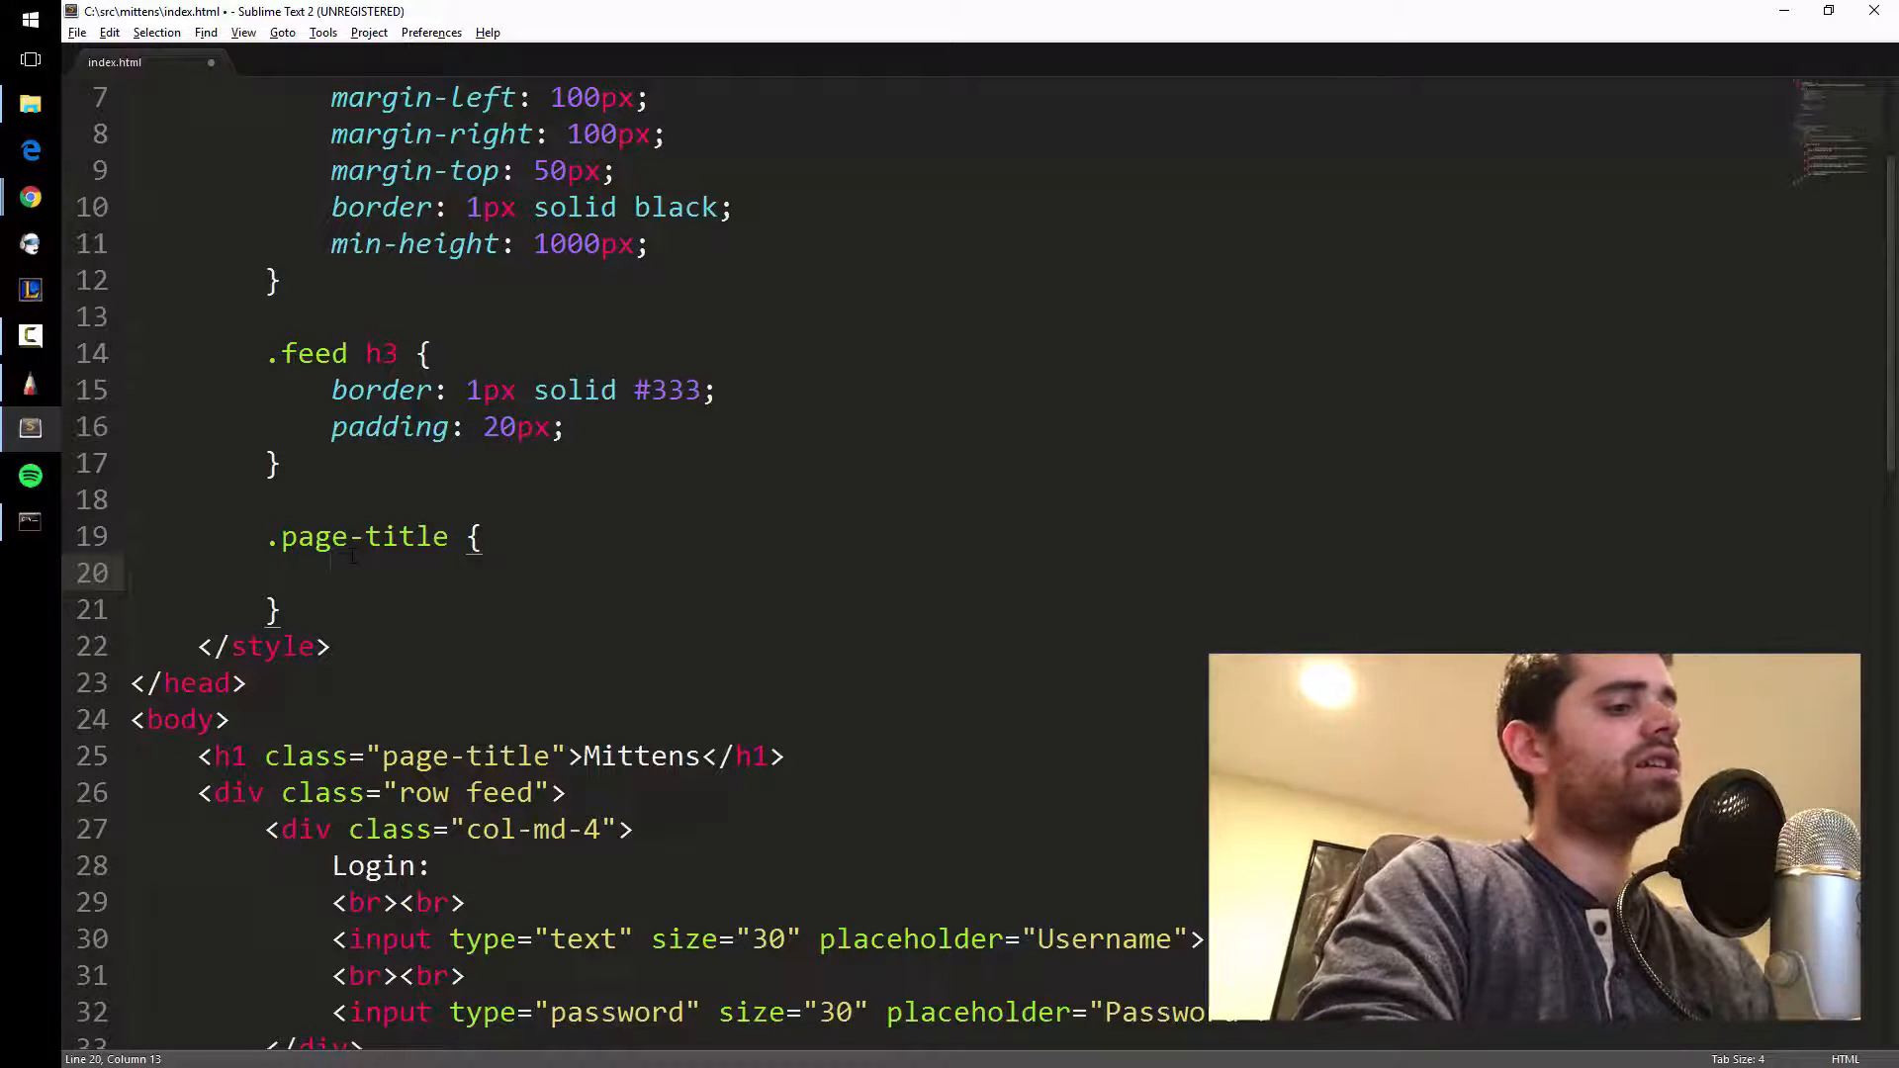
# Set margin-left: 100px in the .page-title rule and save index.html.
pyautogui.write('margin-left:;')
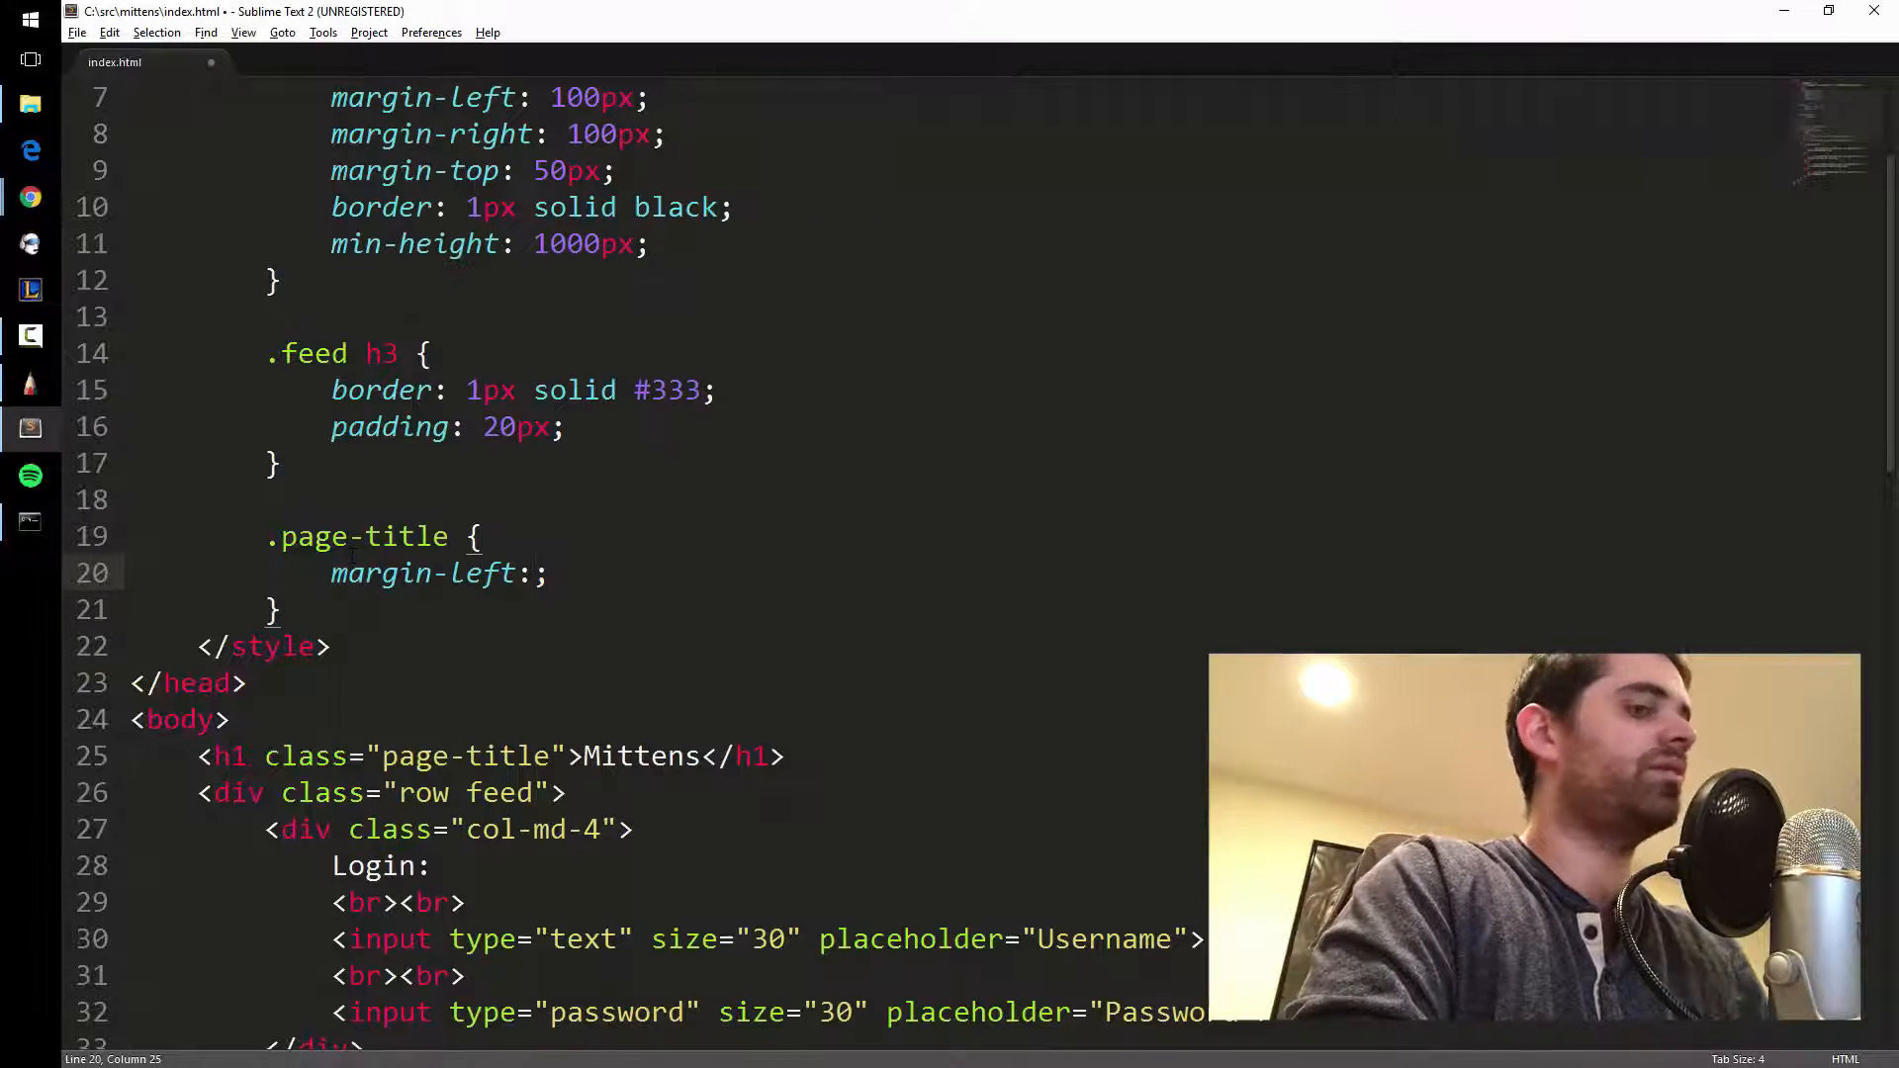
pyautogui.write('100px')
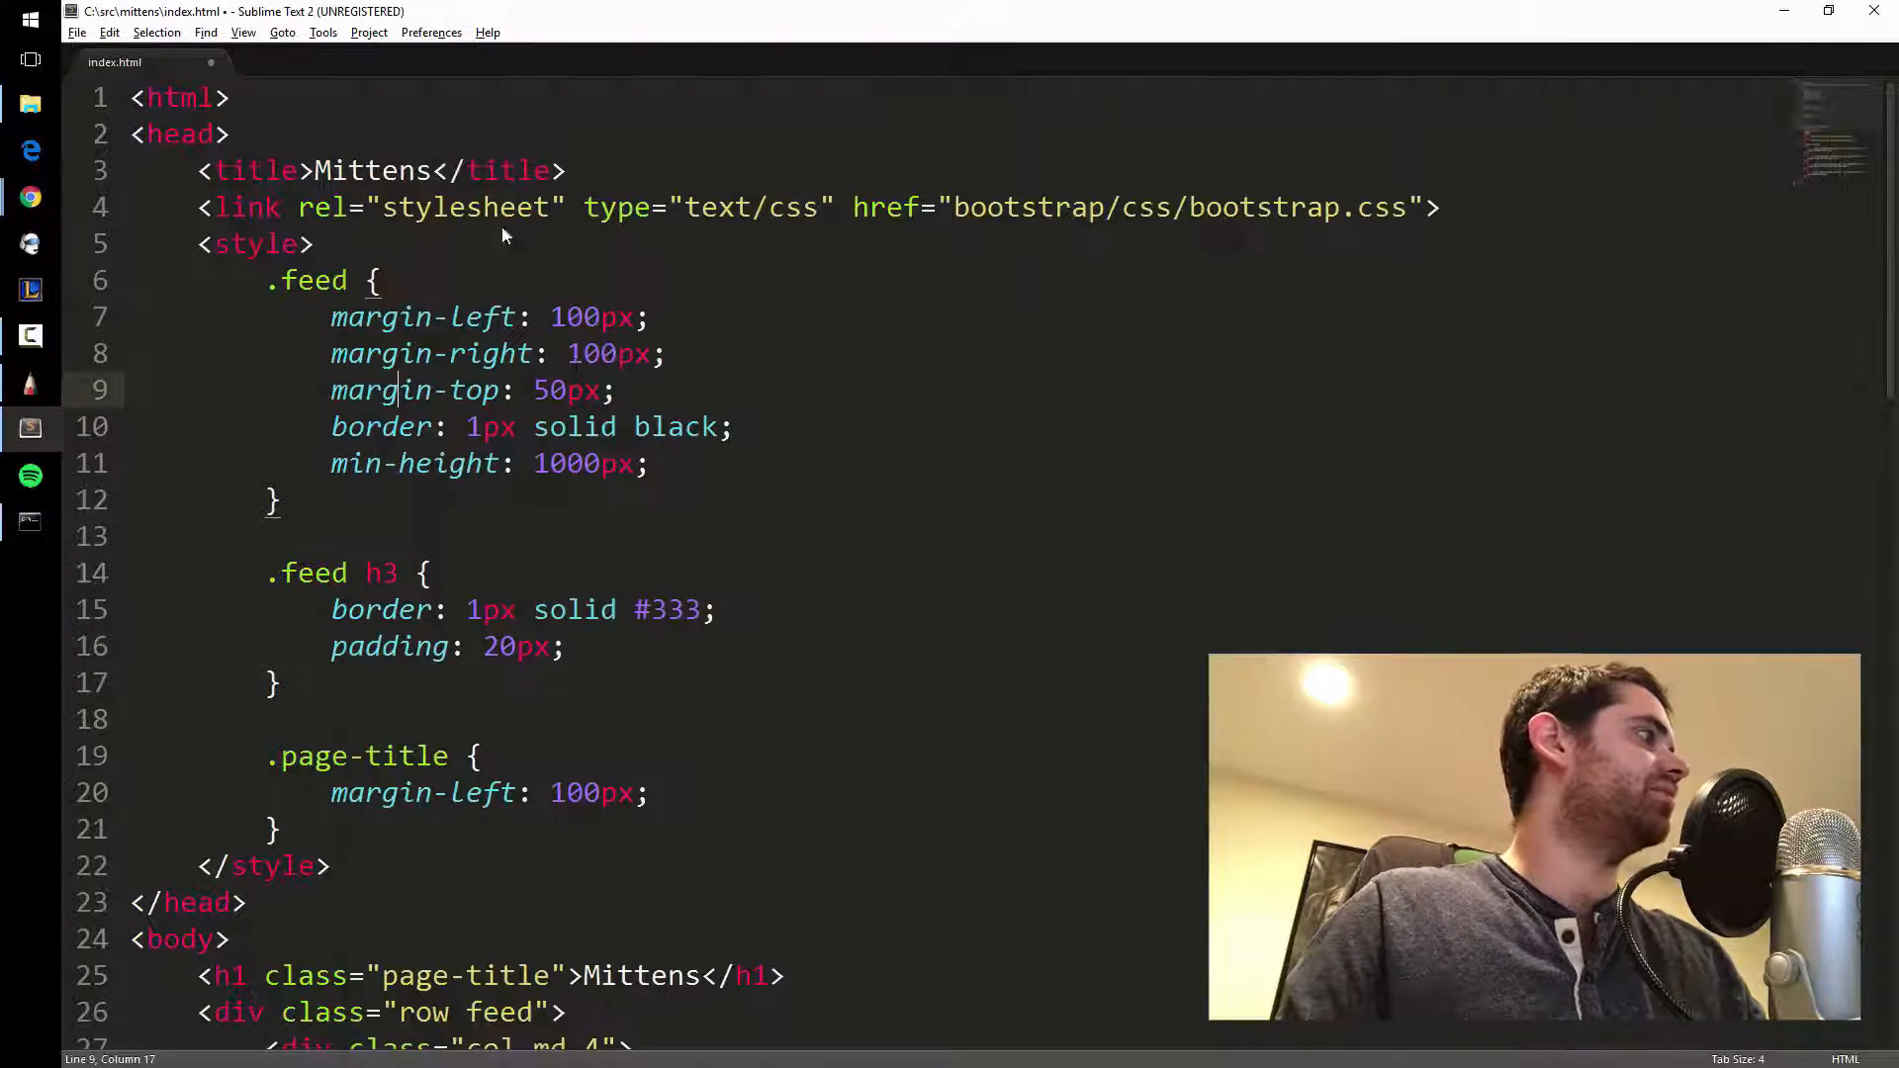
pyautogui.scroll(-3)
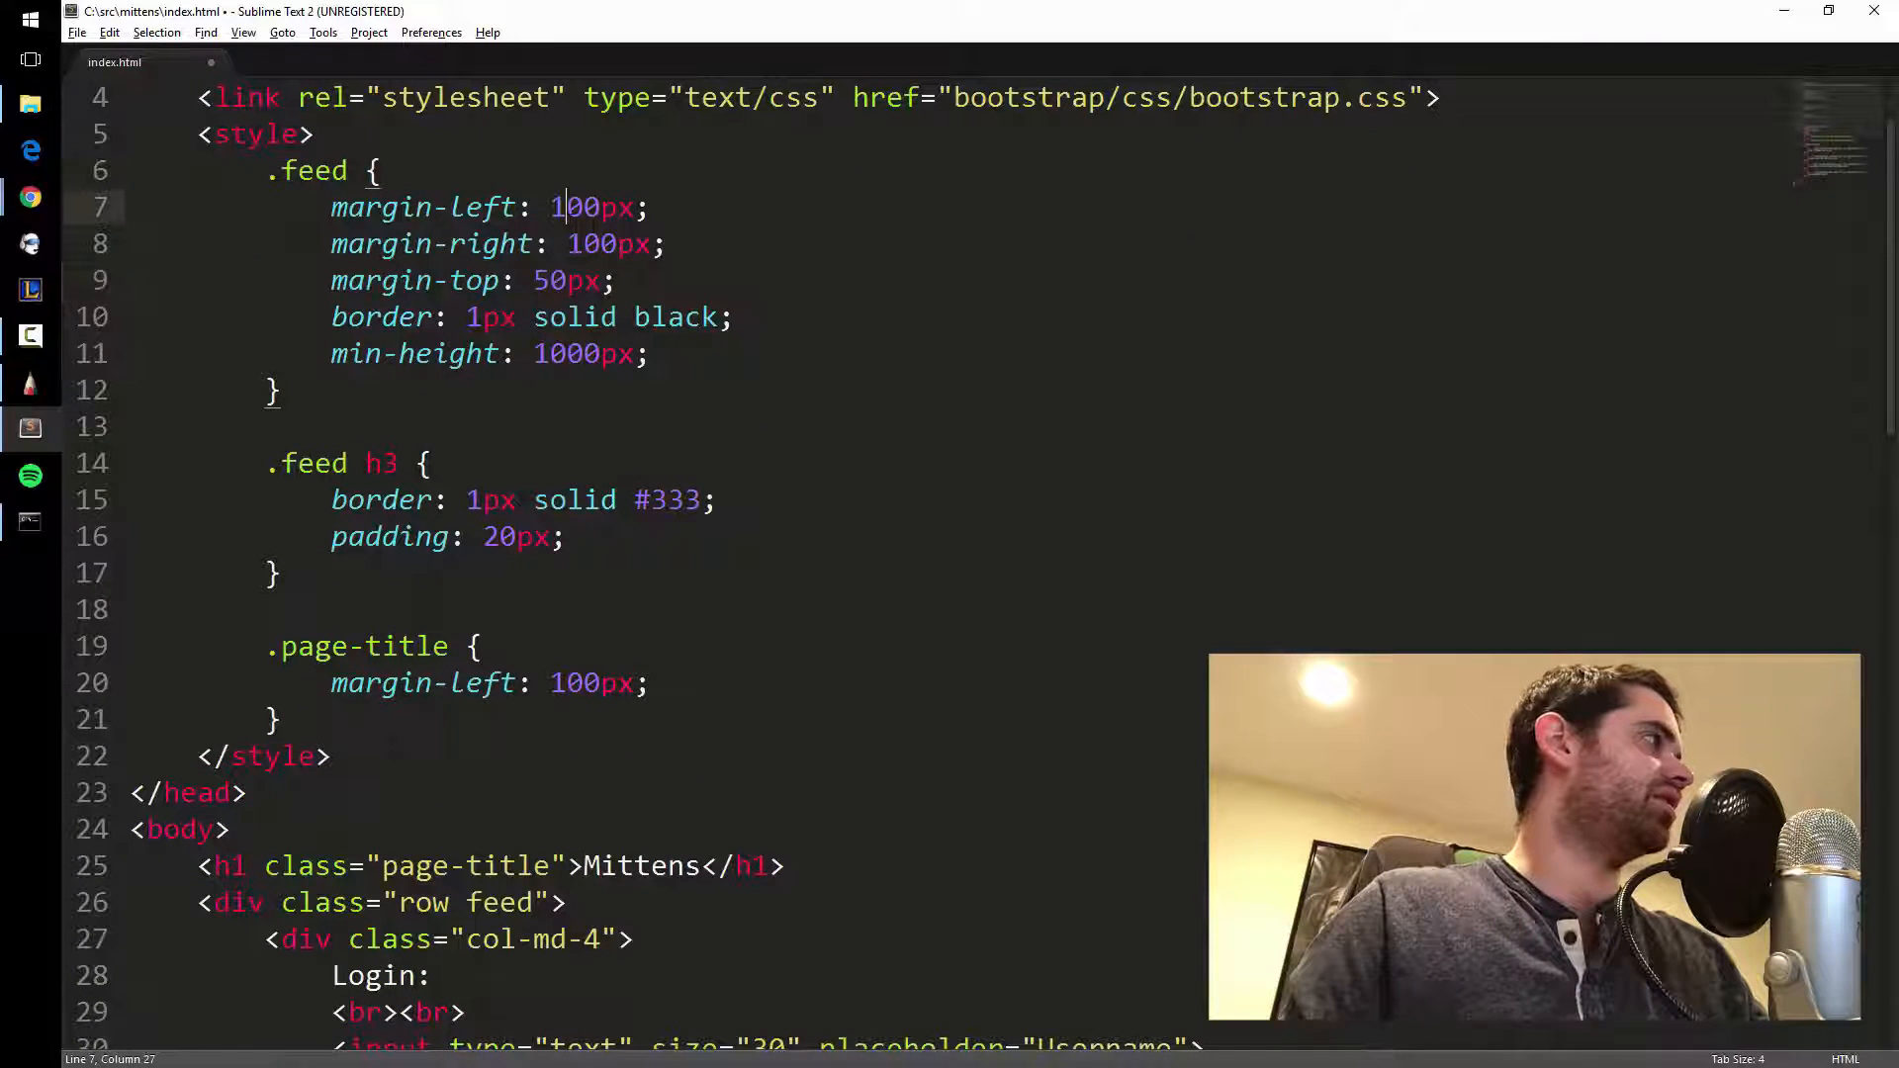
pyautogui.press('ctrl+s')
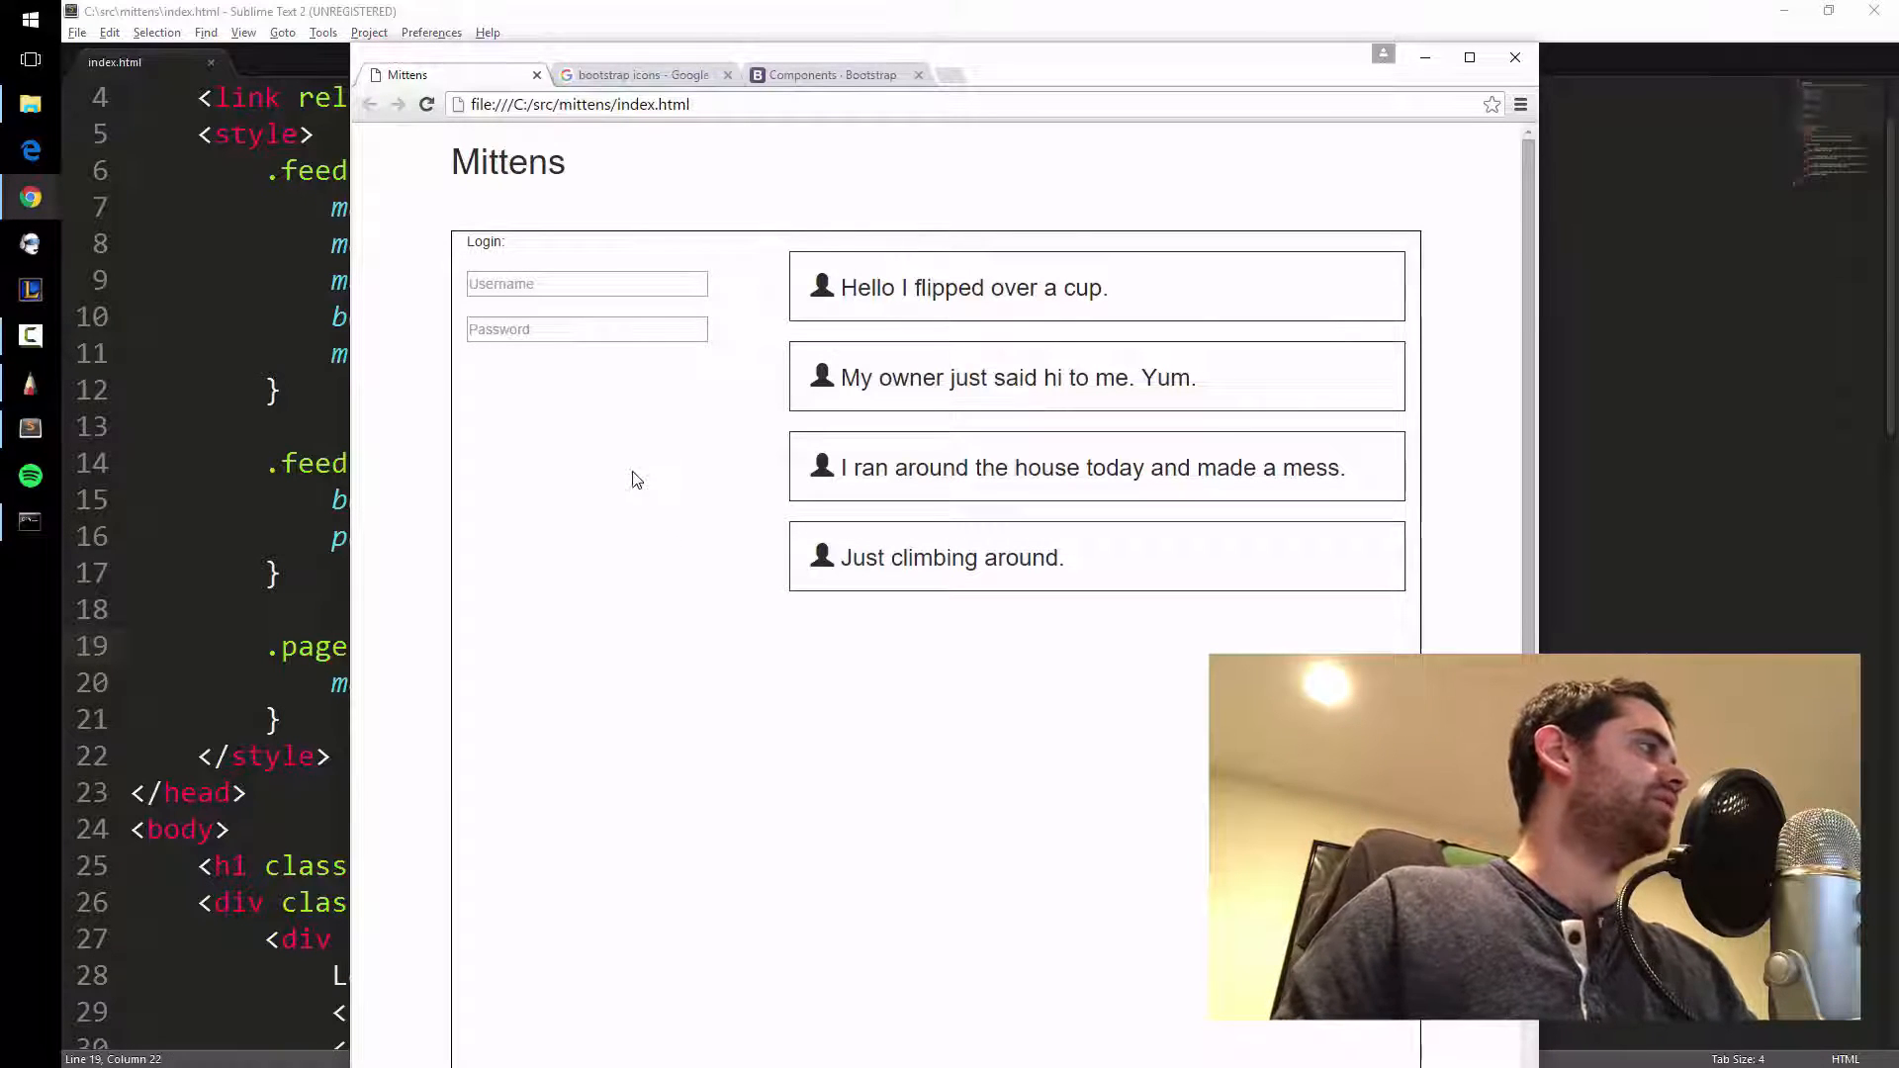
pyautogui.moveTo(593, 598)
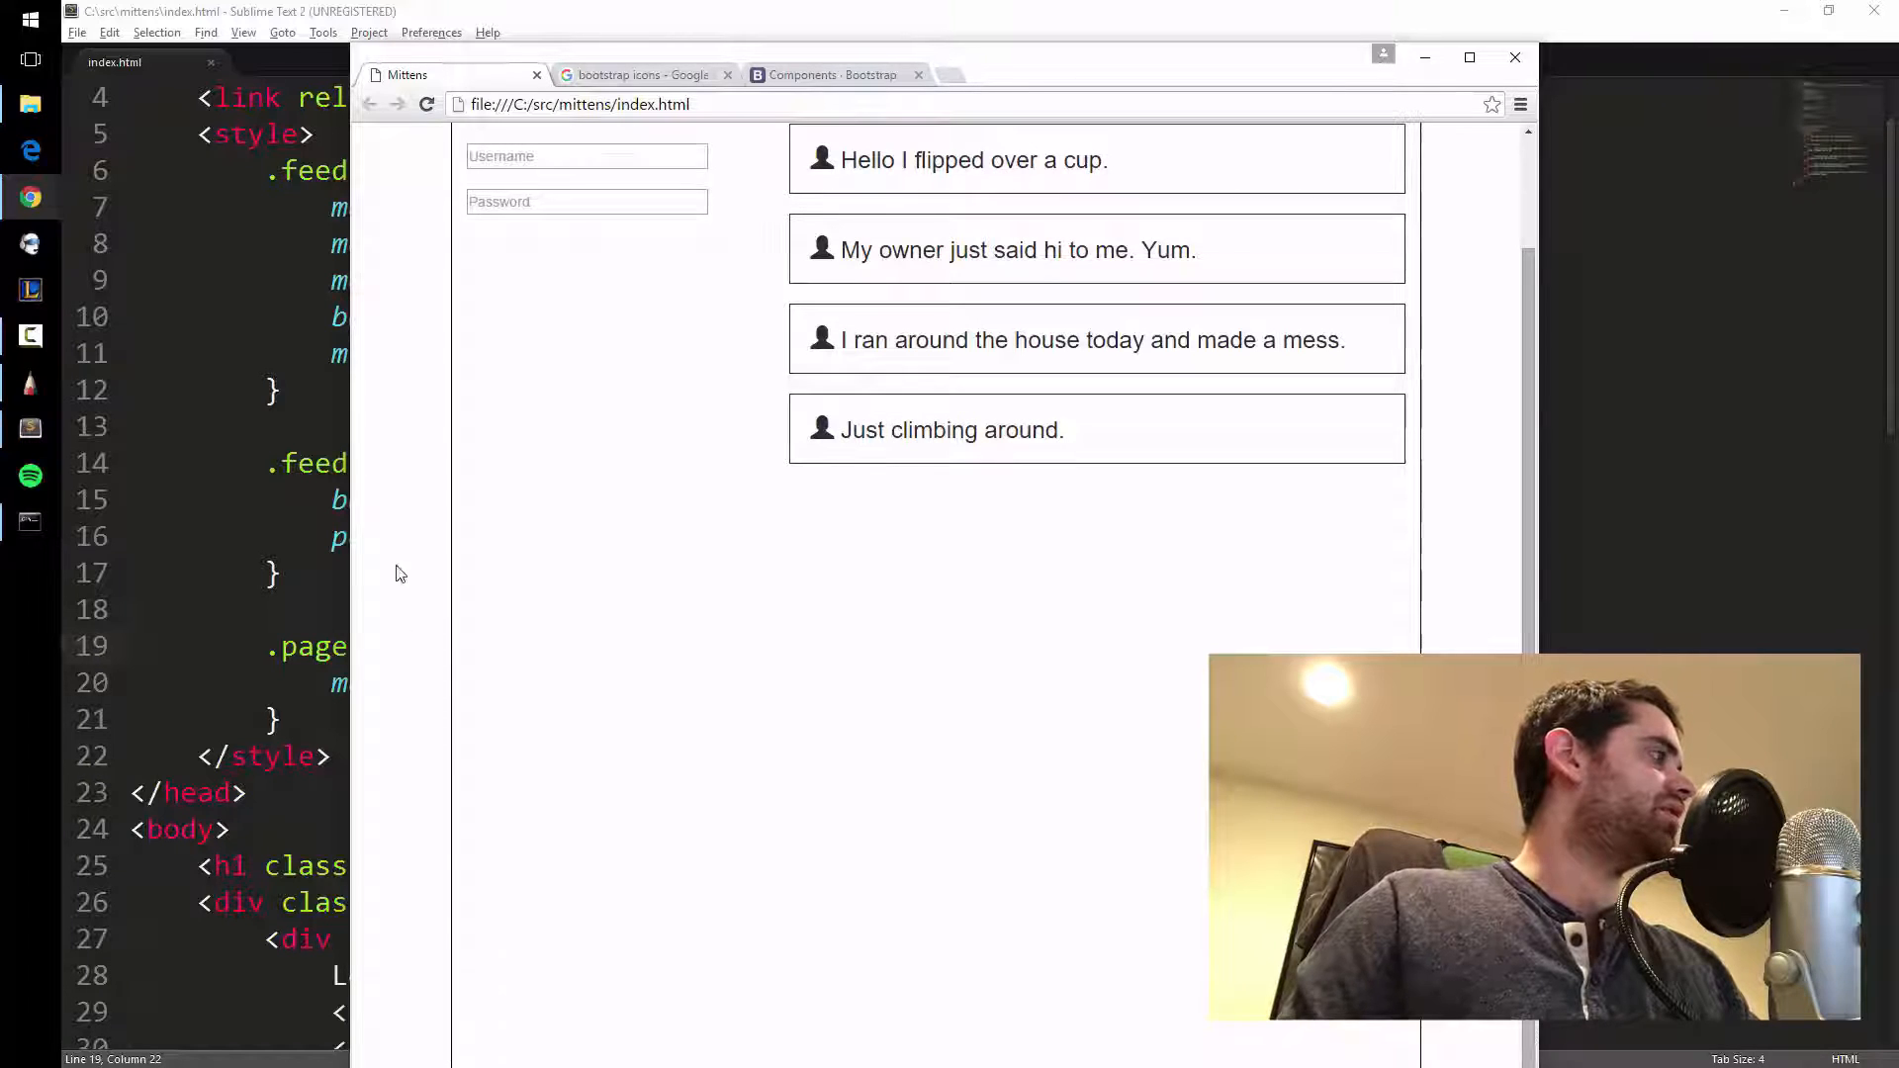
# Scroll through the refreshed Mittens page with its indented title.
pyautogui.scroll(3)
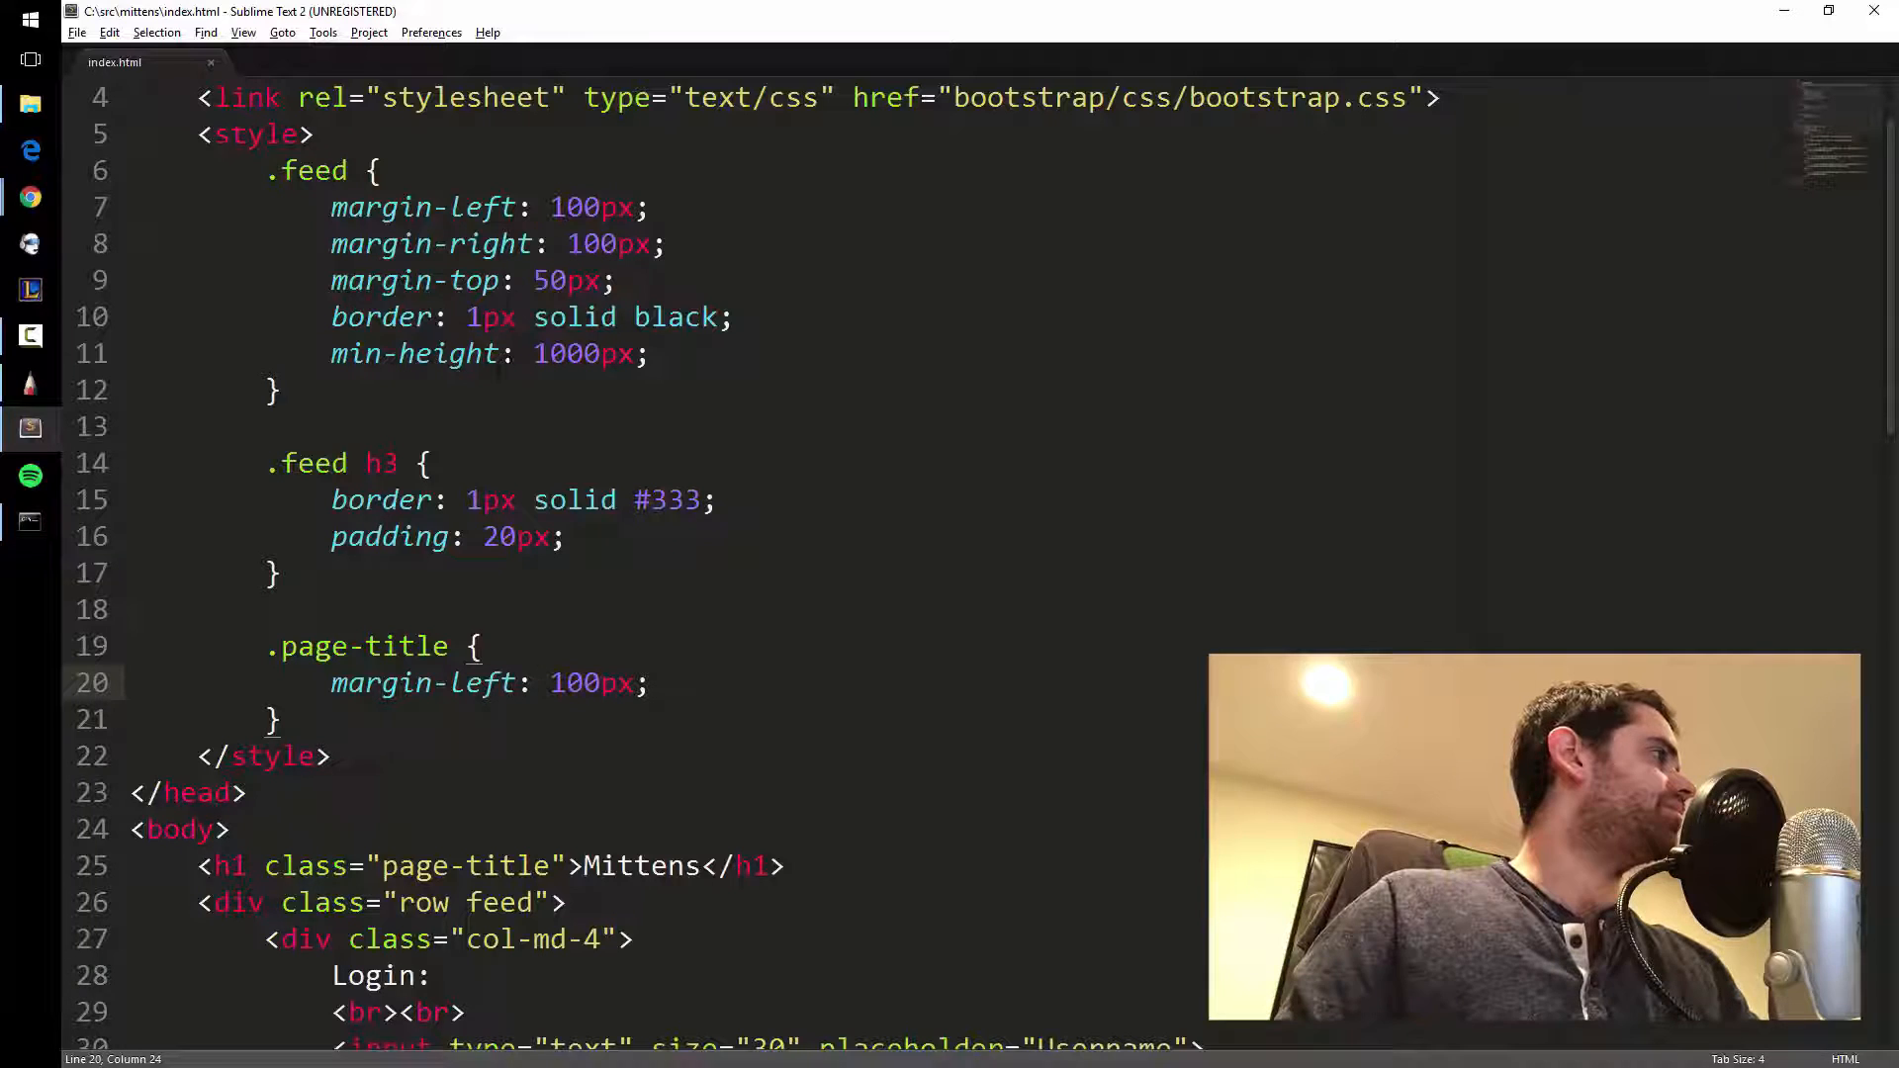
# Delete the 'border: 1px solid black;' line from the .feed rule.
pyautogui.click(431, 316)
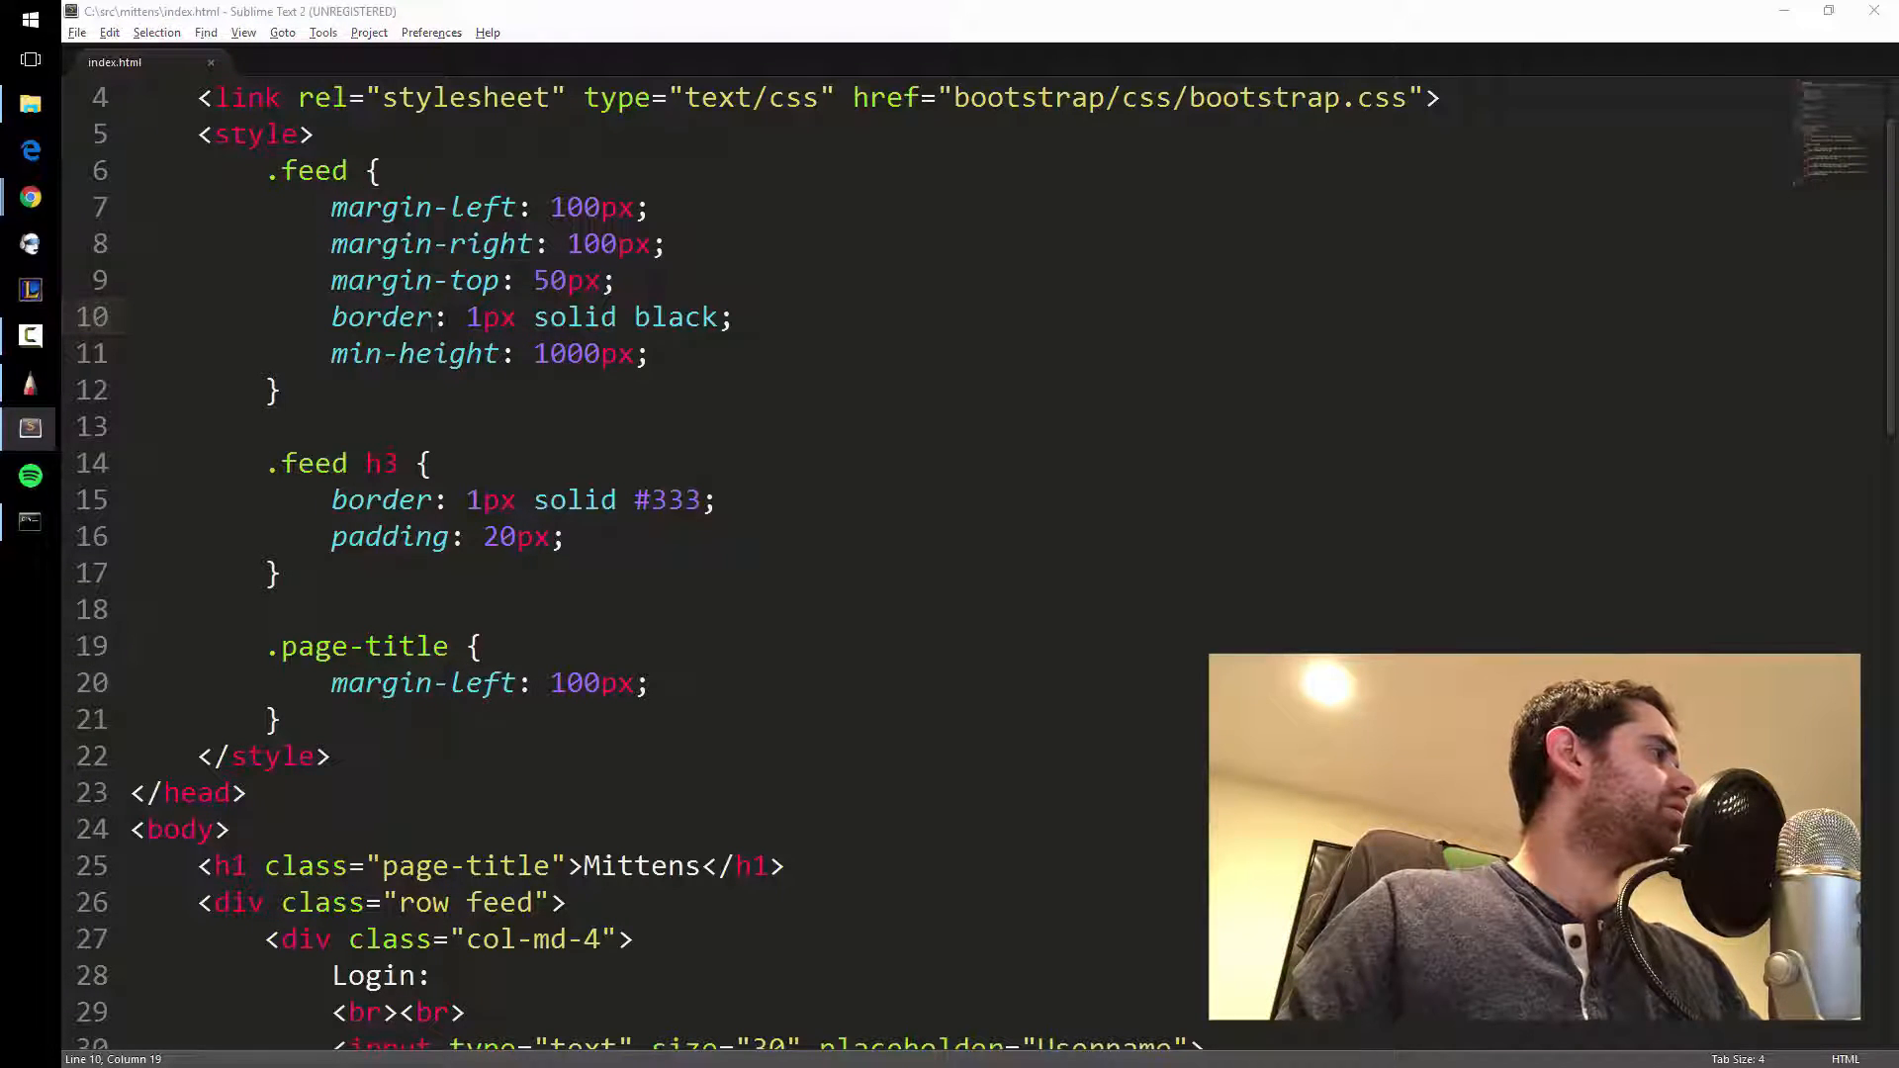
pyautogui.click(29, 198)
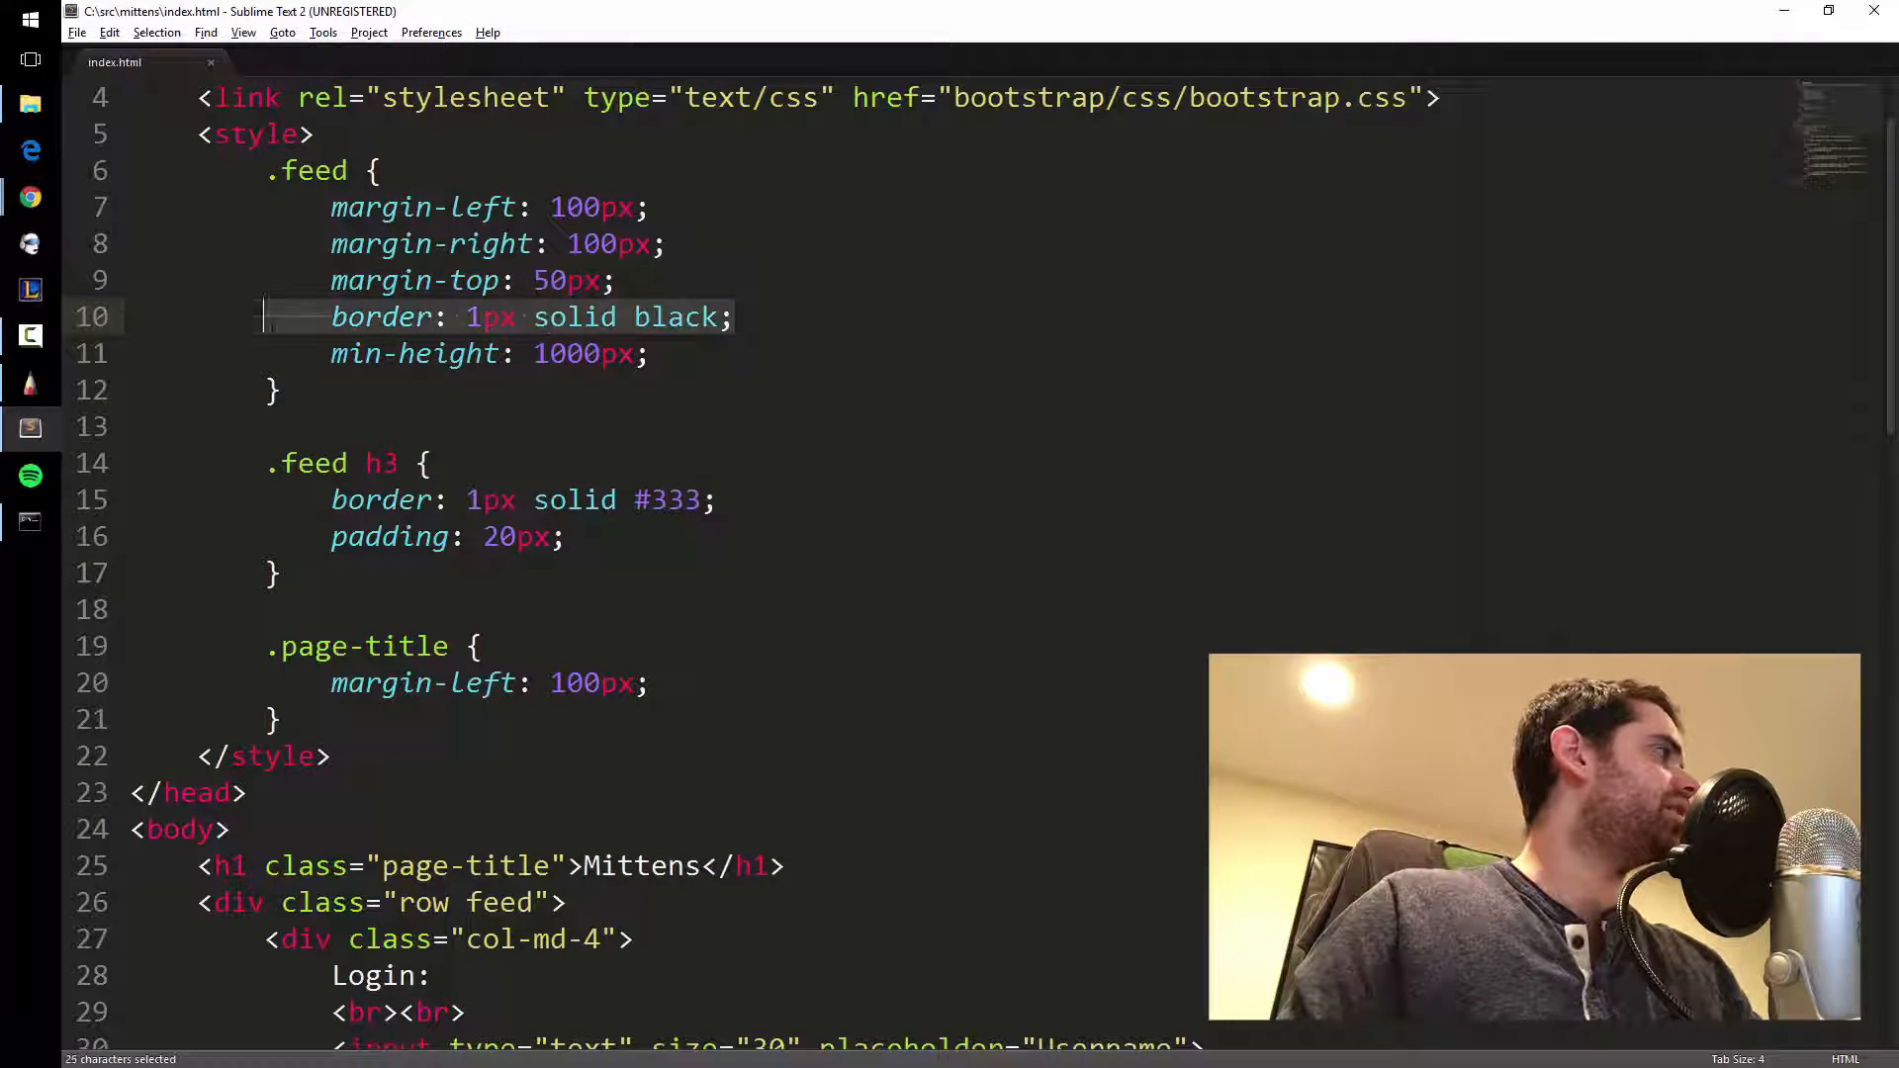
pyautogui.press('Delete')
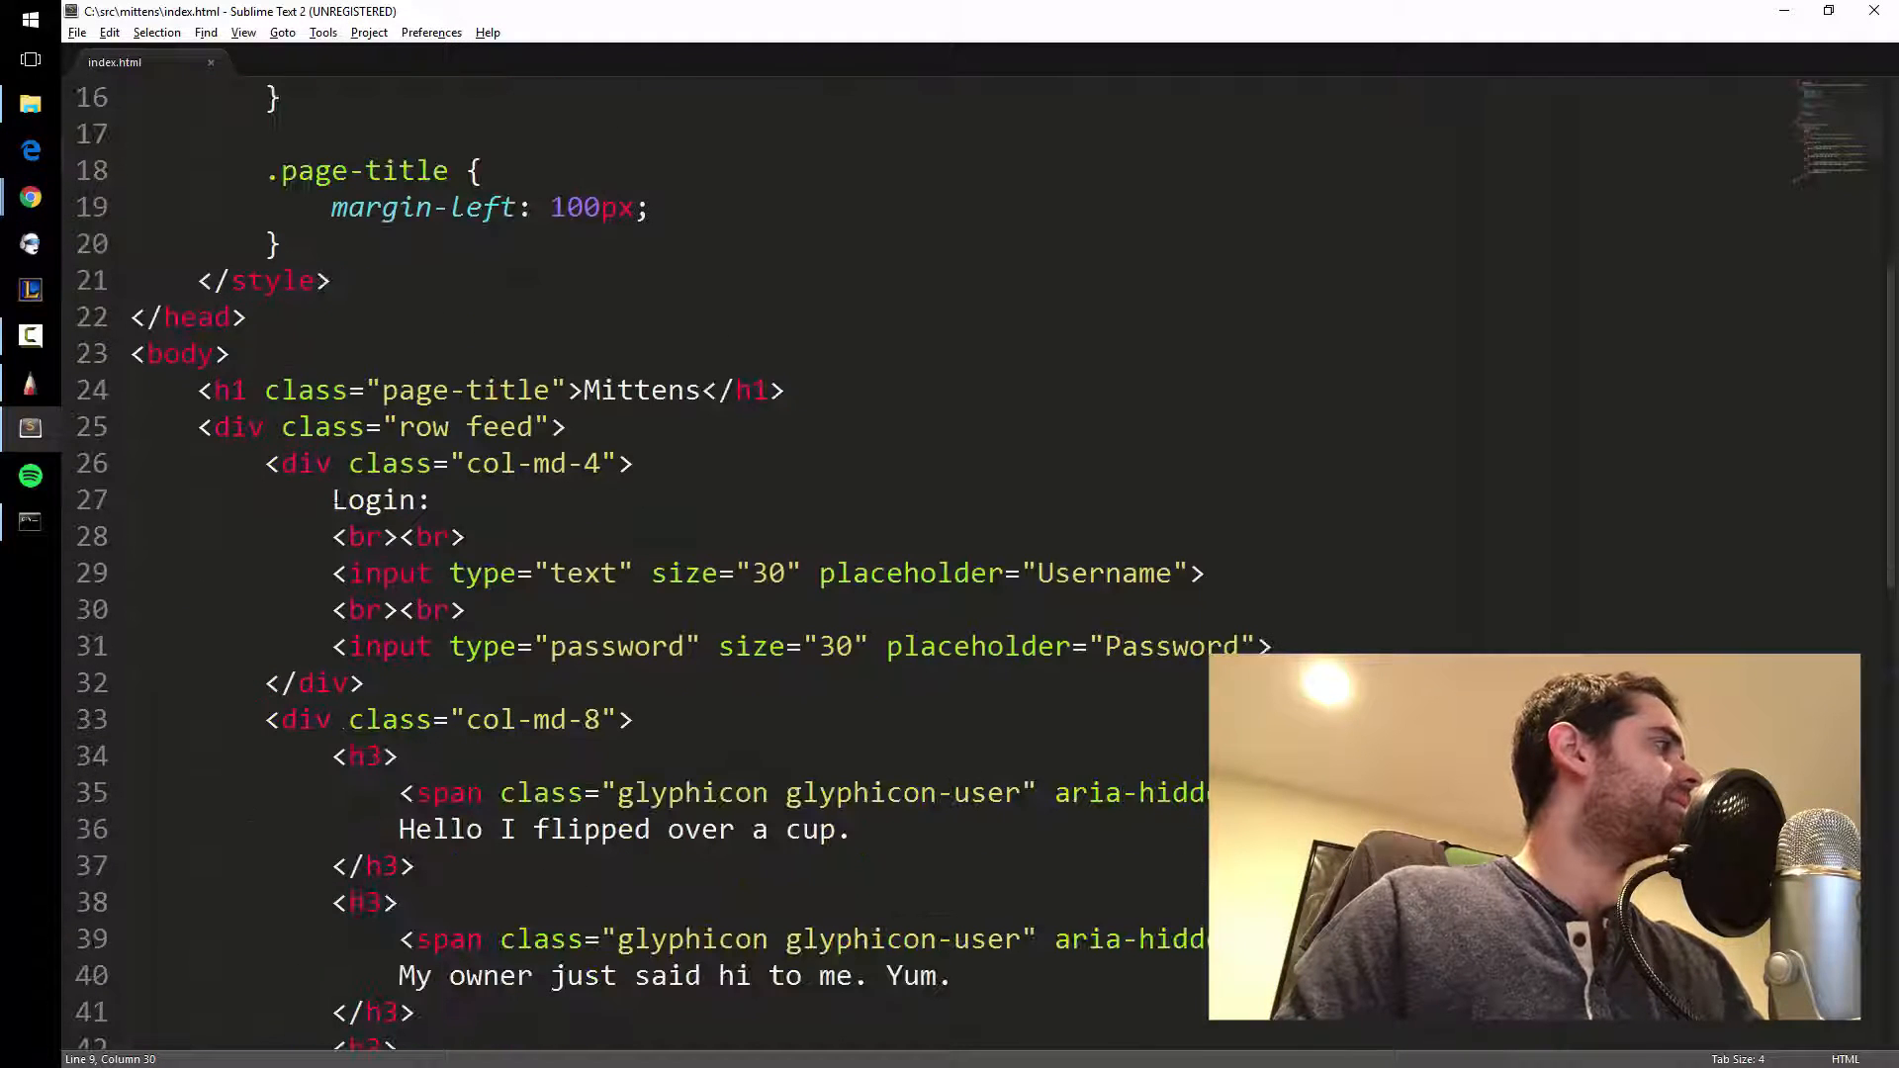
# Wrap Login in h2 tags, remove the colon after it, and bump the level to h3.
pyautogui.write('h2>')
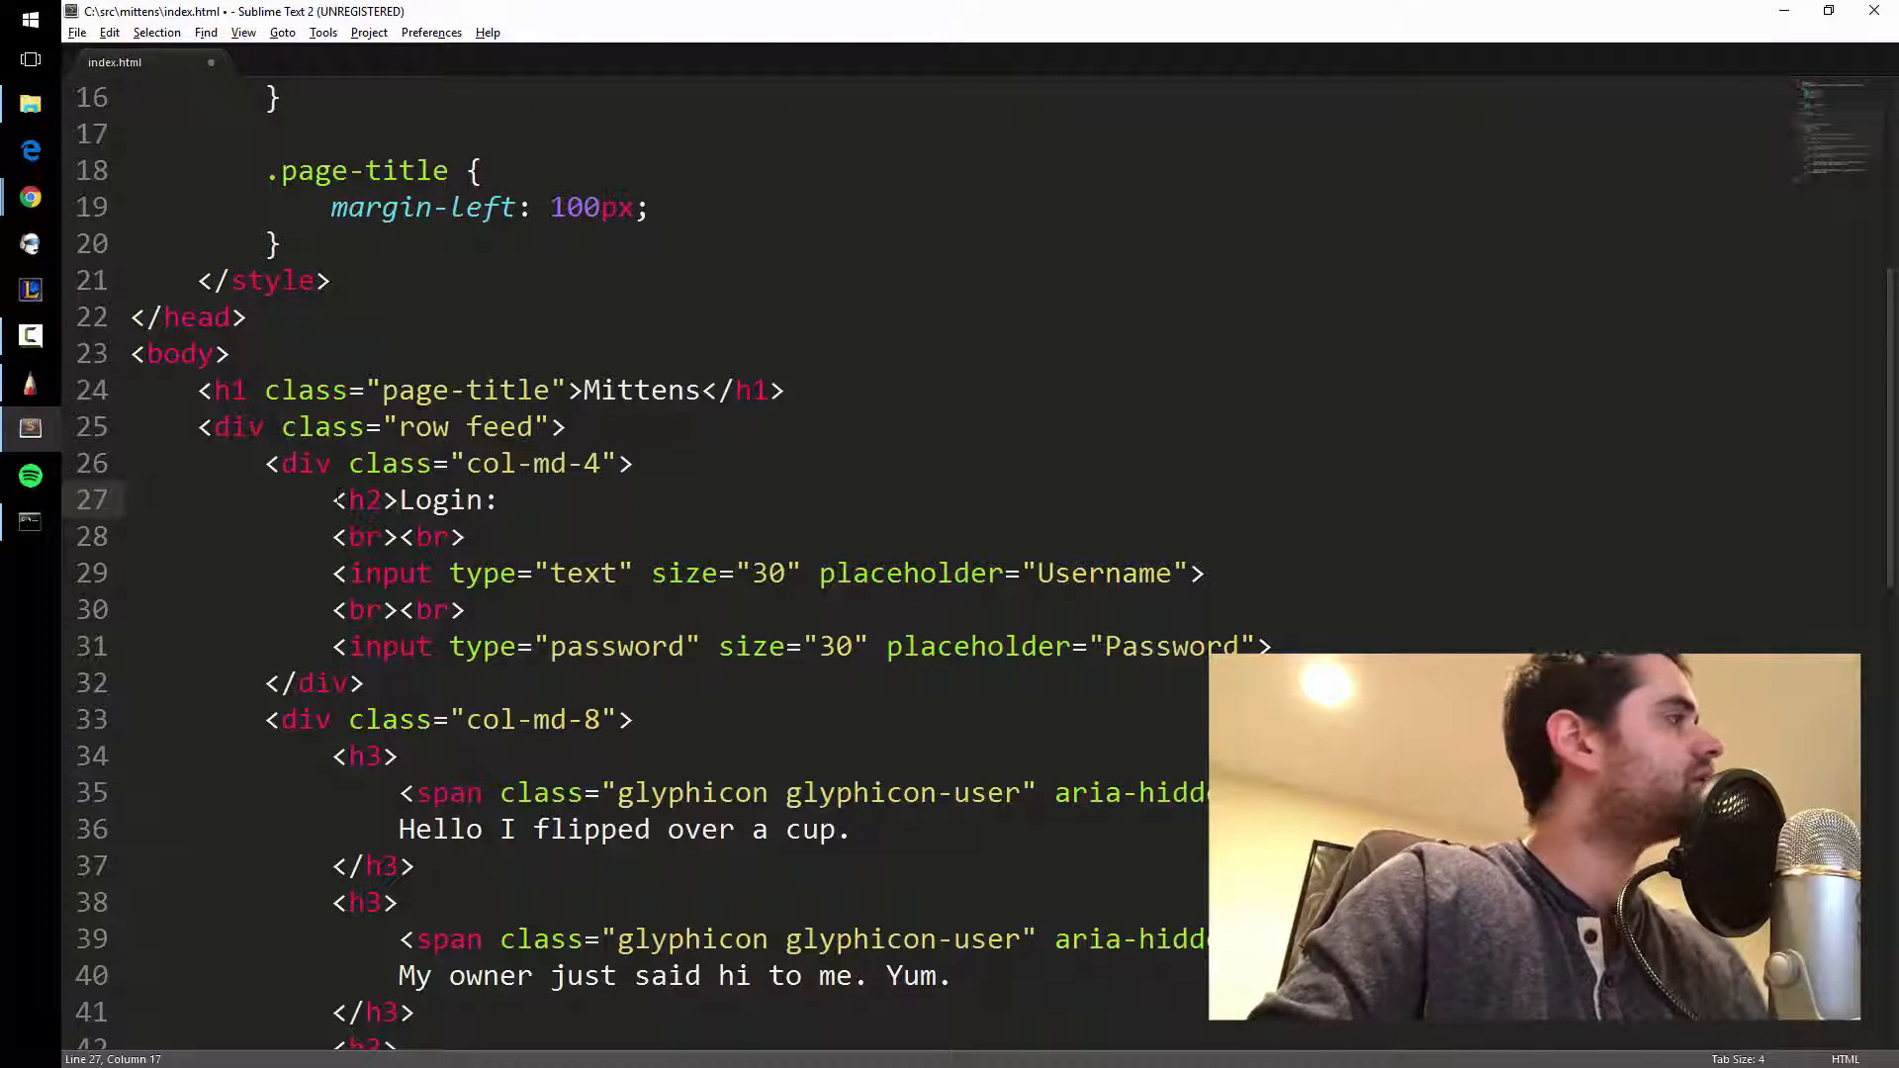
pyautogui.write('<')
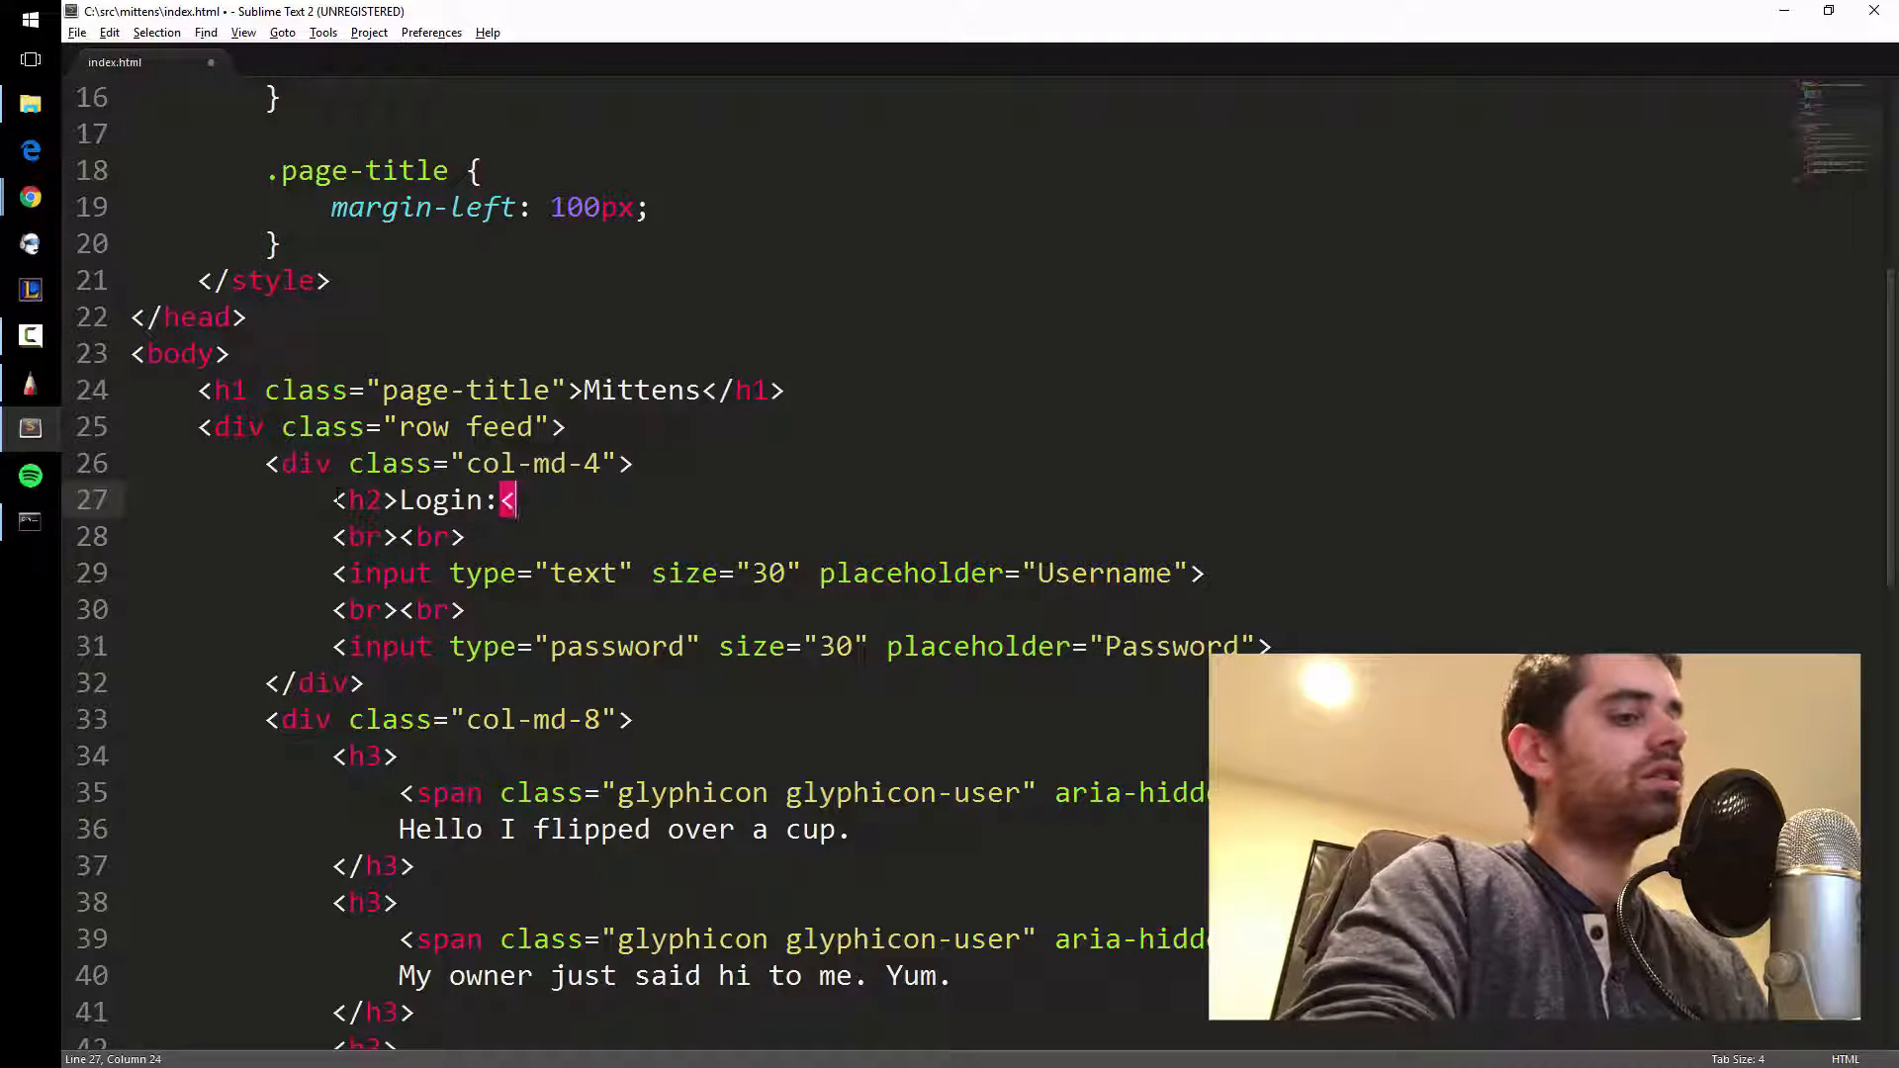
pyautogui.write('/h2>')
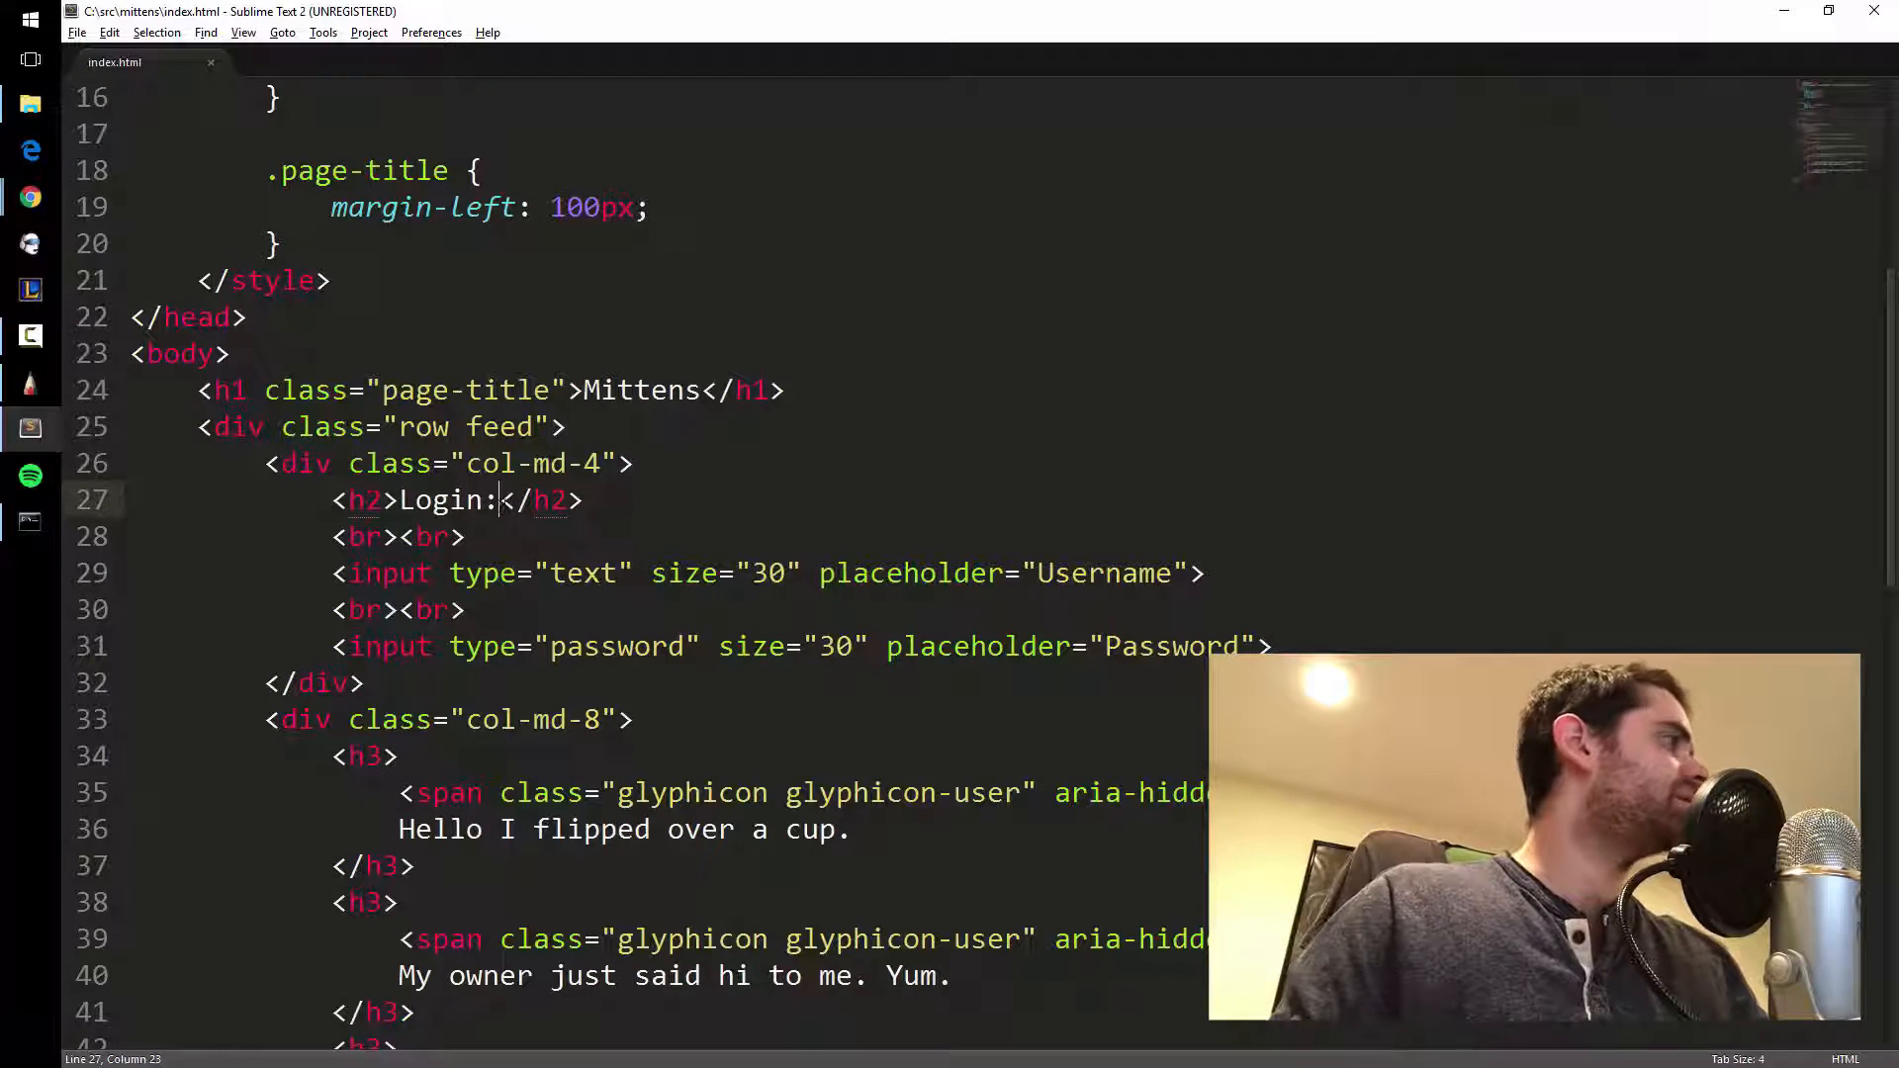
pyautogui.press('Backspace')
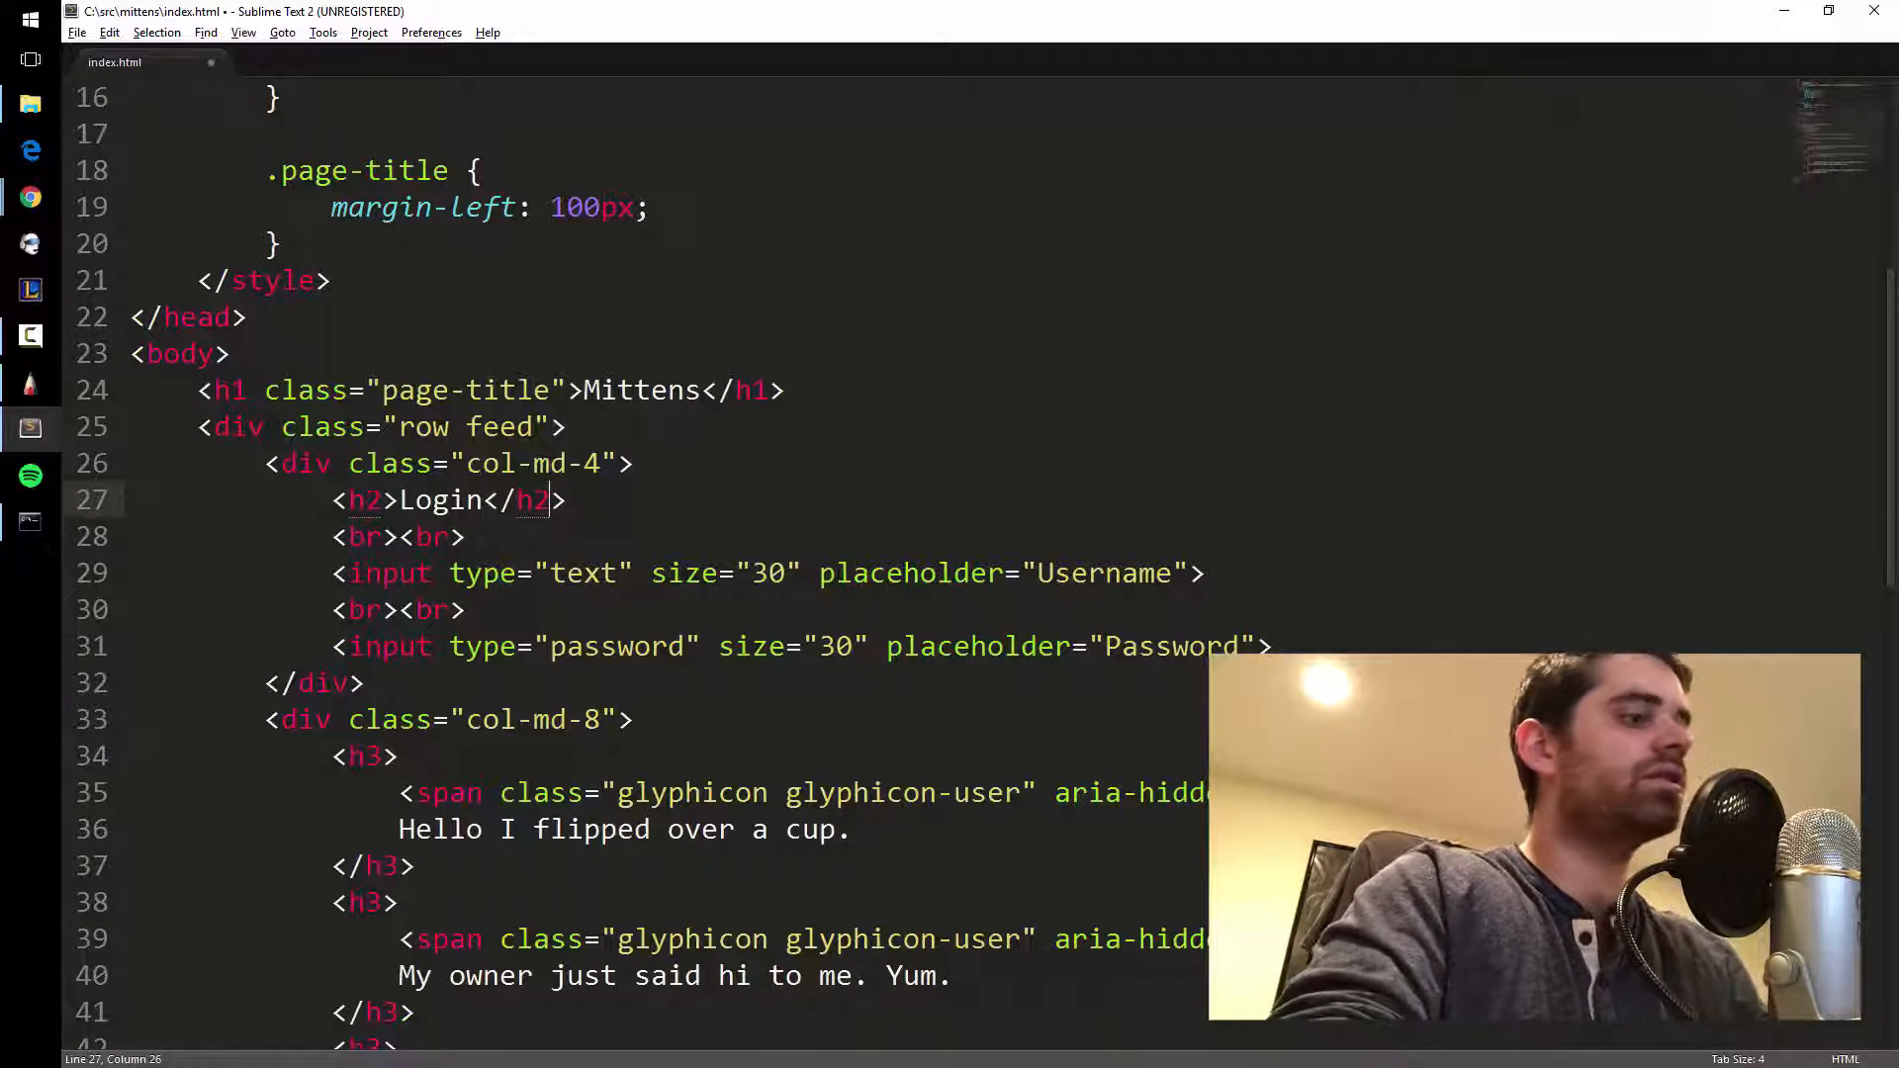
pyautogui.write('3')
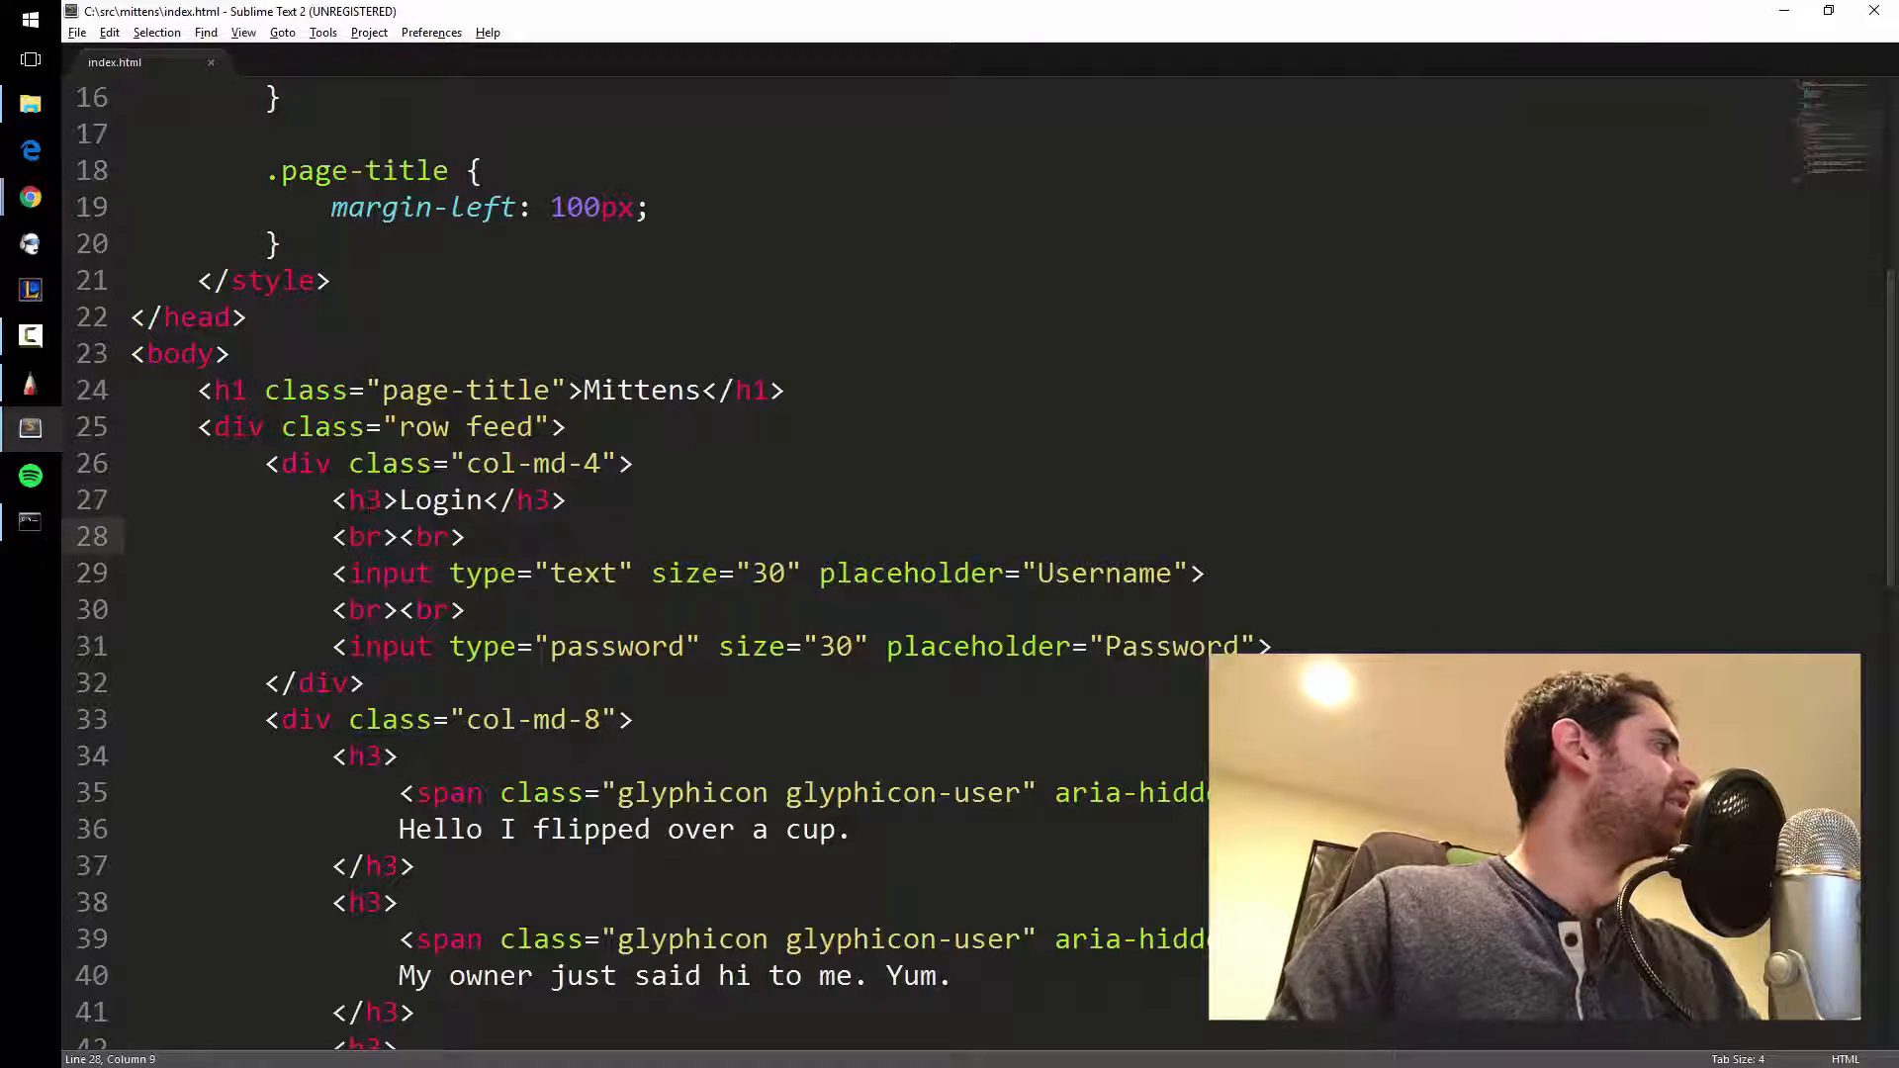
# Change both Login heading tags to h4.
pyautogui.doubleClick(498, 426)
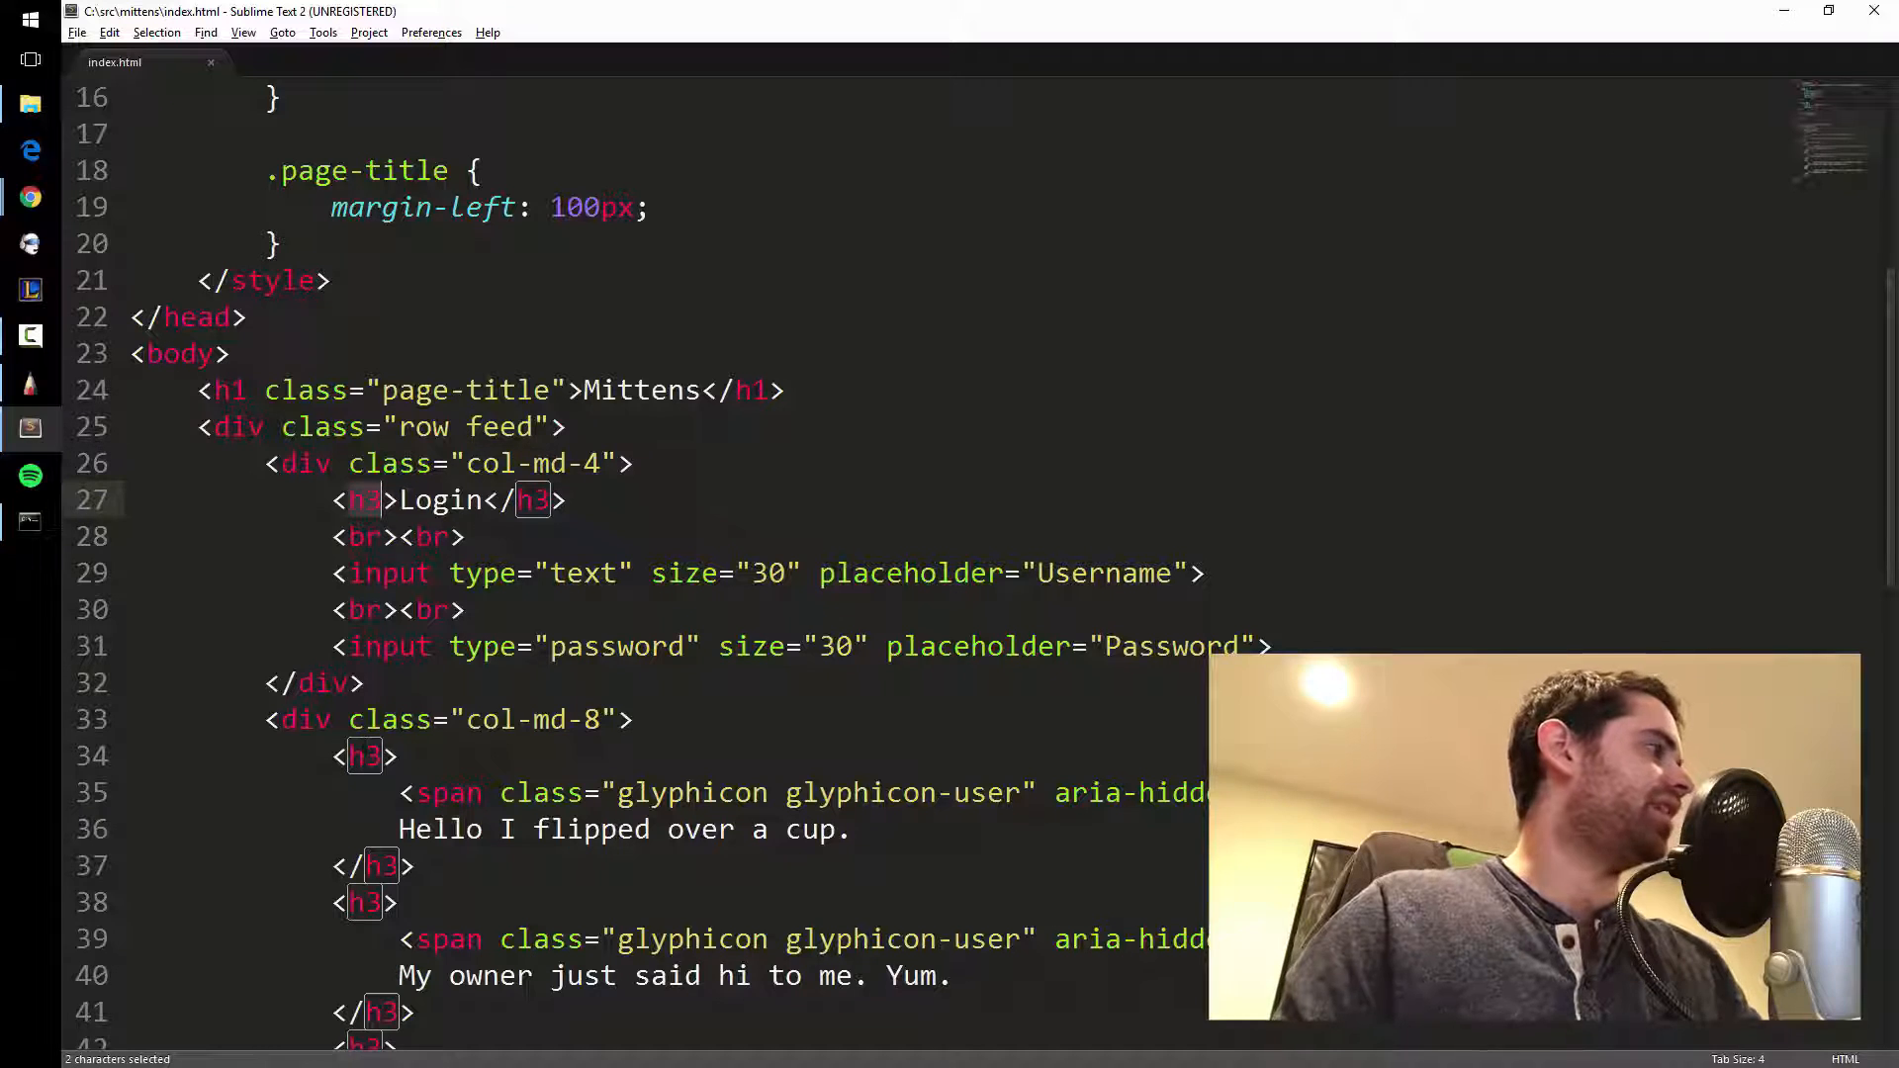
pyautogui.click(357, 499)
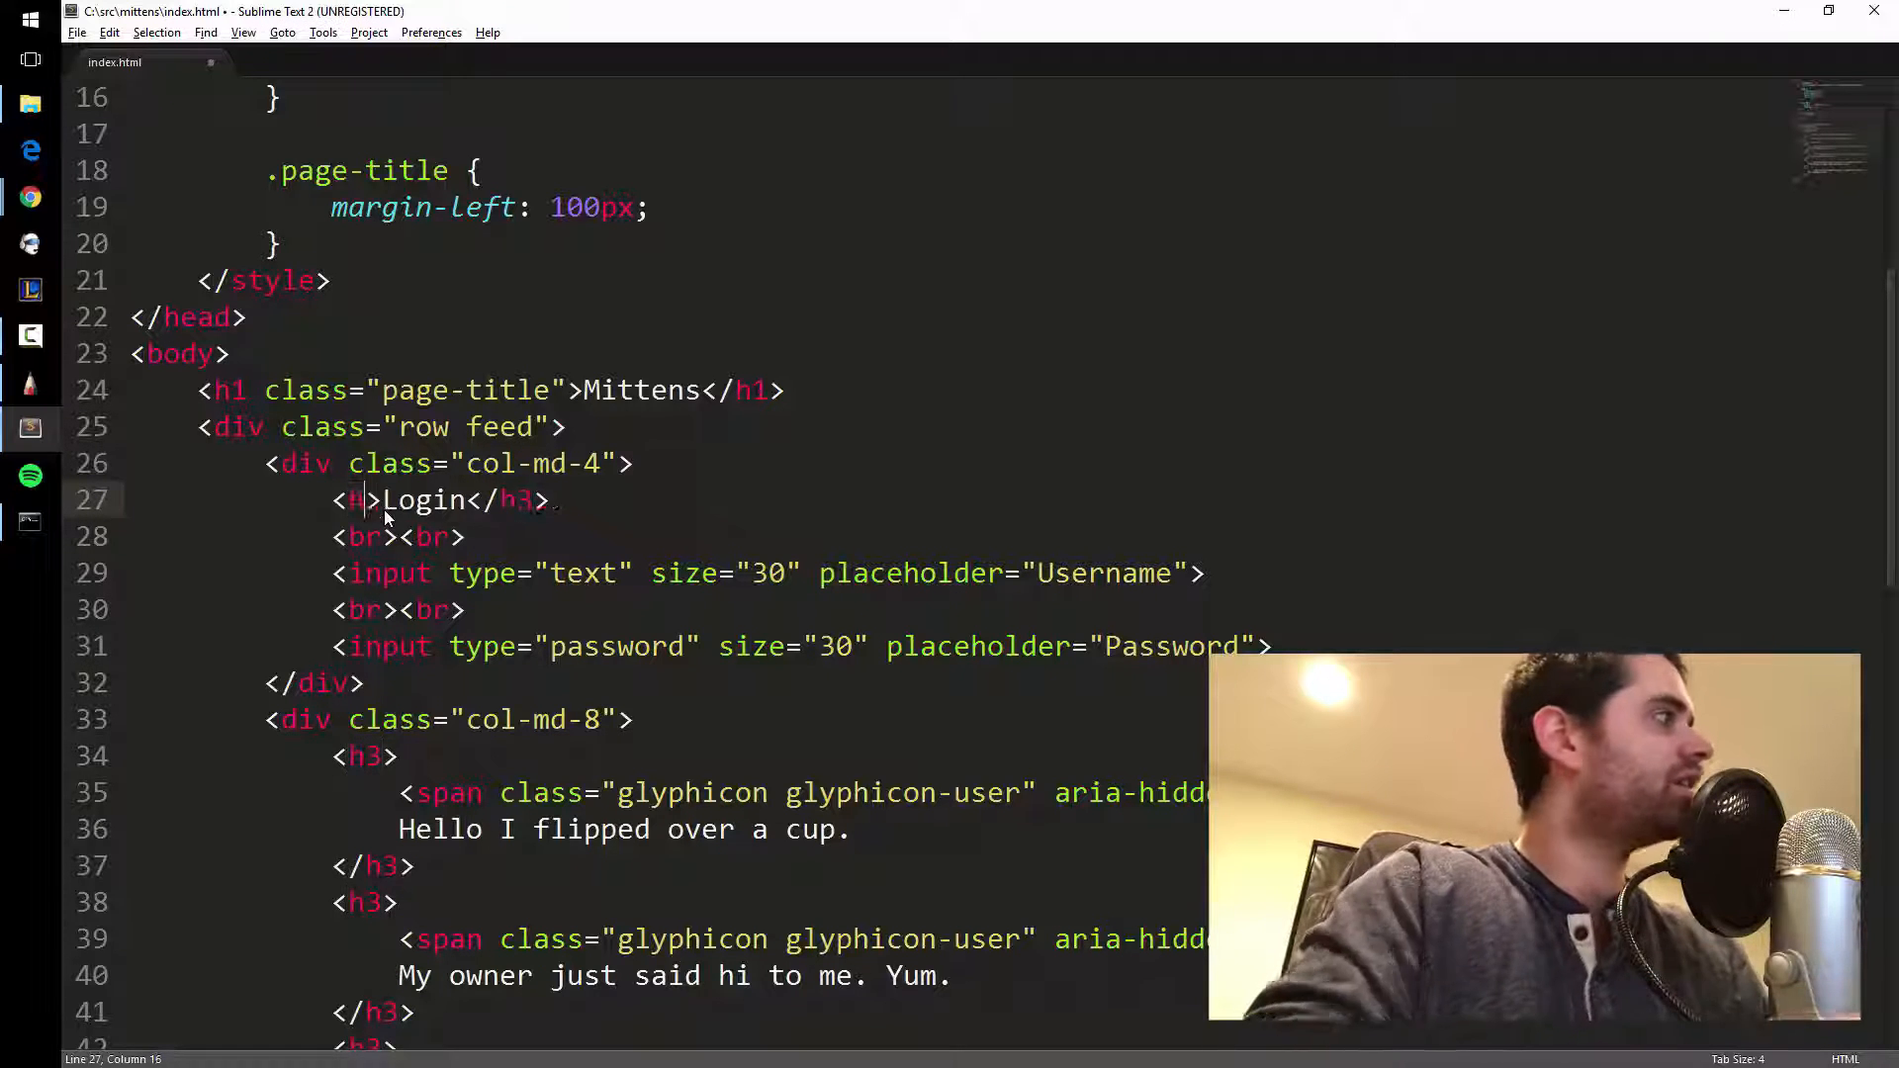
pyautogui.write('4')
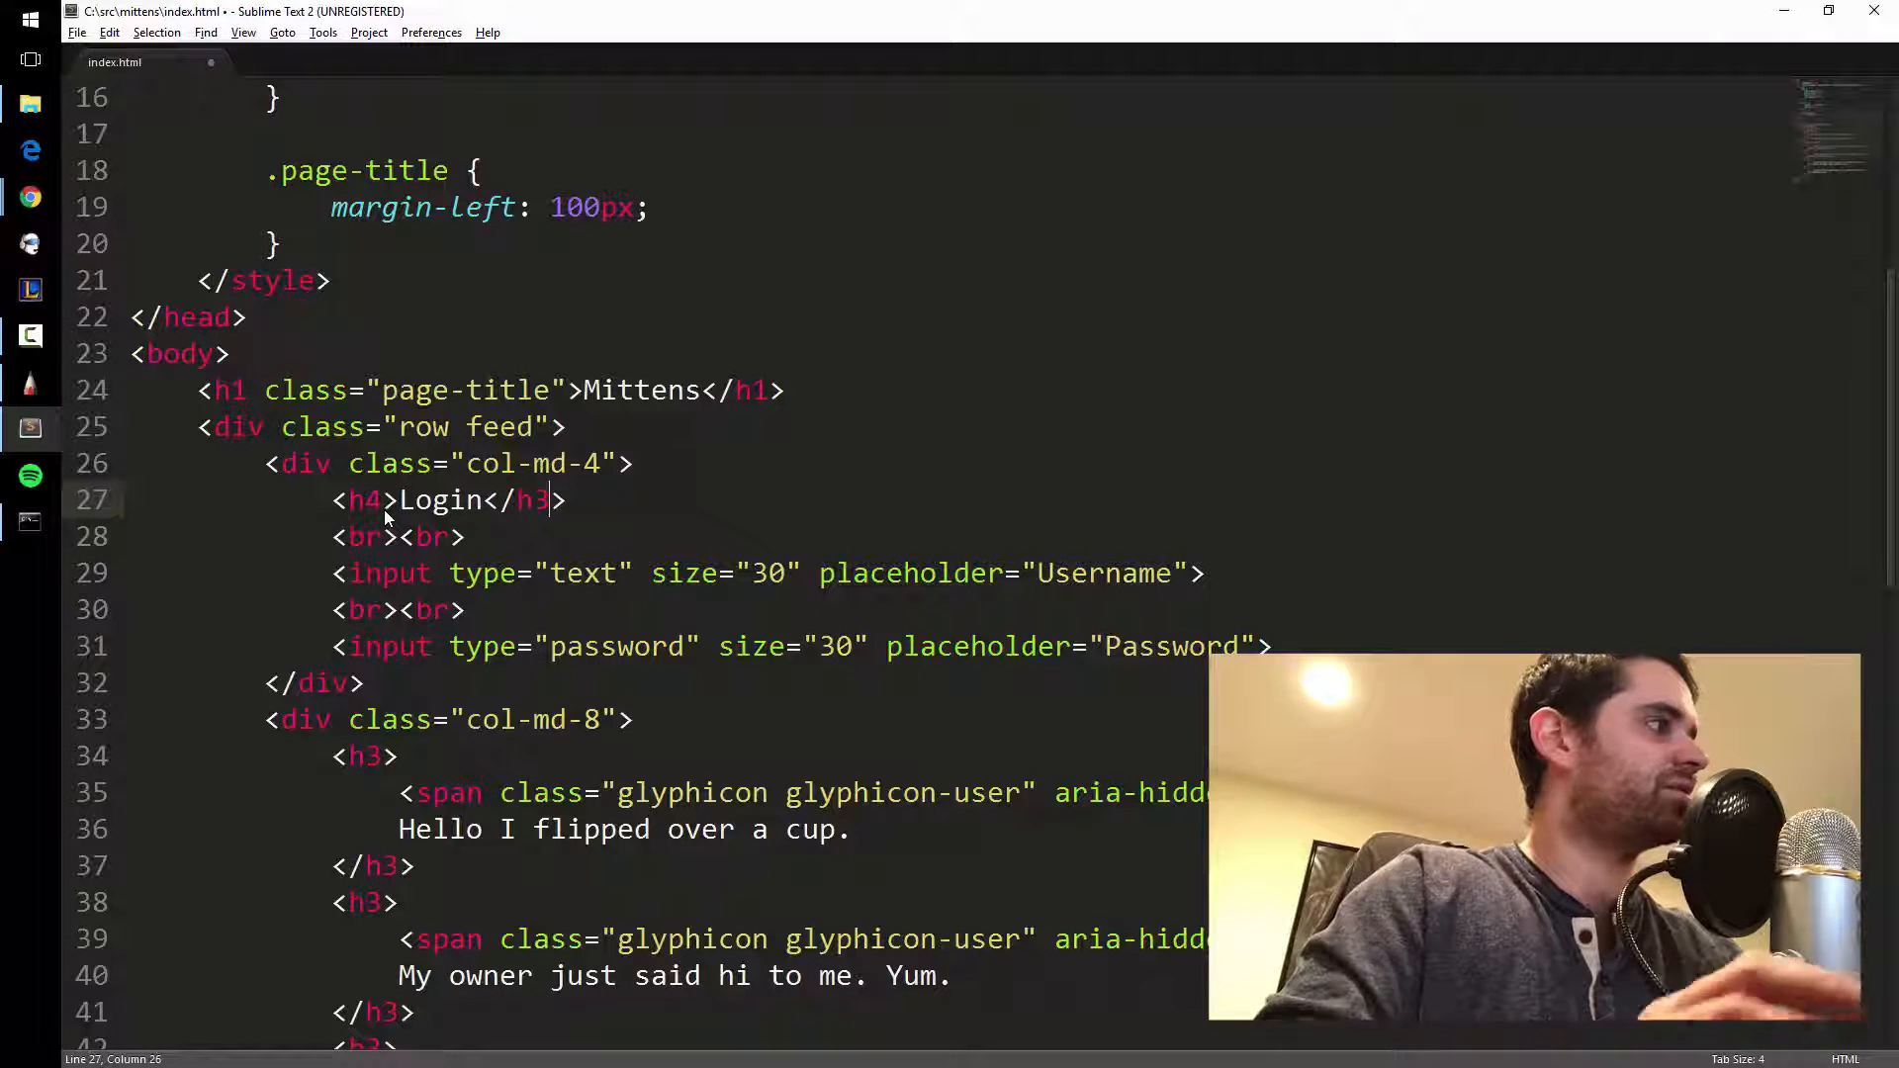
pyautogui.write('4')
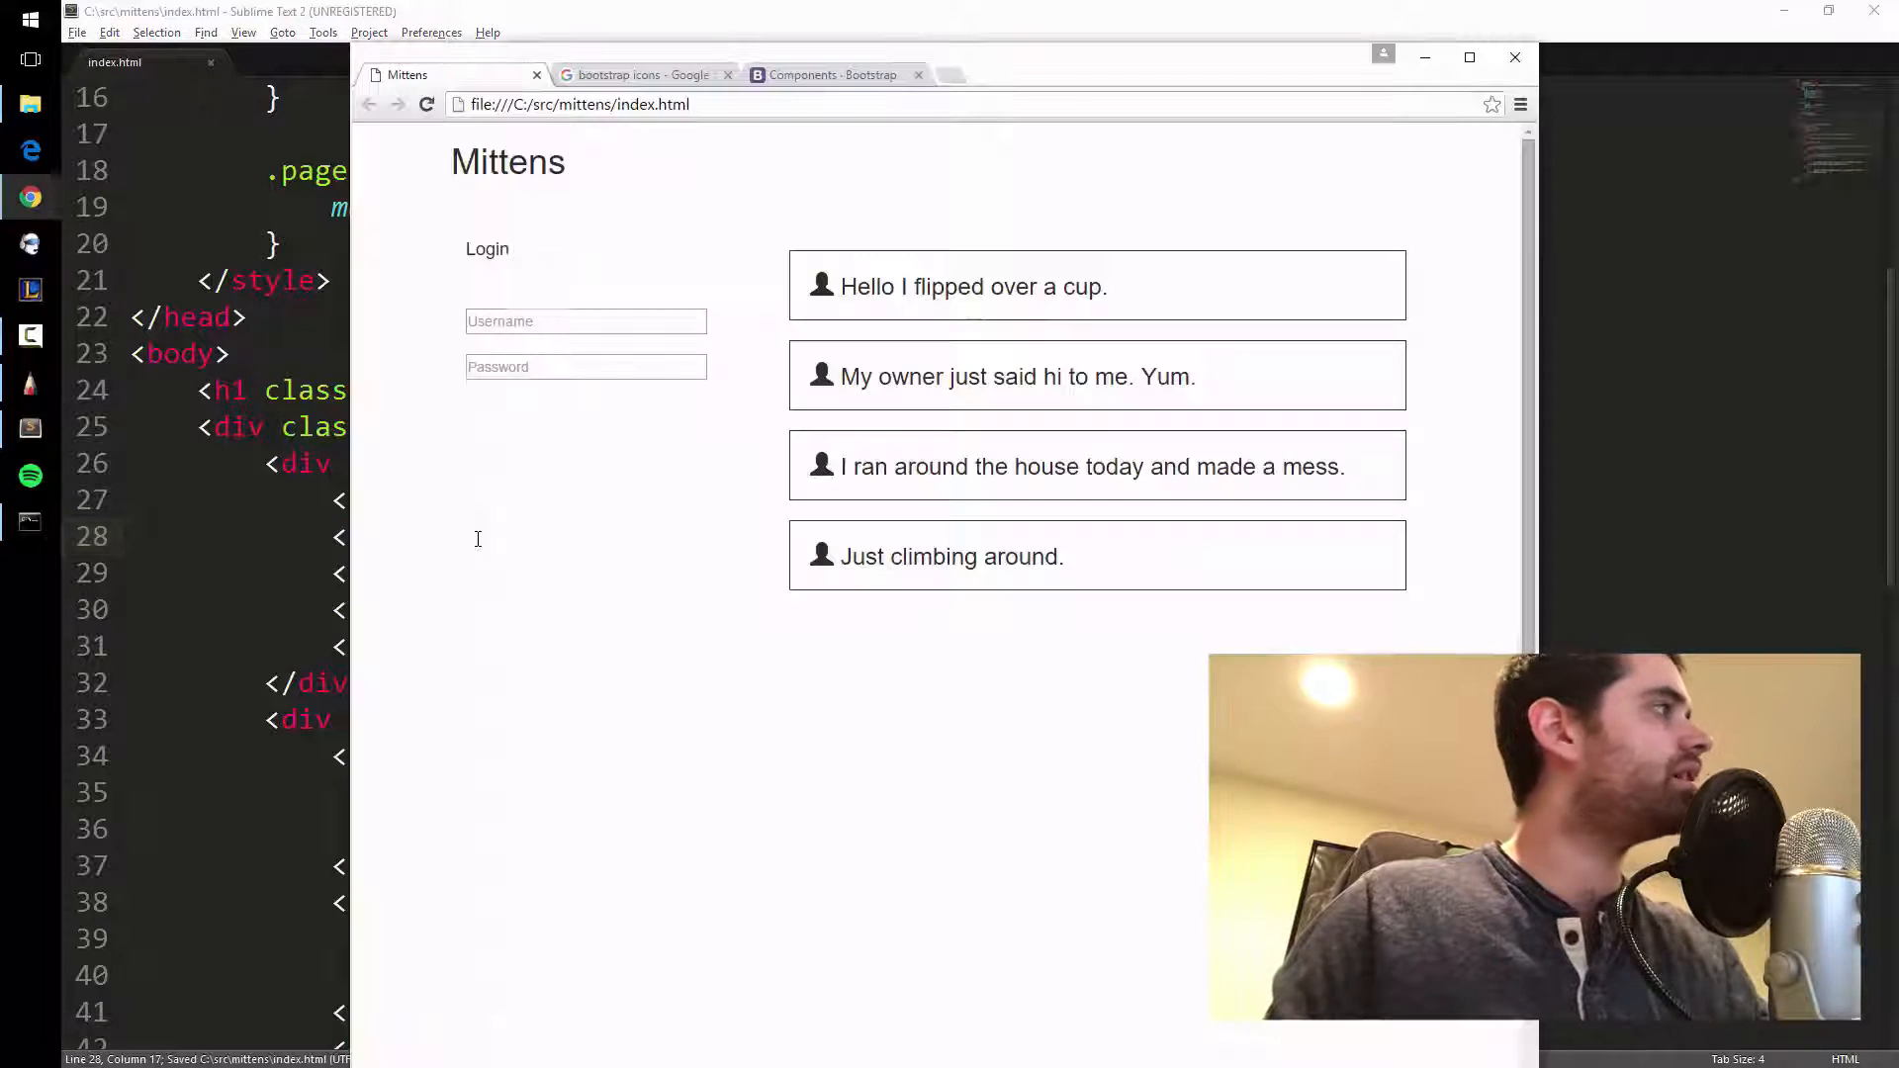
# Return to index.html in Sublime Text and scroll to the top of the file.
pyautogui.click(585, 300)
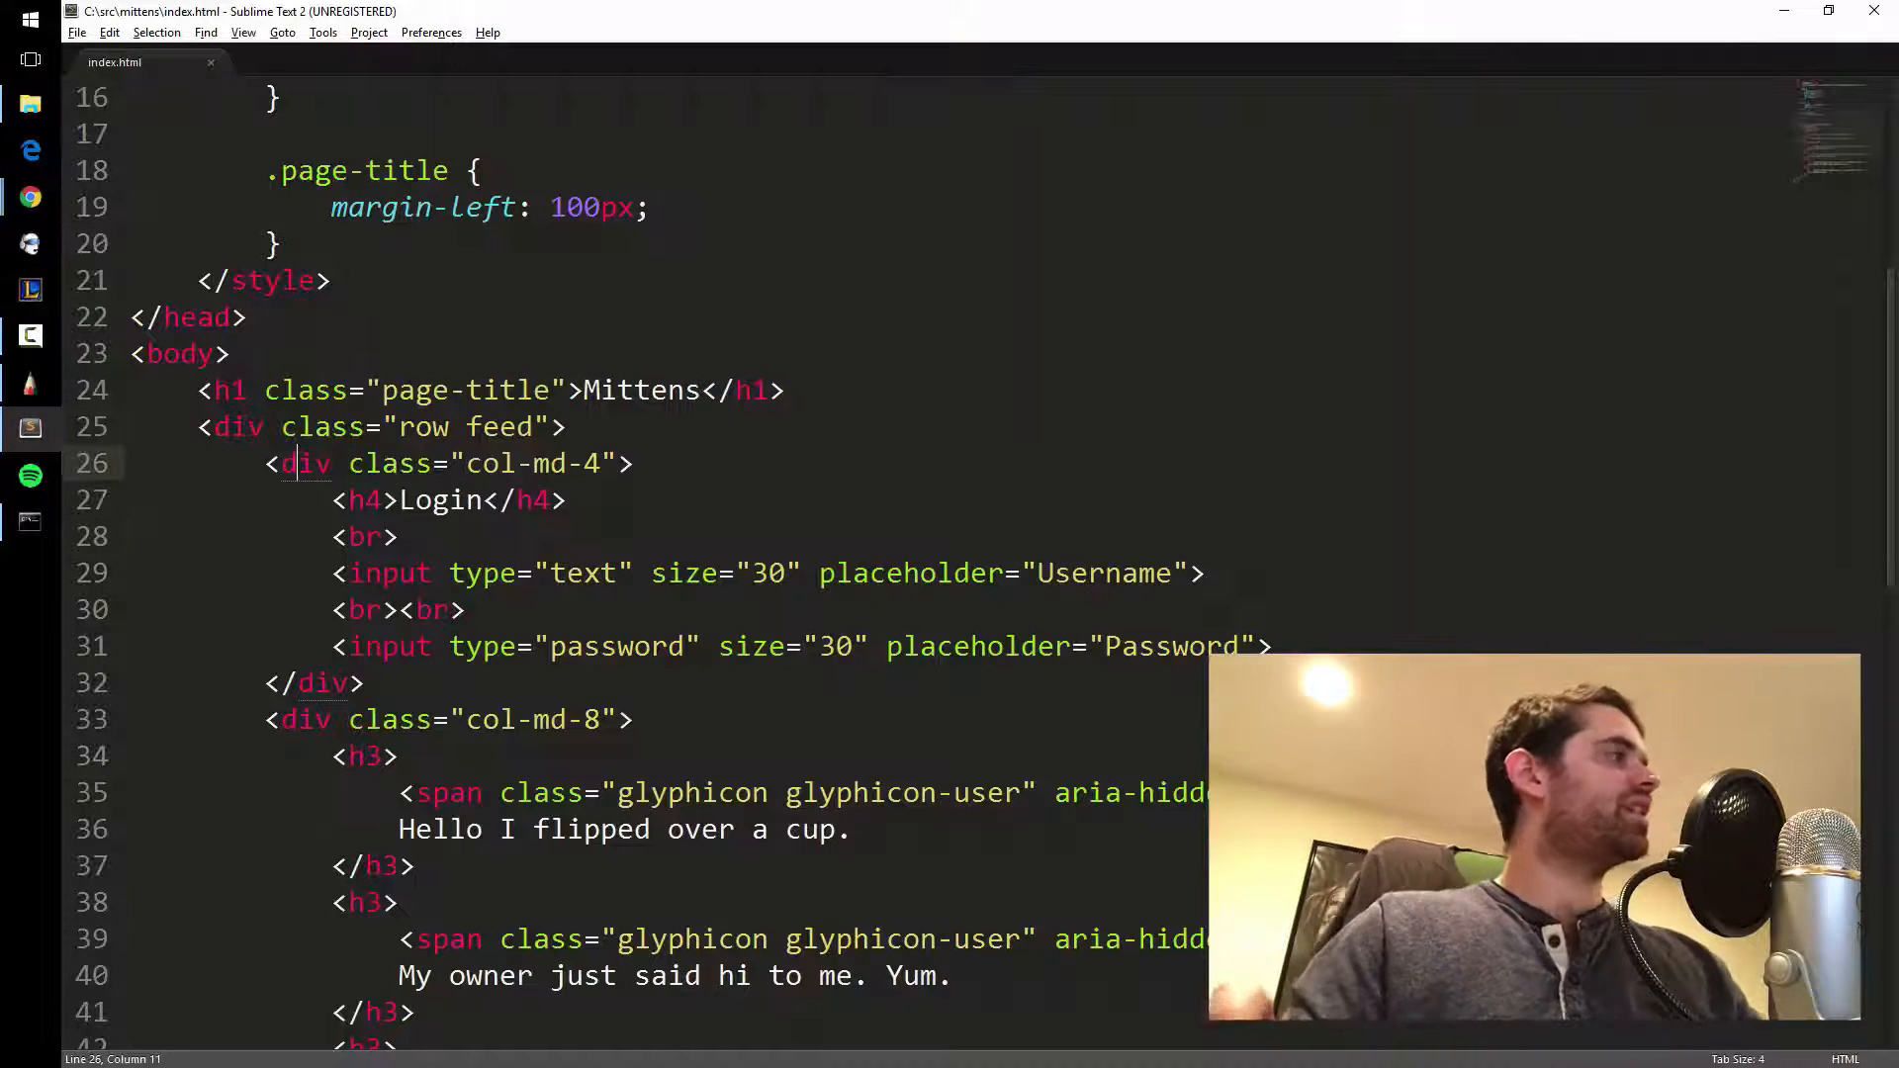
pyautogui.scroll(3)
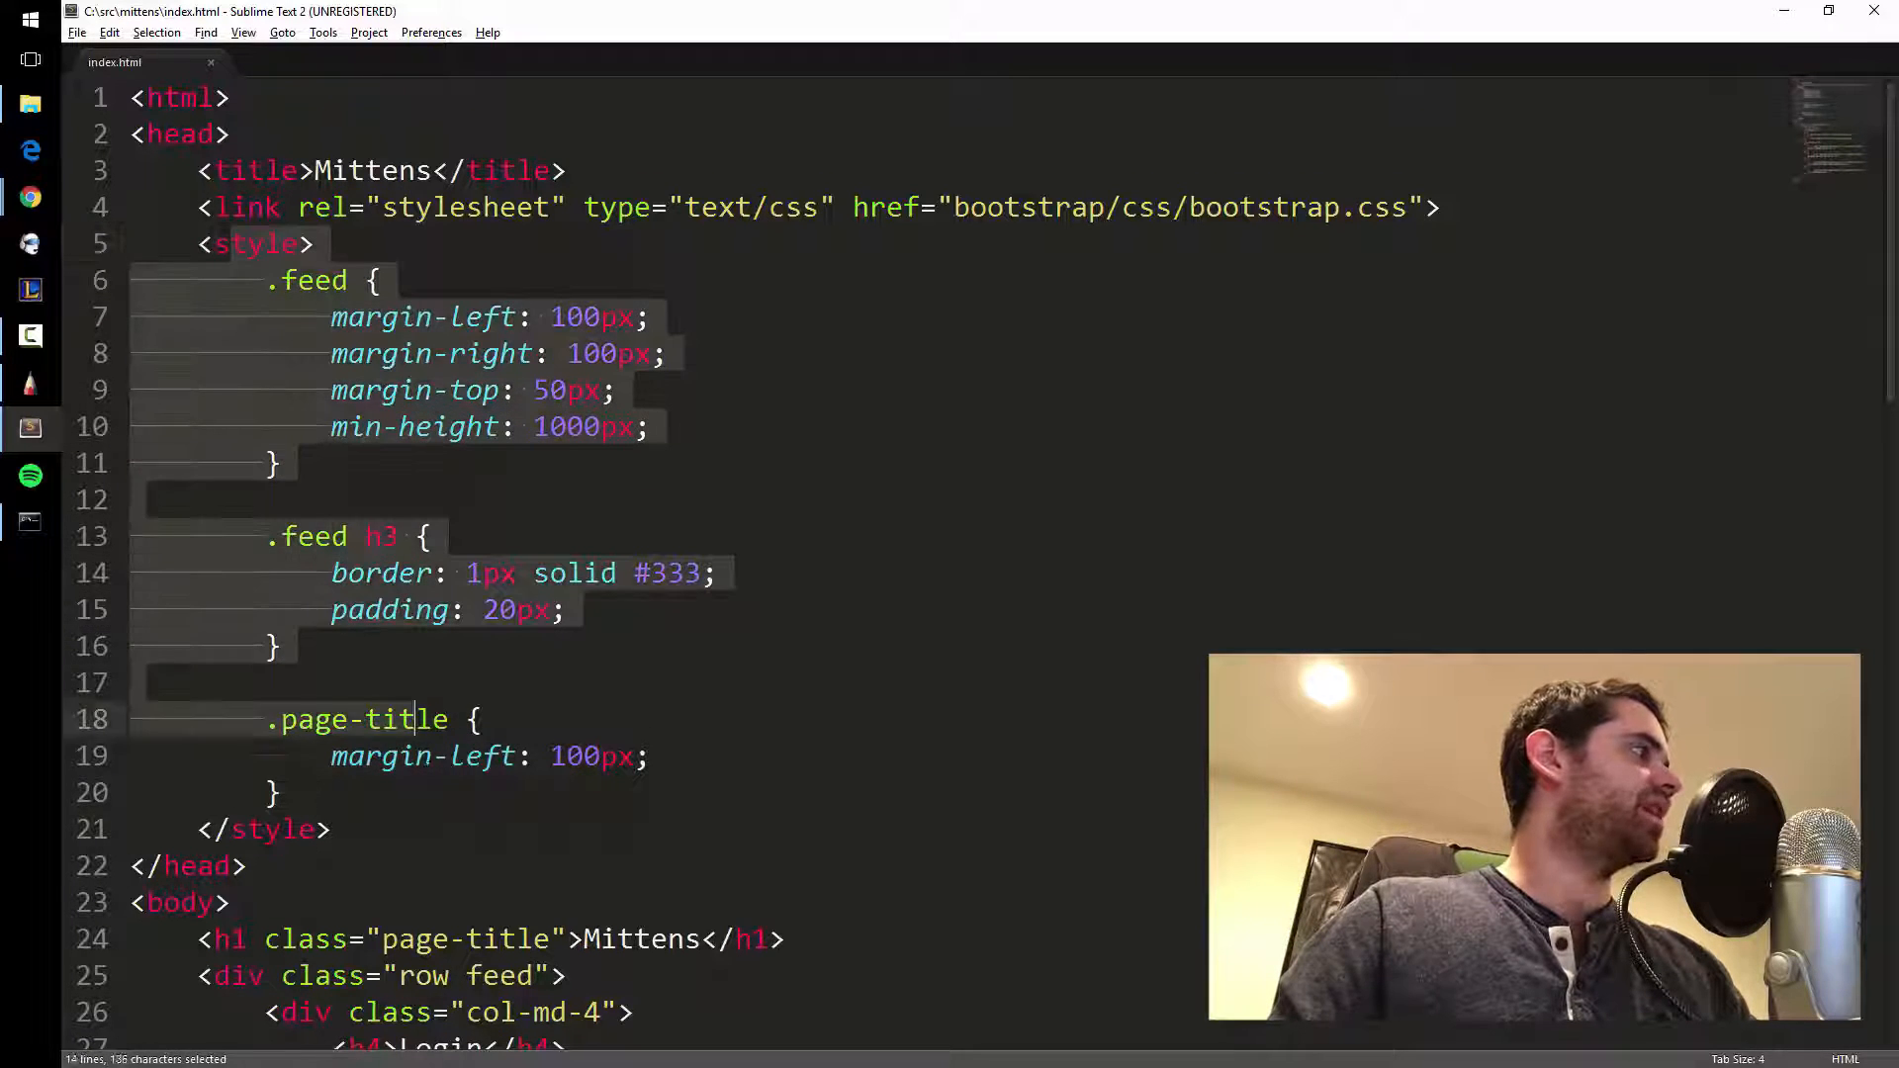
# Duplicate the Bootstrap link line, point its href at style.css and save index.html.
pyautogui.scroll(-3)
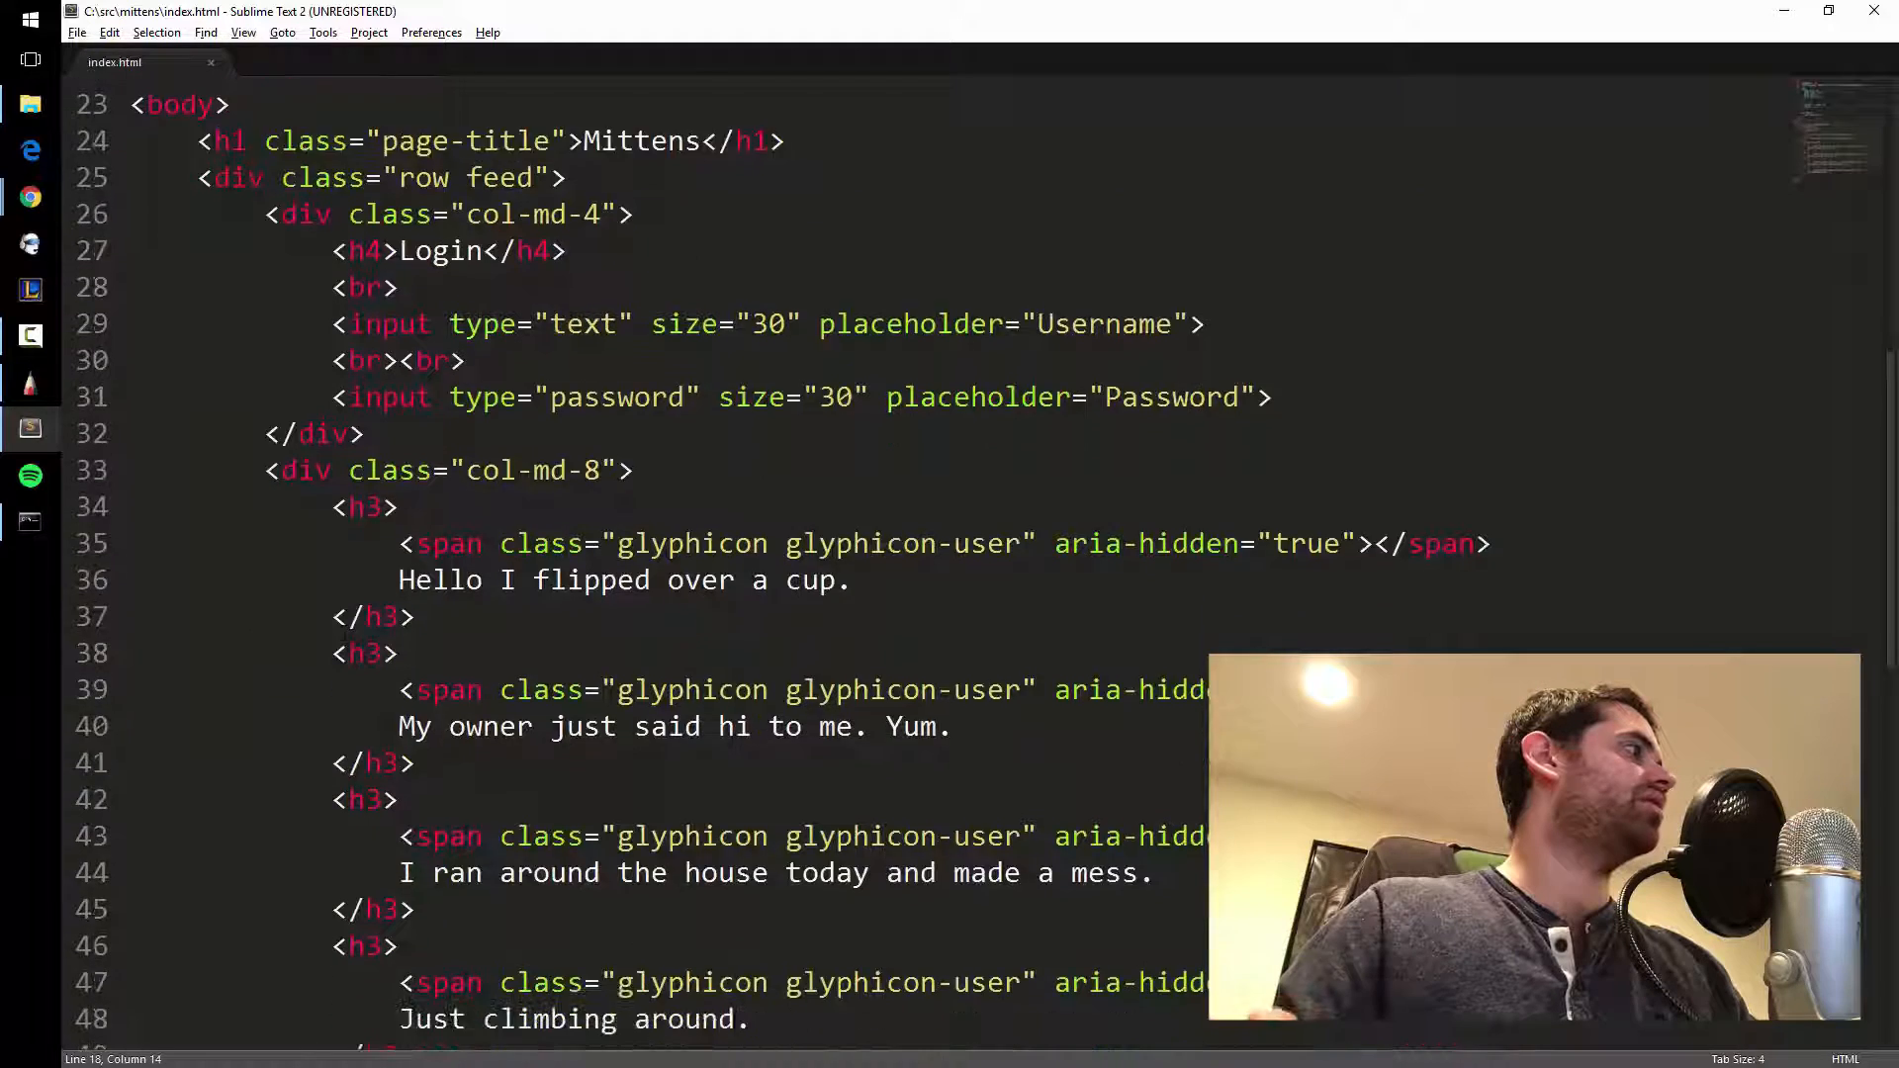
pyautogui.scroll(3)
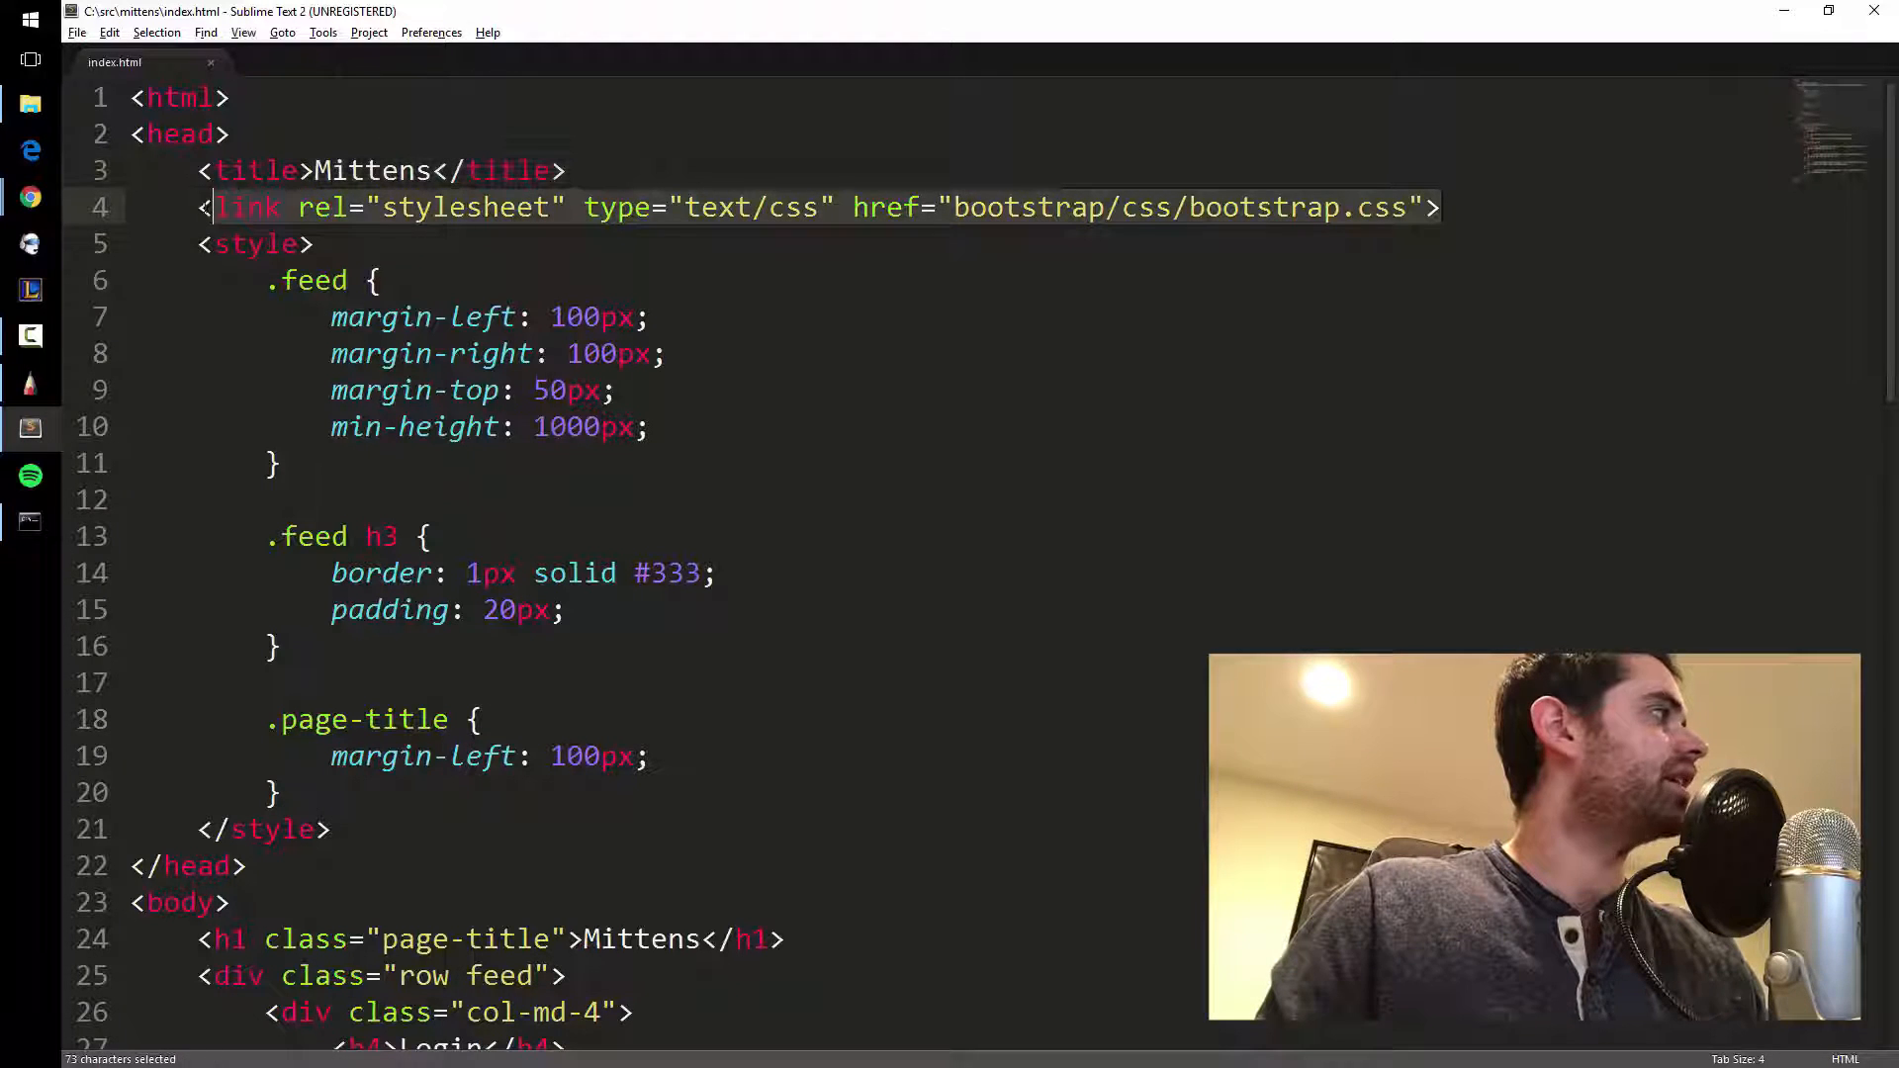
pyautogui.press('ctrl+c')
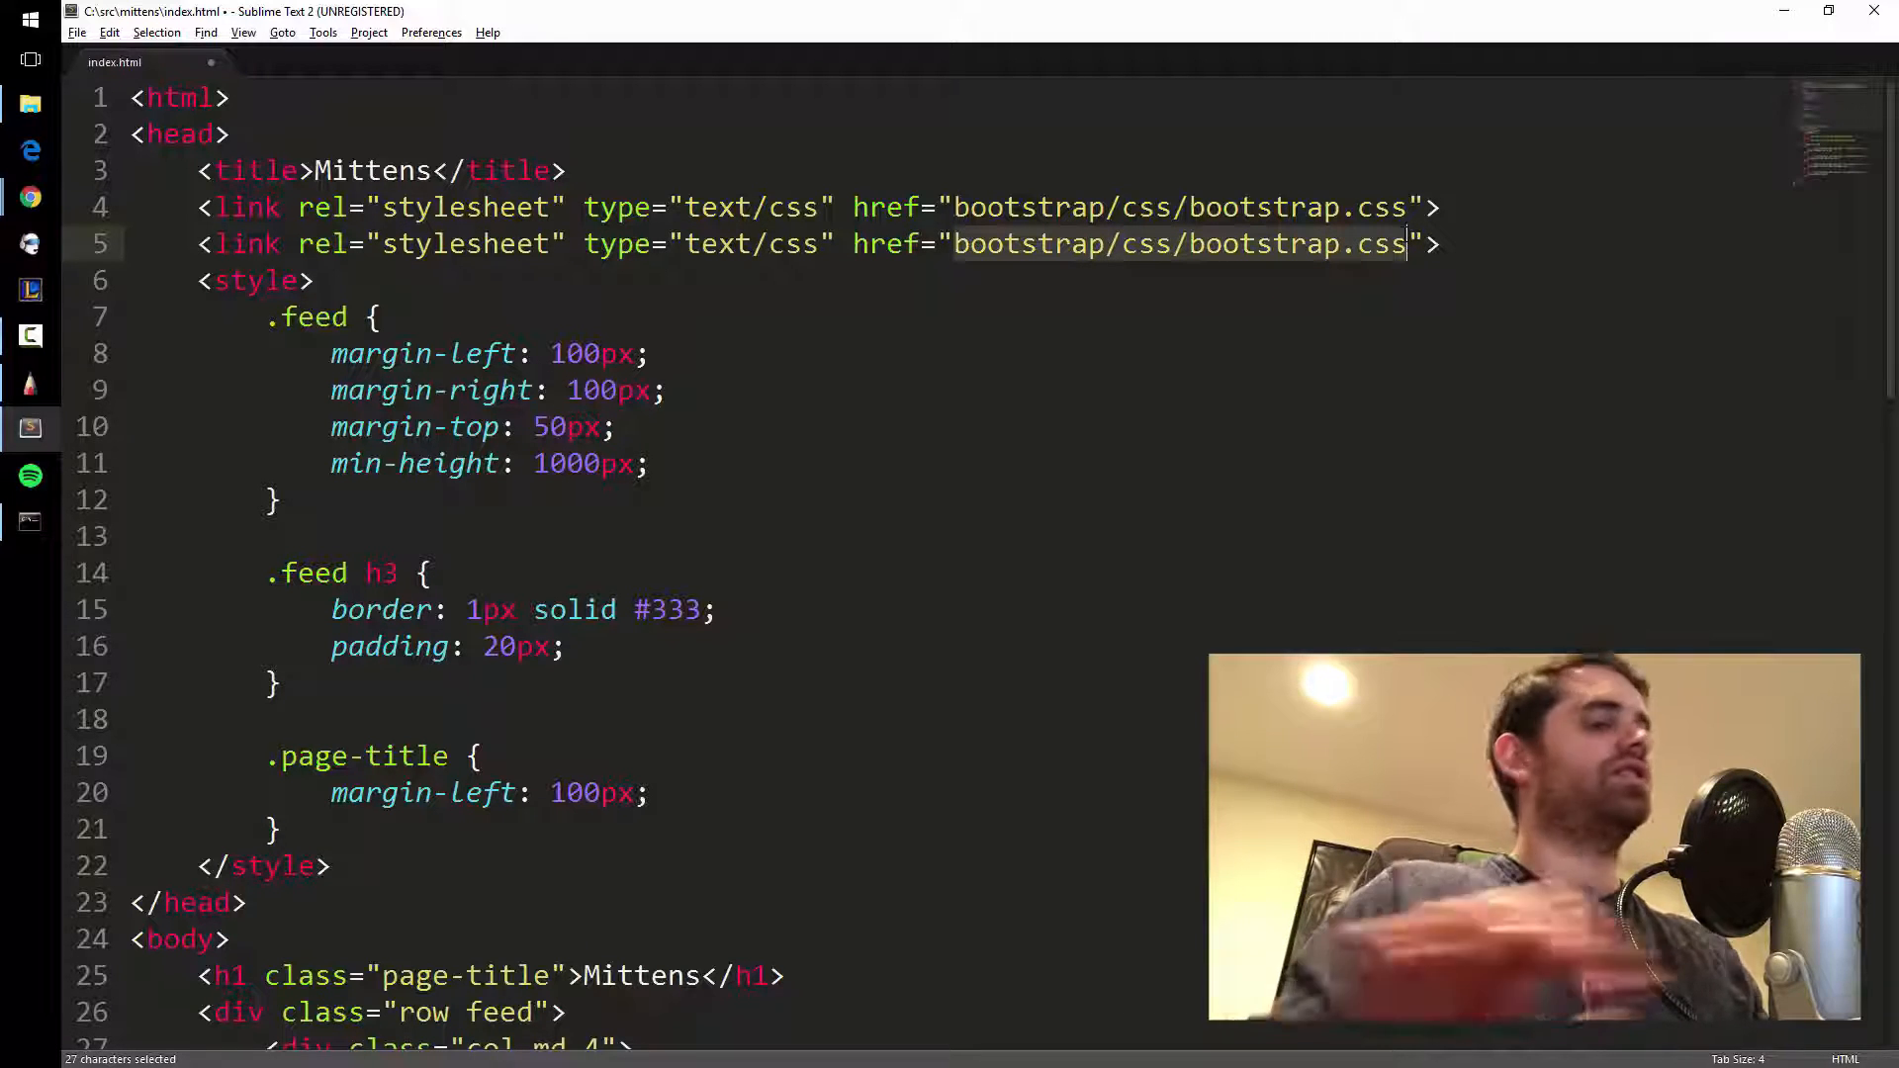
pyautogui.write('sty')
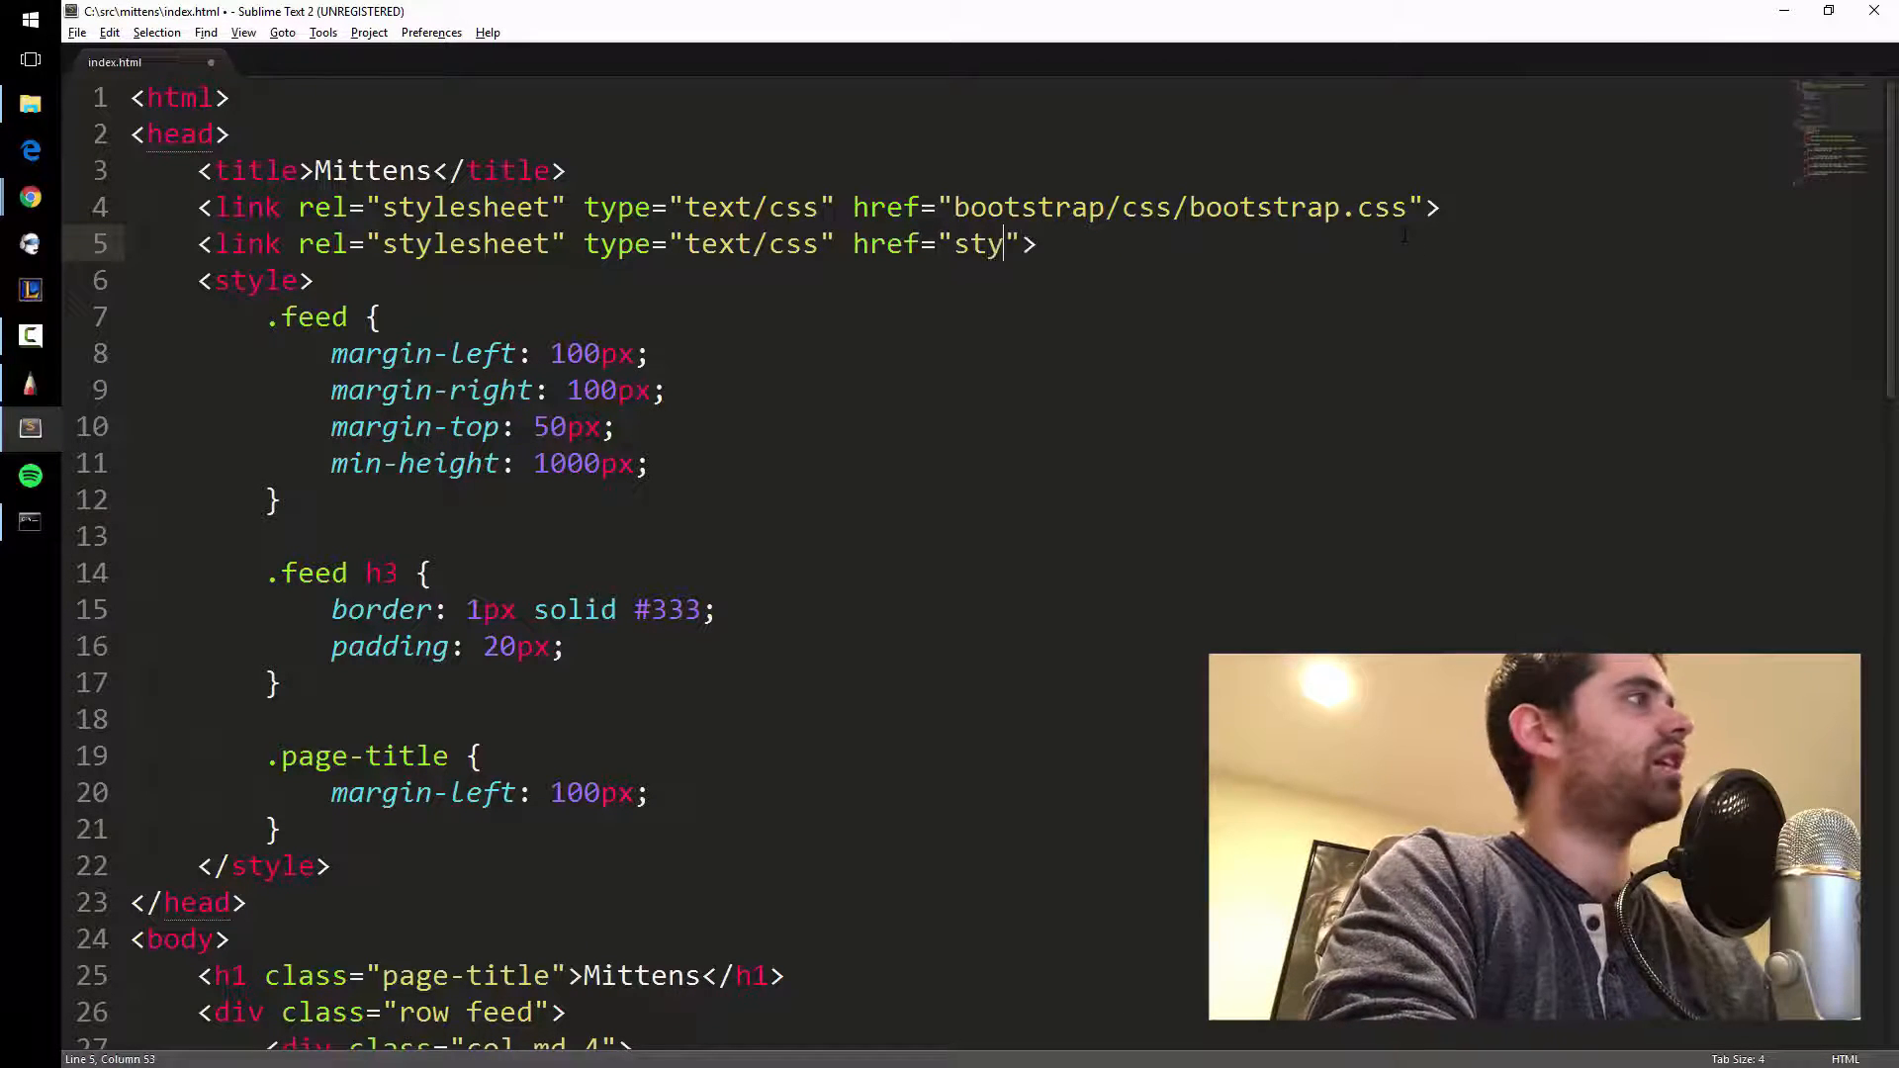
pyautogui.write('le.css')
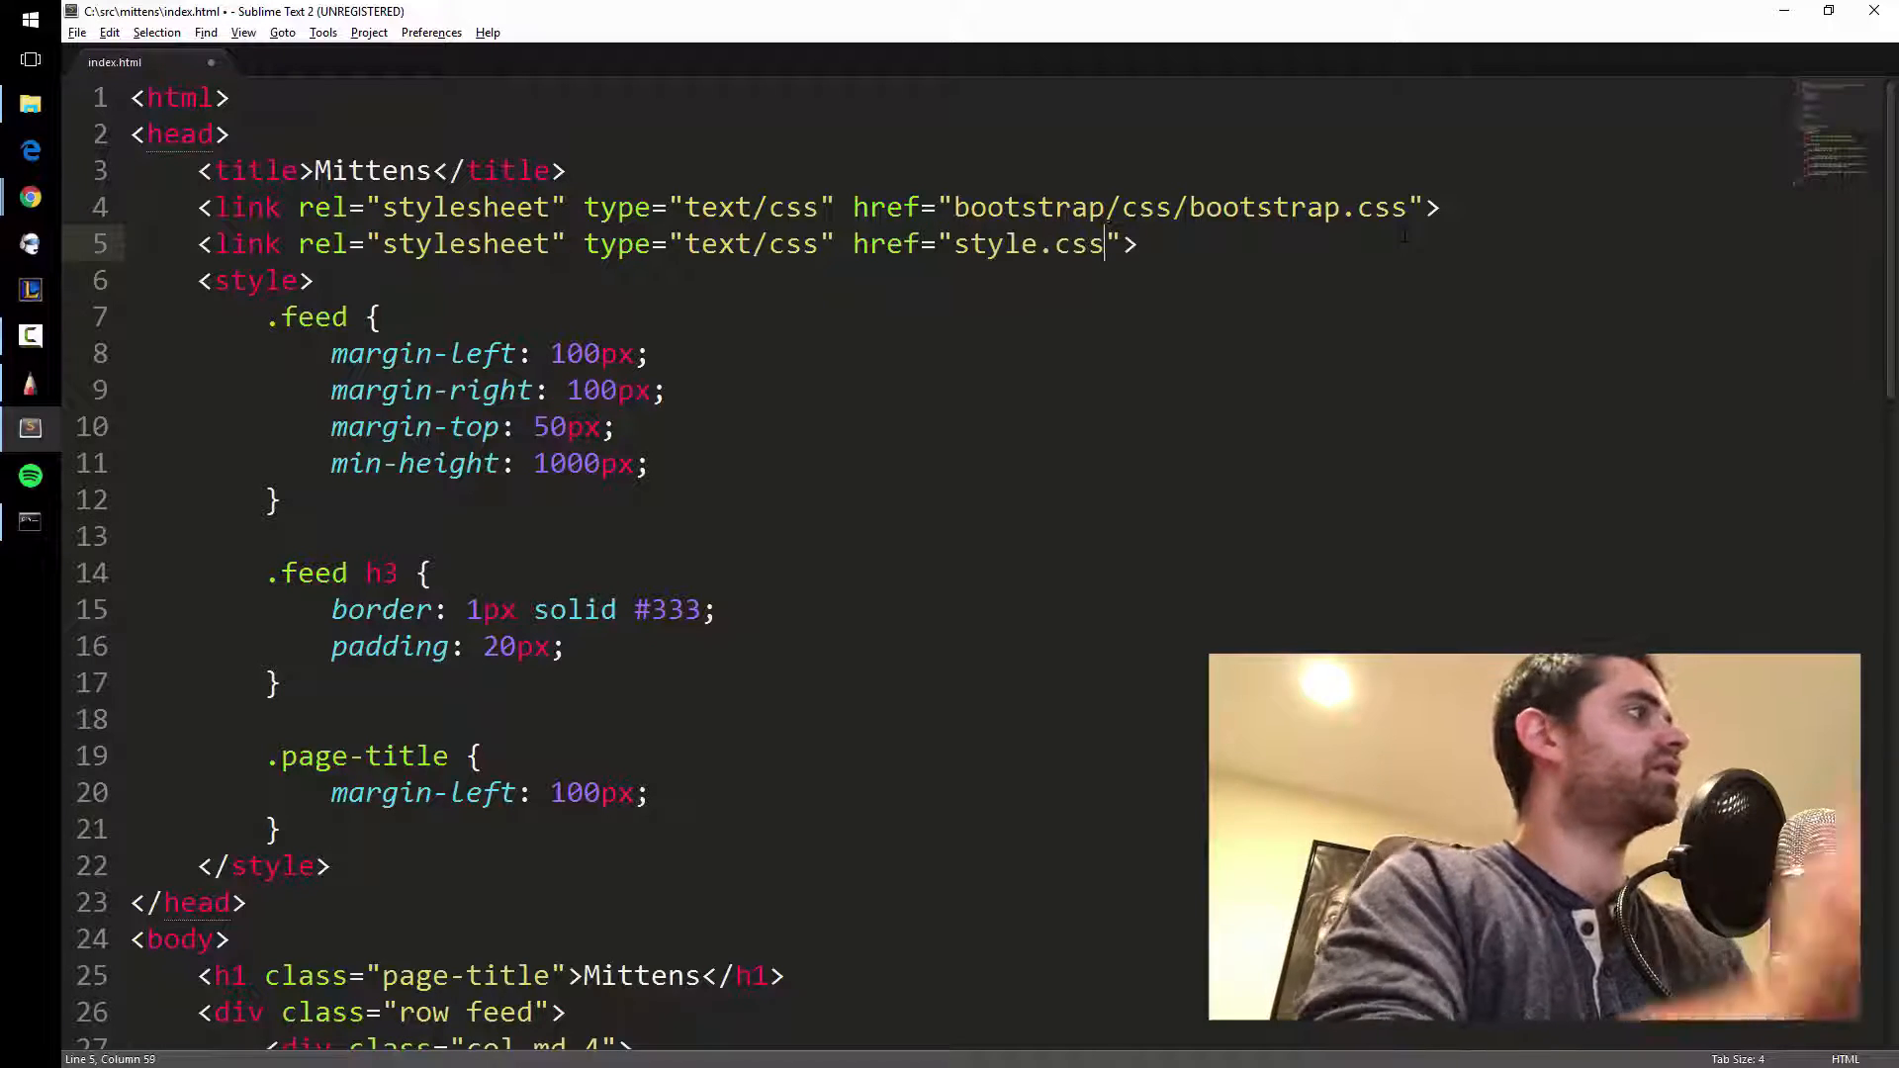
pyautogui.press('ctrl+s')
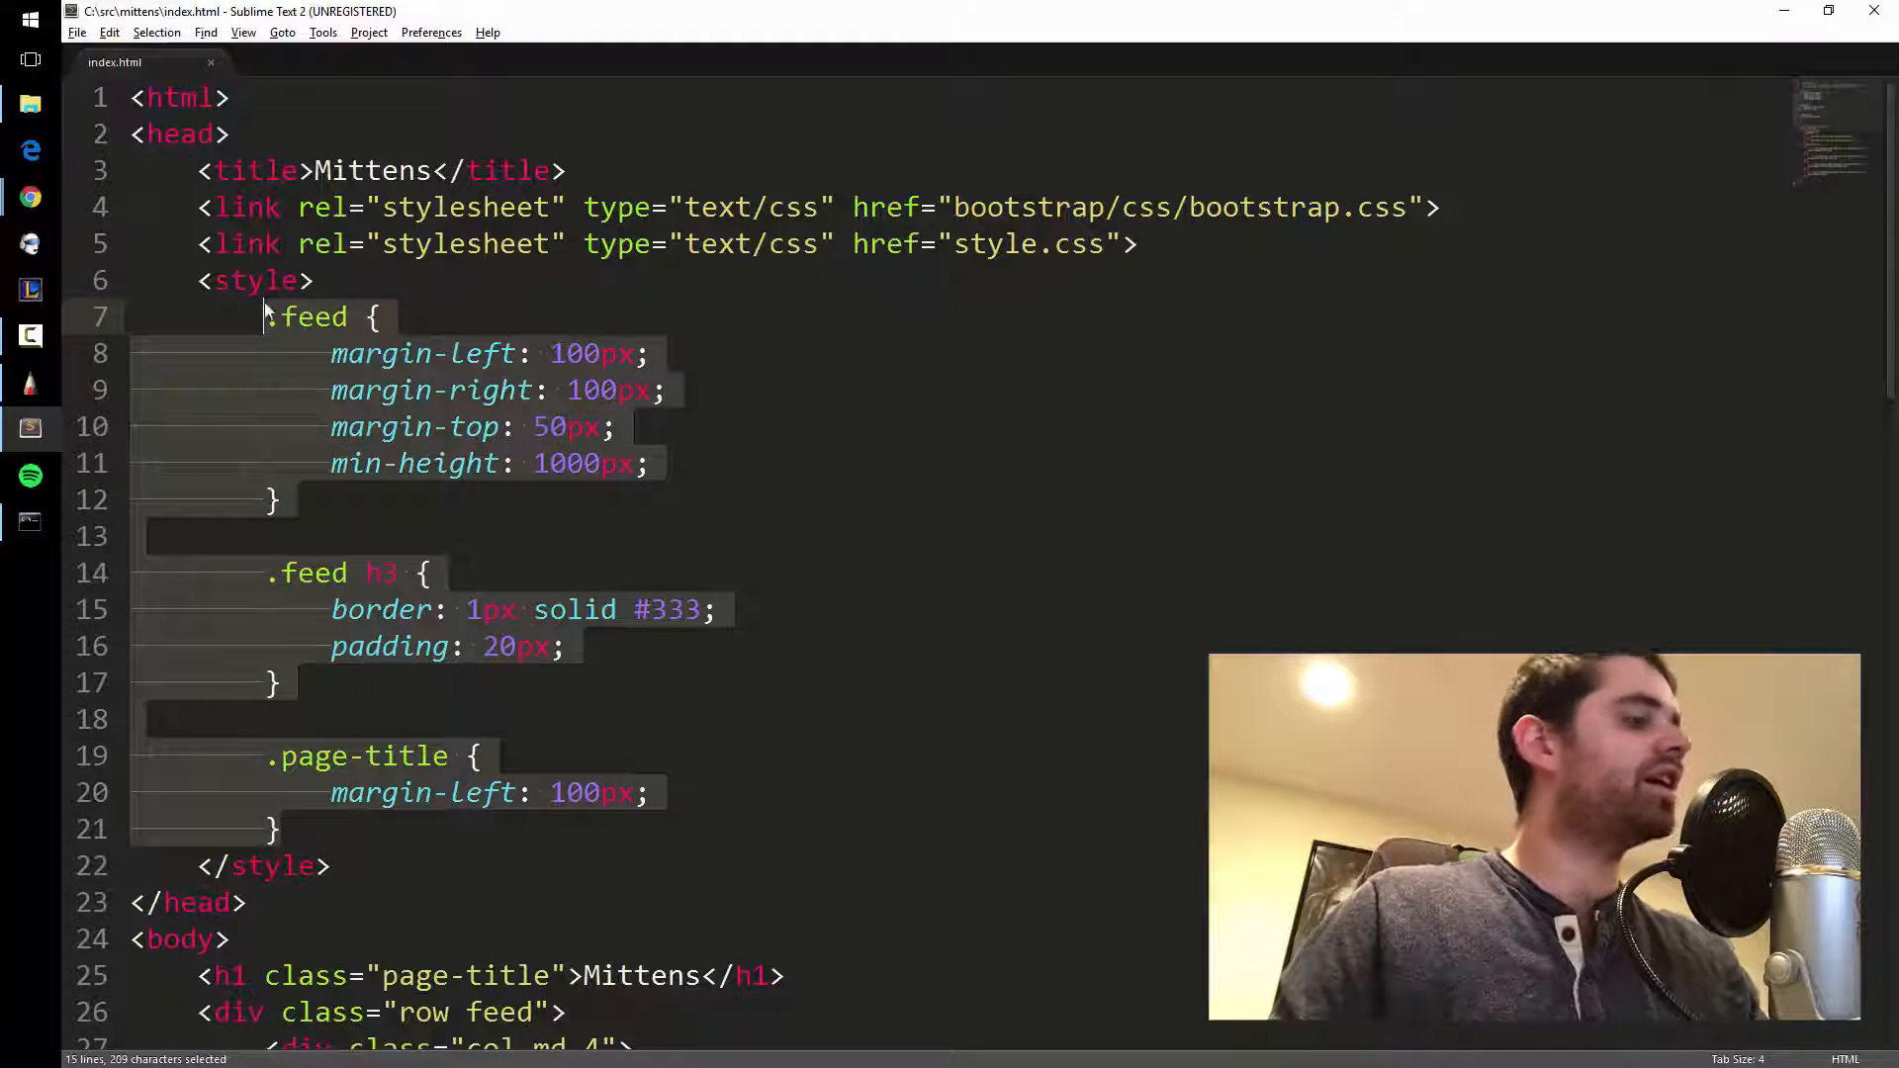
# Copy the CSS rules out of the inline style block.
pyautogui.press('ctrl+c')
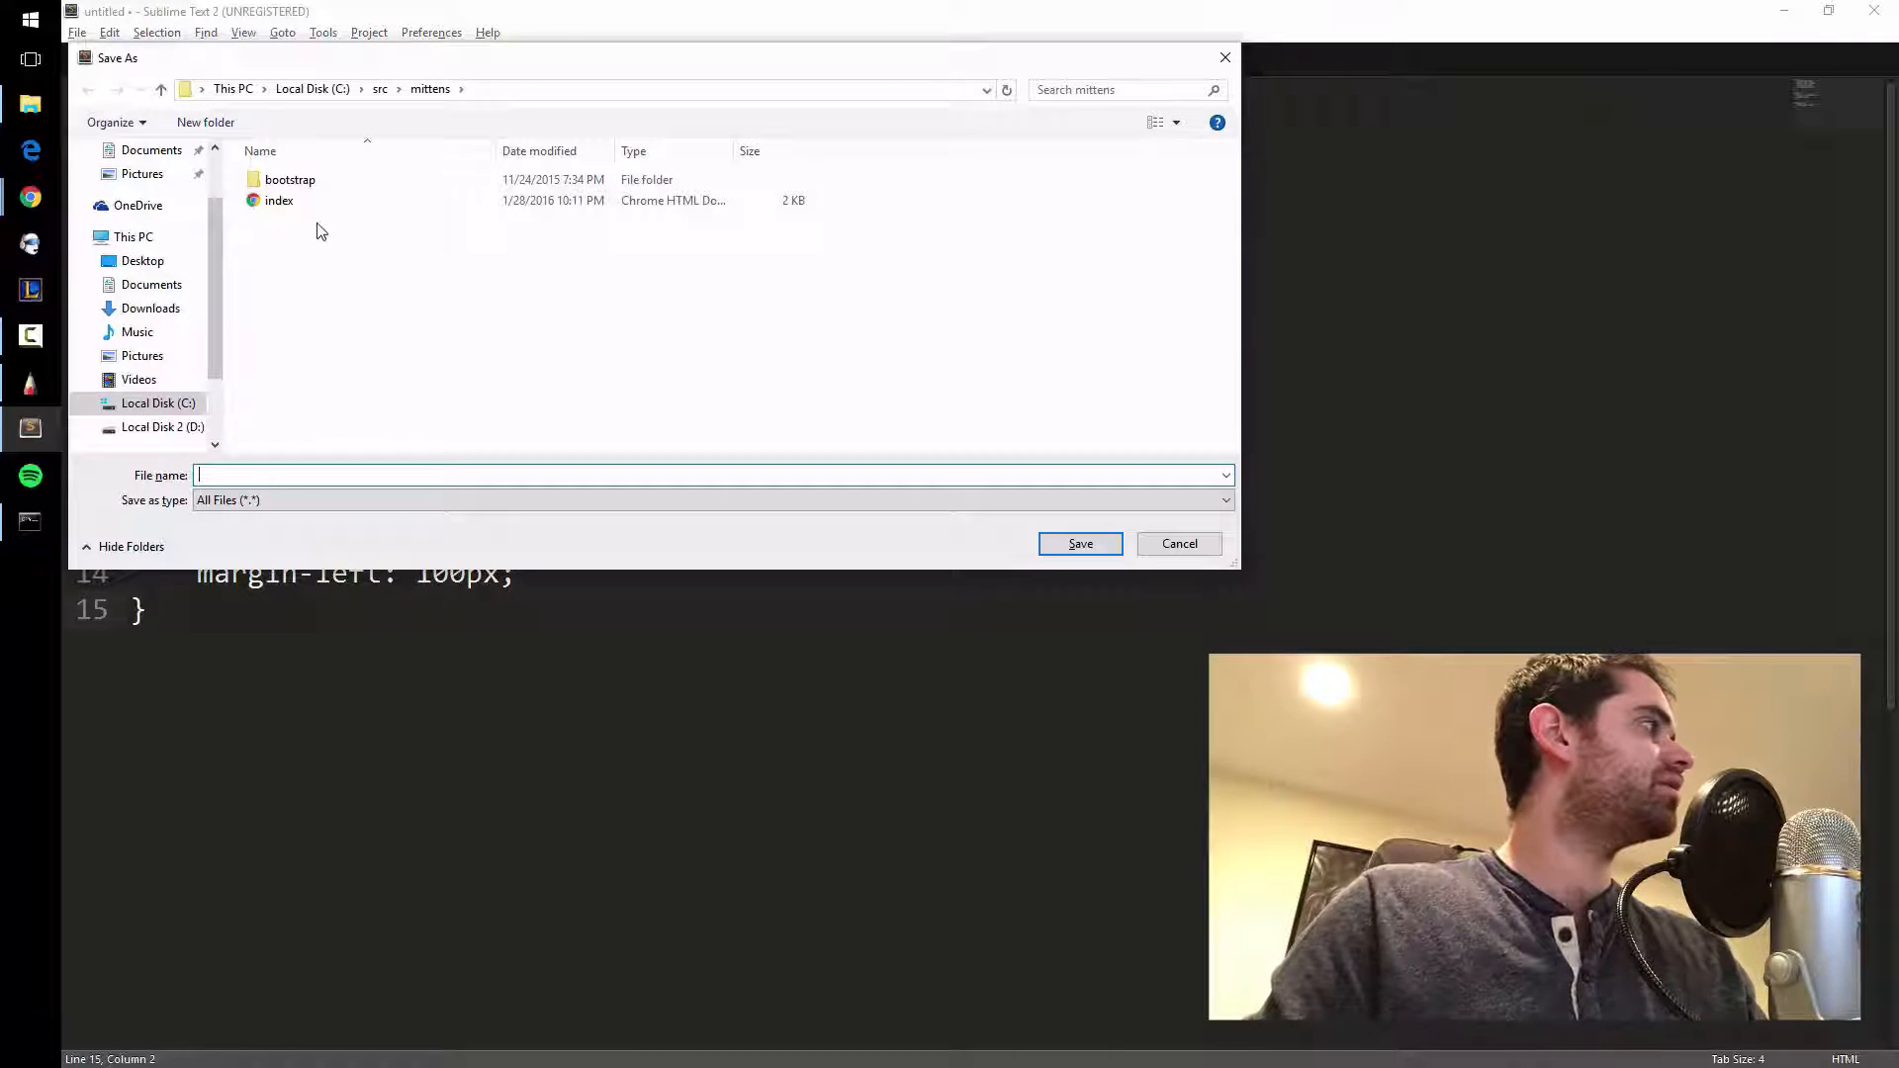
# Save the pasted rules as style.css in the mittens folder and return to index.html.
pyautogui.write('style')
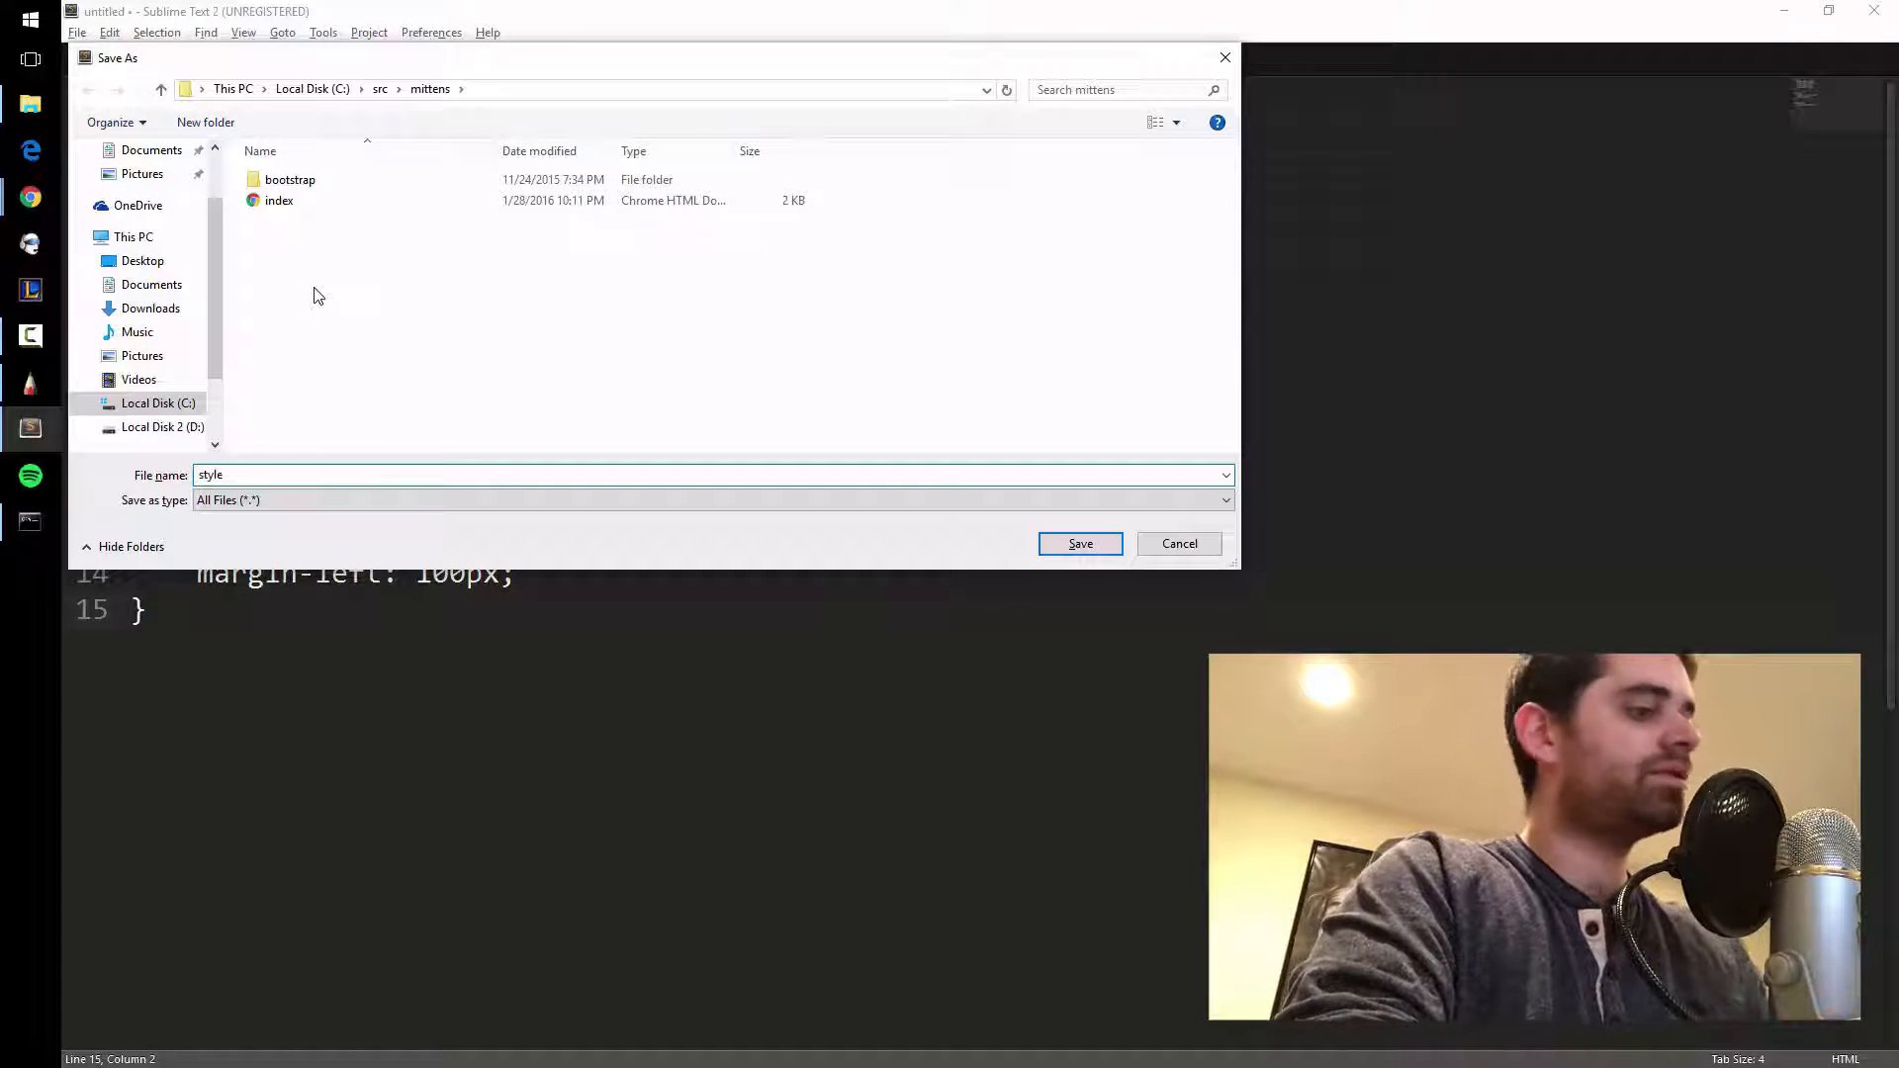
pyautogui.click(1078, 542)
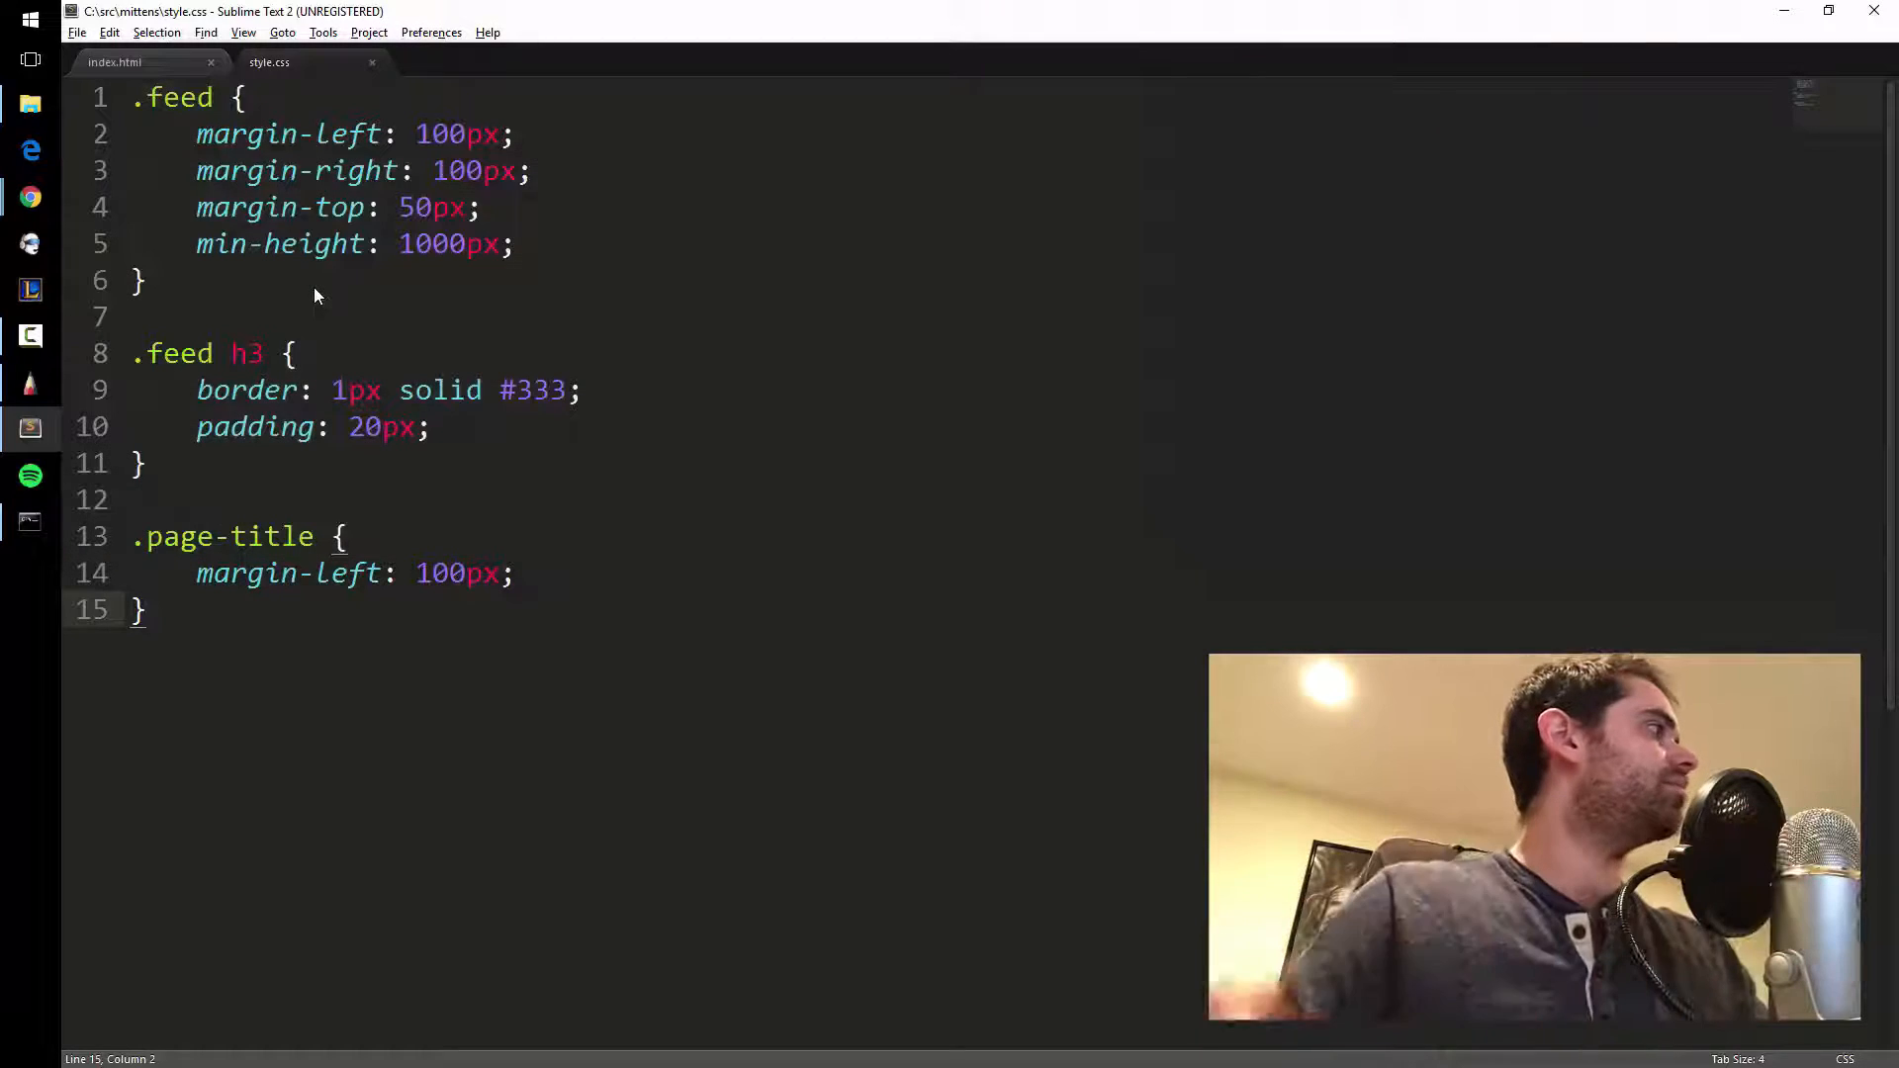
pyautogui.click(114, 61)
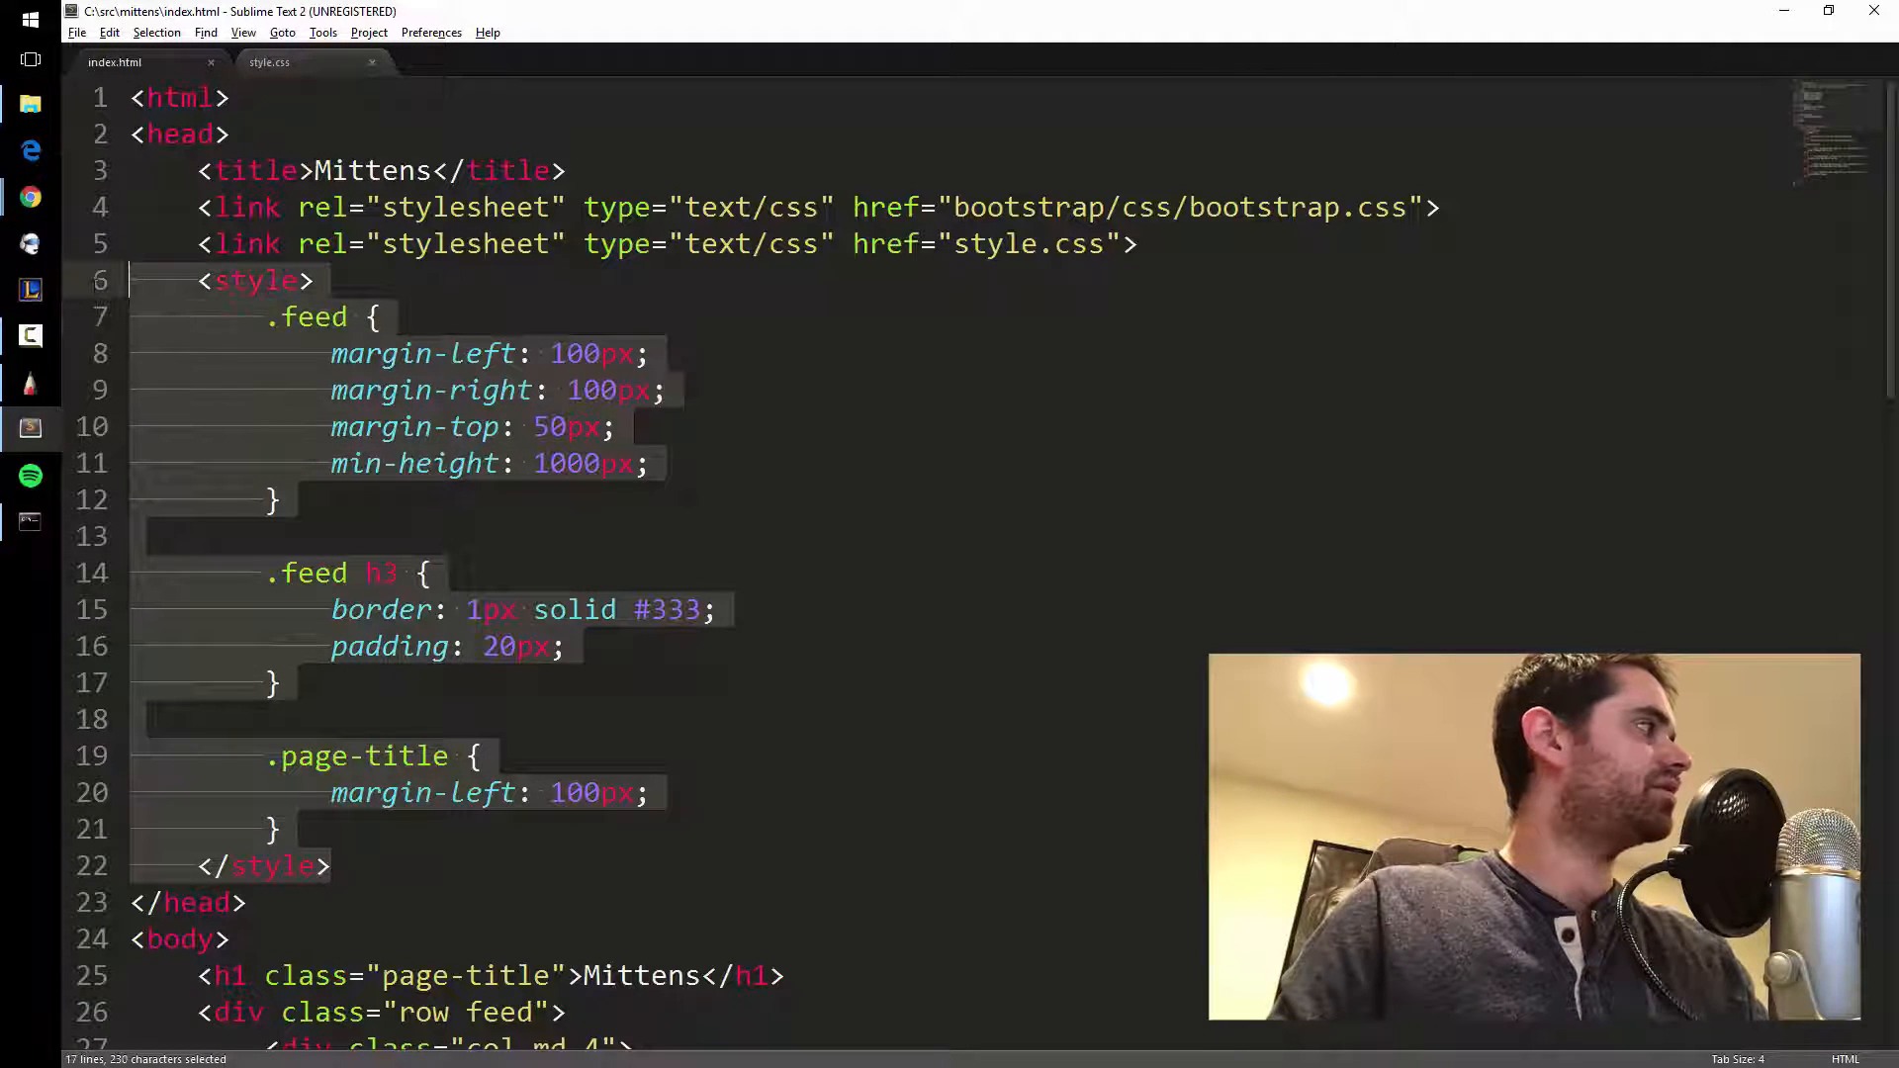
# Delete the inline <style> block, leaving only the Bootstrap and style.css links.
pyautogui.press('Delete')
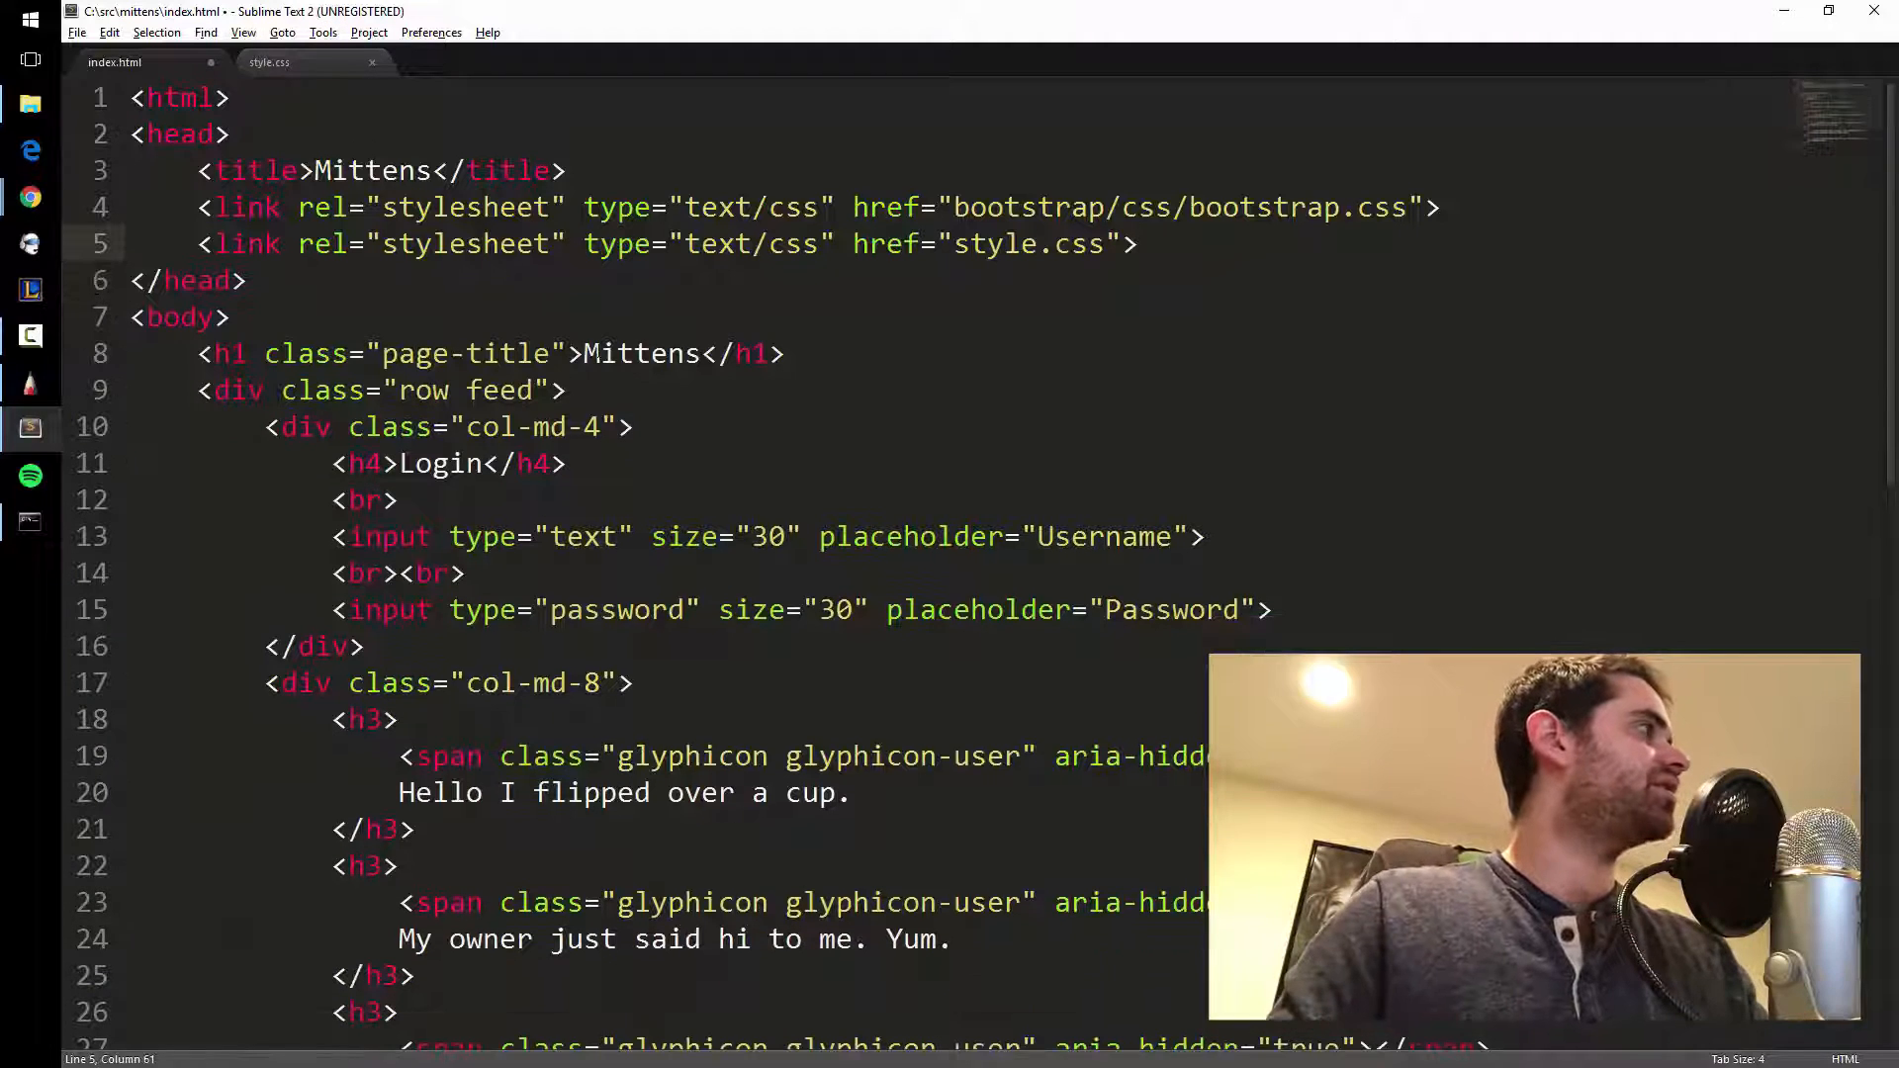